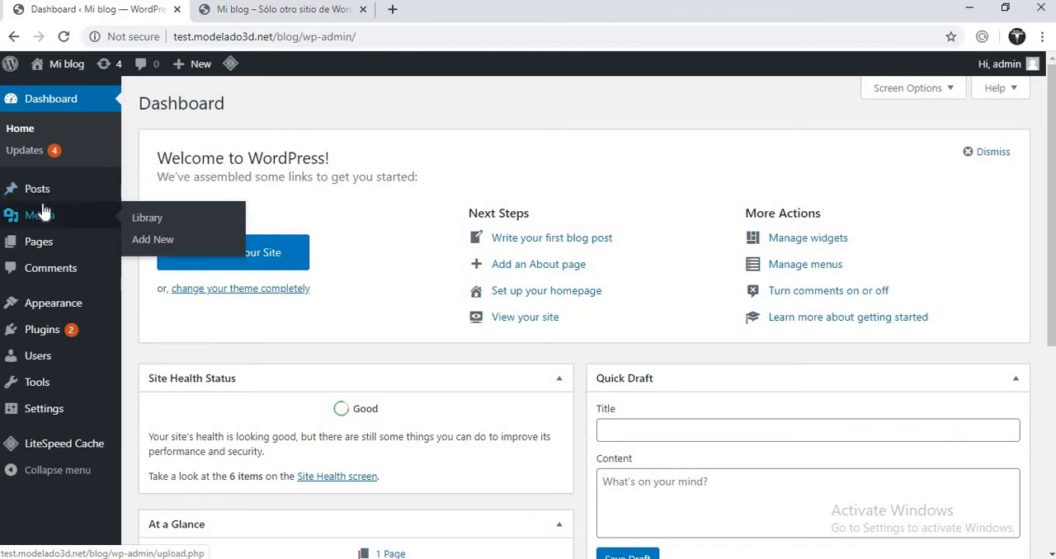
pyautogui.moveTo(56, 131)
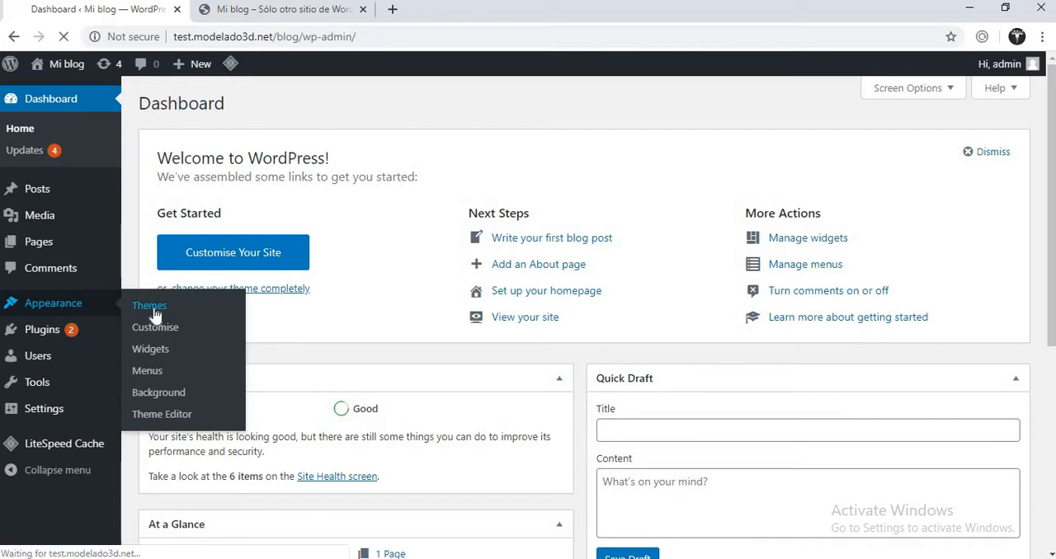
# Step: Open Appearance > Themes to see the three installed themes, with Twenty Twenty active
pyautogui.click(150, 306)
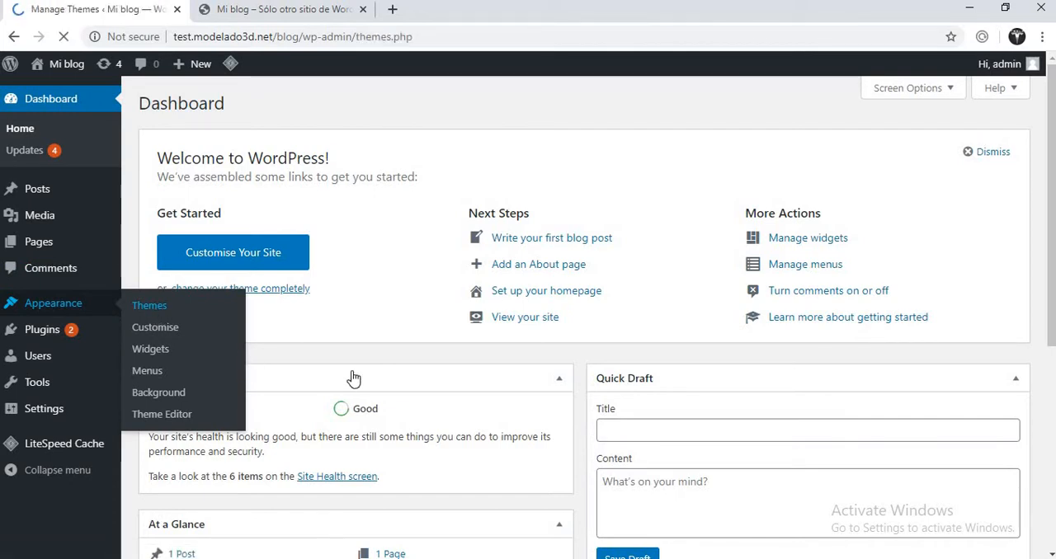
pyautogui.click(149, 305)
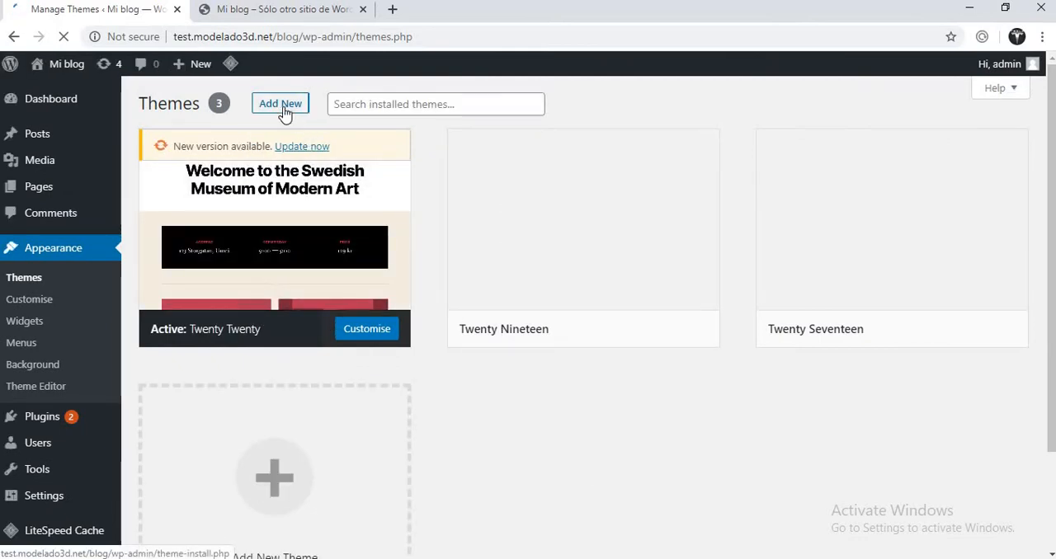
# Step: Go to Add New themes and search the theme directory for 'astra'
pyautogui.click(279, 103)
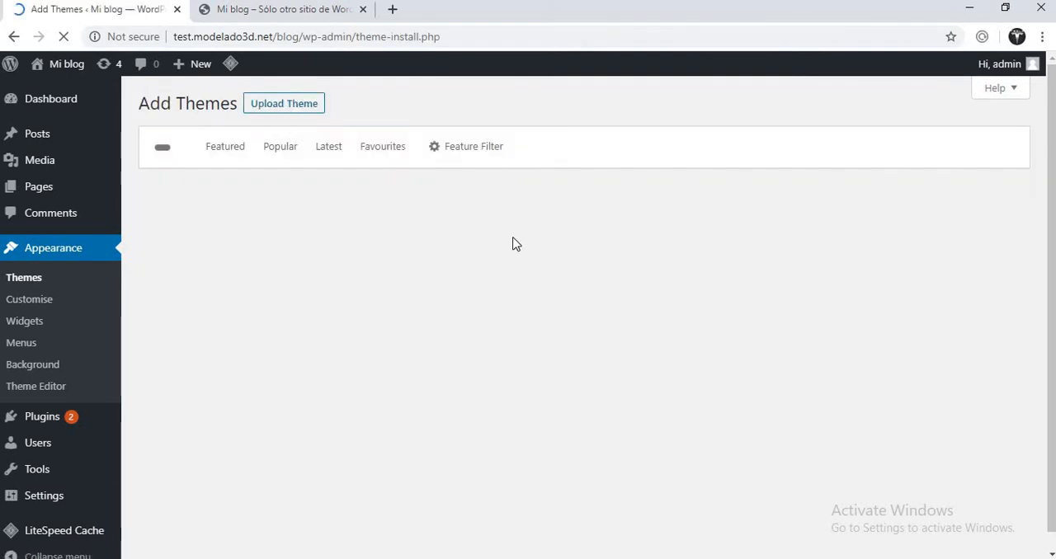
pyautogui.click(225, 146)
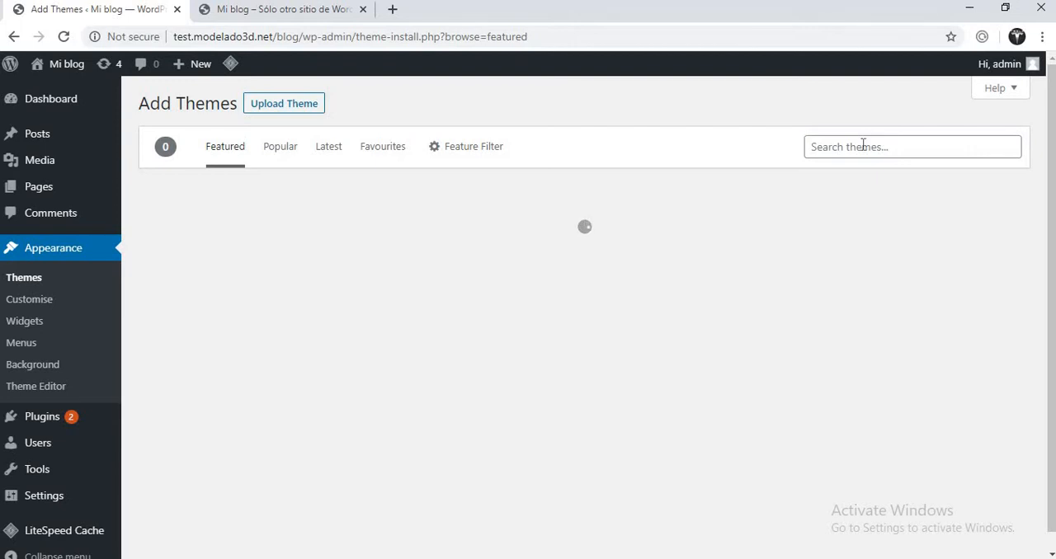
pyautogui.write('ast')
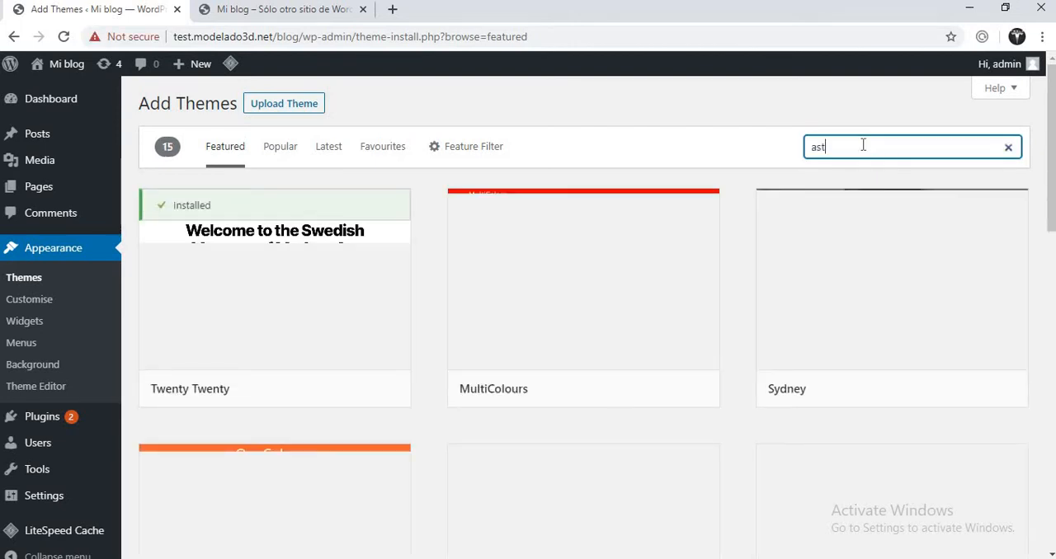
pyautogui.write('ra')
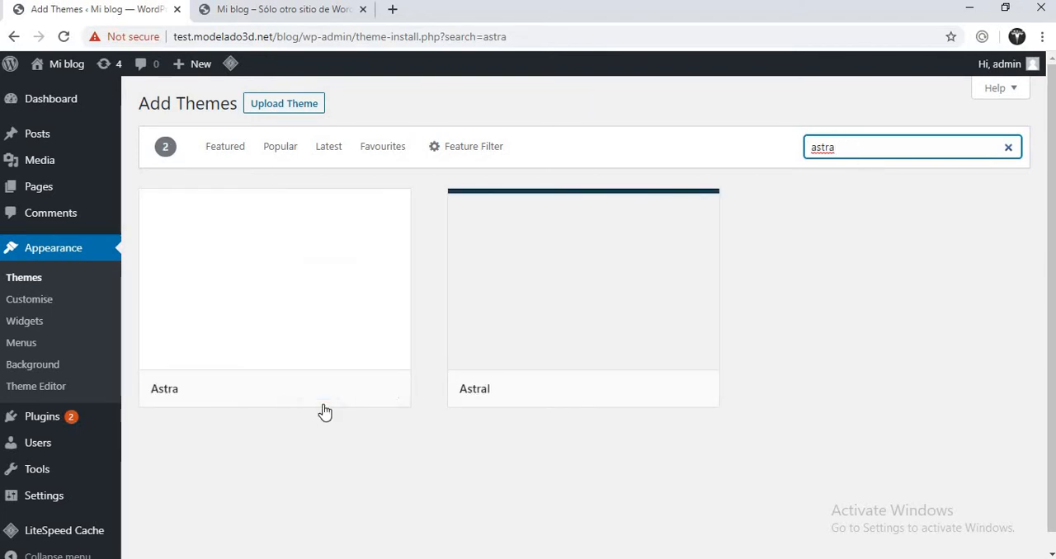
pyautogui.moveTo(274, 289)
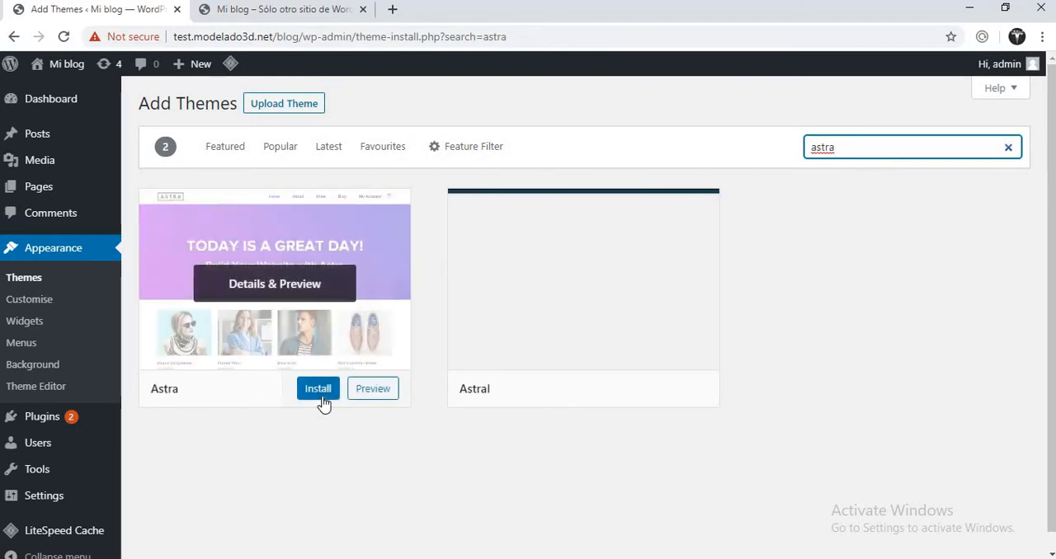
# Step: Try installing Astra, which fails because its destination folder already exists
pyautogui.click(317, 388)
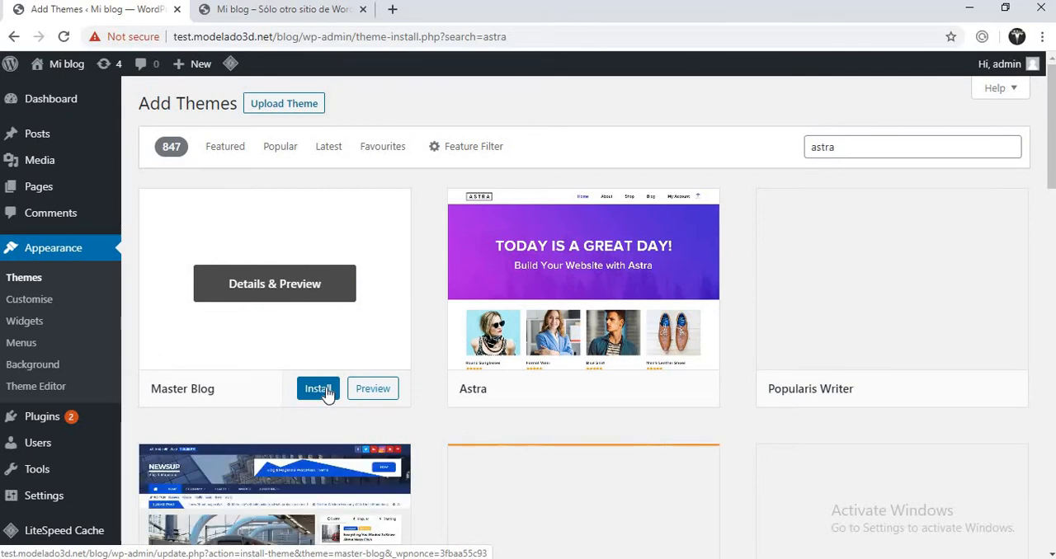
pyautogui.moveTo(626, 389)
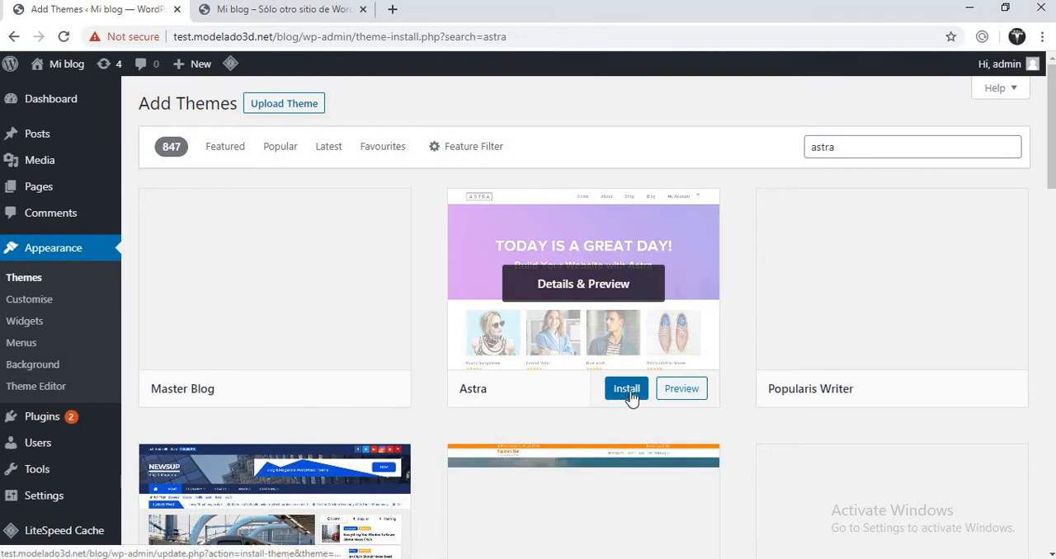
pyautogui.click(626, 388)
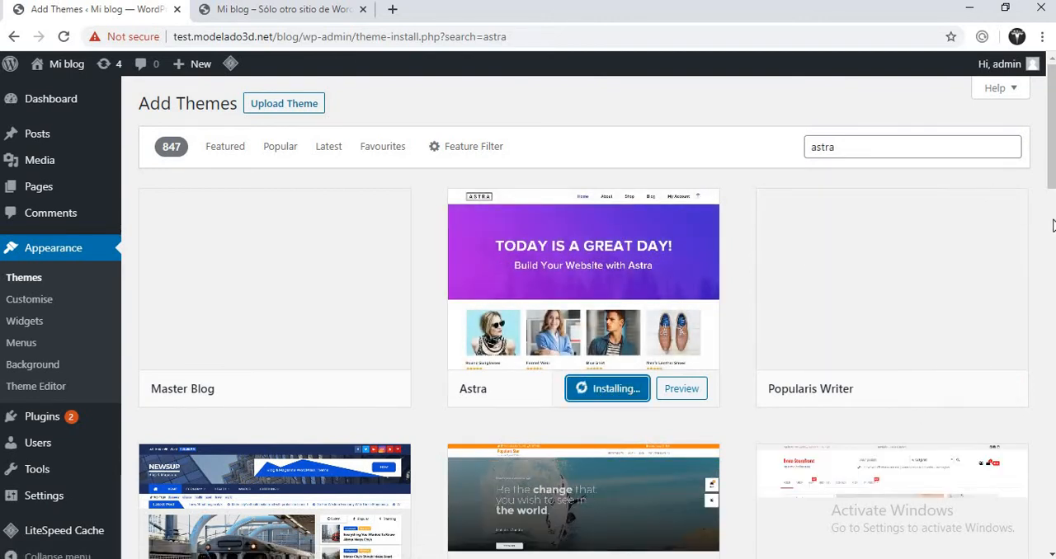
pyautogui.scroll(-3)
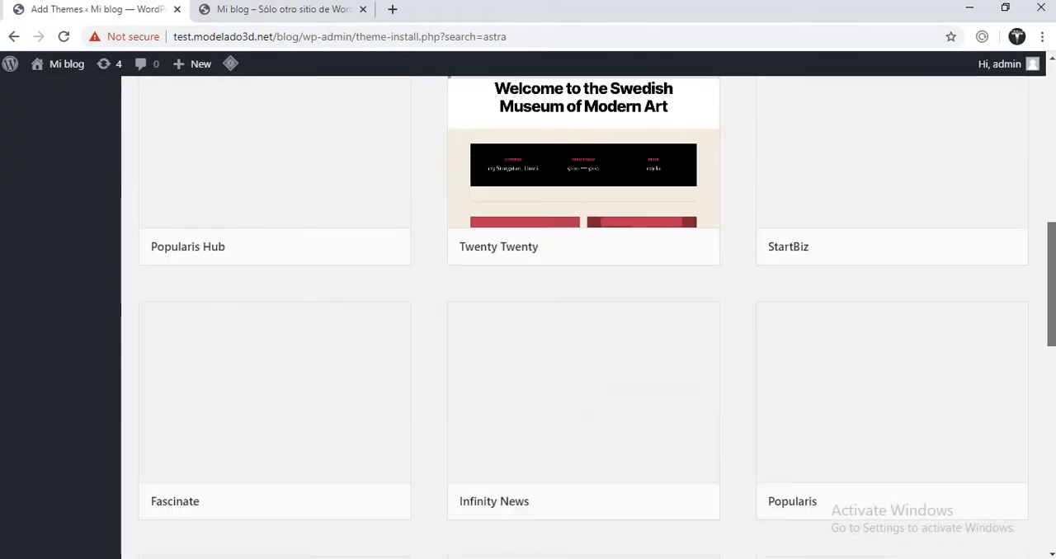
pyautogui.scroll(3)
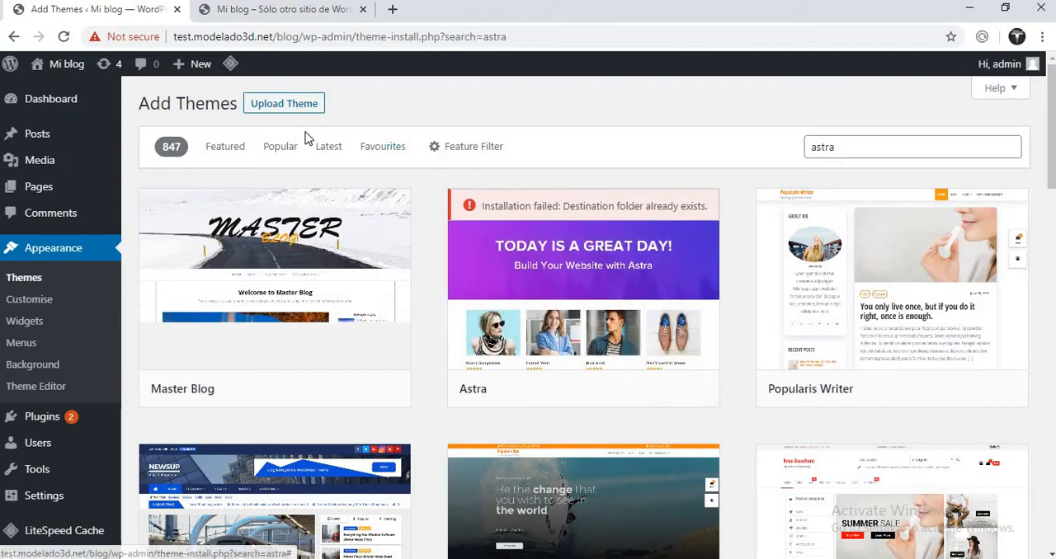
# Step: Return to the installed themes list and activate the Astra theme
pyautogui.click(24, 278)
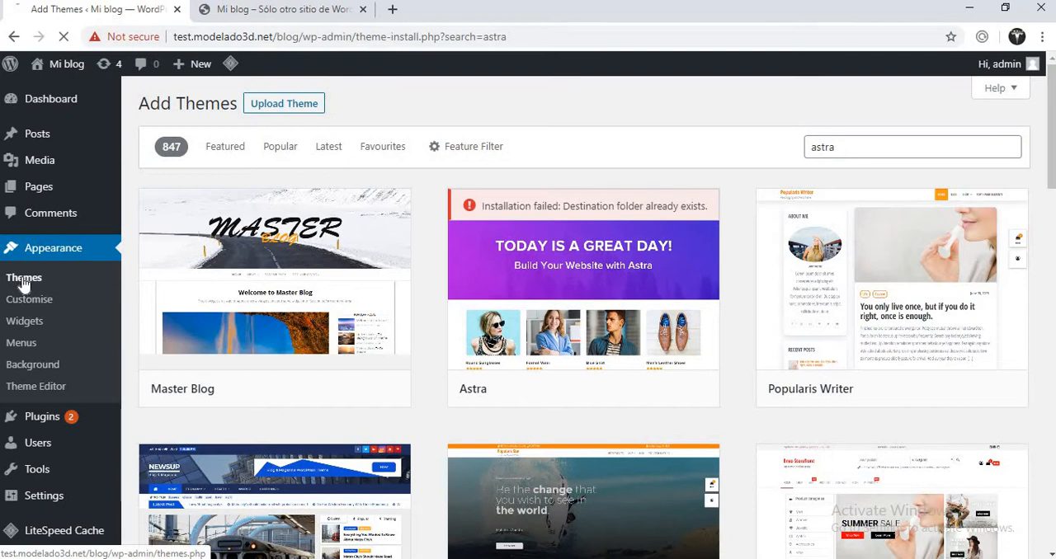
pyautogui.moveTo(242, 339)
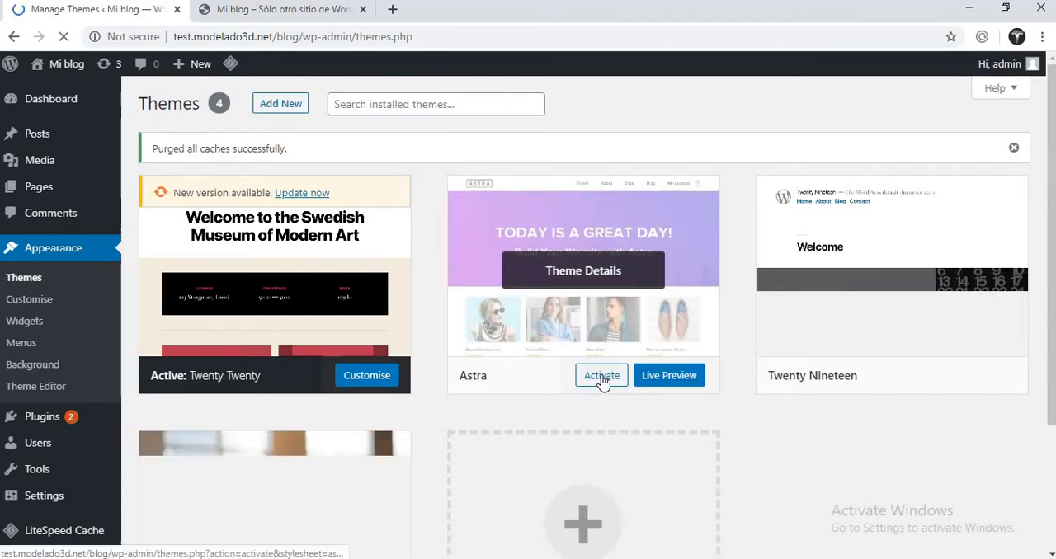
pyautogui.click(601, 375)
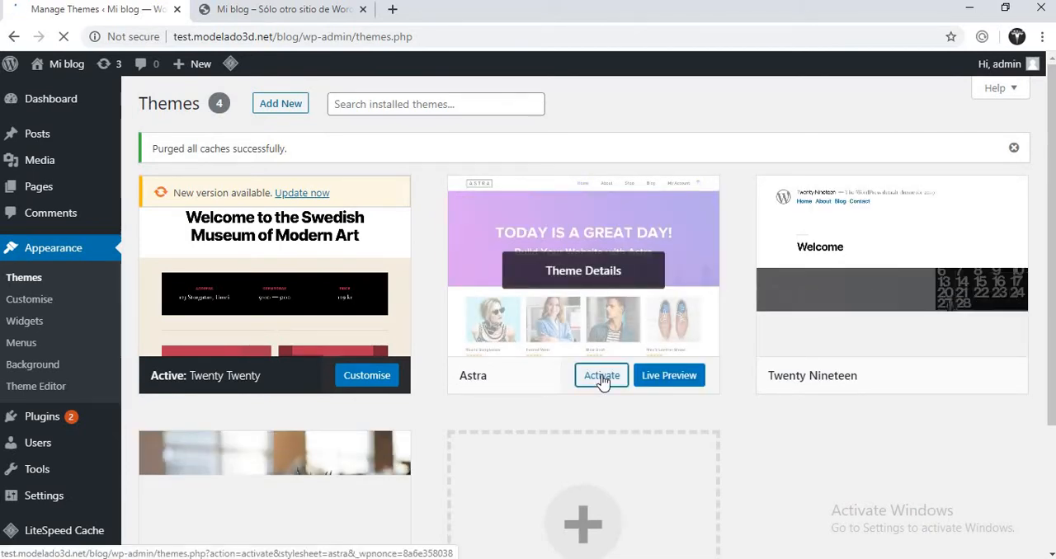
pyautogui.click(601, 376)
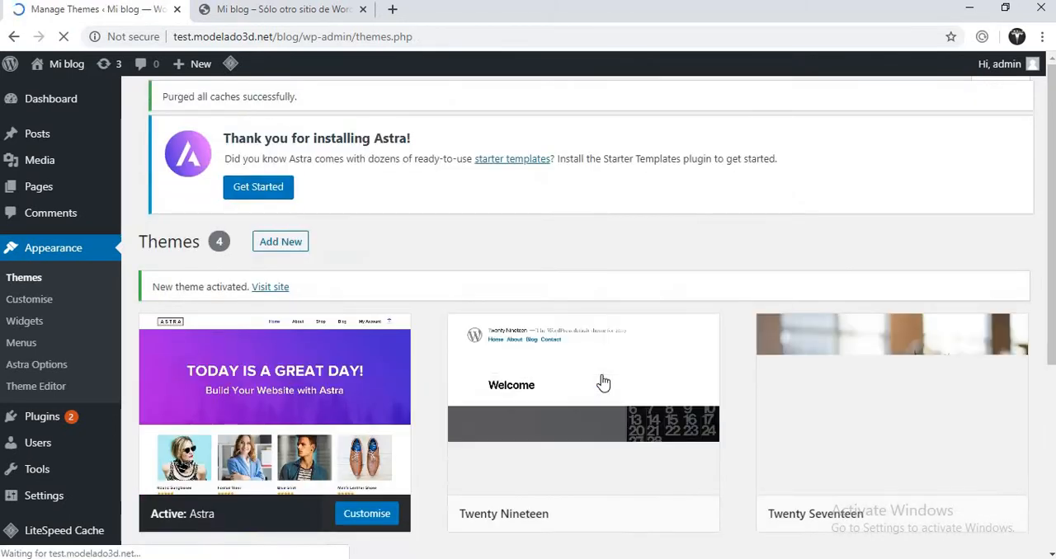
pyautogui.scroll(-3)
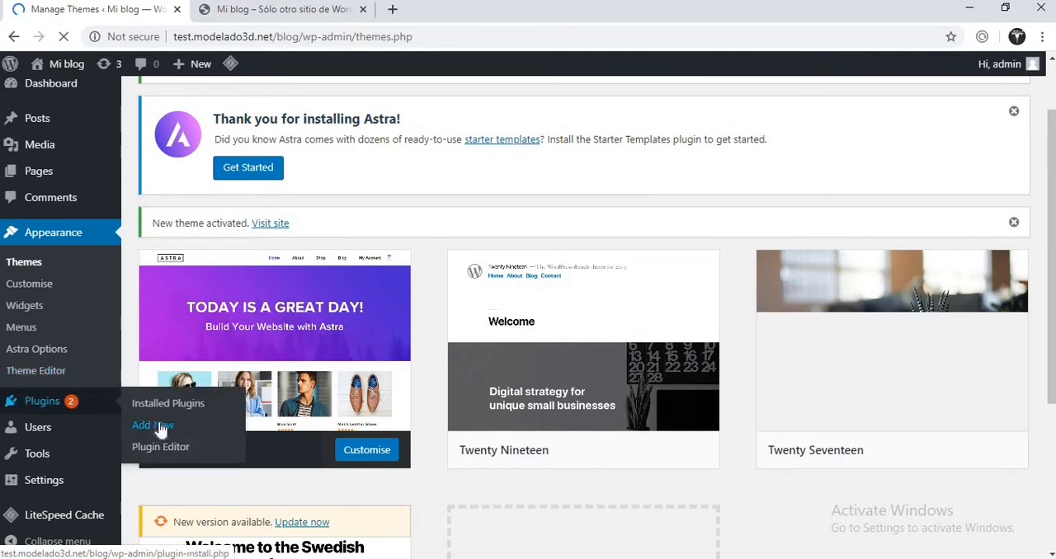
# Step: Search plugins for 'elementor', install Elementor Page Builder and begin activating it
pyautogui.click(152, 425)
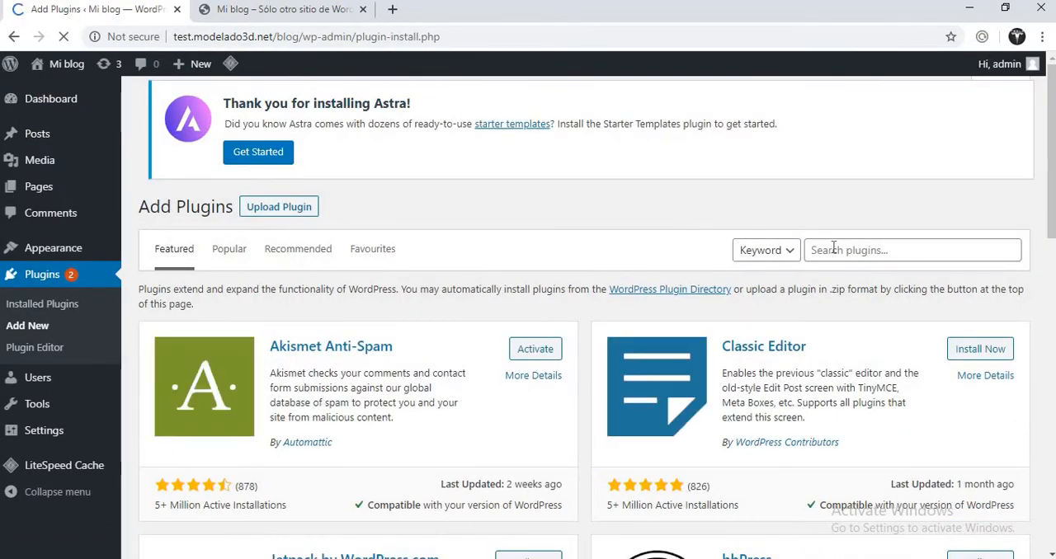
pyautogui.write('ele')
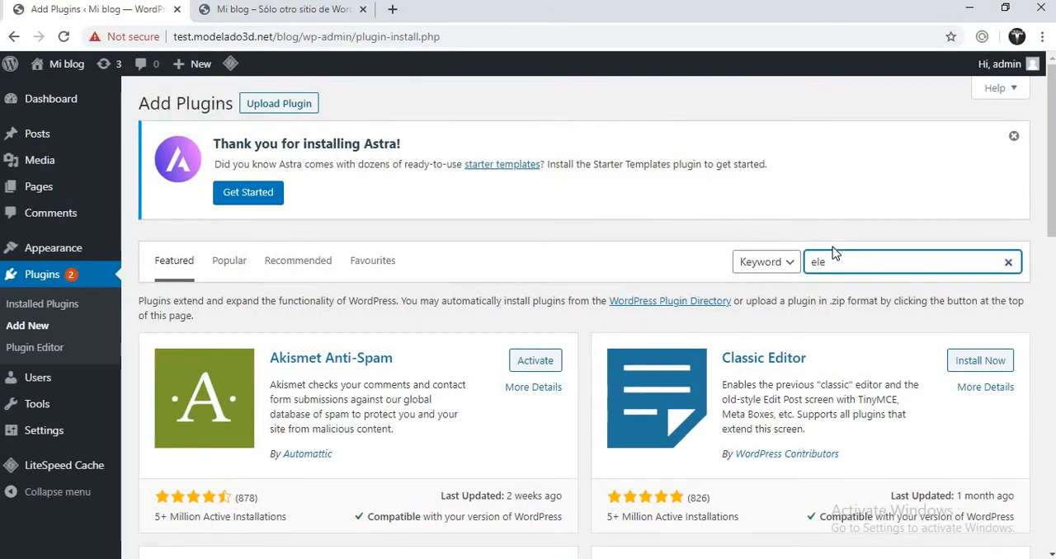
pyautogui.write('mentor')
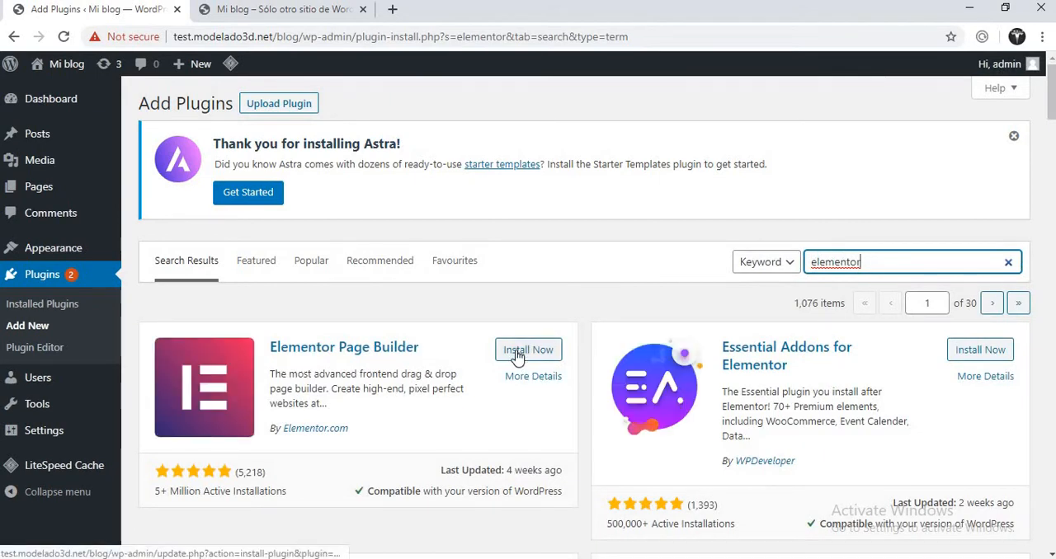
pyautogui.click(528, 349)
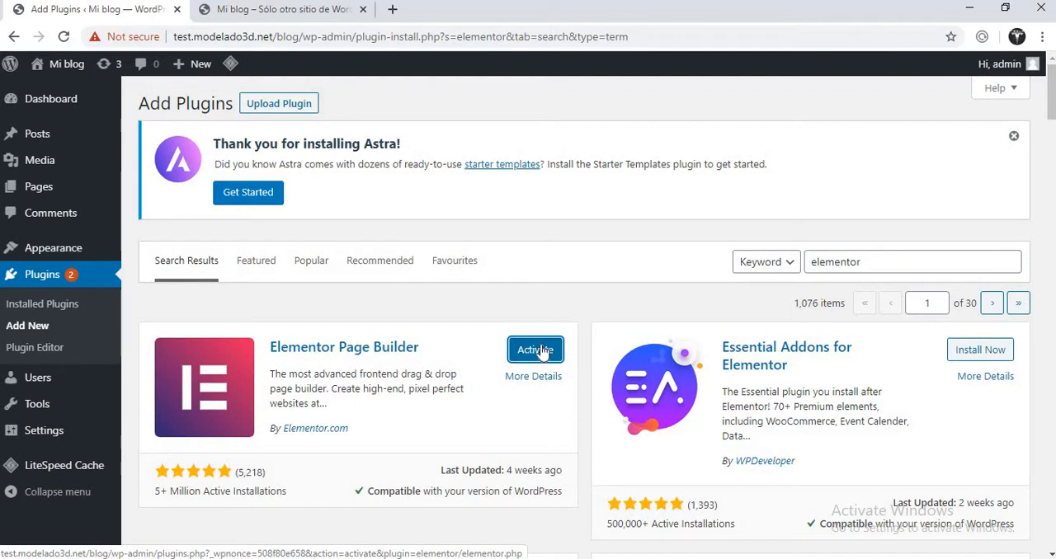
pyautogui.click(535, 348)
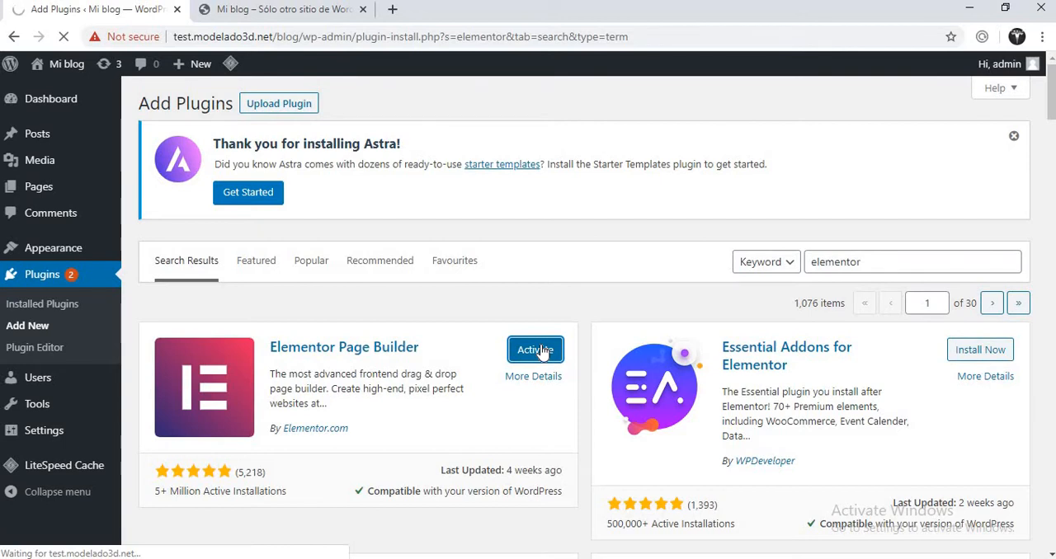
# Step: Finish activating Elementor so the Welcome to Elementor getting-started page loads
pyautogui.click(534, 349)
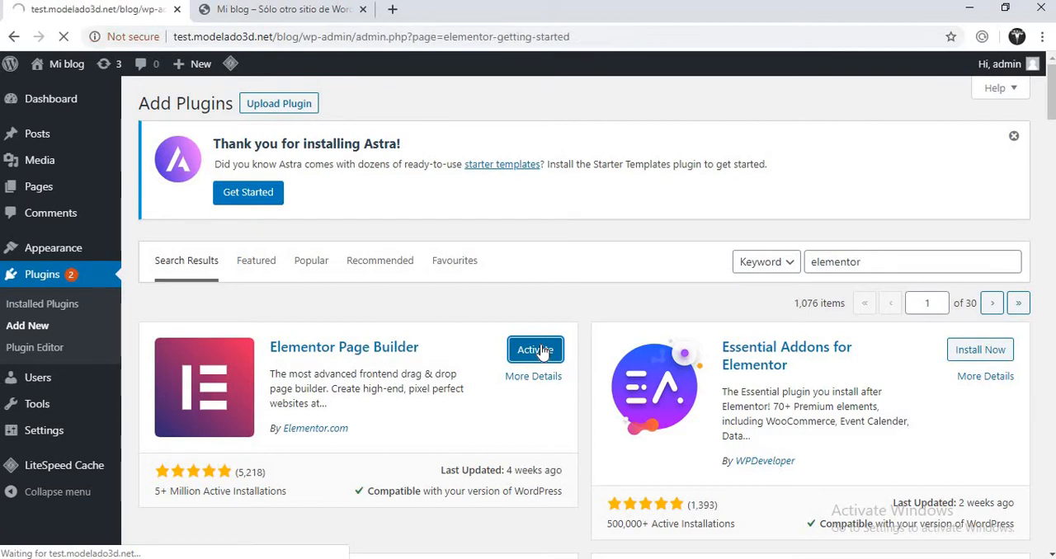
pyautogui.click(534, 350)
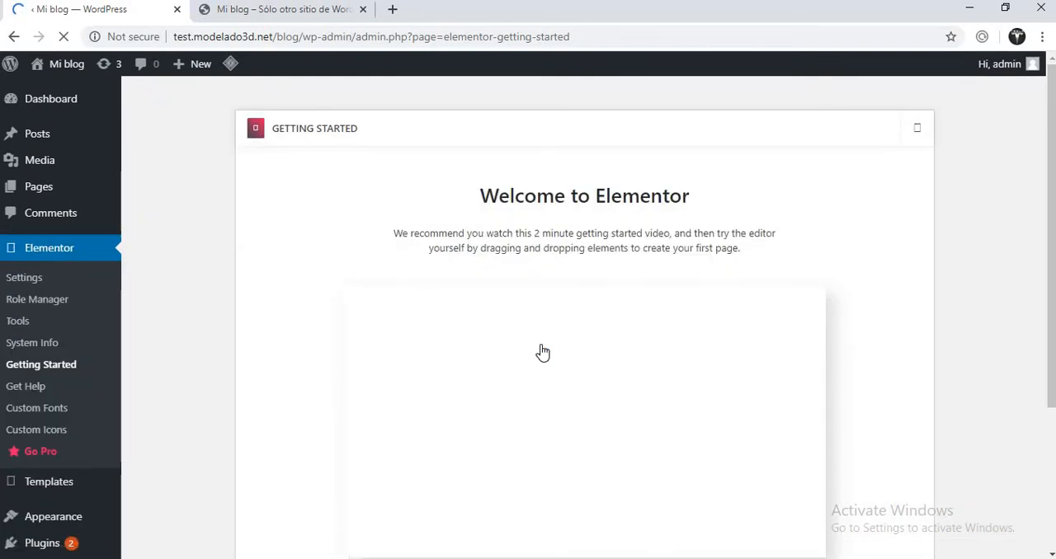
pyautogui.moveTo(370, 113)
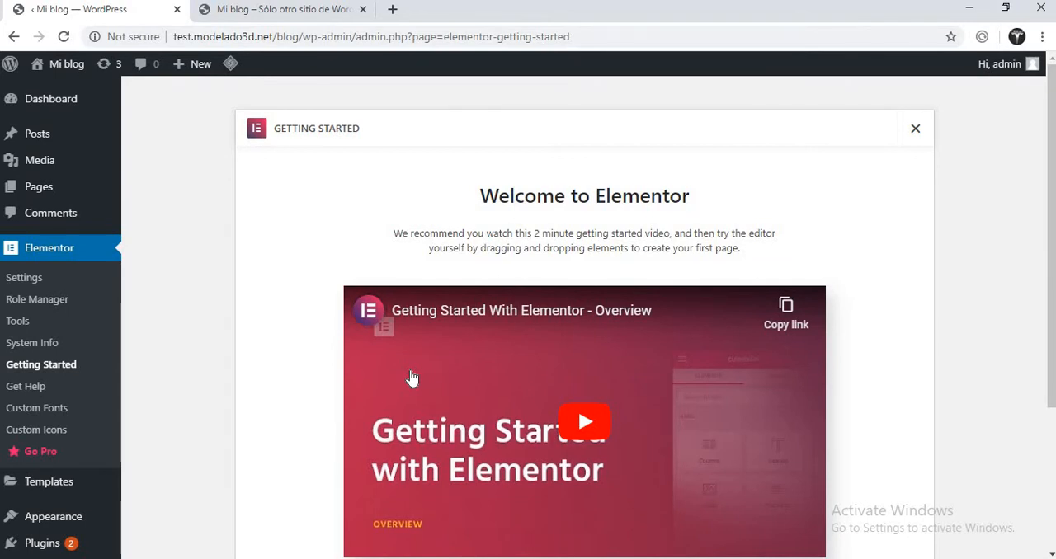
pyautogui.moveTo(485, 398)
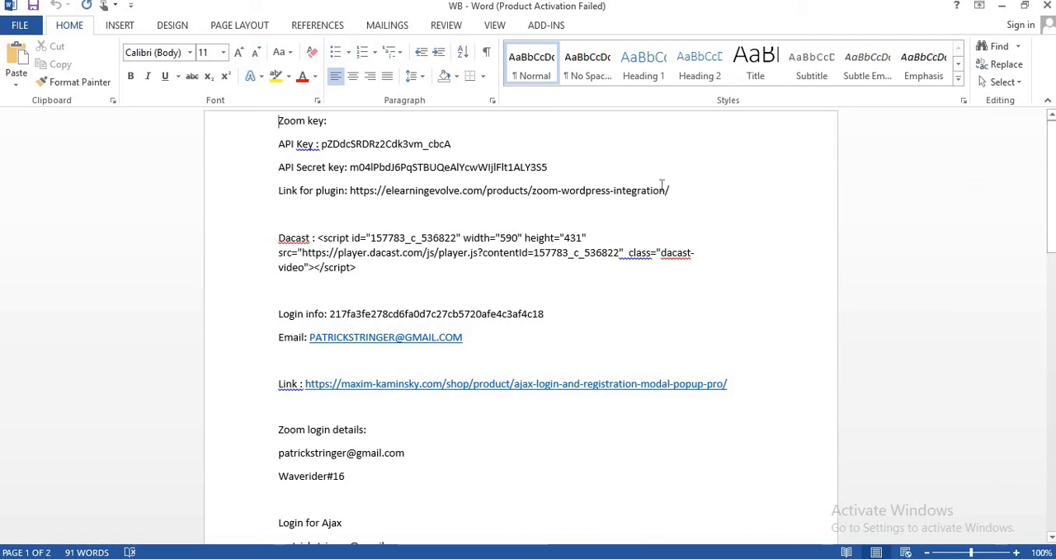
# Step: Select and copy the plugin URL after 'Link for plugin:' in the Word notes
pyautogui.doubleClick(508, 191)
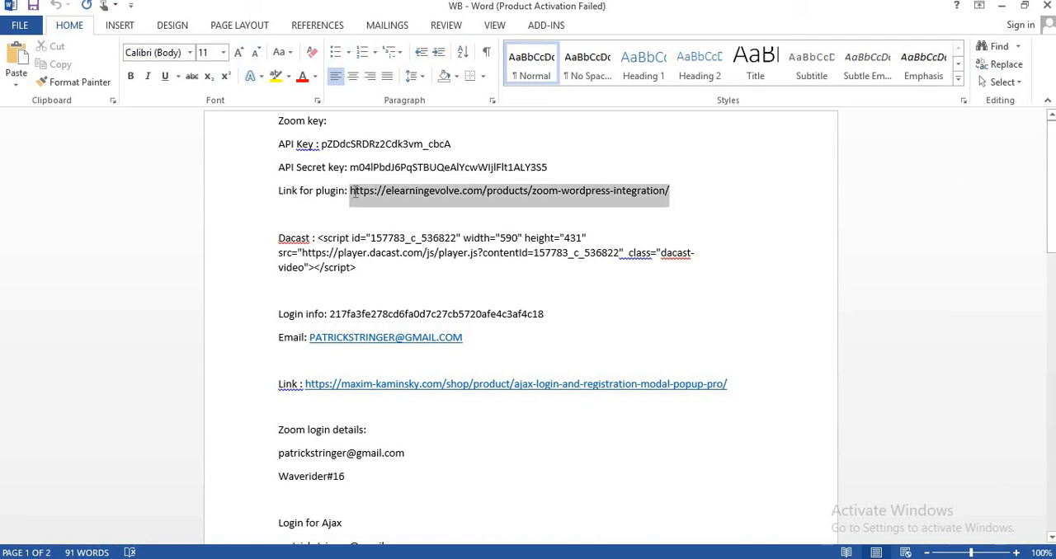
pyautogui.rightClick(508, 190)
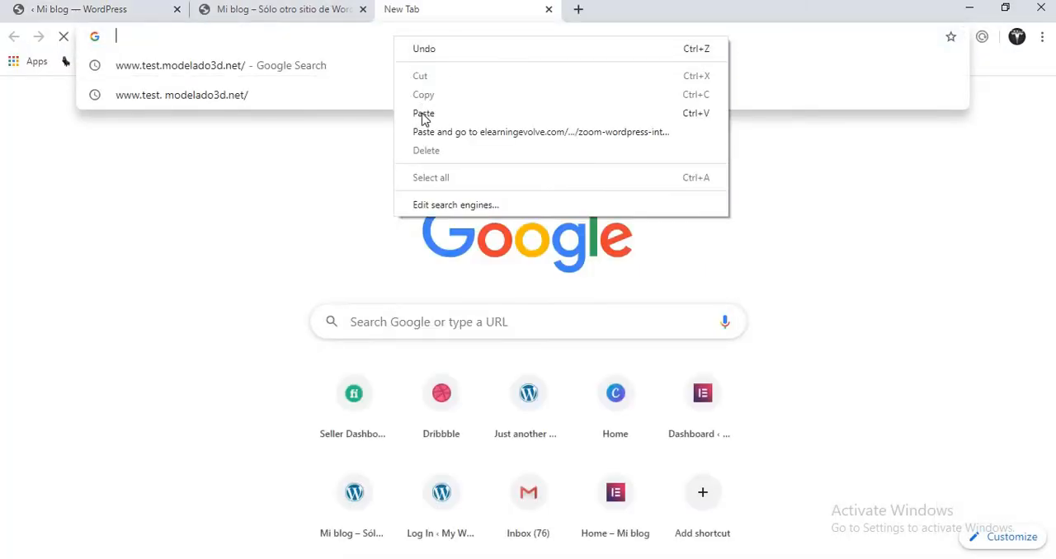
# Step: Paste the copied plugin link into the new Chrome tab to load the download page
pyautogui.click(540, 132)
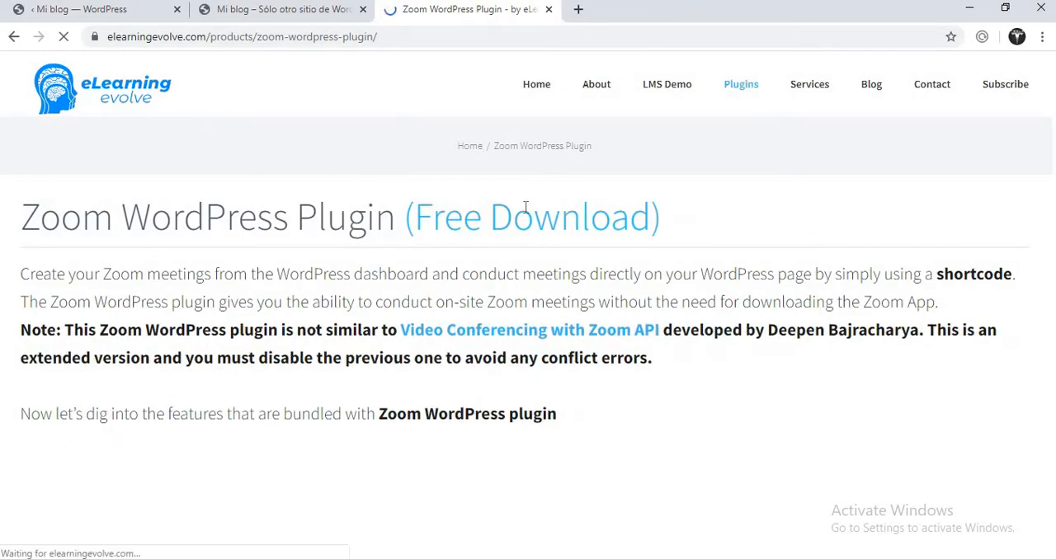
pyautogui.moveTo(763, 238)
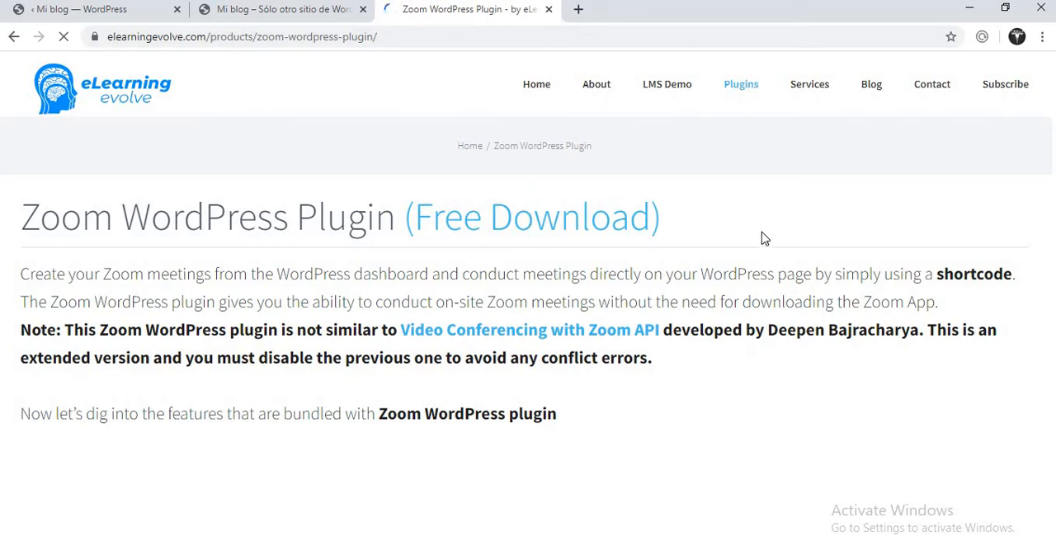
# Step: Scroll through the Zoom WordPress Plugin product page down to 'Download for free'
pyautogui.scroll(-3)
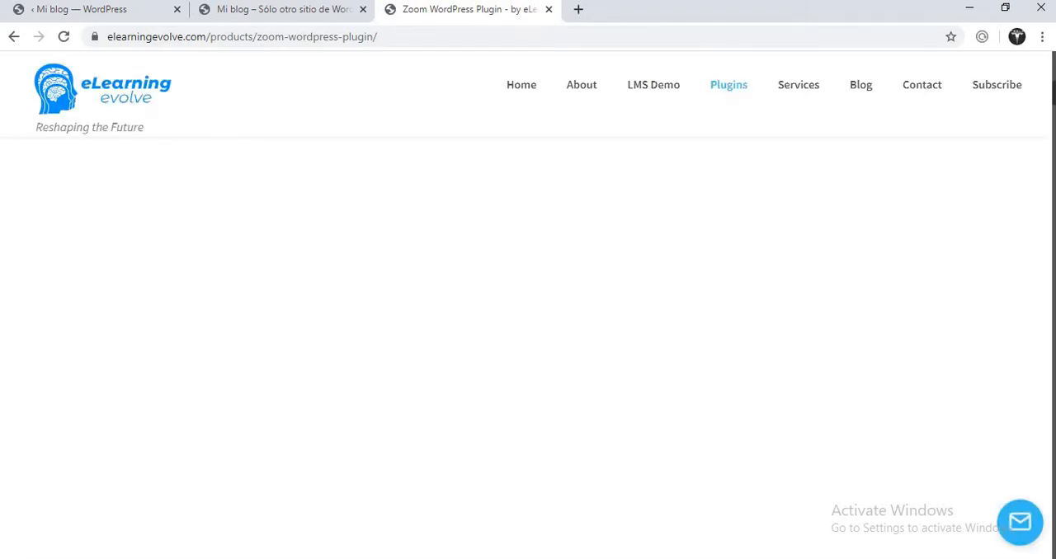
pyautogui.scroll(-3)
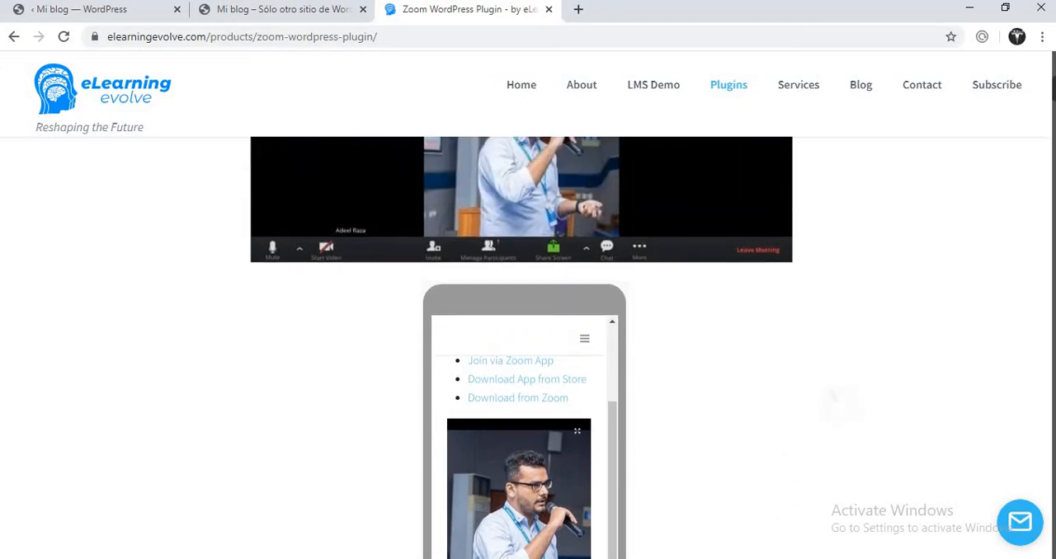
pyautogui.scroll(3)
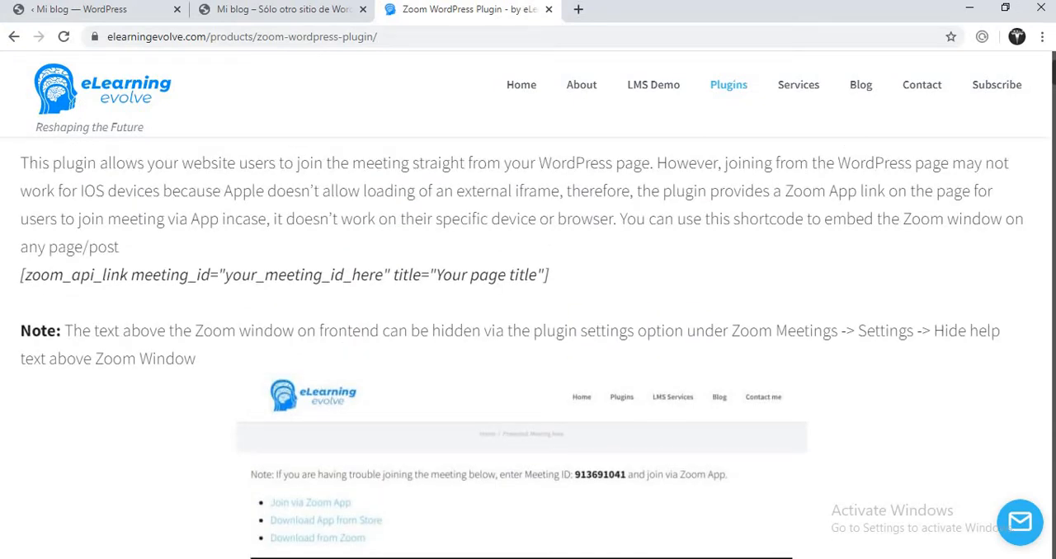
pyautogui.scroll(3)
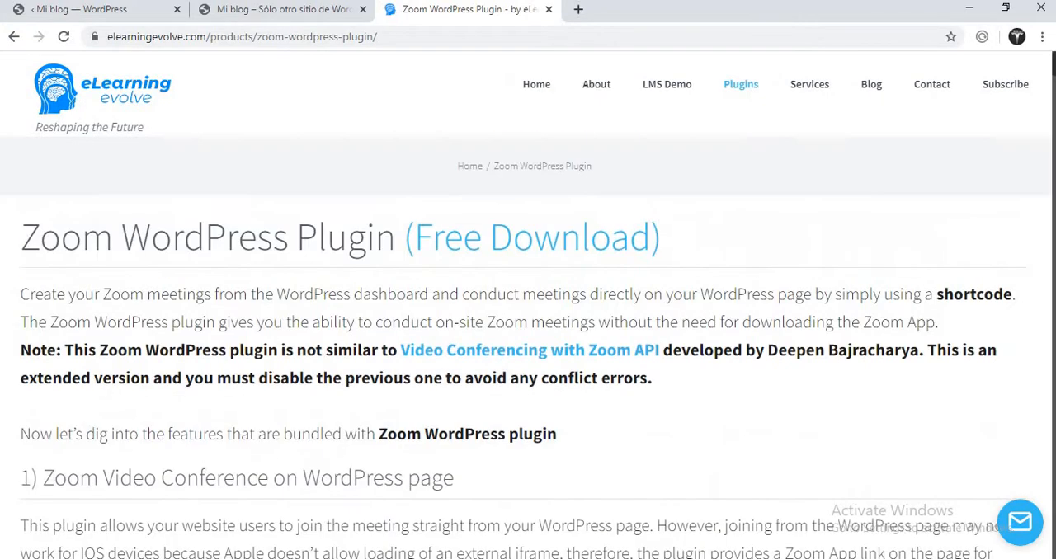
pyautogui.scroll(-3)
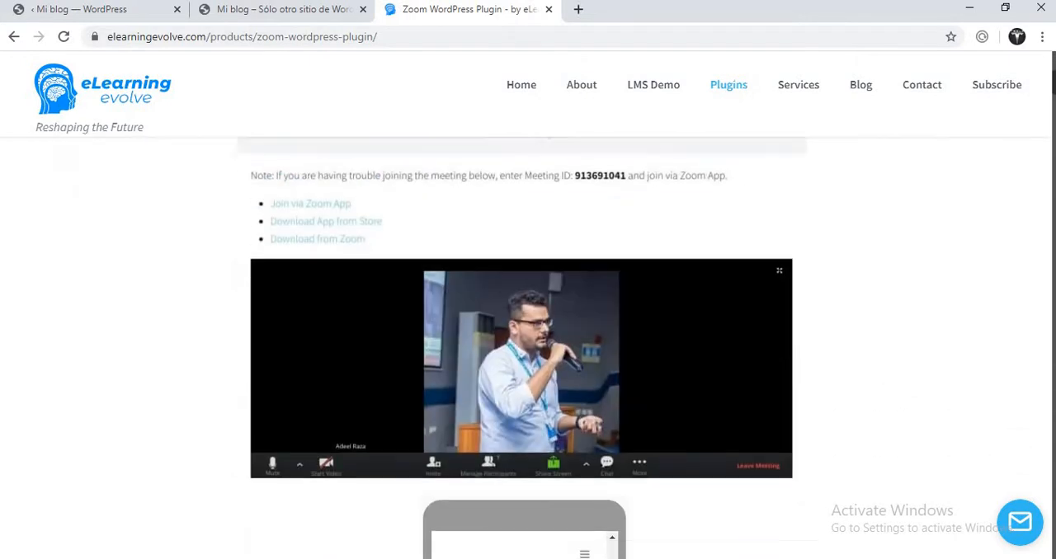
pyautogui.scroll(-3)
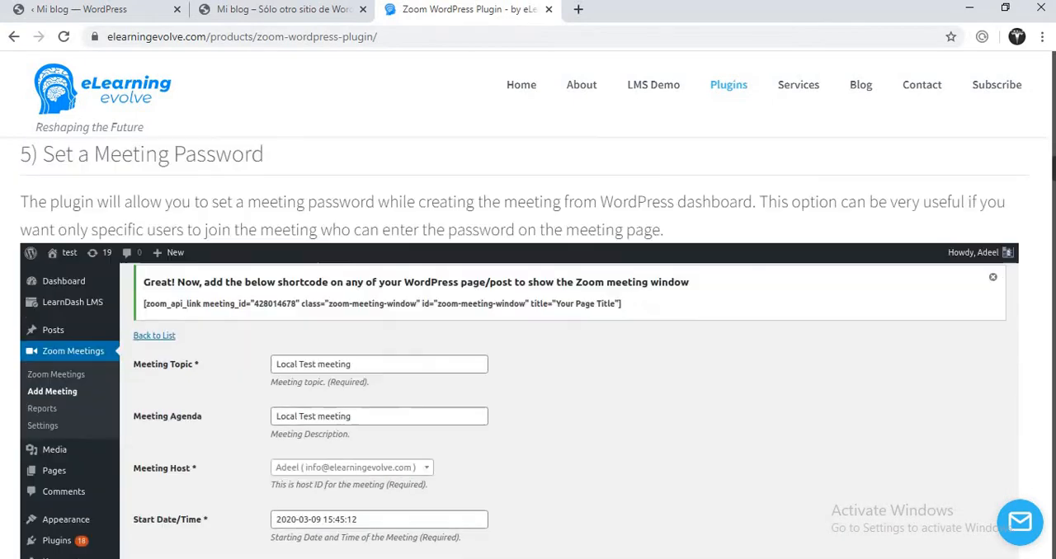
pyautogui.scroll(3)
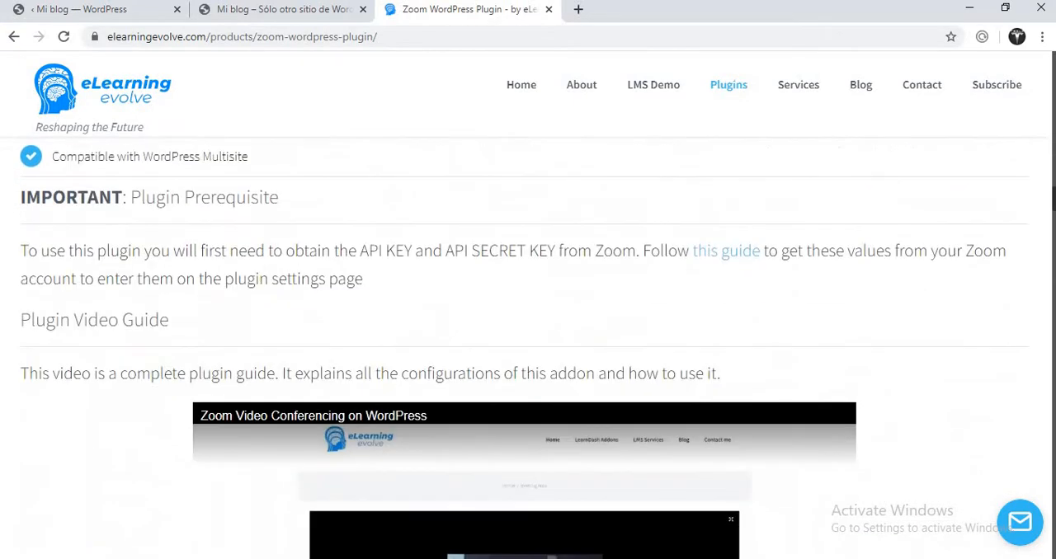
pyautogui.scroll(-3)
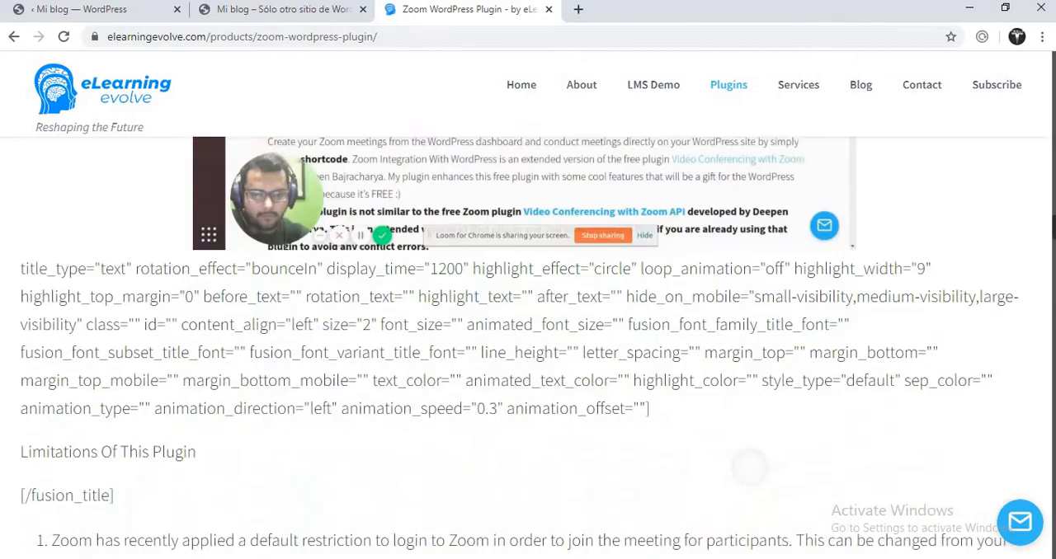
pyautogui.scroll(-3)
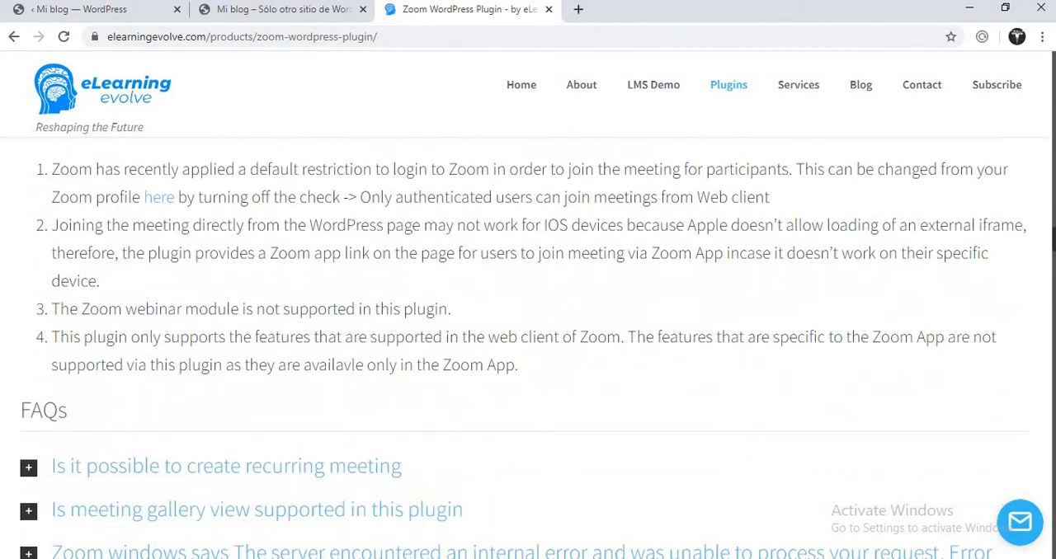
pyautogui.scroll(-3)
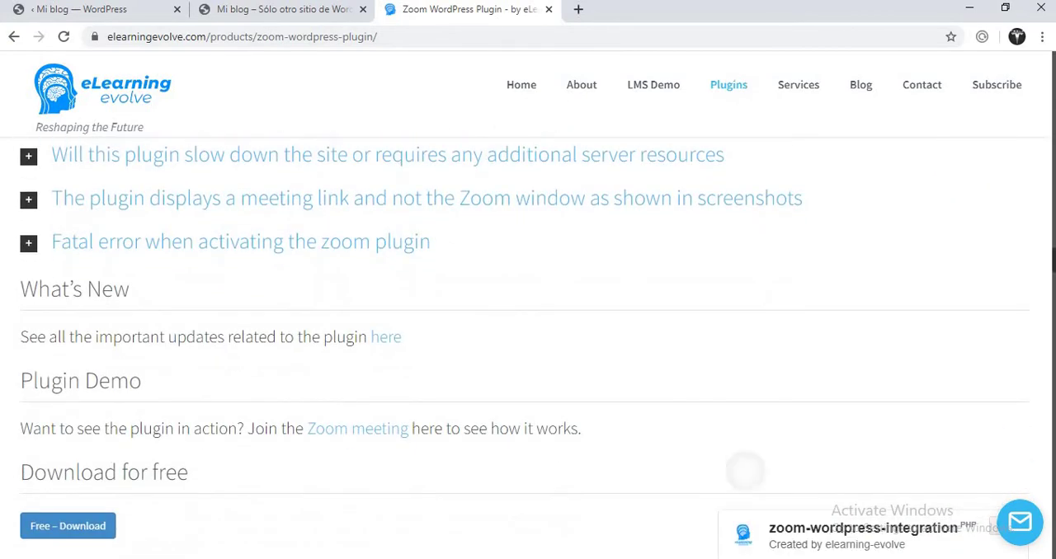
pyautogui.scroll(-3)
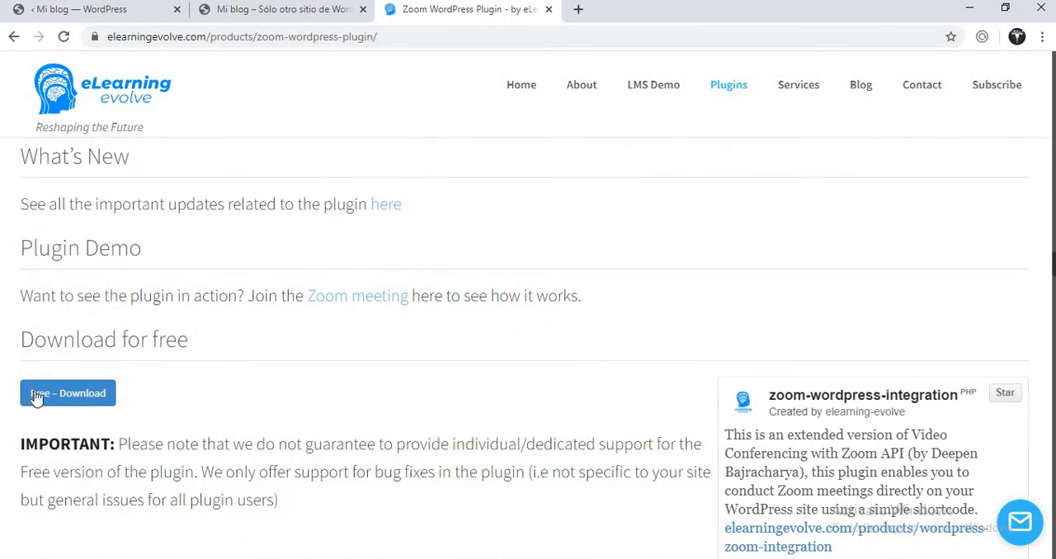
# Step: Request the plugin with the 'Free – Download' button
pyautogui.click(68, 393)
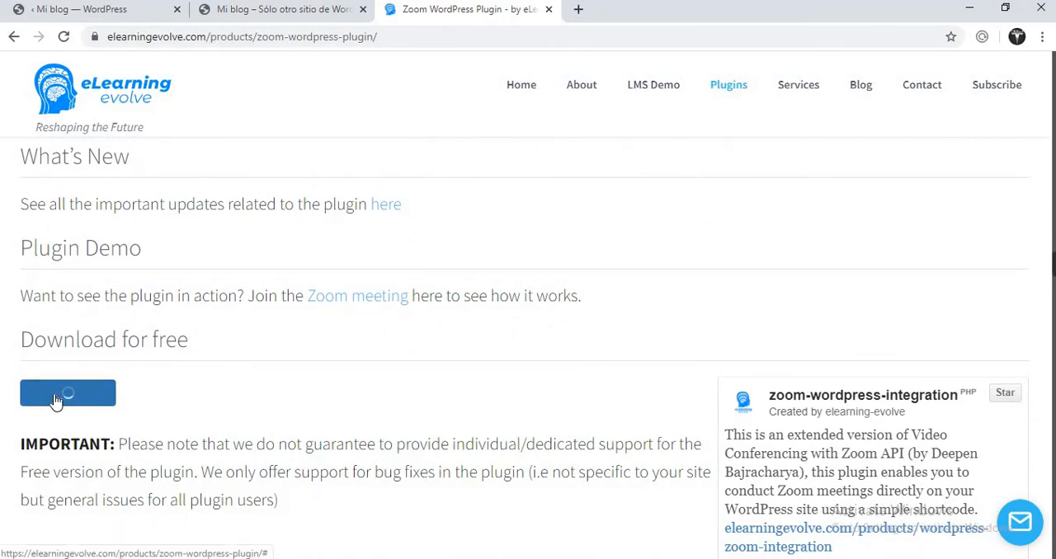
pyautogui.click(68, 392)
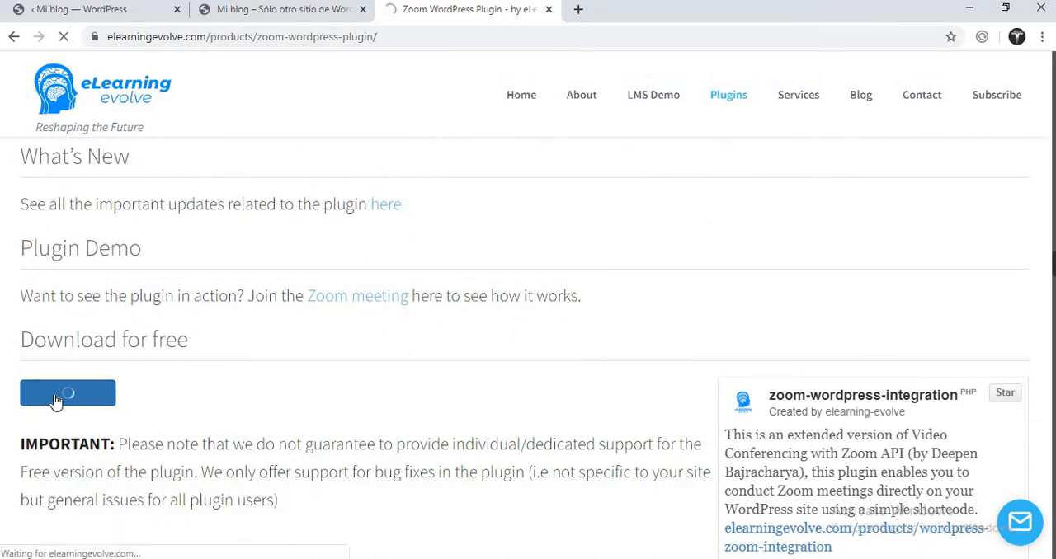
pyautogui.click(67, 393)
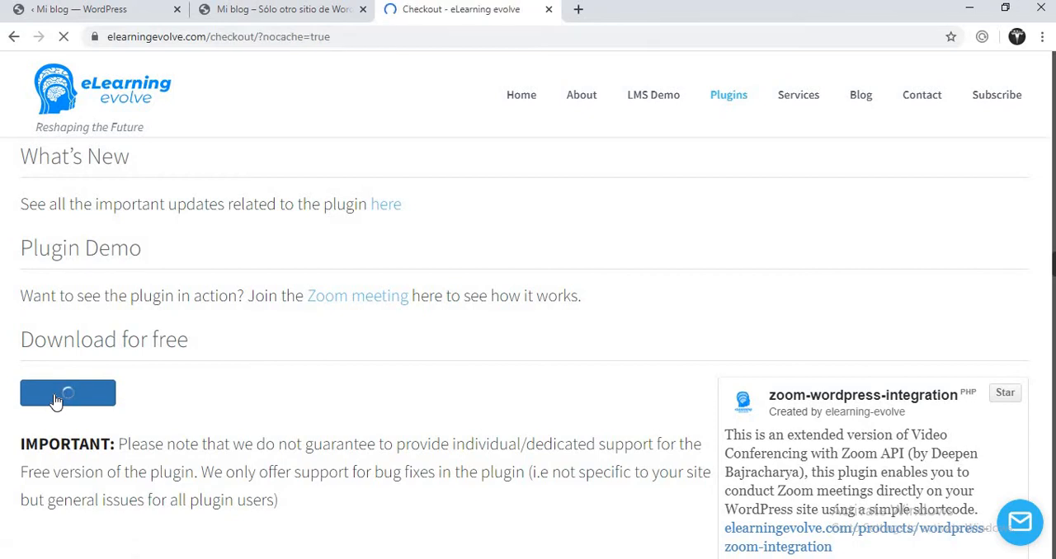
# Step: Scroll the $0.00 checkout through Personal Info and Create an account fields
pyautogui.click(68, 392)
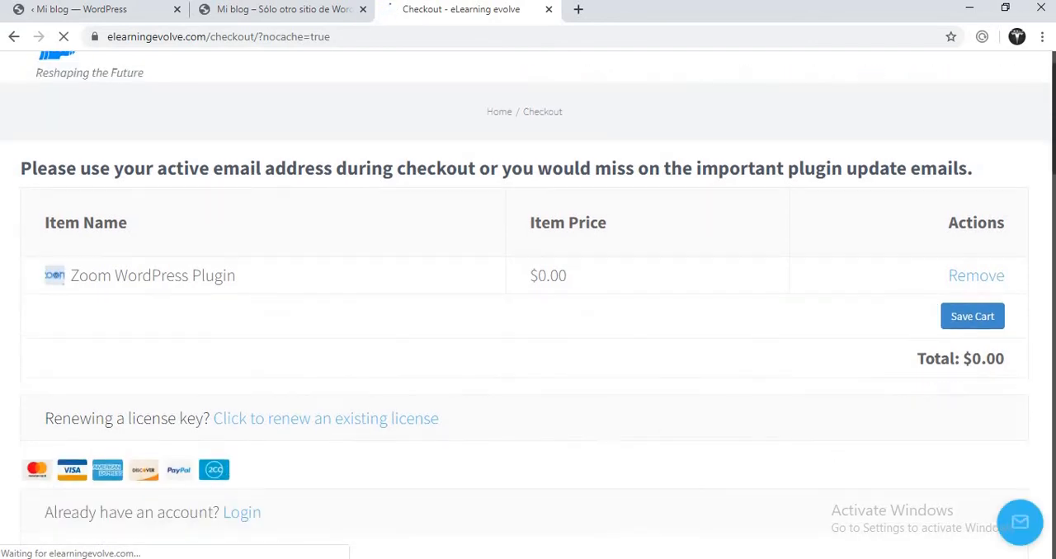
pyautogui.scroll(-3)
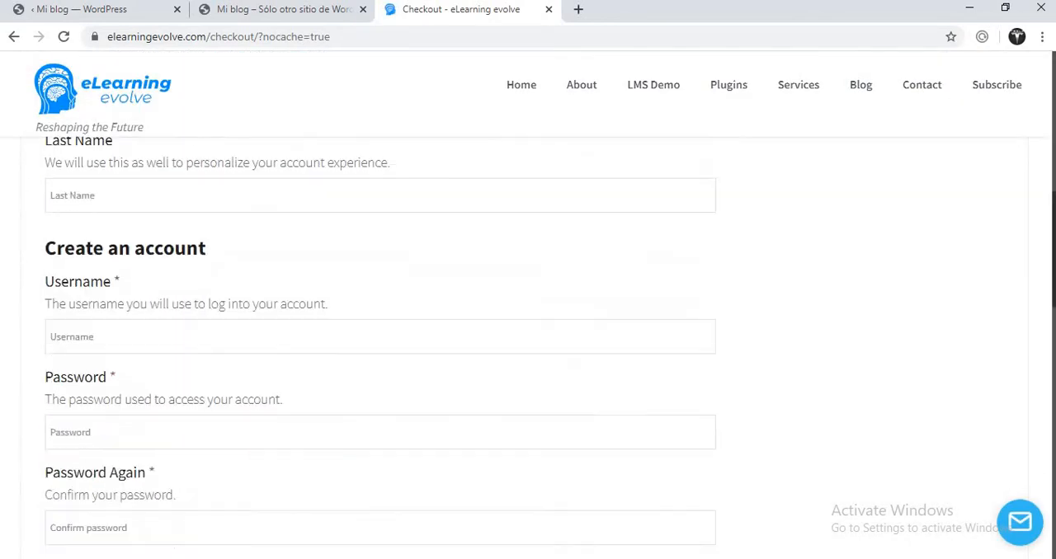
pyautogui.scroll(-3)
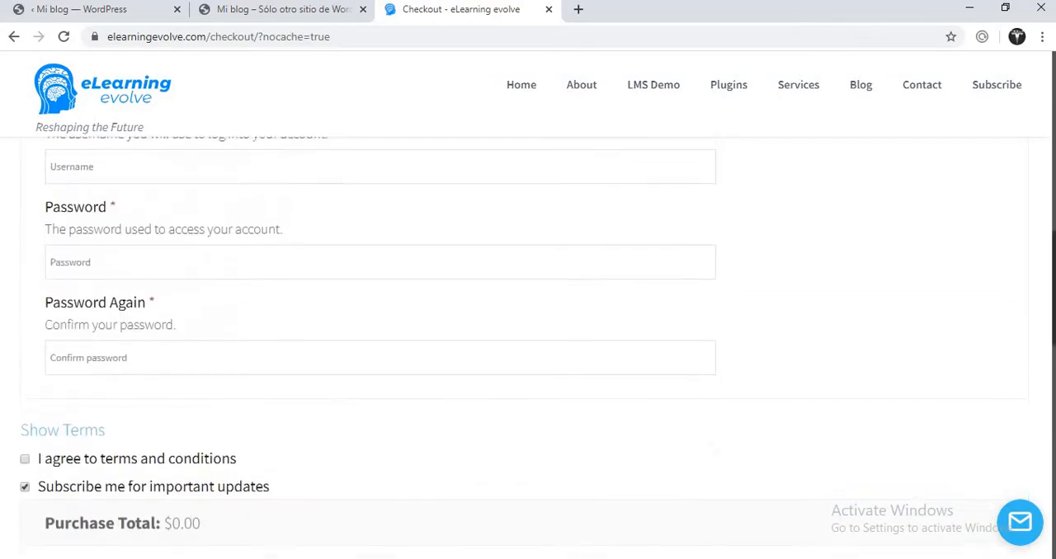
pyautogui.scroll(-3)
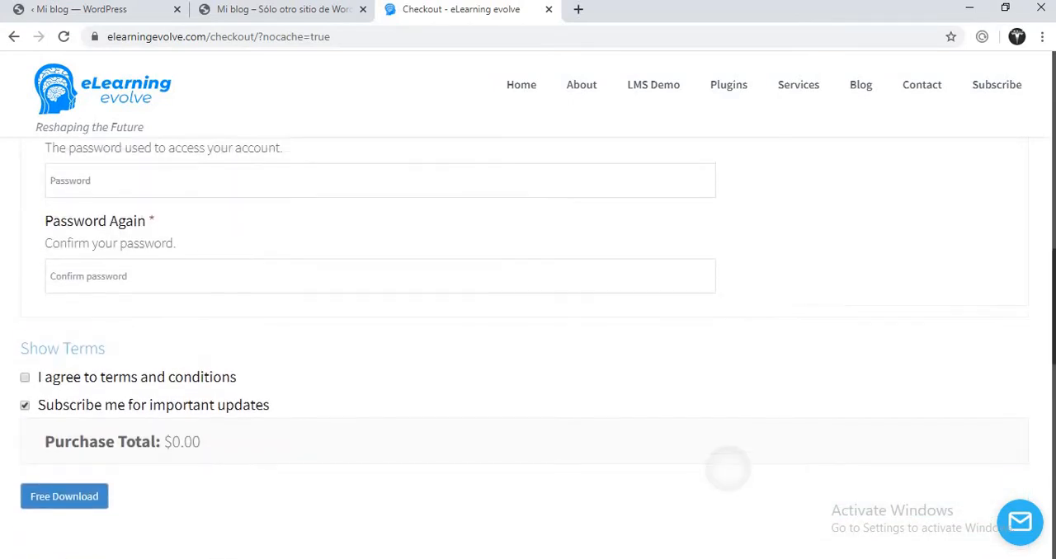
pyautogui.scroll(3)
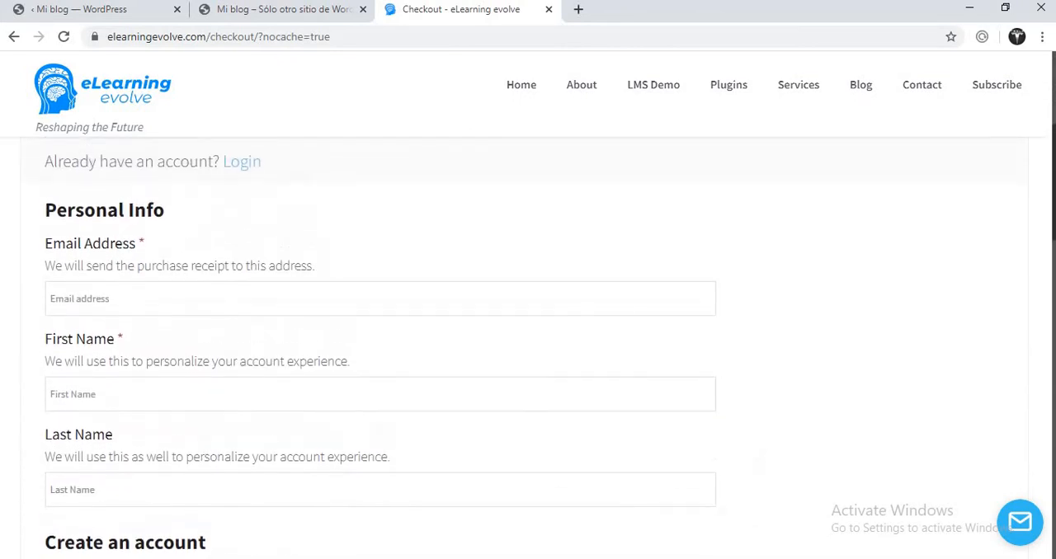
pyautogui.scroll(3)
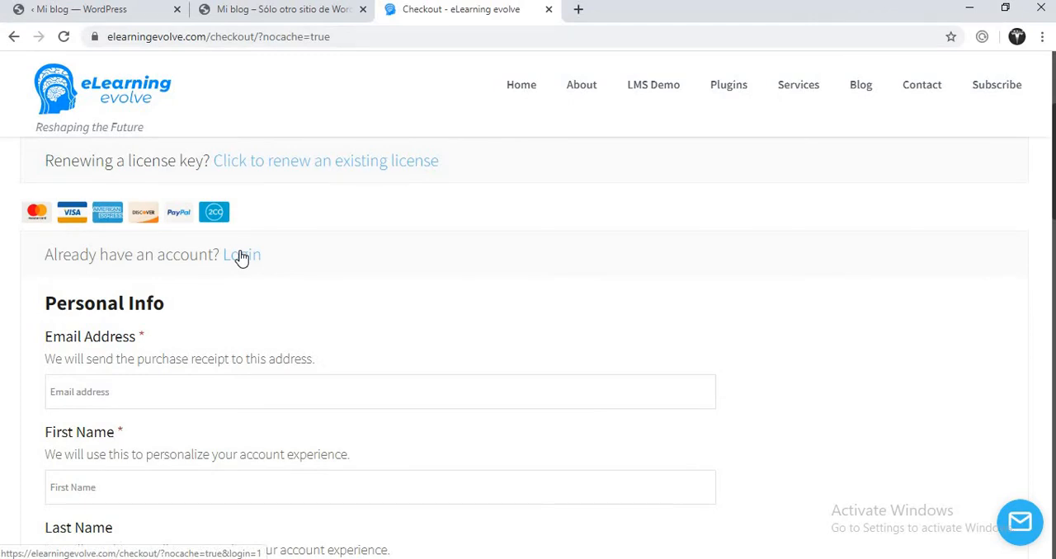
pyautogui.moveTo(262, 259)
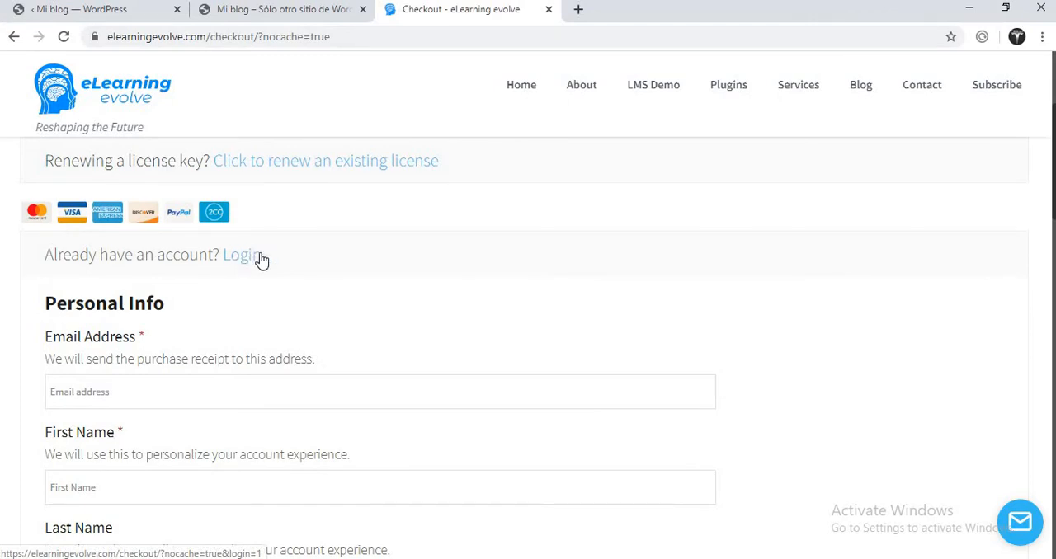
pyautogui.click(242, 254)
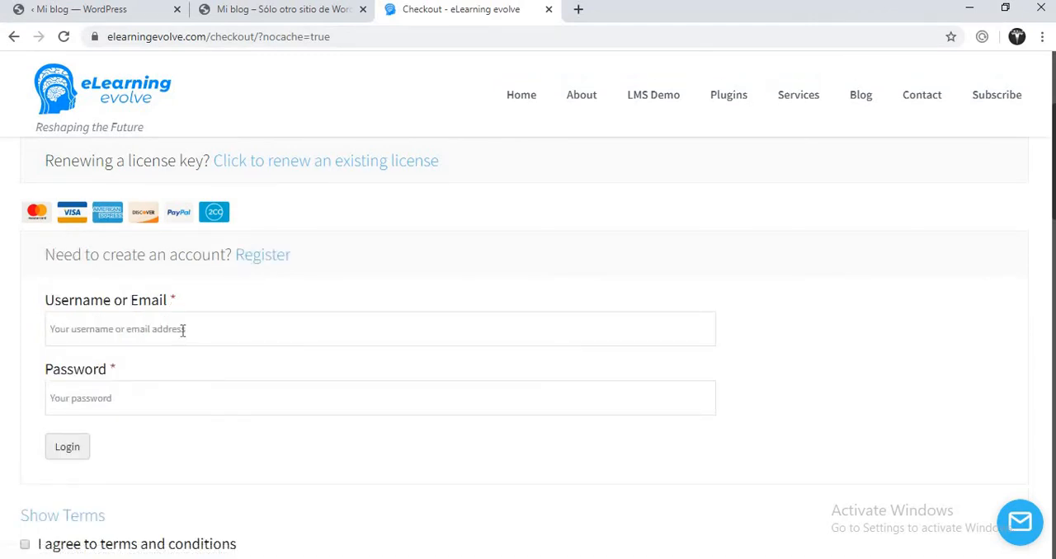
pyautogui.write('aakin')
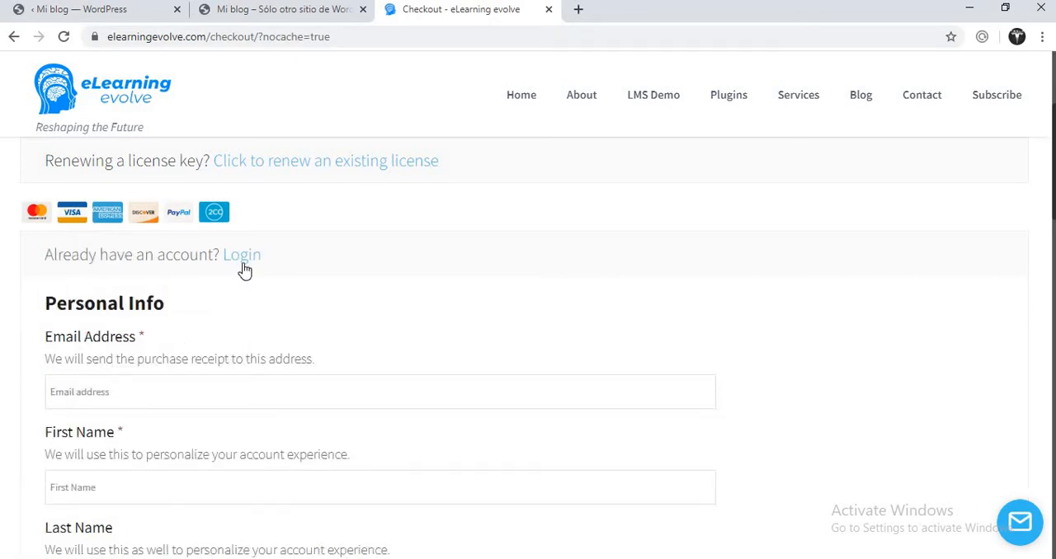
pyautogui.moveTo(251, 254)
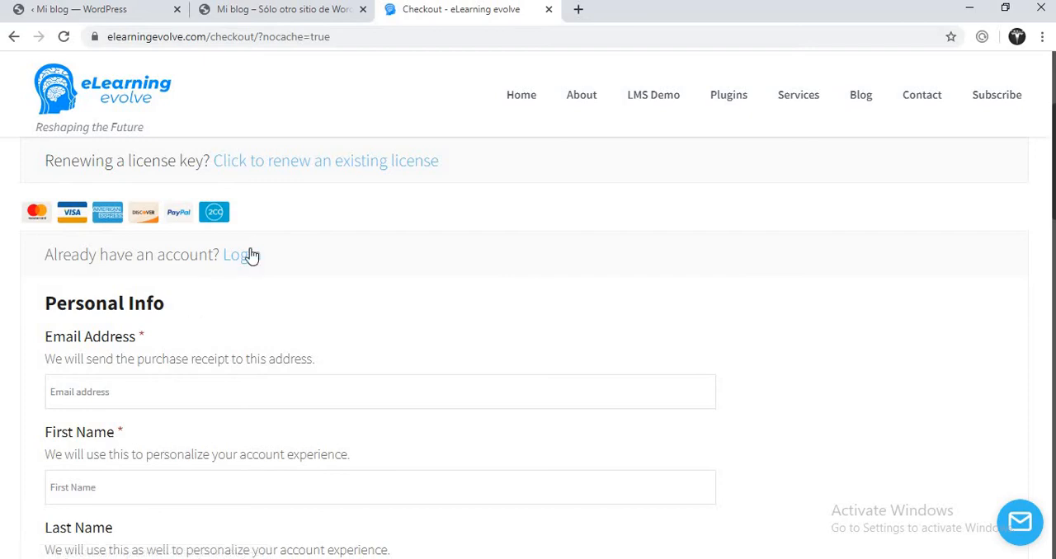
pyautogui.click(239, 255)
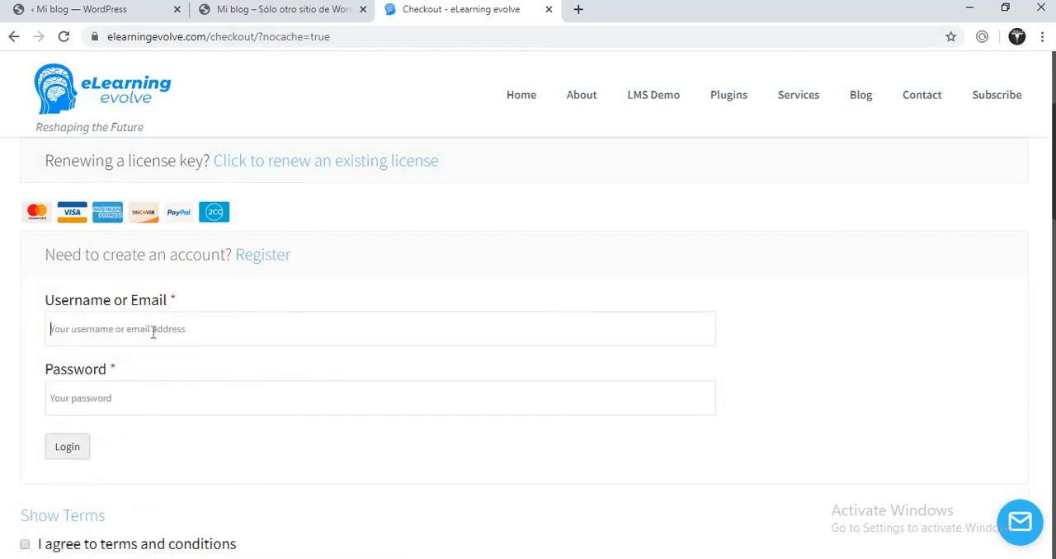
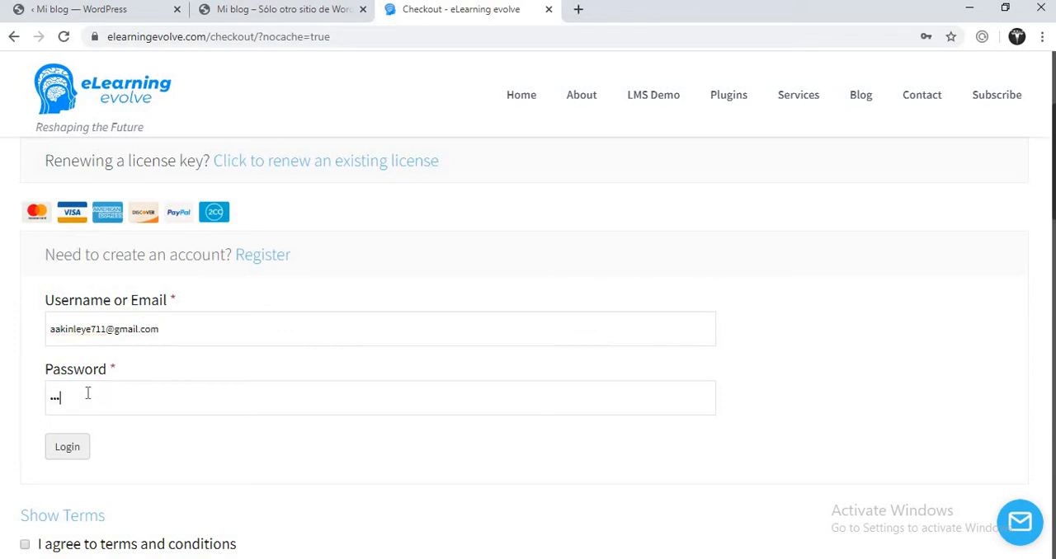
pyautogui.write('password')
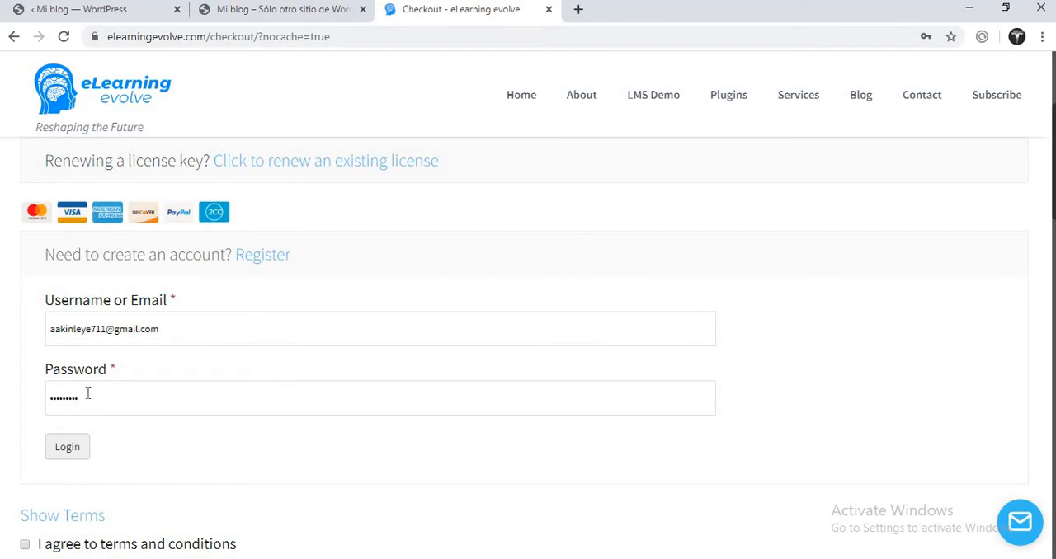
# Step: Submit the login, retype the password after the incorrect-password error, and log in
pyautogui.click(67, 446)
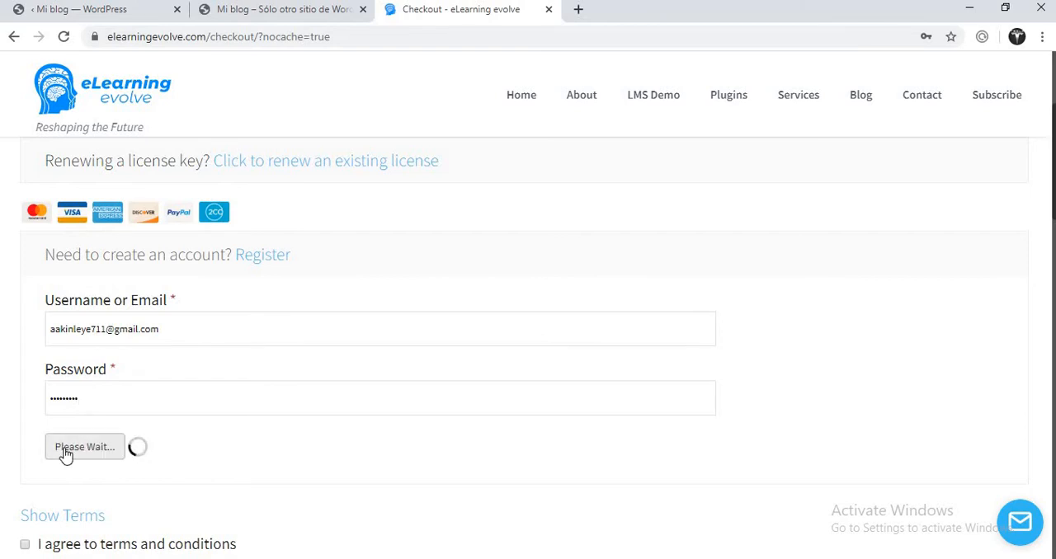
pyautogui.click(84, 446)
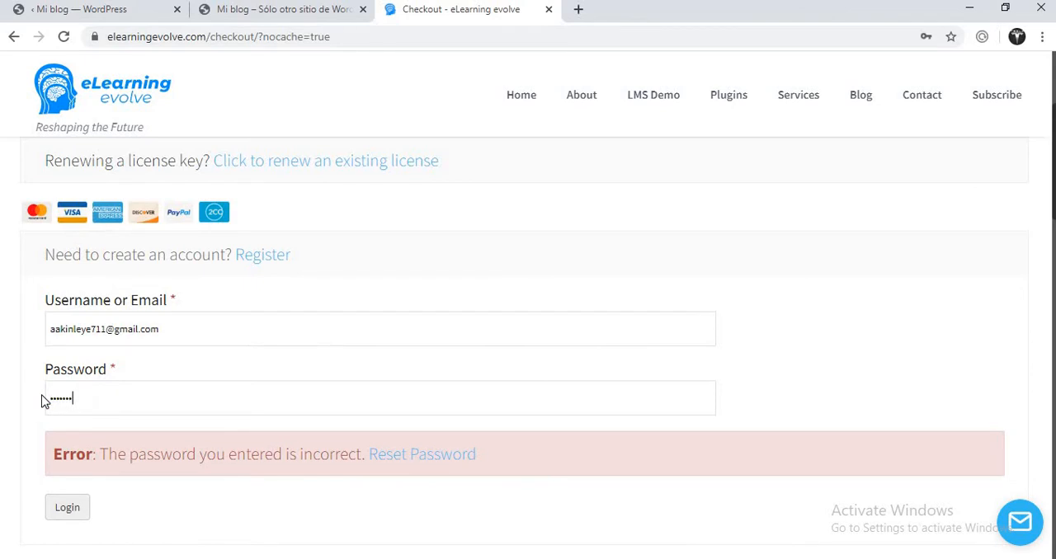
pyautogui.write('••')
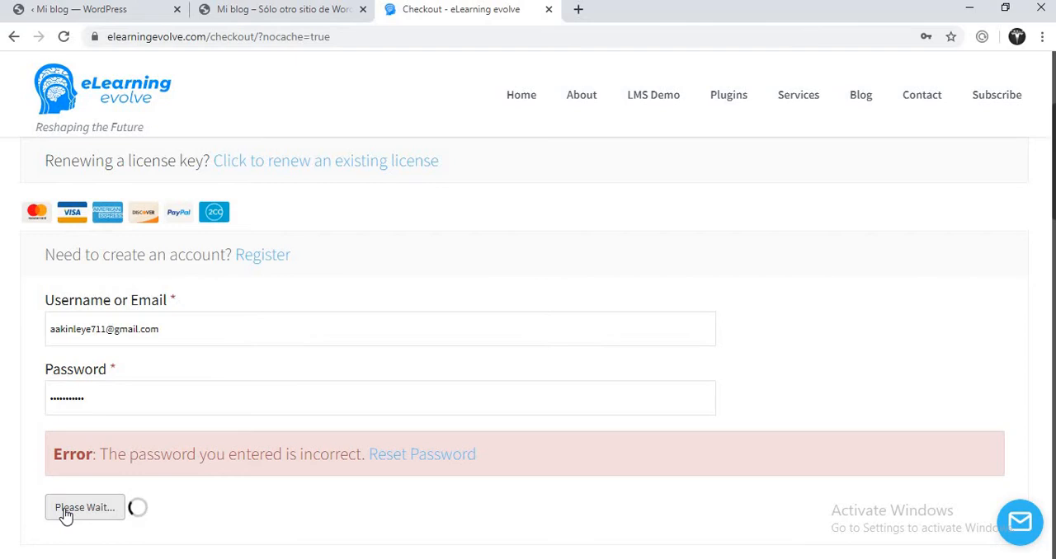
pyautogui.click(84, 507)
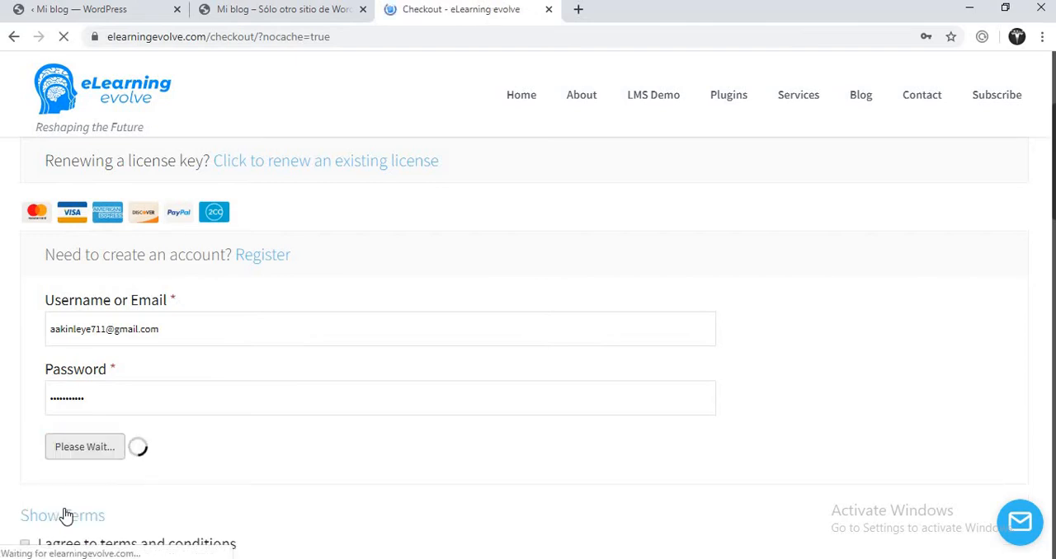
pyautogui.click(84, 446)
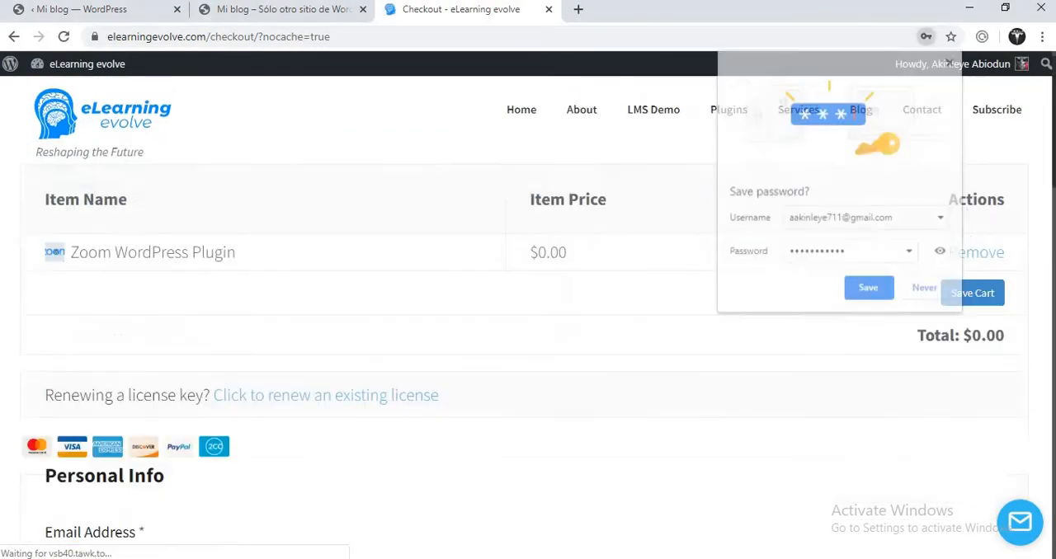
# Step: Scroll to Free Download and place the $0.00 Zoom WordPress Plugin order
pyautogui.scroll(-3)
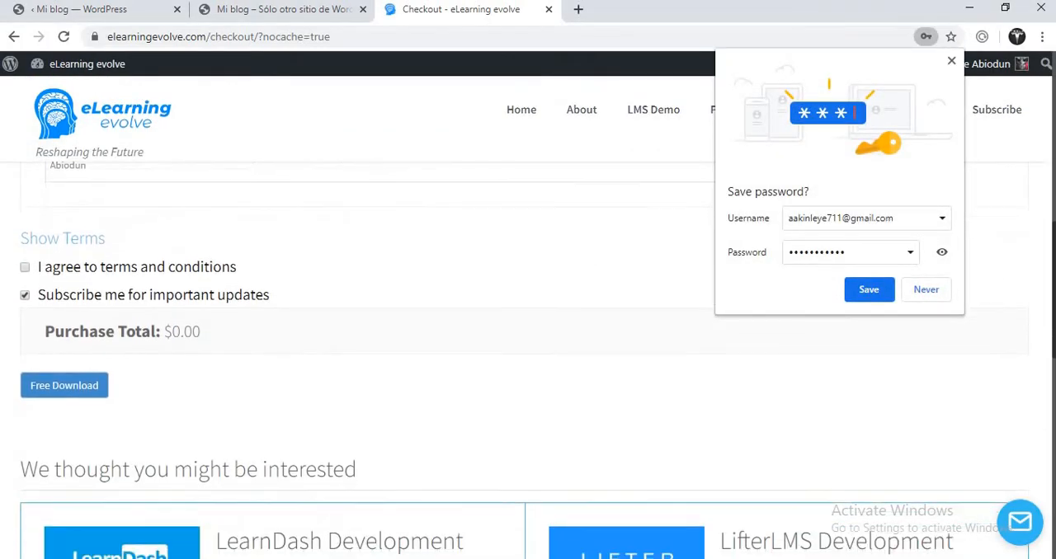
pyautogui.scroll(-3)
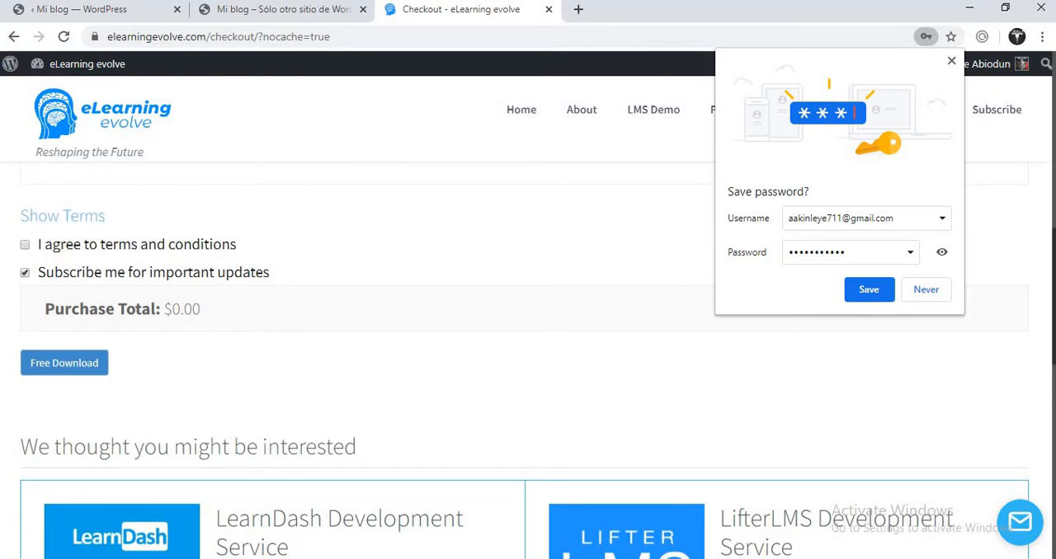
pyautogui.click(63, 362)
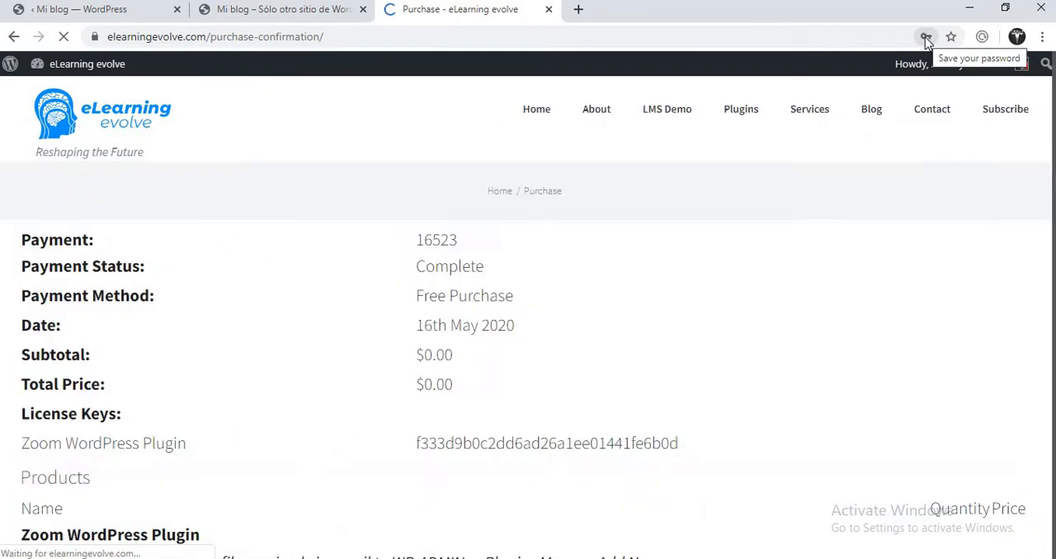
# Step: Download the wp-zoom-addon-3-1-6 zip from the confirmation page's download link
pyautogui.scroll(-3)
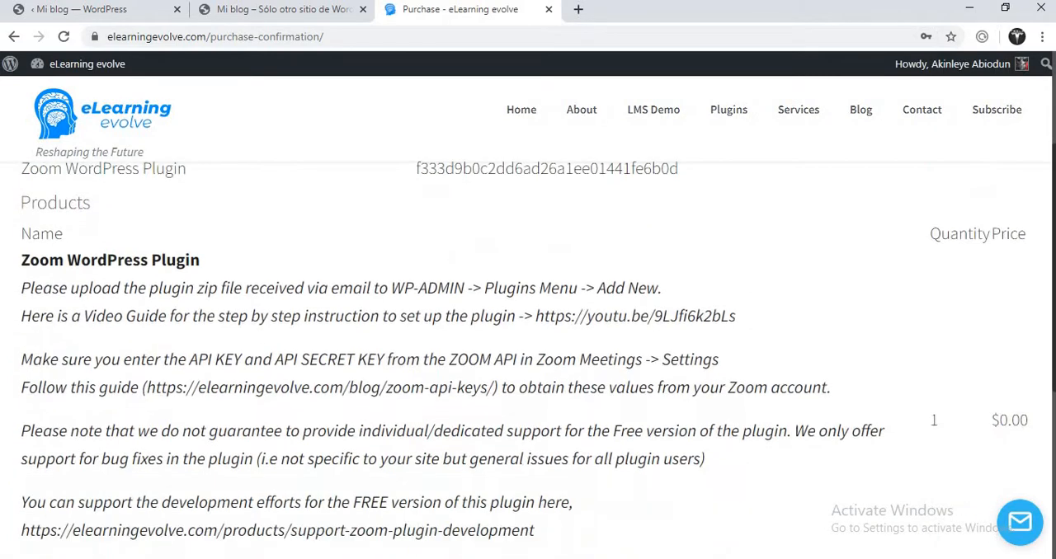
pyautogui.scroll(-3)
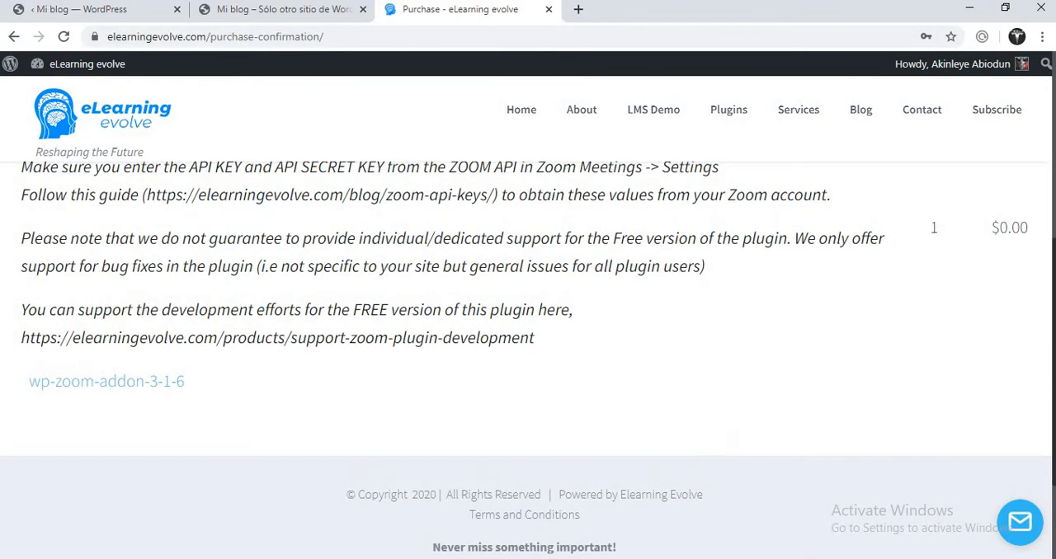
pyautogui.click(106, 381)
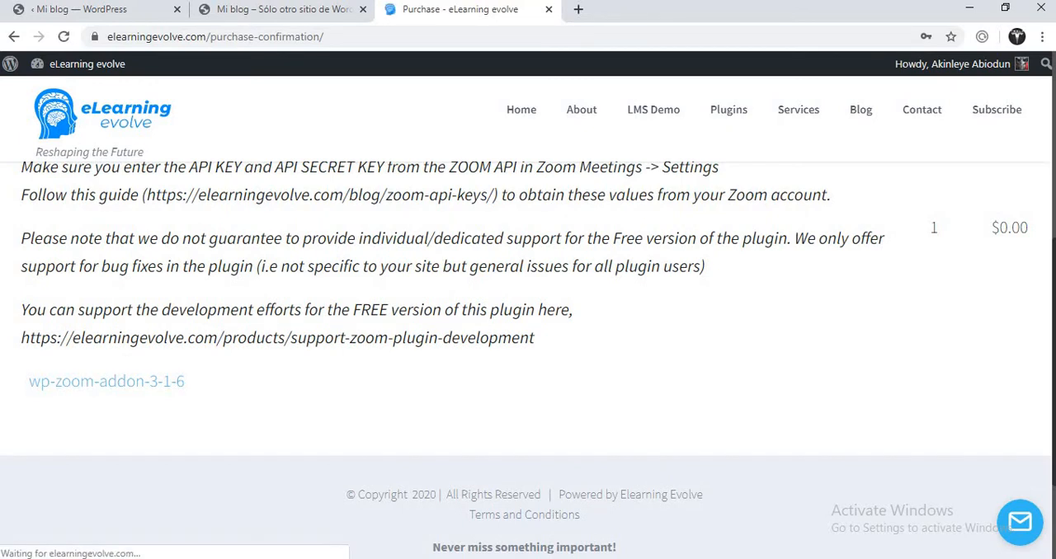
pyautogui.click(106, 381)
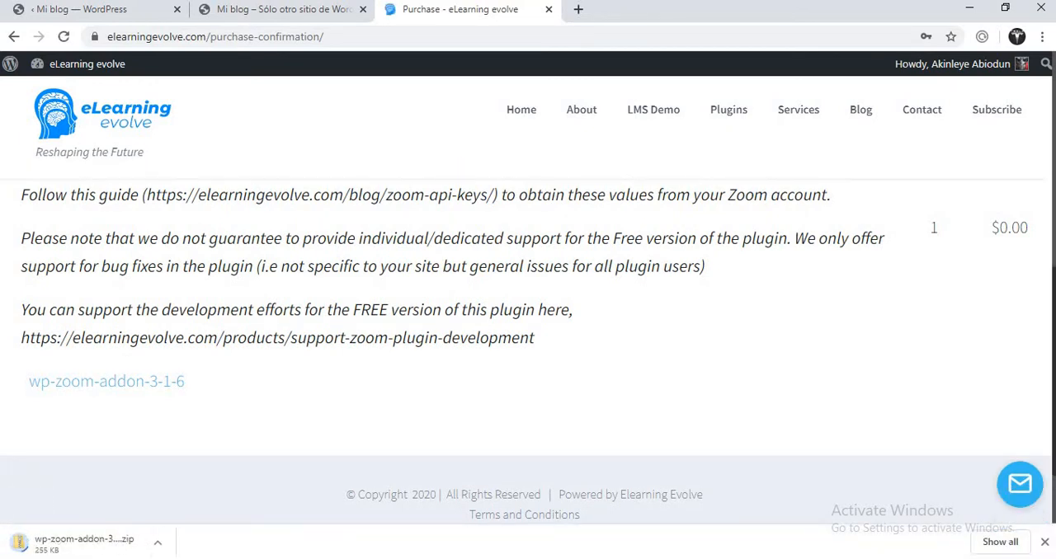
pyautogui.scroll(3)
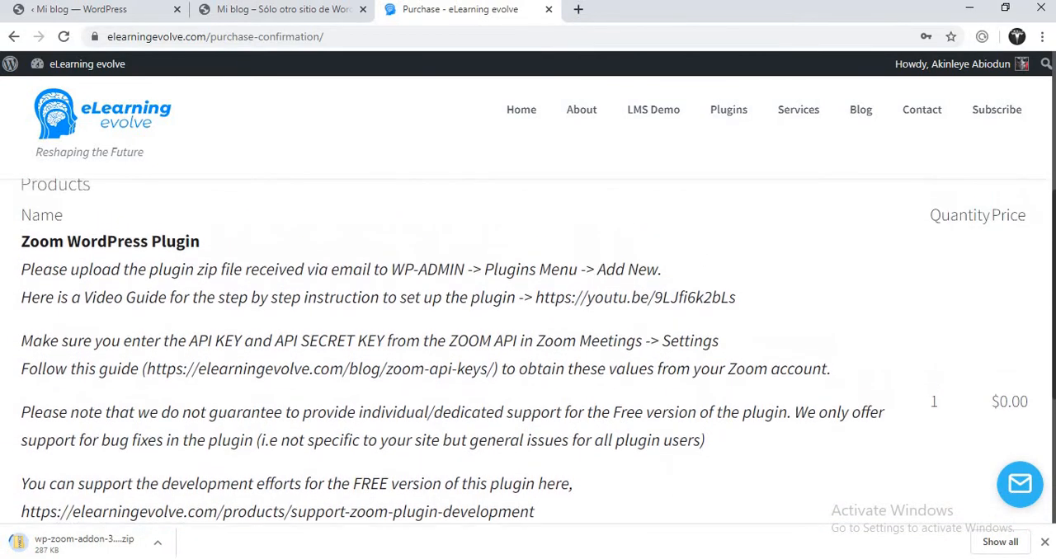
pyautogui.scroll(-3)
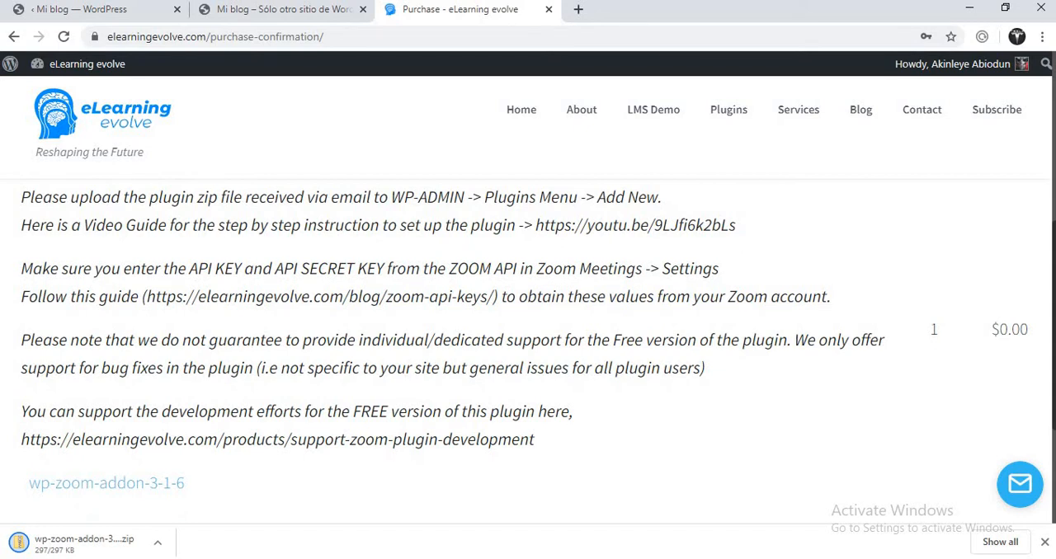
pyautogui.moveTo(995, 312)
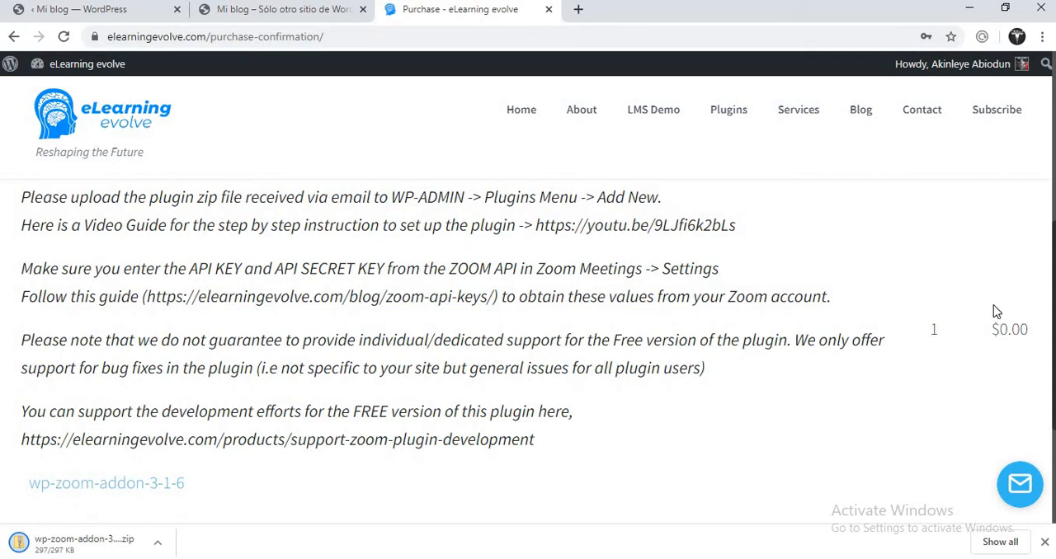
pyautogui.moveTo(283, 537)
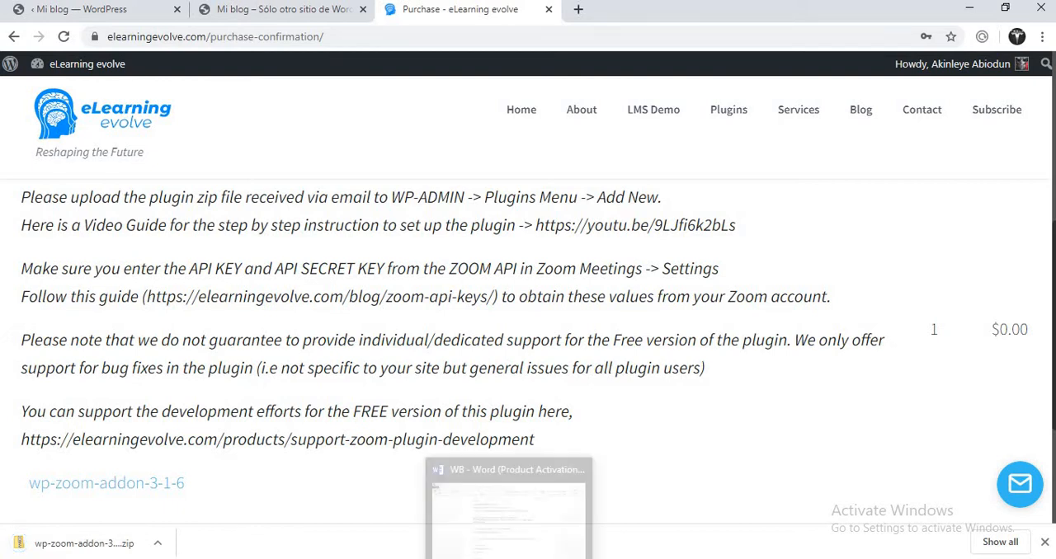
pyautogui.click(507, 507)
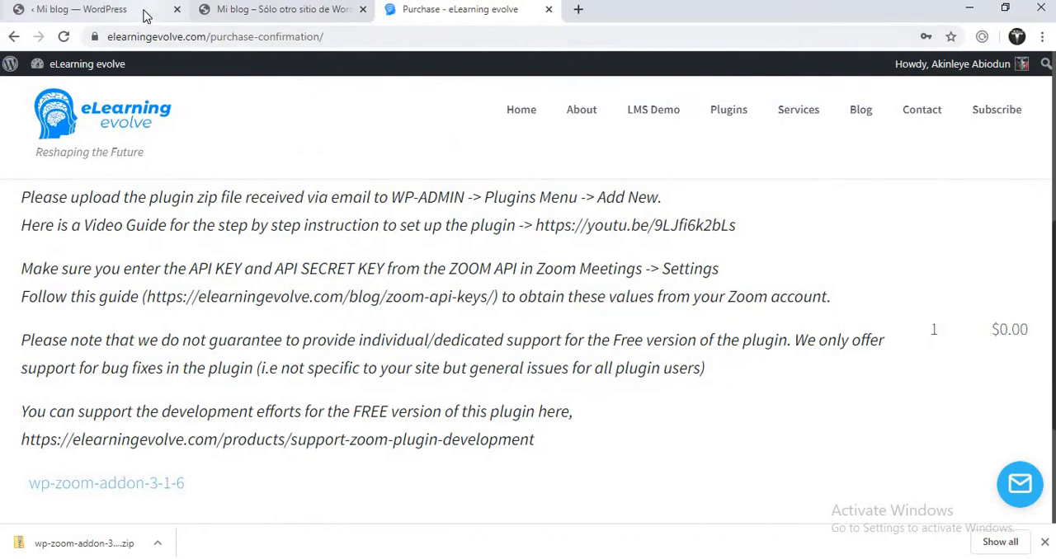
# Step: Switch to WordPress admin and reveal the Upload Plugin form on Add Plugins
pyautogui.click(82, 9)
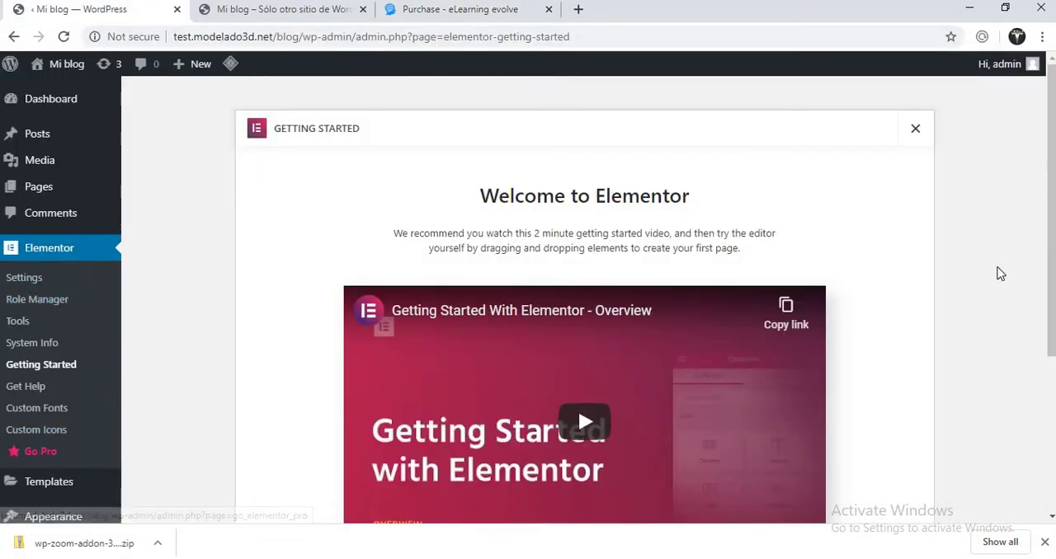
pyautogui.scroll(-3)
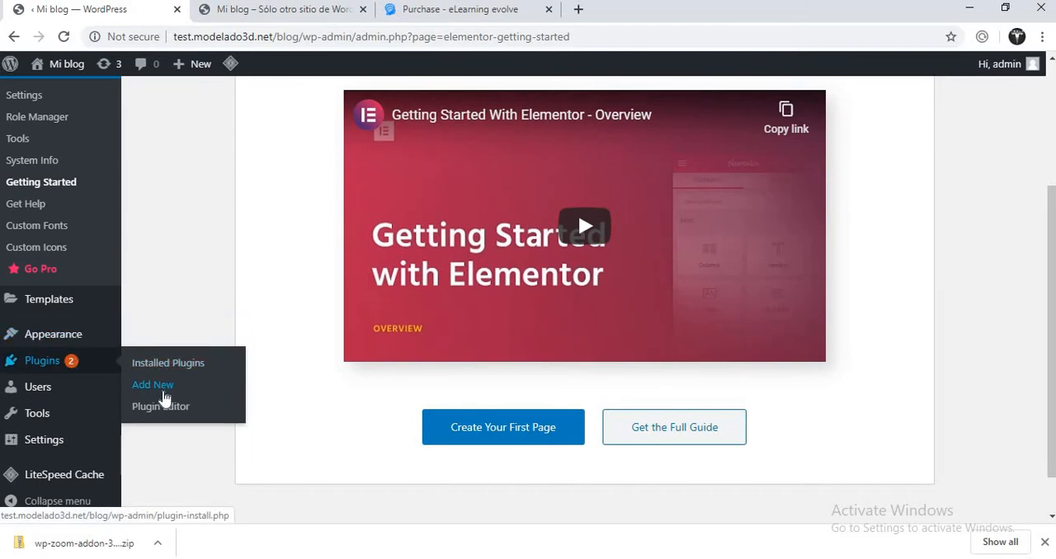
pyautogui.moveTo(153, 391)
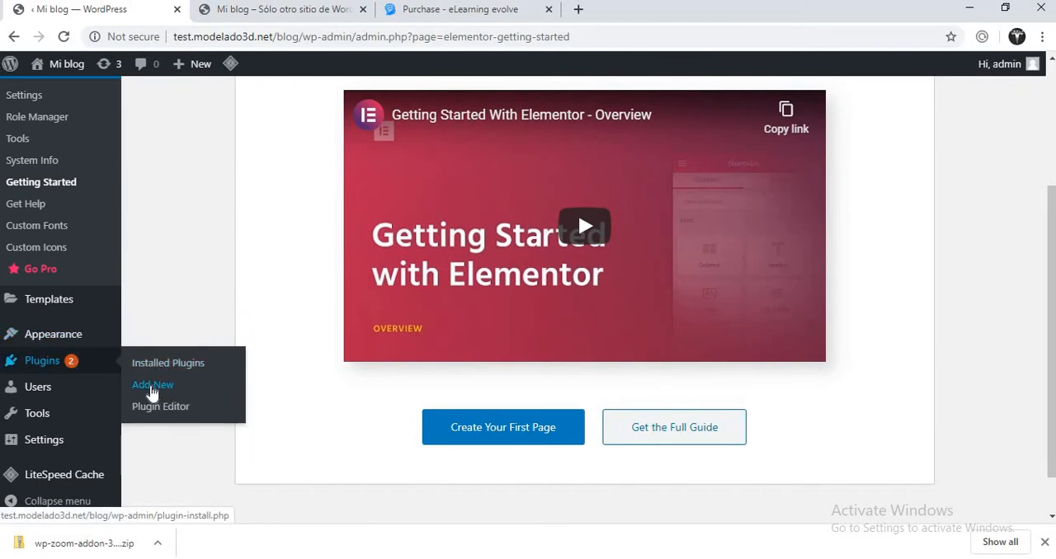
pyautogui.click(152, 384)
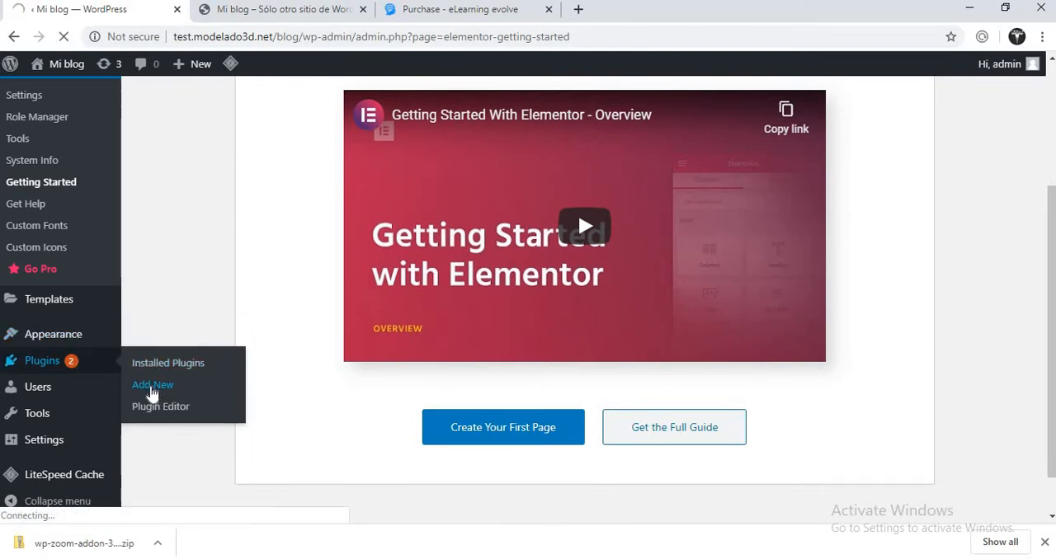
pyautogui.click(152, 385)
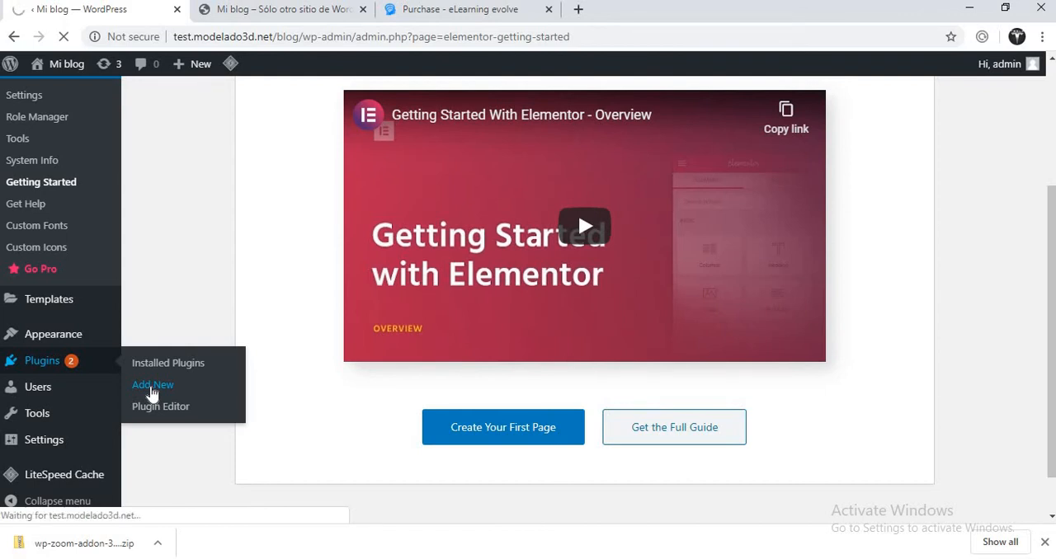
pyautogui.click(152, 384)
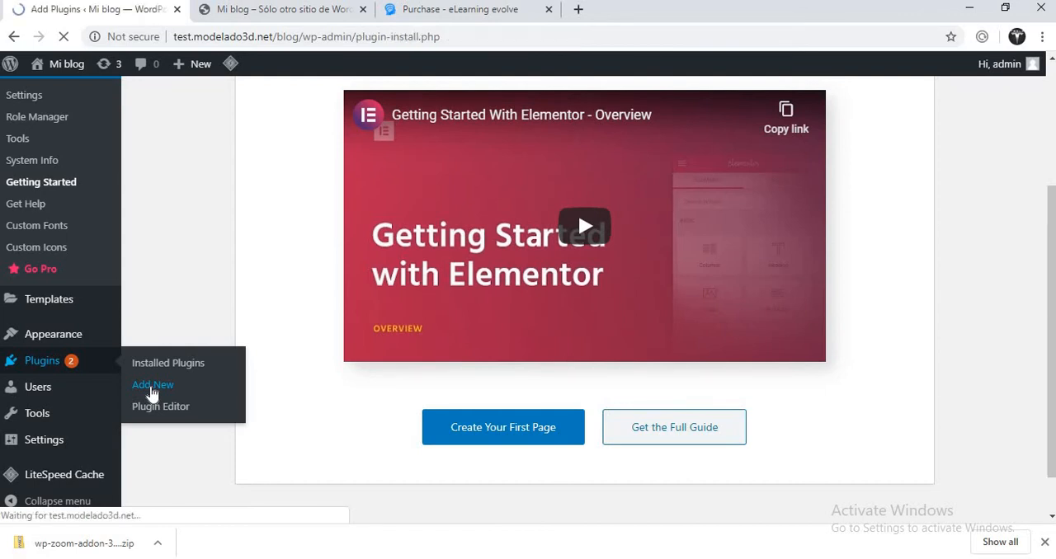
pyautogui.click(153, 385)
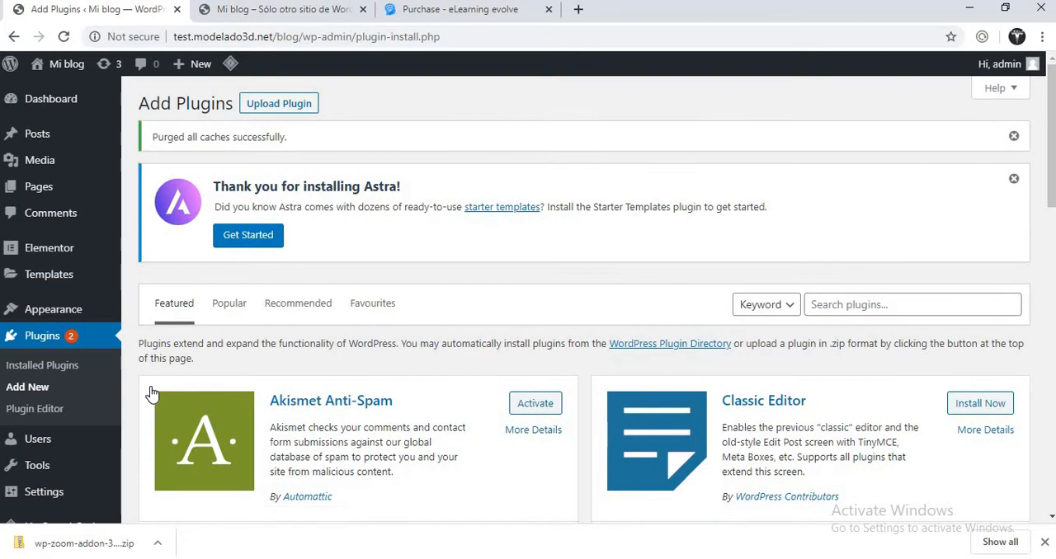
pyautogui.moveTo(495, 252)
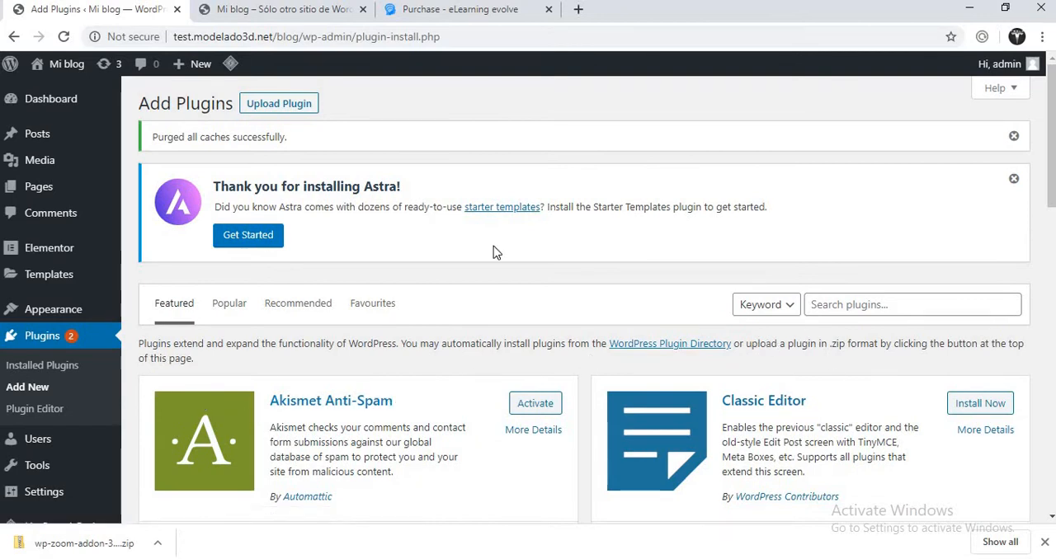
pyautogui.click(279, 102)
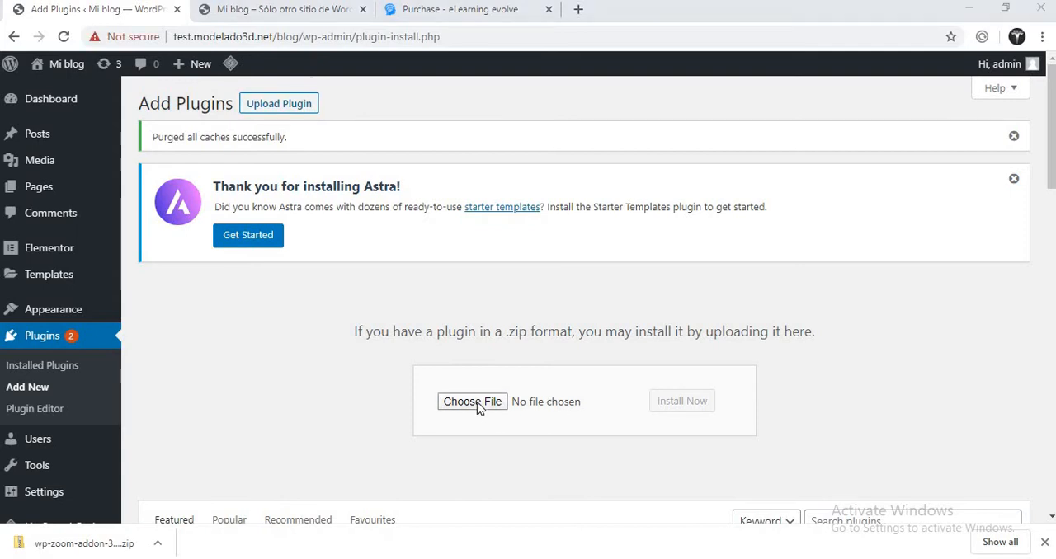
# Step: Select wp-zoom-addon-3-1-6 from Downloads as the upload and cancel its duplicate download
pyautogui.click(472, 402)
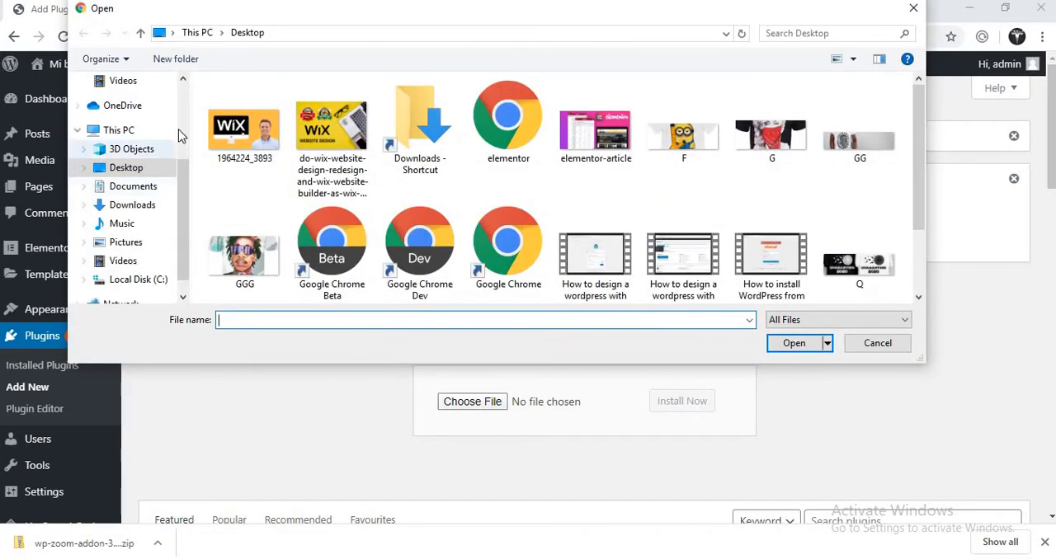
pyautogui.click(131, 205)
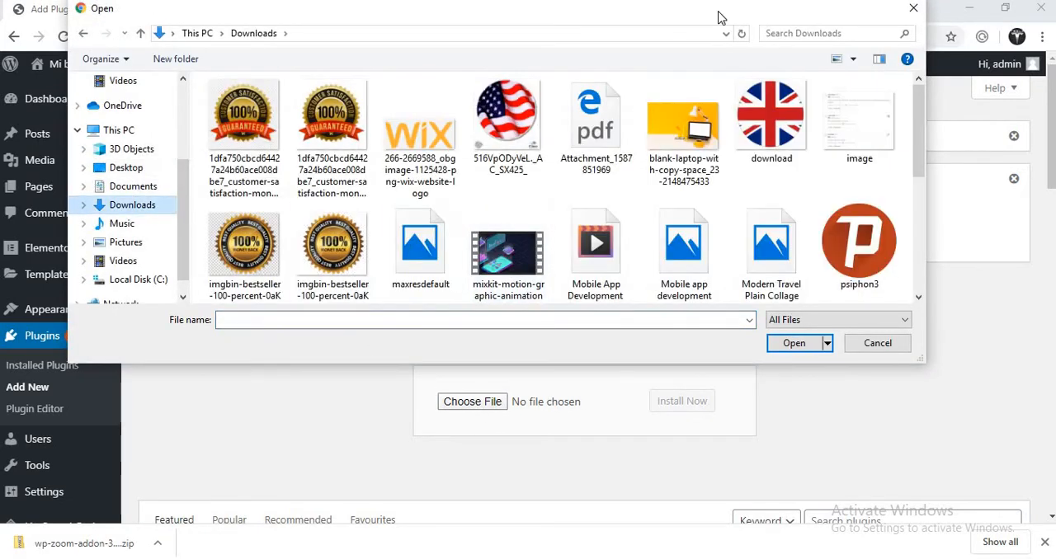
pyautogui.scroll(-3)
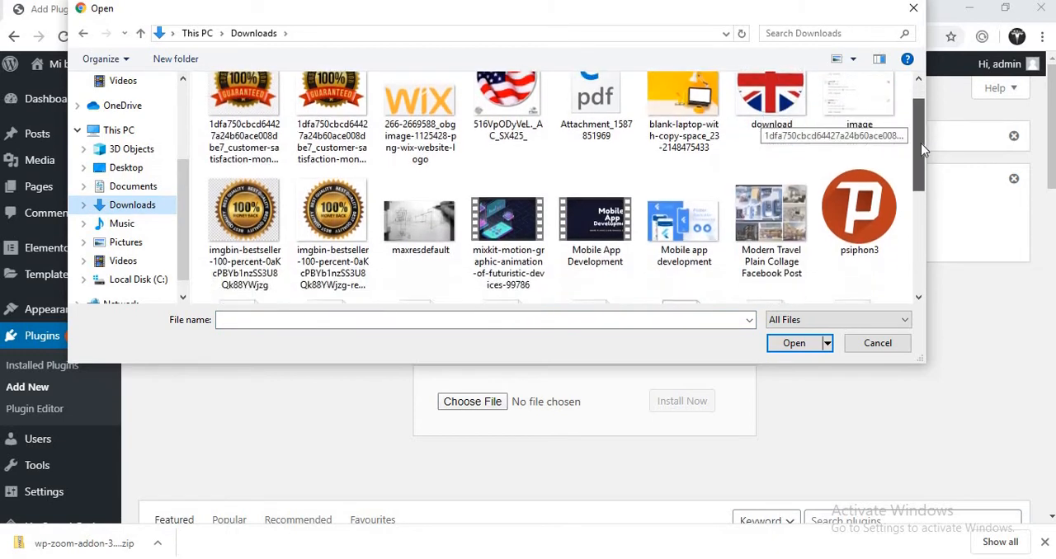
pyautogui.scroll(-3)
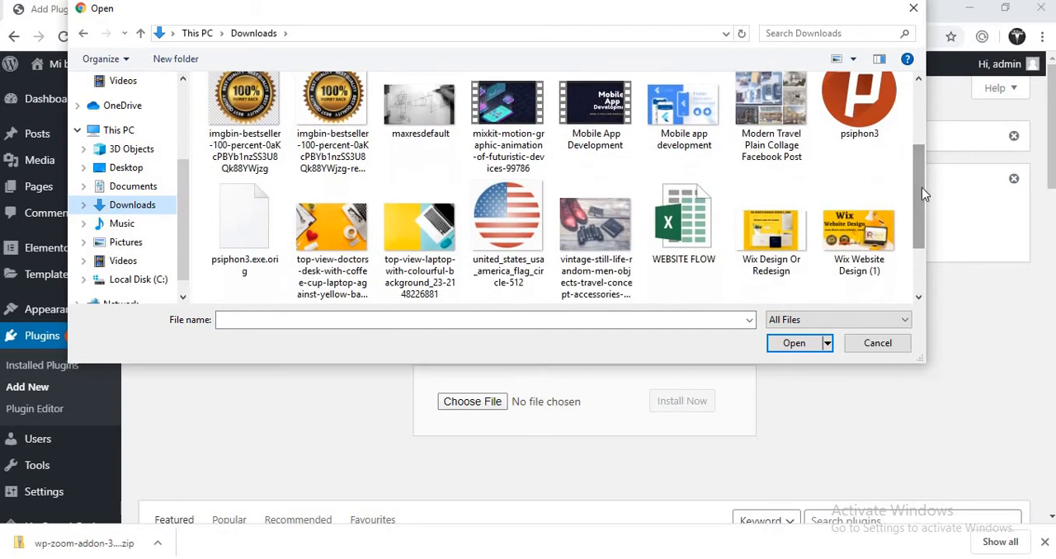
pyautogui.scroll(-3)
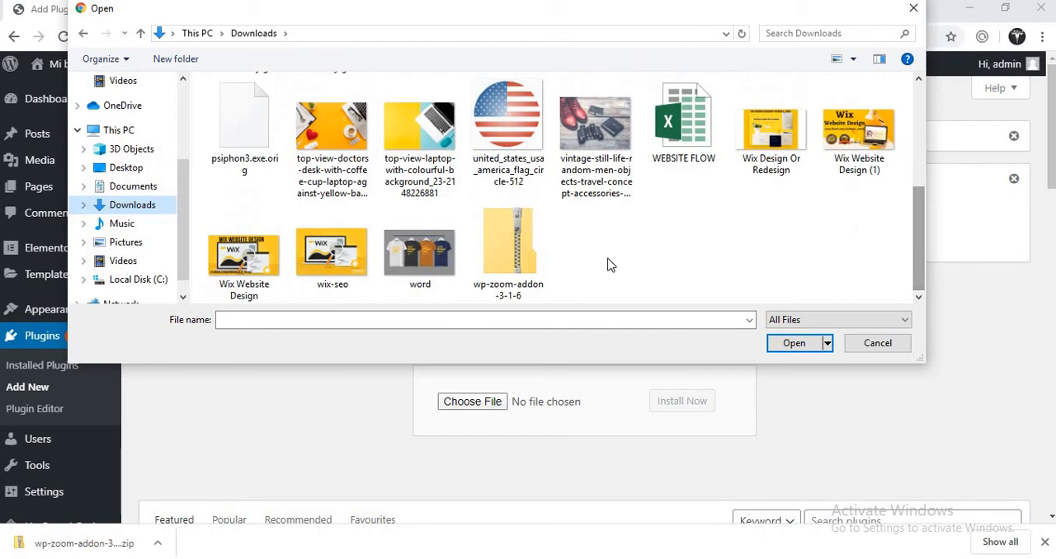
pyautogui.click(508, 247)
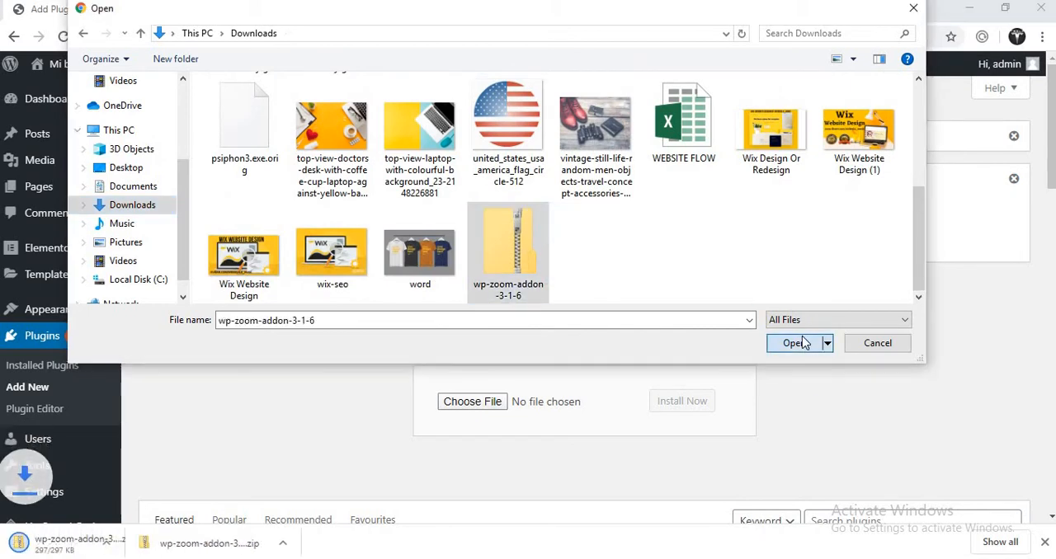
pyautogui.click(793, 343)
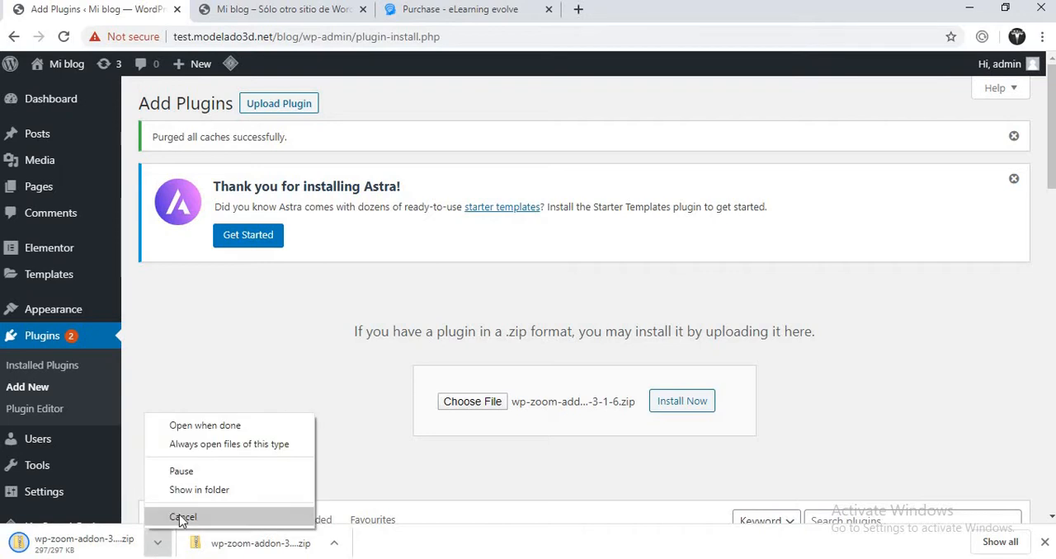
pyautogui.click(182, 517)
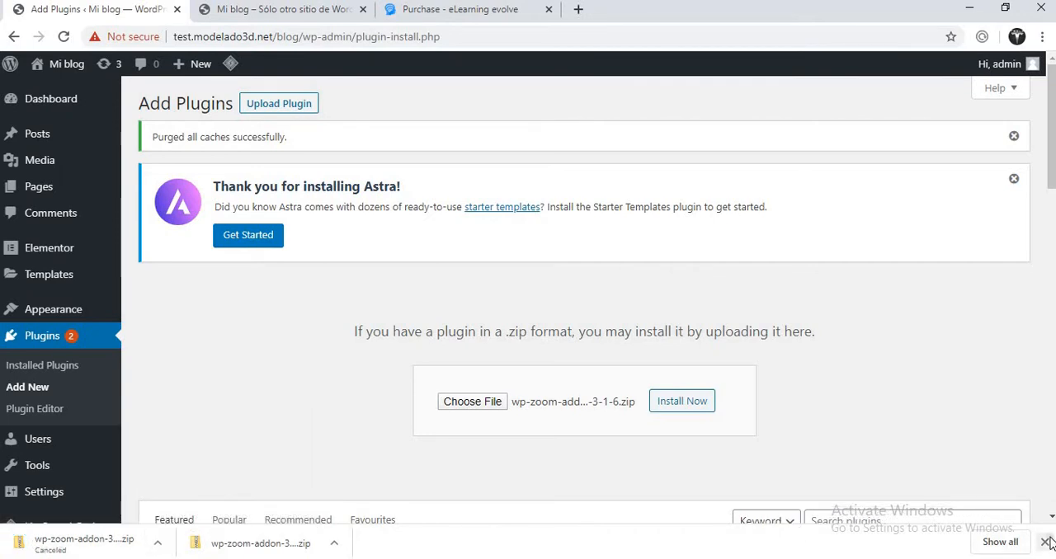
pyautogui.click(681, 401)
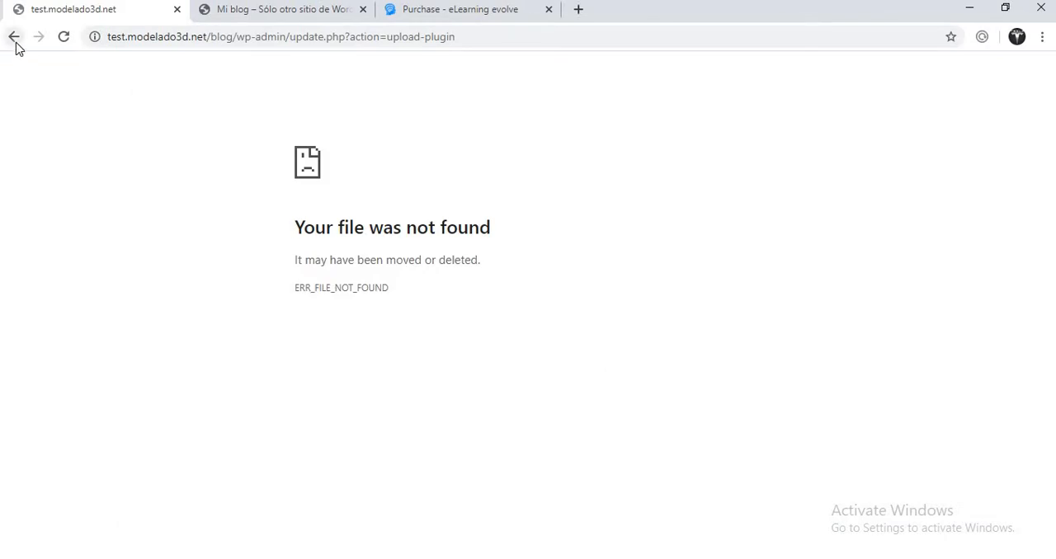
# Step: Return to the upload form, search Downloads, Videos and Desktop, then cancel without a file
pyautogui.click(14, 37)
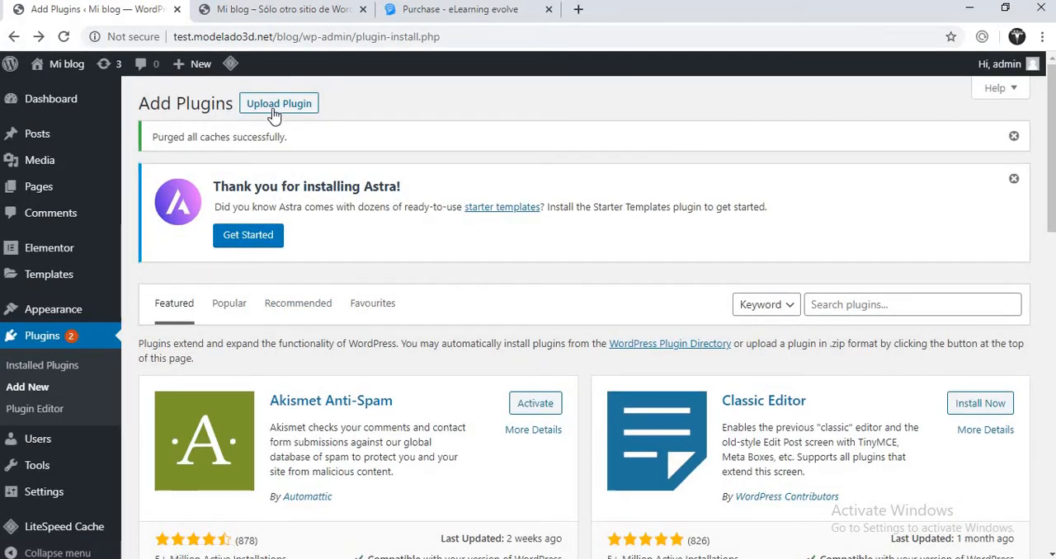
pyautogui.click(279, 103)
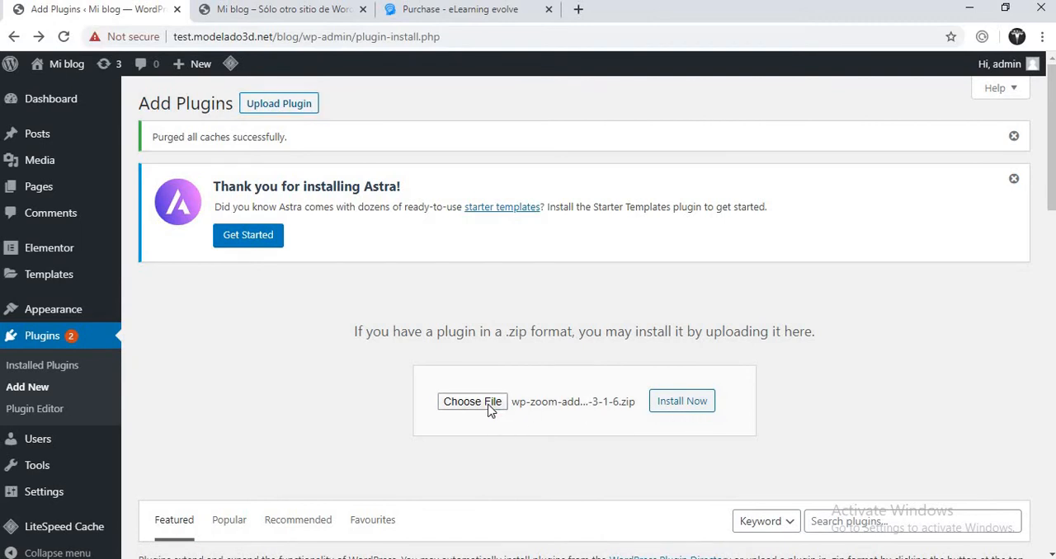
pyautogui.click(471, 402)
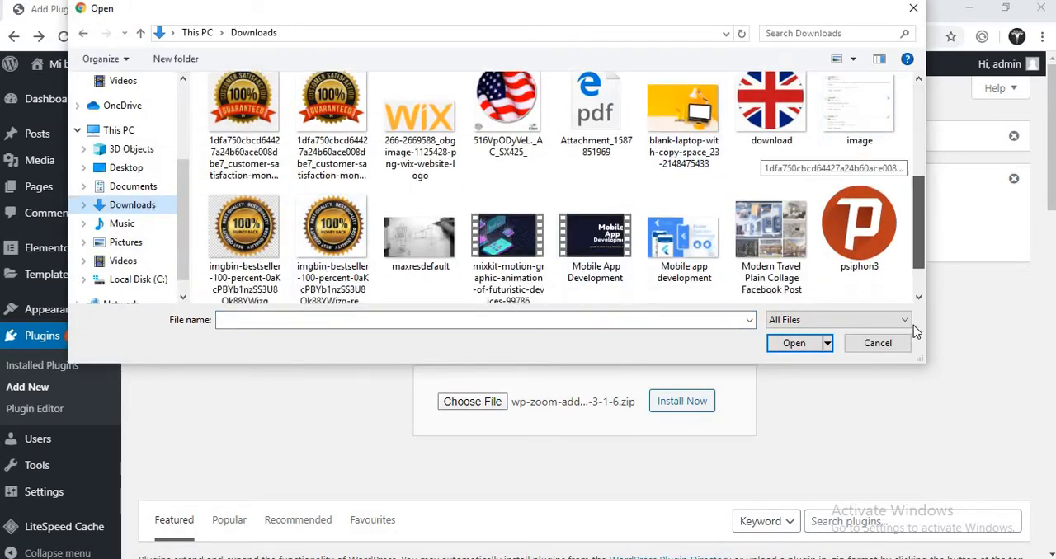
pyautogui.scroll(-3)
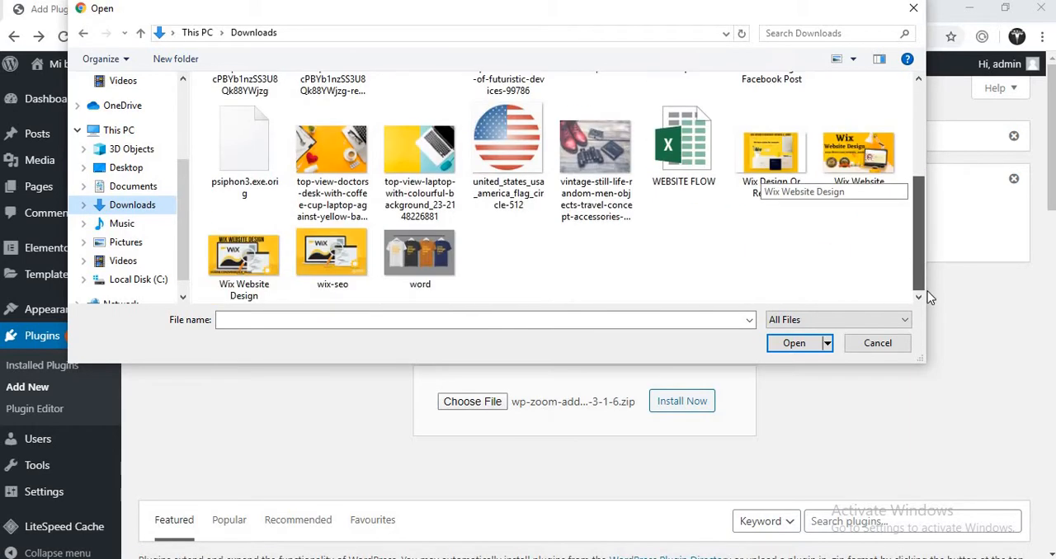
pyautogui.scroll(3)
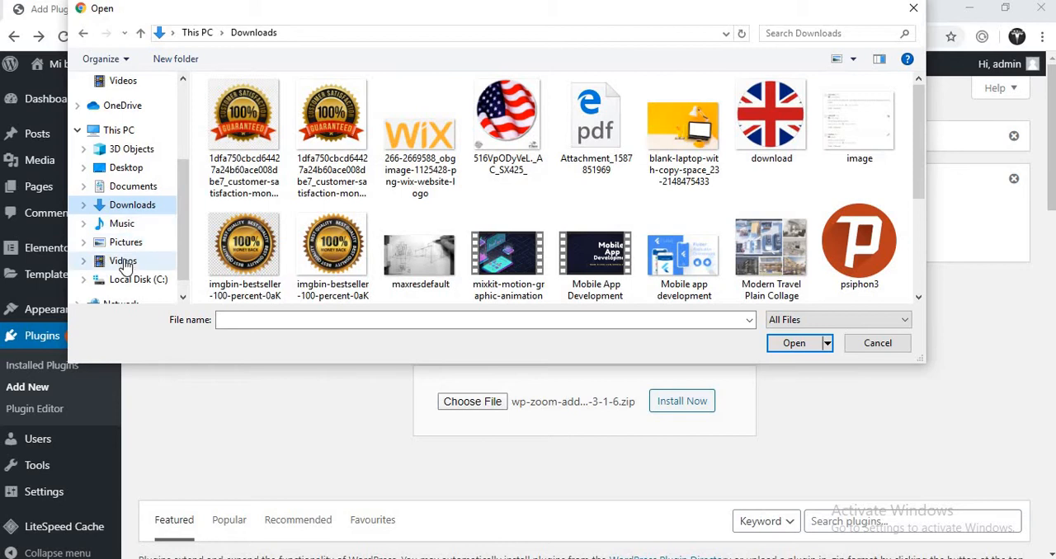
pyautogui.click(123, 261)
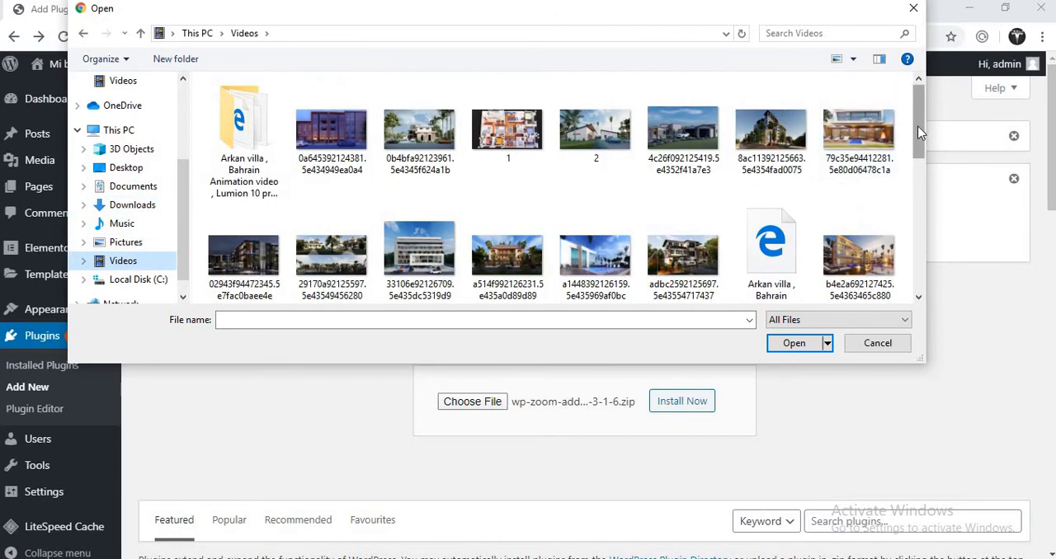
pyautogui.scroll(-3)
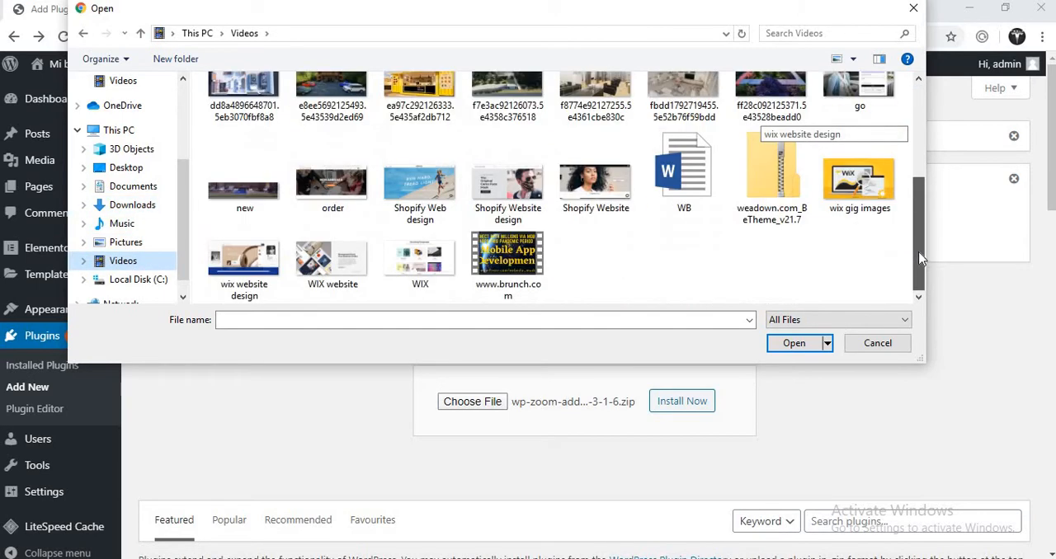
pyautogui.scroll(3)
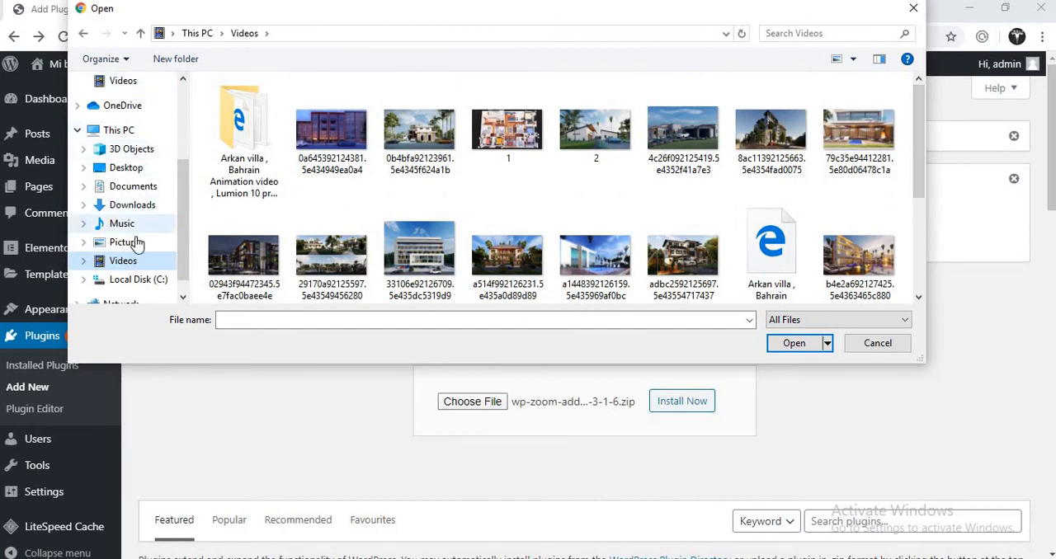
pyautogui.click(125, 167)
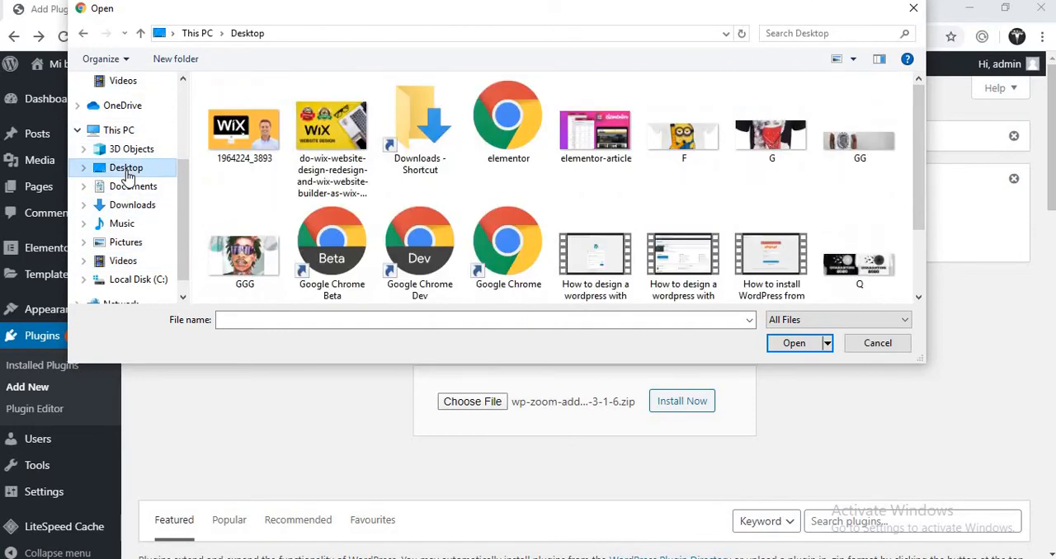
pyautogui.scroll(-3)
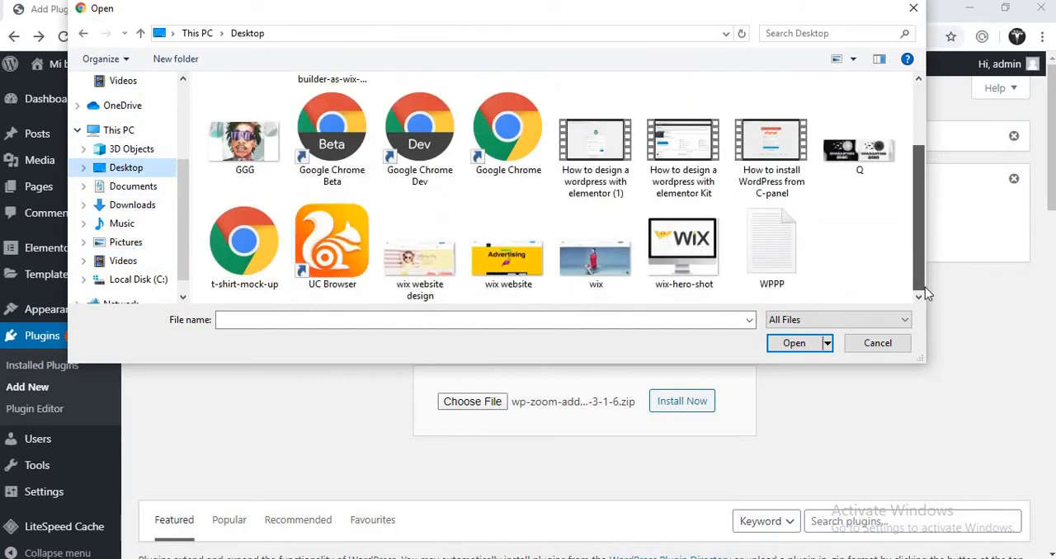
pyautogui.click(877, 344)
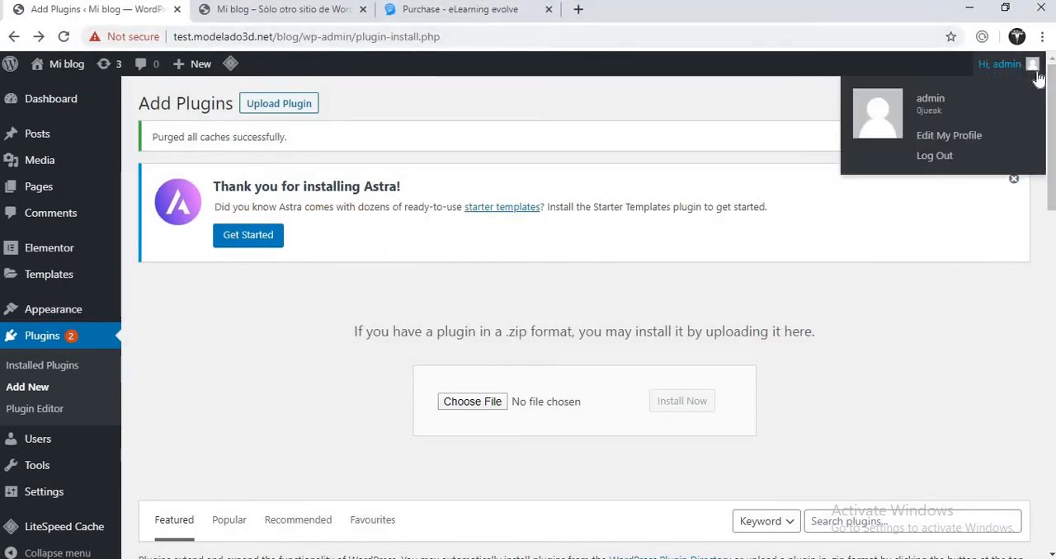
pyautogui.click(1041, 36)
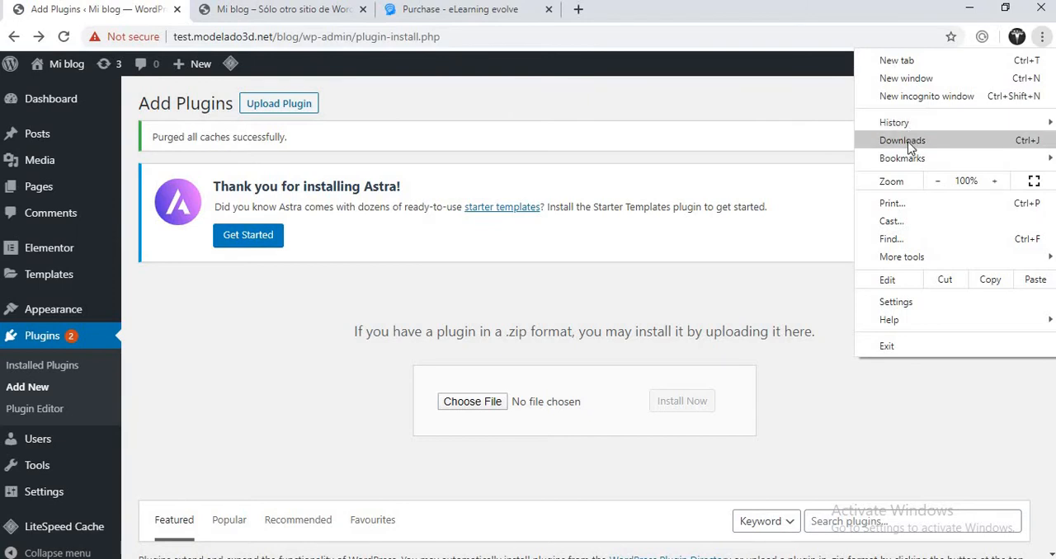
pyautogui.click(901, 139)
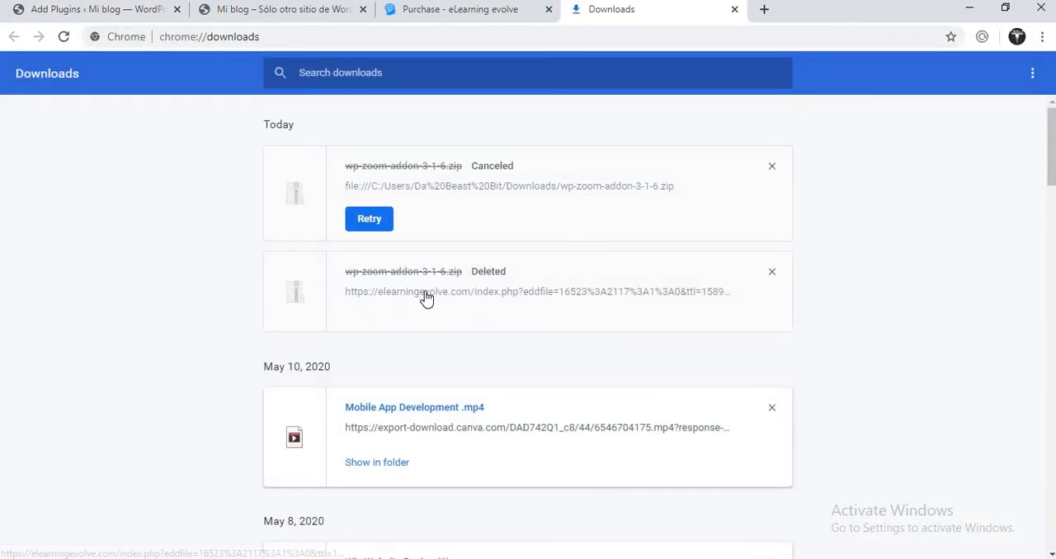
pyautogui.moveTo(588, 232)
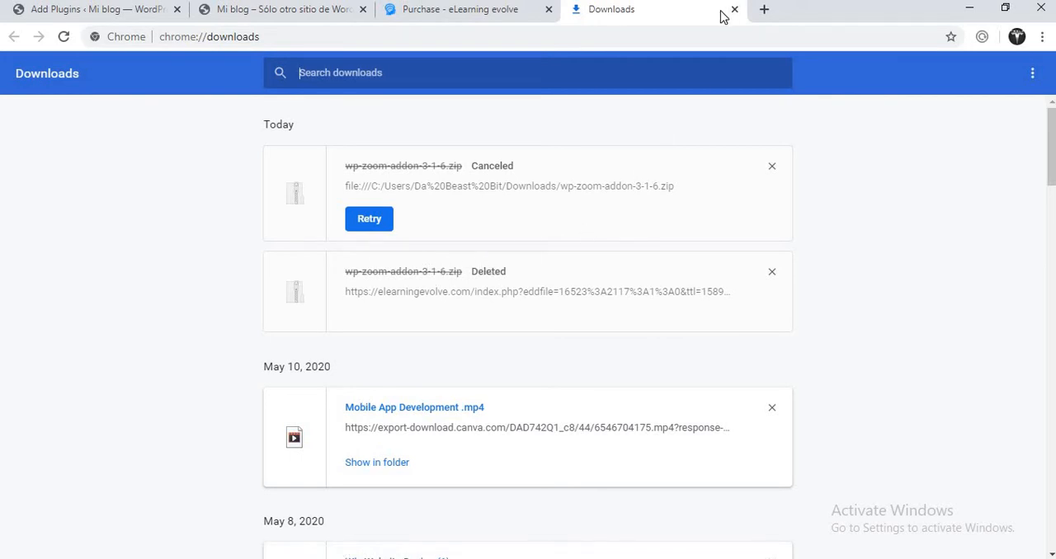
pyautogui.click(733, 9)
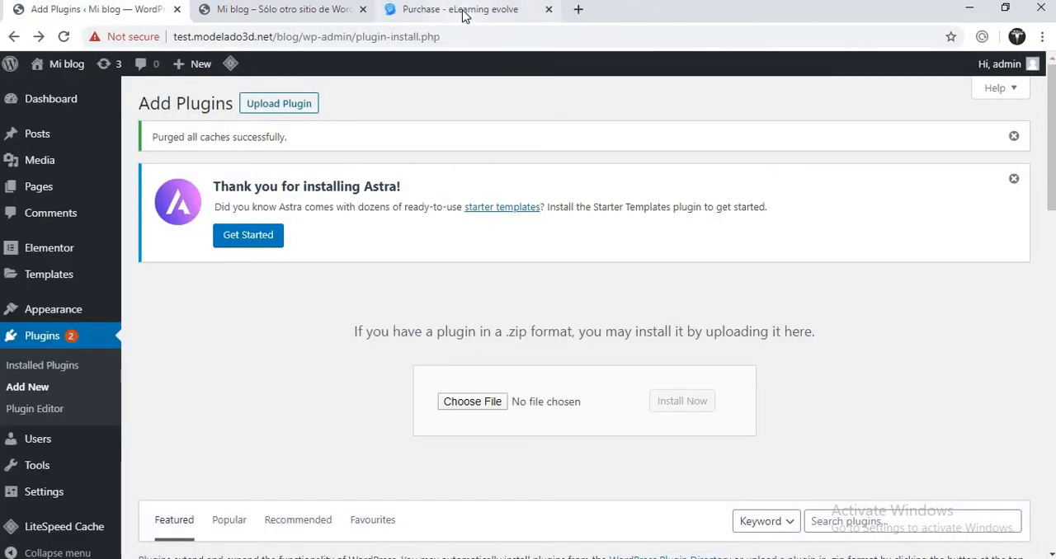
# Step: Re-download wp-zoom-addon-3-1-6 from the Purchase tab, then return to Add Plugins
pyautogui.click(458, 9)
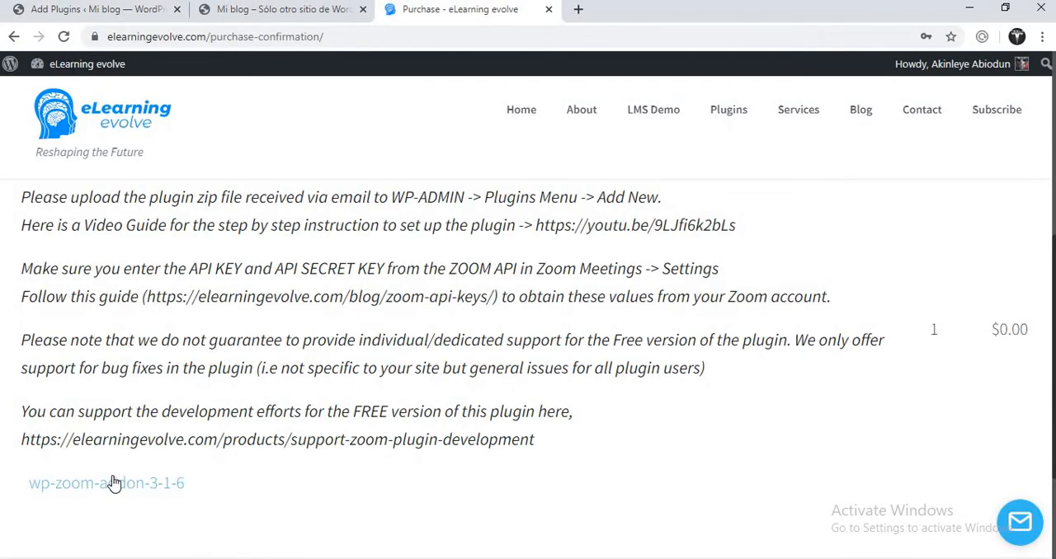
pyautogui.click(105, 484)
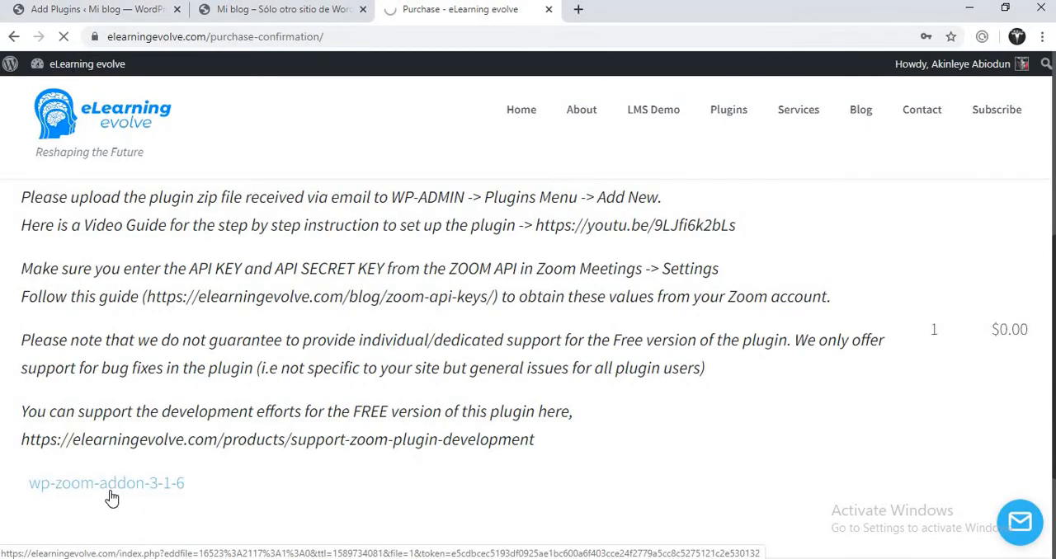
pyautogui.click(106, 482)
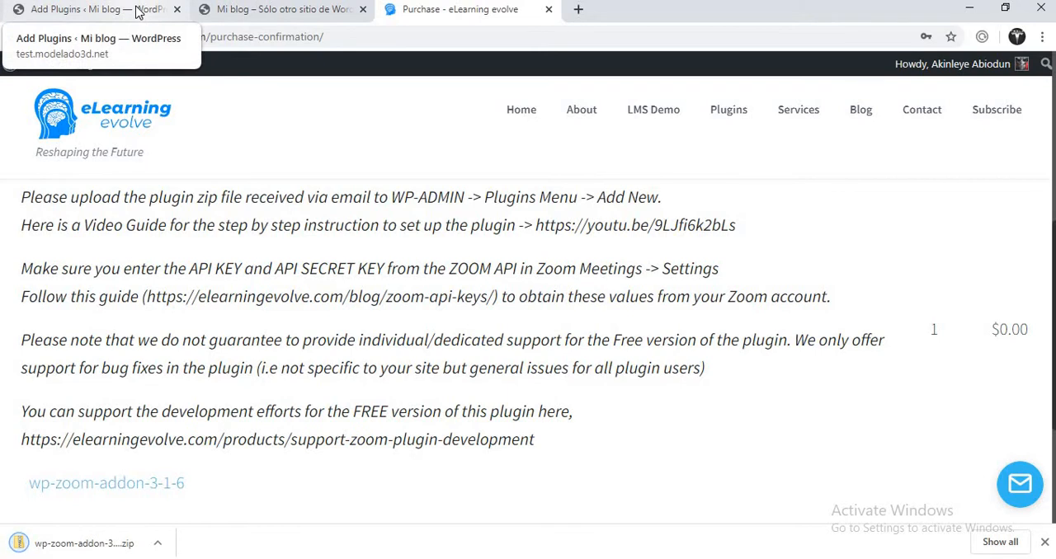
pyautogui.click(91, 9)
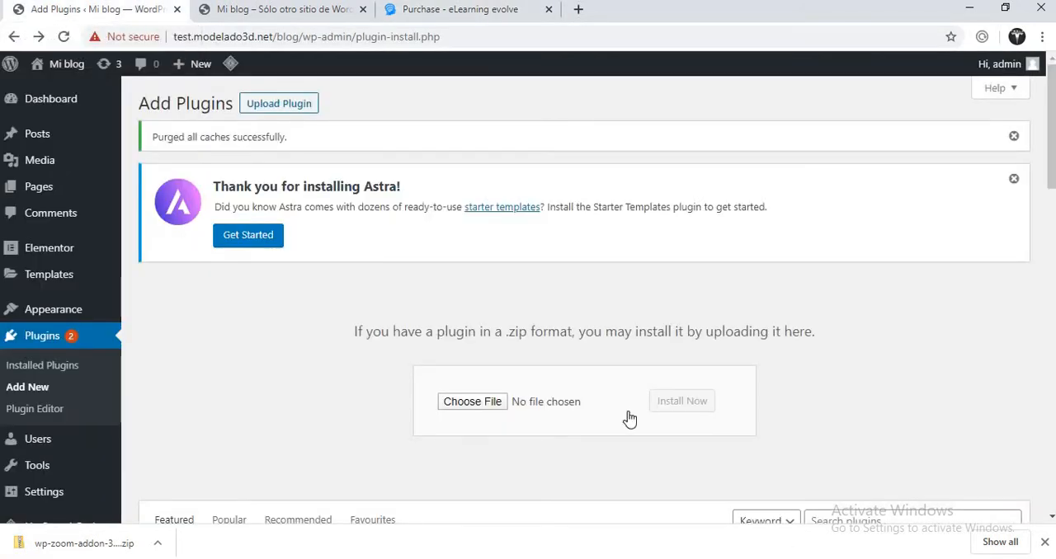
# Step: Upload wp-zoom-addon-3-1-6 from Downloads, install it, and close the download bar
pyautogui.click(472, 401)
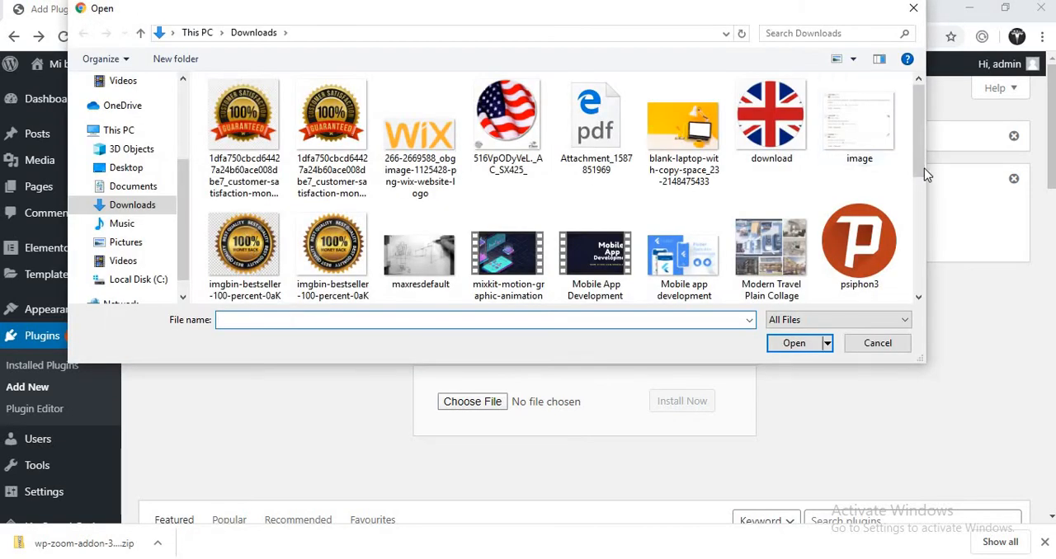
pyautogui.scroll(-3)
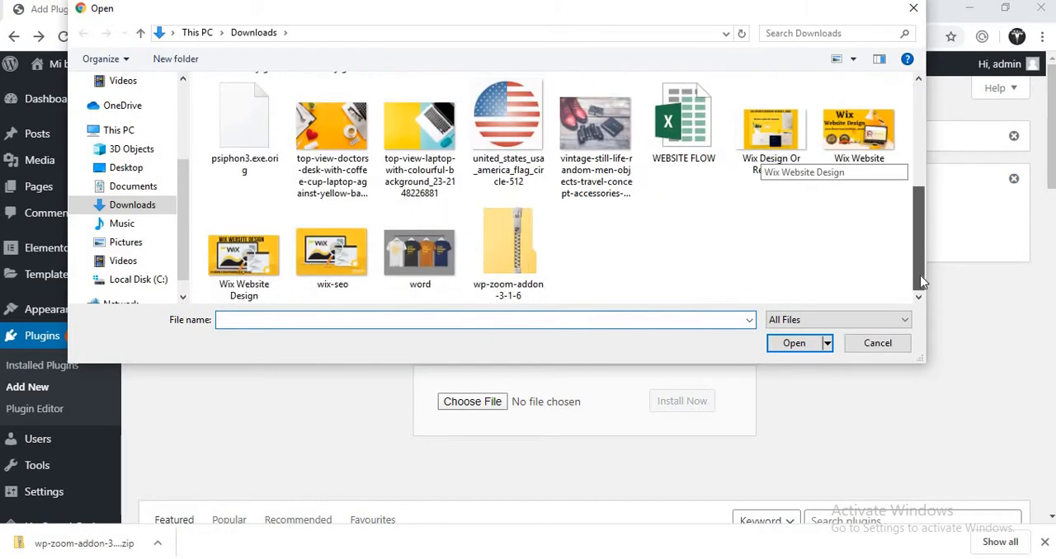
pyautogui.click(508, 248)
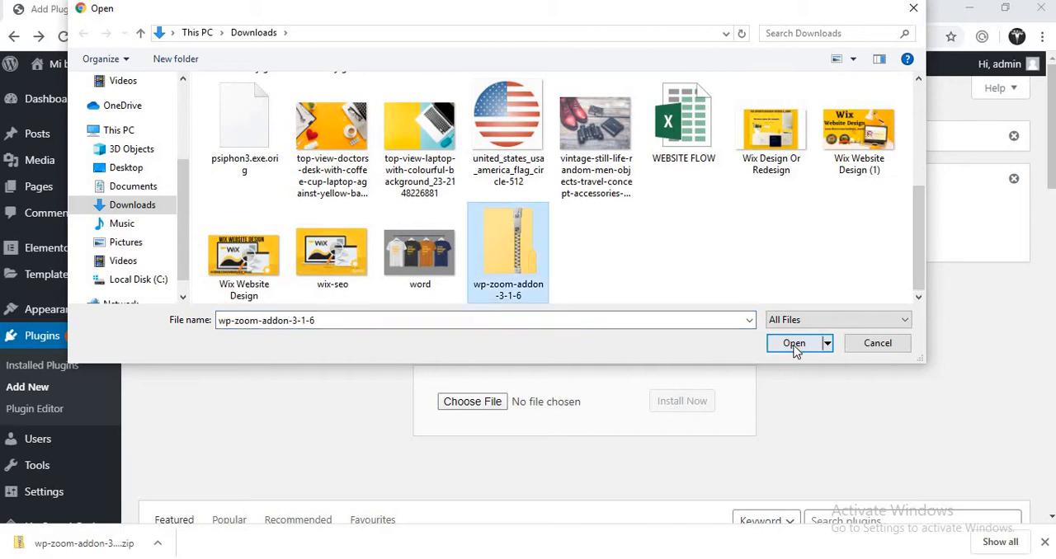
pyautogui.click(794, 343)
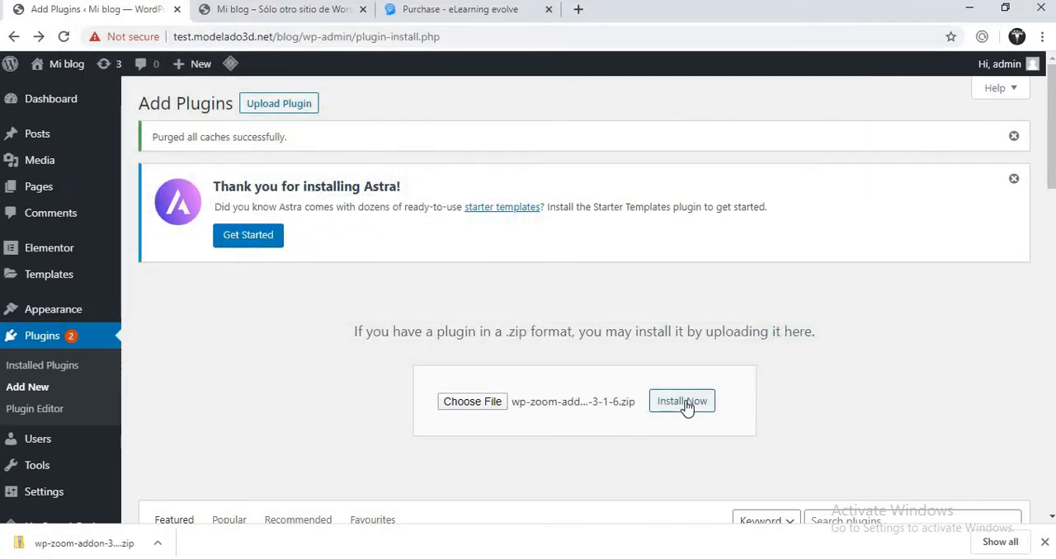
pyautogui.click(681, 401)
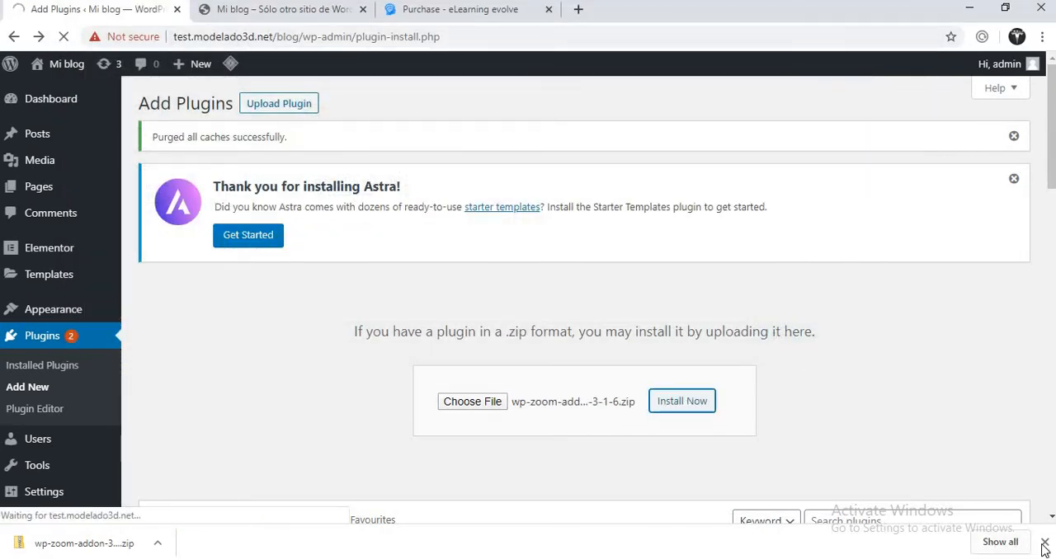
pyautogui.click(1044, 541)
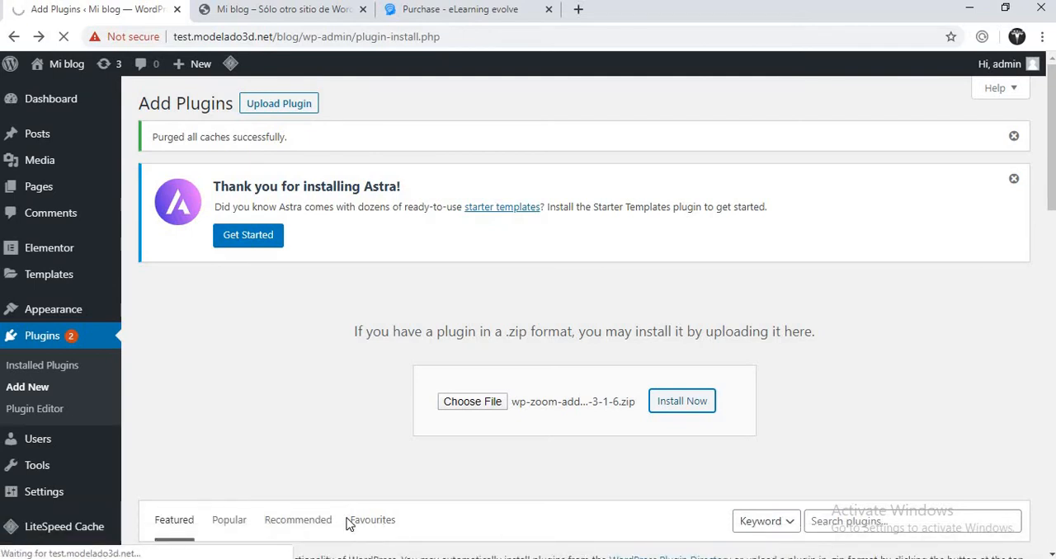
pyautogui.moveTo(324, 421)
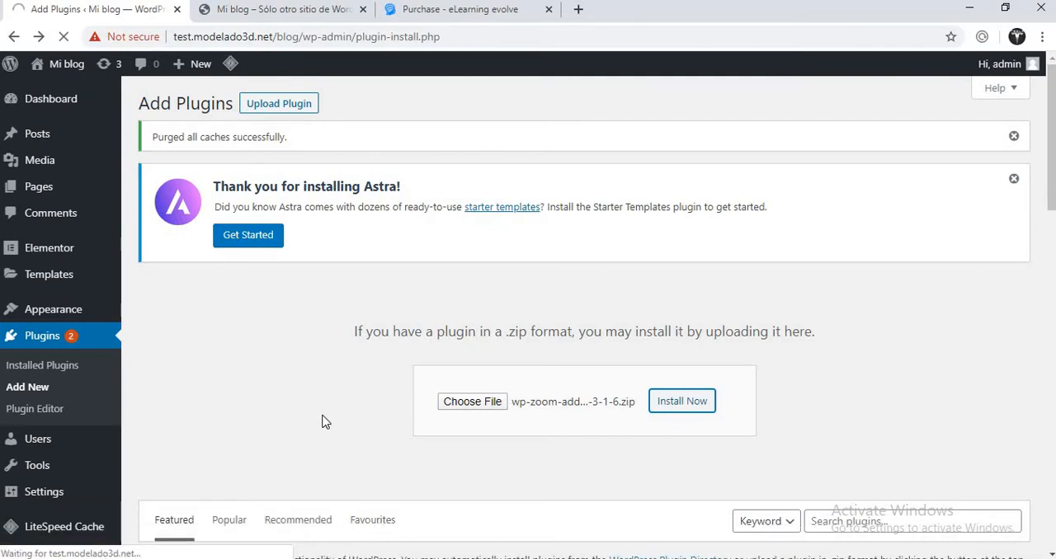
pyautogui.click(682, 401)
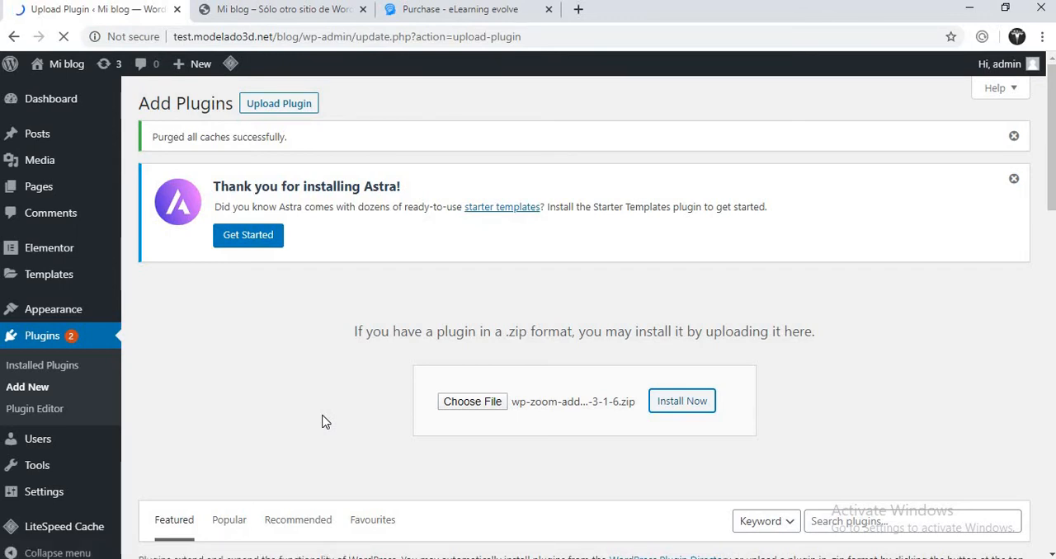
pyautogui.click(681, 401)
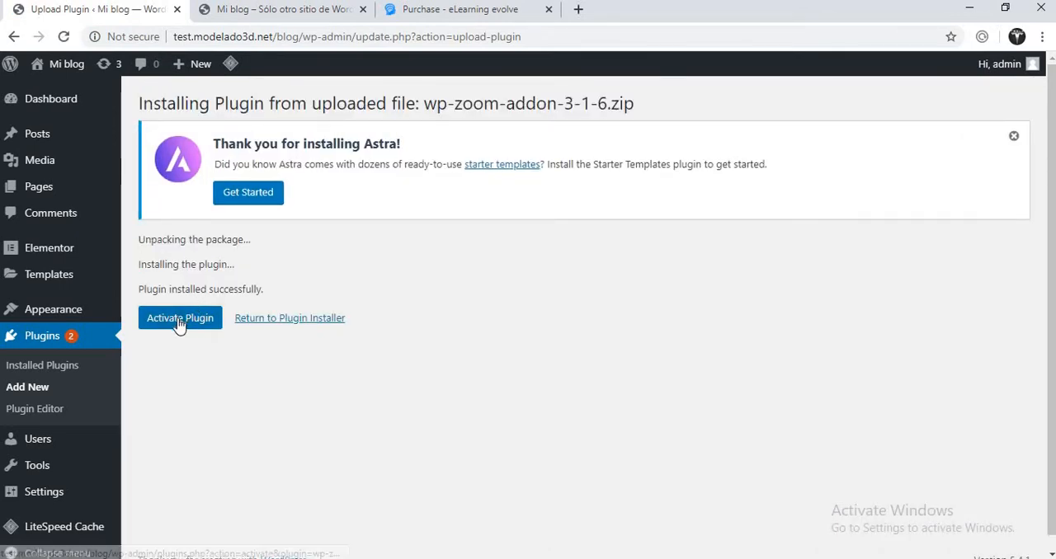
# Step: Activate the installed Zoom addon and check the reloaded Plugins list
pyautogui.click(180, 318)
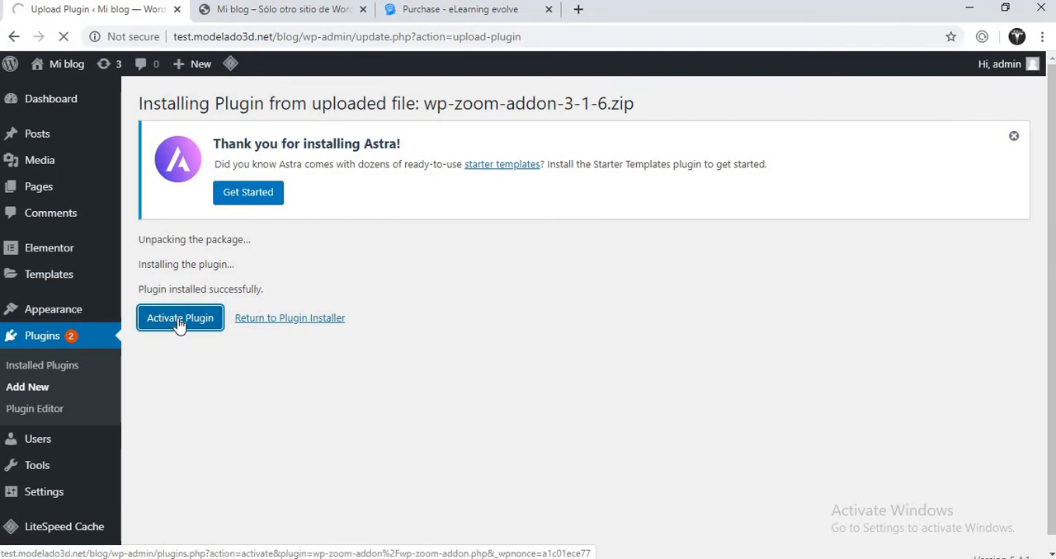
pyautogui.click(180, 318)
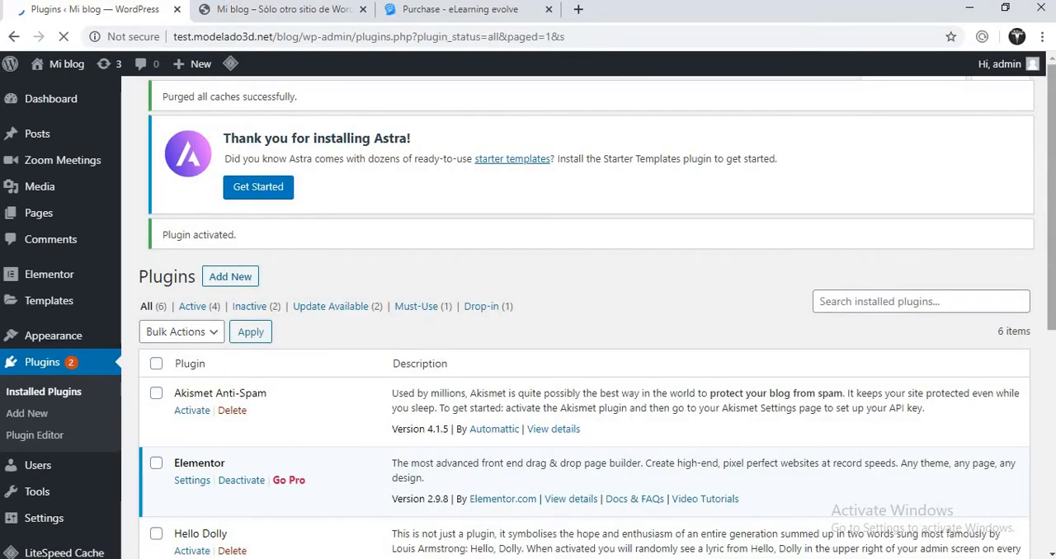
pyautogui.scroll(-3)
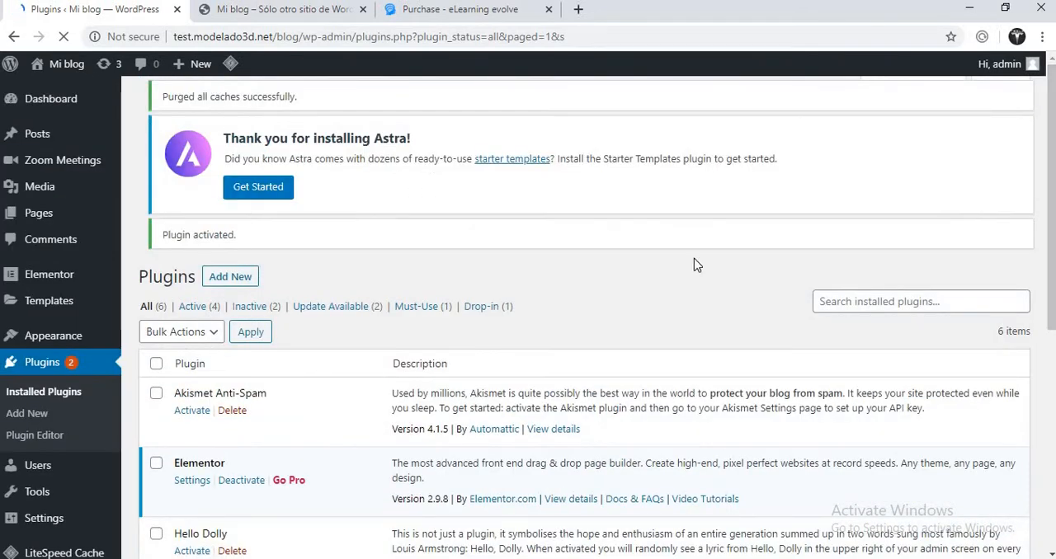
pyautogui.scroll(3)
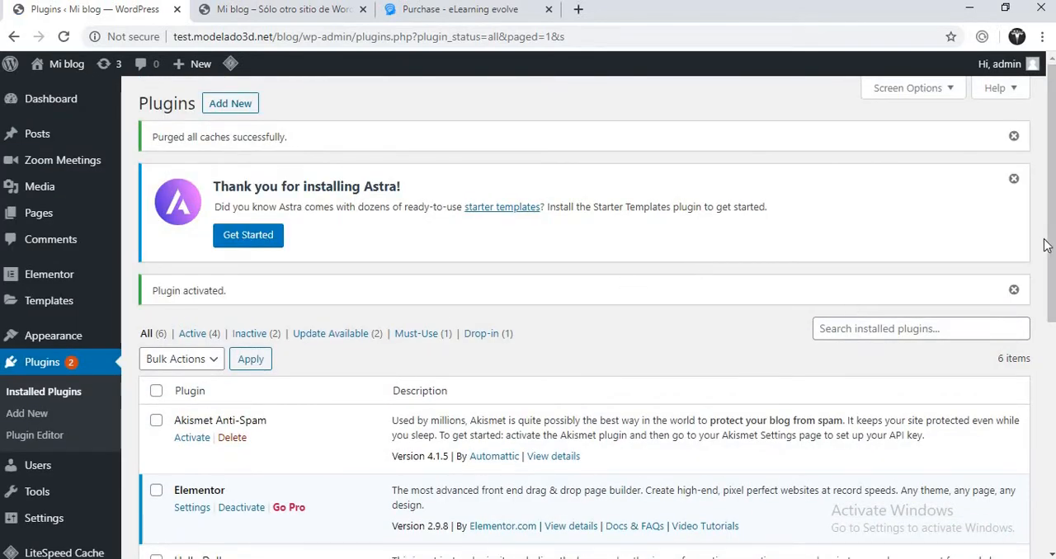
pyautogui.moveTo(715, 372)
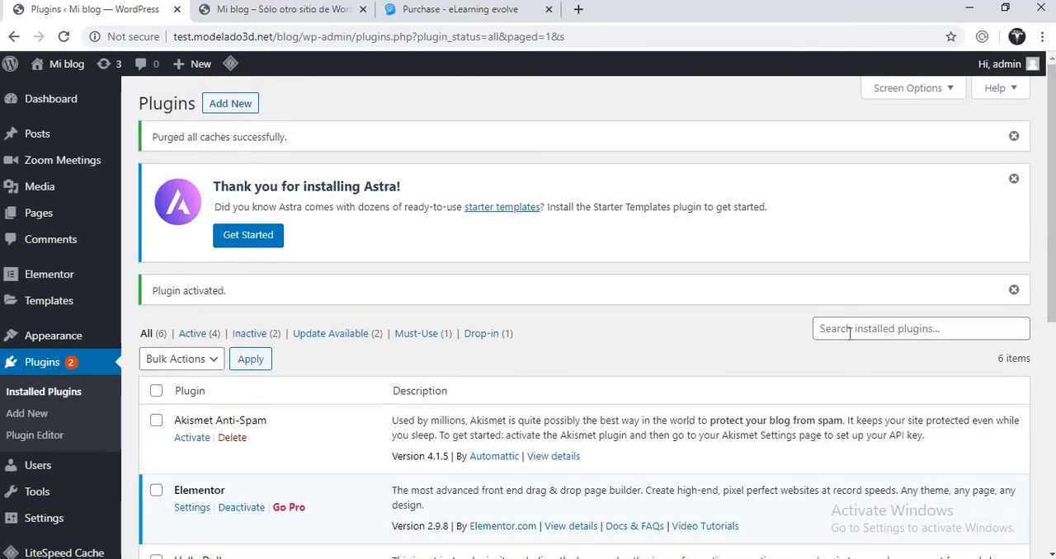
# Step: Search installed plugins for 'login', then go to Add New
pyautogui.click(919, 328)
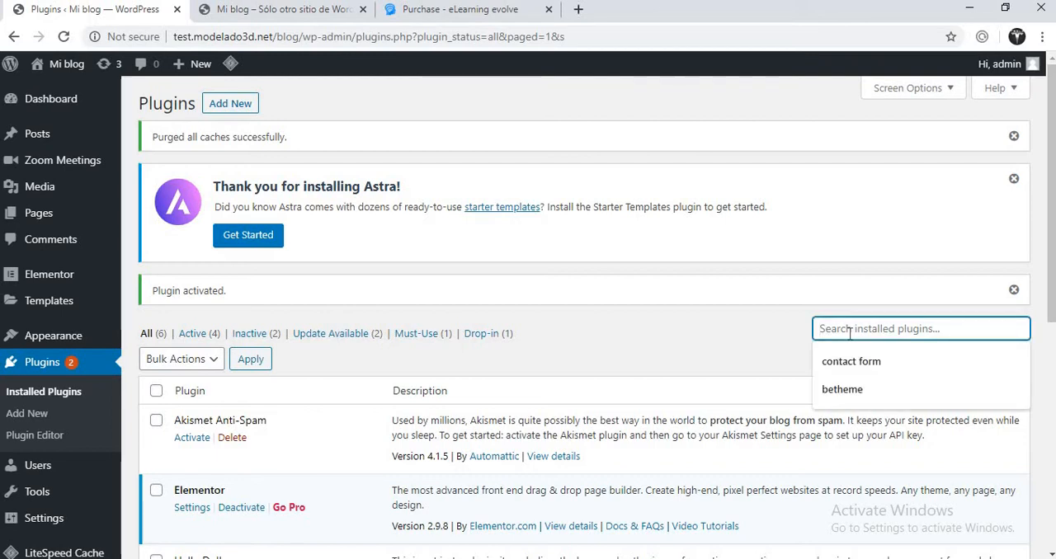
pyautogui.write('login/register')
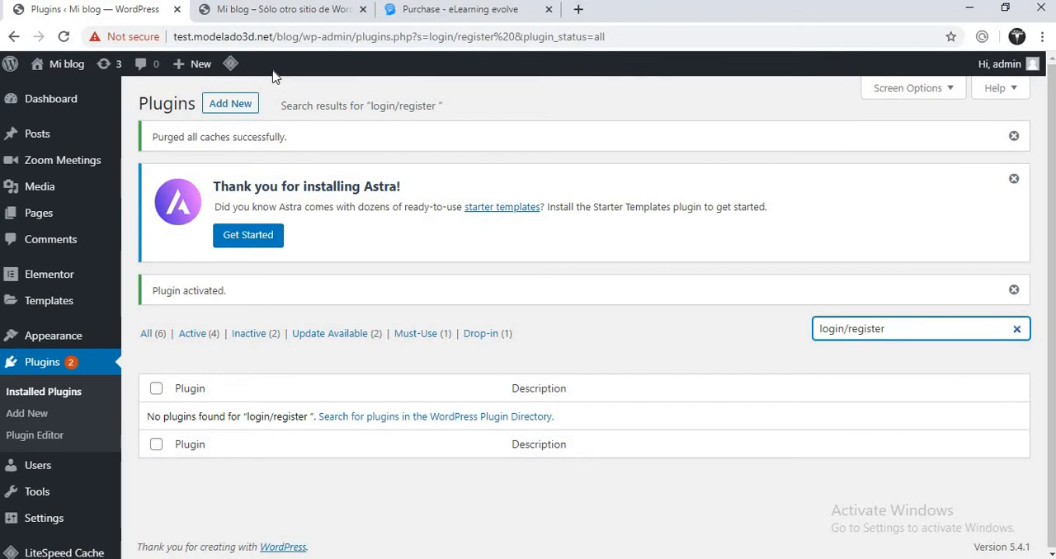
pyautogui.click(230, 103)
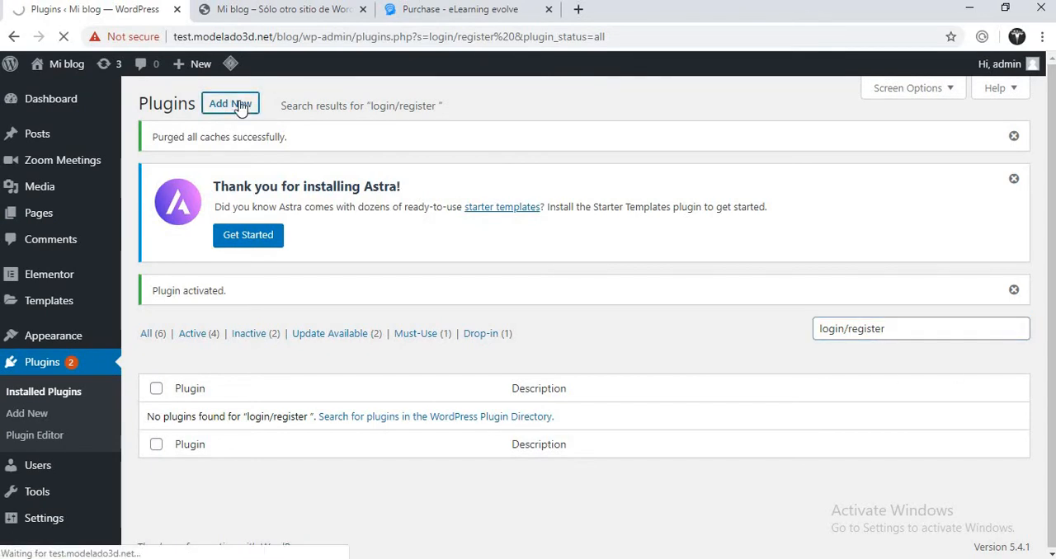
pyautogui.click(229, 103)
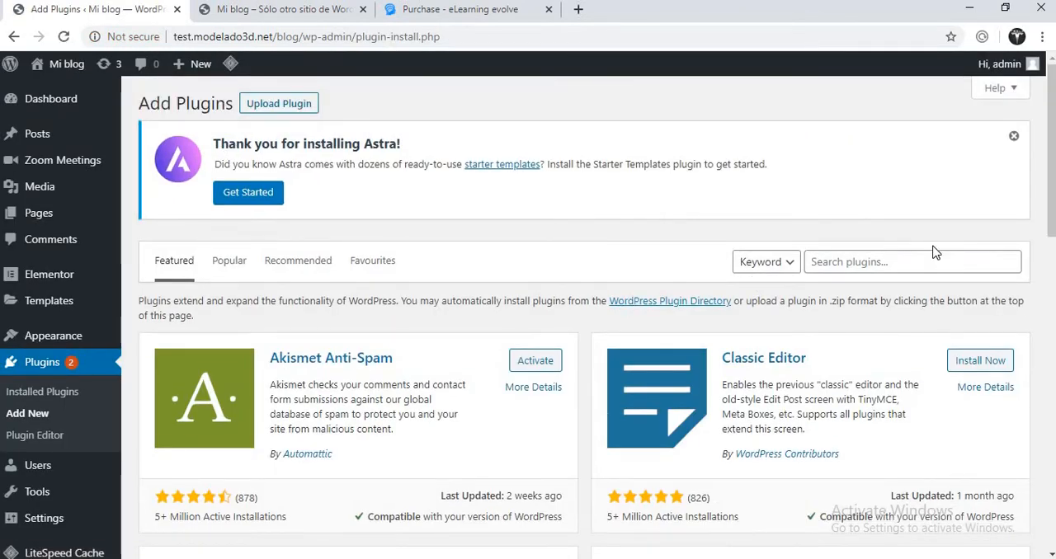
# Step: Search the plugin directory for 'login/register' and browse the 1,187 results
pyautogui.click(912, 261)
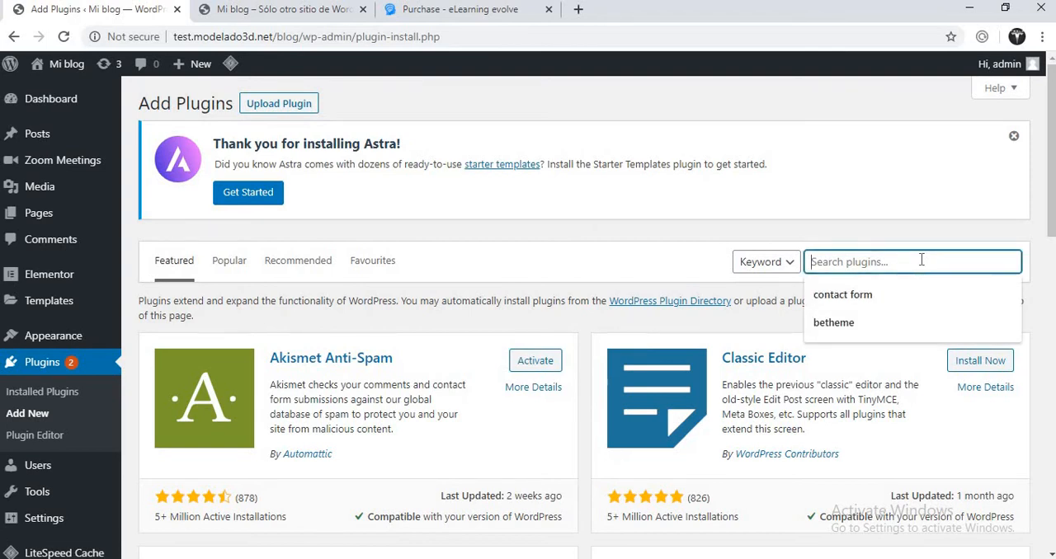
pyautogui.write('login/')
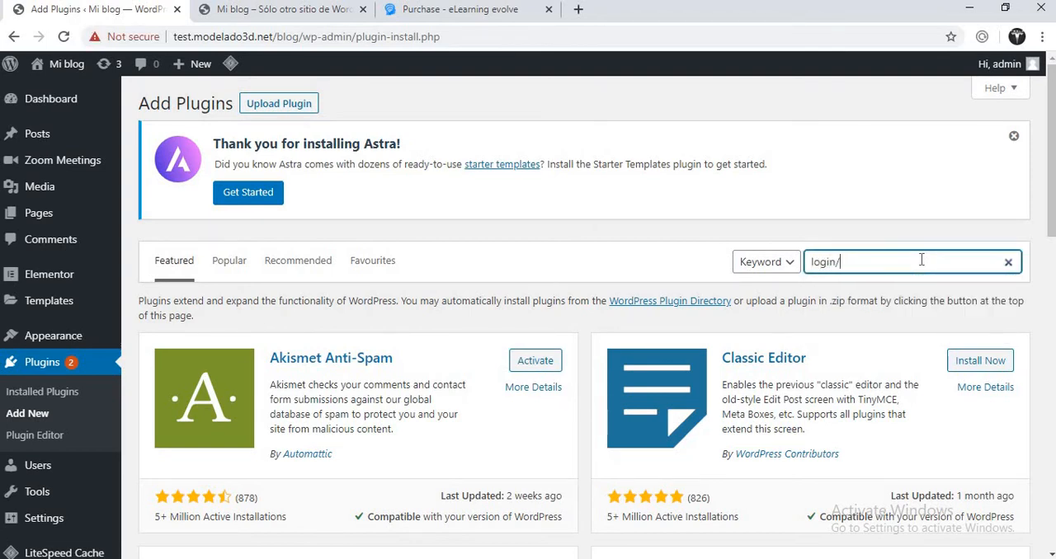
pyautogui.write('register')
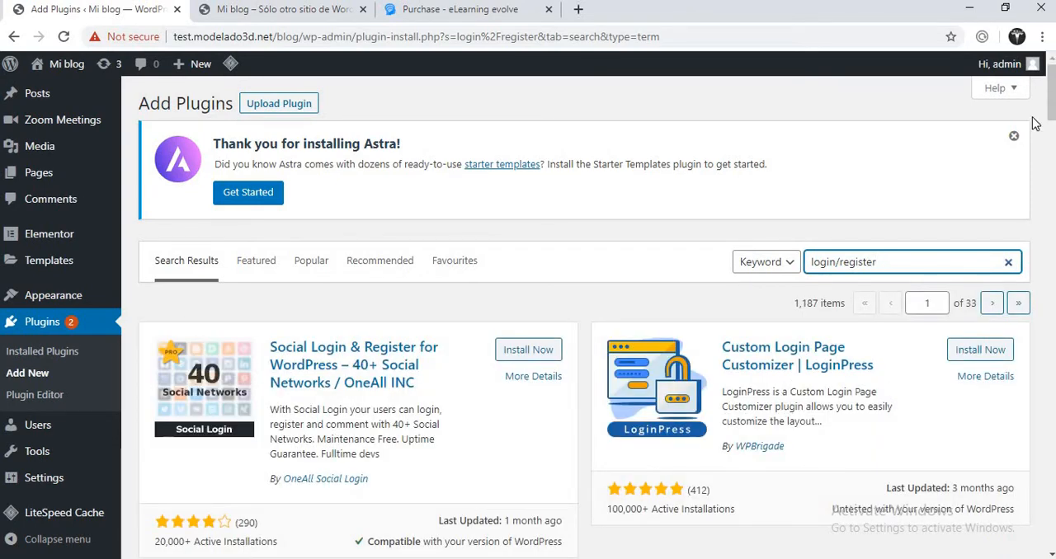
pyautogui.scroll(-3)
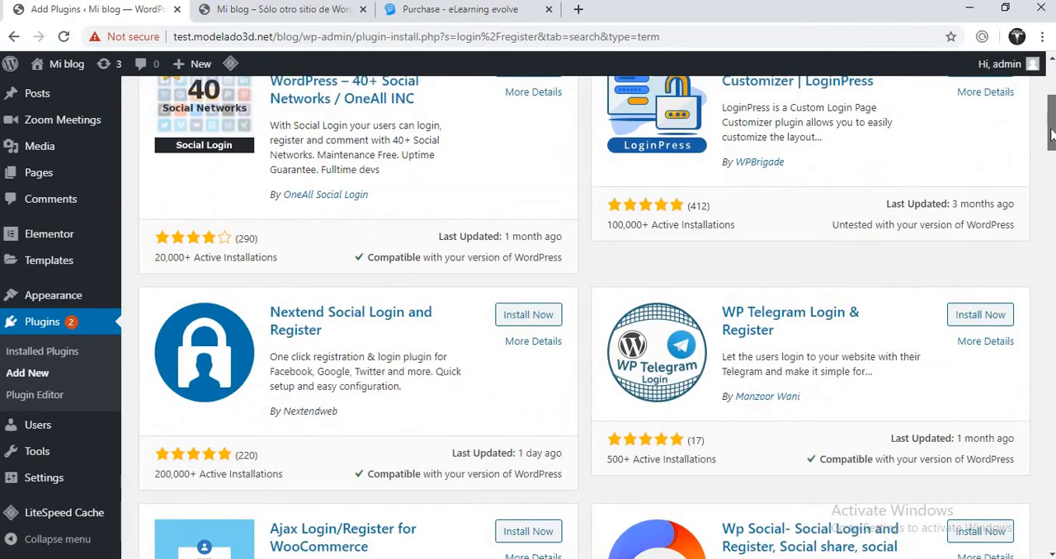
pyautogui.scroll(-3)
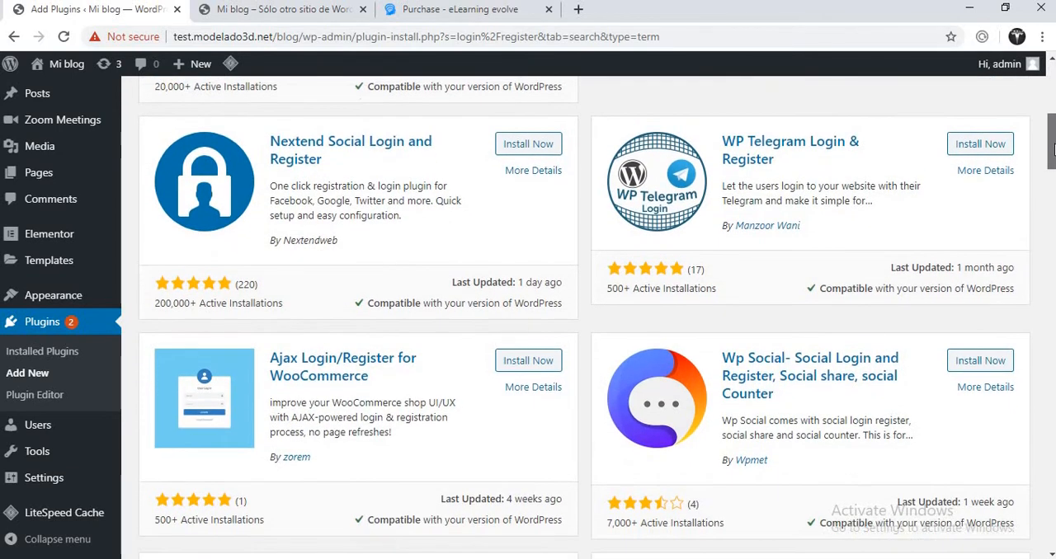
pyautogui.scroll(-3)
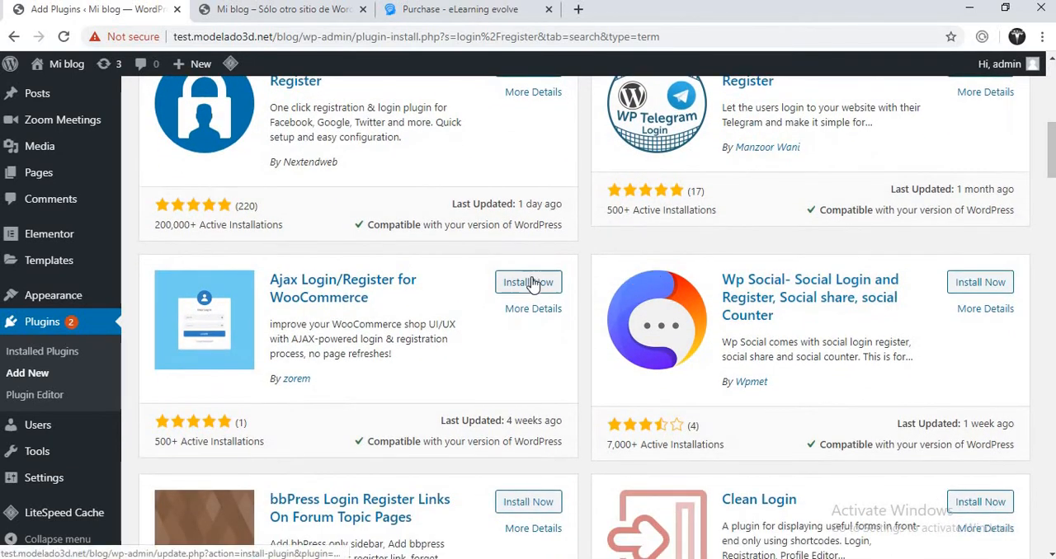
# Step: Install Ajax Login/Register for WooCommerce from the directory results, then activate it
pyautogui.click(528, 282)
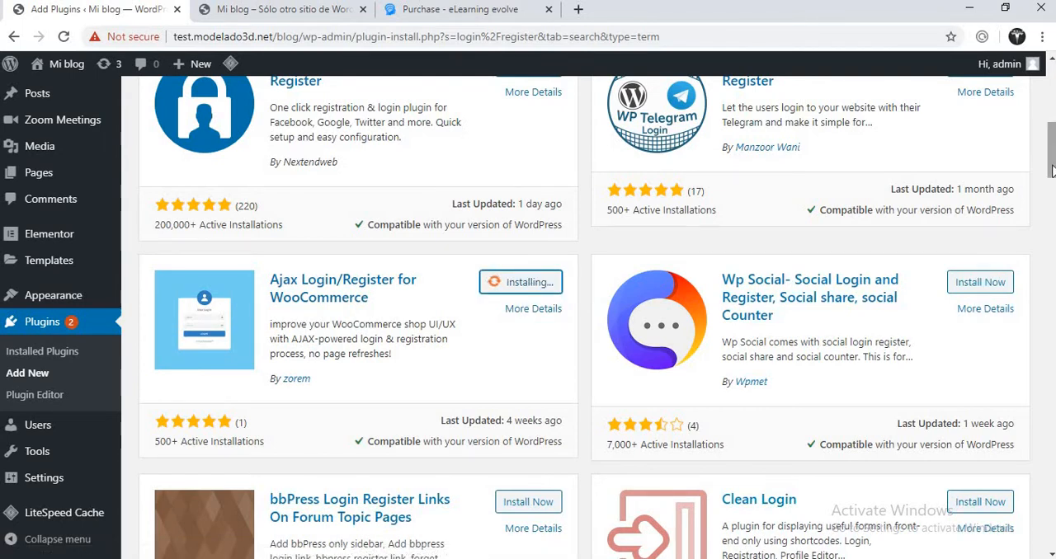
pyautogui.scroll(3)
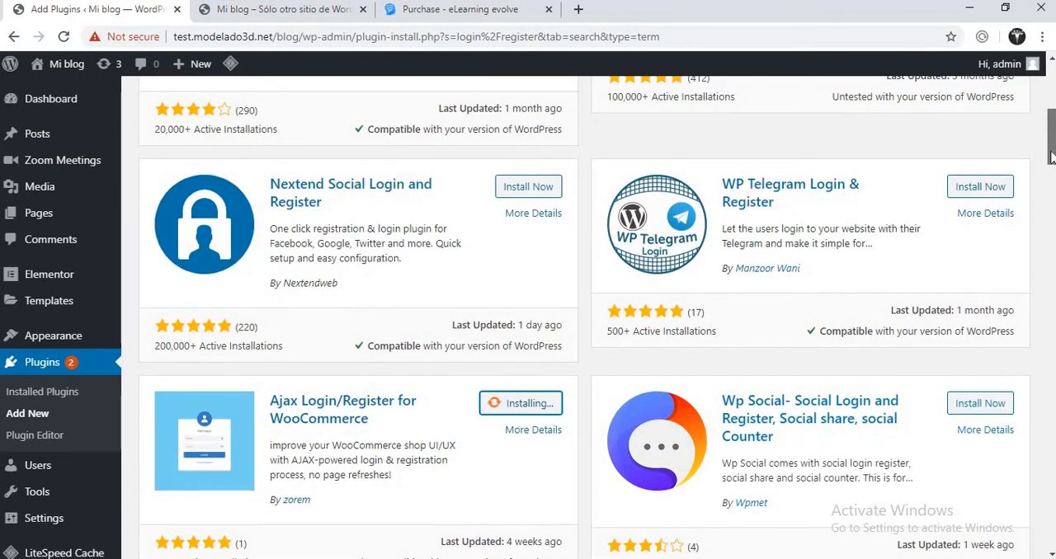
pyautogui.scroll(3)
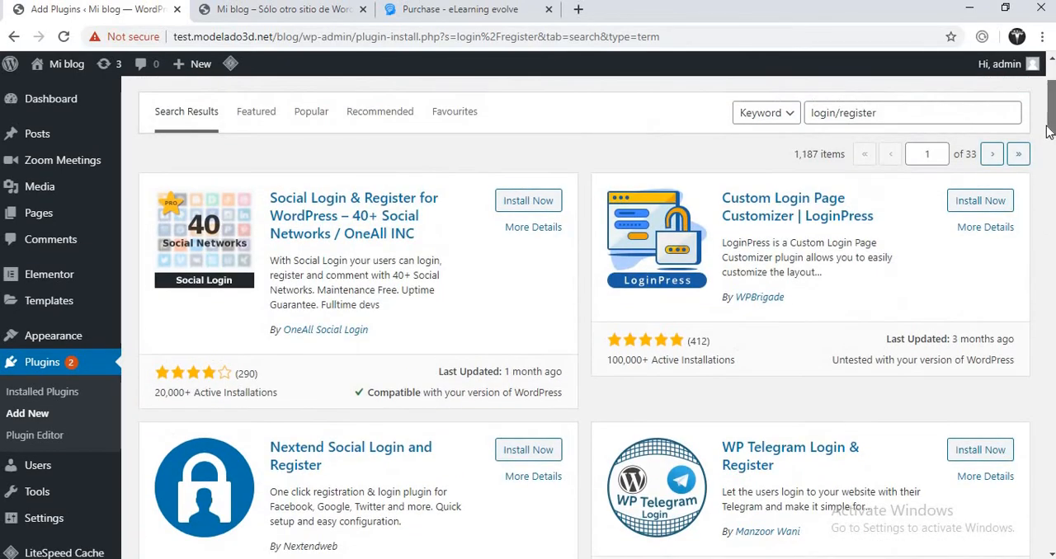
pyautogui.scroll(-3)
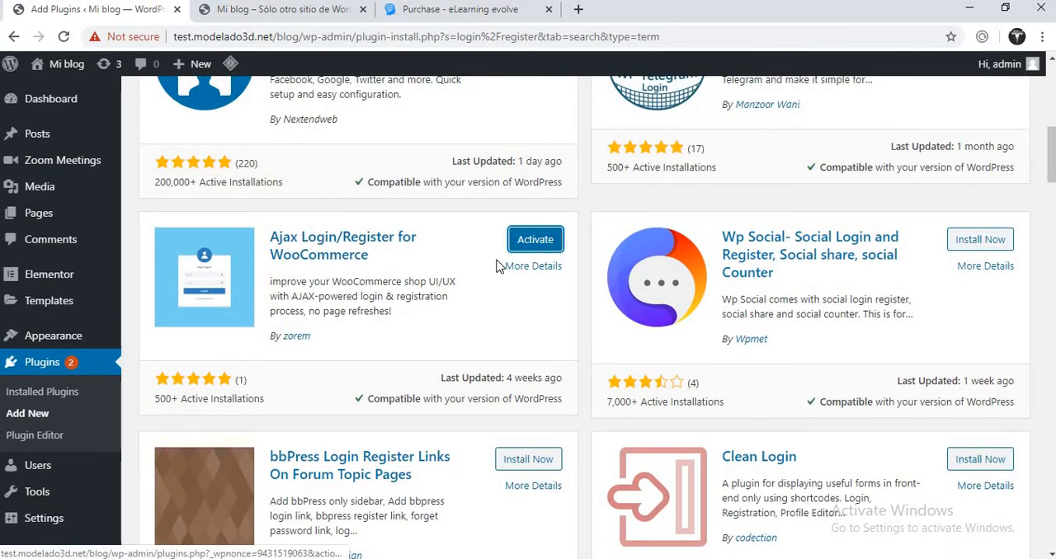
pyautogui.click(534, 239)
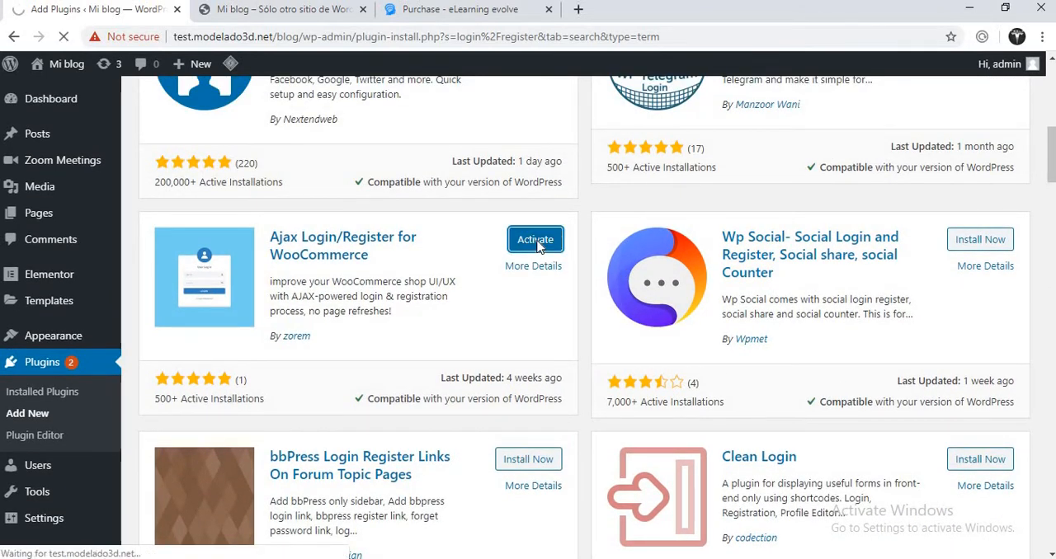
pyautogui.click(535, 239)
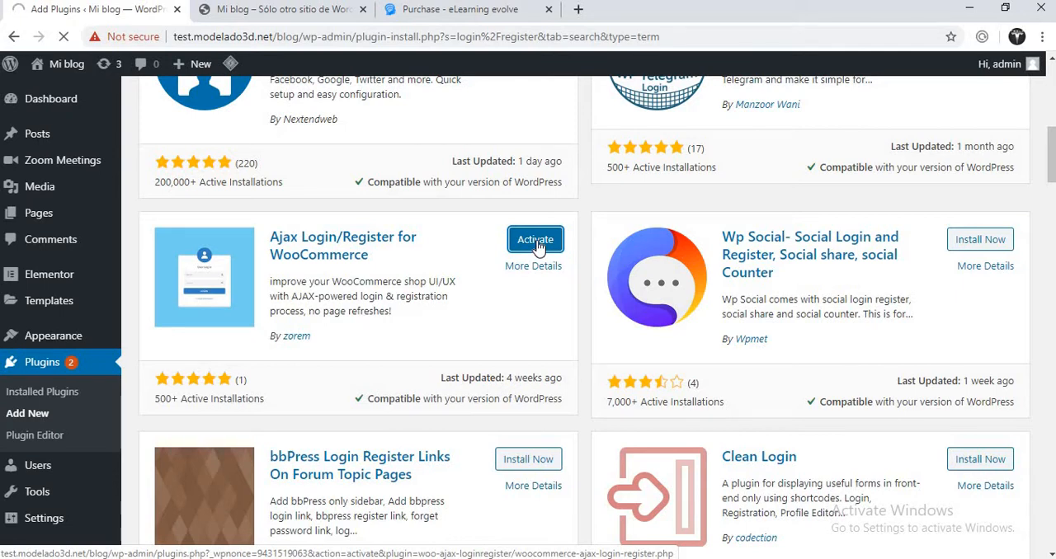
pyautogui.click(535, 239)
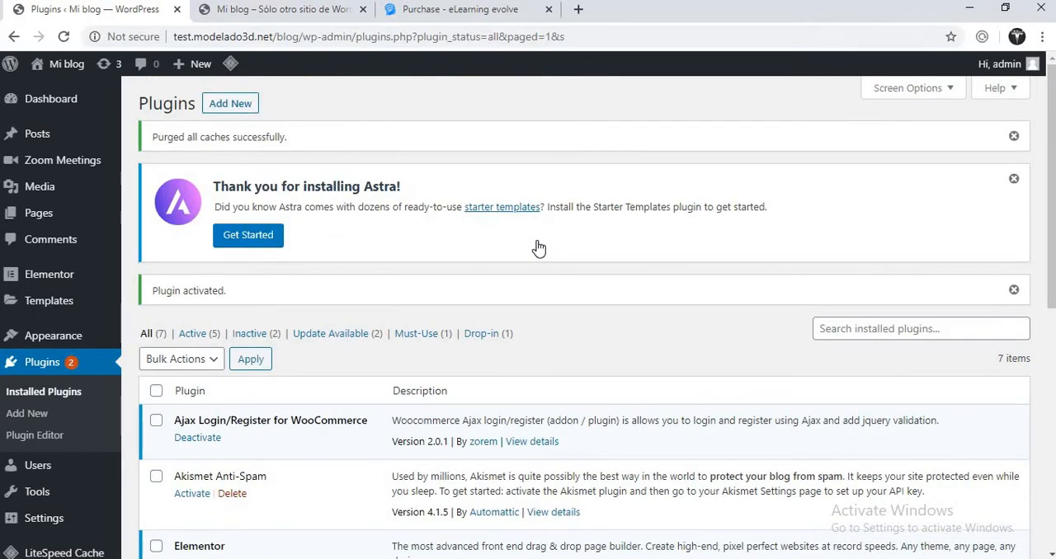
pyautogui.moveTo(750, 287)
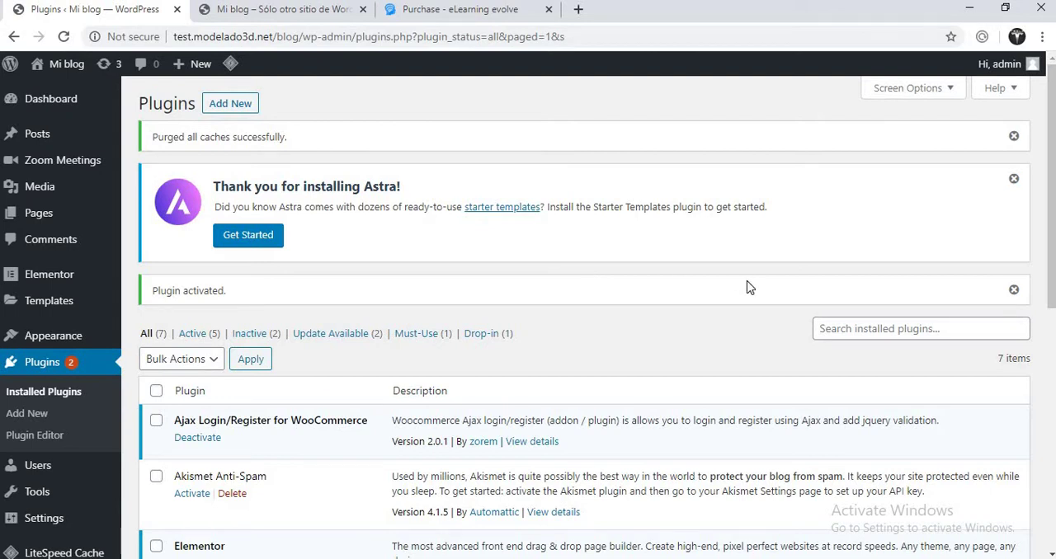
pyautogui.moveTo(1049, 239)
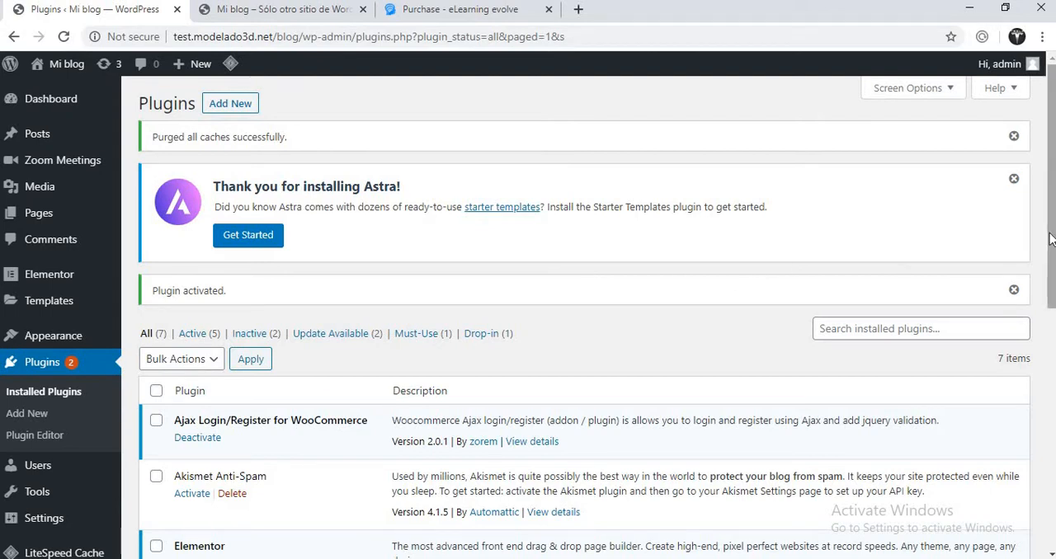
pyautogui.scroll(-3)
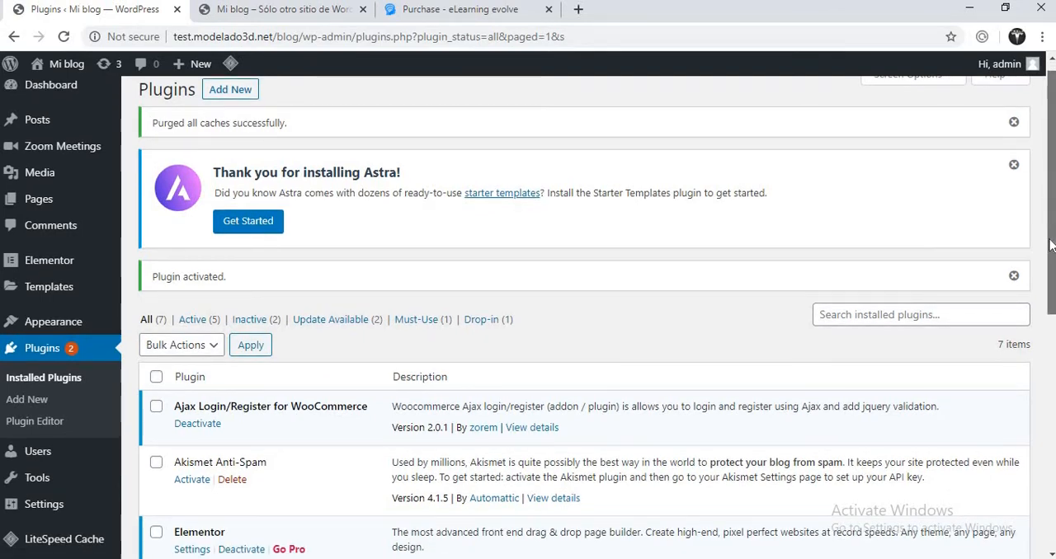
pyautogui.scroll(-3)
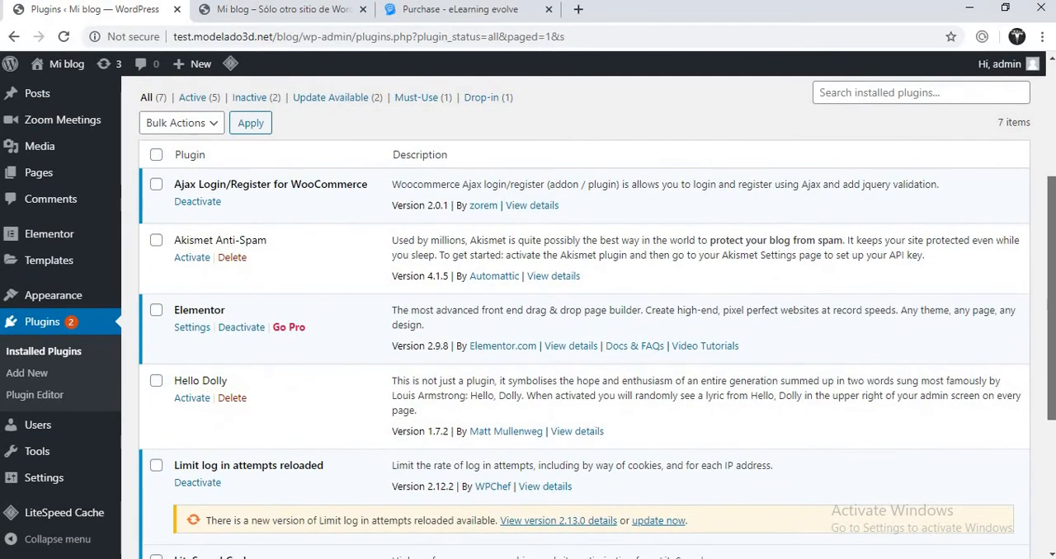
pyautogui.scroll(-3)
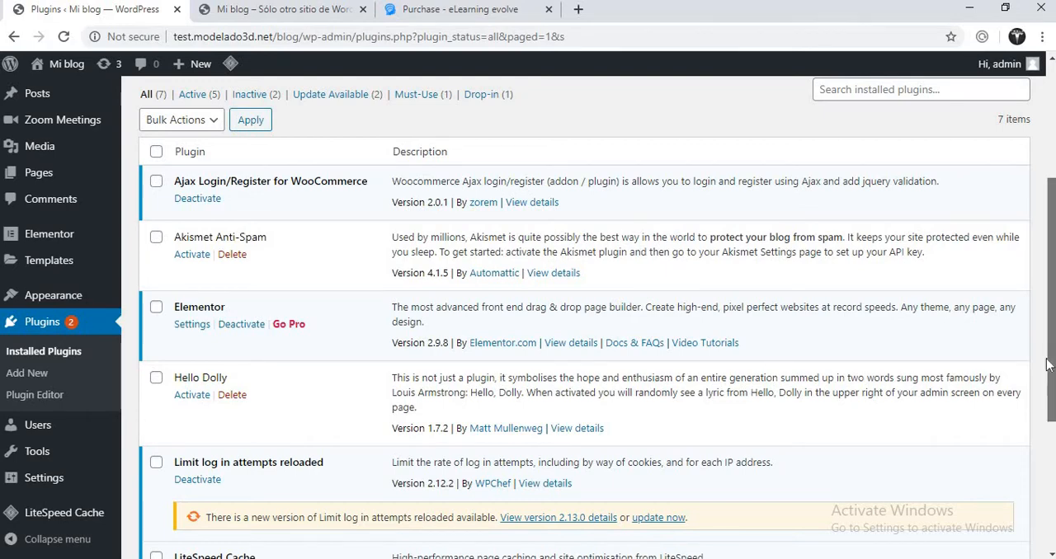
pyautogui.scroll(-3)
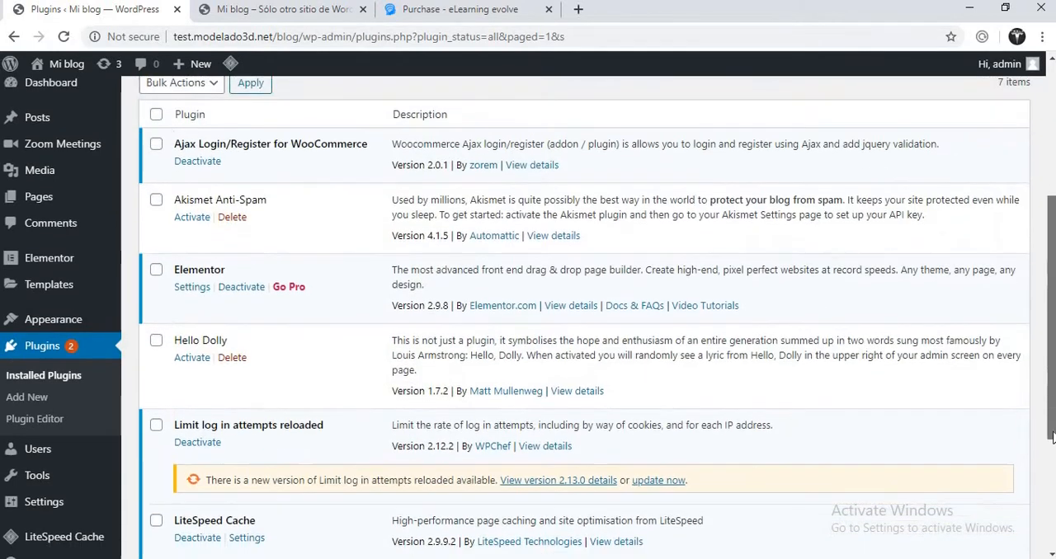
pyautogui.scroll(3)
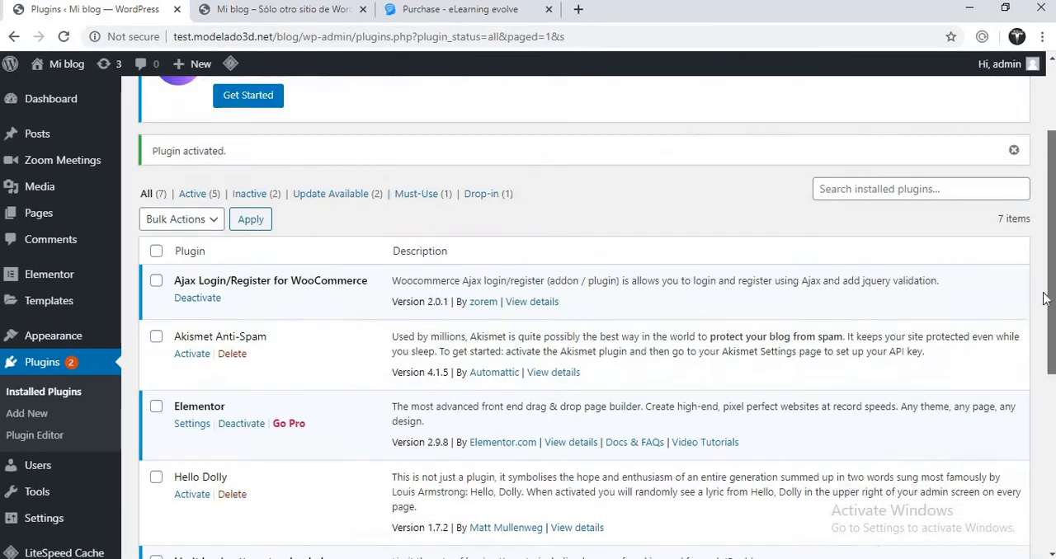
pyautogui.scroll(-3)
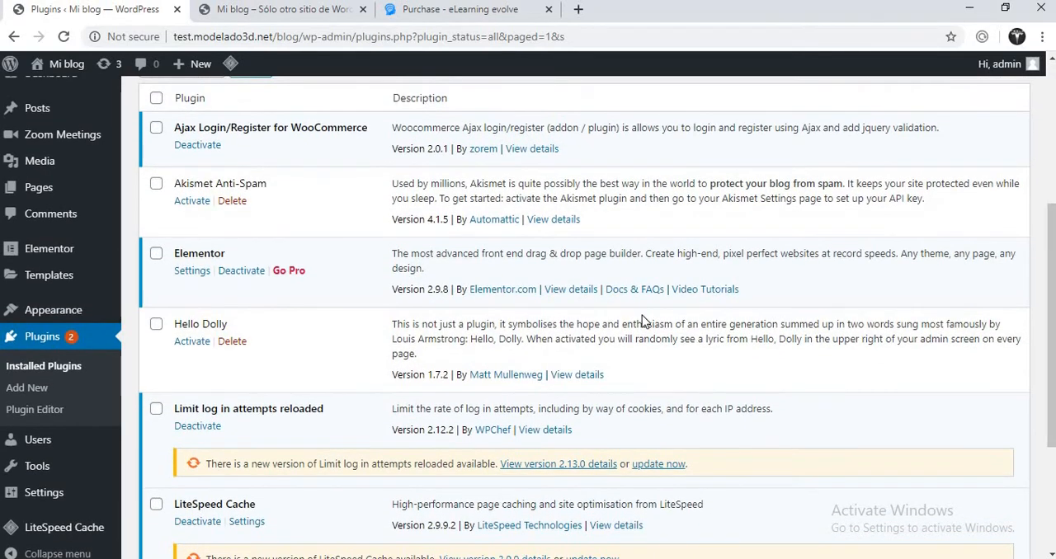
pyautogui.moveTo(179, 198)
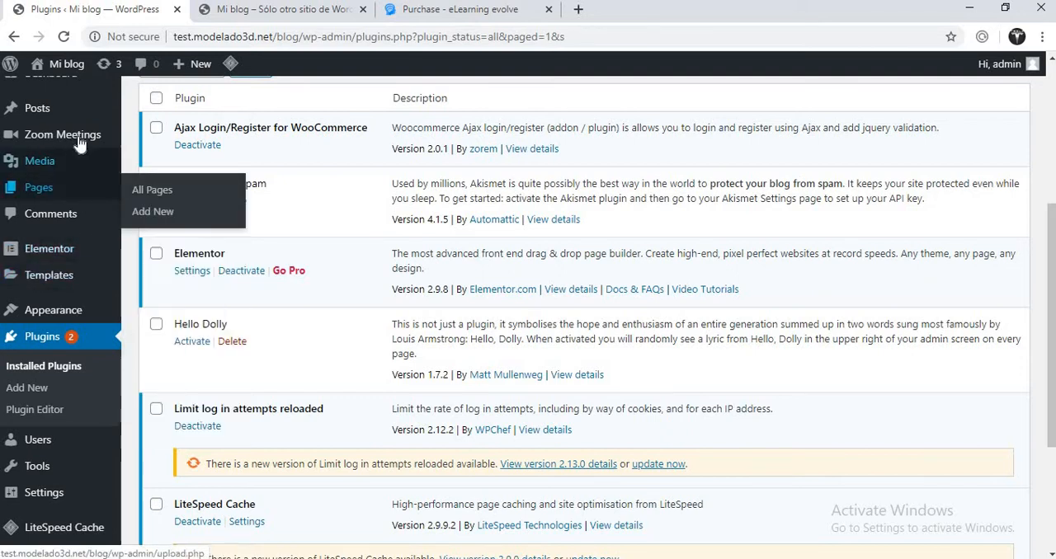
pyautogui.moveTo(153, 211)
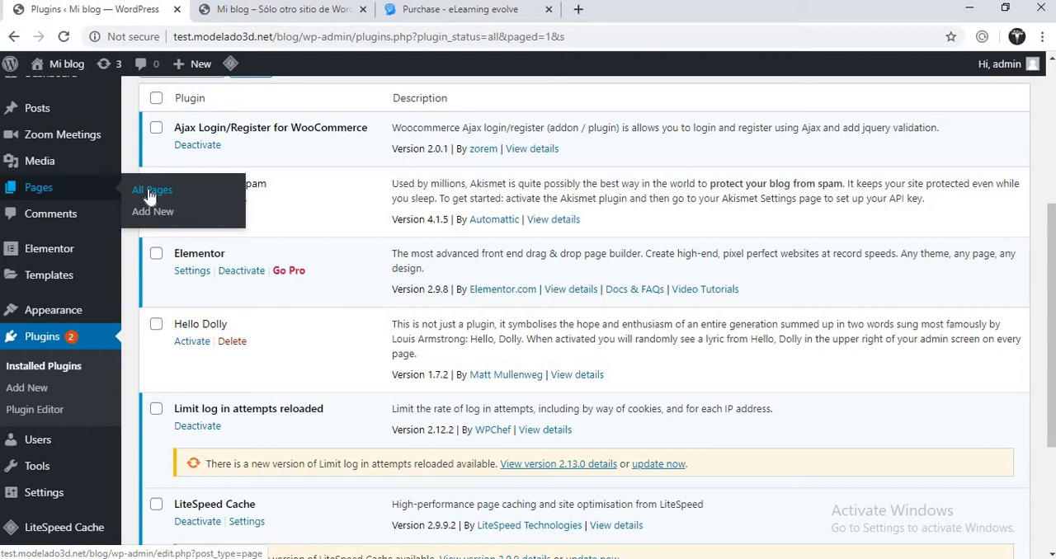
# Step: Choose Pages > Add New, which ends on a browser No internet error
pyautogui.click(153, 212)
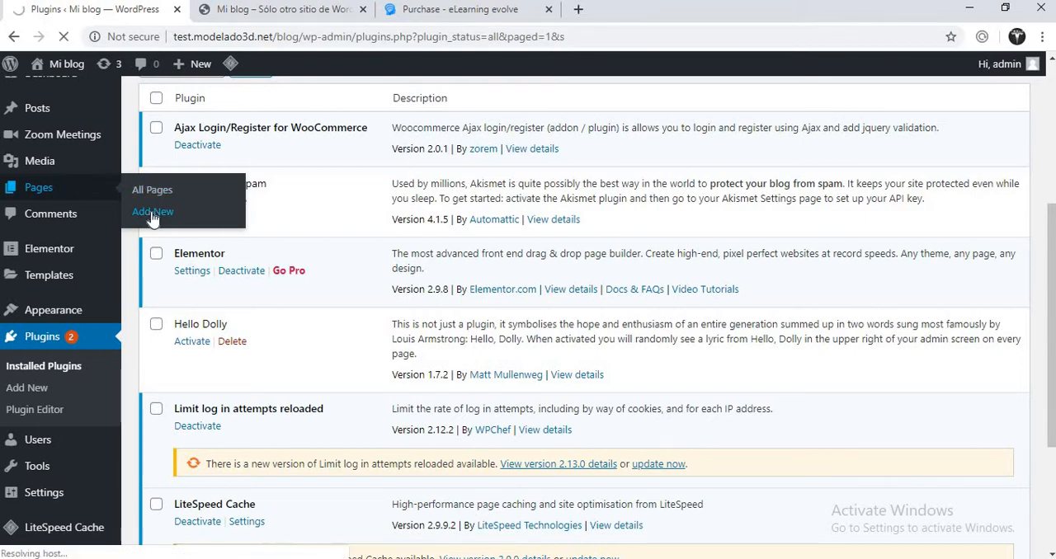
pyautogui.click(153, 212)
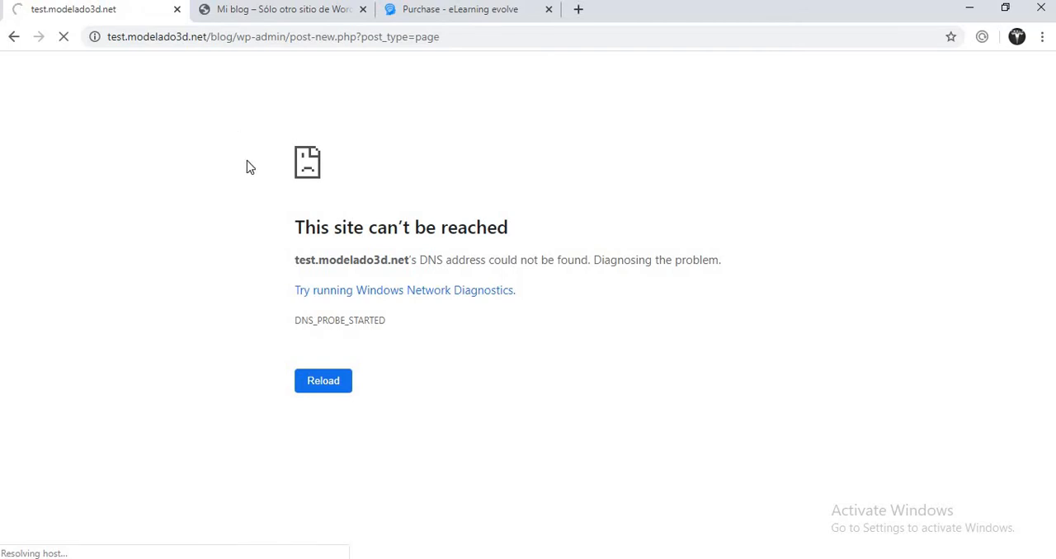
pyautogui.click(322, 380)
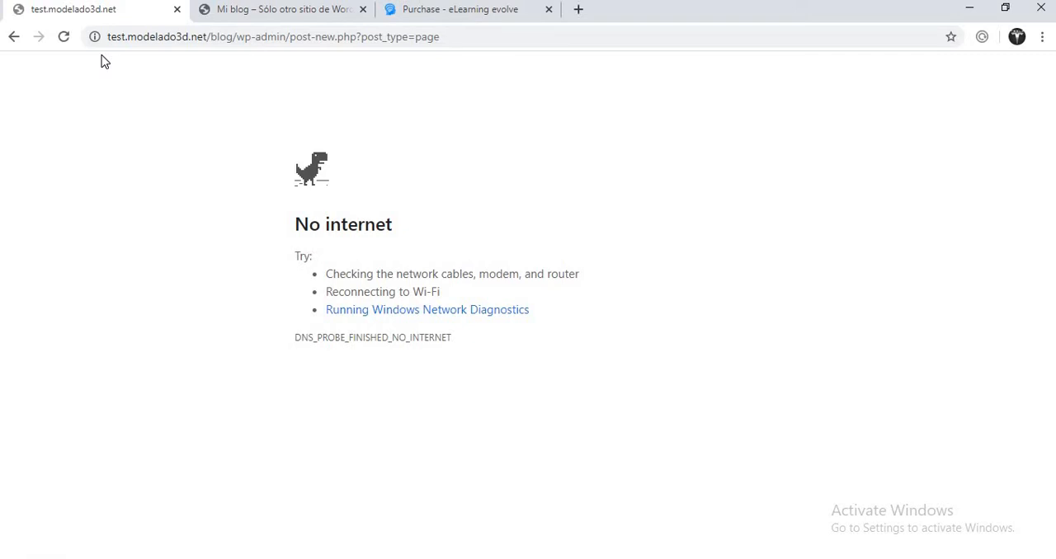
# Step: Connect to the TECNO Phantom 9 Wi-Fi and reload the Add New Page address in Chrome
pyautogui.click(64, 37)
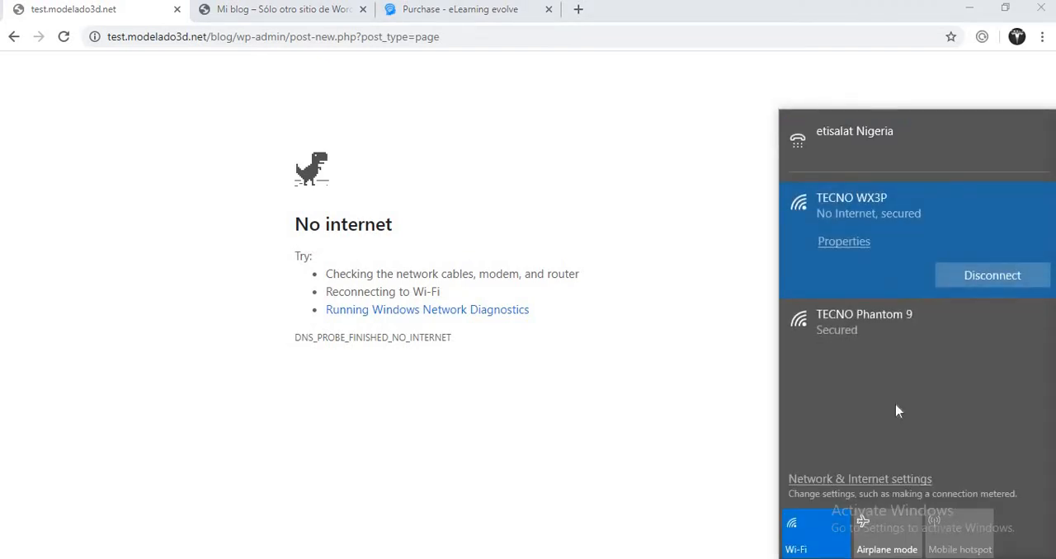
pyautogui.click(863, 322)
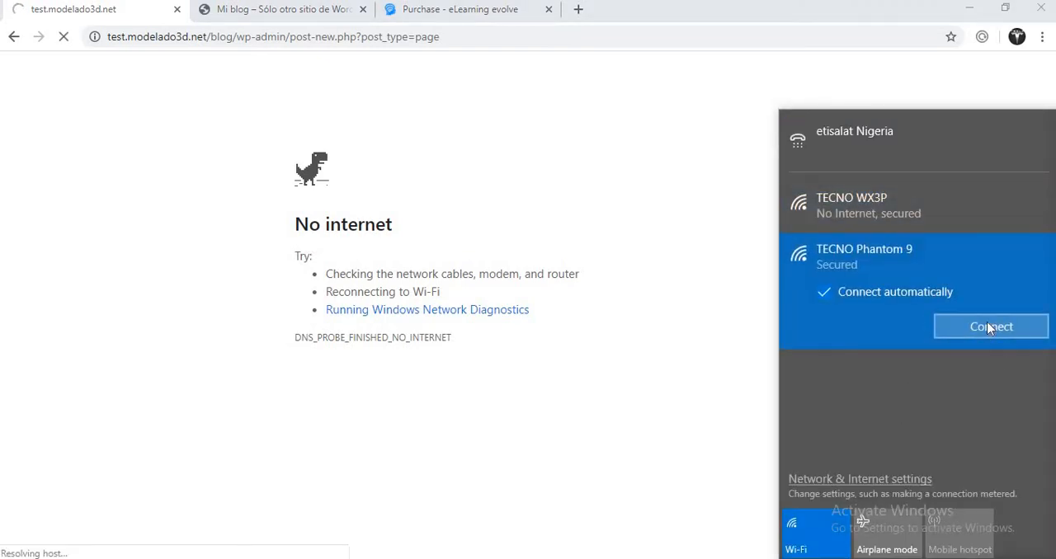
pyautogui.click(991, 326)
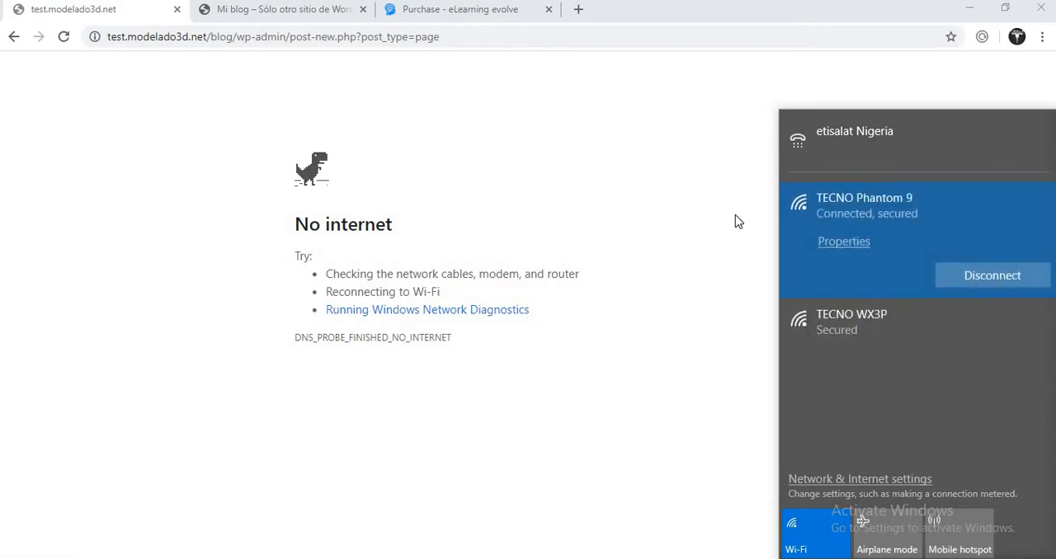
pyautogui.click(64, 37)
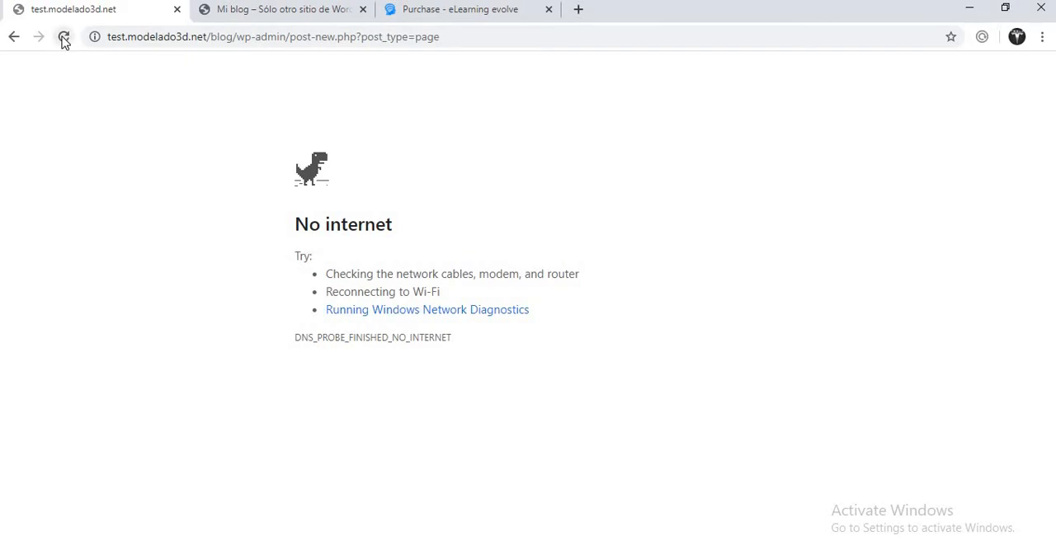
pyautogui.click(64, 36)
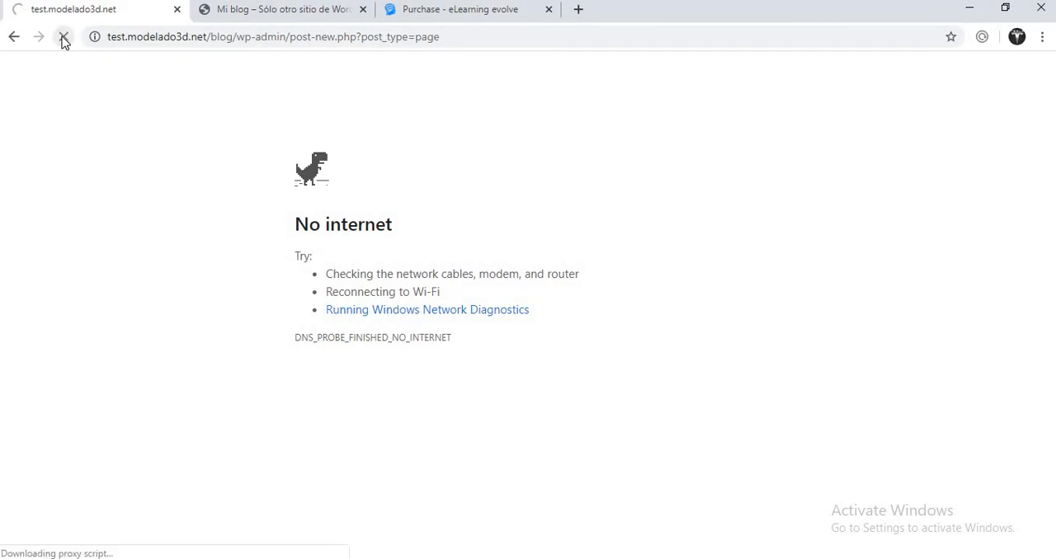
pyautogui.click(63, 36)
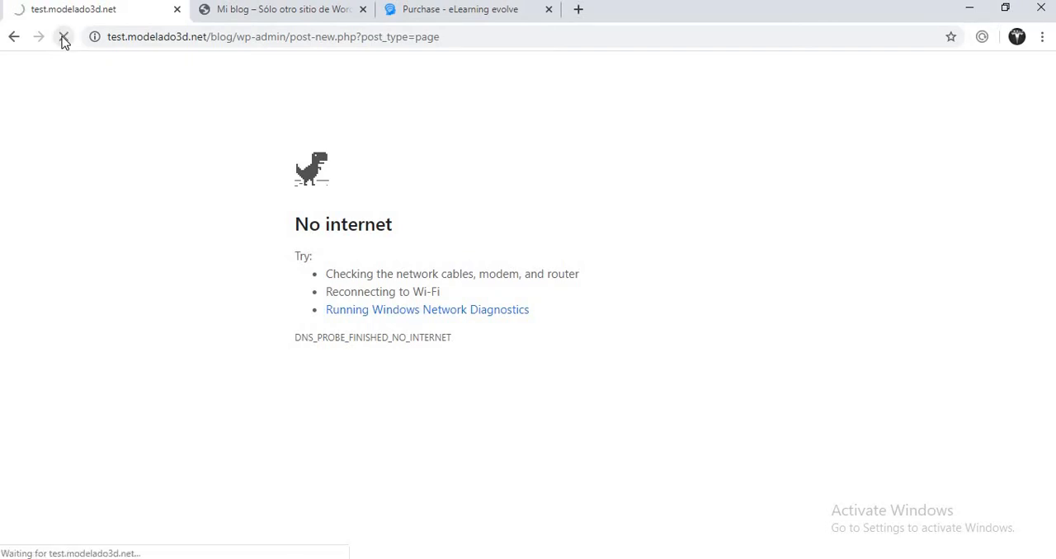
pyautogui.click(64, 36)
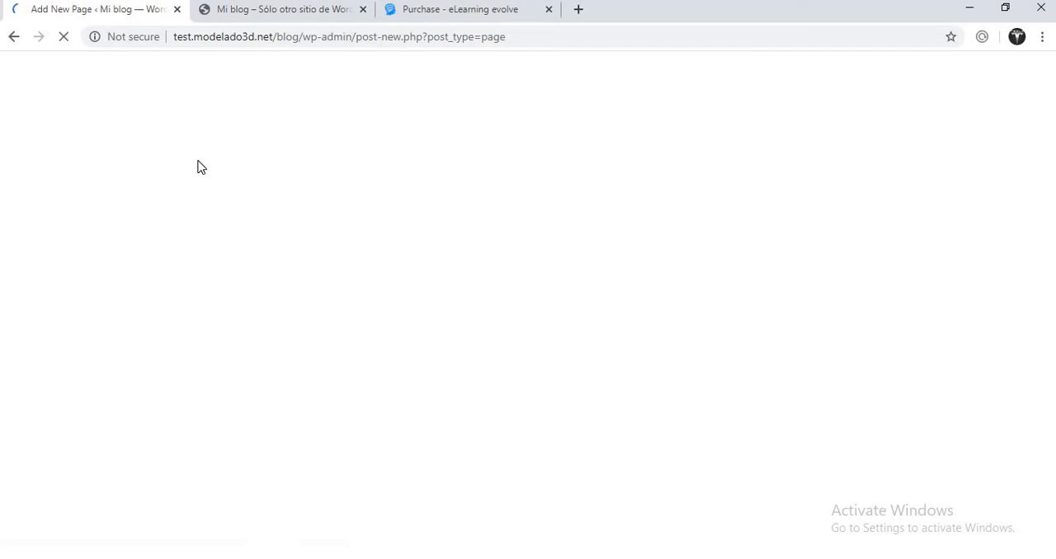
pyautogui.moveTo(254, 273)
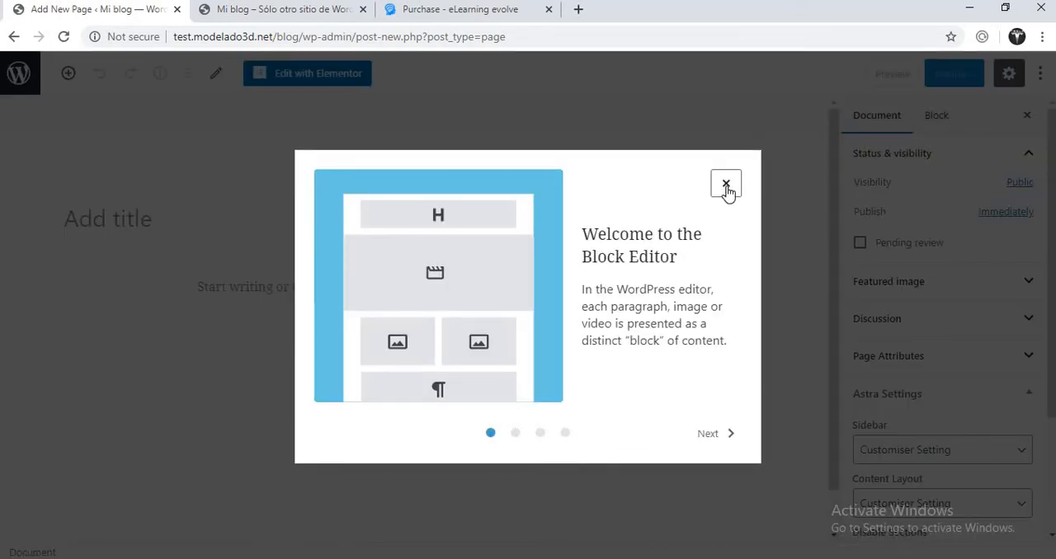
# Step: Title the new page 'Video', publish it, and launch Edit with Elementor
pyautogui.click(725, 182)
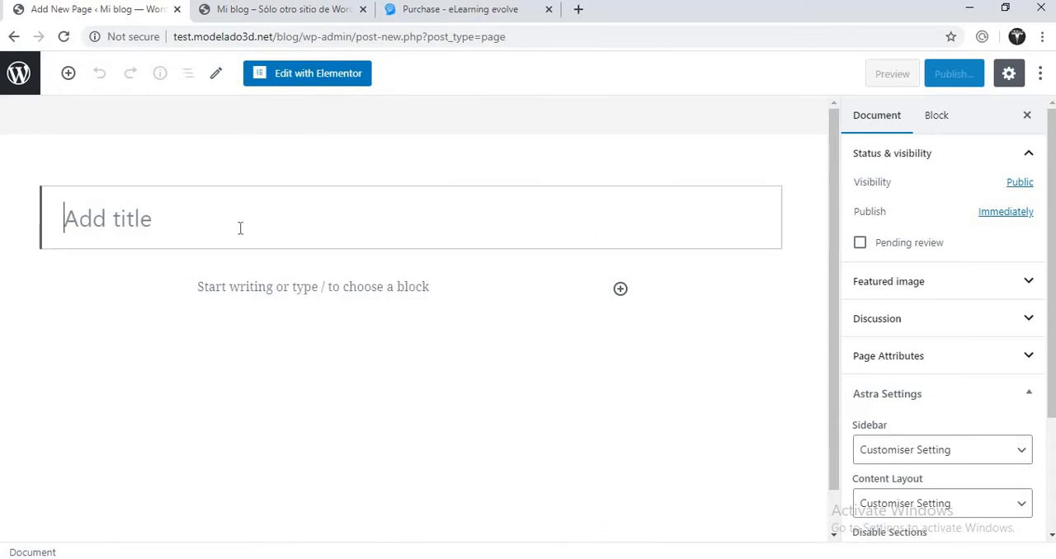
pyautogui.write('Video')
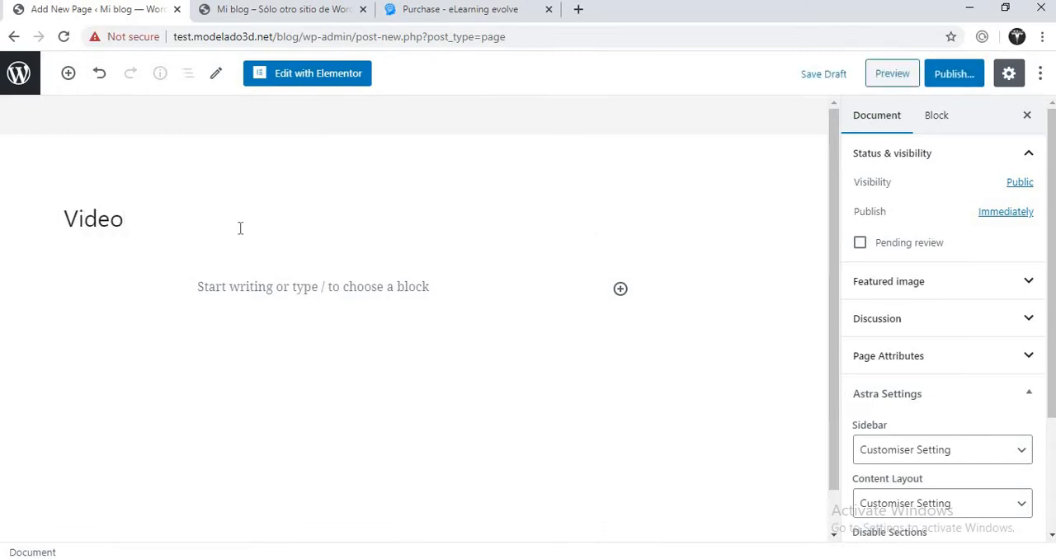
pyautogui.click(955, 74)
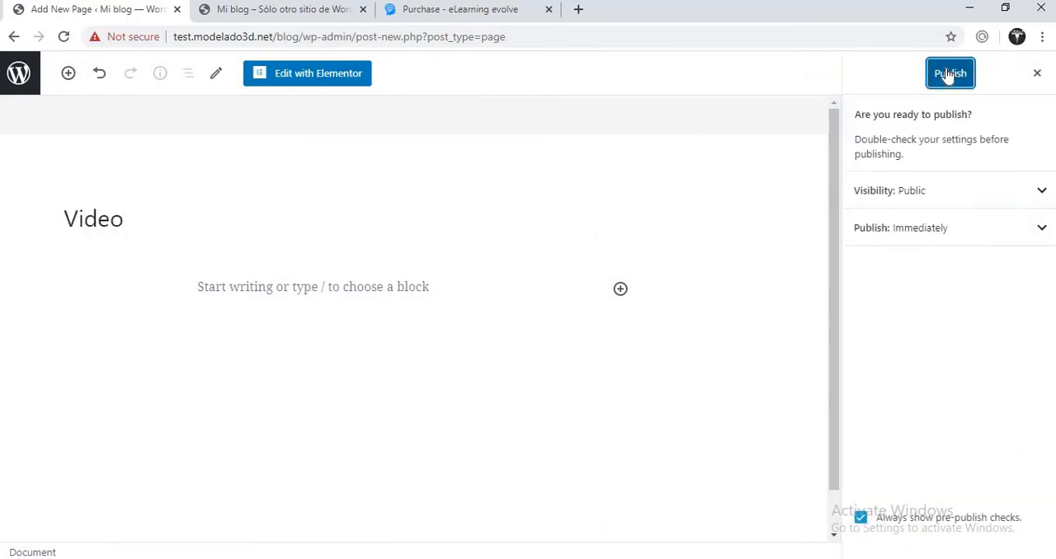
pyautogui.click(949, 72)
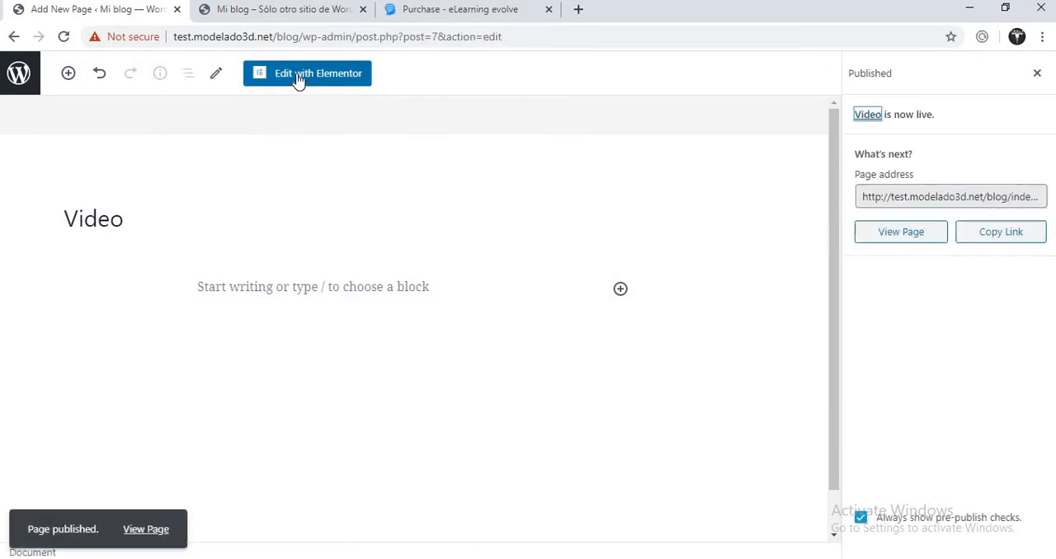
pyautogui.click(307, 73)
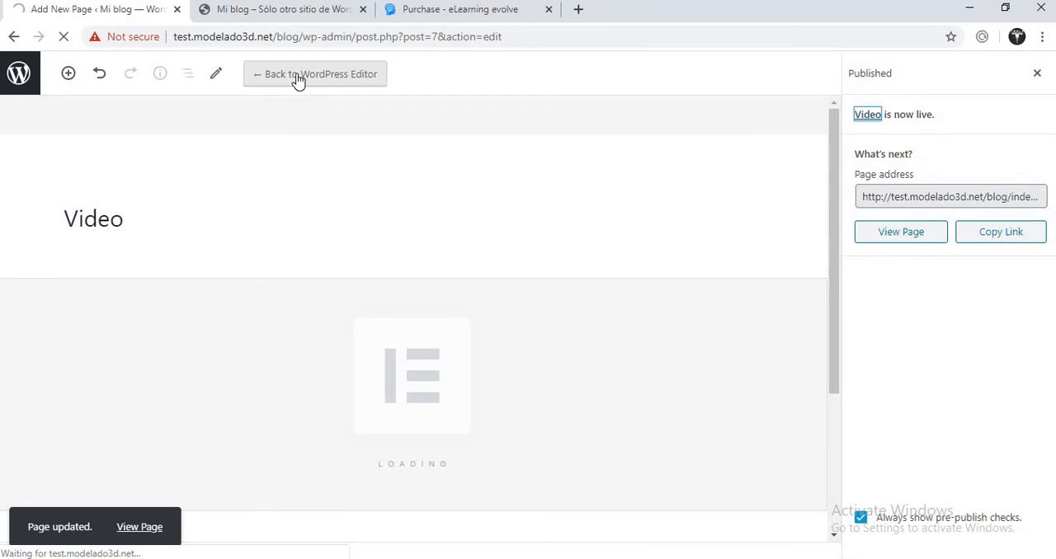
# Step: Retry Elementor on the Video page, going back after each 500 preview error
pyautogui.click(315, 73)
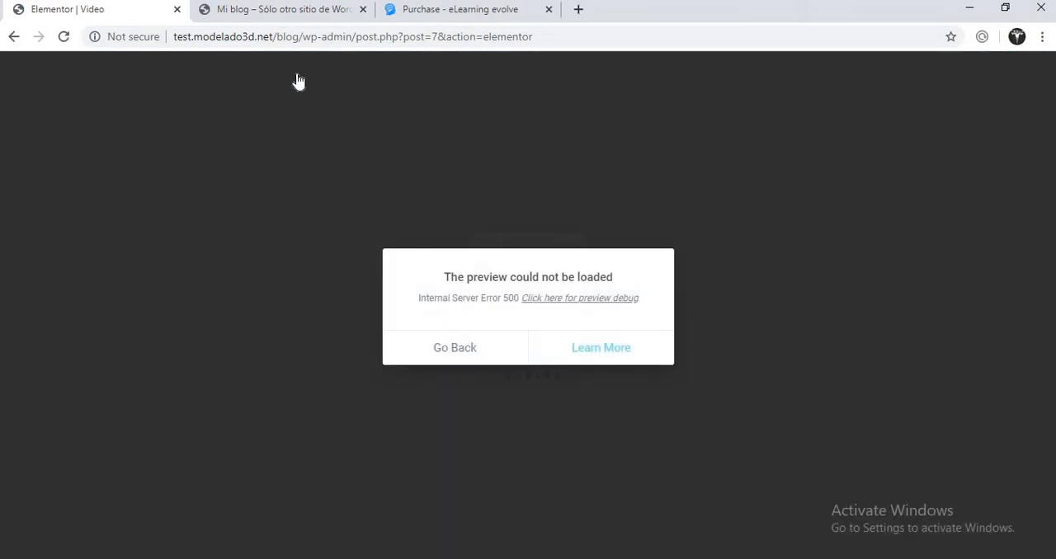
pyautogui.click(454, 347)
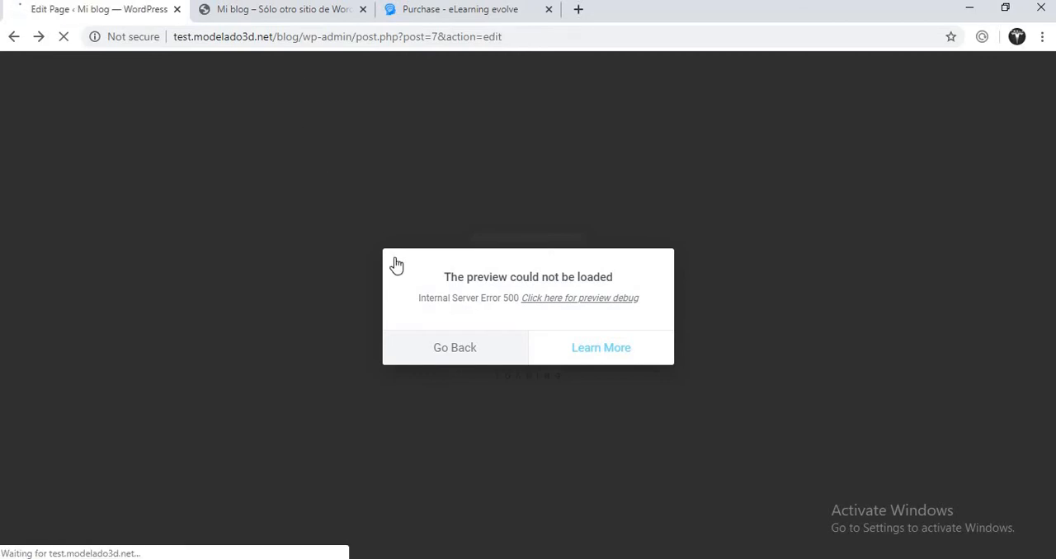
pyautogui.click(455, 347)
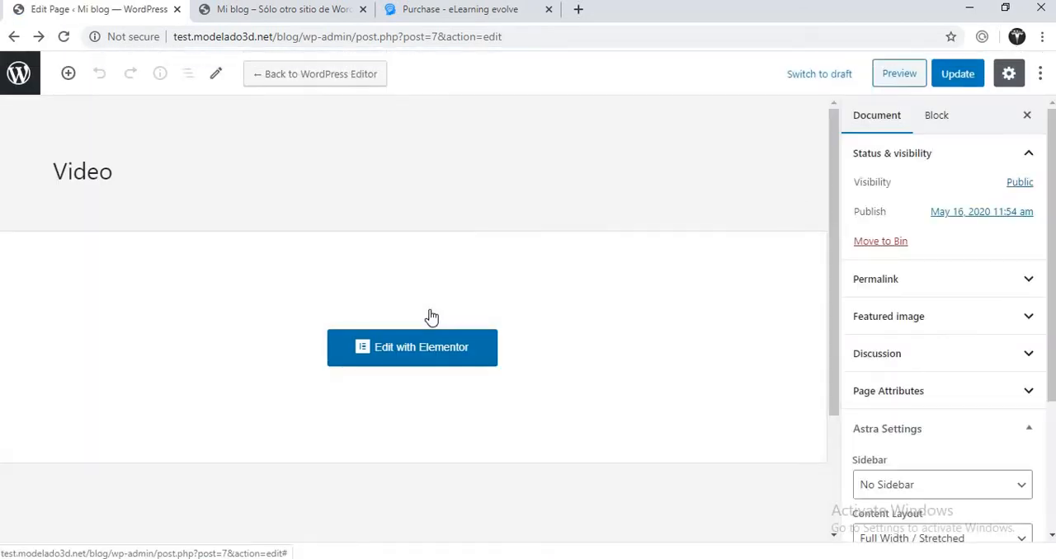
pyautogui.moveTo(438, 356)
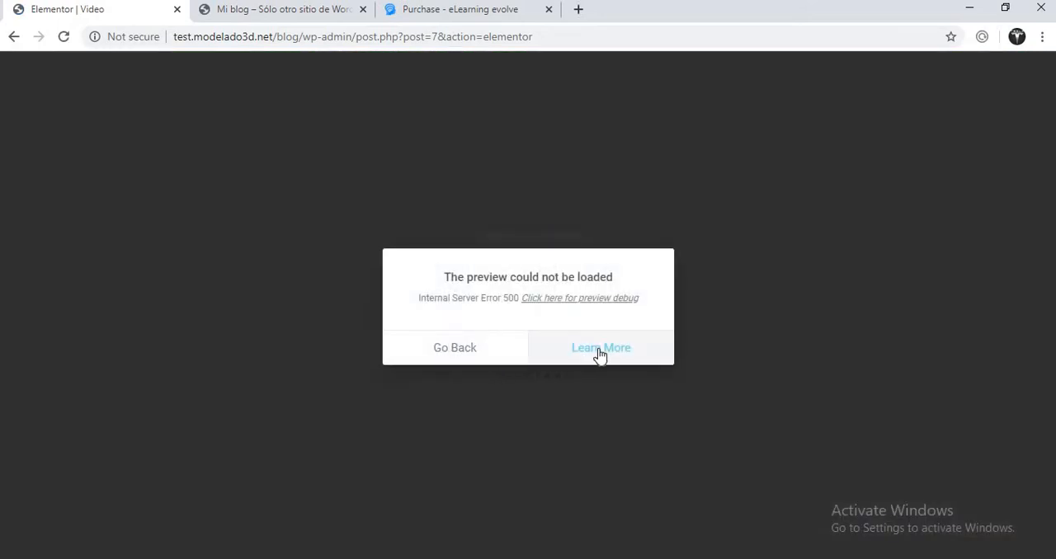
pyautogui.moveTo(507, 356)
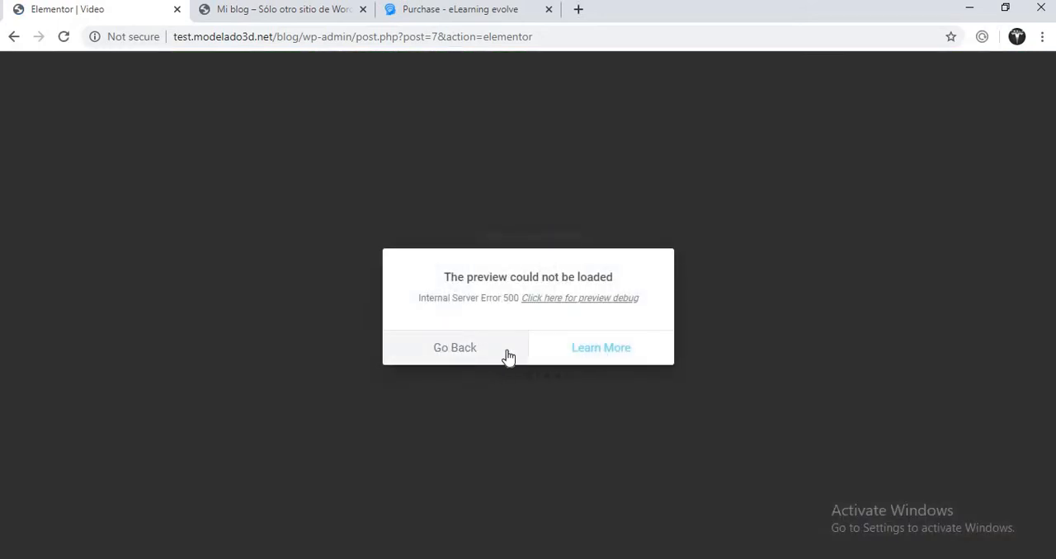
pyautogui.click(455, 347)
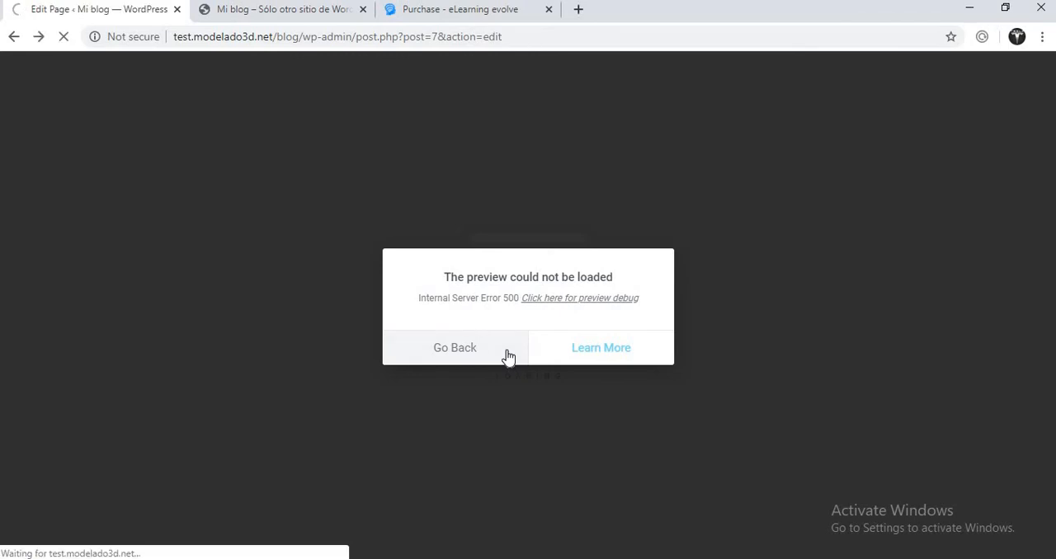
pyautogui.click(454, 347)
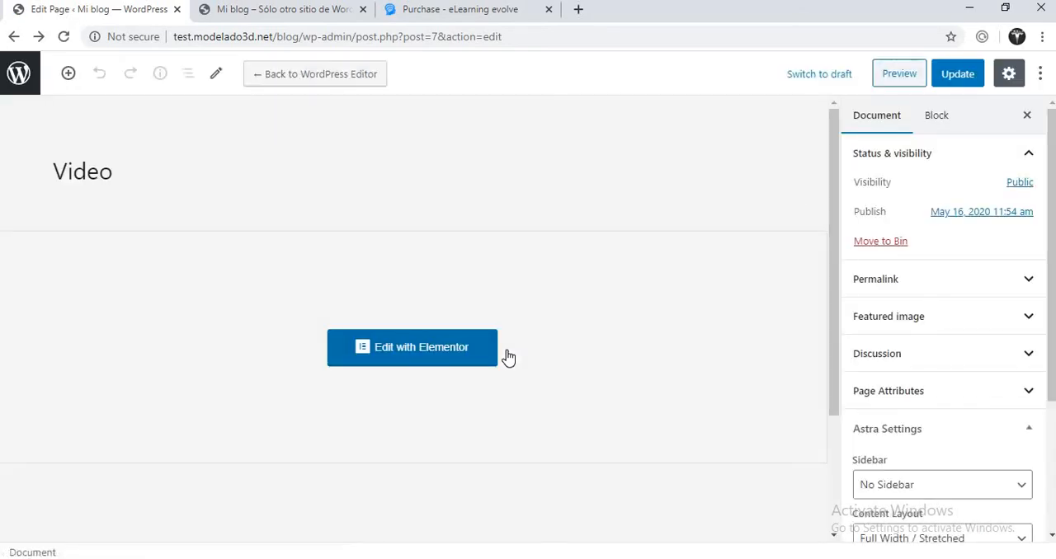
pyautogui.moveTo(414, 233)
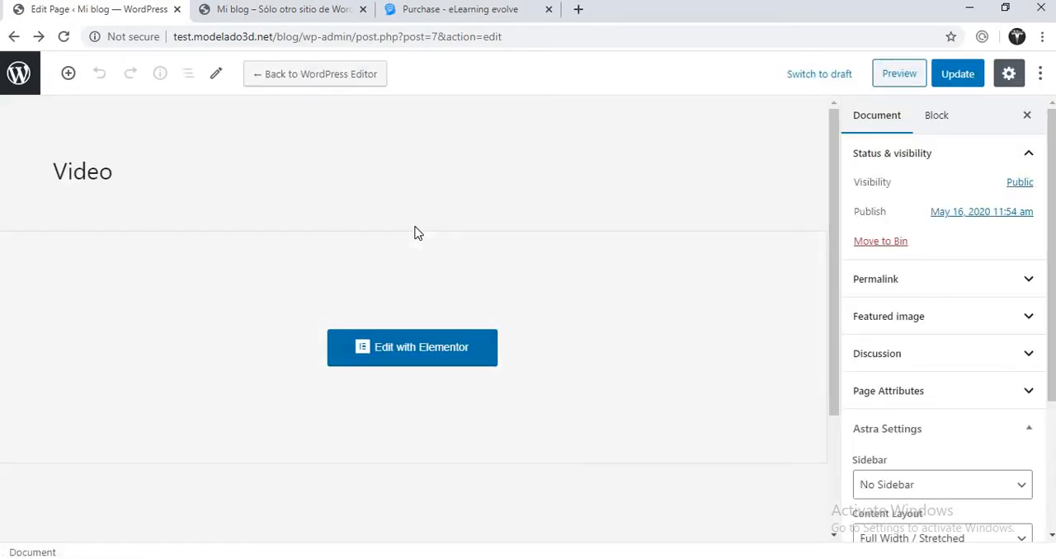
pyautogui.moveTo(317, 73)
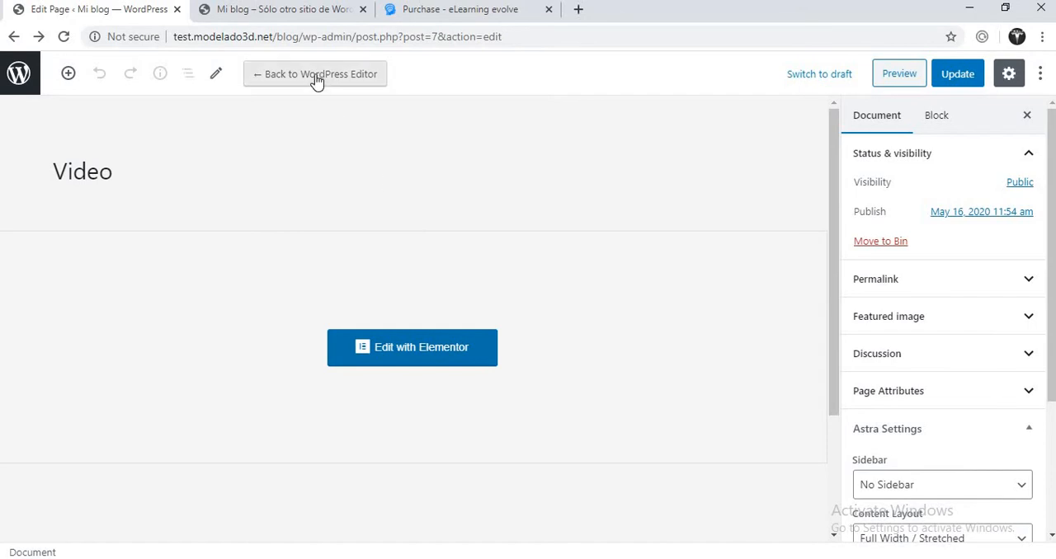
# Step: Switch the Video page back to the default block editor and update it
pyautogui.click(315, 73)
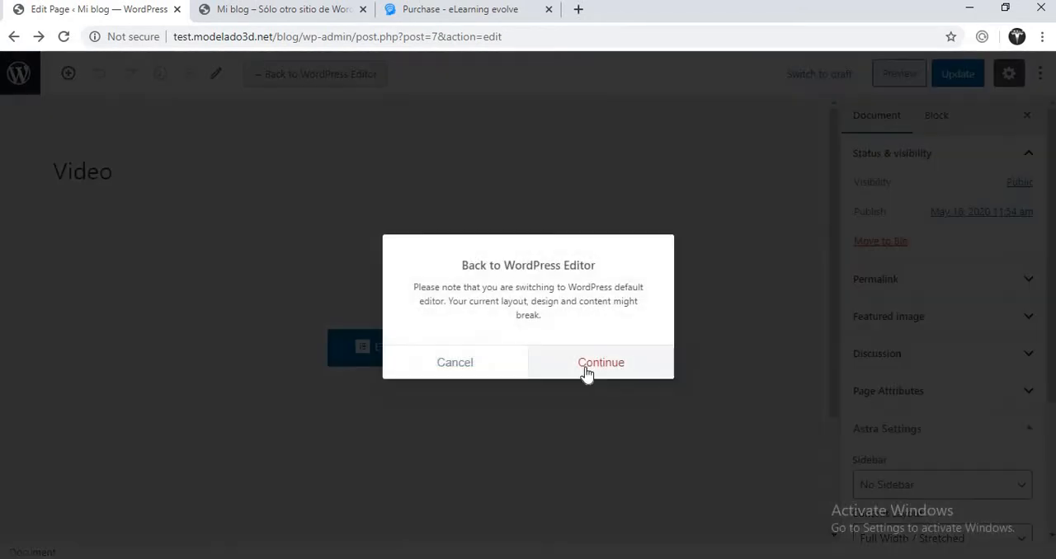
pyautogui.click(601, 362)
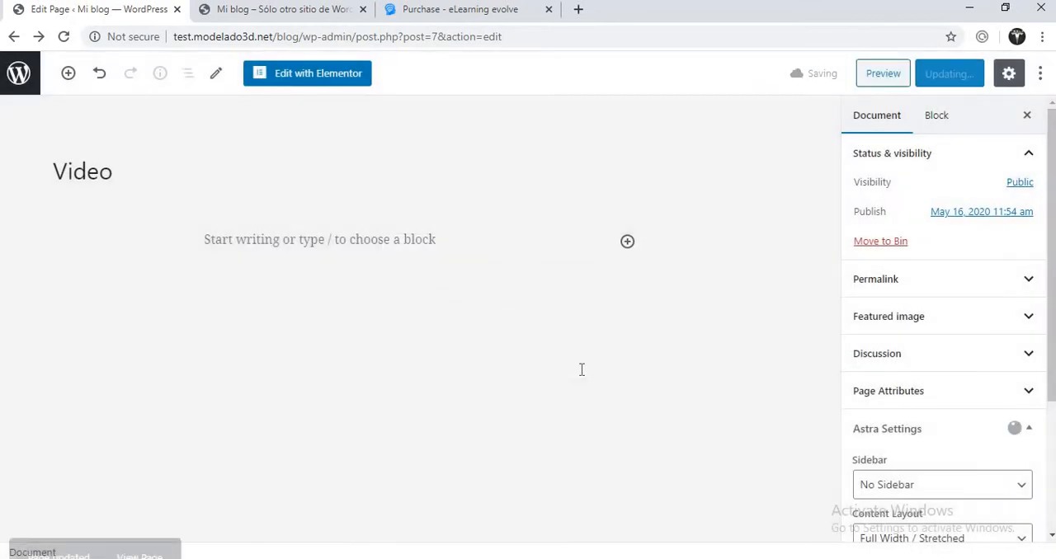
pyautogui.click(949, 73)
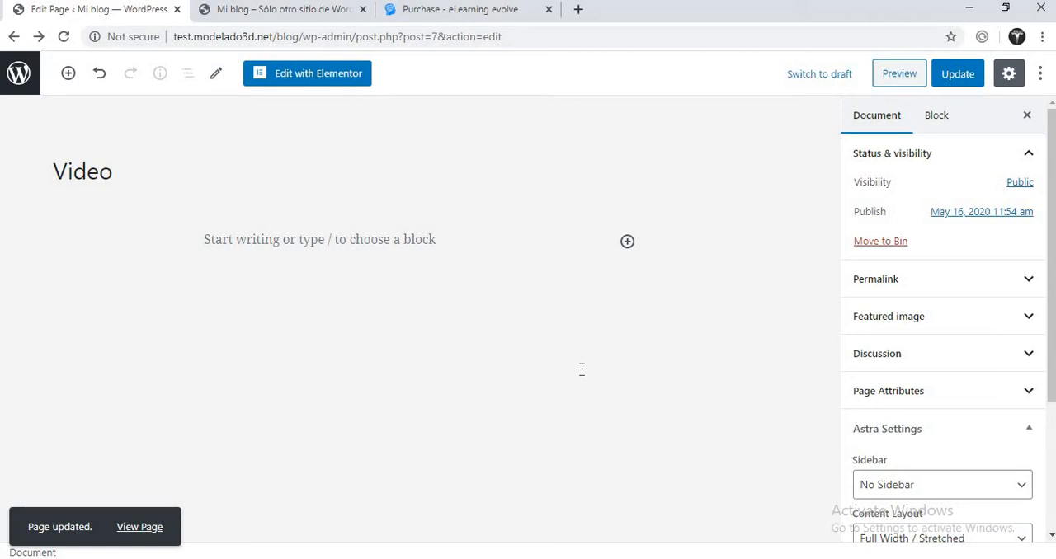
pyautogui.moveTo(404, 268)
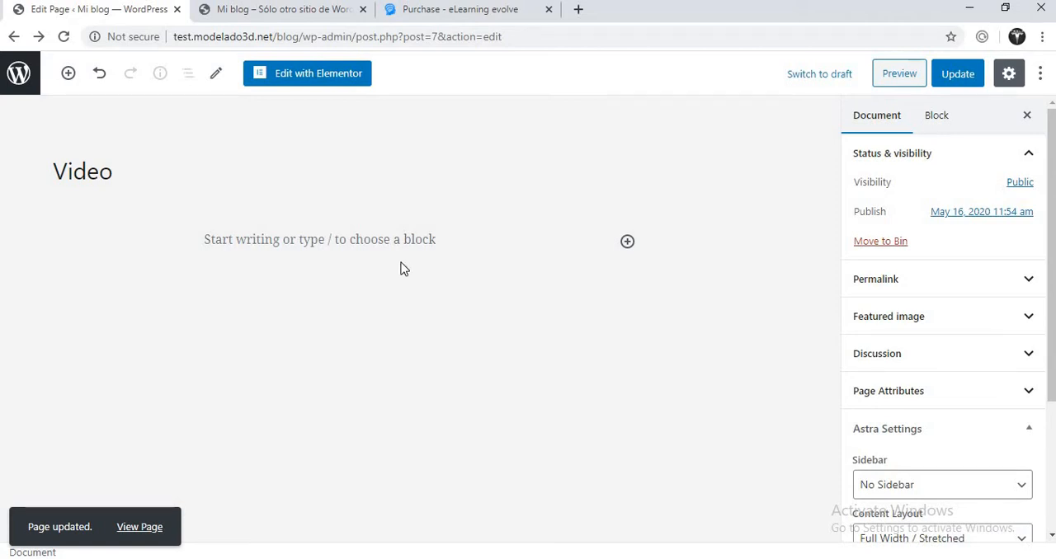
pyautogui.moveTo(318, 245)
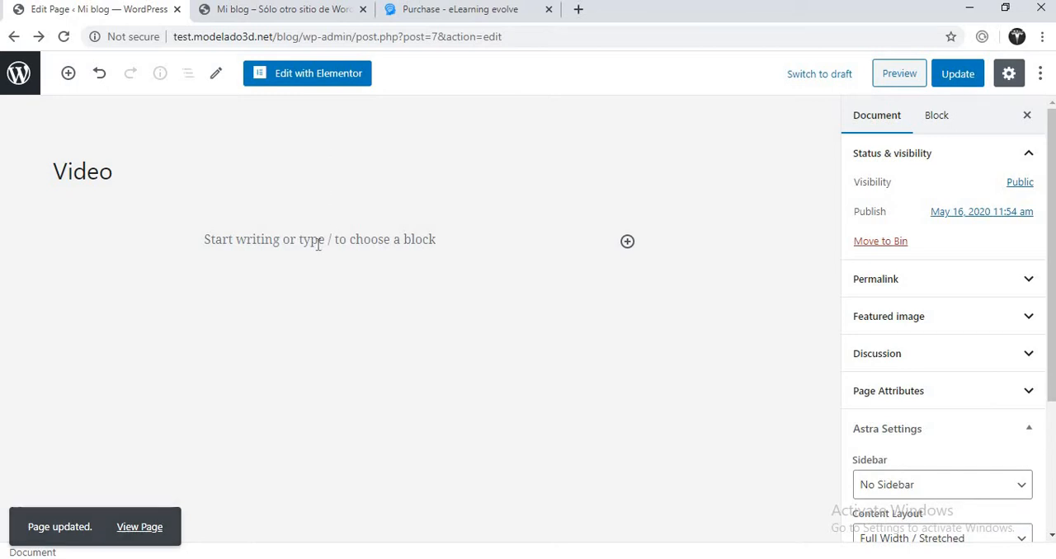
# Step: Insert a Shortcode block into the empty Video page body via a 'code' block search
pyautogui.click(320, 239)
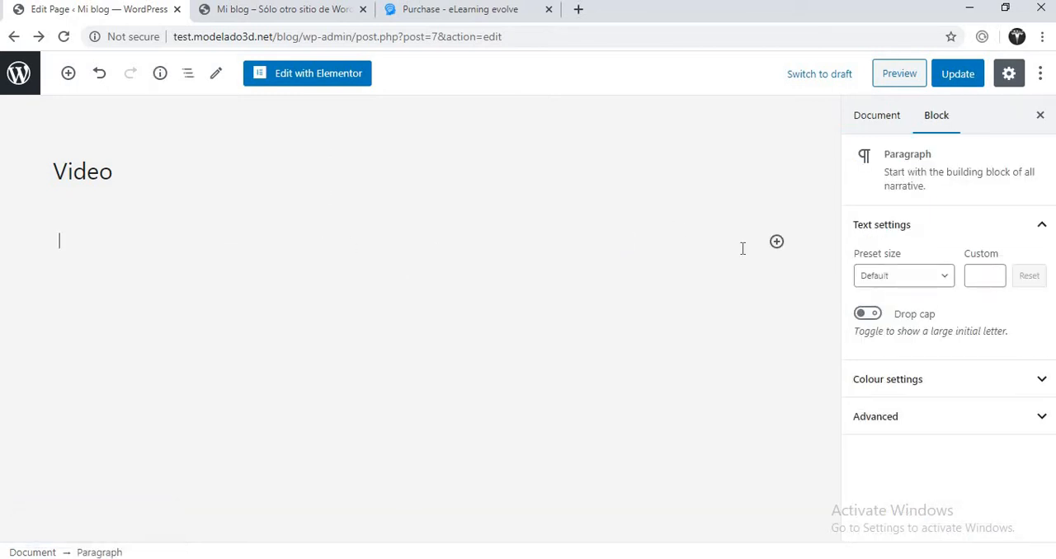
pyautogui.click(775, 241)
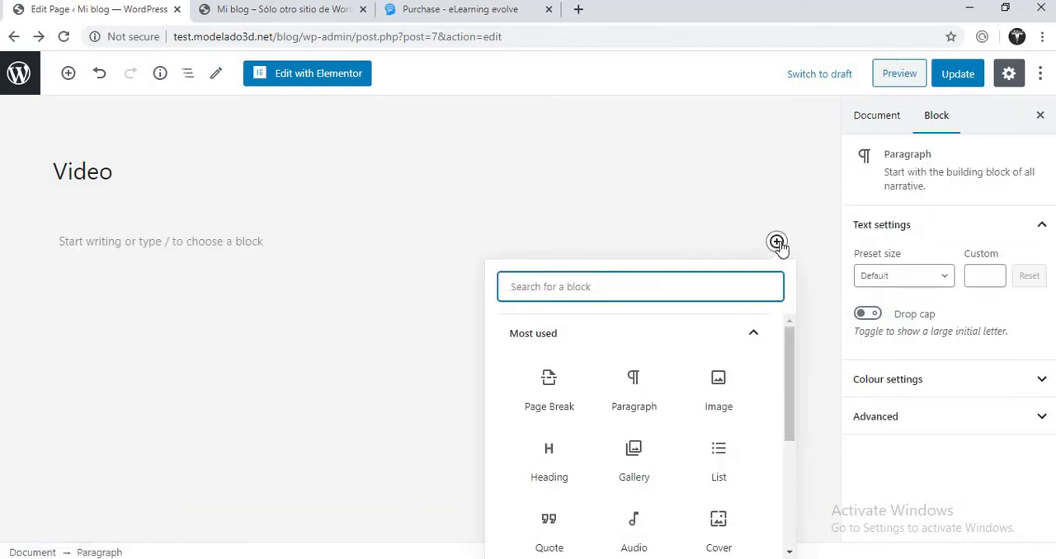
pyautogui.scroll(-3)
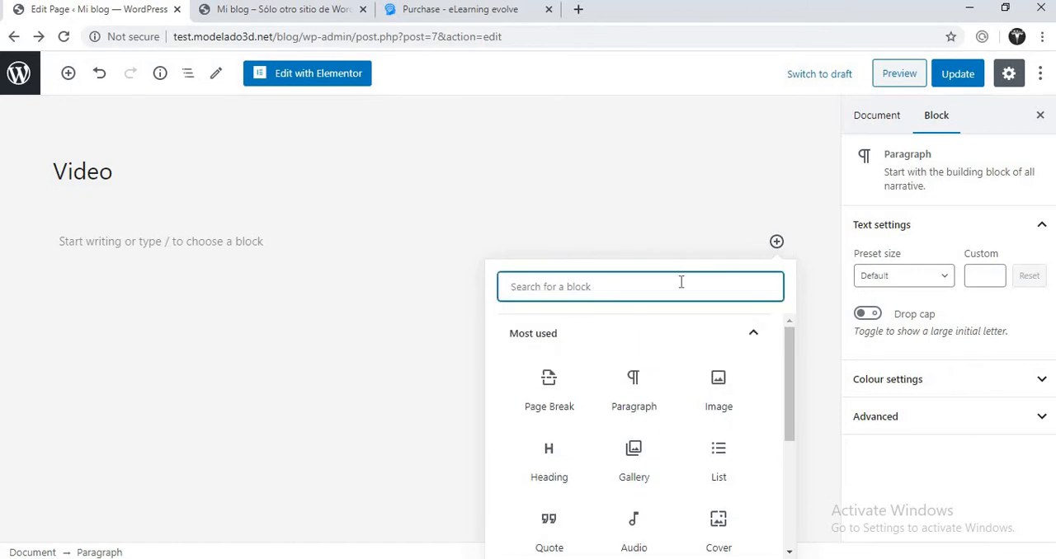
pyautogui.write('code')
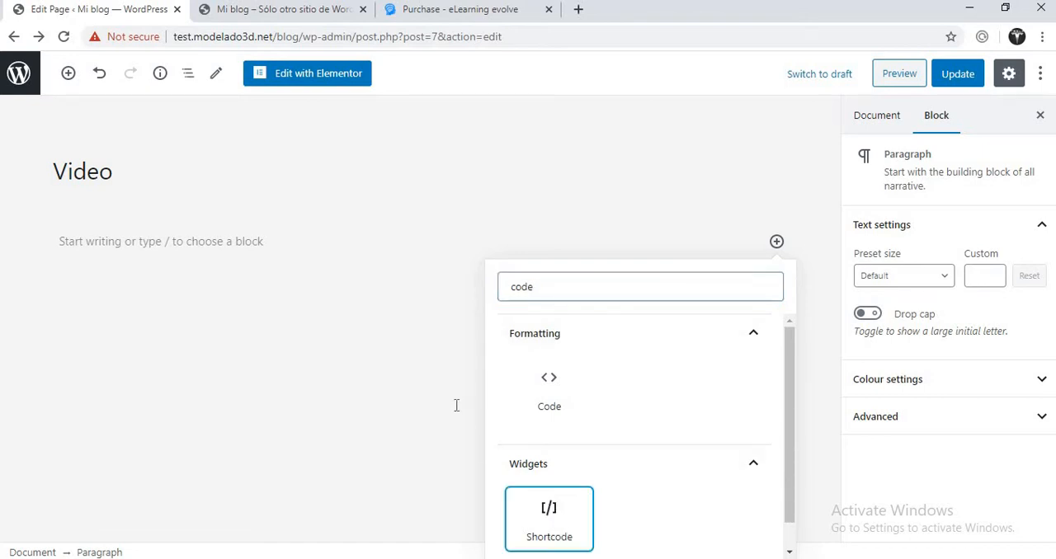
pyautogui.click(549, 517)
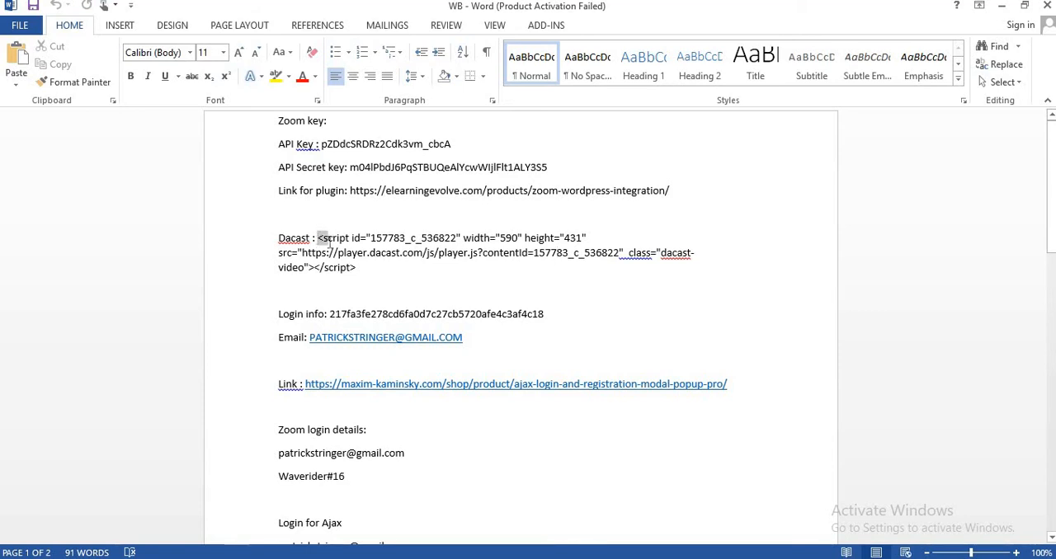
# Step: Select the Dacast <script> embed code in the Word notes and copy it
pyautogui.moveTo(318, 238); pyautogui.dragTo(355, 267)
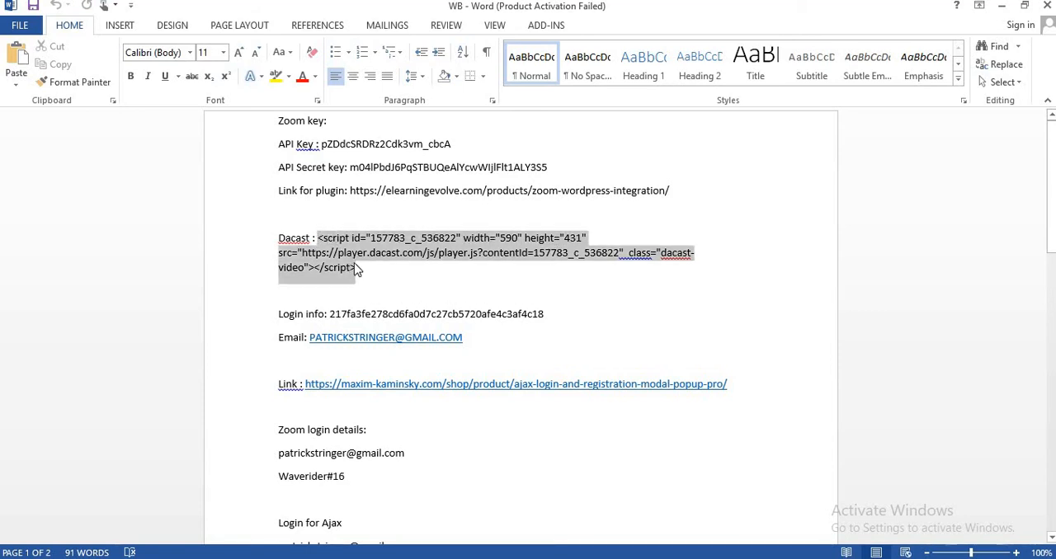
pyautogui.rightClick(346, 264)
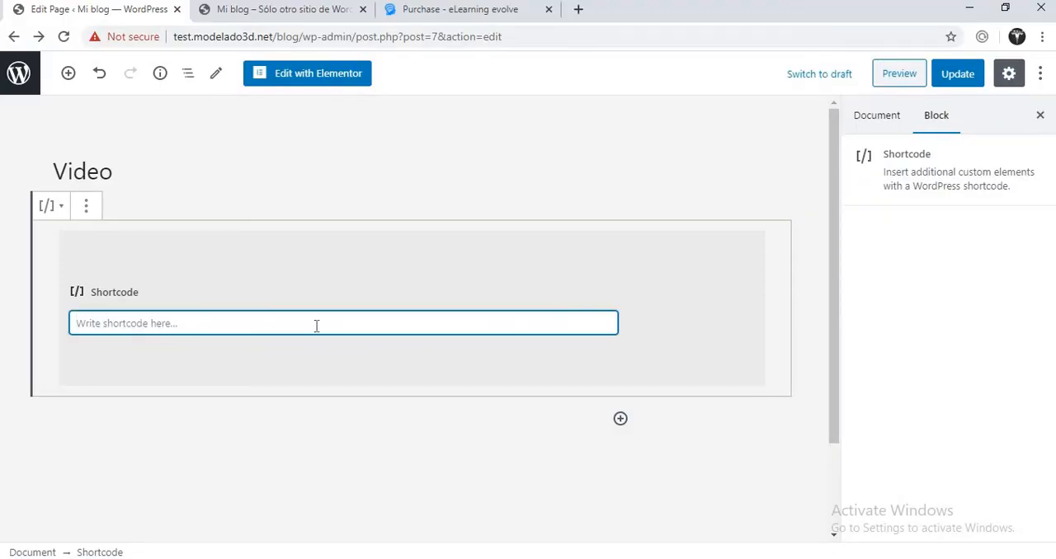
pyautogui.moveTo(360, 416)
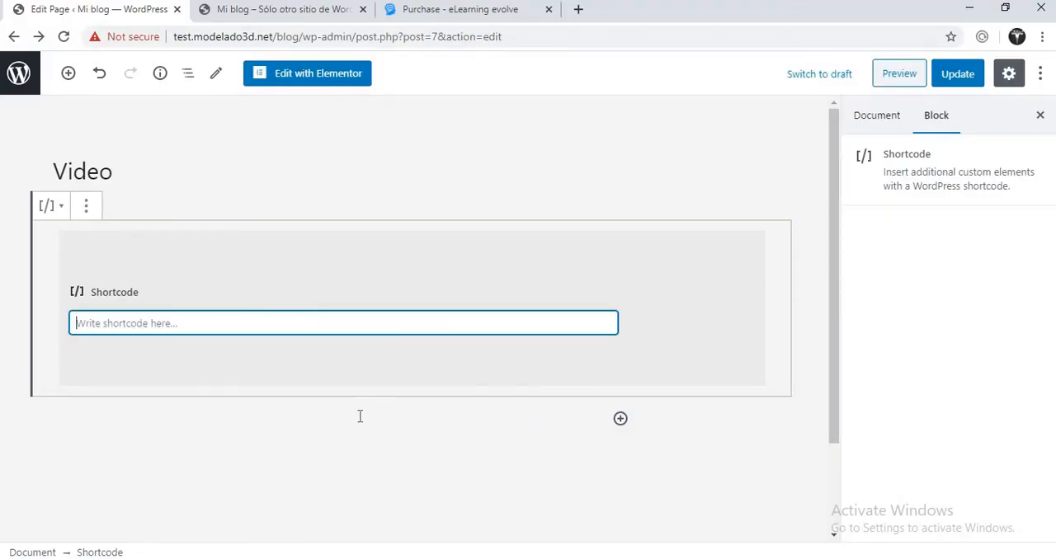
# Step: Paste the Dacast embed script into the Shortcode block, update the page, and preview it
pyautogui.write('<script id="157783_c_536822" width="590" height="431" src="https://player.dacast.com/js/player.js?contentid=157783_c_536822" class="dacast-video"></script>')
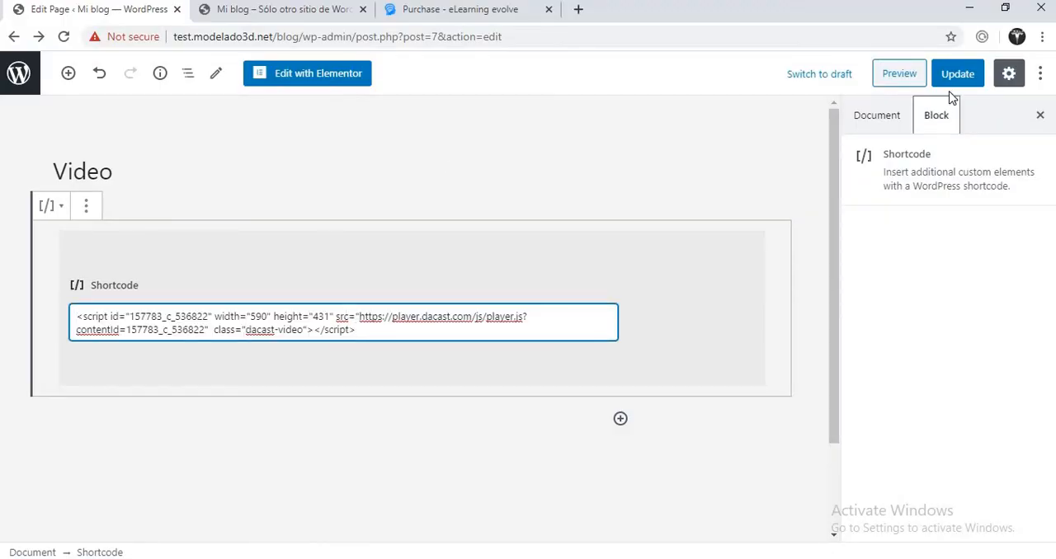
pyautogui.click(957, 74)
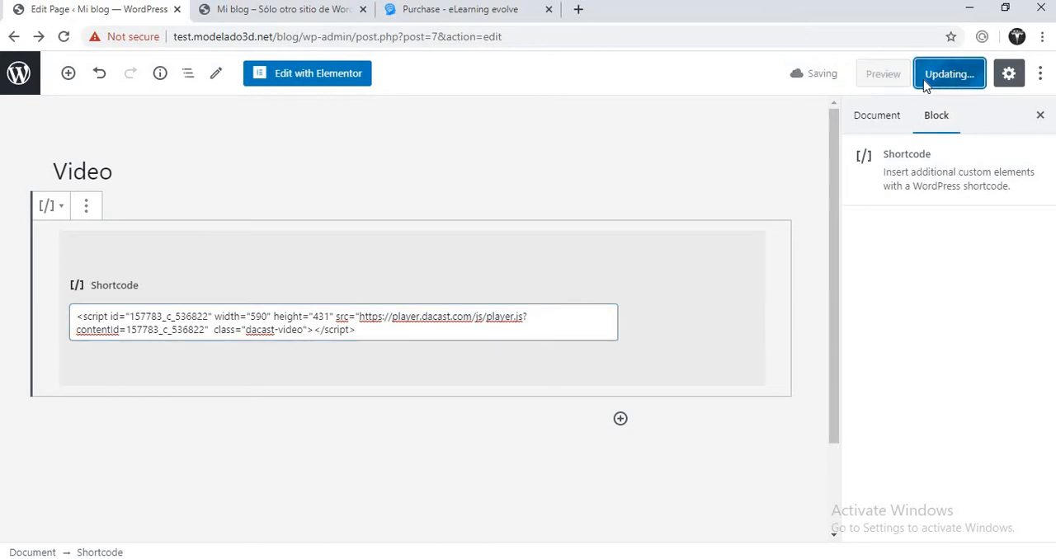
pyautogui.click(947, 74)
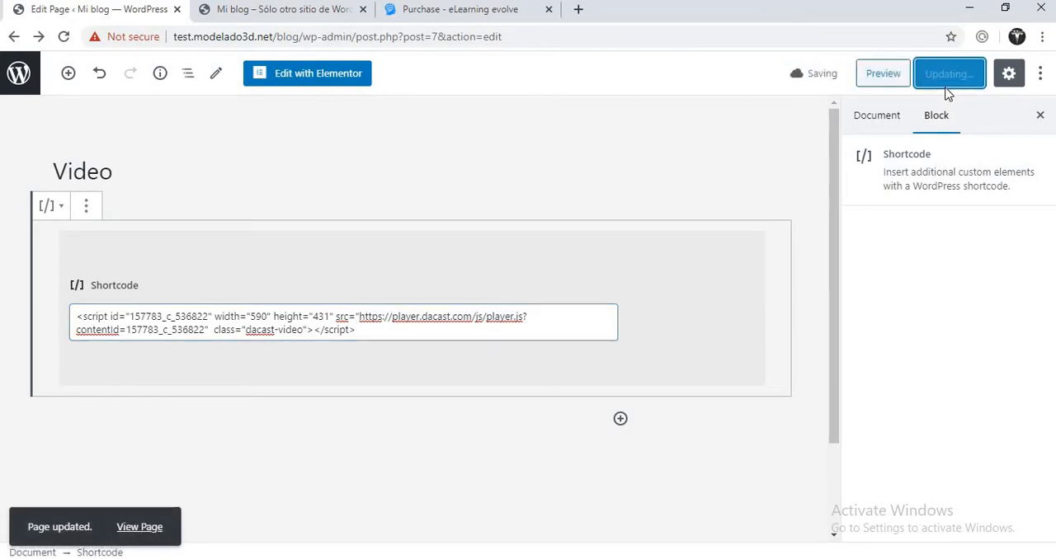
pyautogui.click(881, 72)
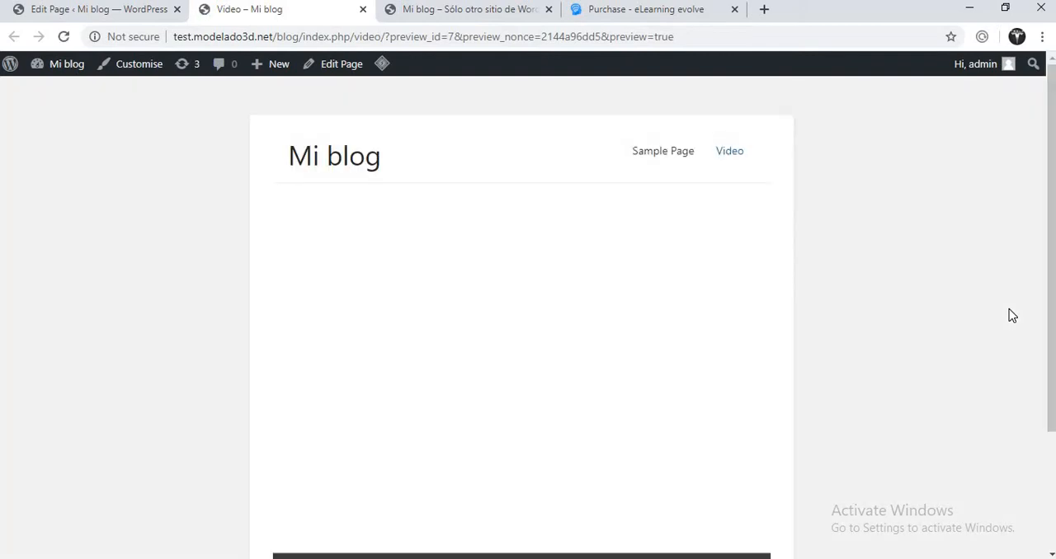
pyautogui.moveTo(1043, 306)
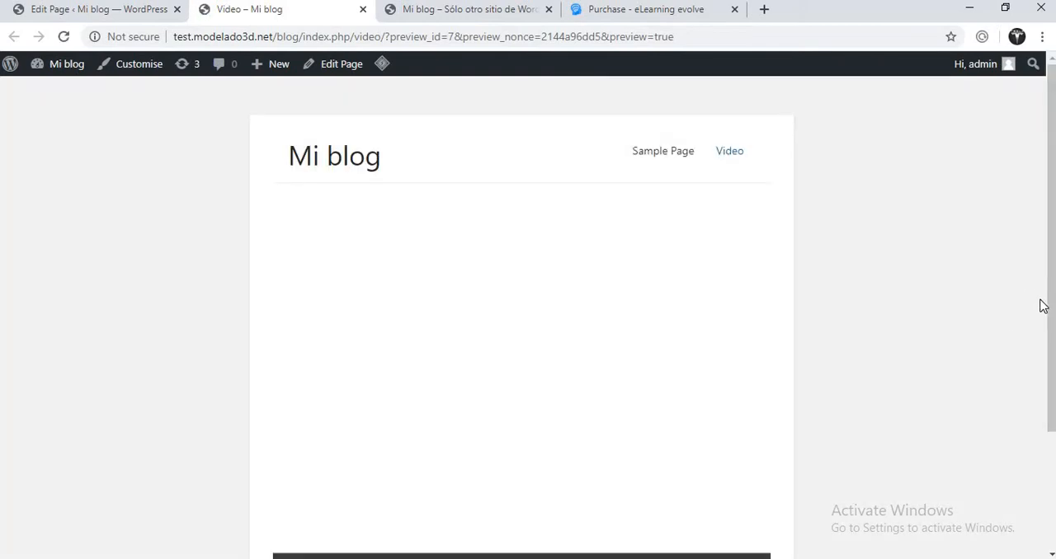
# Step: Scroll the Video page preview to inspect the Dacast player reporting media offline
pyautogui.scroll(-3)
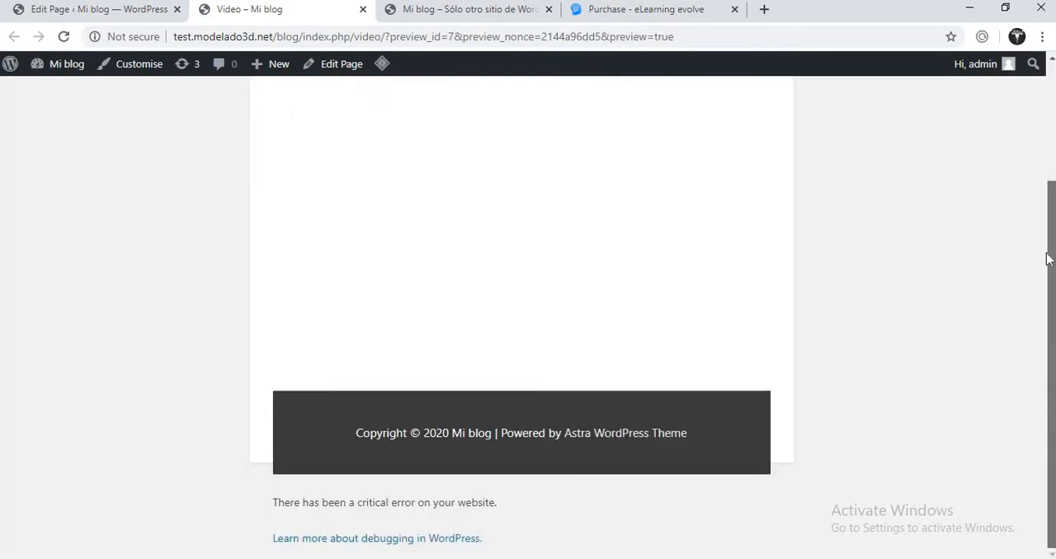
pyautogui.scroll(3)
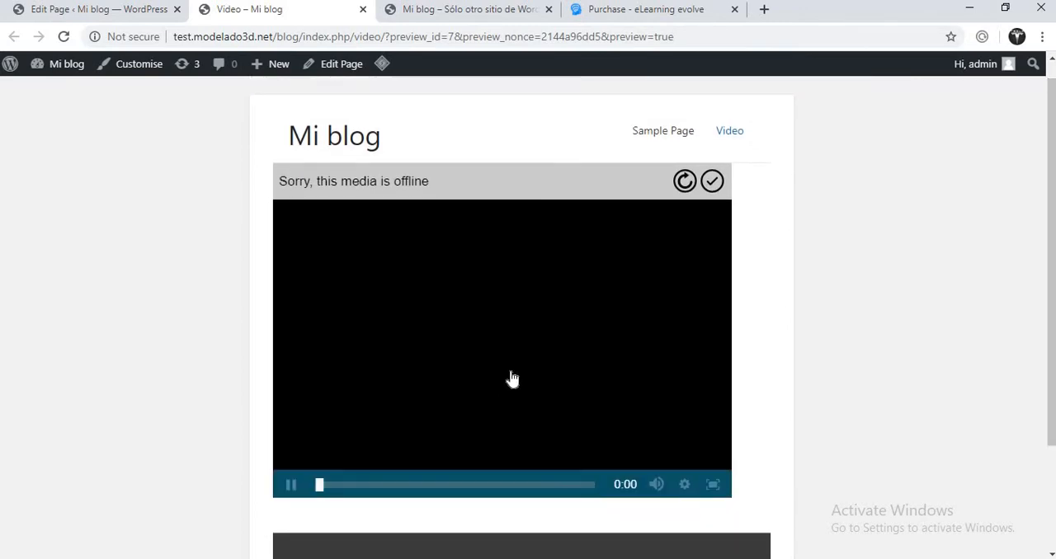
pyautogui.moveTo(290, 484)
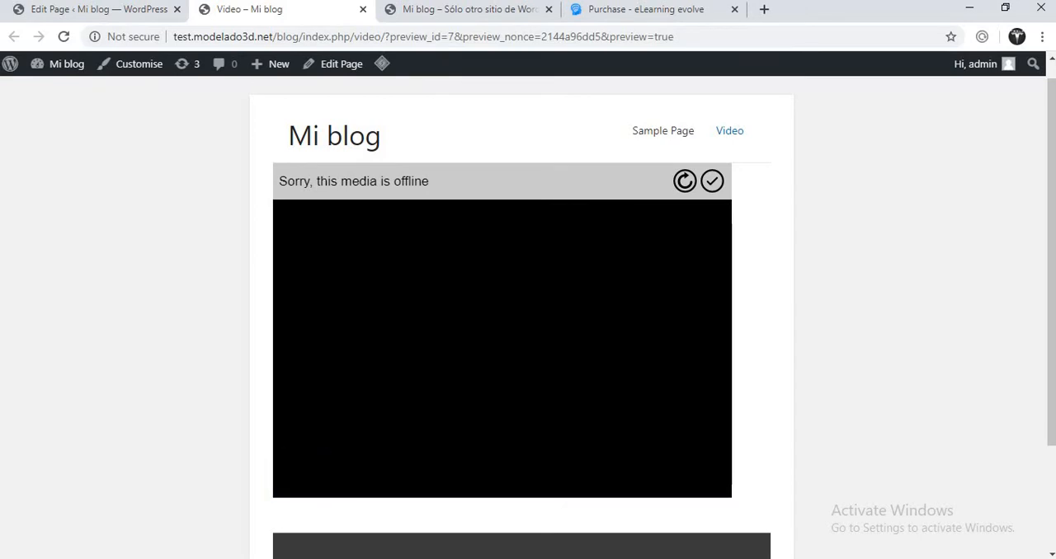
pyautogui.moveTo(139, 63)
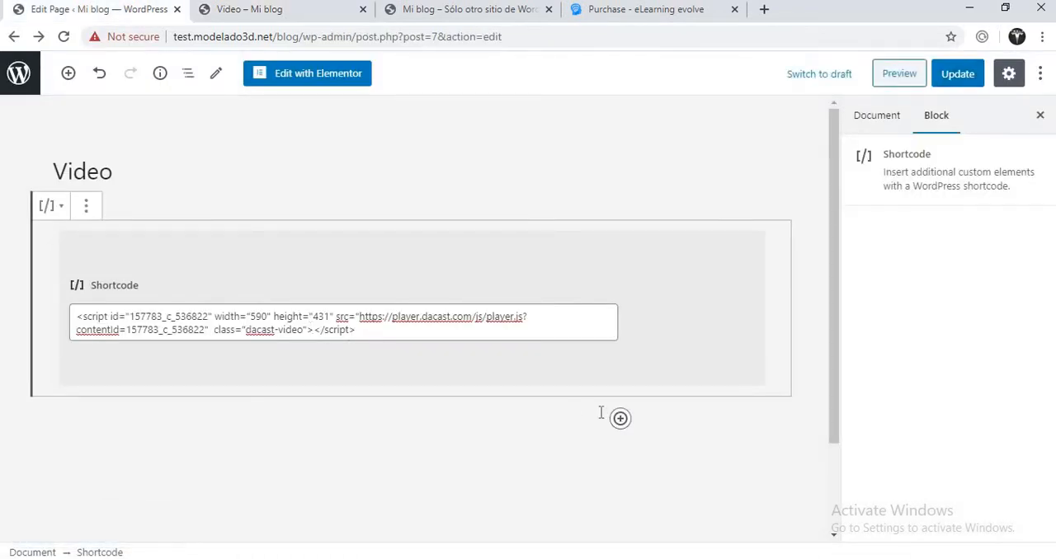
# Step: Insert another empty Shortcode block below the Dacast one, then return to the preview
pyautogui.click(619, 418)
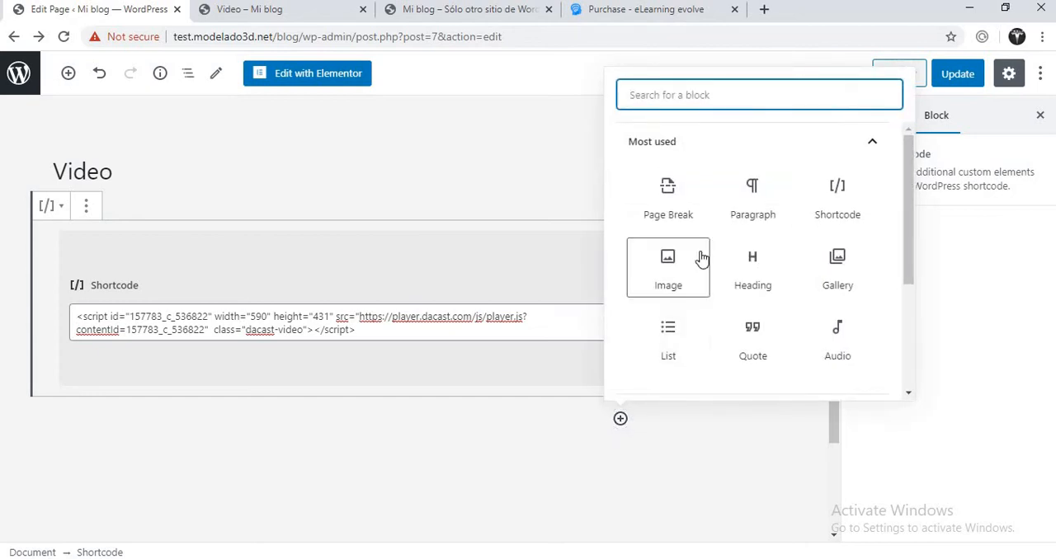
pyautogui.write('code')
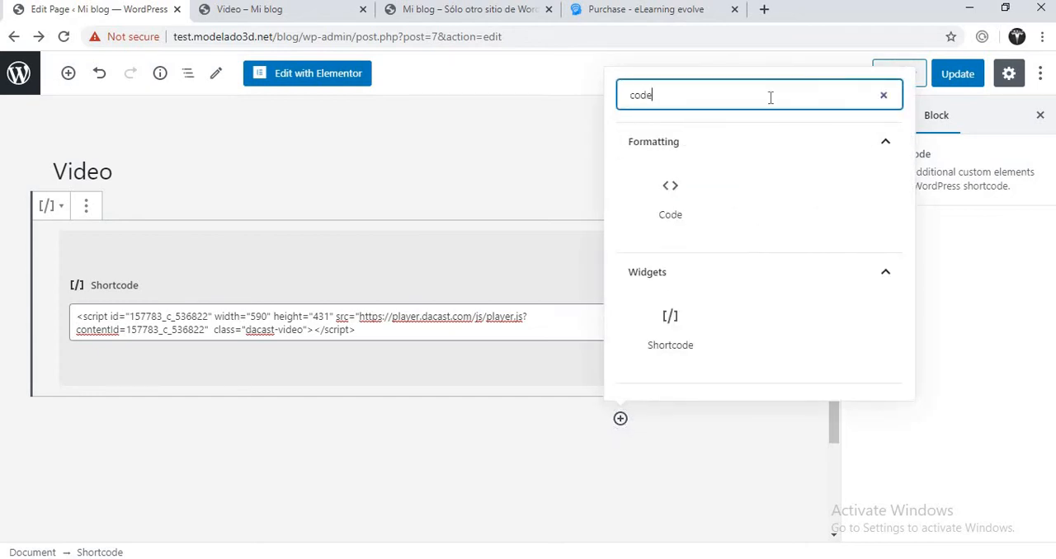
pyautogui.moveTo(669, 327)
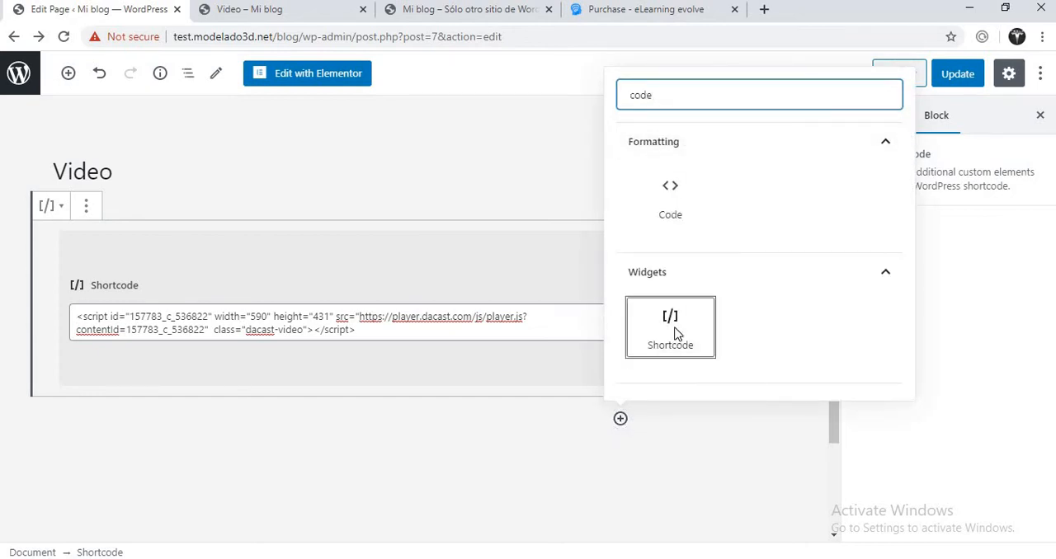
pyautogui.click(669, 327)
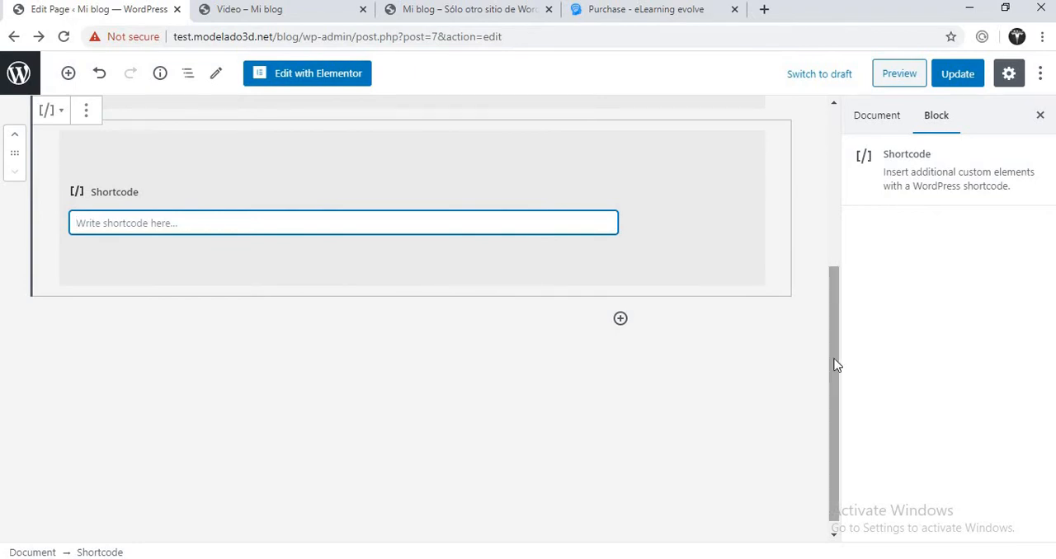
pyautogui.scroll(3)
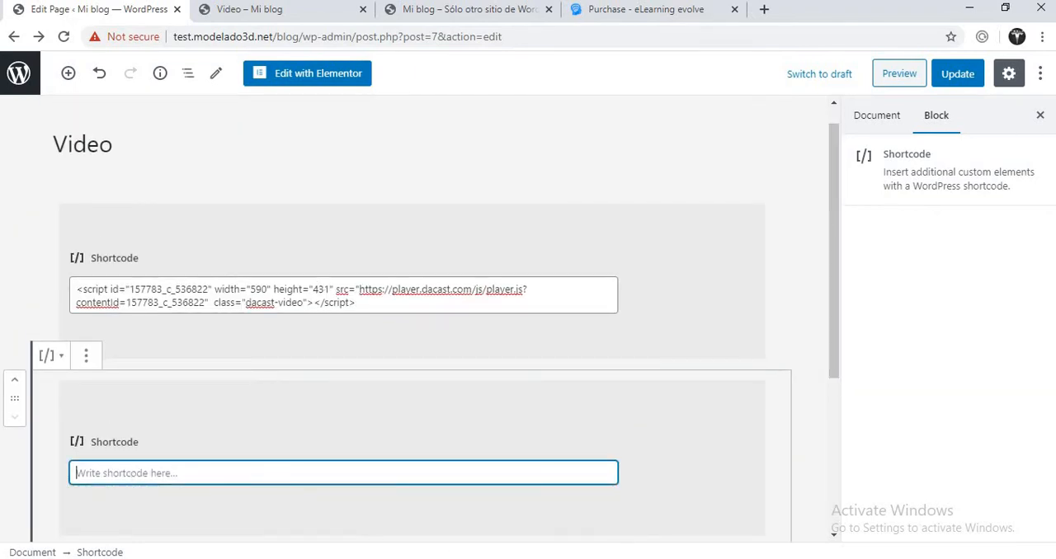
pyautogui.click(899, 74)
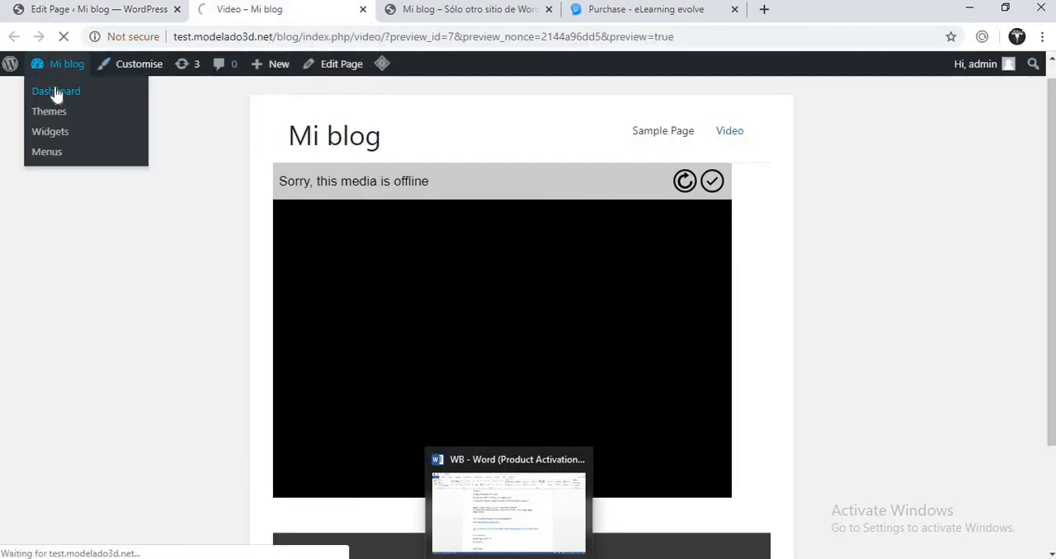
# Step: Open Dashboard > Zoom Meetings > Settings and select the blank API Key field
pyautogui.click(55, 91)
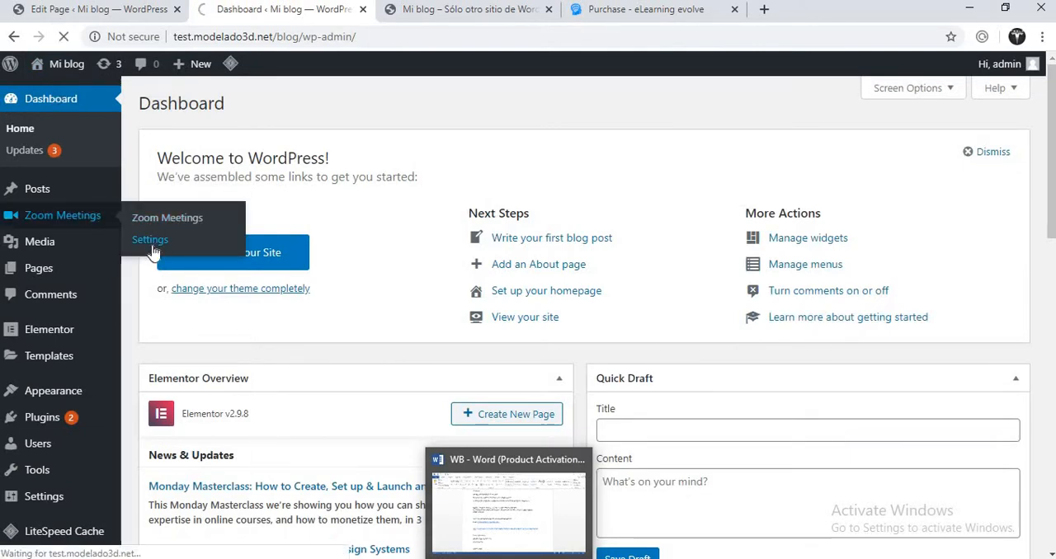
pyautogui.click(150, 239)
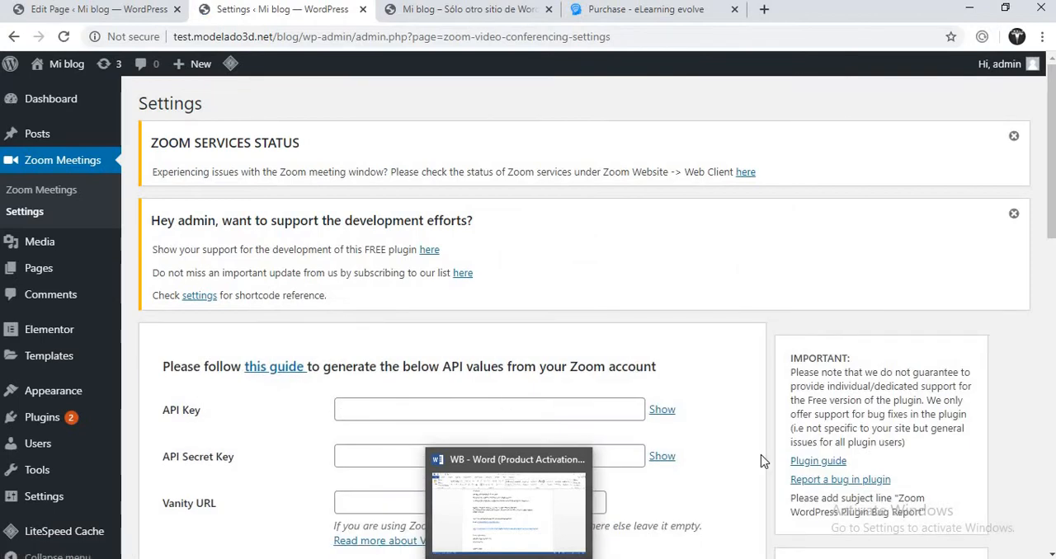
pyautogui.moveTo(544, 459)
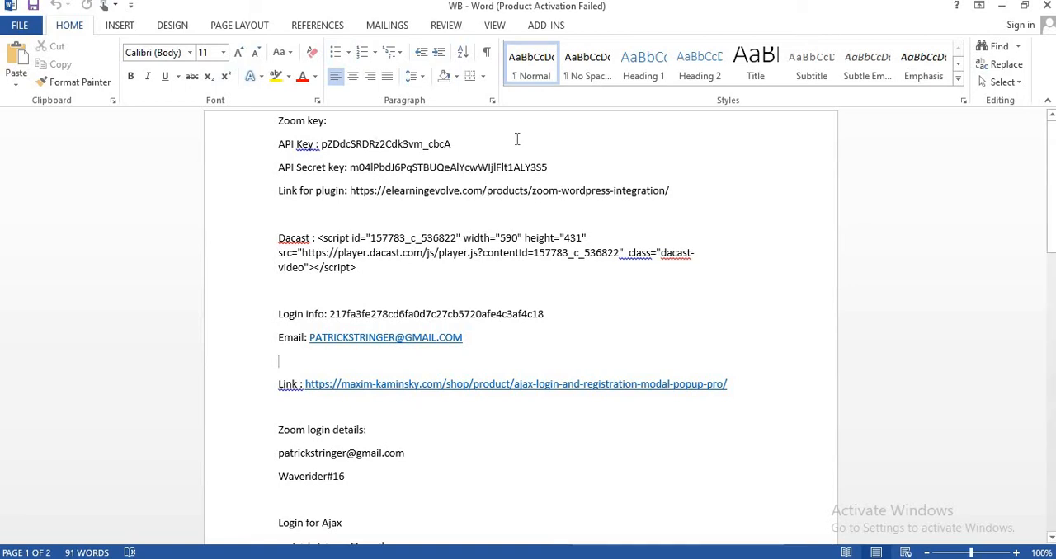
pyautogui.doubleClick(386, 143)
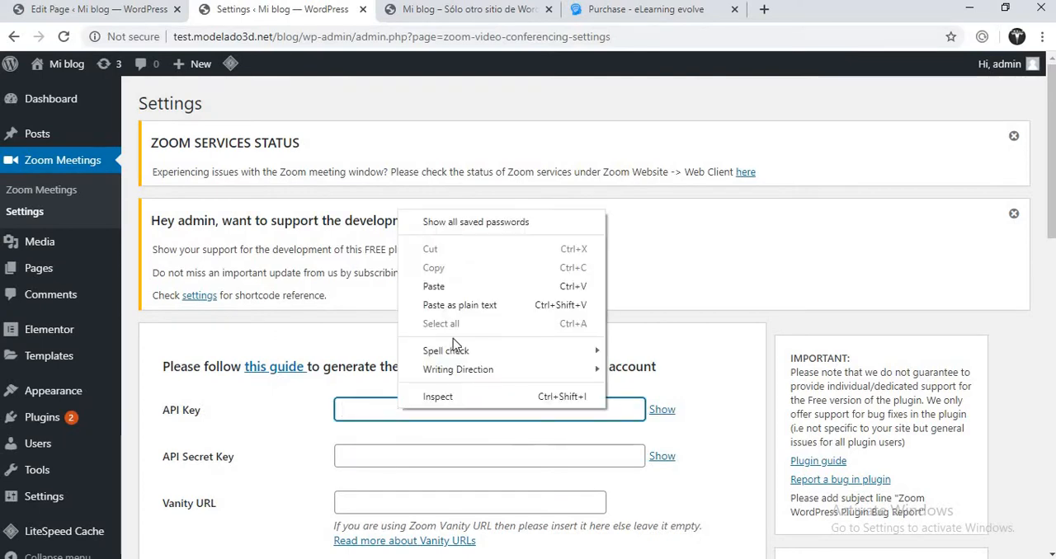
# Step: Paste the Zoom API Key and API Secret into their settings fields
pyautogui.click(433, 286)
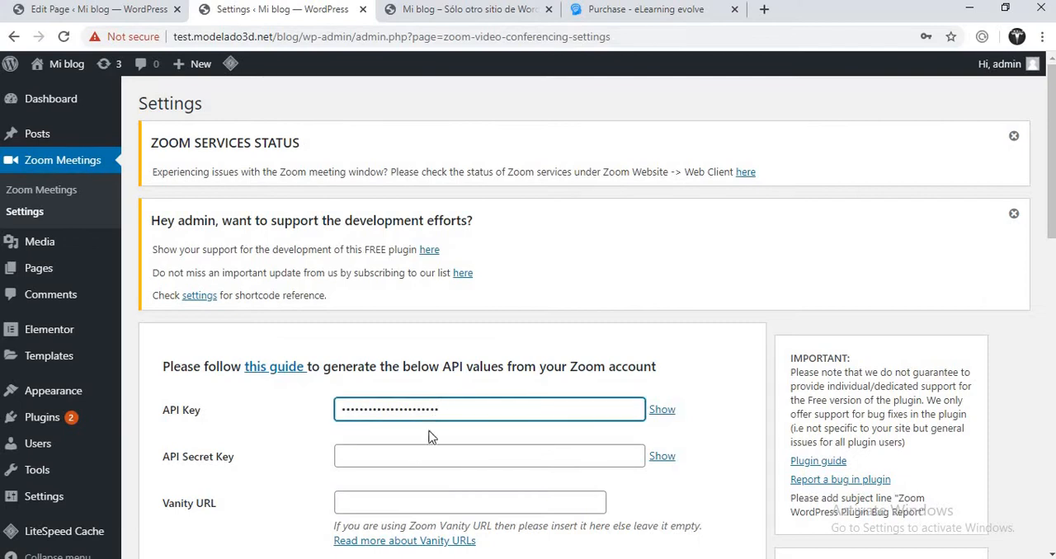
pyautogui.rightClick(488, 455)
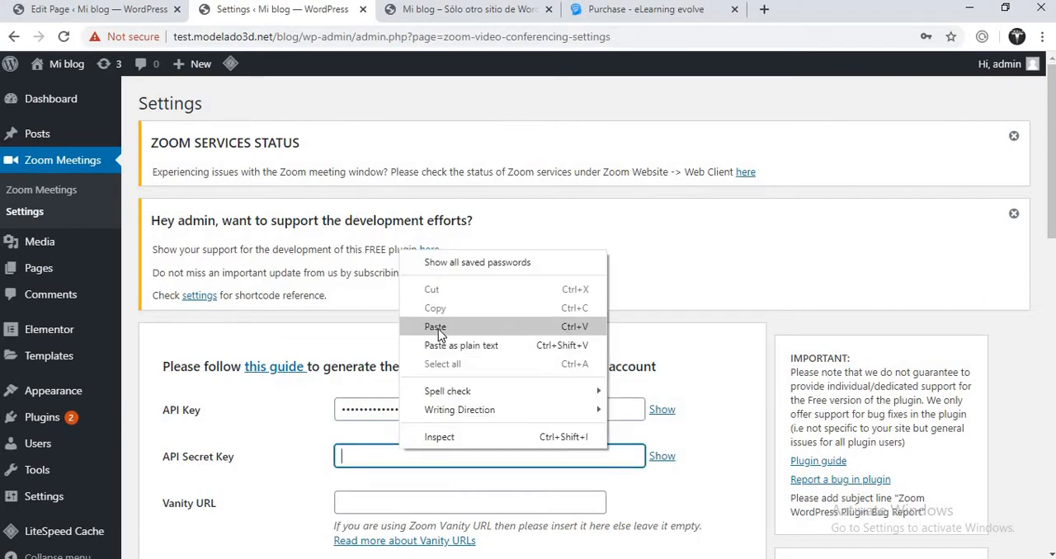
pyautogui.click(435, 326)
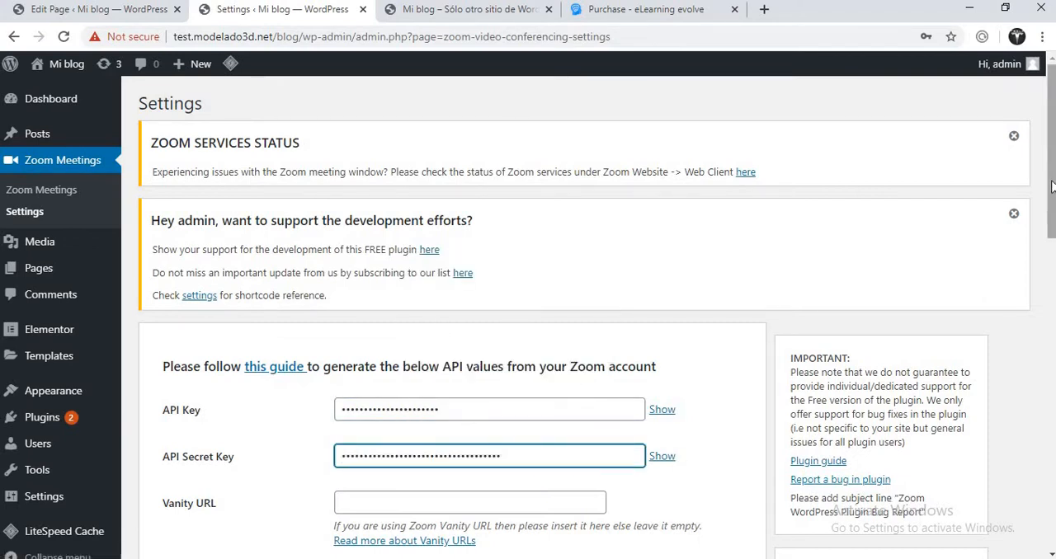
# Step: Save the Zoom Meetings API settings and reload the settings page
pyautogui.scroll(-3)
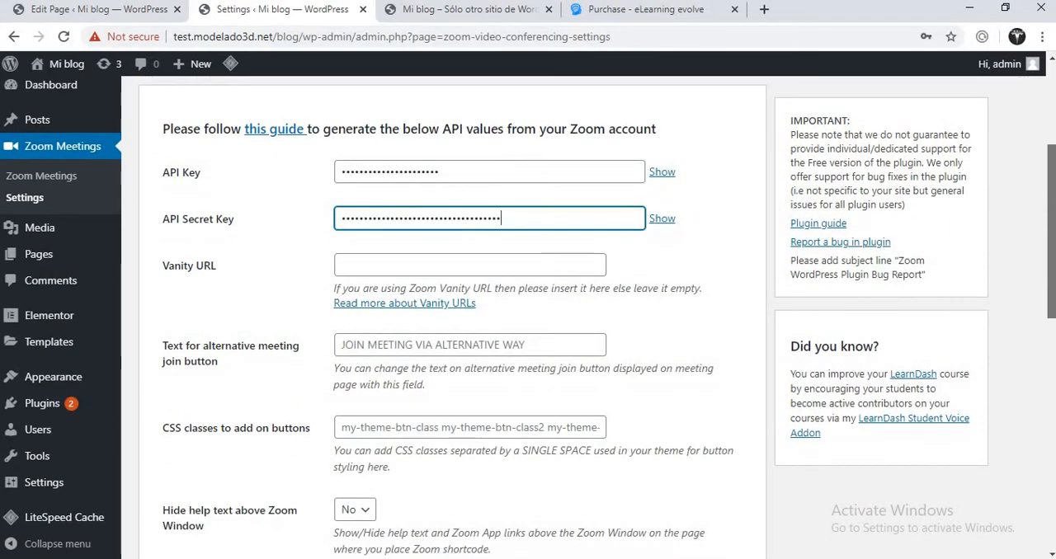
pyautogui.scroll(-3)
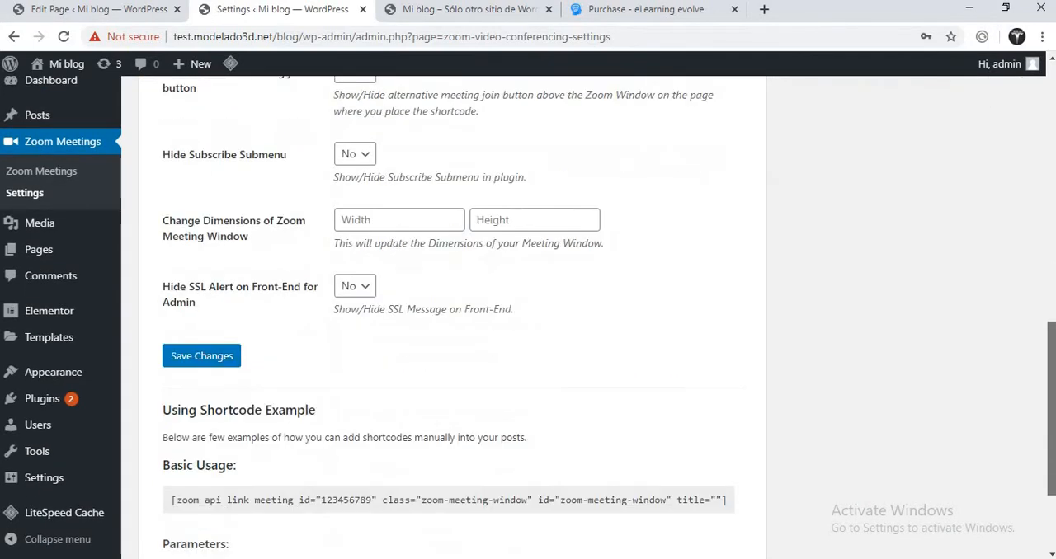
pyautogui.click(201, 355)
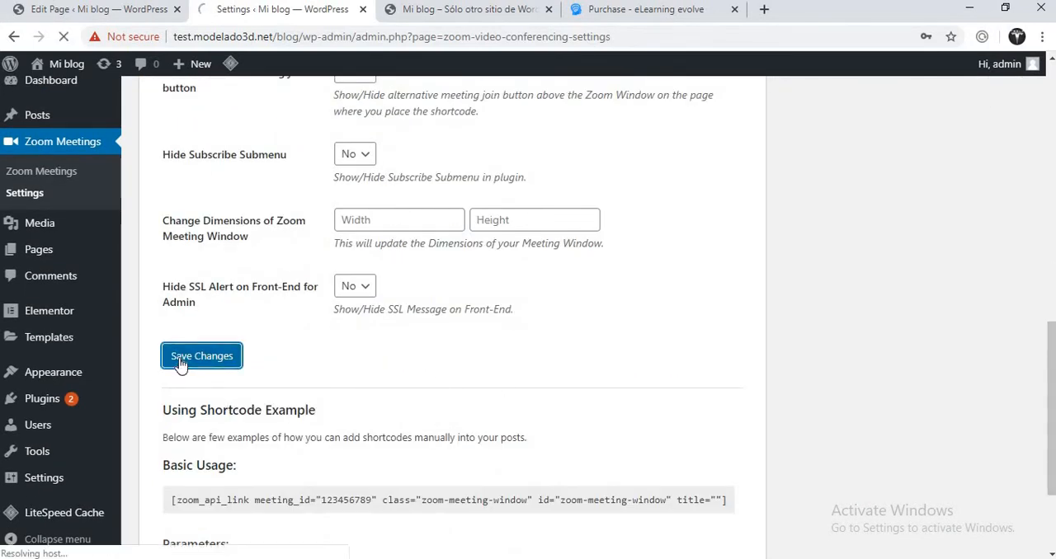
pyautogui.click(201, 355)
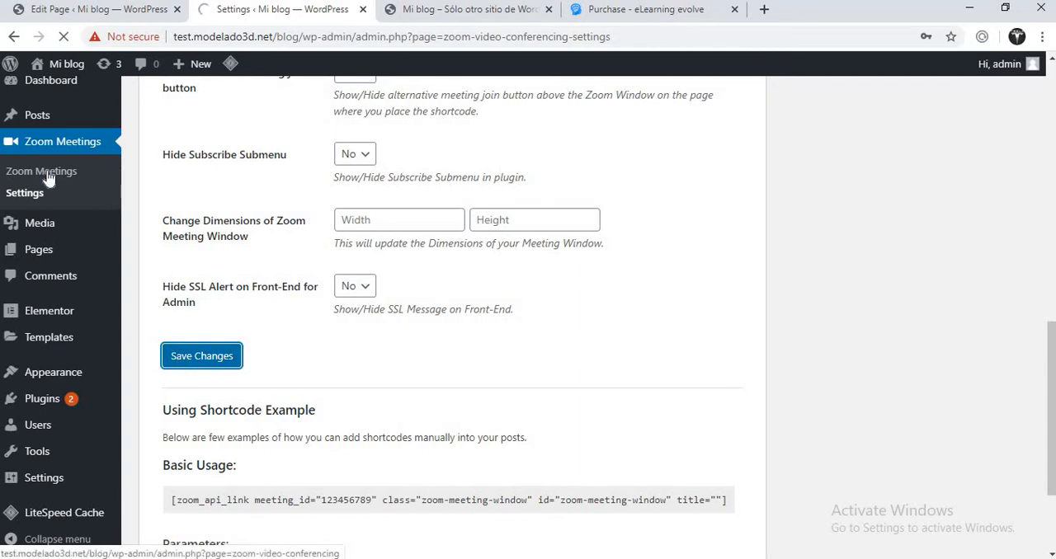
pyautogui.moveTo(79, 207)
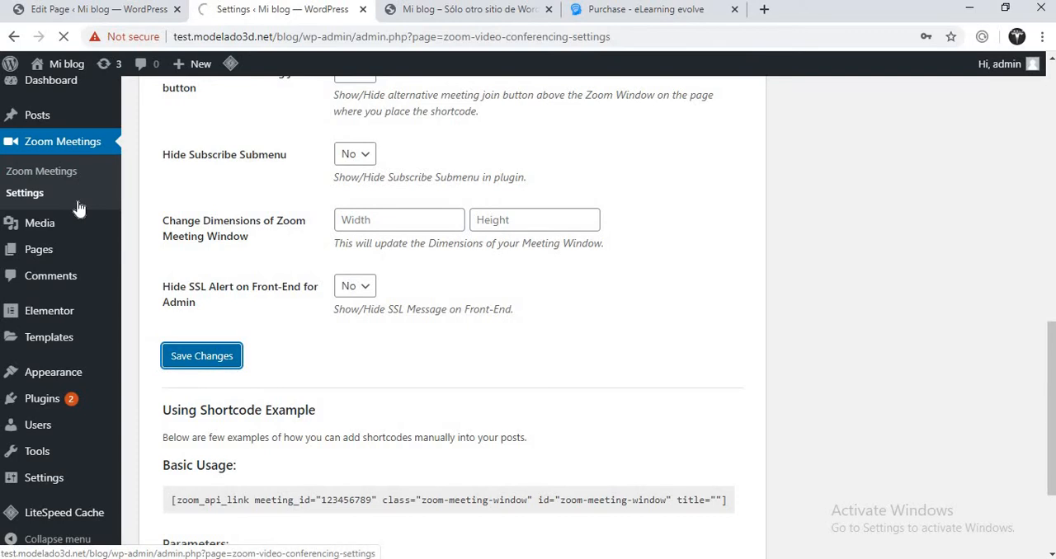
pyautogui.click(201, 356)
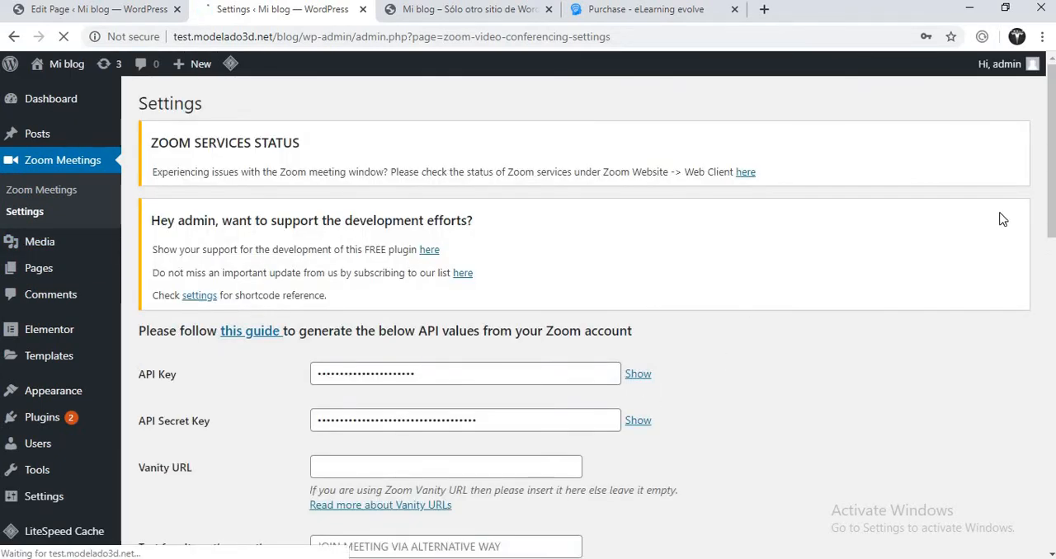
# Step: Bring up the site's admin shortcuts to reach the Video page preview
pyautogui.scroll(-3)
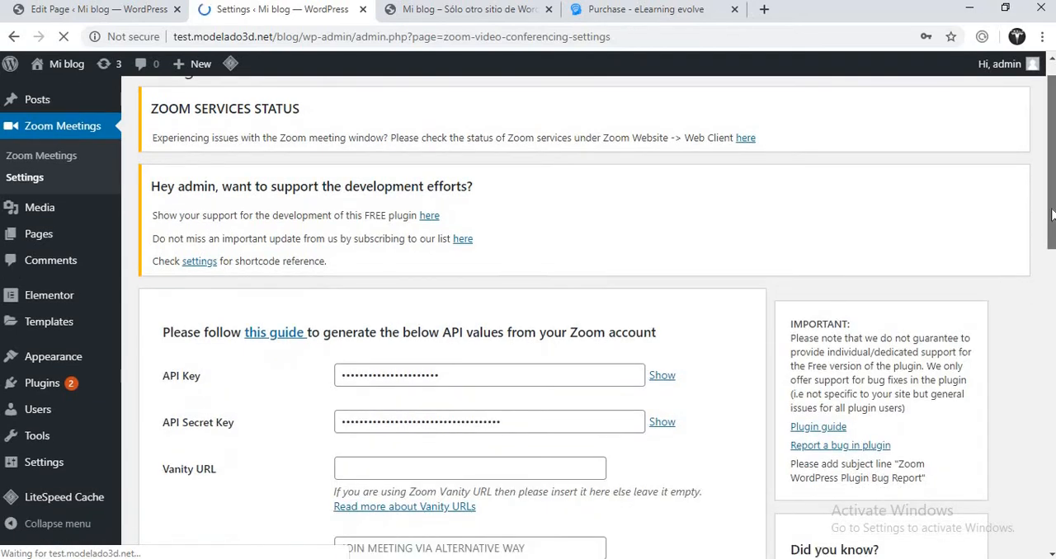
pyautogui.scroll(-3)
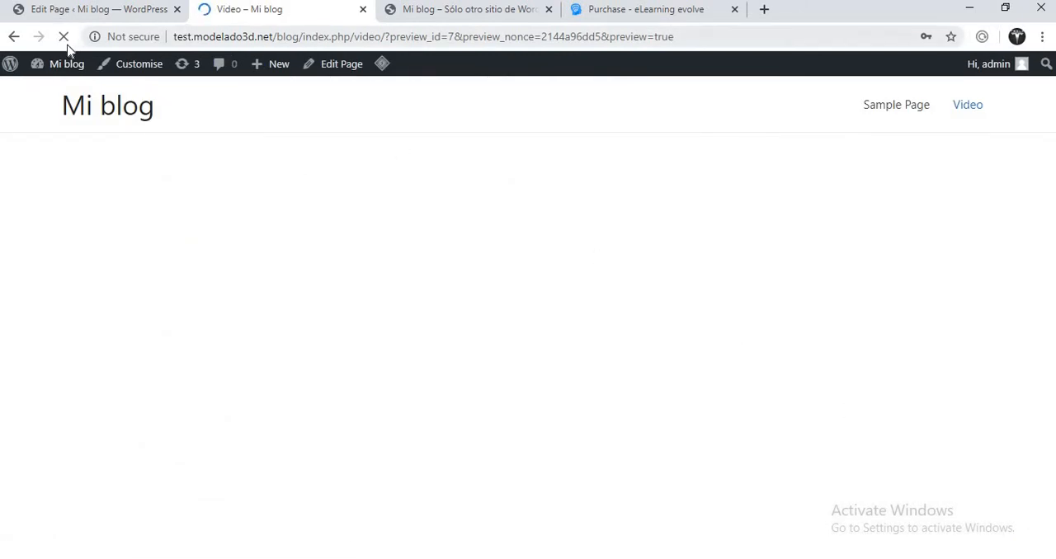
pyautogui.click(11, 63)
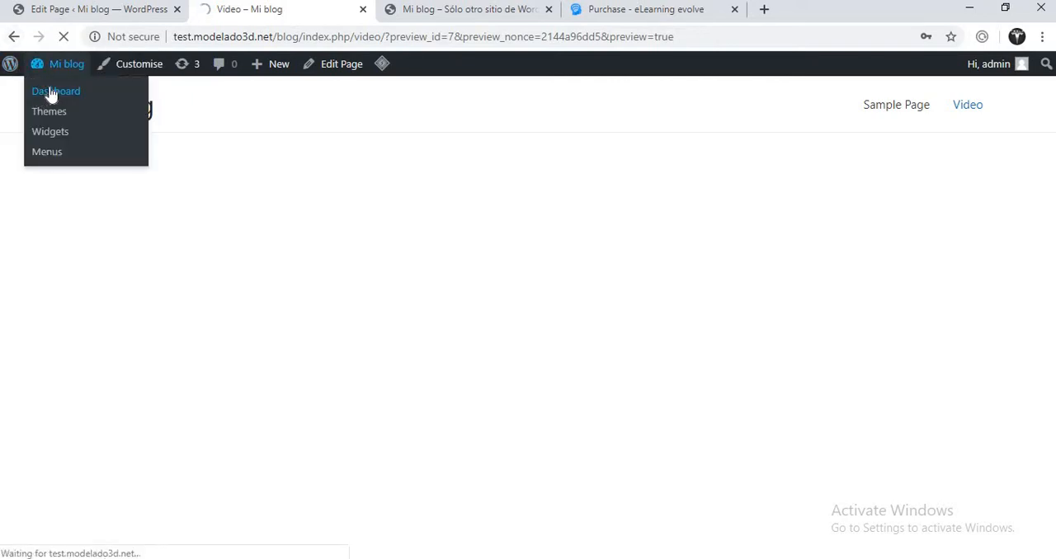
# Step: Return to the admin Dashboard and start loading the Zoom Meetings plugin page
pyautogui.click(55, 91)
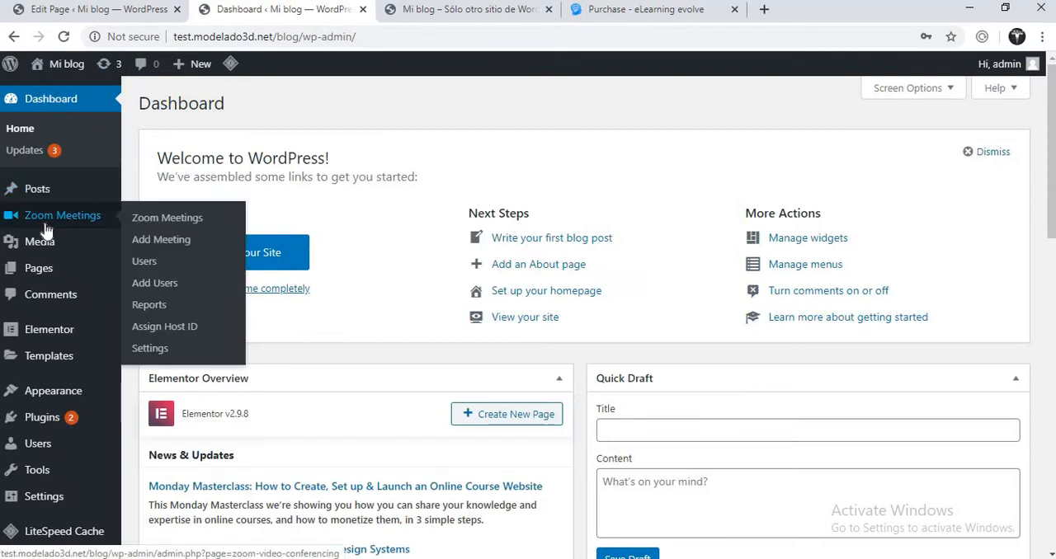
pyautogui.moveTo(167, 218)
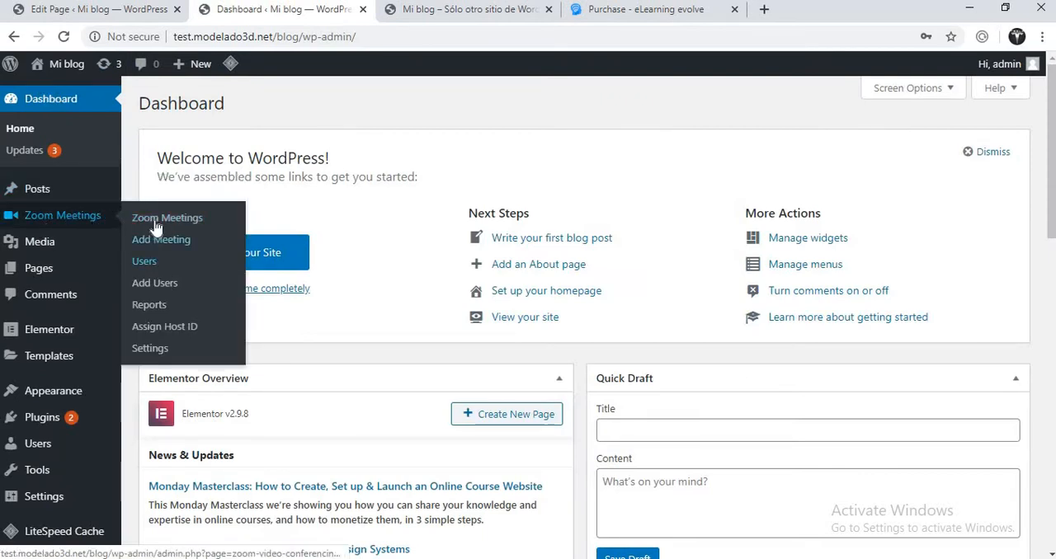
pyautogui.moveTo(167, 218)
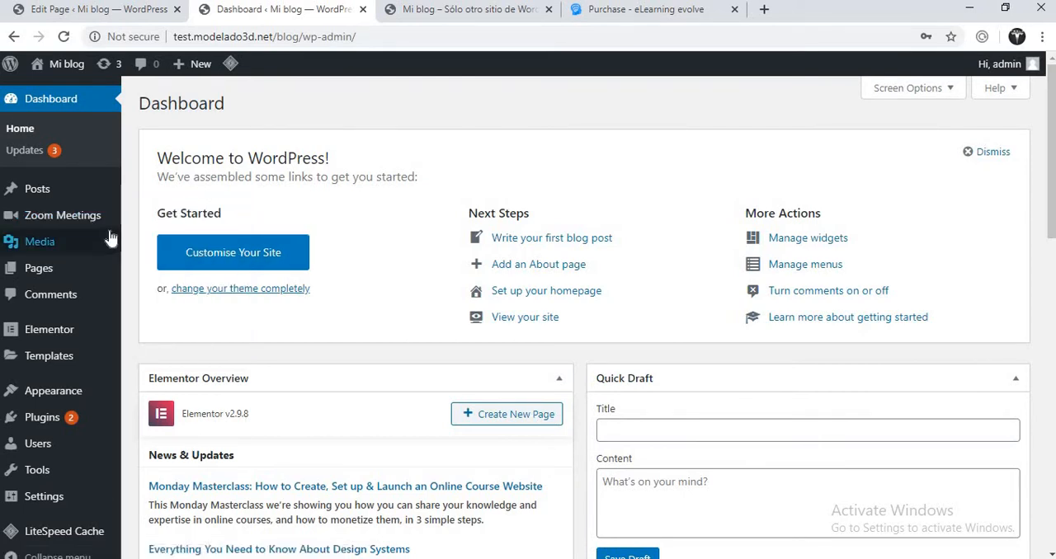
pyautogui.click(62, 215)
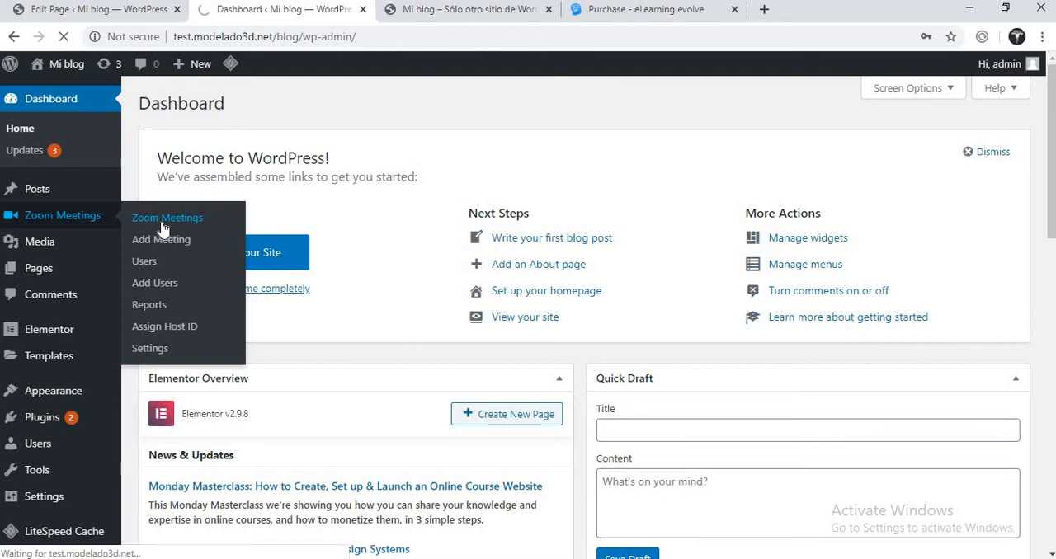
# Step: Open the Zoom Meetings list showing Dance Off and My Meeting
pyautogui.click(167, 217)
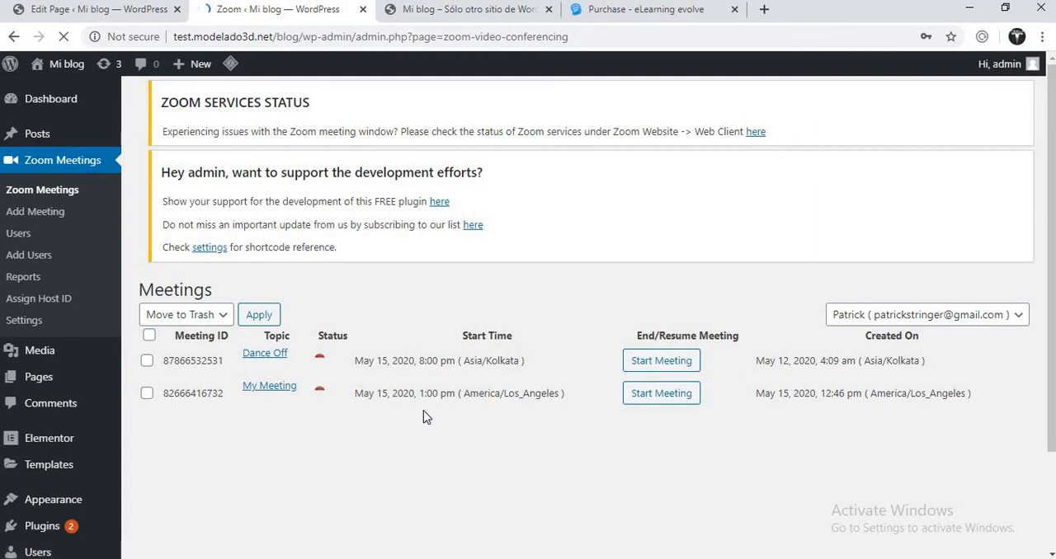
pyautogui.moveTo(265, 361)
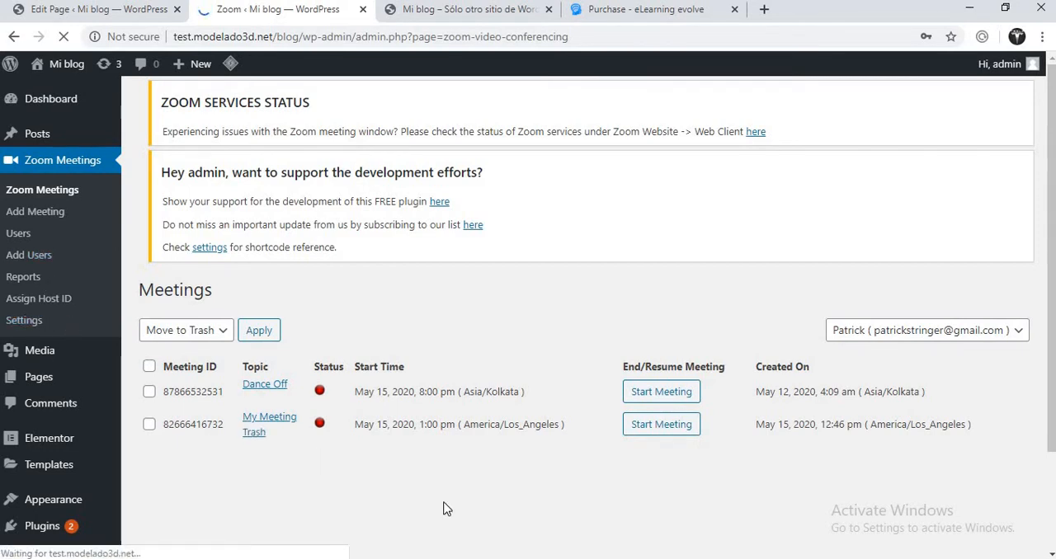
pyautogui.moveTo(962, 313)
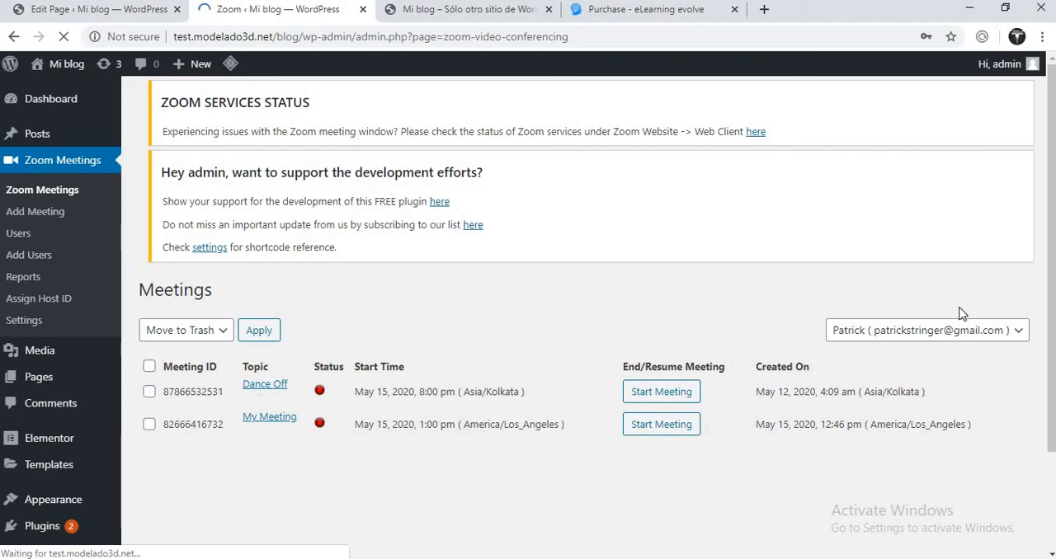
pyautogui.moveTo(583, 196)
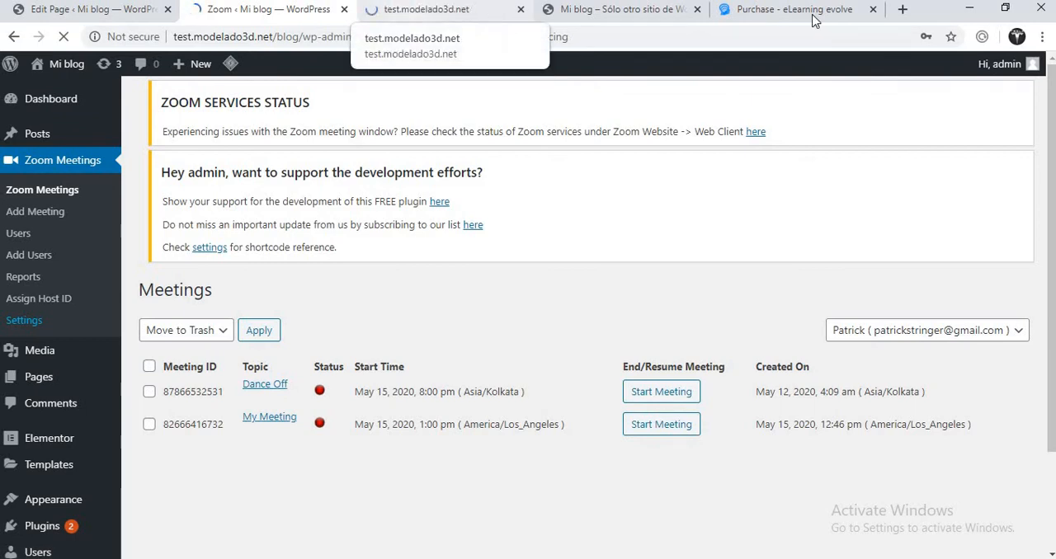
# Step: Switch between browser tabs and reconnect Wi-Fi from the Windows network list
pyautogui.click(871, 9)
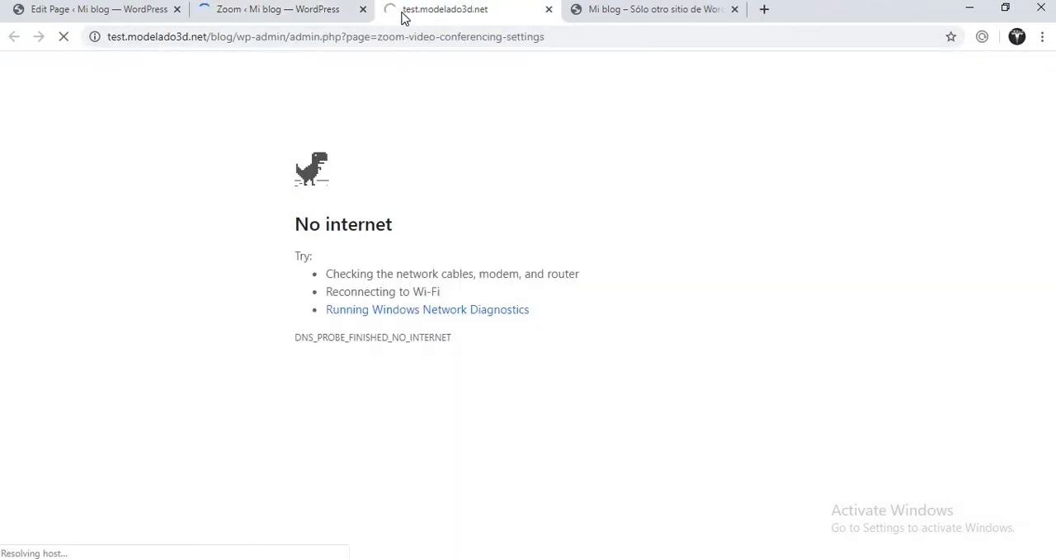
pyautogui.click(272, 10)
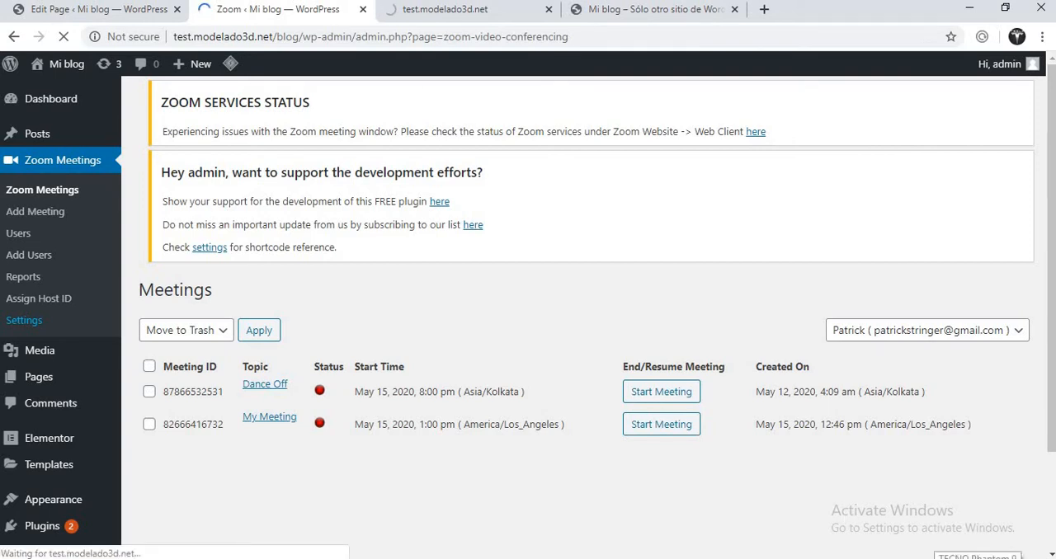
pyautogui.click(794, 532)
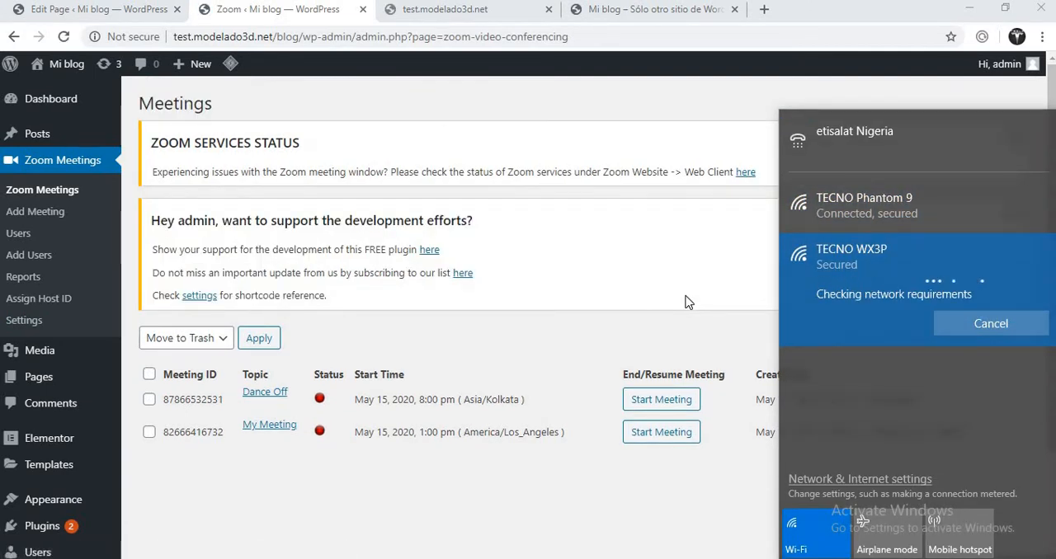
pyautogui.click(689, 301)
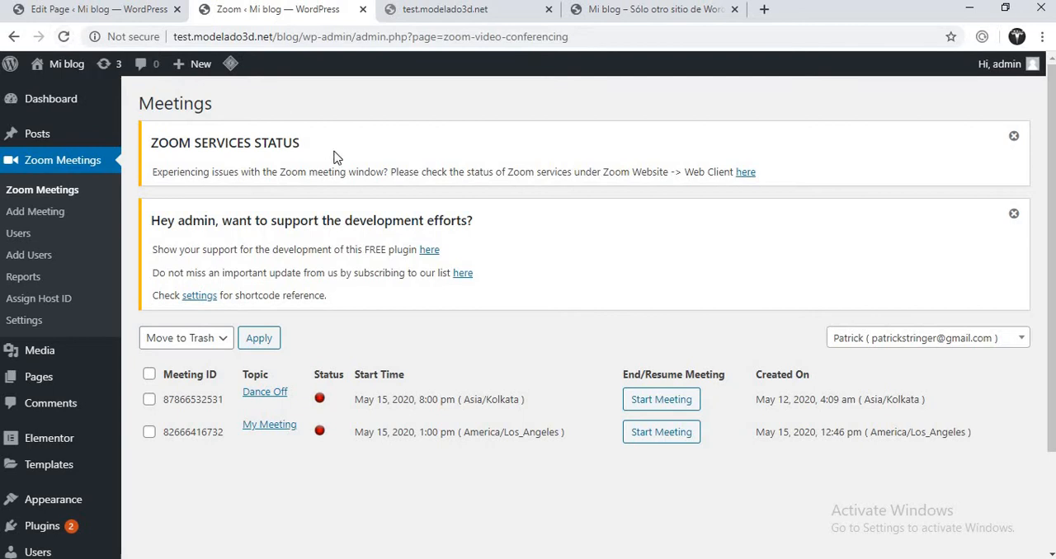
# Step: Reload the Zoom Meetings settings tab until the saved API key and secret appear
pyautogui.click(24, 320)
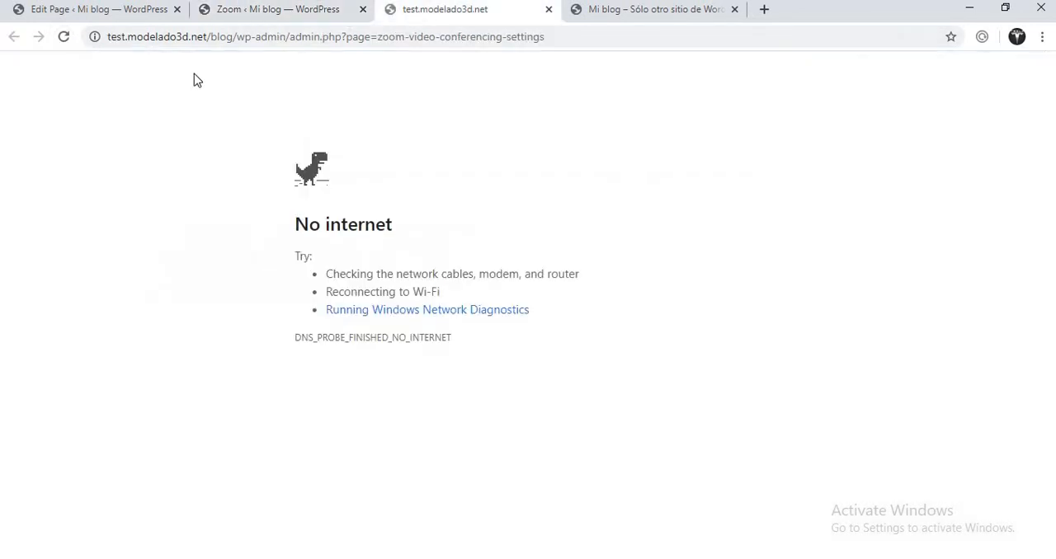
pyautogui.click(64, 36)
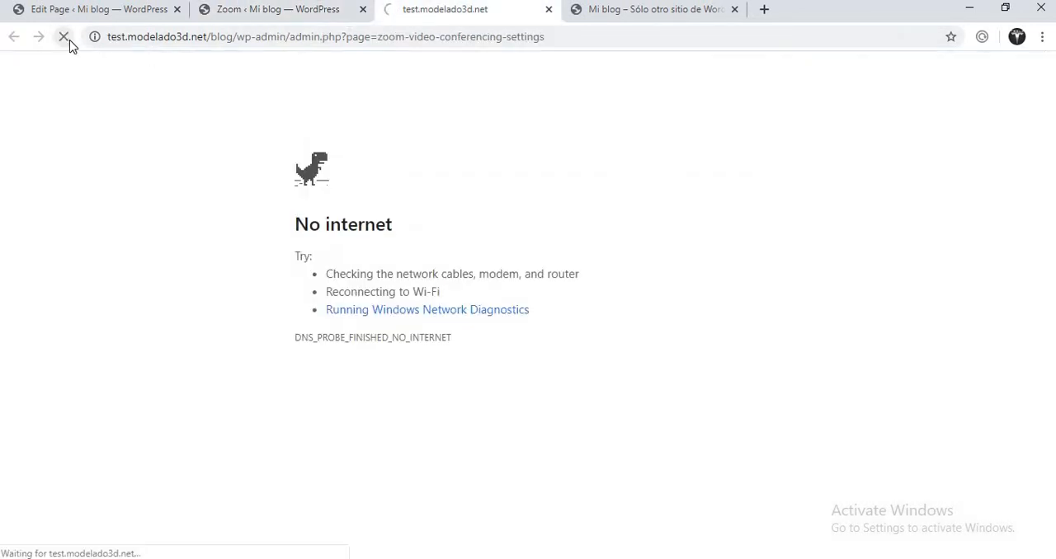
pyautogui.click(65, 36)
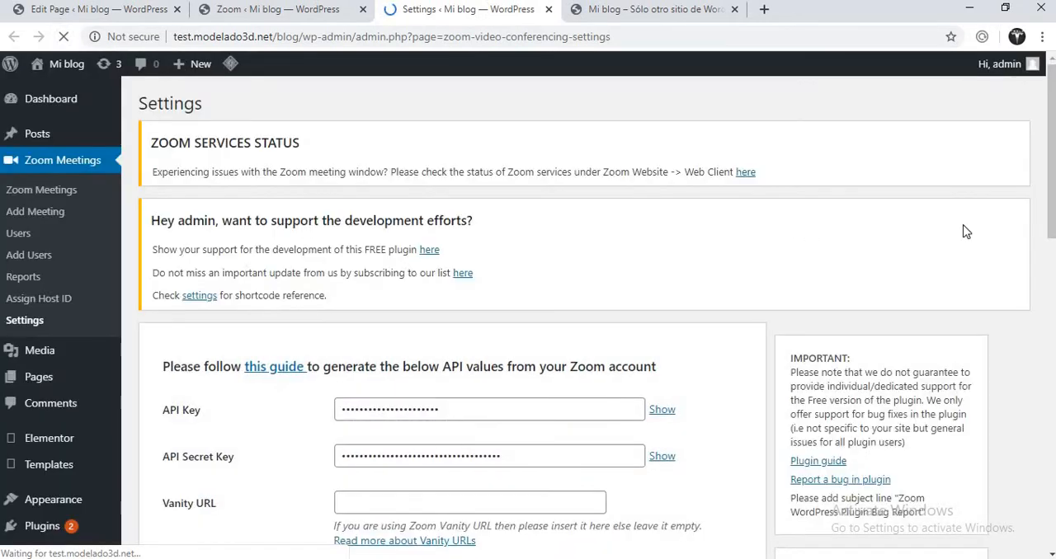
# Step: Paste the zoom_api_link example into the empty Shortcode block and select its sample meeting ID
pyautogui.scroll(-3)
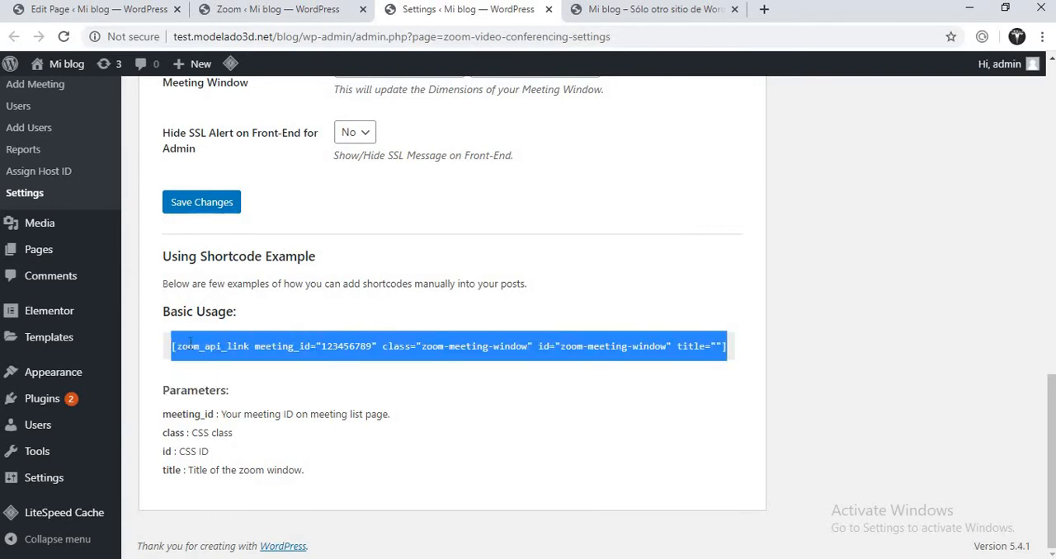
pyautogui.moveTo(289, 33)
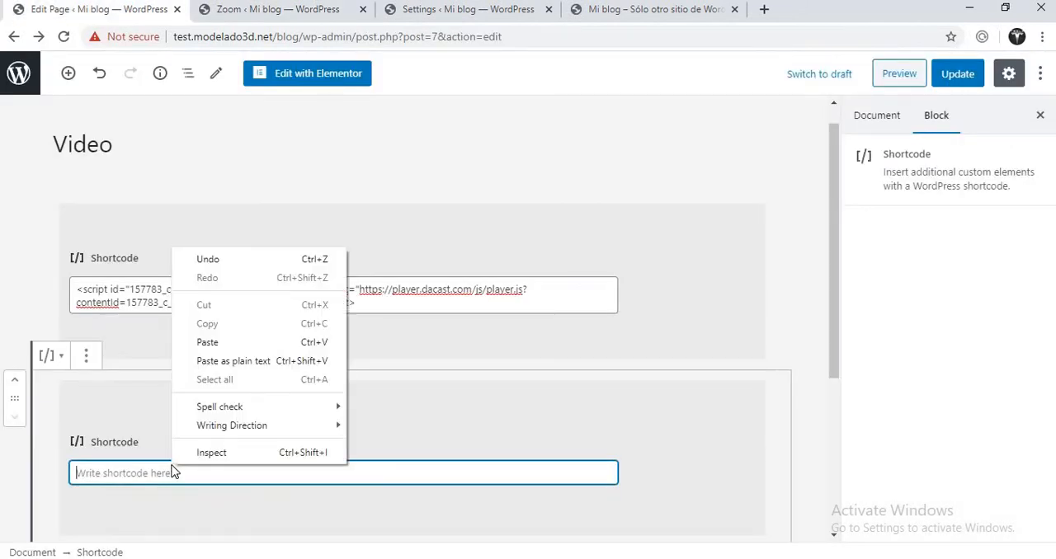
pyautogui.click(207, 341)
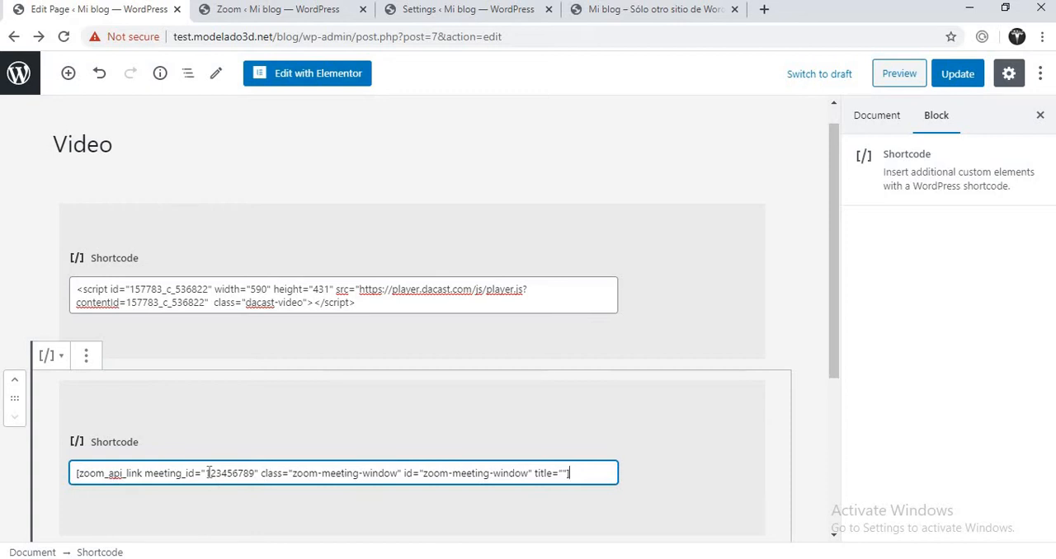
pyautogui.doubleClick(216, 473)
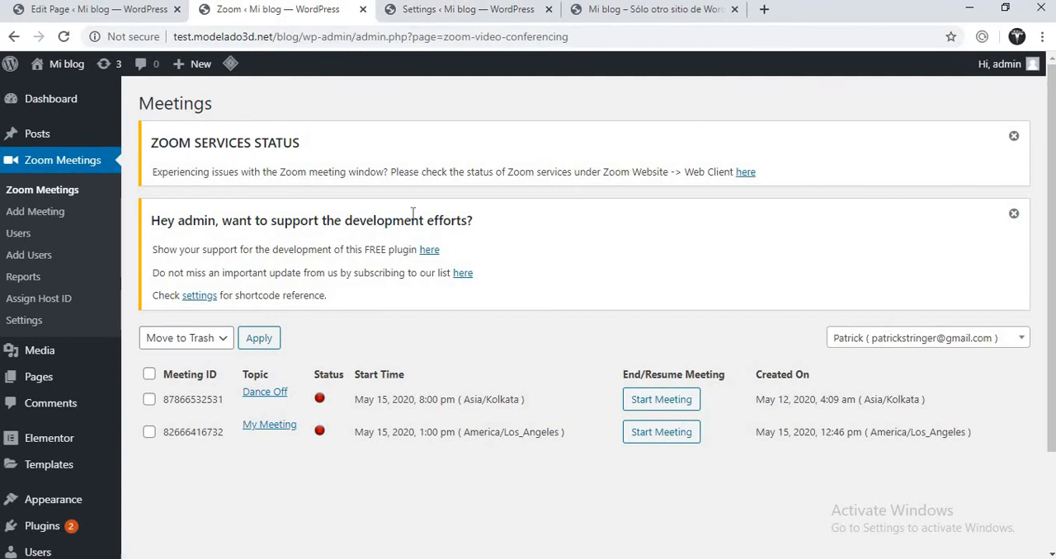
pyautogui.moveTo(264, 391)
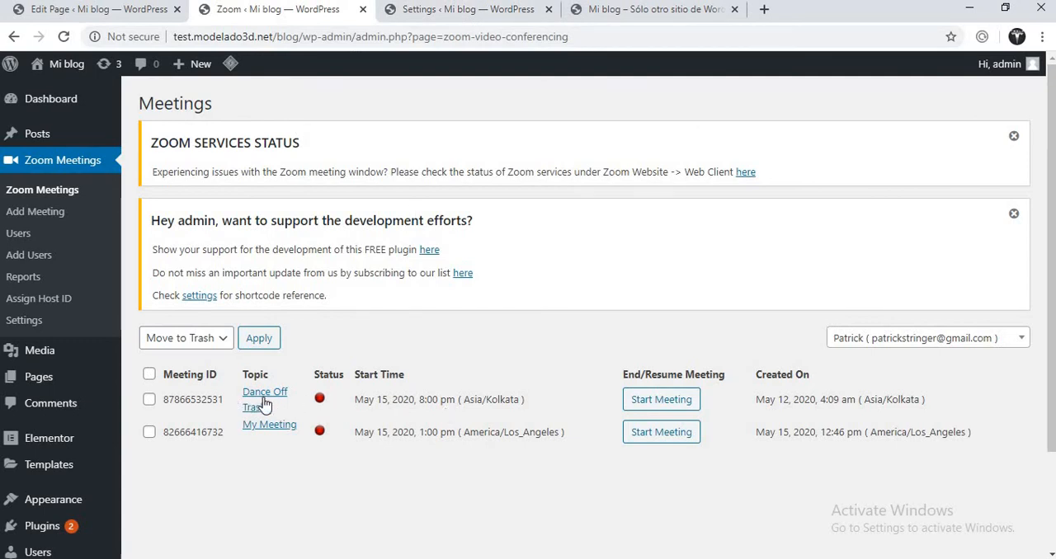
pyautogui.moveTo(269, 424)
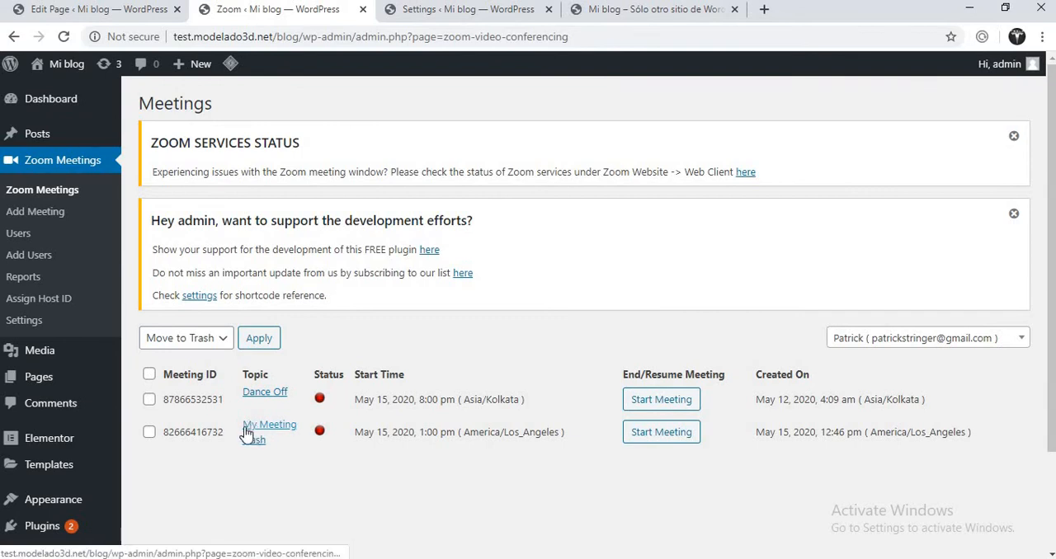
pyautogui.doubleClick(193, 432)
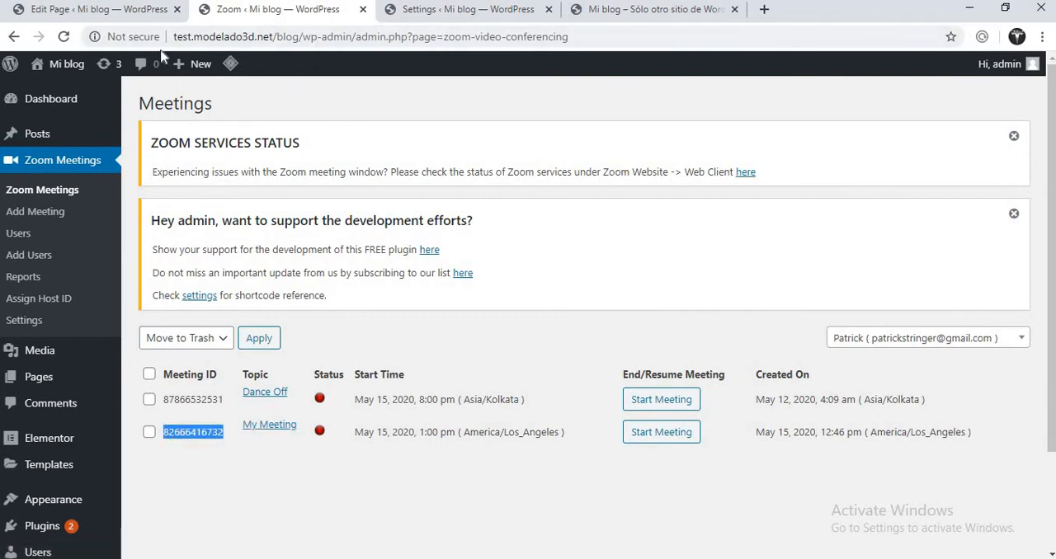
pyautogui.click(95, 9)
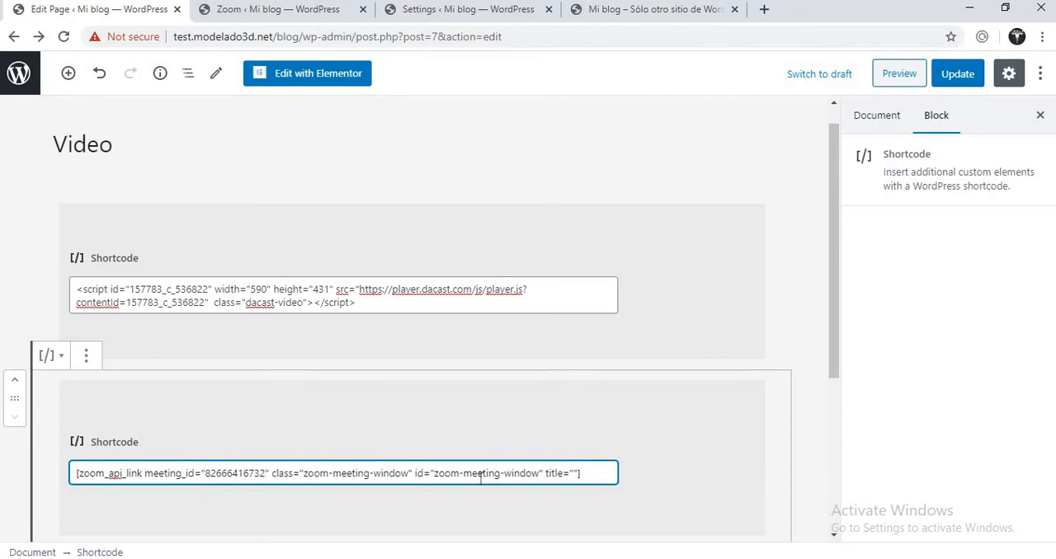
pyautogui.moveTo(451, 472)
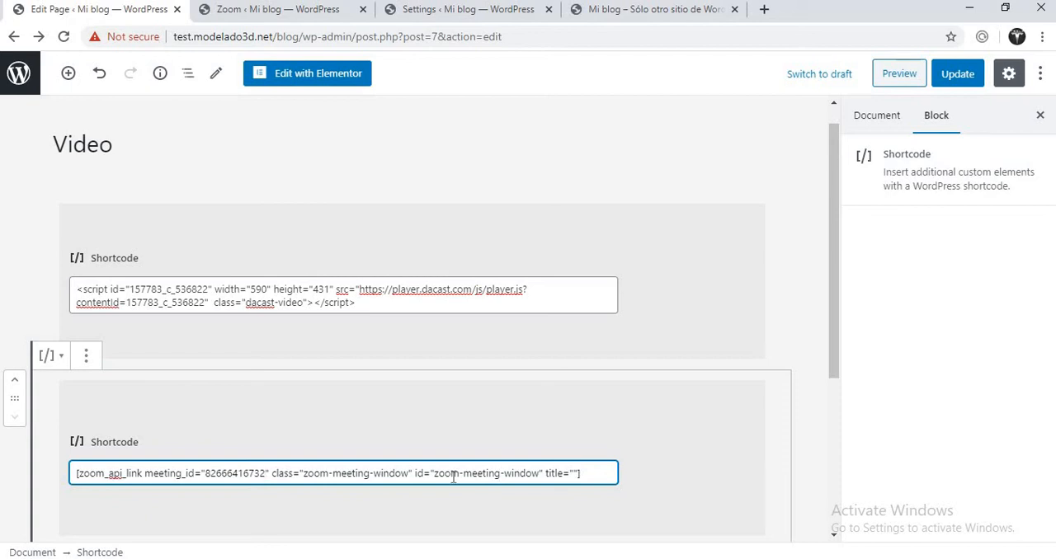
# Step: Update the Video page and open its preview in a new tab
pyautogui.click(956, 74)
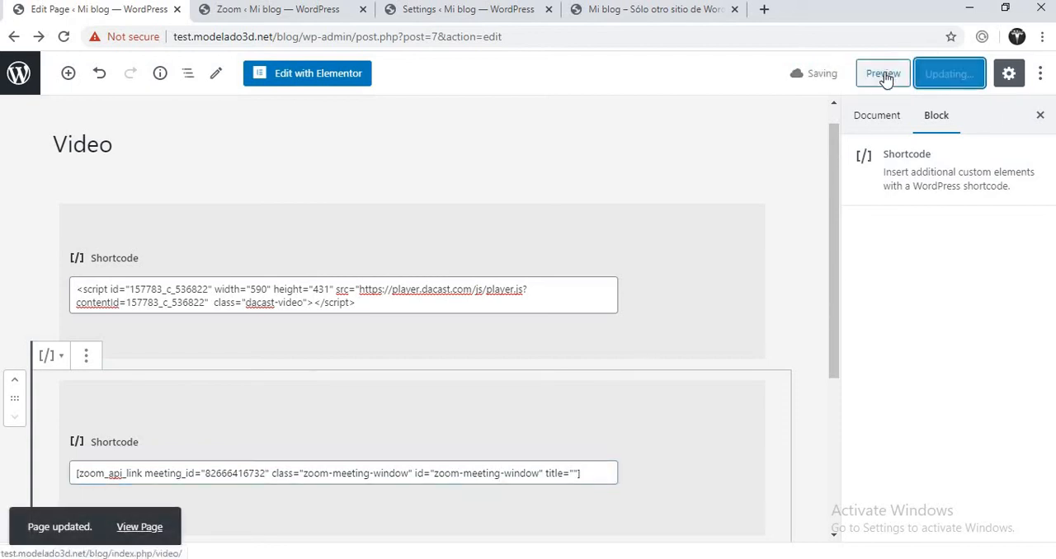
pyautogui.click(882, 73)
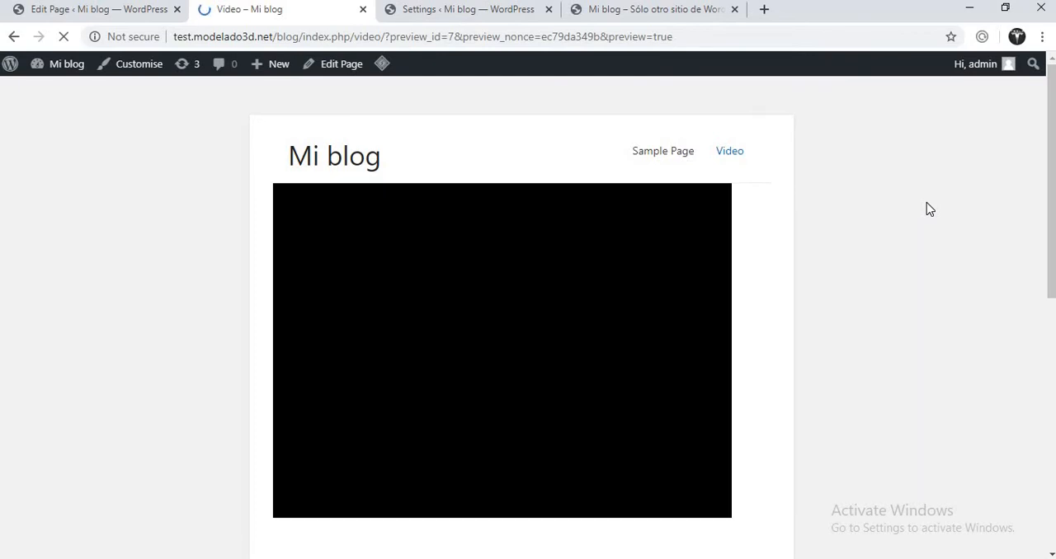
pyautogui.scroll(-3)
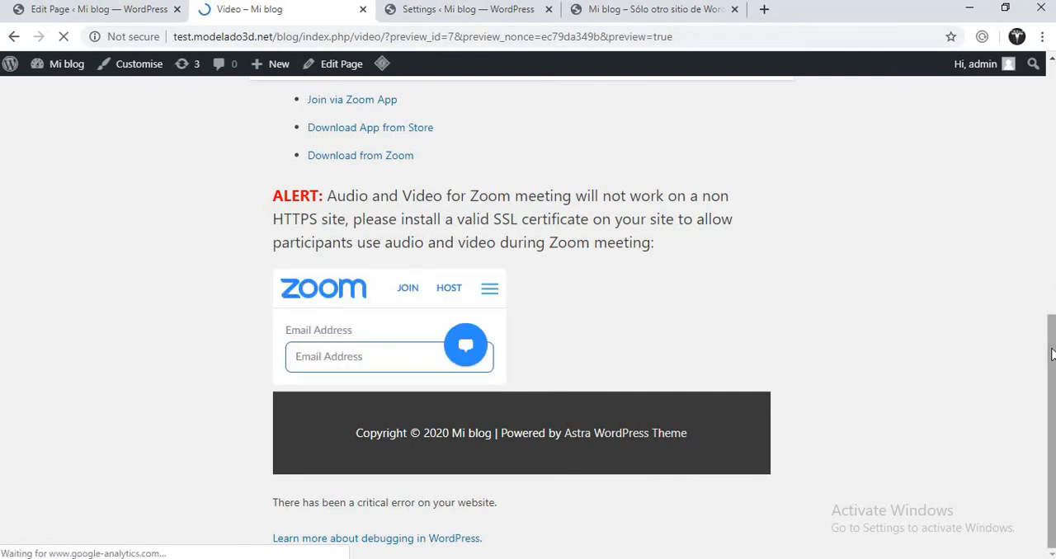
pyautogui.scroll(3)
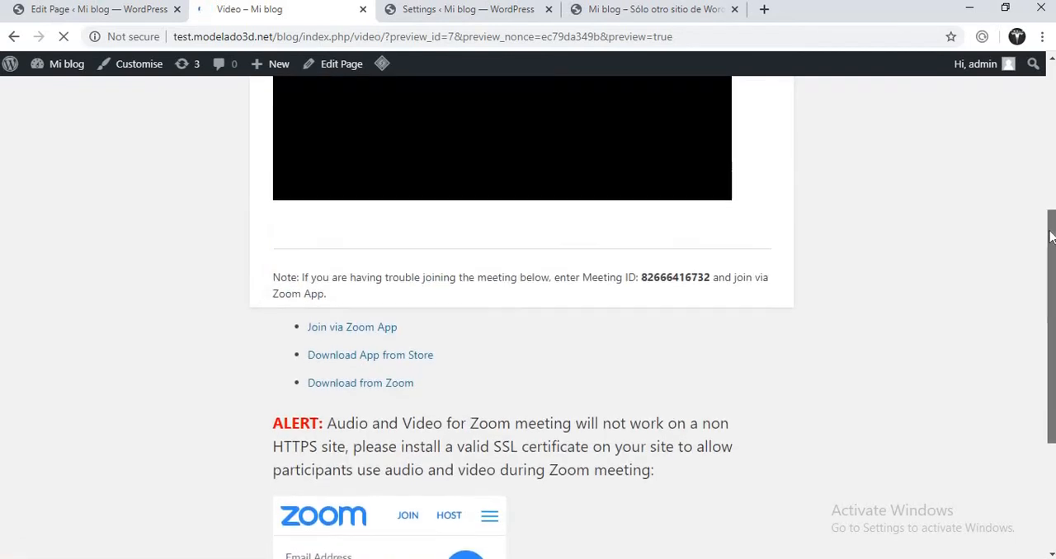
pyautogui.scroll(3)
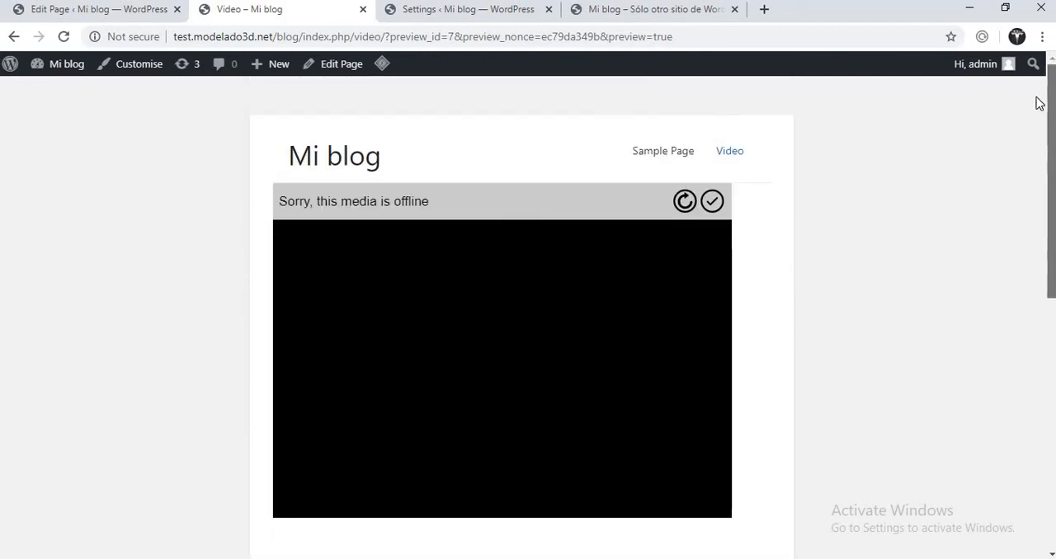
pyautogui.scroll(-3)
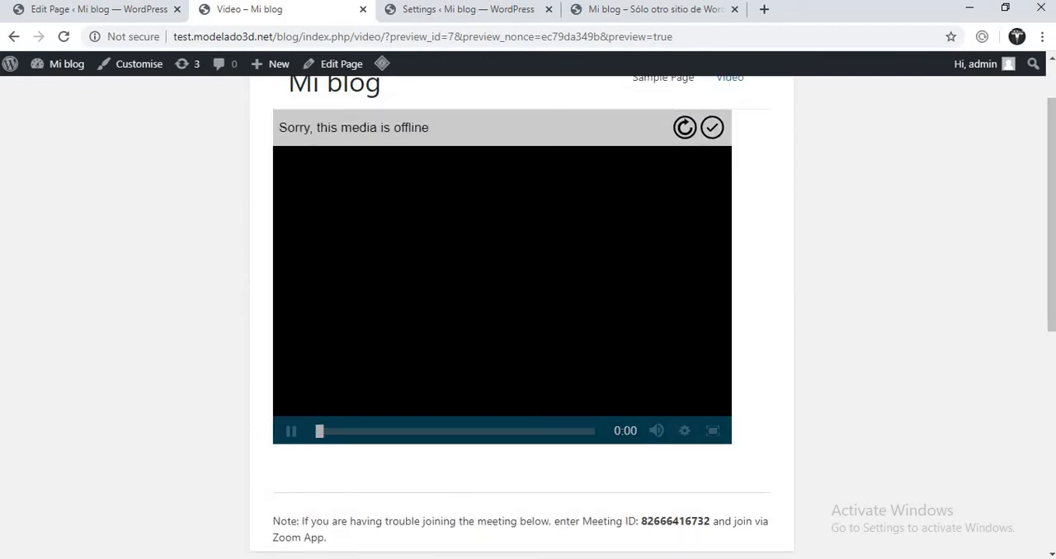
pyautogui.scroll(-3)
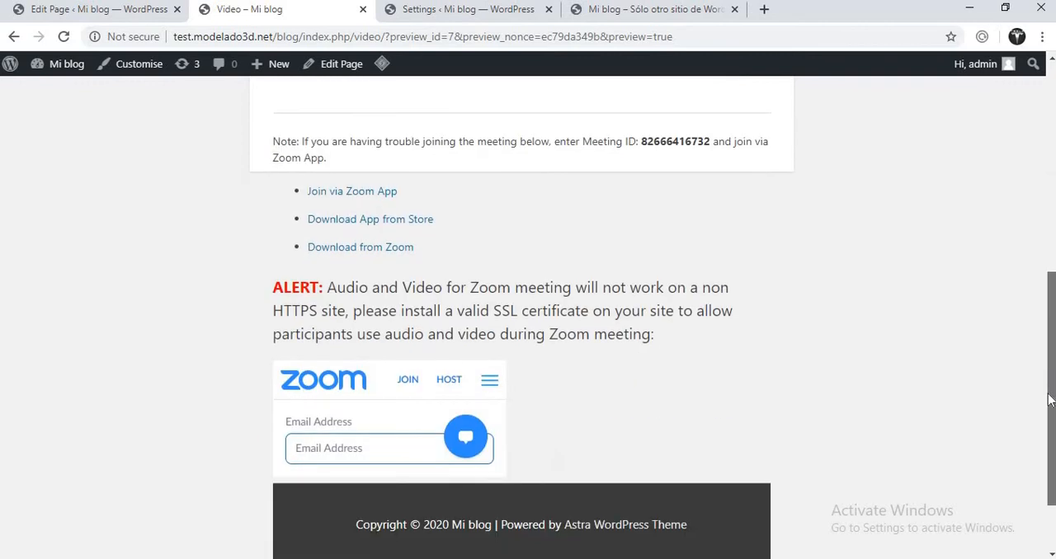
pyautogui.scroll(3)
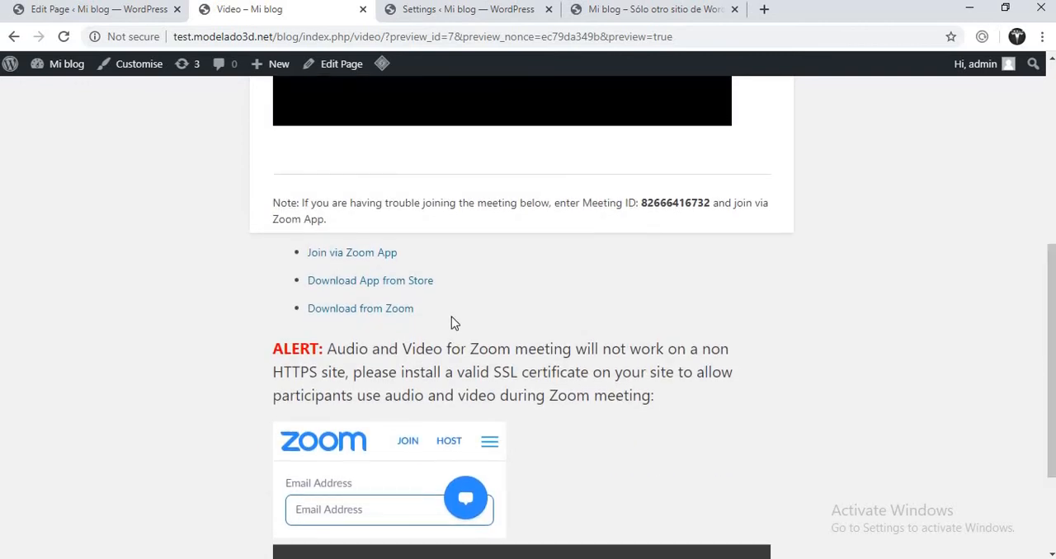
pyautogui.moveTo(462, 427)
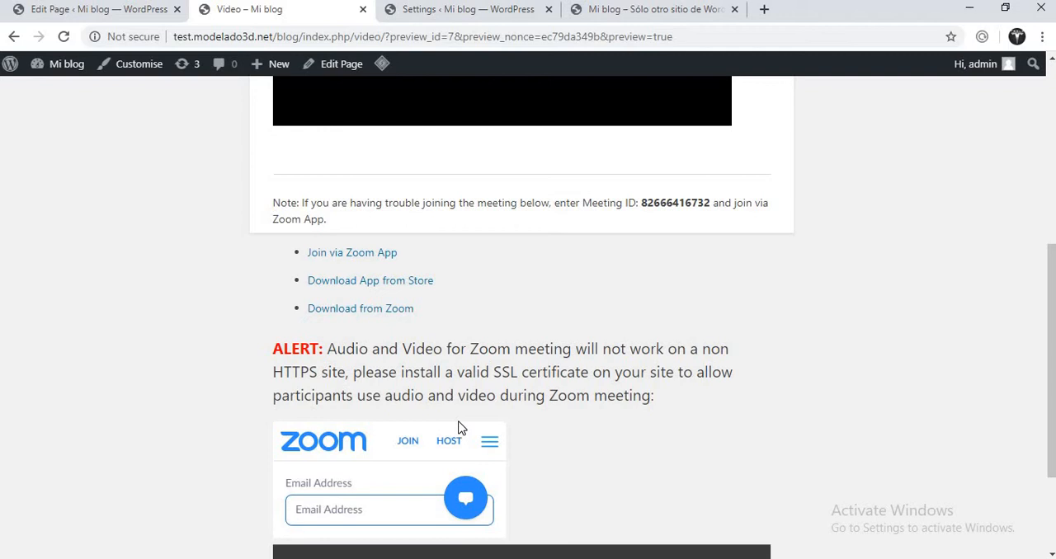
pyautogui.moveTo(270, 322)
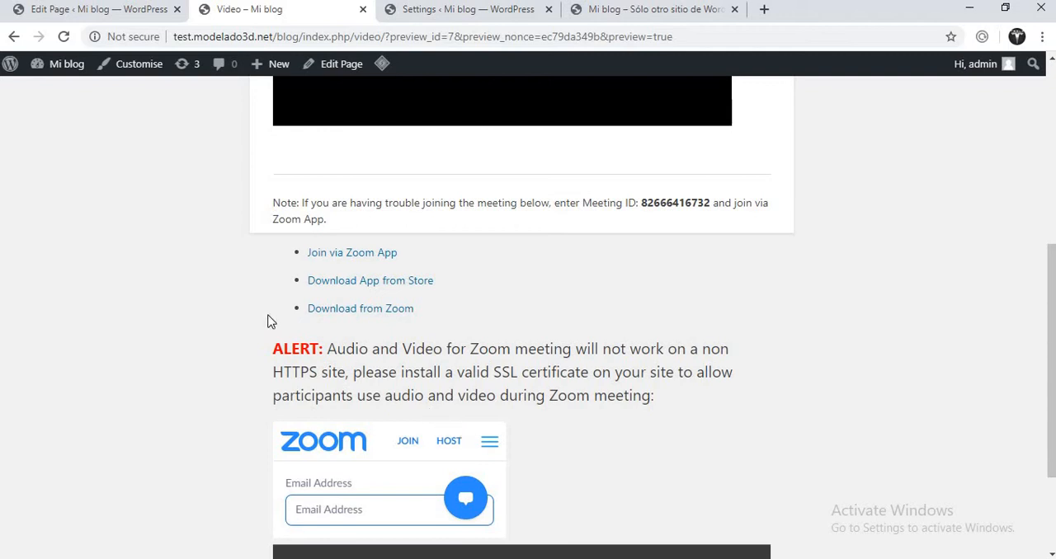
pyautogui.moveTo(97, 68)
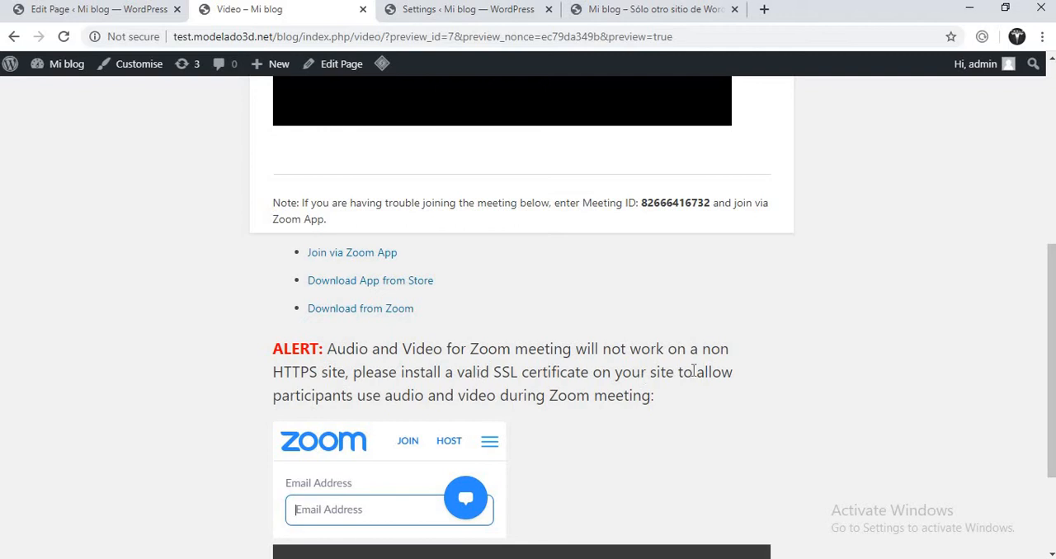
pyautogui.moveTo(1051, 362)
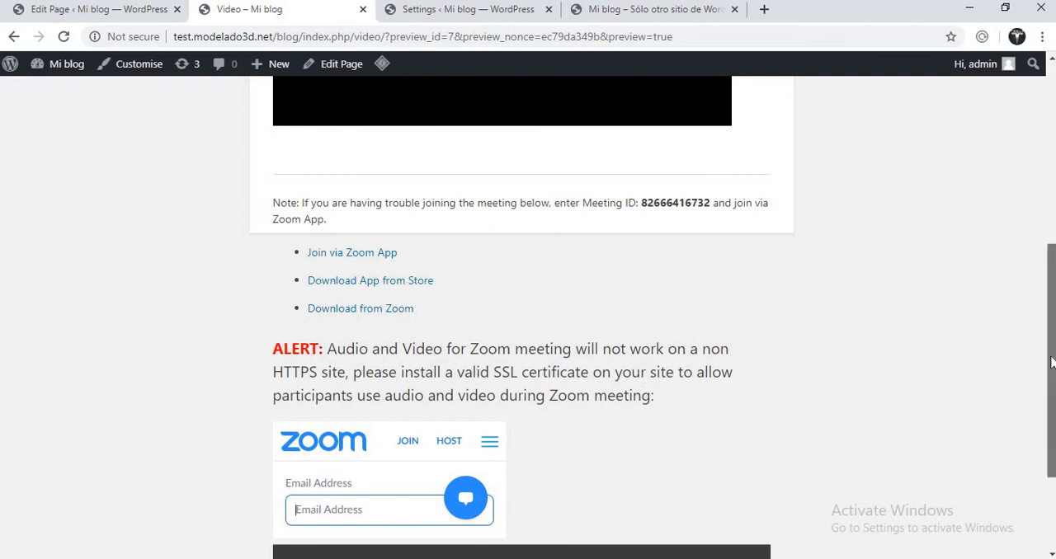
pyautogui.scroll(-3)
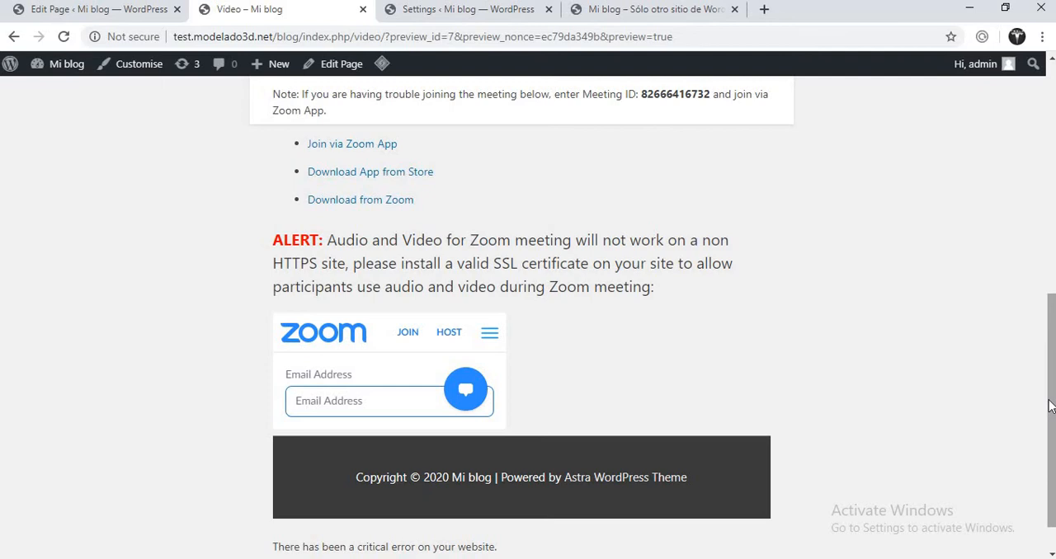
pyautogui.moveTo(821, 374)
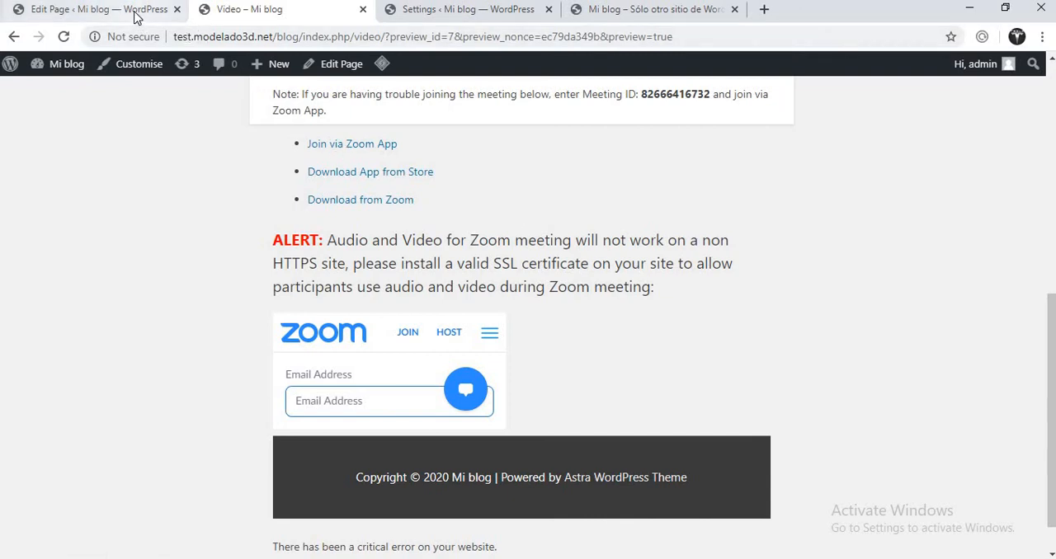
# Step: Go back to the Edit Page tab, then to the Zoom Meetings settings tab
pyautogui.click(91, 9)
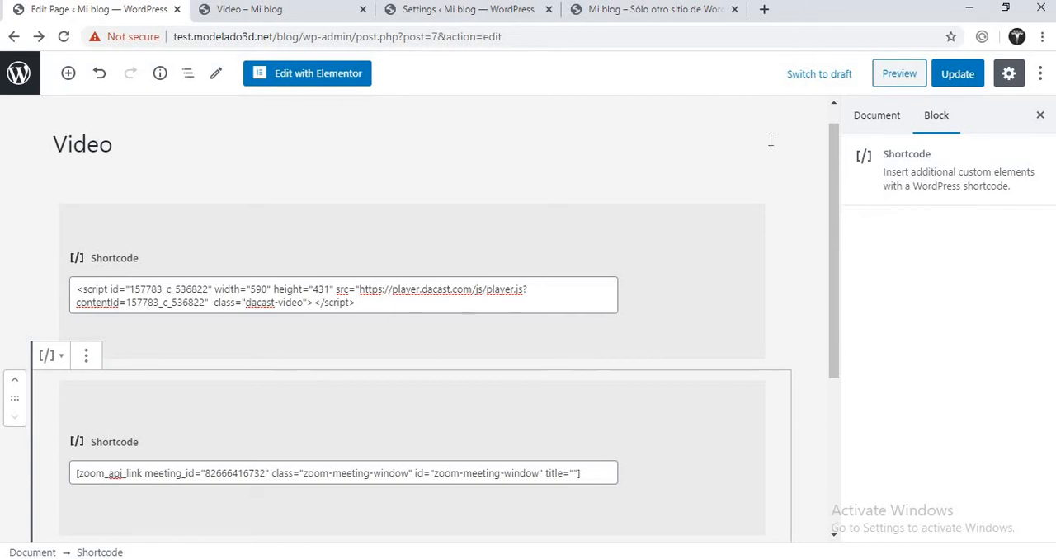
pyautogui.moveTo(651, 9)
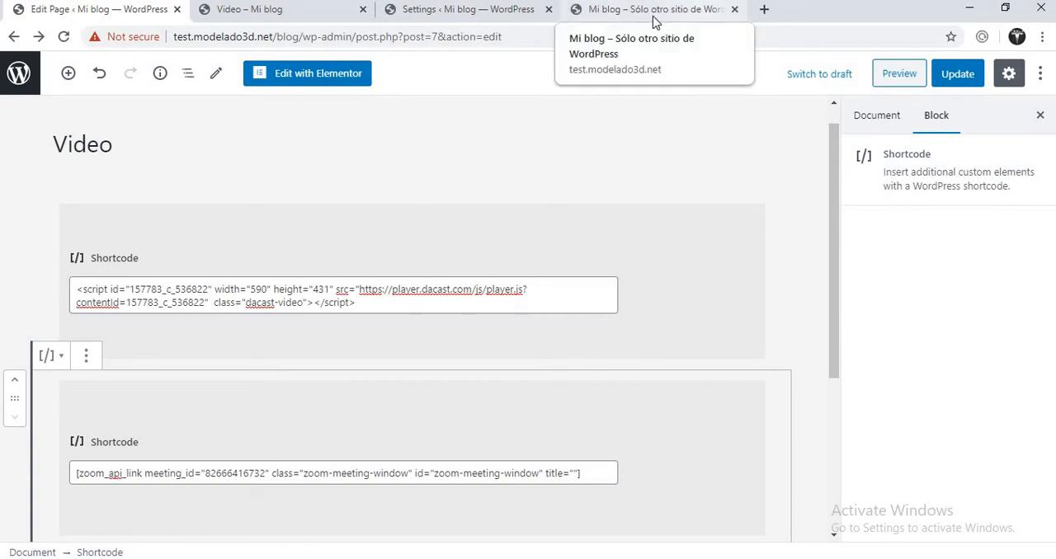
pyautogui.click(461, 9)
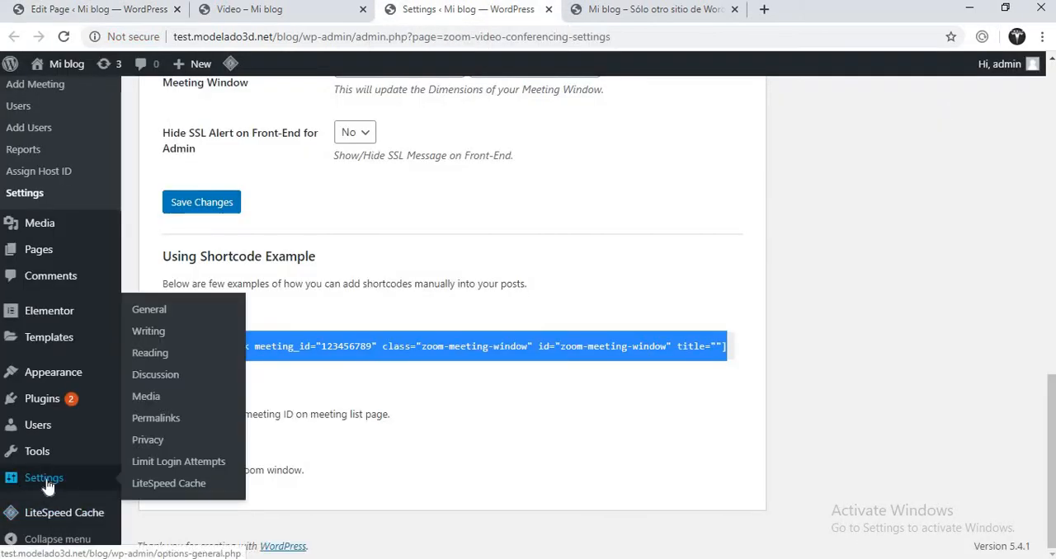
pyautogui.moveTo(148, 439)
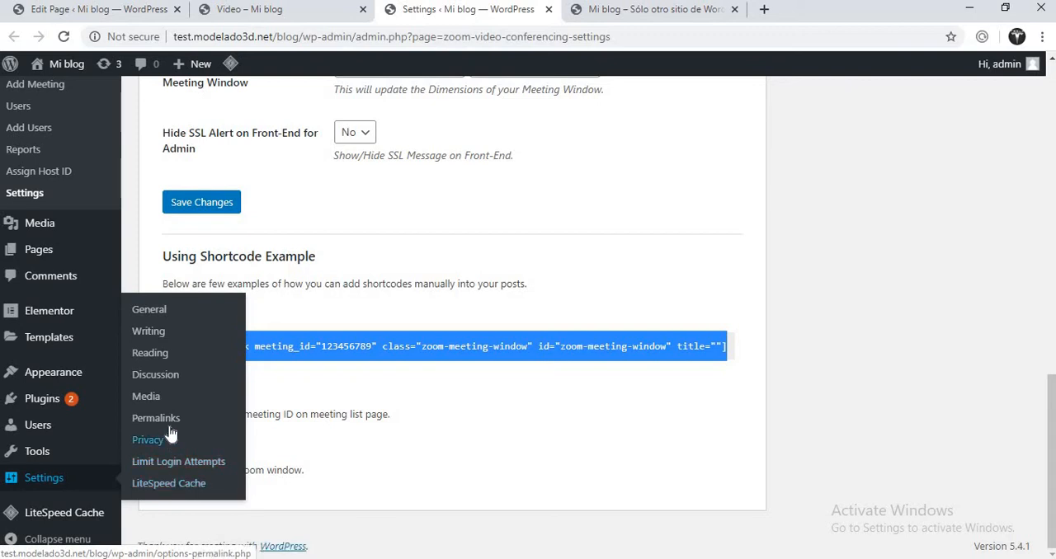
pyautogui.moveTo(169, 483)
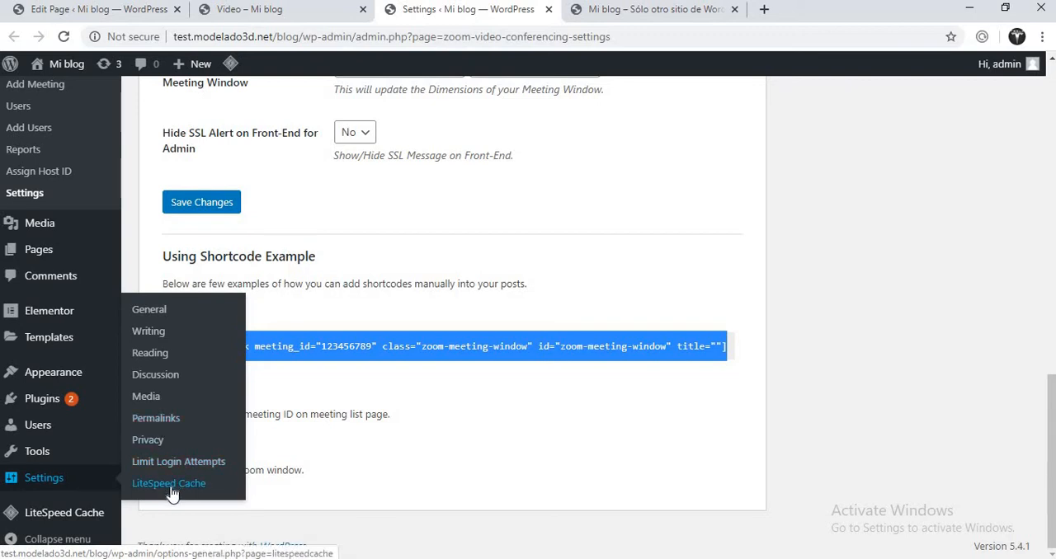
pyautogui.moveTo(71, 396)
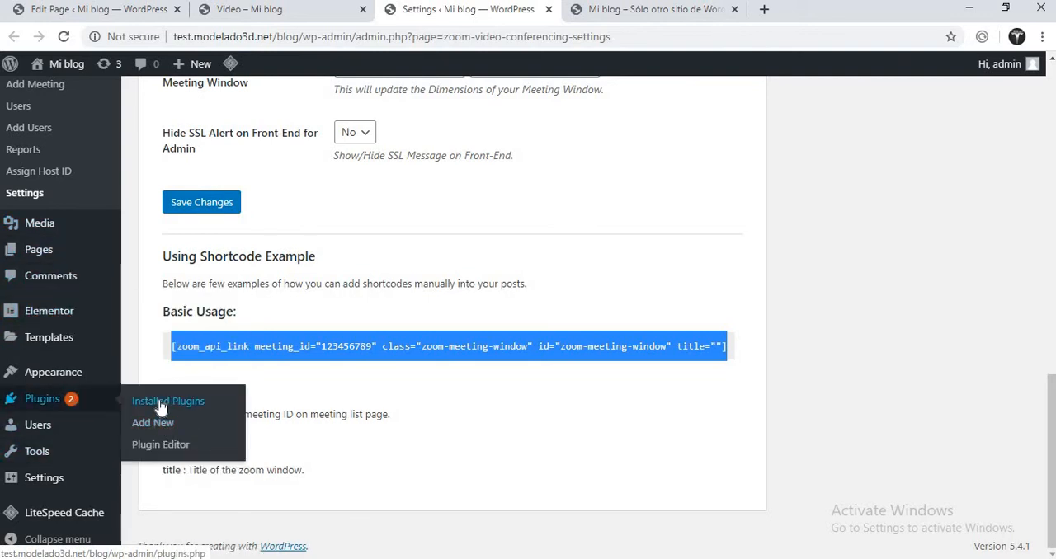
# Step: Open Installed Plugins, listing seven plugins with Ajax Login/Register for WooCommerce first
pyautogui.click(169, 401)
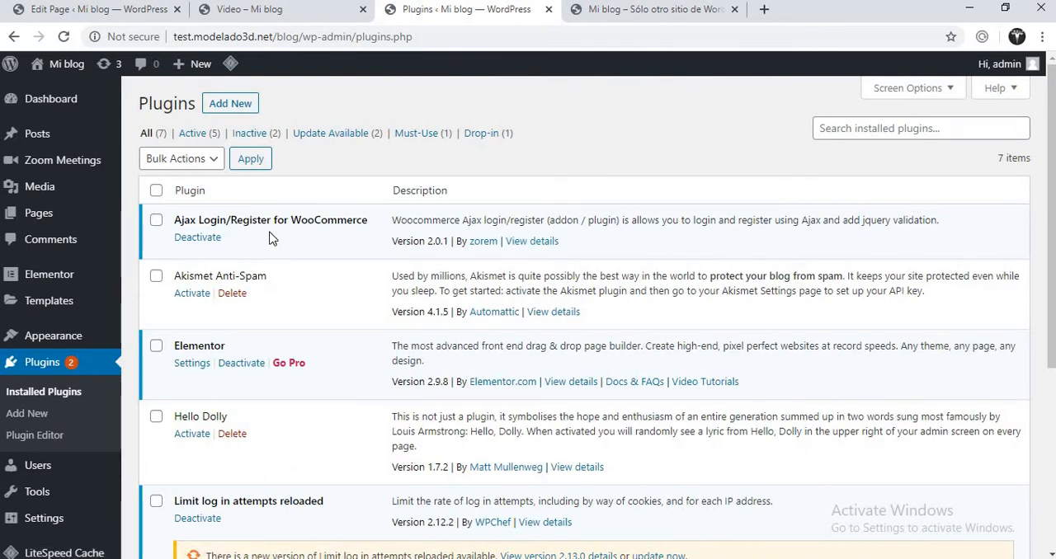
pyautogui.moveTo(398, 238)
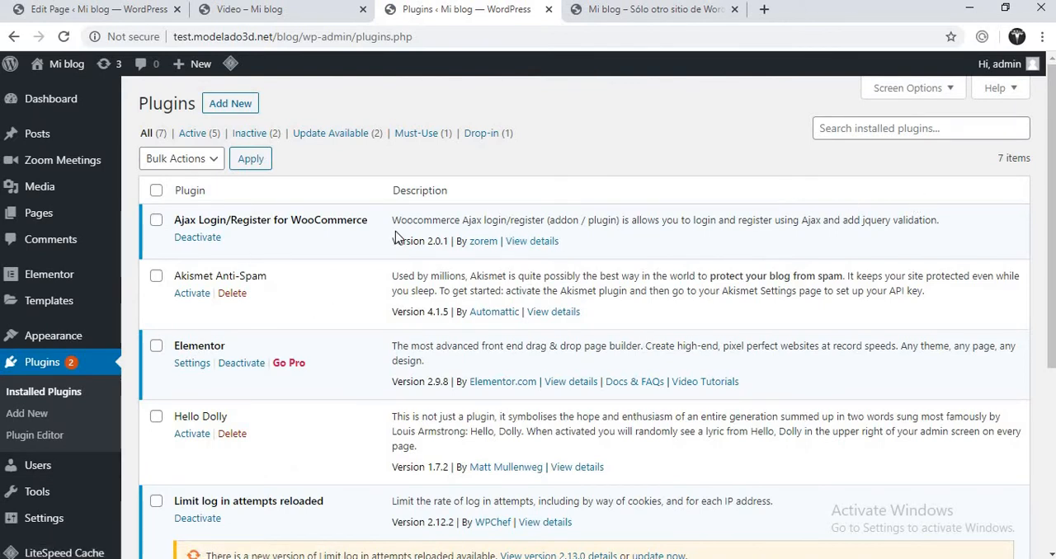
pyautogui.scroll(-3)
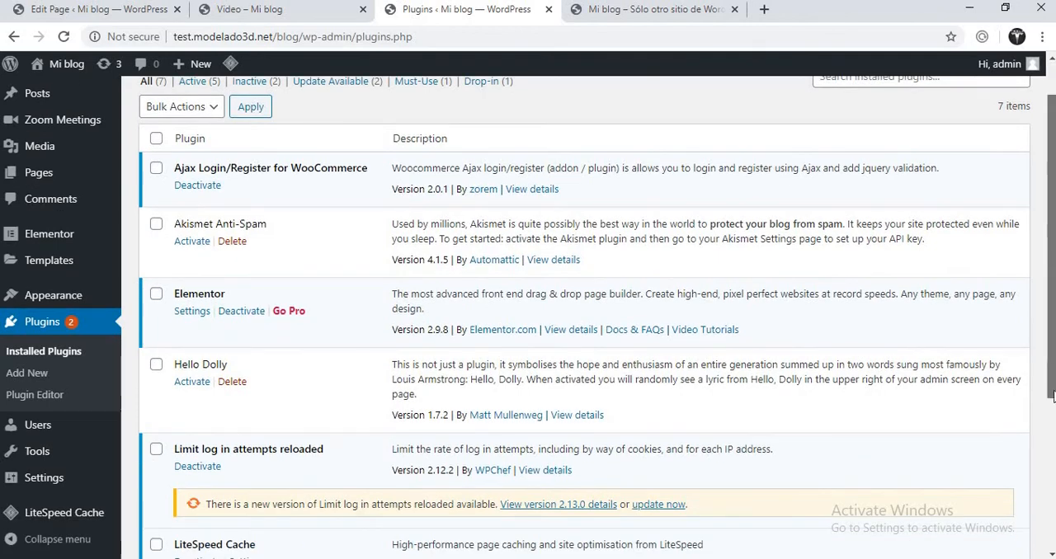
pyautogui.scroll(-3)
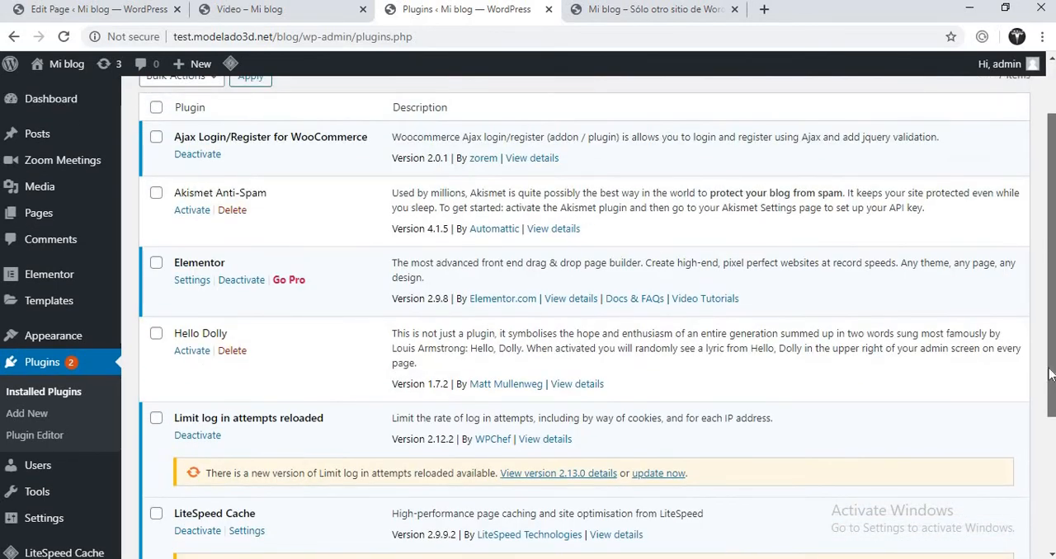
pyautogui.scroll(3)
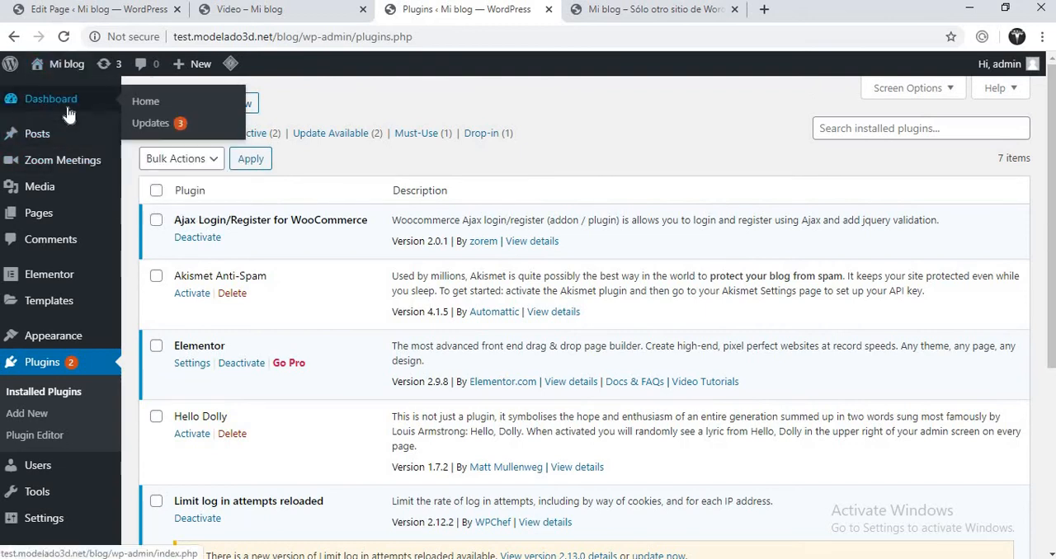
pyautogui.moveTo(62, 160)
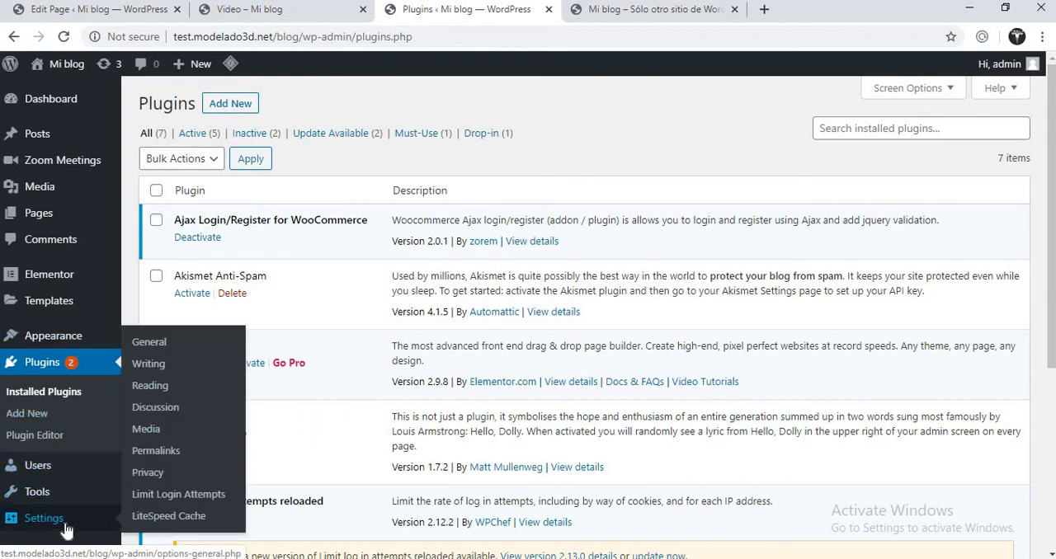
# Step: Look over General Settings, then return to the seven-plugin Installed Plugins list
pyautogui.click(169, 516)
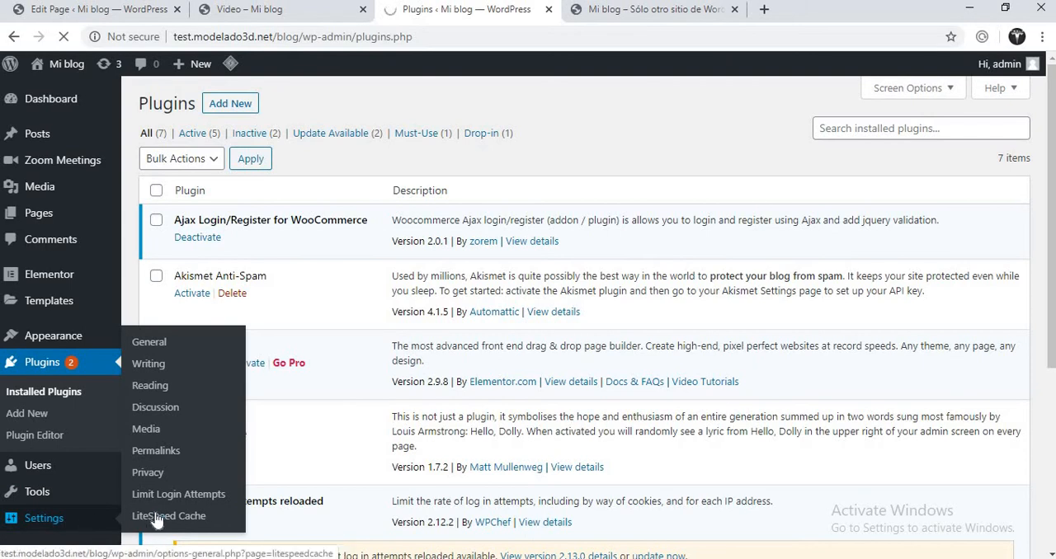
pyautogui.click(148, 341)
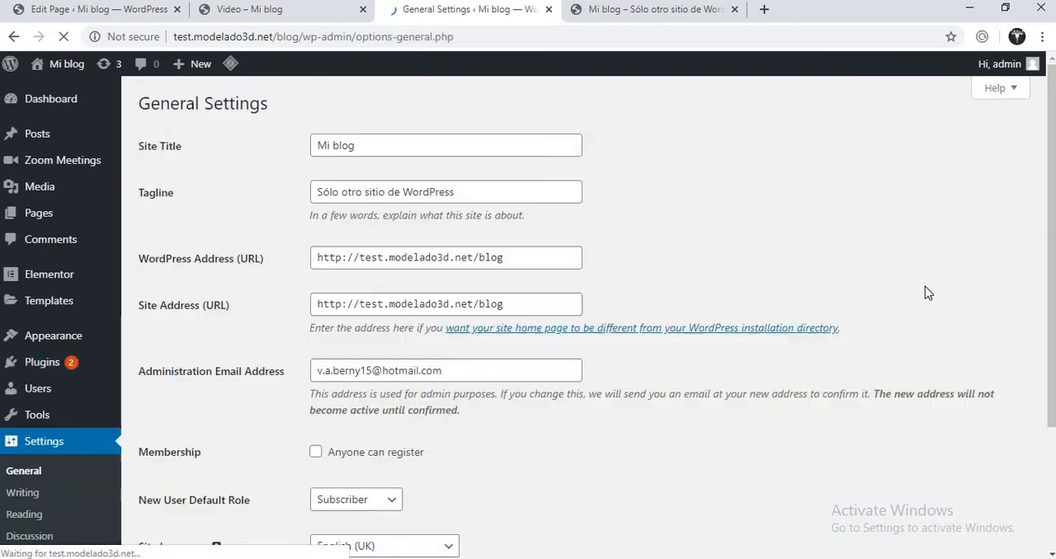
pyautogui.scroll(-3)
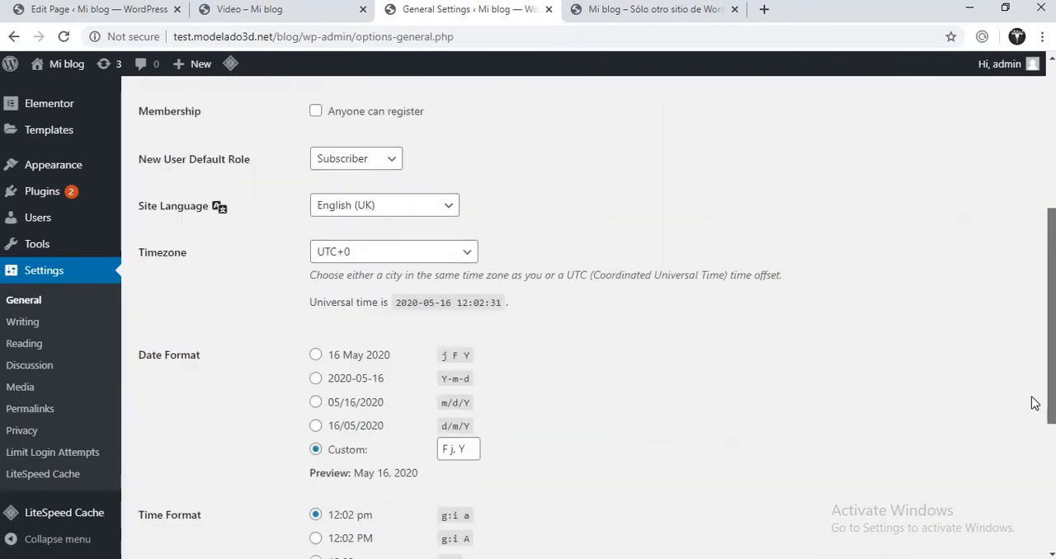
pyautogui.scroll(-3)
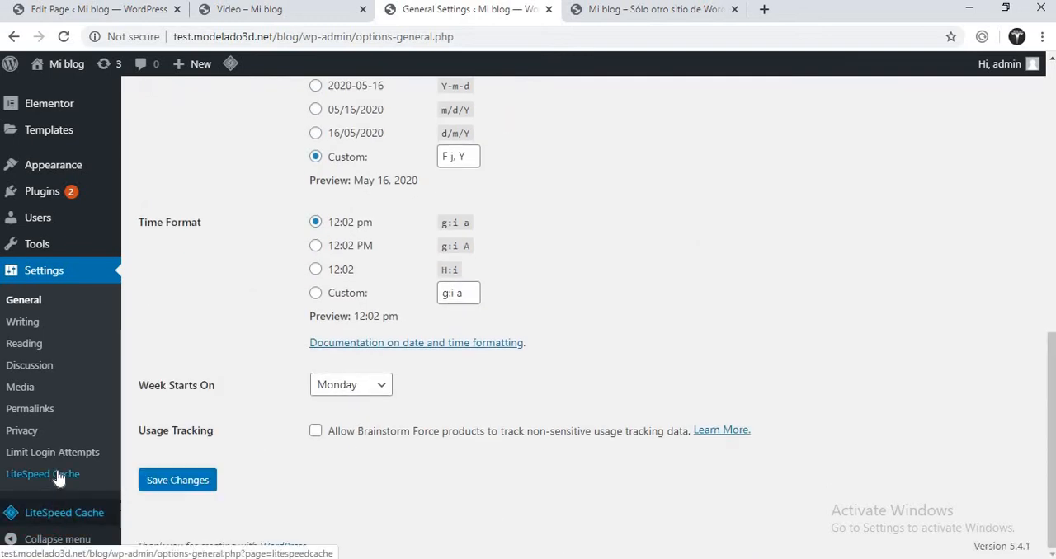
pyautogui.moveTo(320, 322)
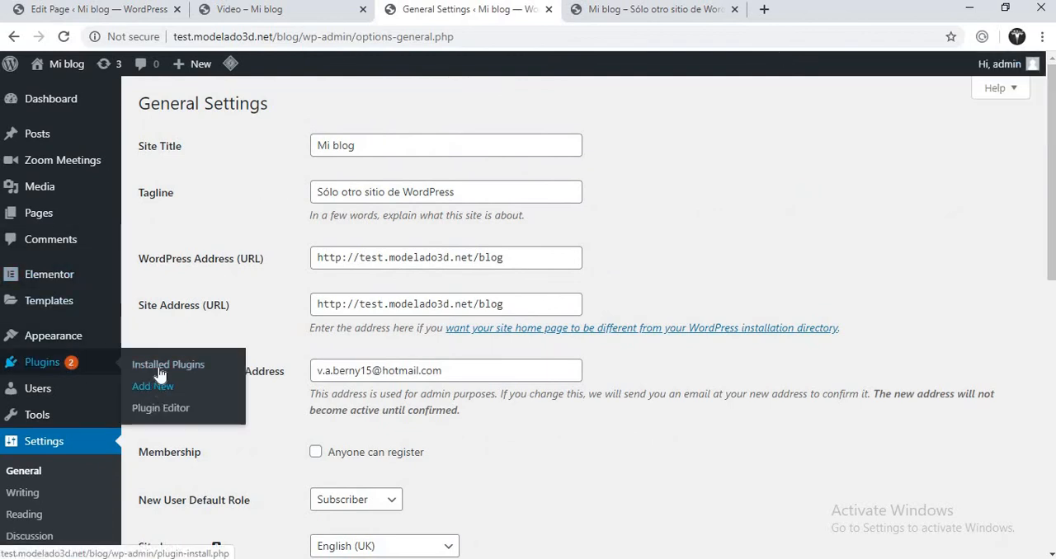
pyautogui.click(167, 364)
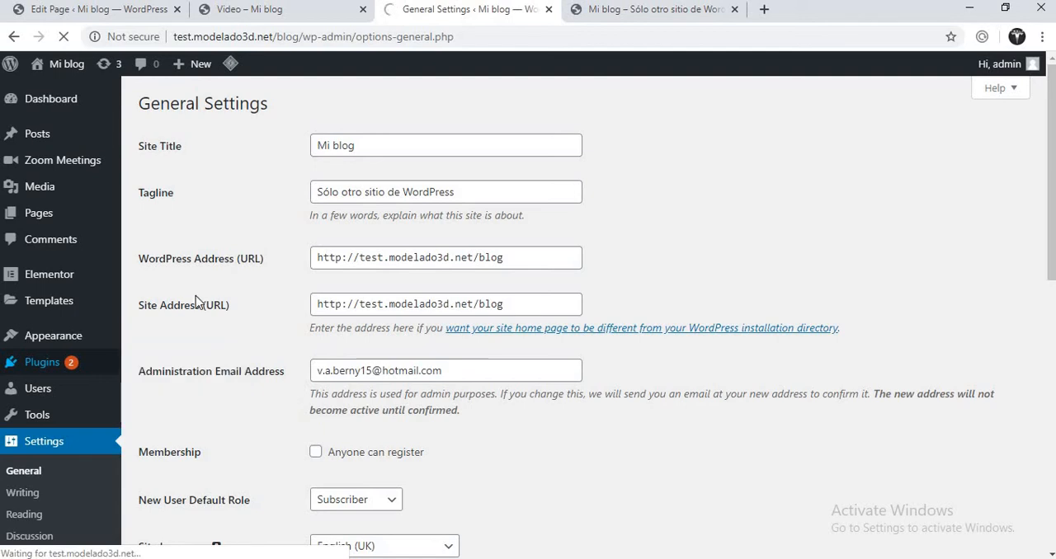
pyautogui.click(42, 363)
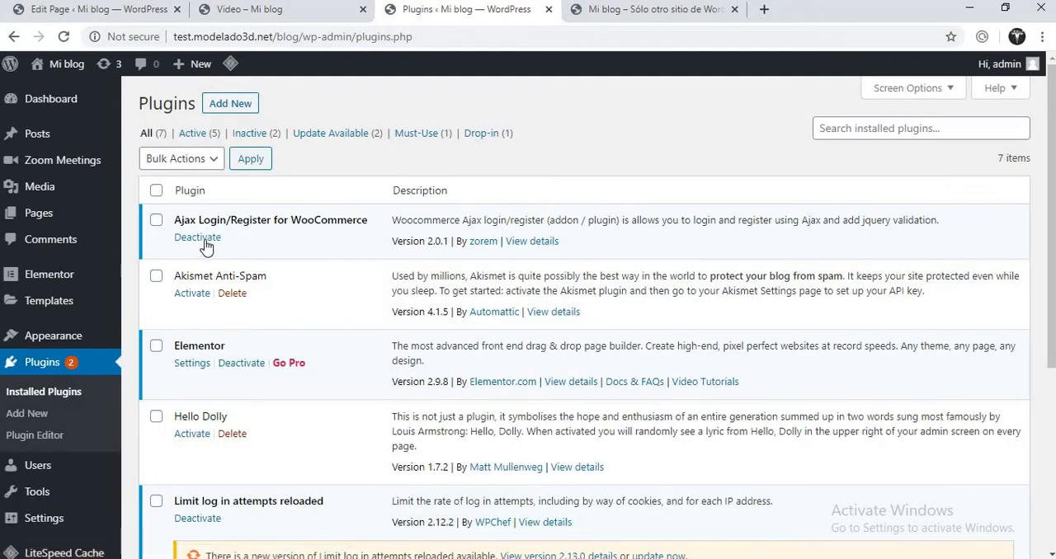
# Step: Deactivate Ajax Login/Register for WooCommerce, then copy the maxim-kaminsky.com Pro plugin link in Word
pyautogui.click(197, 237)
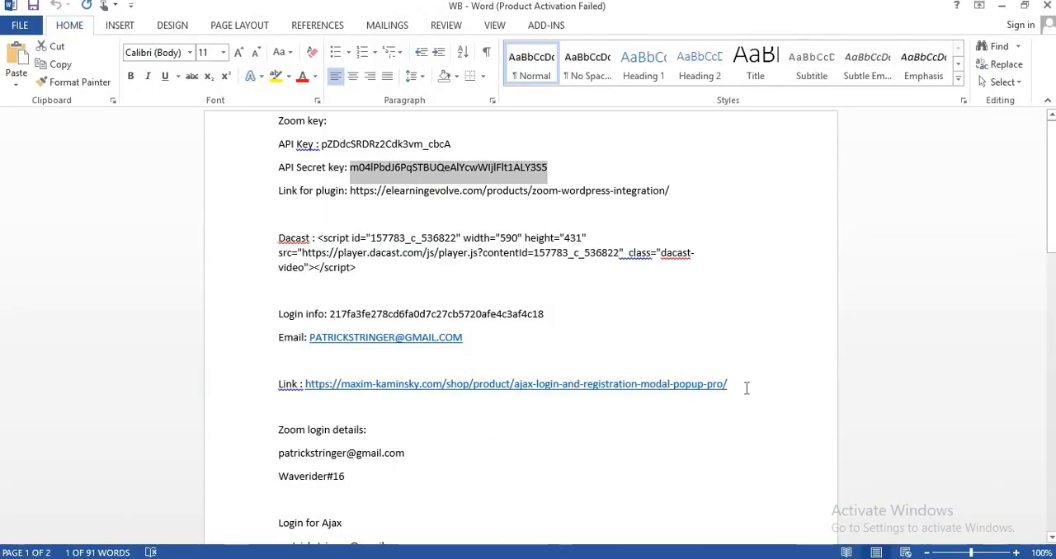
pyautogui.doubleClick(511, 384)
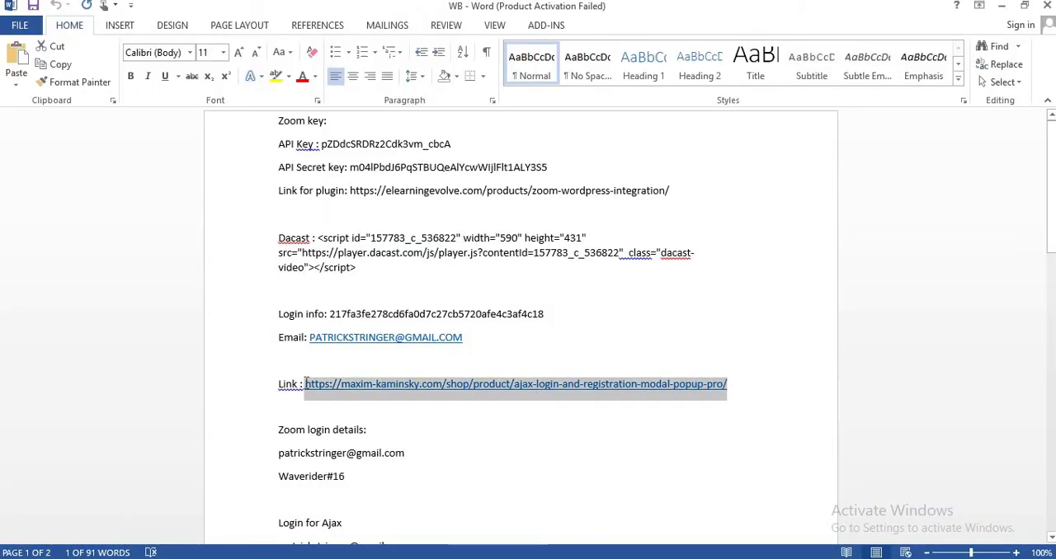
pyautogui.rightClick(515, 384)
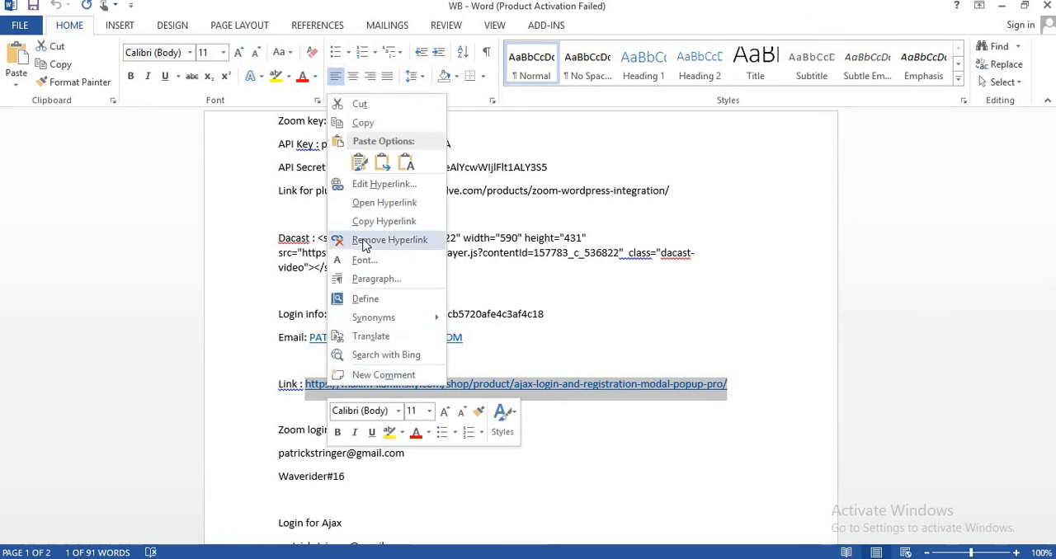
pyautogui.moveTo(371, 128)
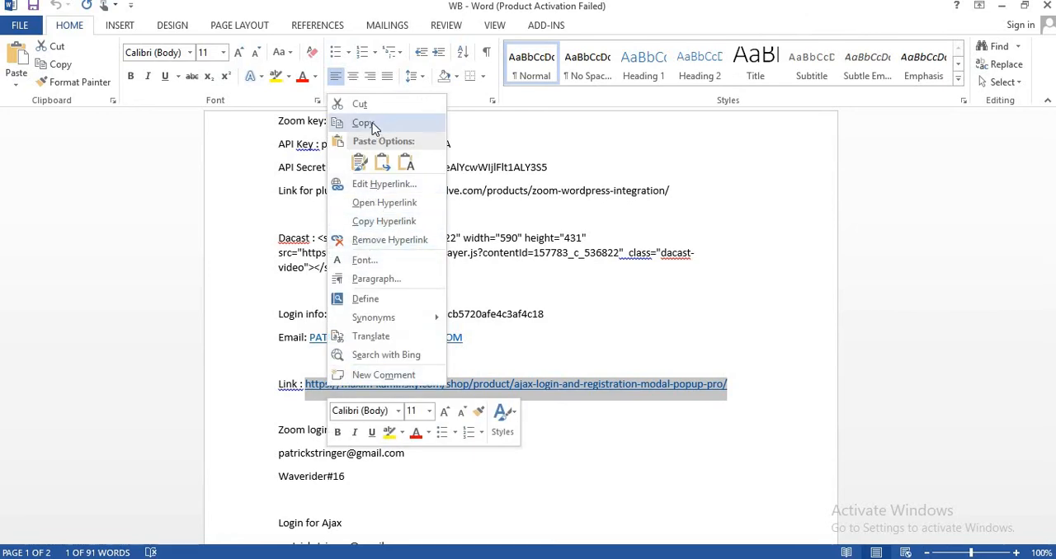
pyautogui.click(363, 122)
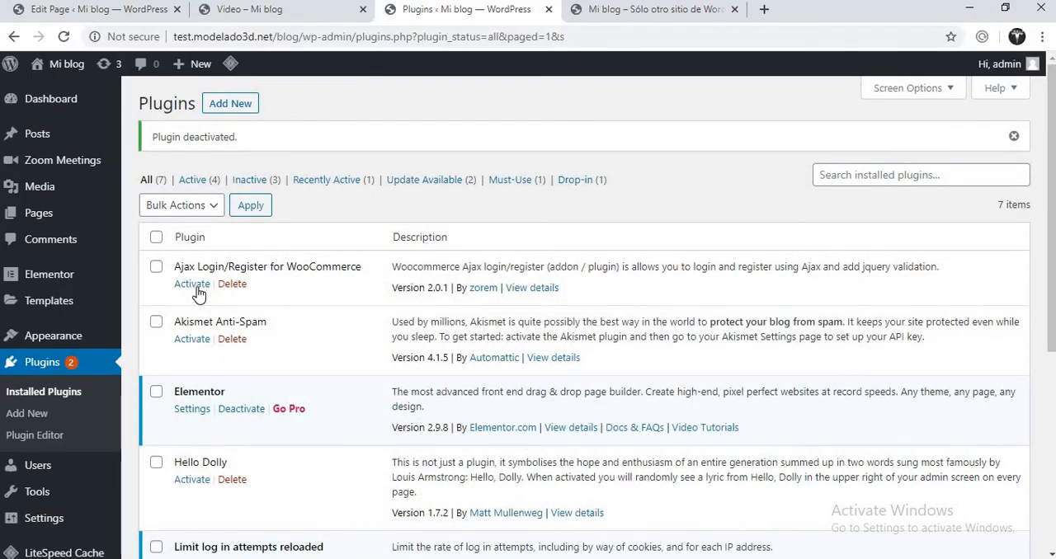
# Step: Reactivate Ajax Login/Register for WooCommerce from the Plugins list
pyautogui.click(192, 284)
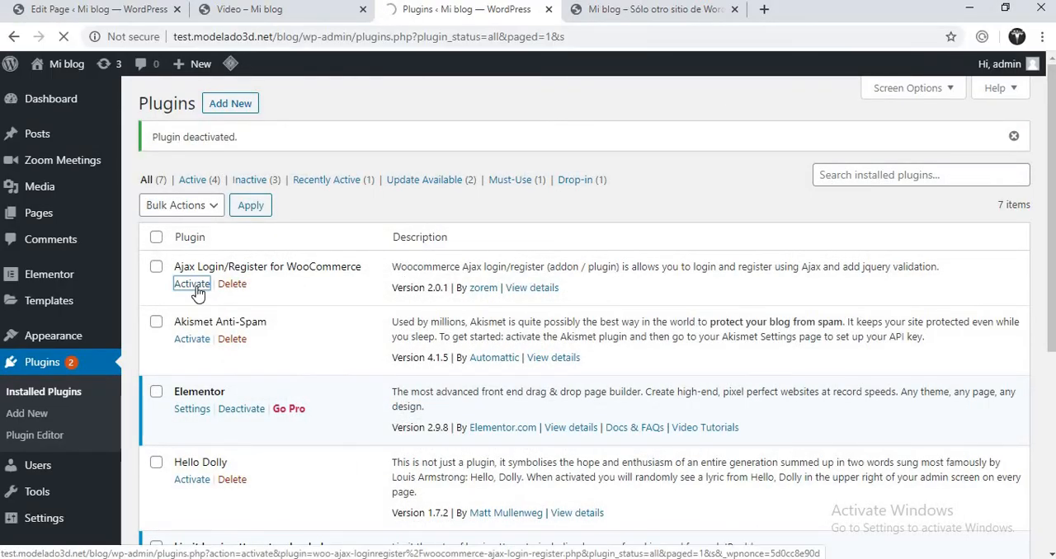
pyautogui.click(192, 284)
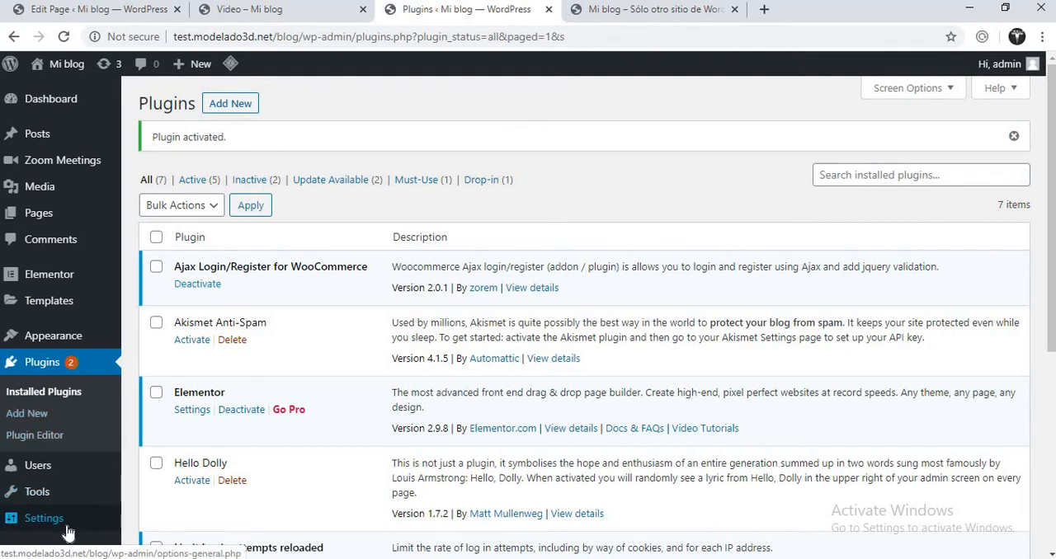
pyautogui.moveTo(35, 435)
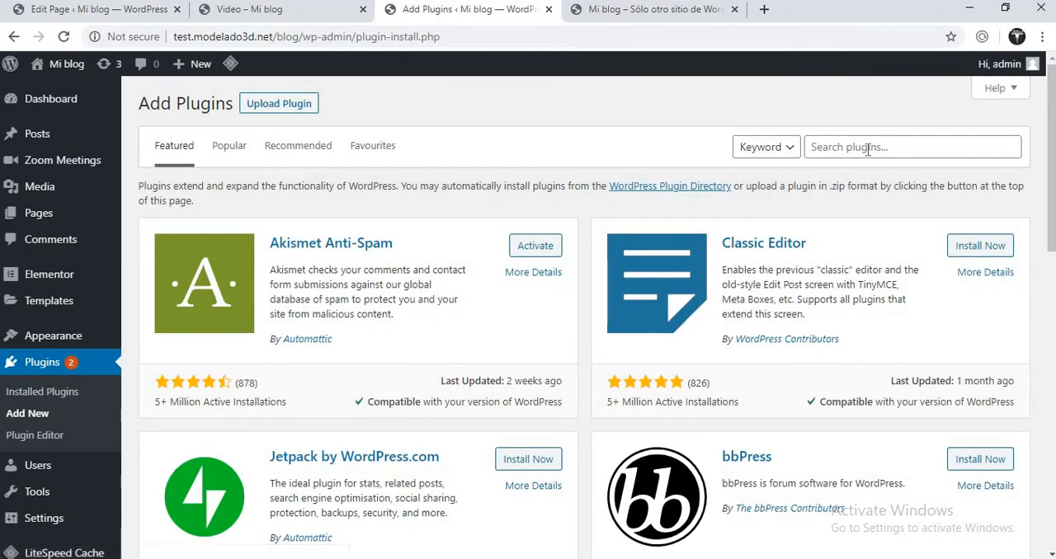
# Step: Search plugins for 'login' and install AJAX Login and Registration modal popup + inline form
pyautogui.click(911, 147)
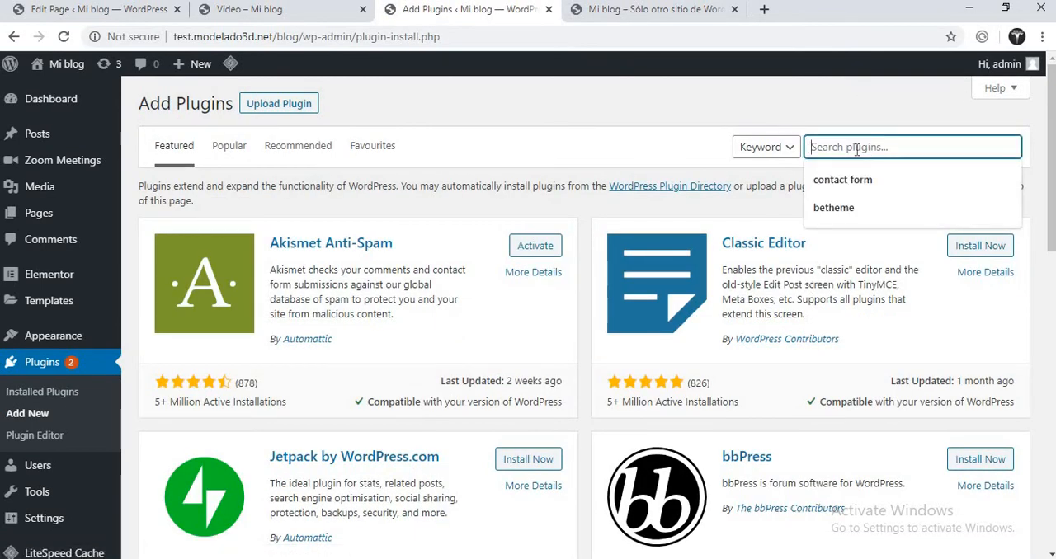
pyautogui.write('login')
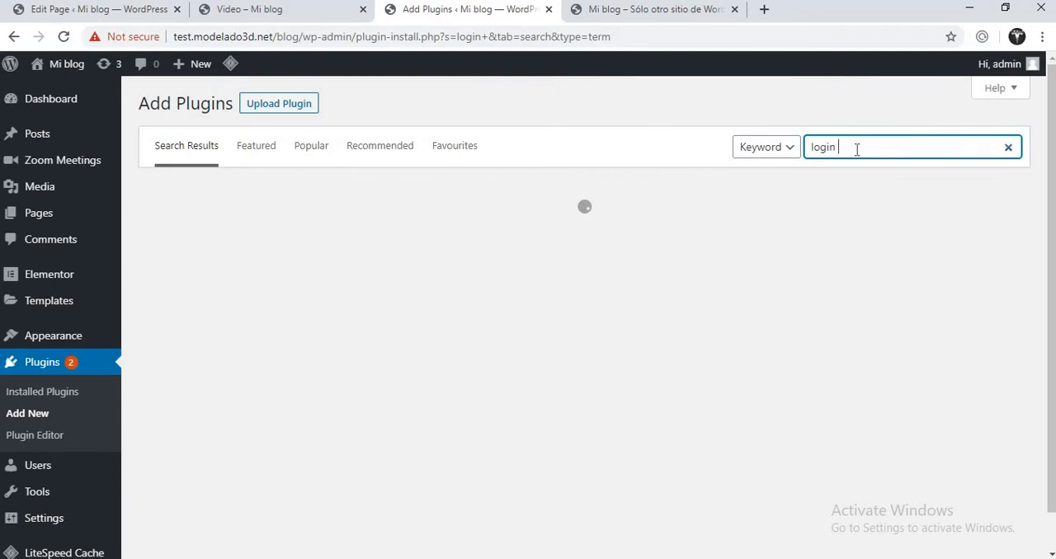
pyautogui.moveTo(1026, 124)
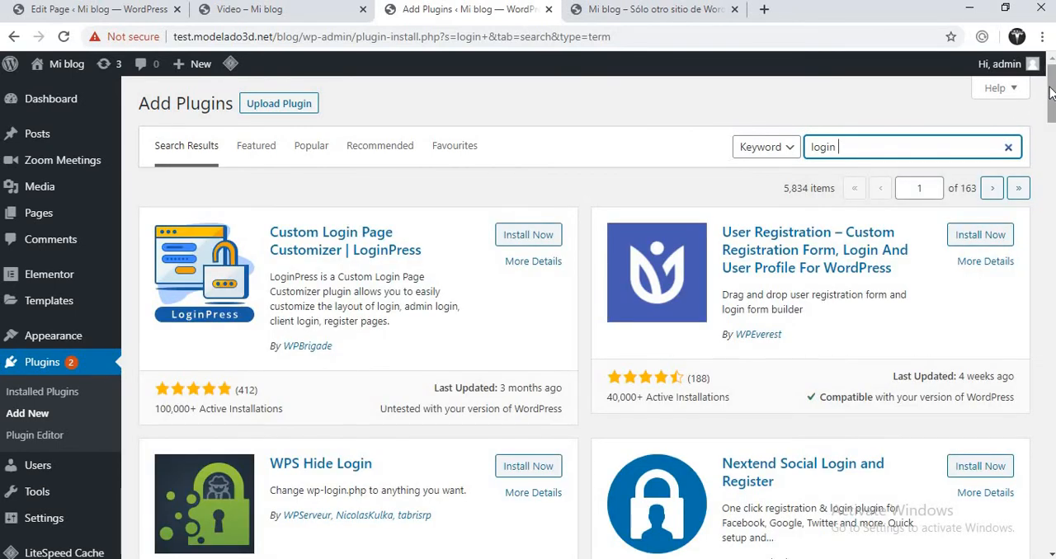
pyautogui.scroll(-3)
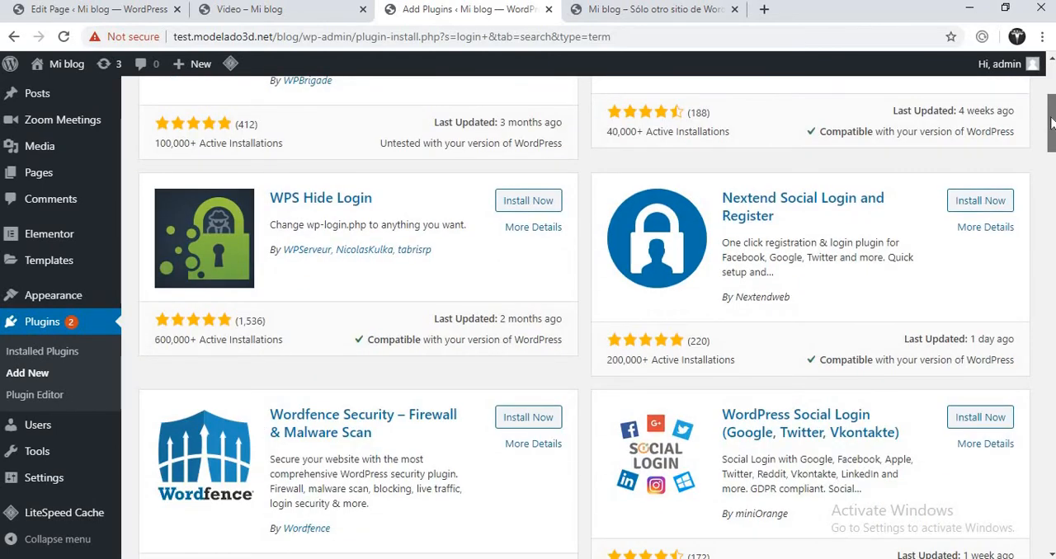
pyautogui.scroll(-3)
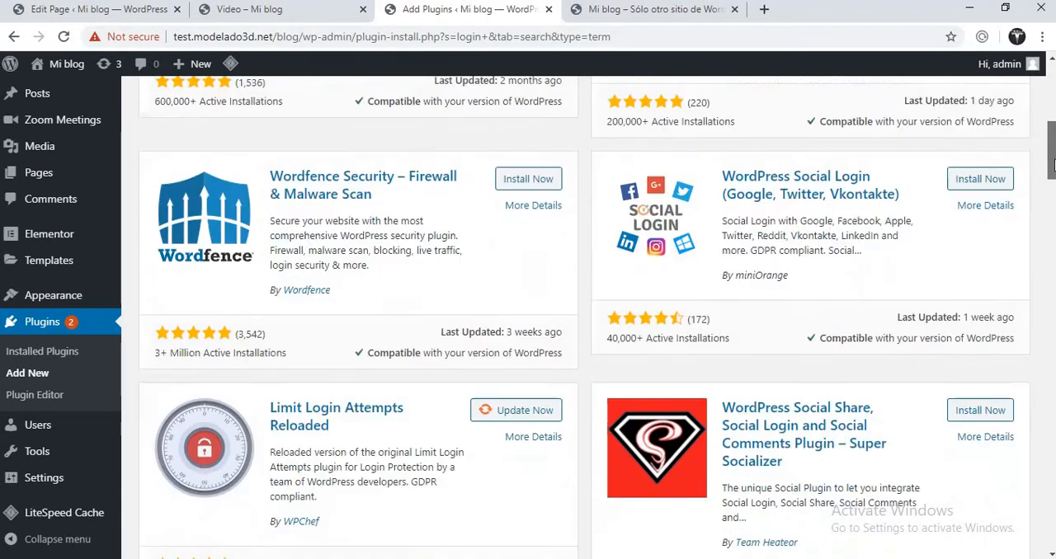
pyautogui.scroll(-3)
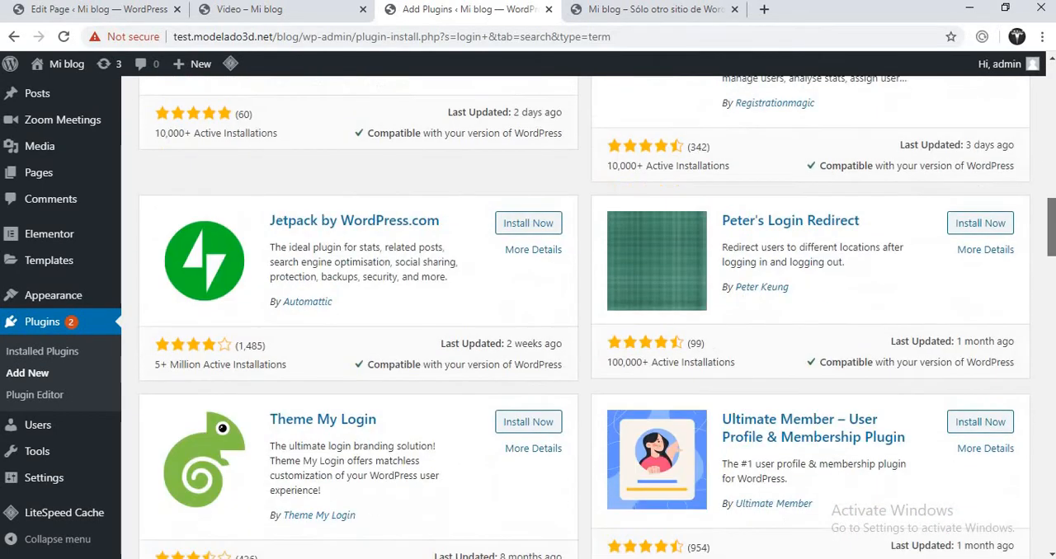
pyautogui.scroll(-3)
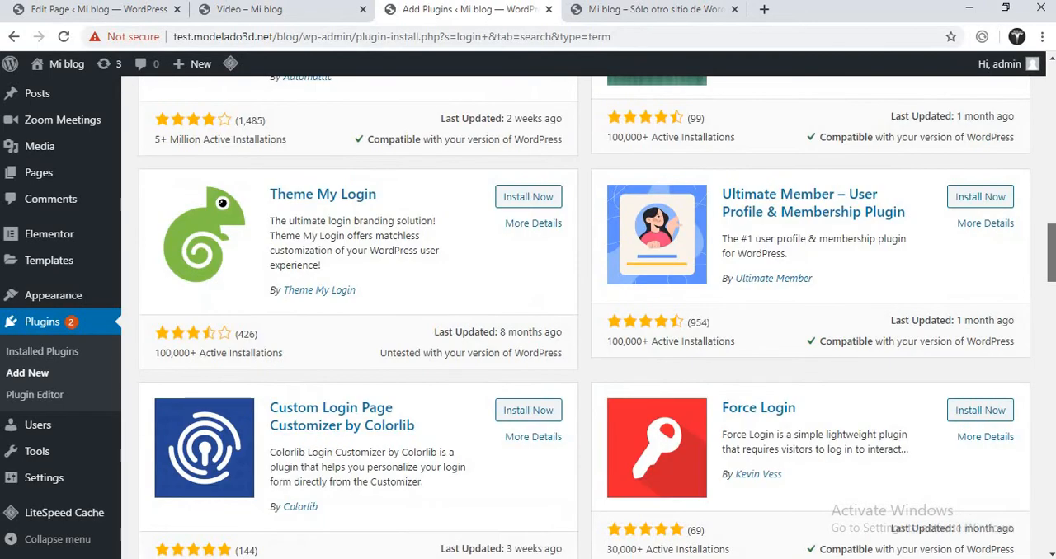
pyautogui.scroll(-3)
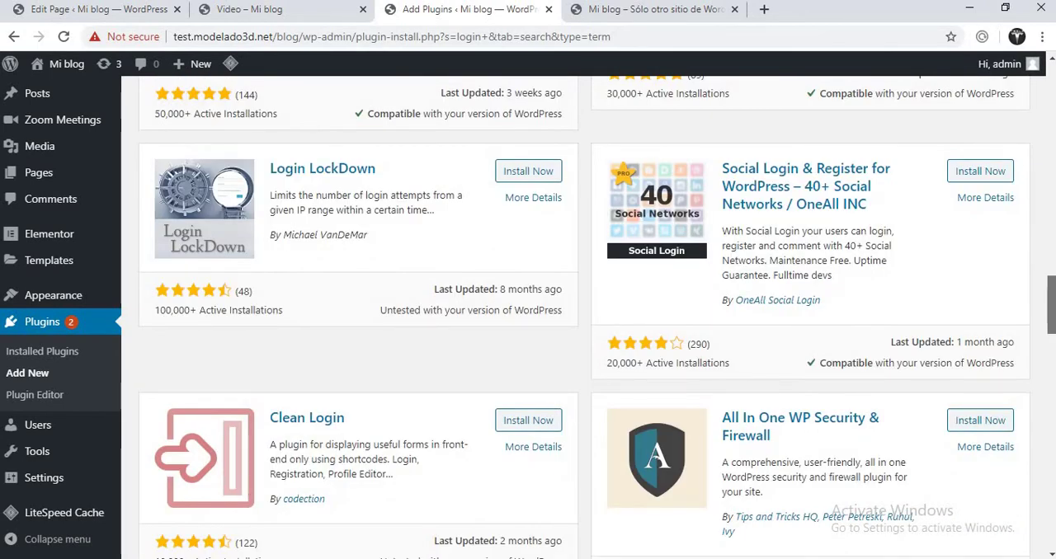
pyautogui.scroll(3)
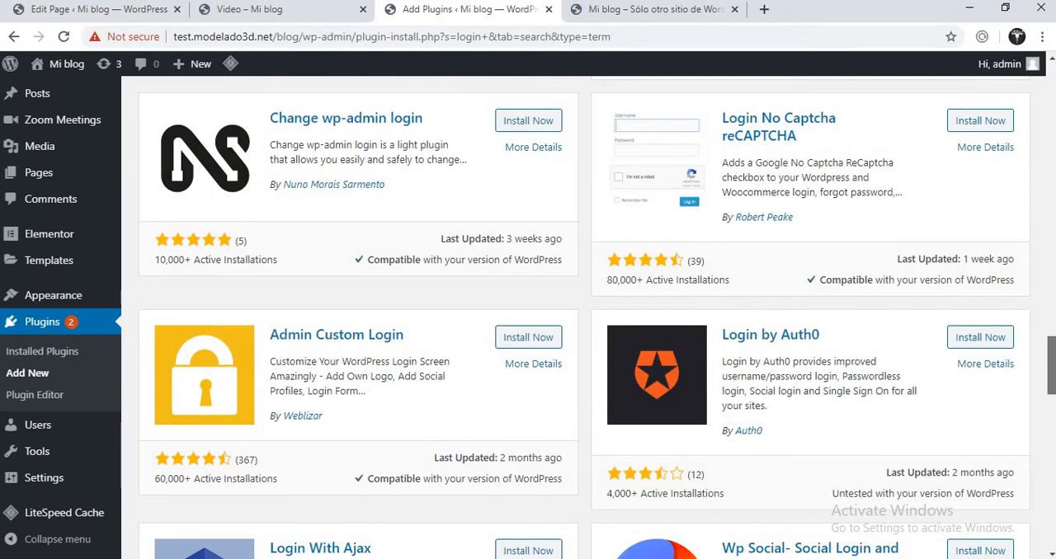
pyautogui.scroll(-3)
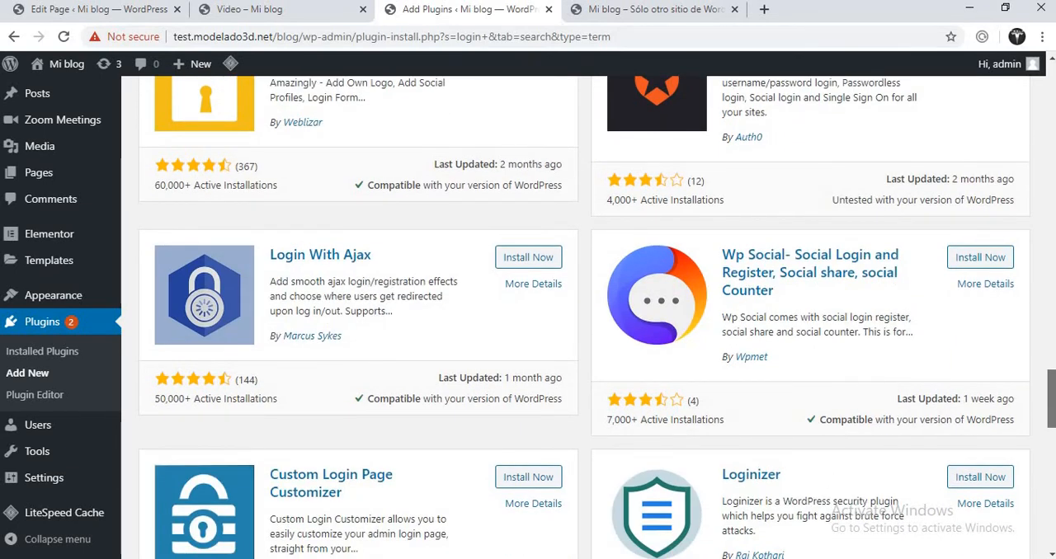
pyautogui.scroll(-3)
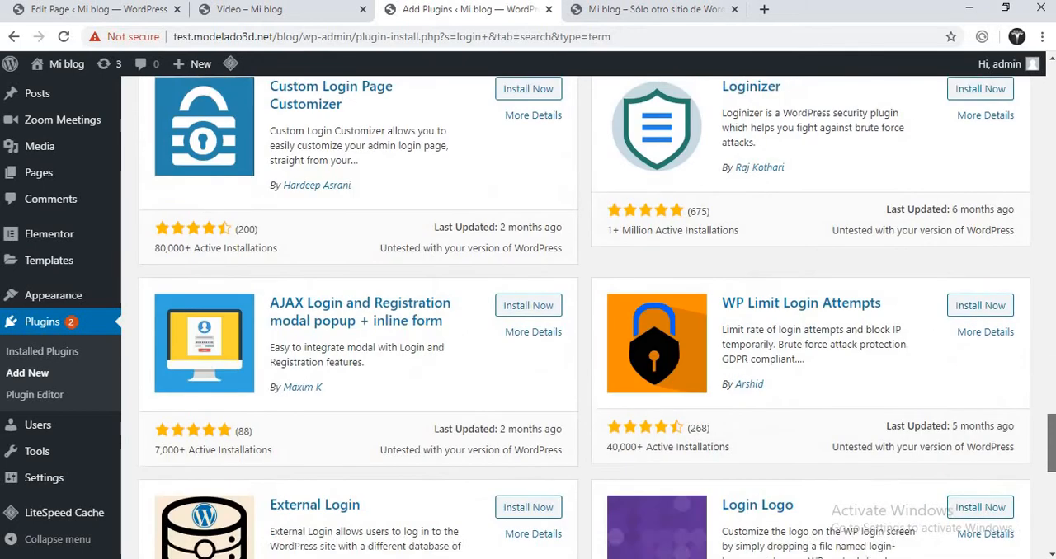
pyautogui.scroll(-3)
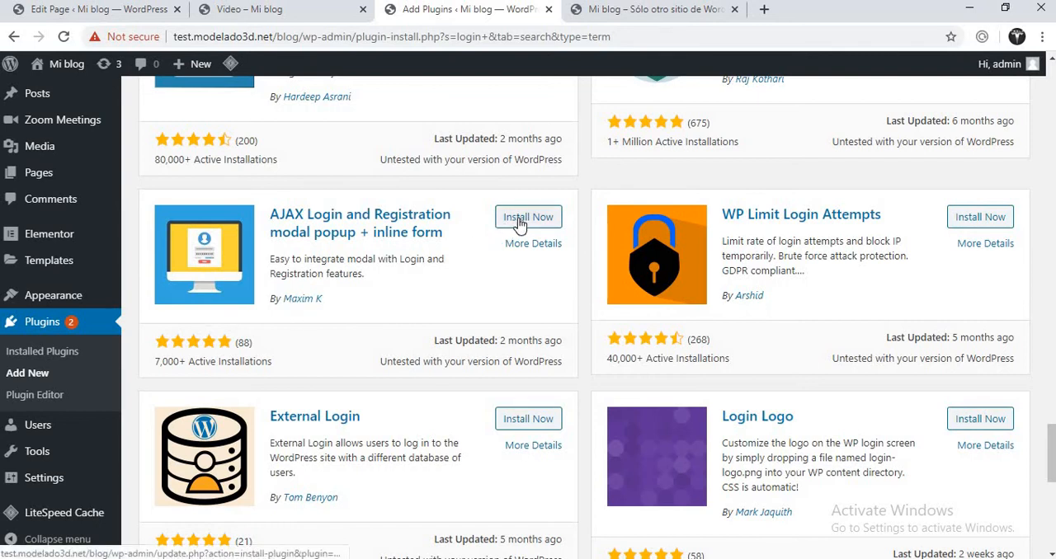
pyautogui.click(528, 216)
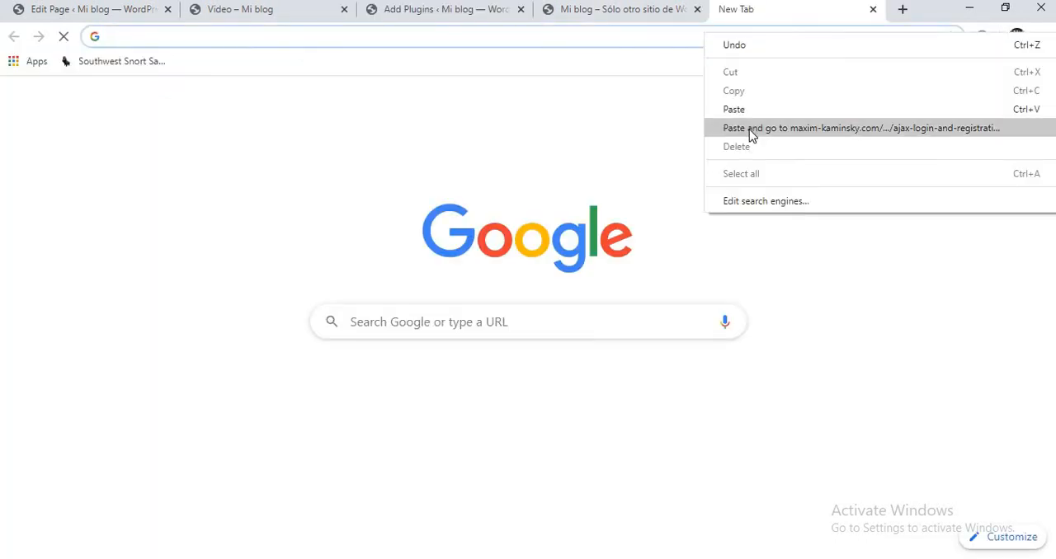
# Step: Open the copied MK Shop PRO product link, then return to the WordPress tab
pyautogui.click(860, 128)
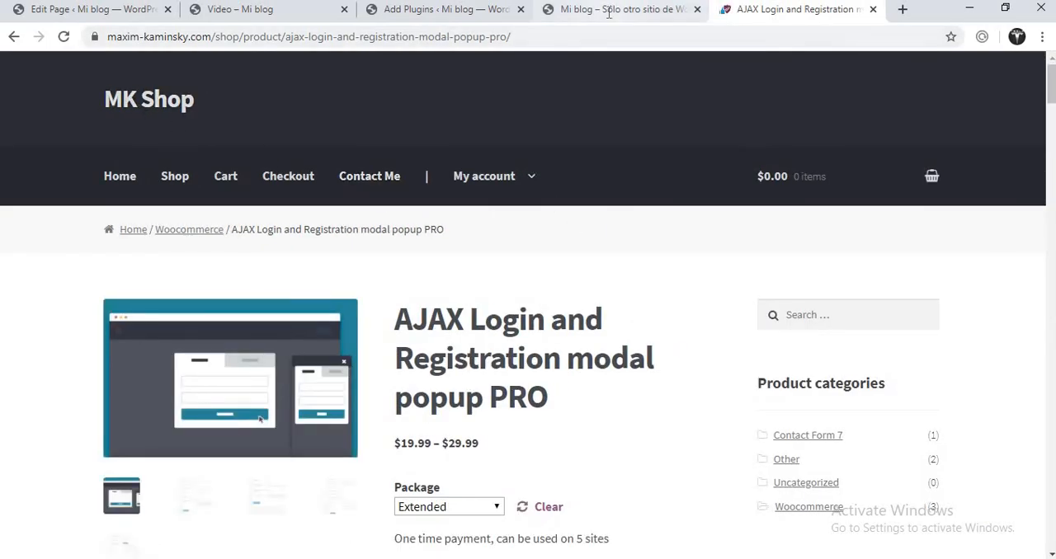
pyautogui.click(441, 9)
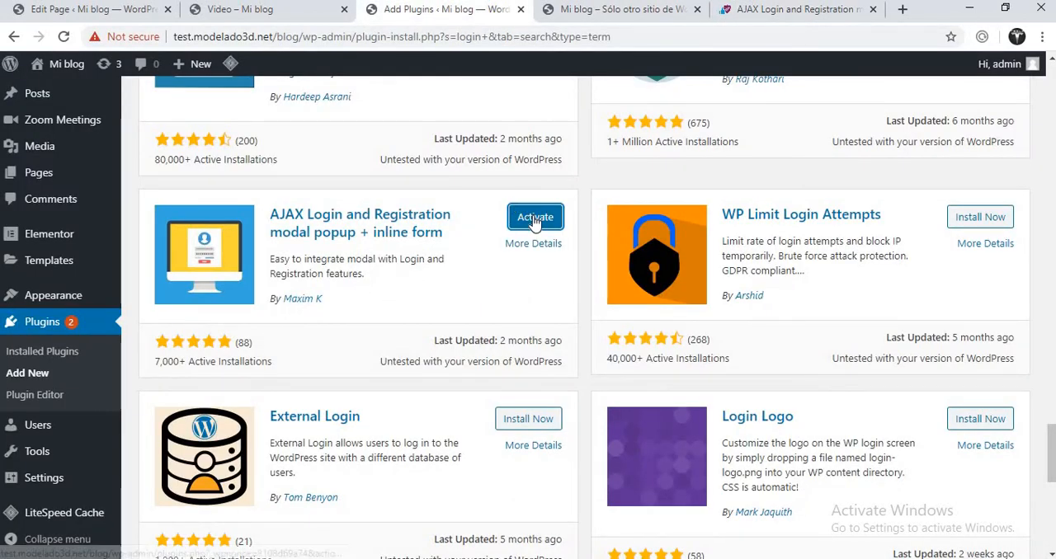
# Step: Activate the installed AJAX Login and Registration modal popup + inline form plugin
pyautogui.click(535, 216)
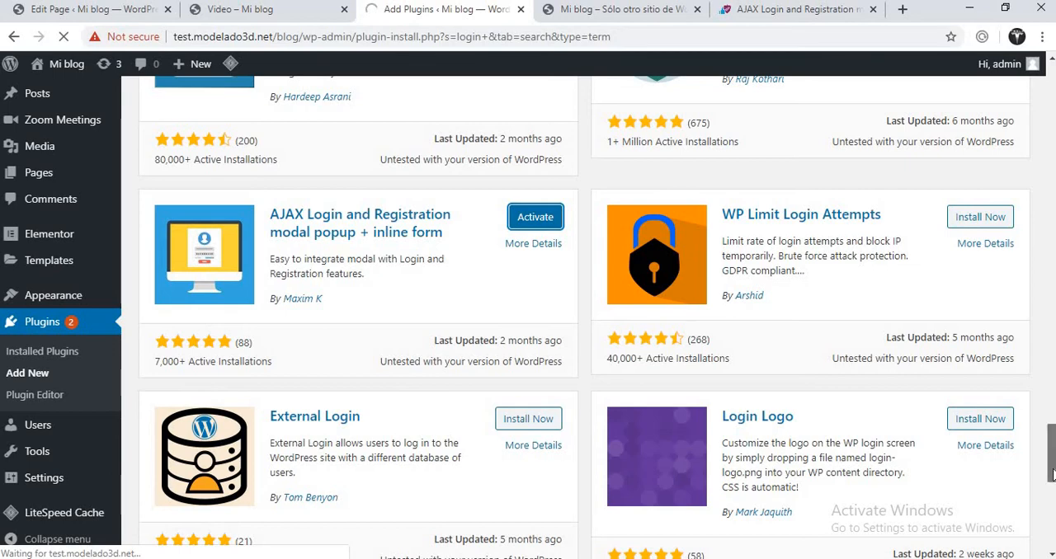
pyautogui.scroll(-3)
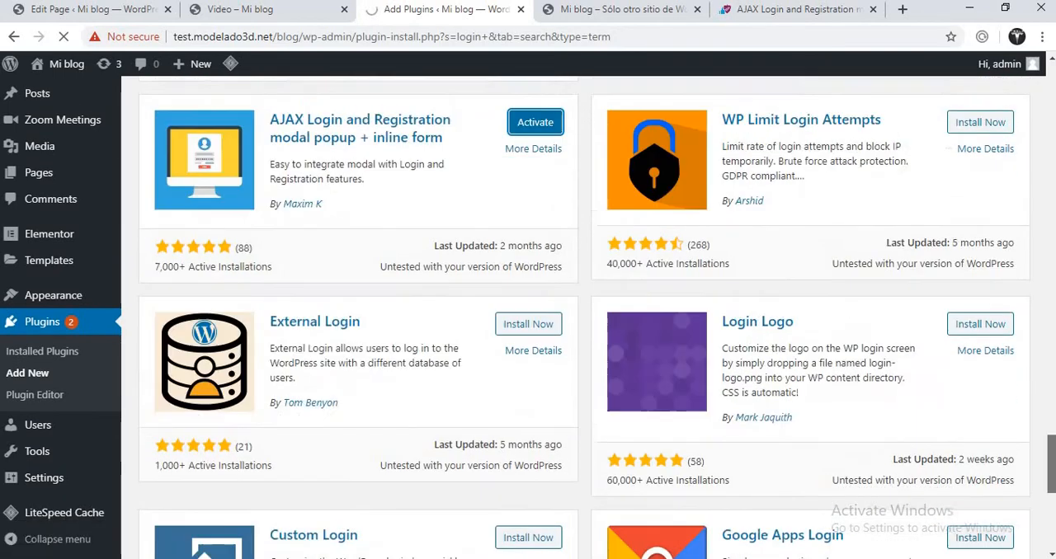
pyautogui.scroll(3)
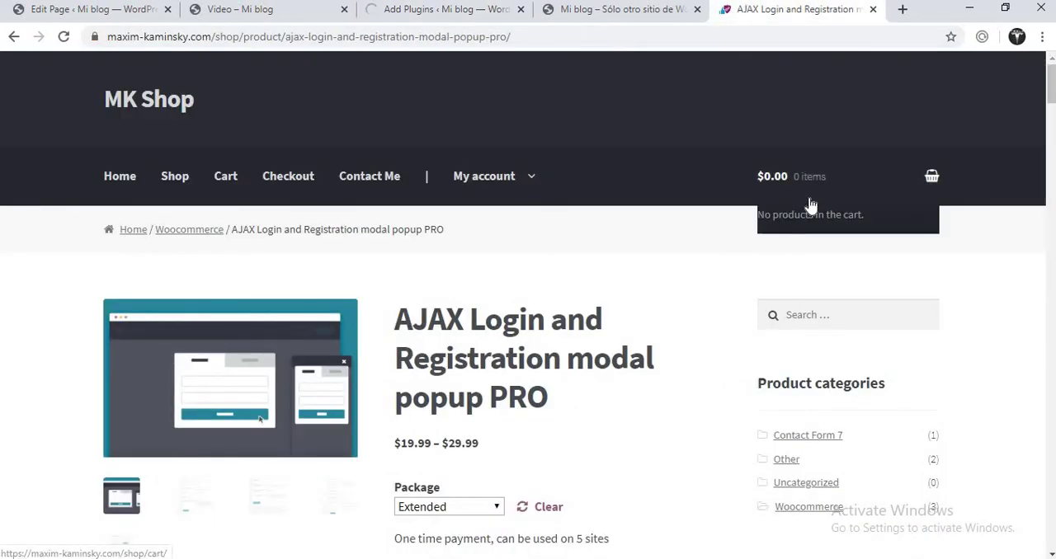
pyautogui.moveTo(541, 423)
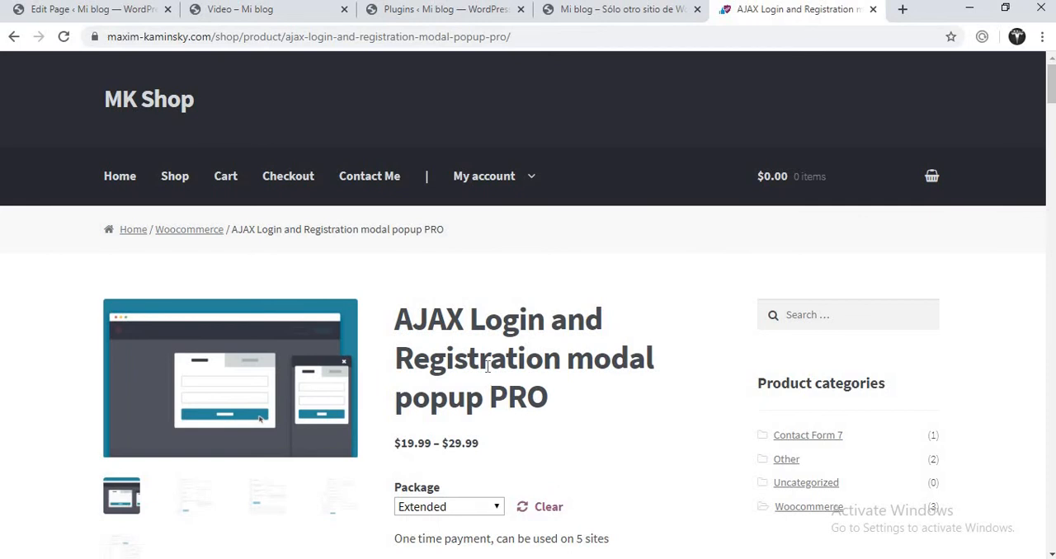
pyautogui.moveTo(371, 412)
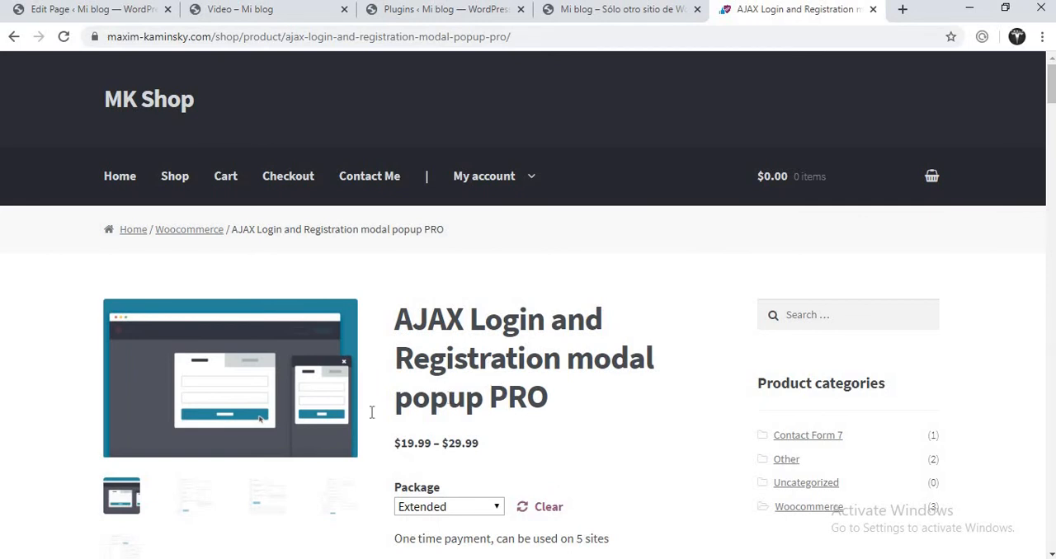
# Step: Show the plugin settings screenshot in the PRO product gallery
pyautogui.click(196, 495)
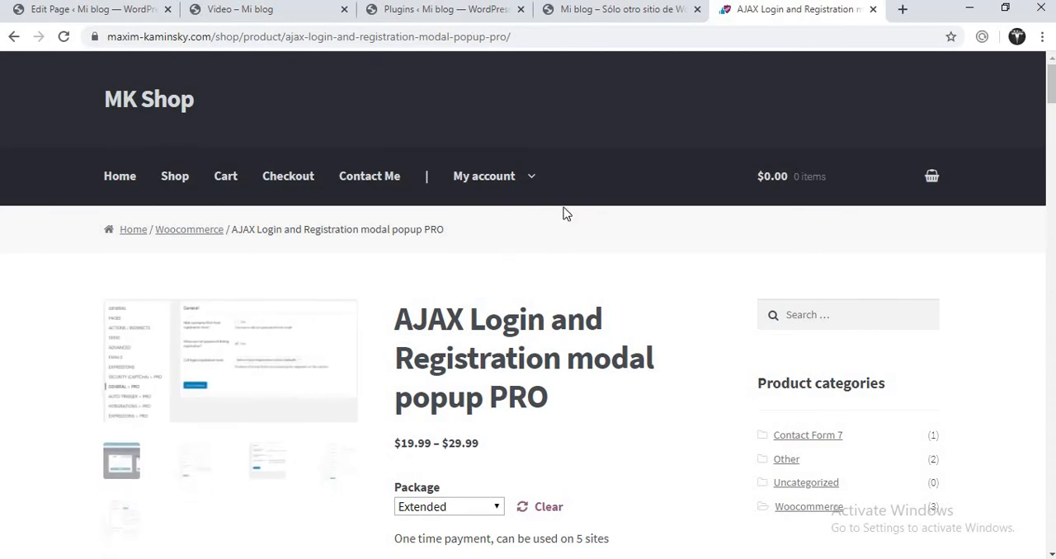
# Step: Switch to the WordPress tab and show the Installed Plugins list
pyautogui.click(441, 9)
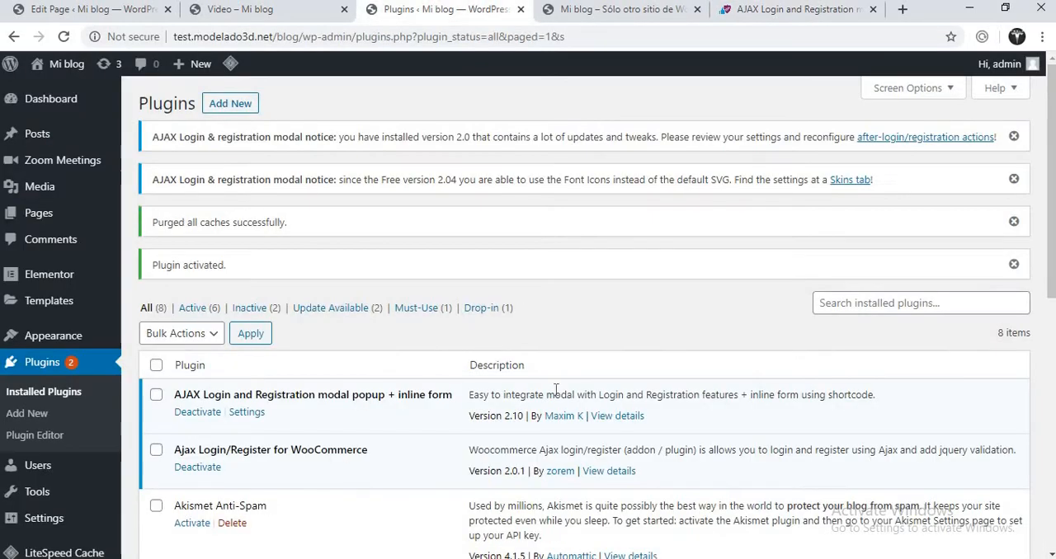
pyautogui.moveTo(210, 499)
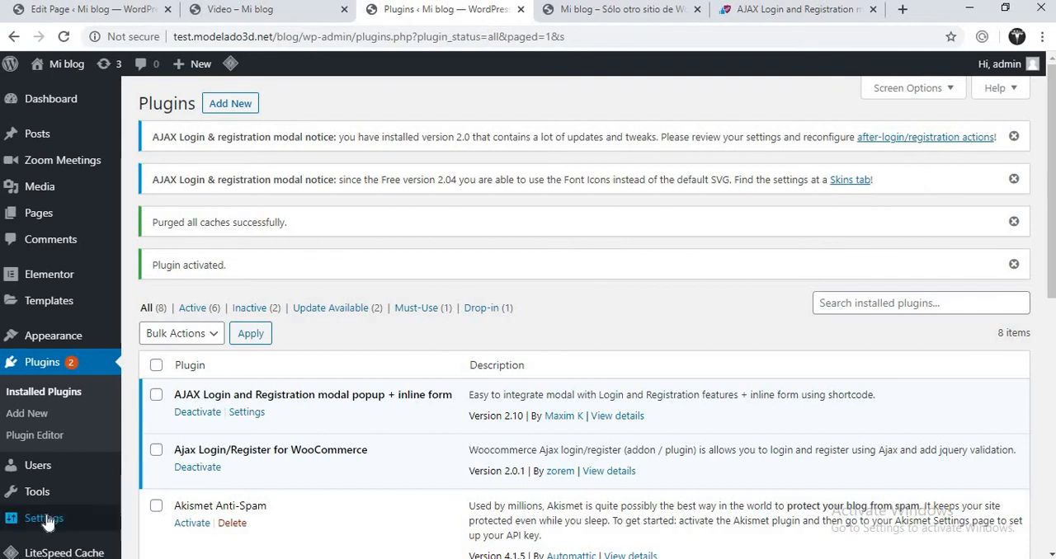
pyautogui.click(44, 518)
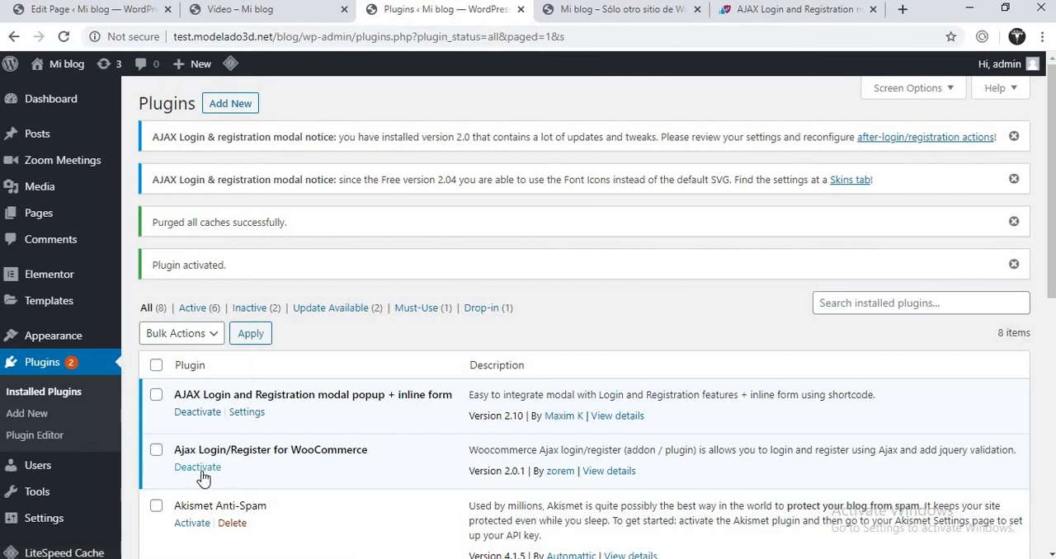
# Step: Deactivate and delete Ajax Login/Register for WooCommerce, confirming the deletion
pyautogui.click(197, 466)
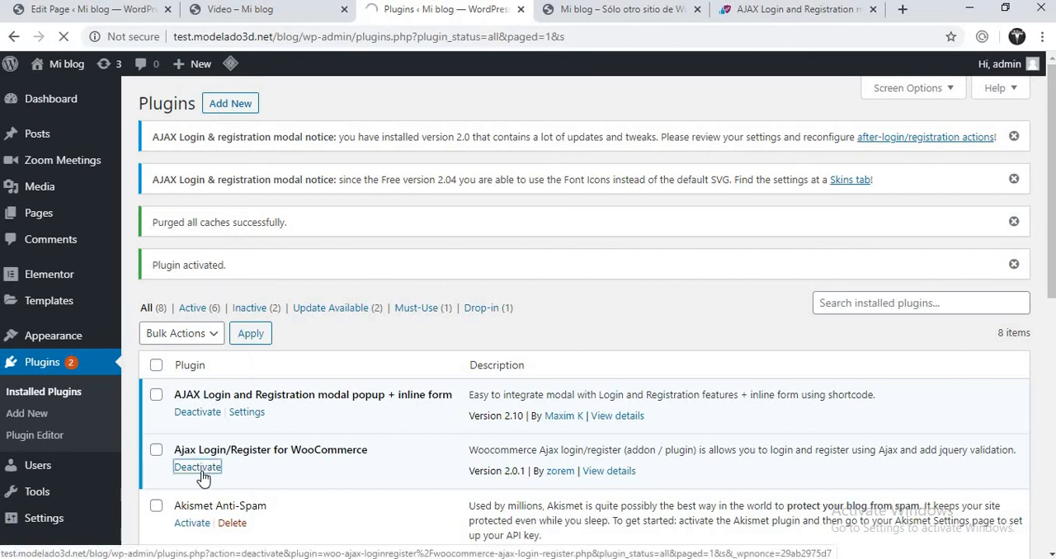
pyautogui.click(197, 467)
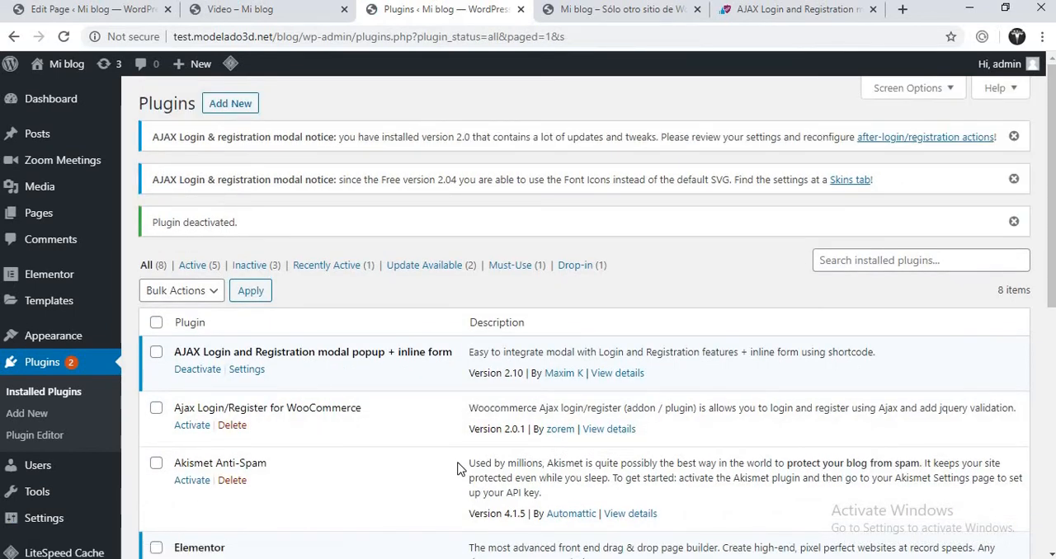
pyautogui.click(232, 425)
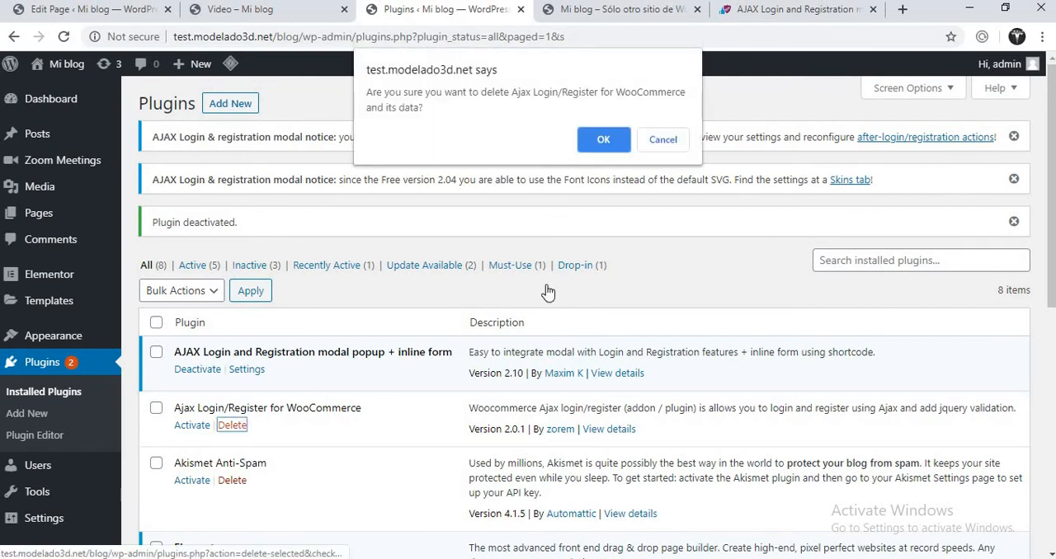
pyautogui.click(603, 138)
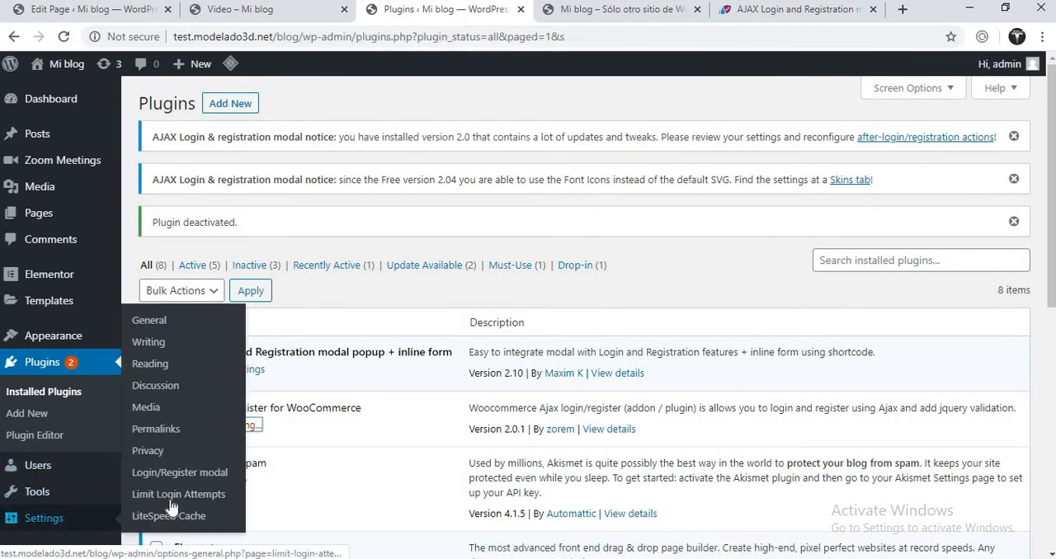
# Step: Open the Login/Register modal plugin settings, choosing Leave at the prompt
pyautogui.click(179, 472)
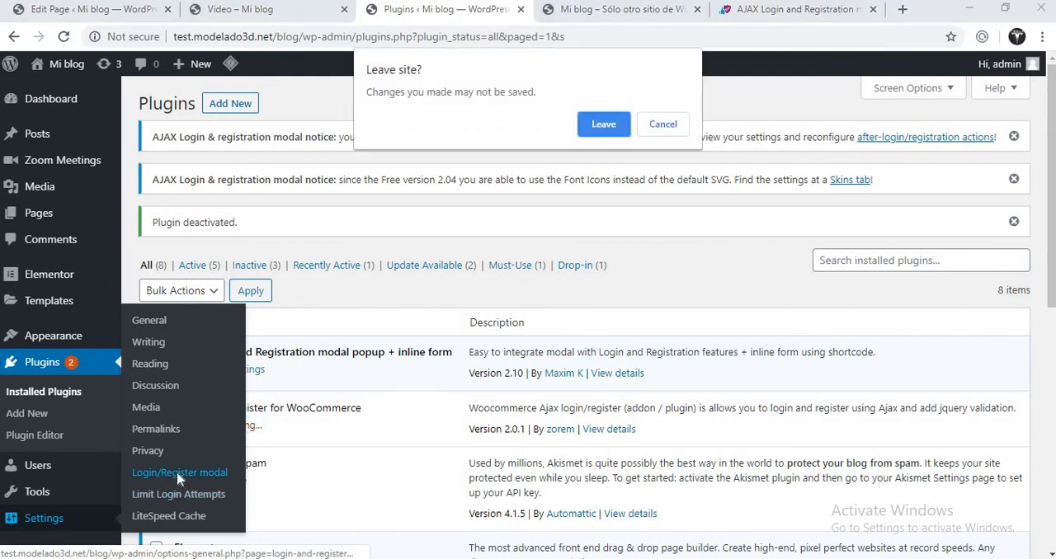
pyautogui.click(603, 124)
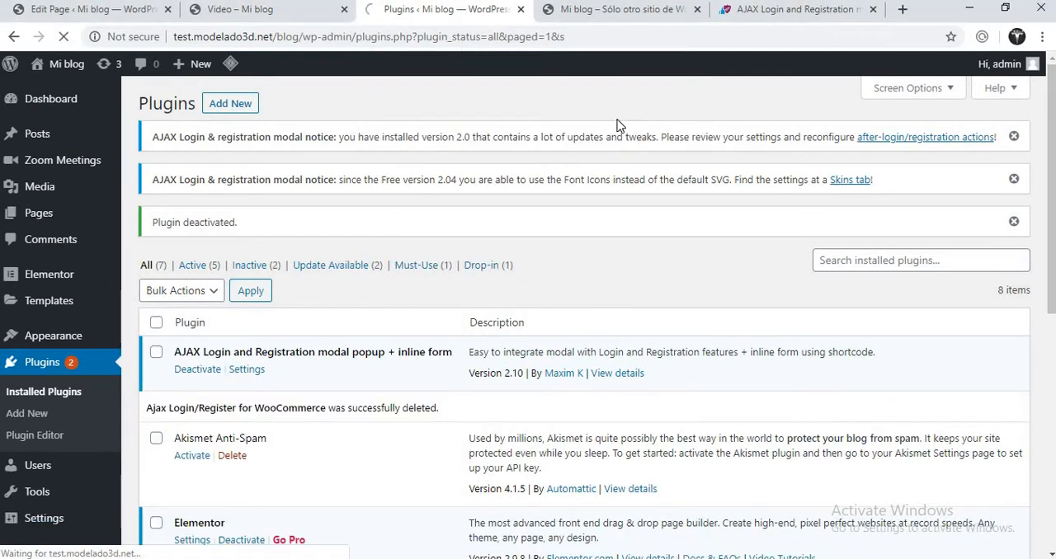
pyautogui.click(246, 368)
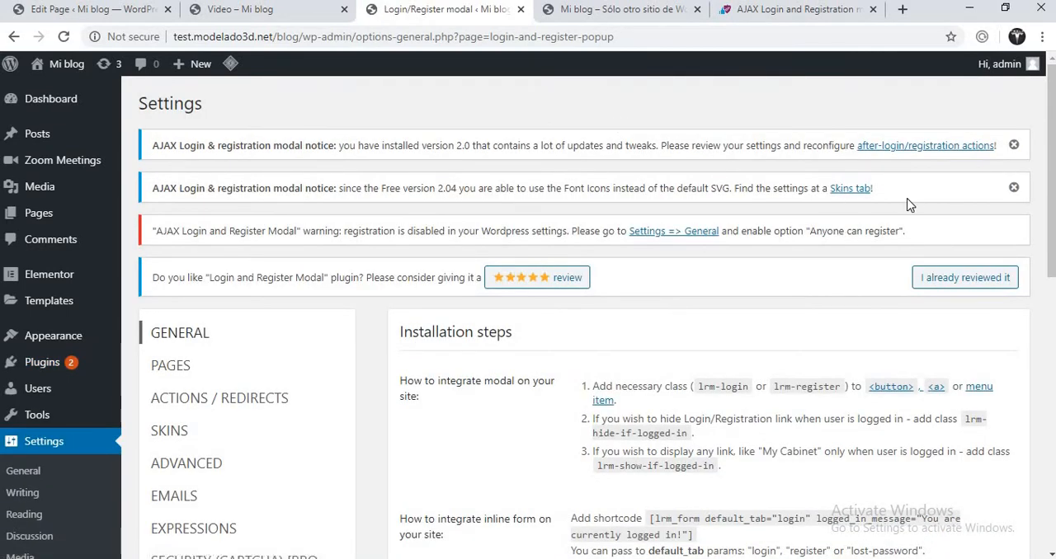
pyautogui.moveTo(707, 253)
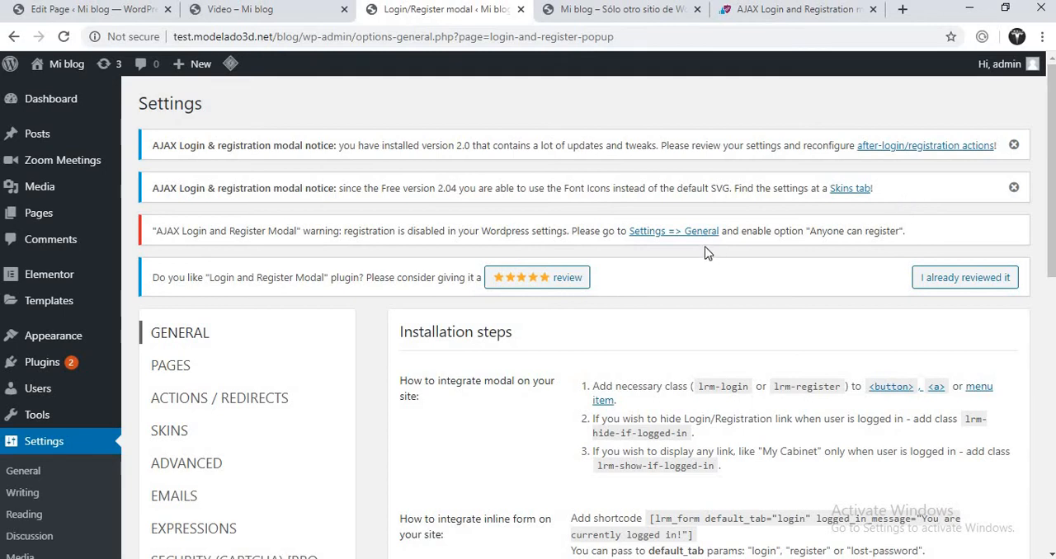
pyautogui.moveTo(672, 230)
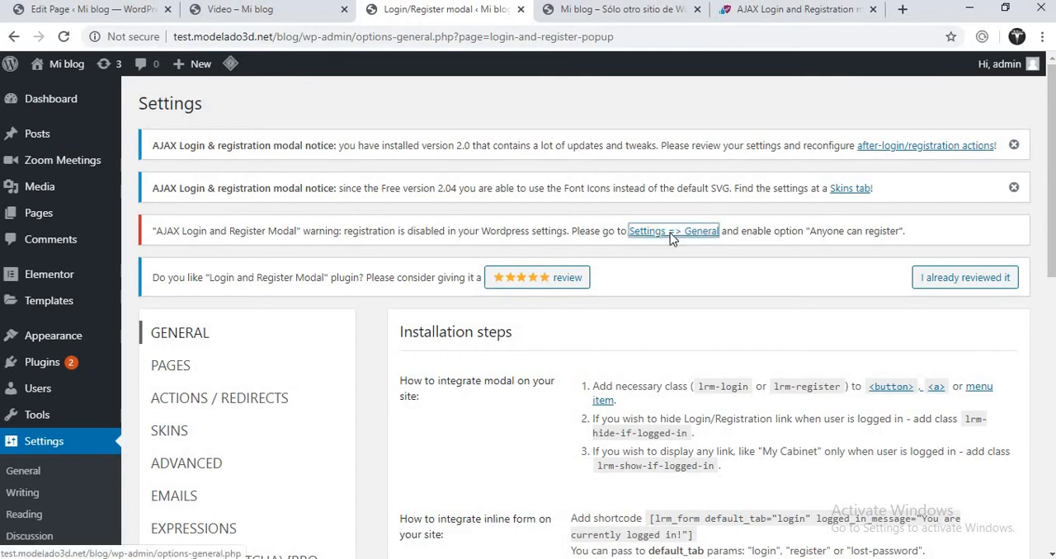
# Step: Follow the 'Settings => General' warning link to General Settings in a new tab
pyautogui.click(673, 231)
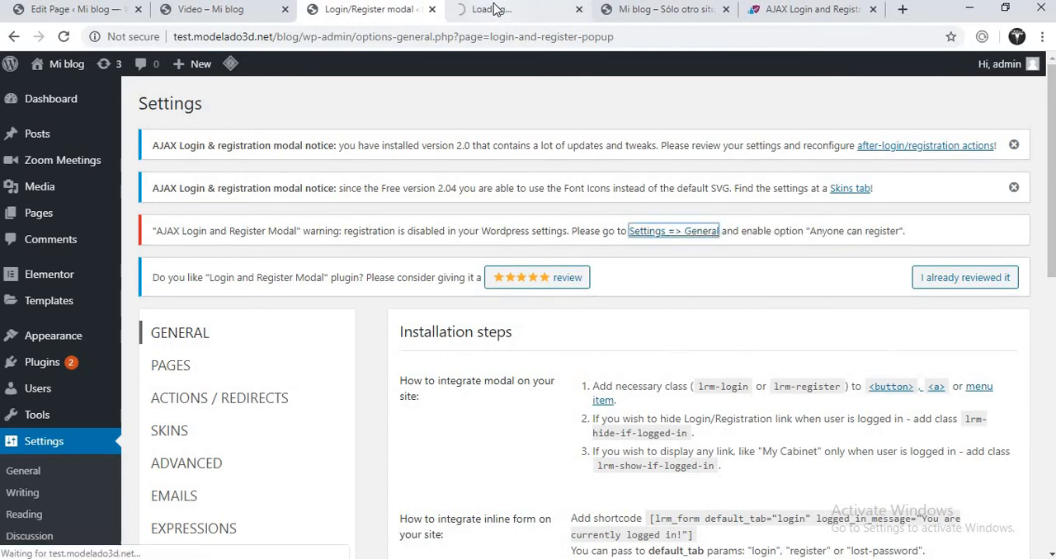
pyautogui.click(673, 230)
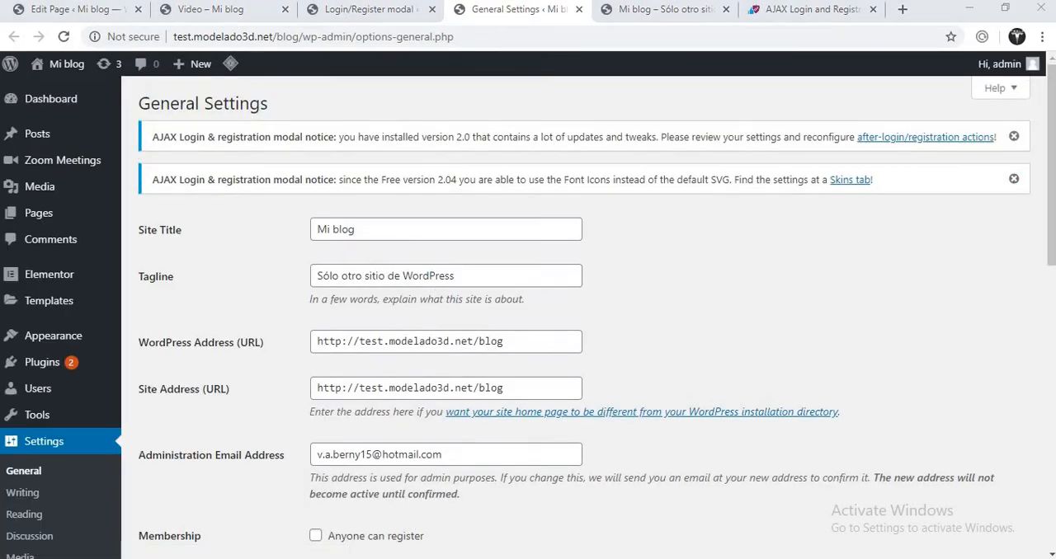
# Step: Tick 'Anyone can register' under Membership and save the General Settings
pyautogui.scroll(-3)
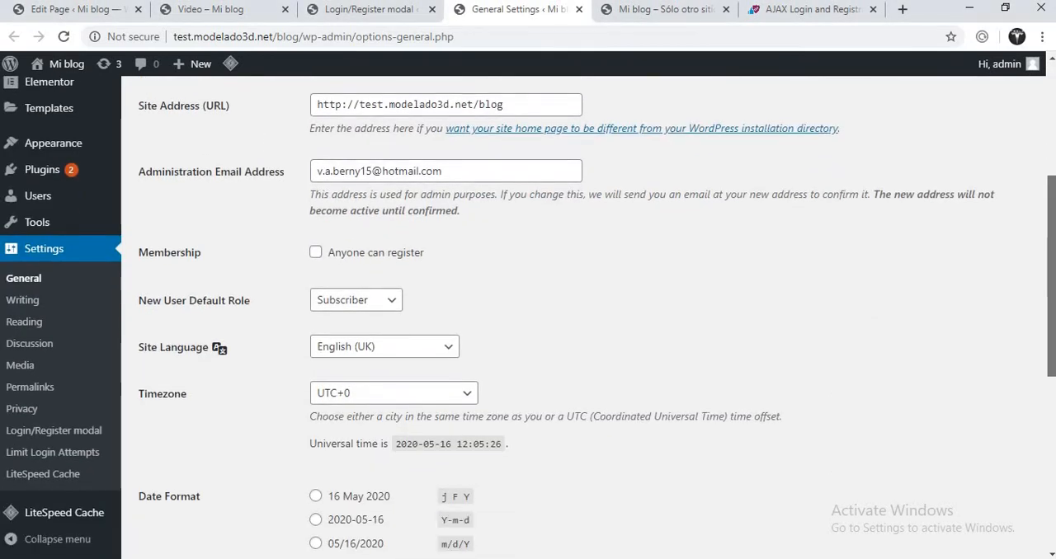
pyautogui.scroll(-3)
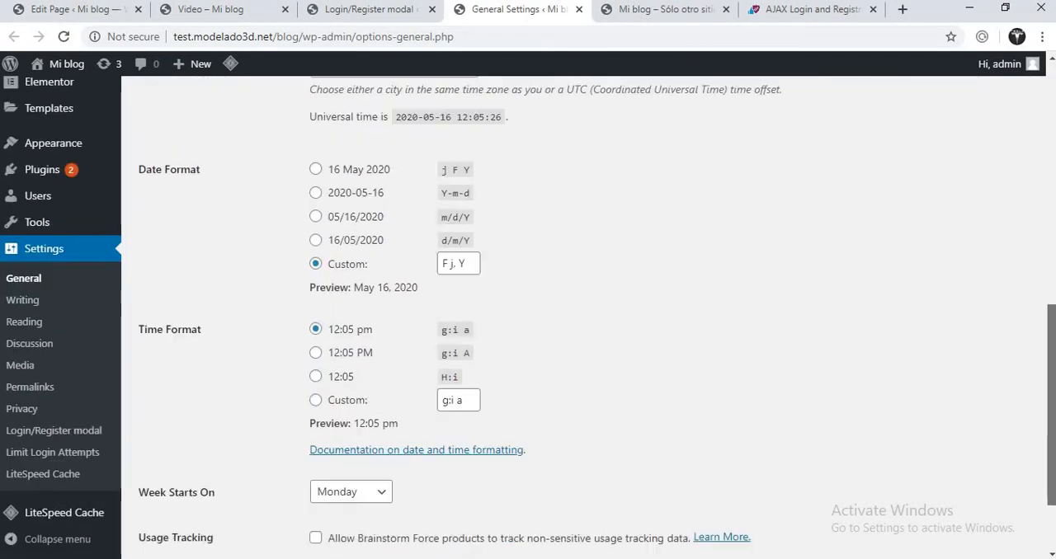
pyautogui.scroll(3)
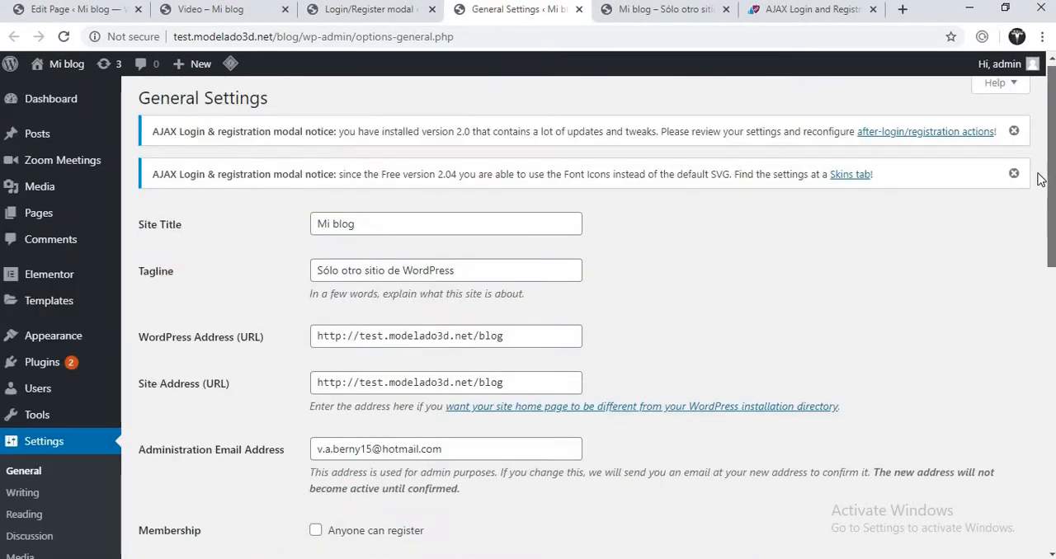
pyautogui.scroll(-3)
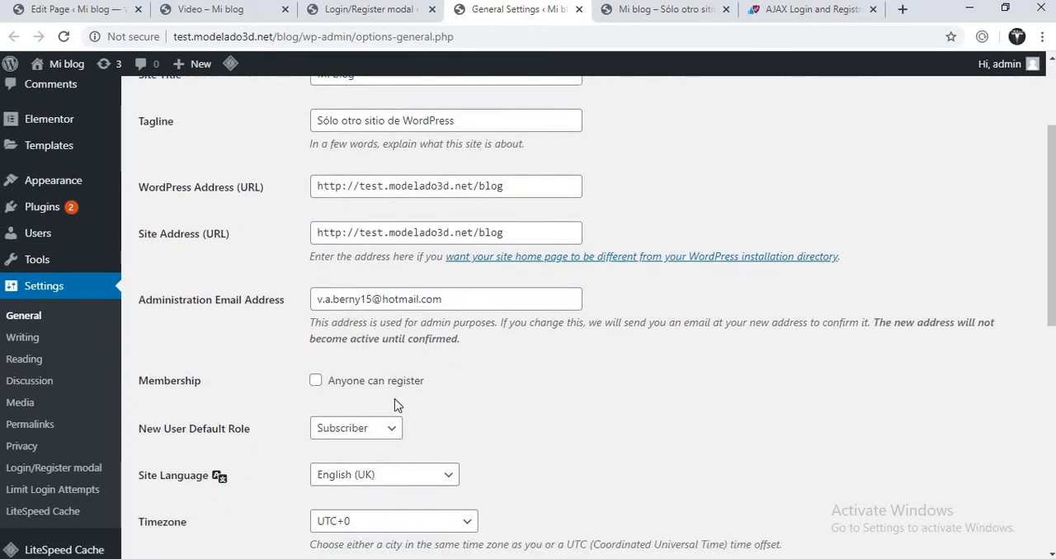
pyautogui.click(315, 381)
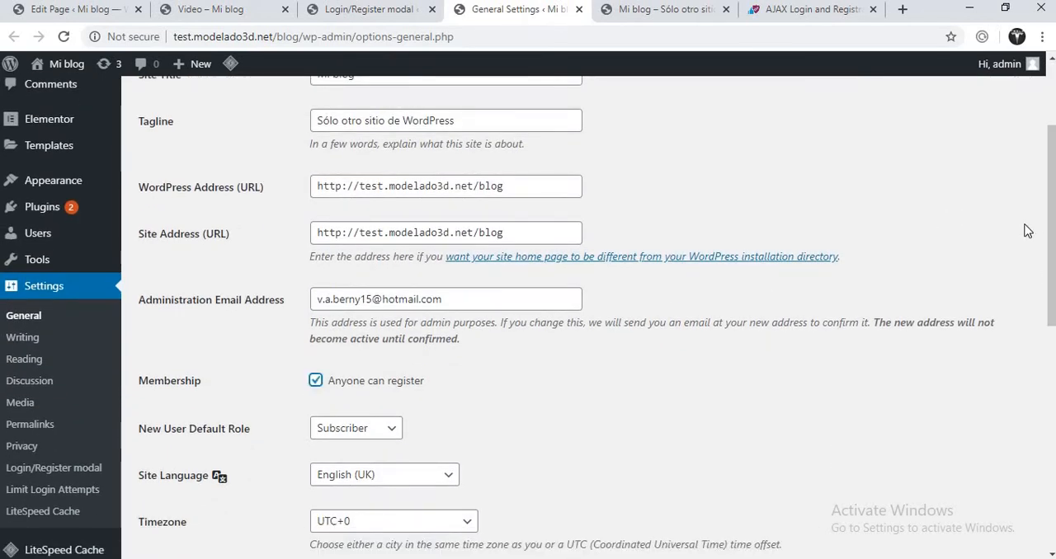
pyautogui.scroll(-3)
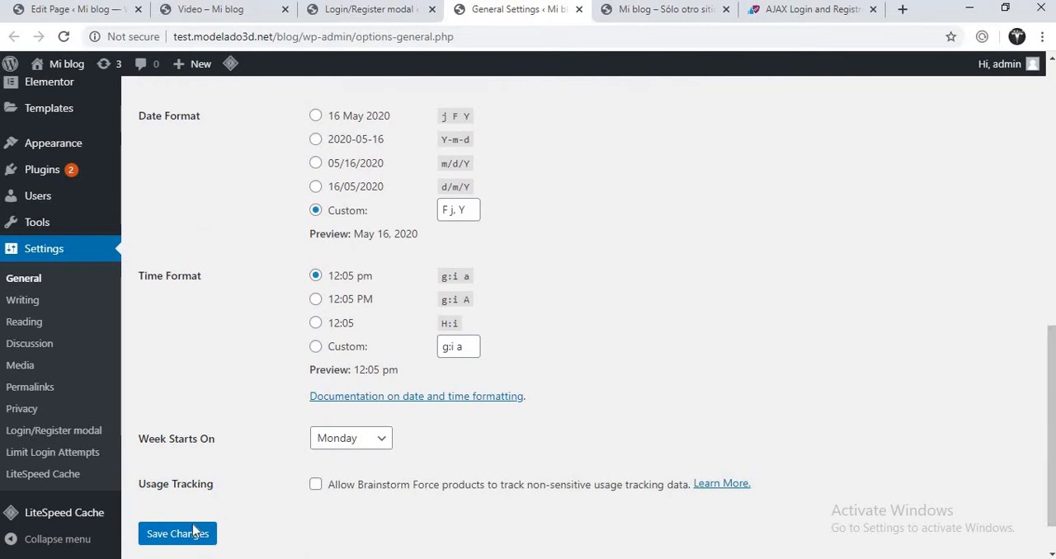
pyautogui.click(177, 534)
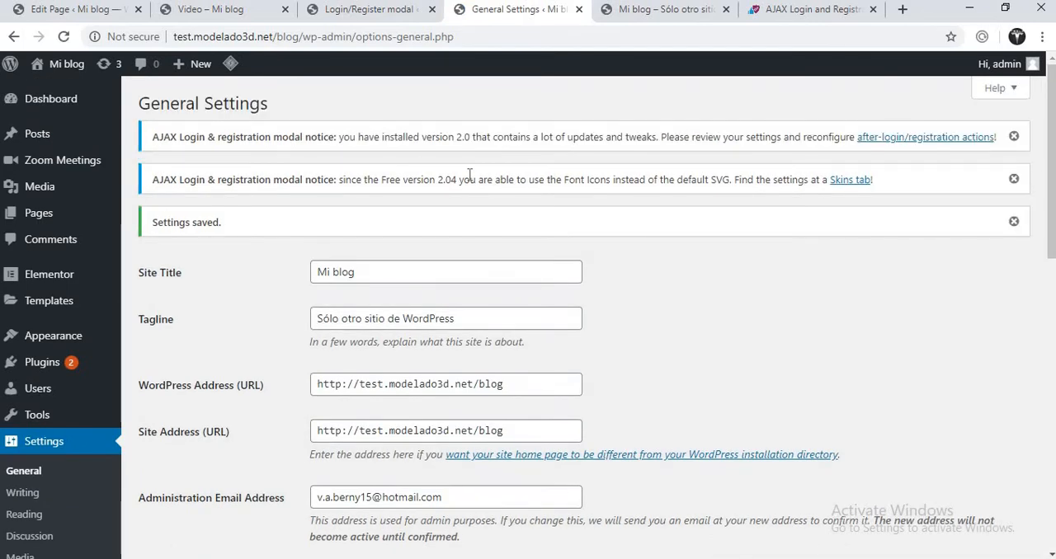
pyautogui.moveTo(879, 251)
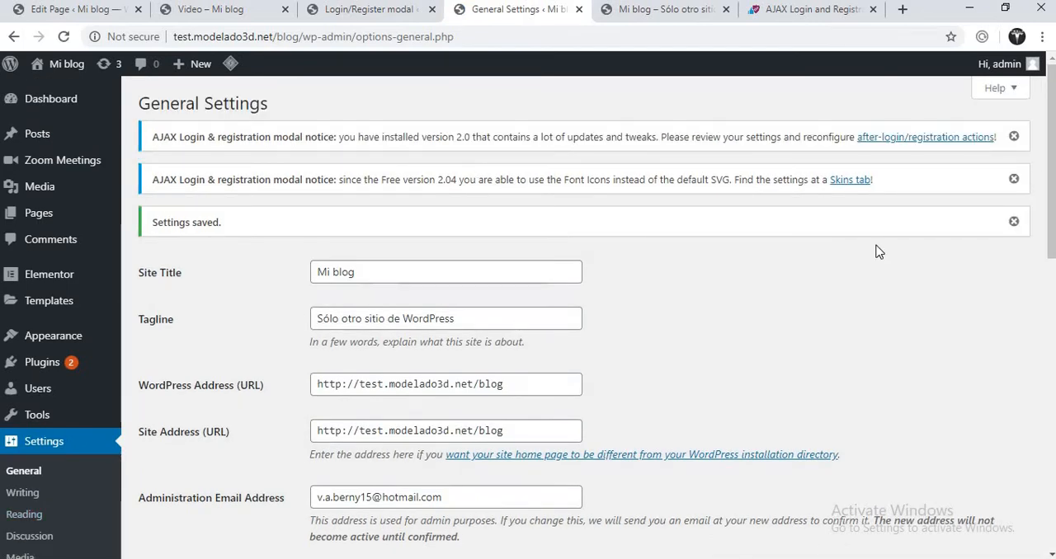
pyautogui.scroll(-3)
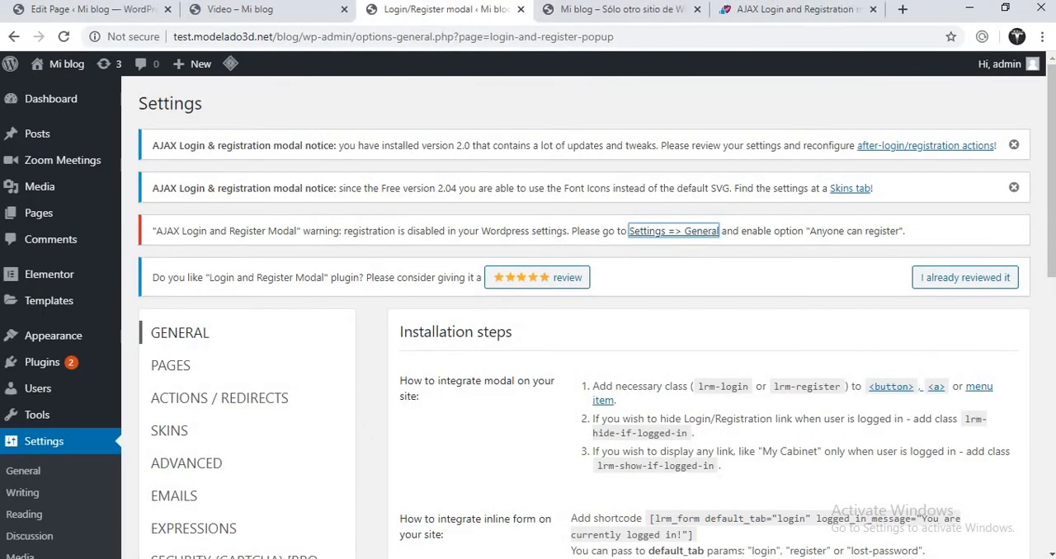
# Step: Review the Login/Register modal General options, with first and last name enabled, then go to PAGES
pyautogui.scroll(-3)
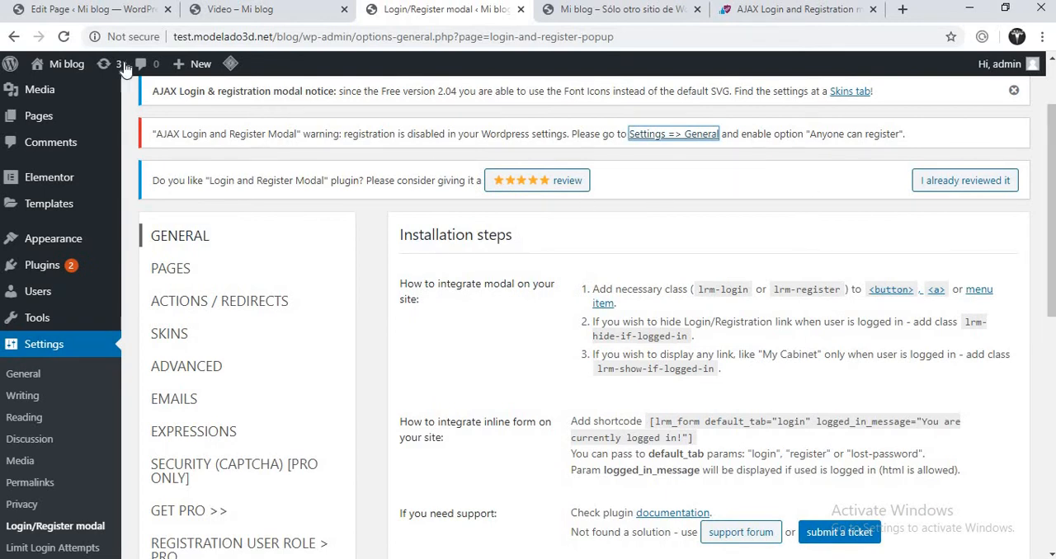
pyautogui.click(63, 36)
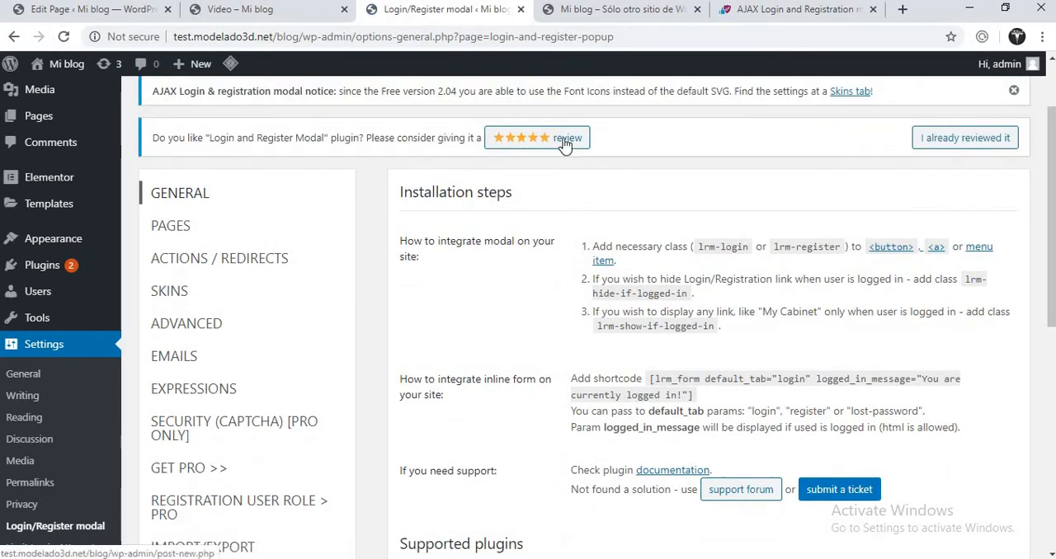
pyautogui.scroll(3)
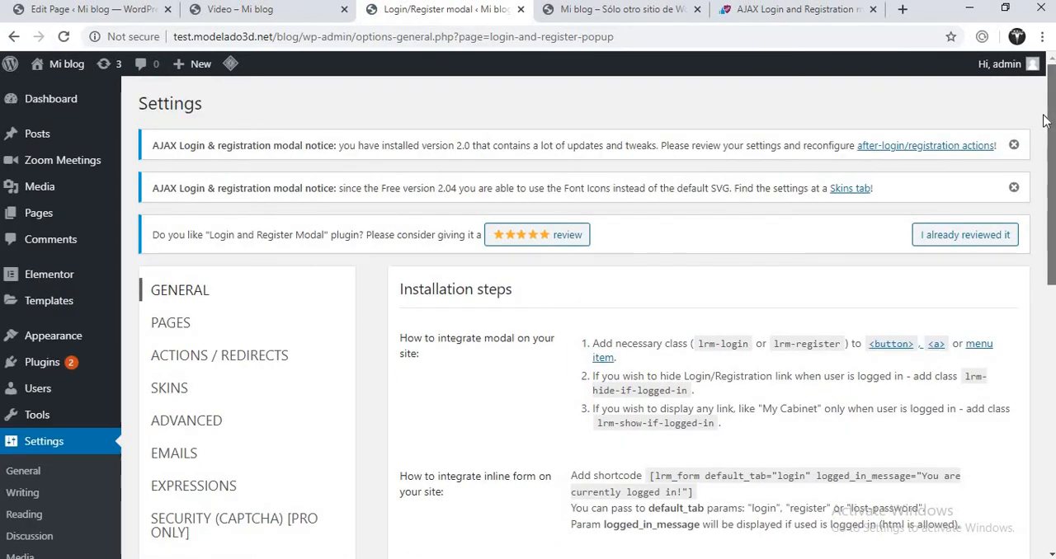
pyautogui.scroll(-3)
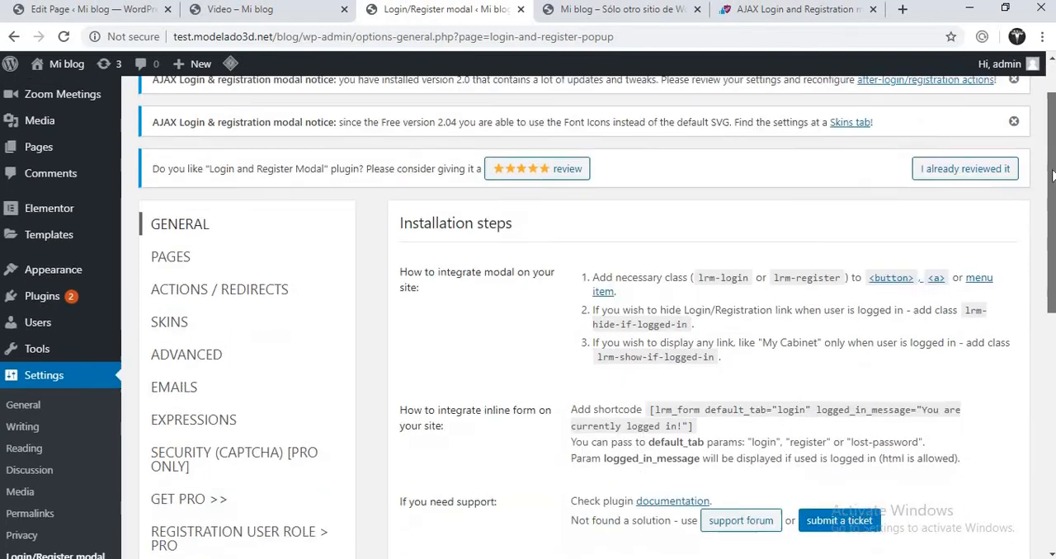
pyautogui.scroll(-3)
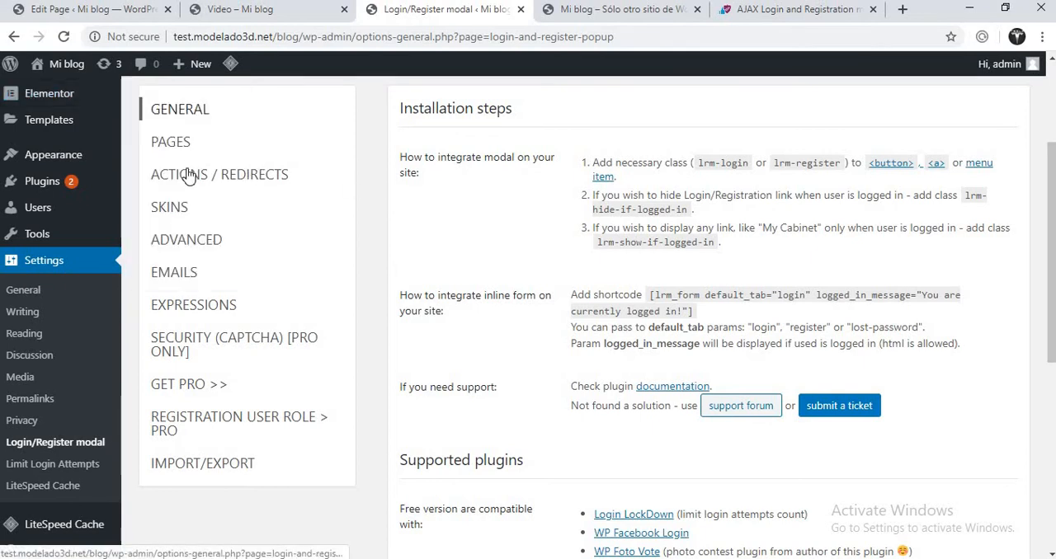
pyautogui.moveTo(209, 311)
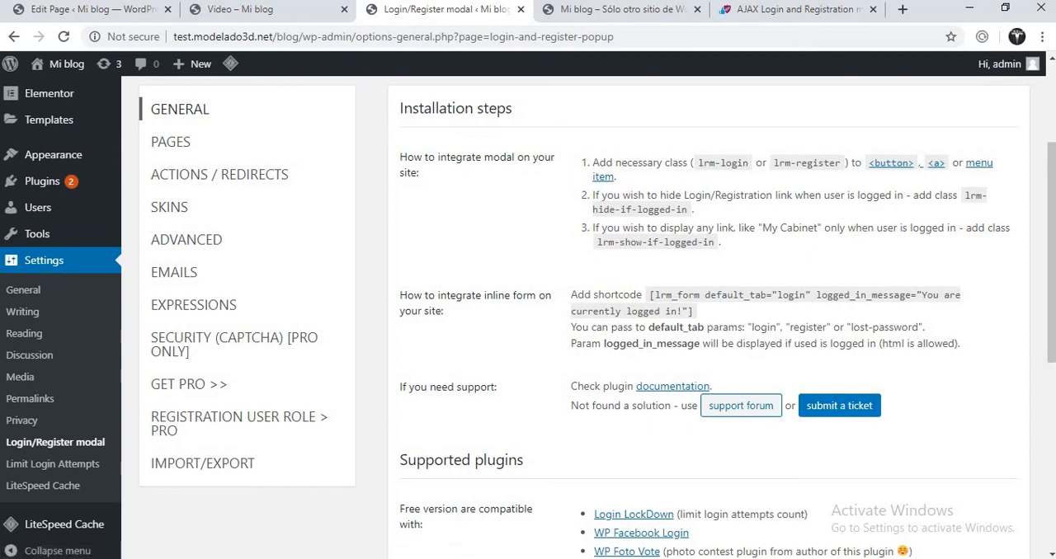
pyautogui.scroll(-3)
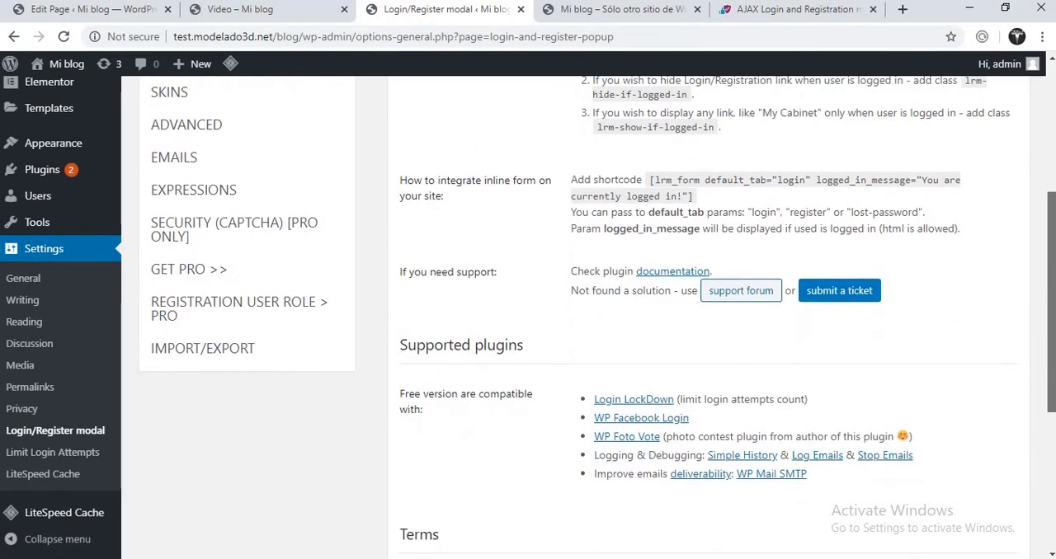
pyautogui.scroll(-3)
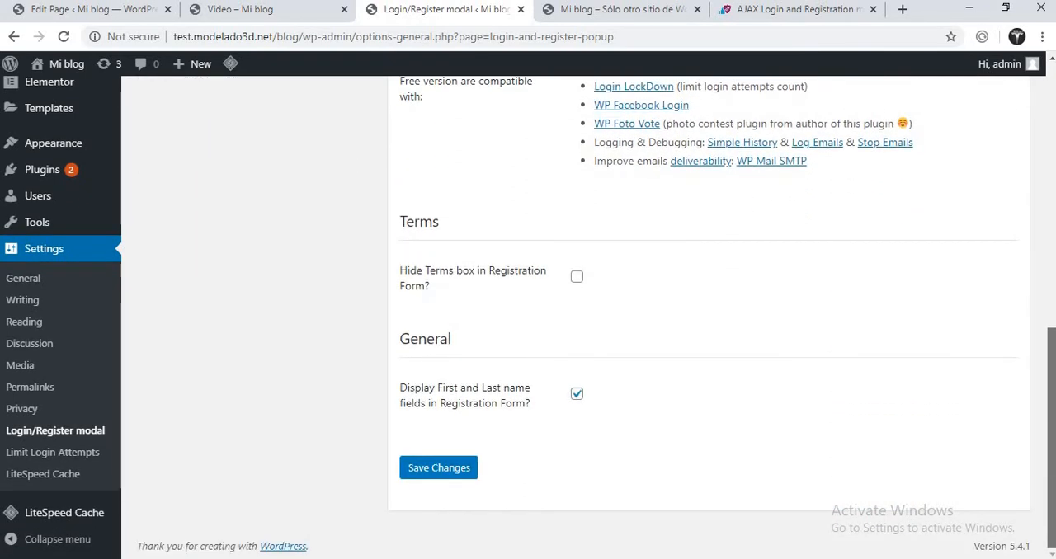
pyautogui.scroll(3)
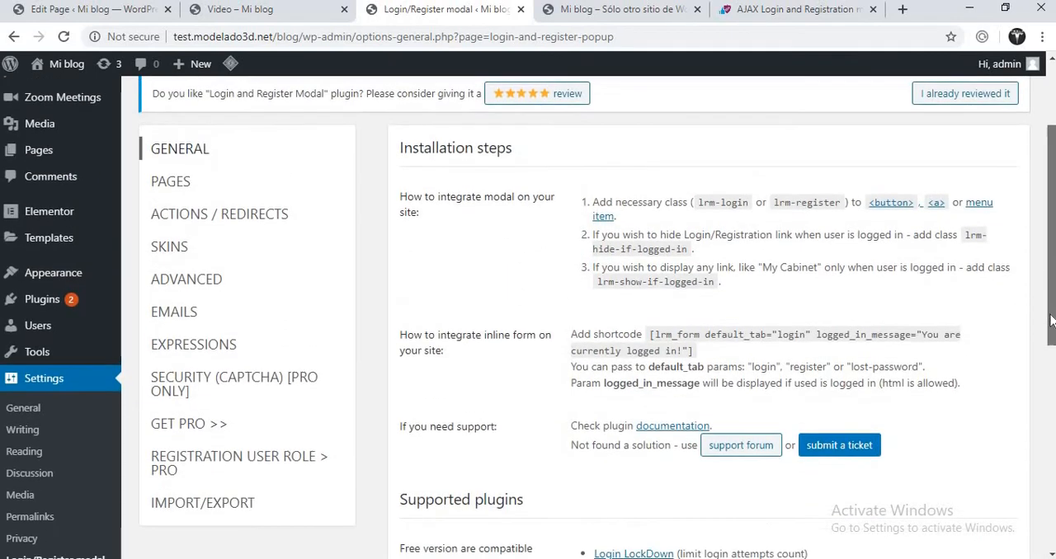
pyautogui.click(171, 171)
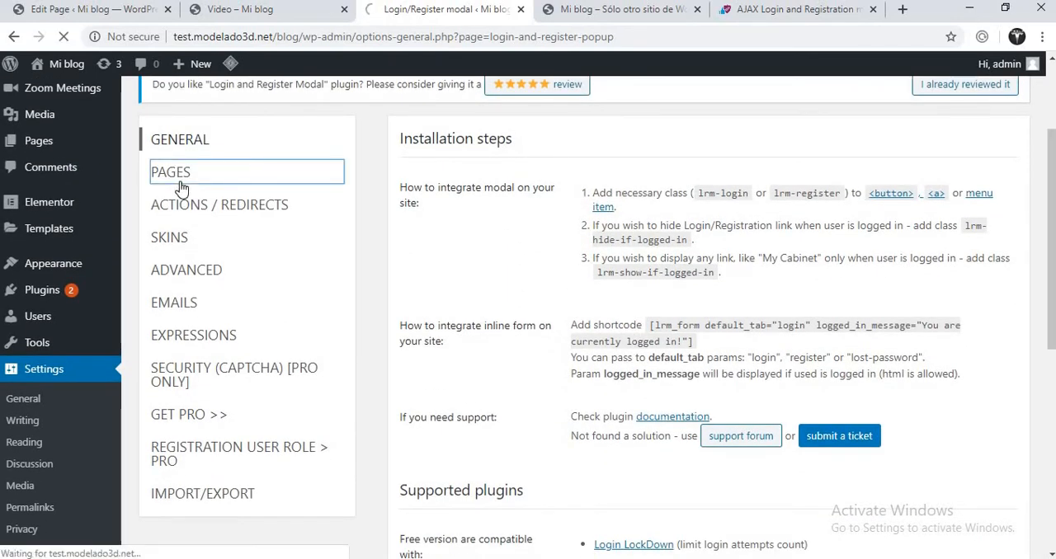
pyautogui.click(171, 172)
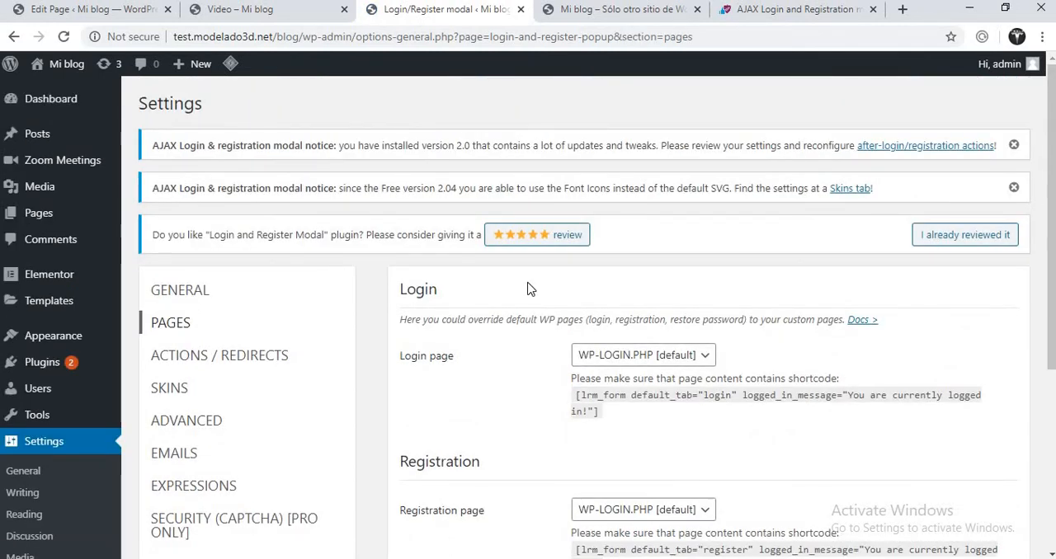
pyautogui.click(642, 354)
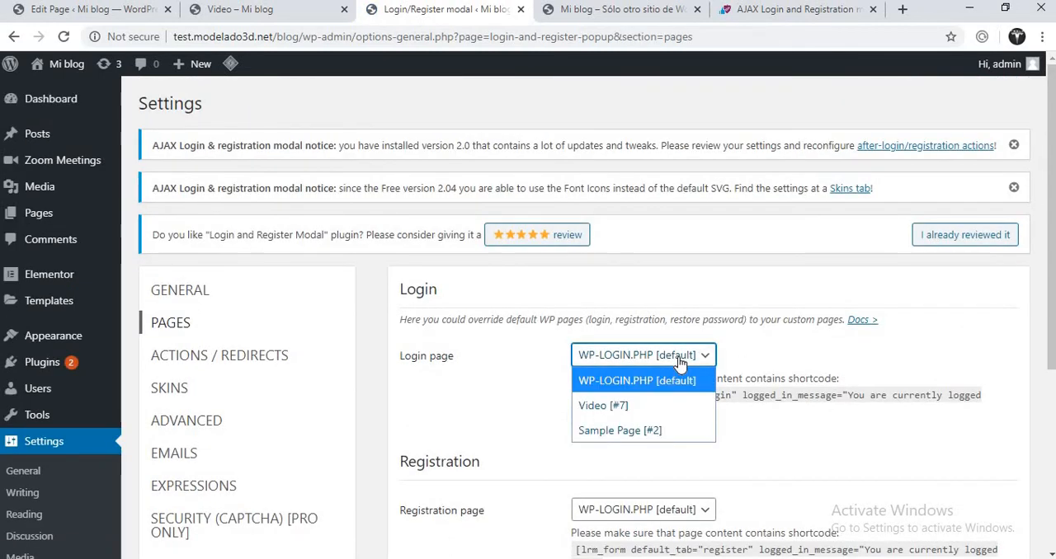
pyautogui.click(638, 381)
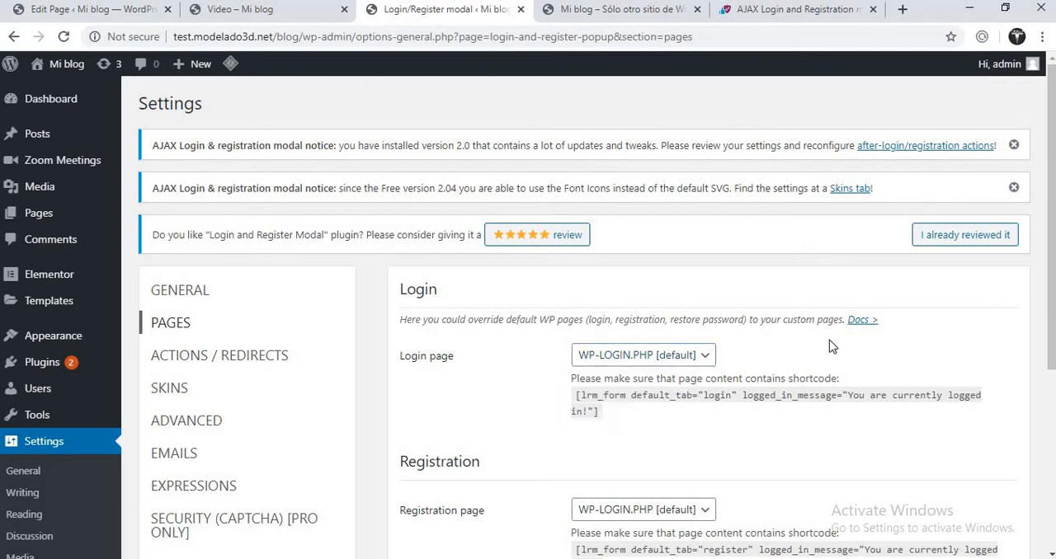
pyautogui.moveTo(1036, 283)
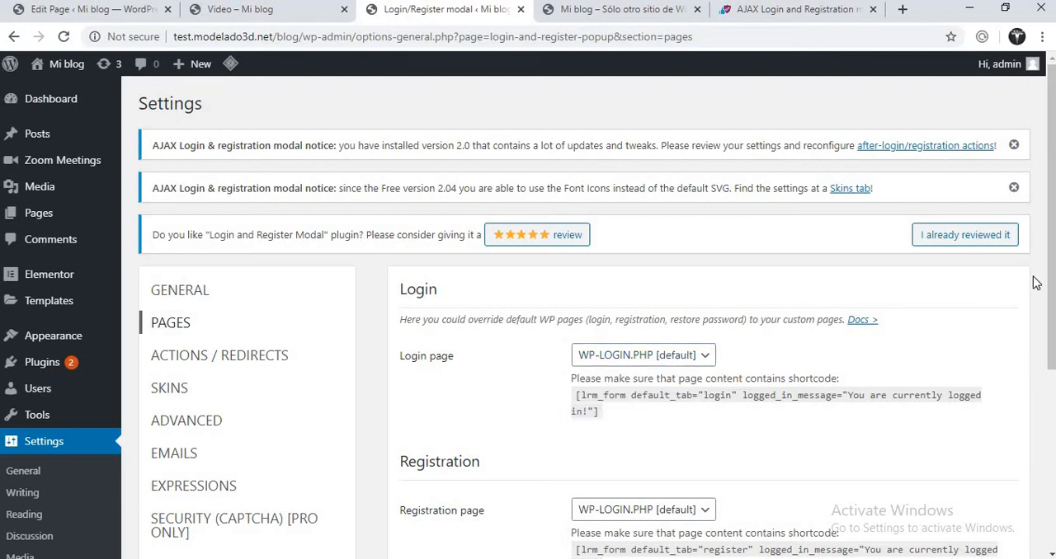
pyautogui.scroll(-3)
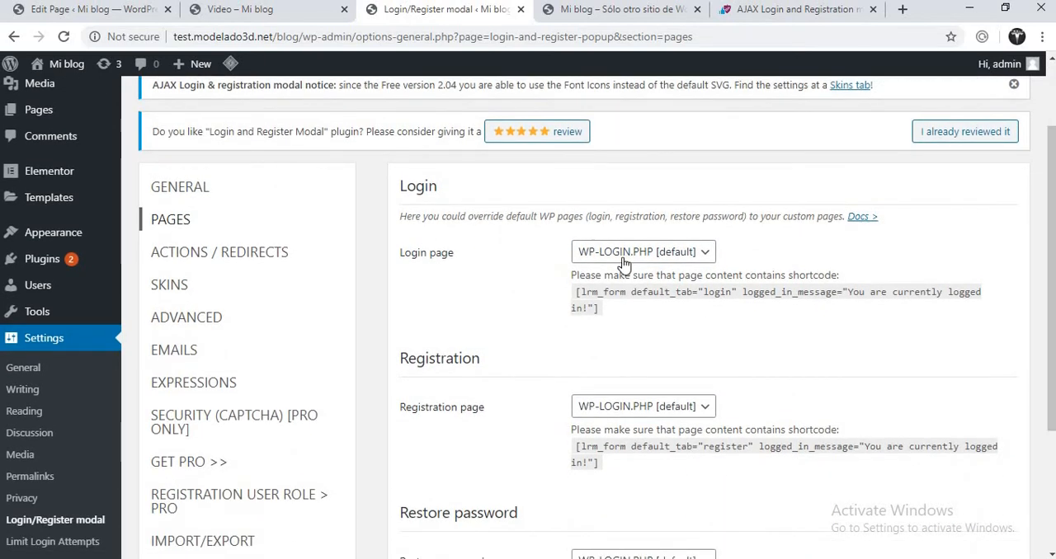
pyautogui.click(641, 252)
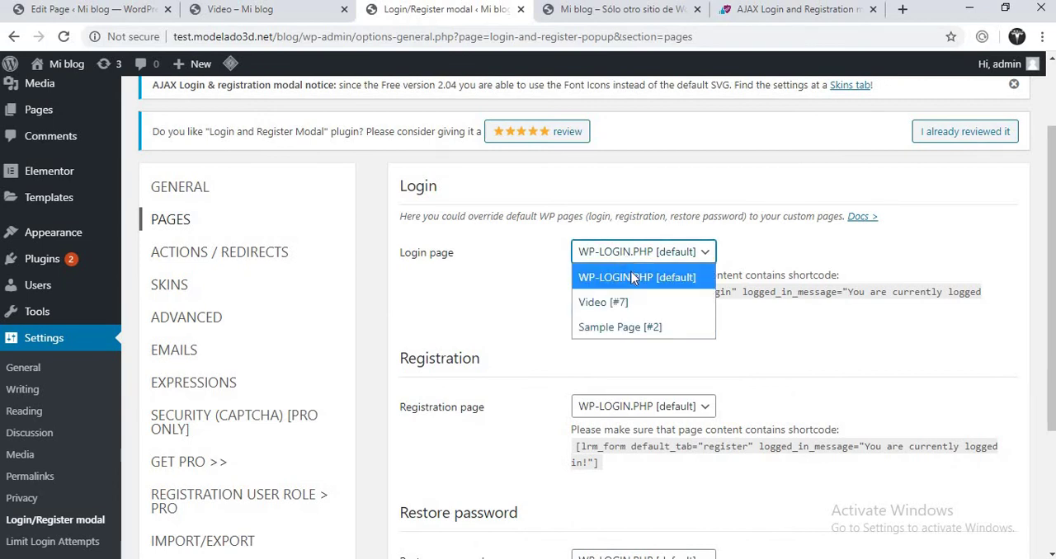
pyautogui.moveTo(620, 328)
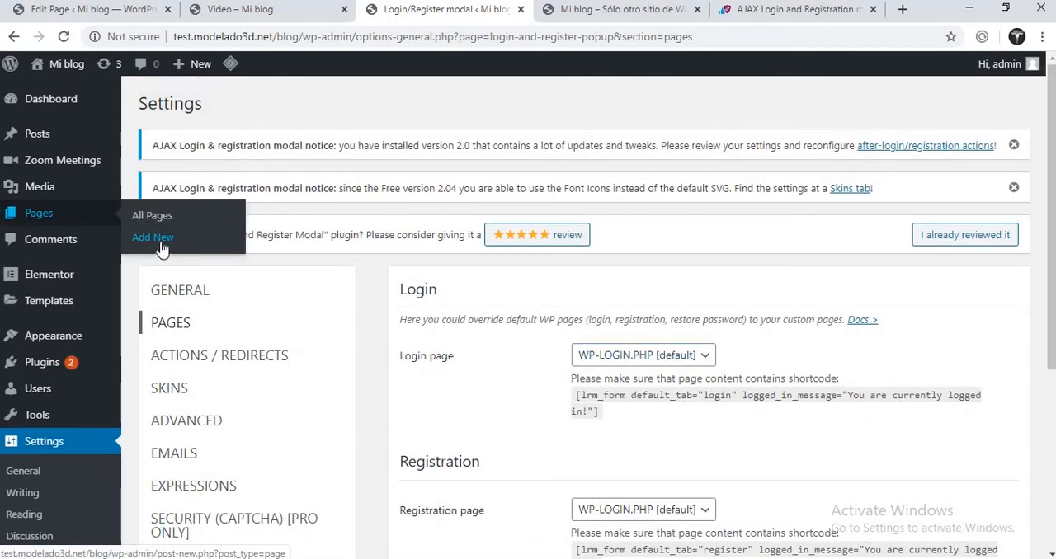
# Step: Add and publish a new blank page titled 'login'
pyautogui.click(153, 238)
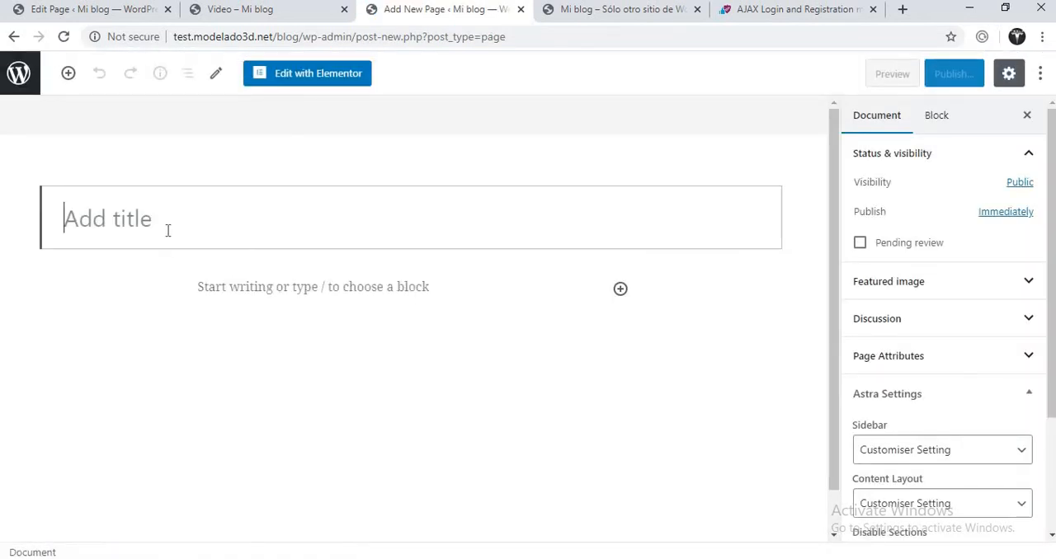
pyautogui.write('login')
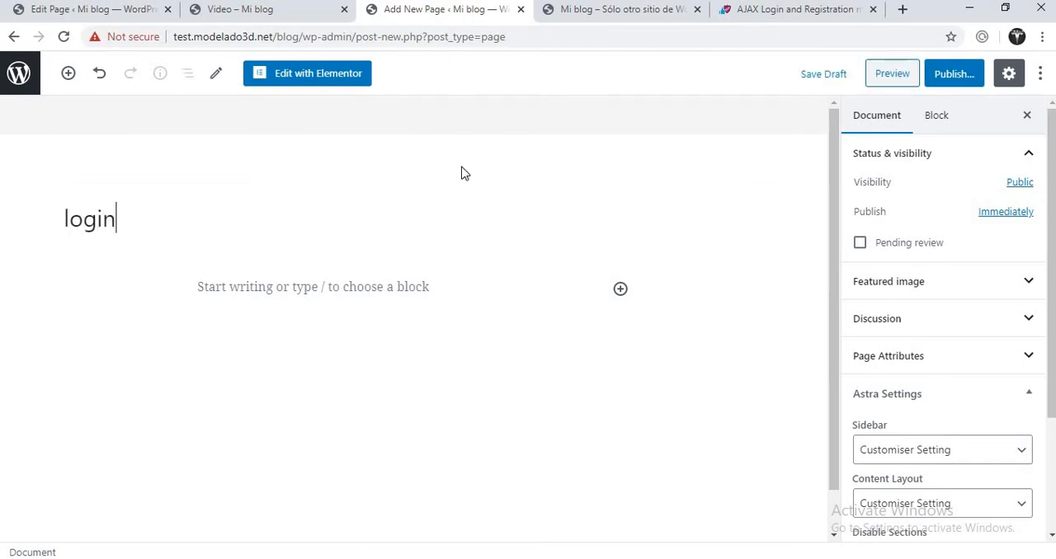
pyautogui.click(953, 73)
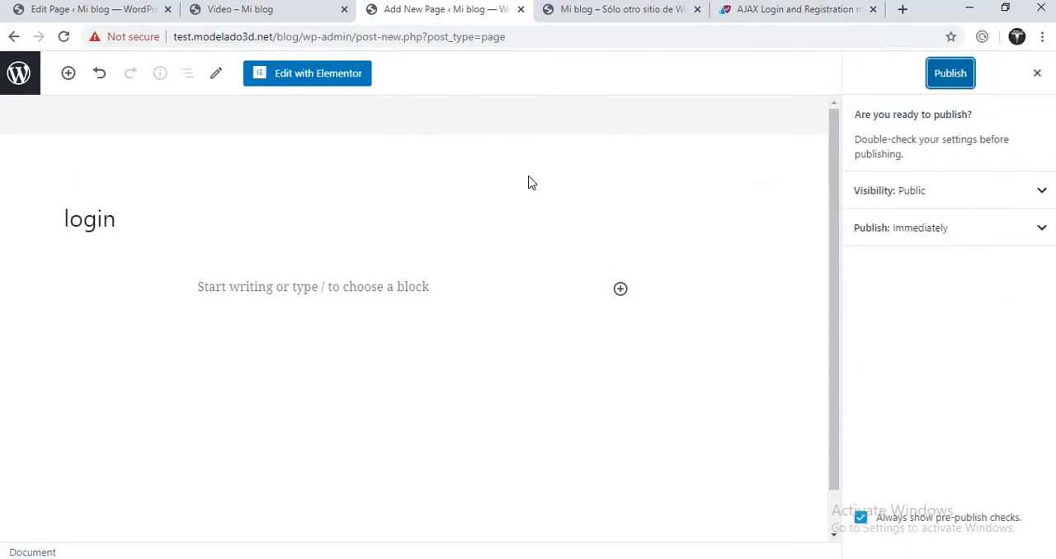
pyautogui.click(949, 73)
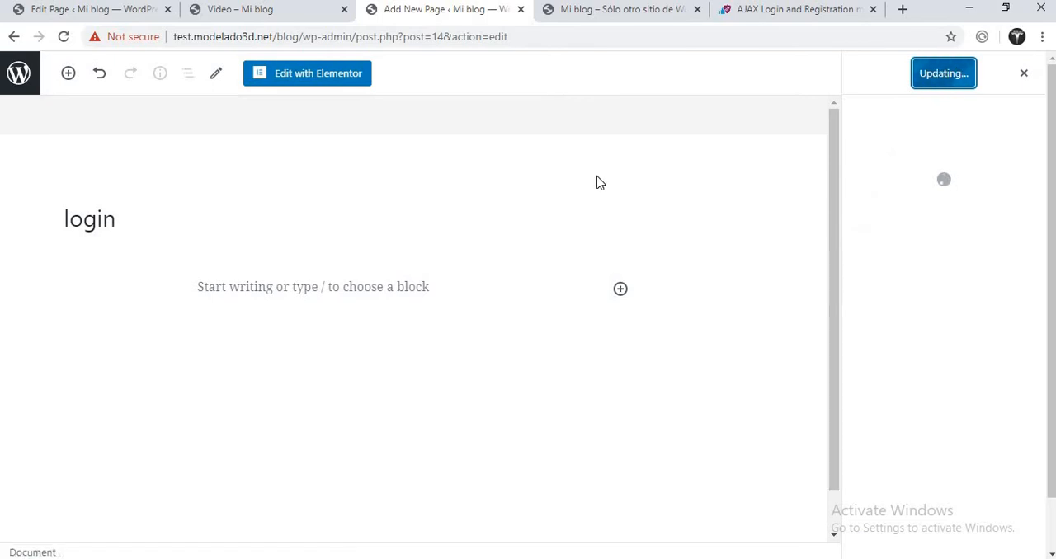
pyautogui.click(943, 73)
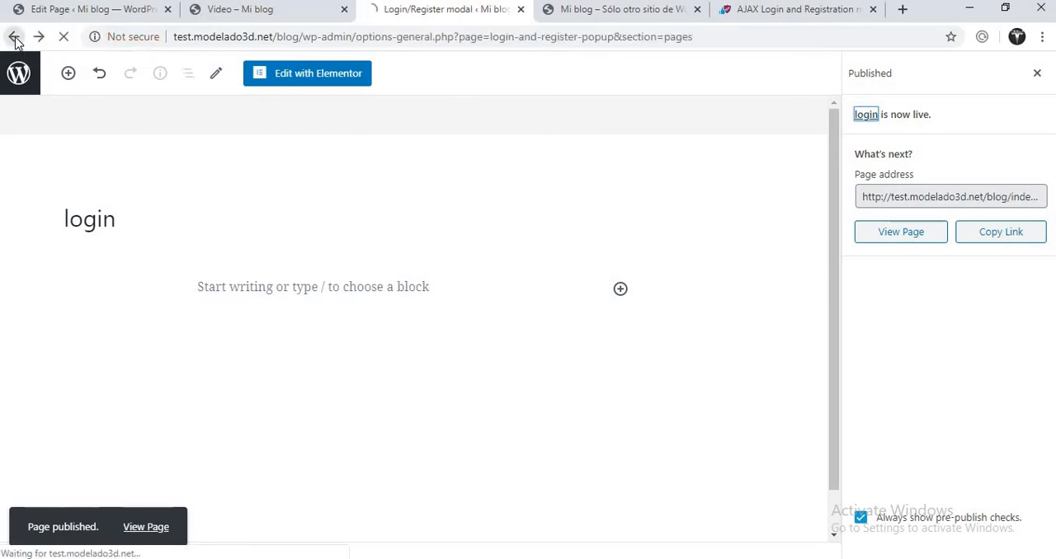
# Step: Reload the plugin's PAGES settings and set the Login page to login [#14]
pyautogui.click(13, 36)
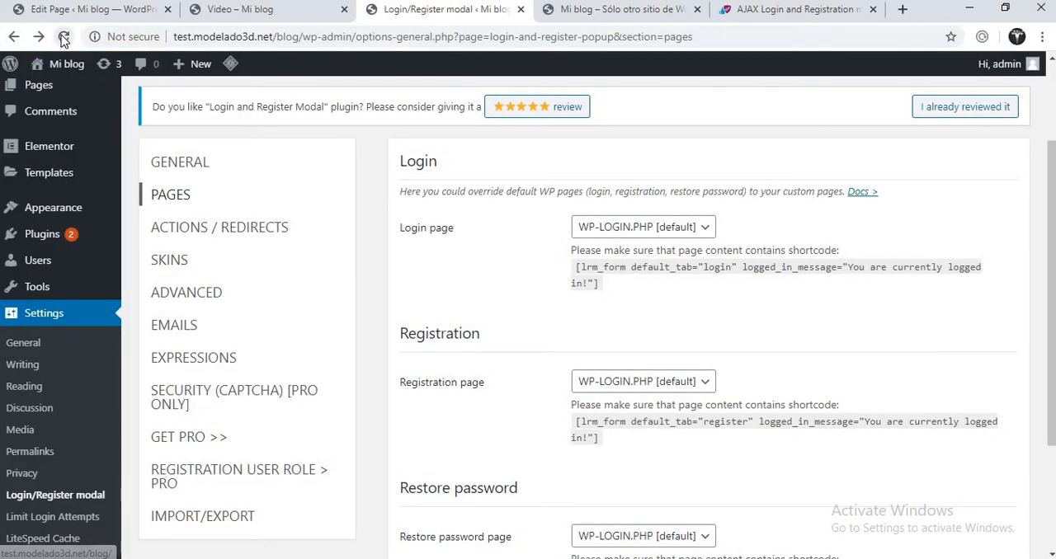
pyautogui.click(64, 36)
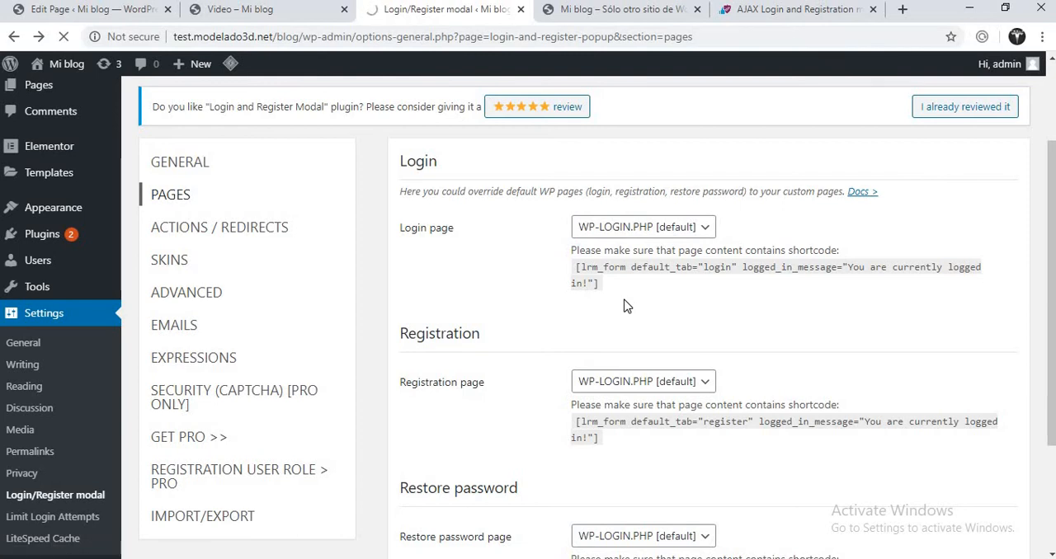
pyautogui.moveTo(635, 249)
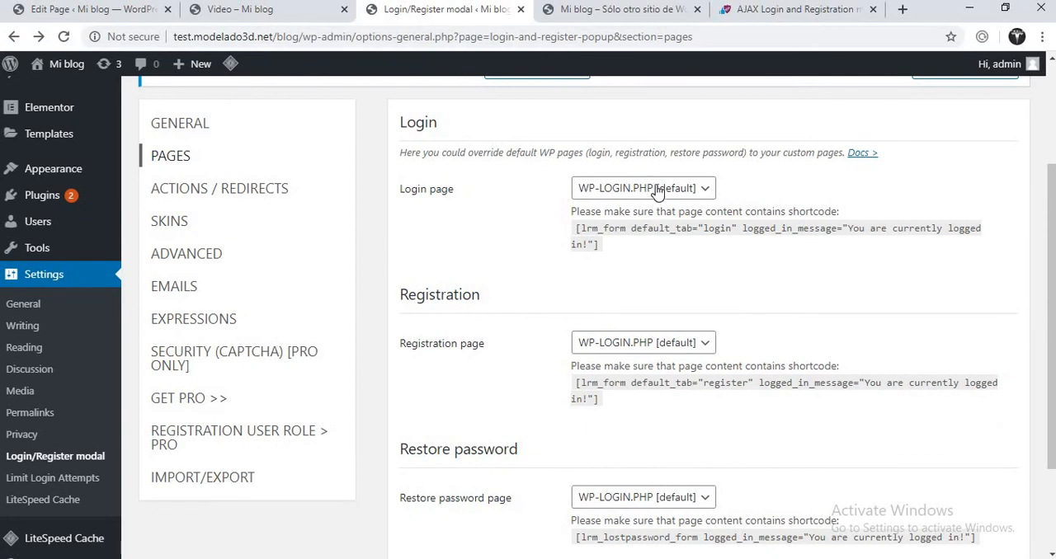
pyautogui.click(642, 187)
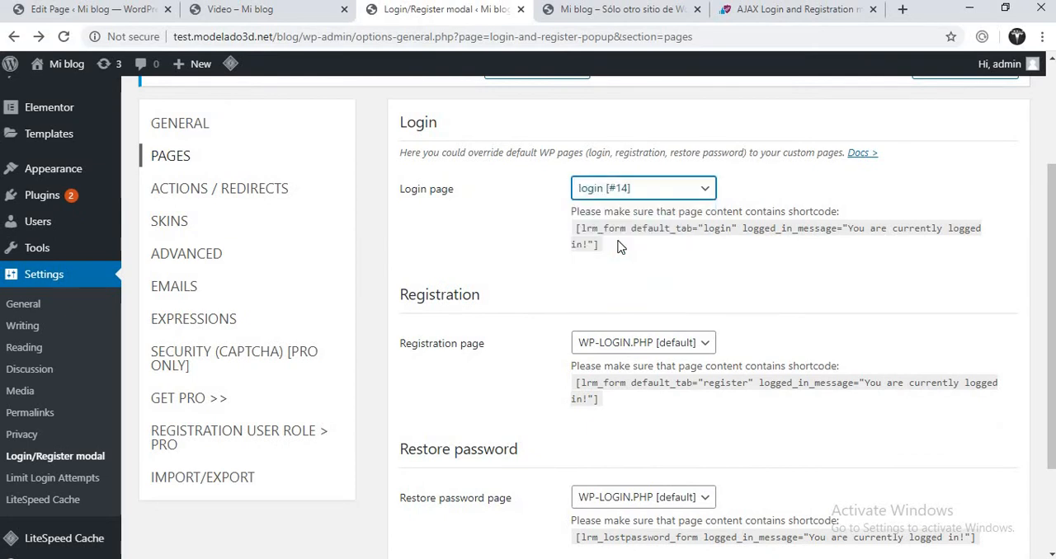
pyautogui.moveTo(614, 254)
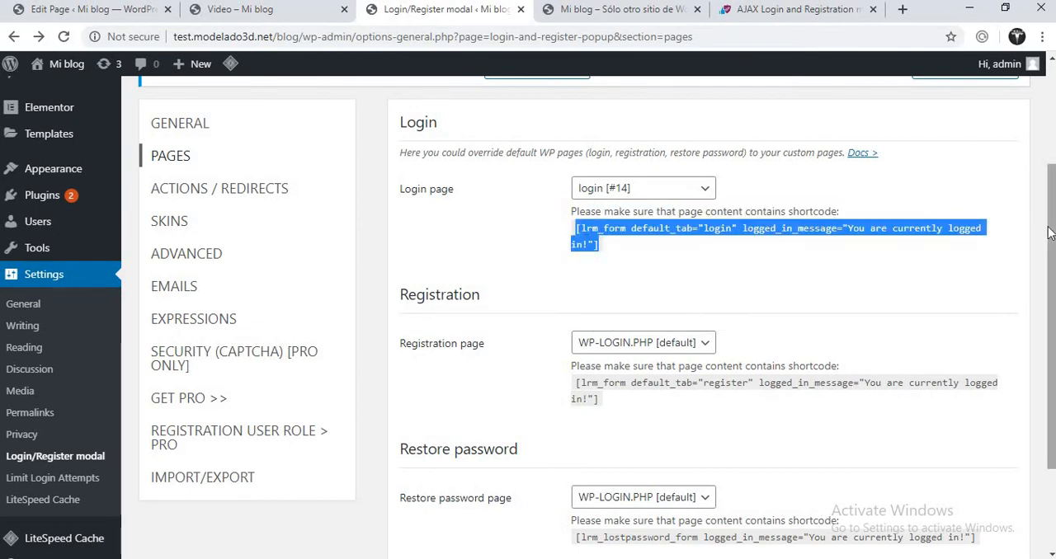
pyautogui.scroll(3)
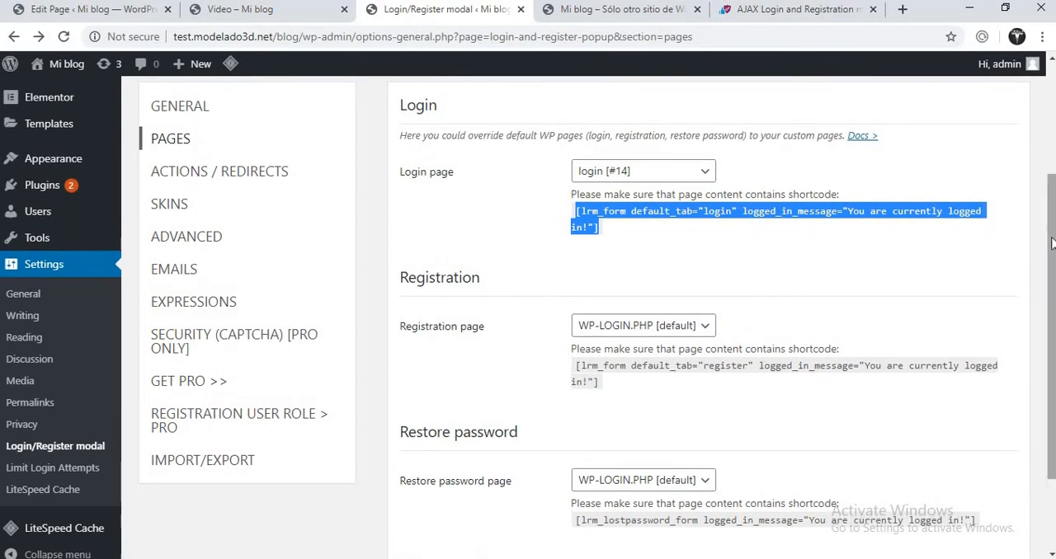
# Step: Set the Registration and Restore password pages to login [#14] and save changes
pyautogui.click(642, 325)
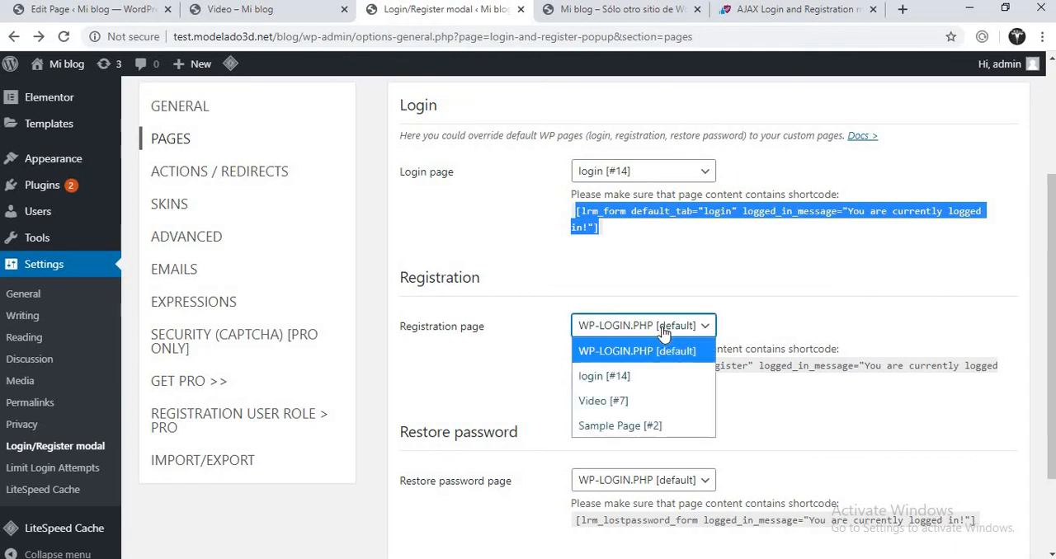
pyautogui.click(603, 375)
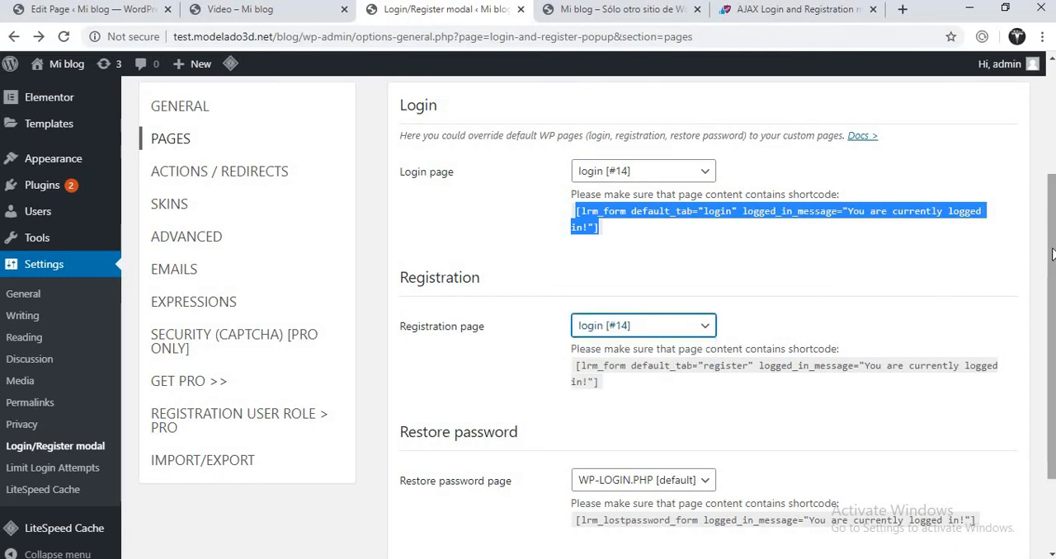
pyautogui.scroll(-3)
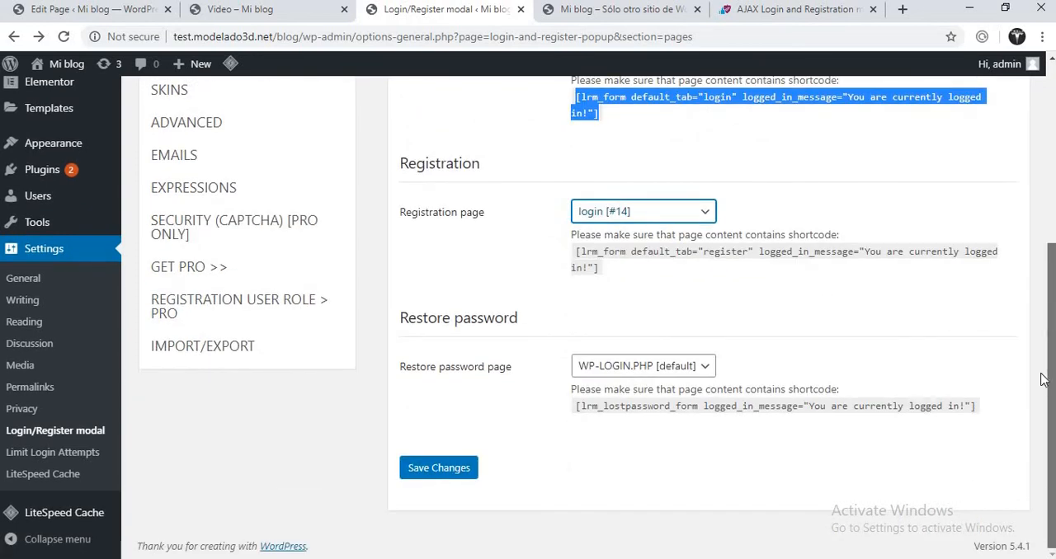
pyautogui.click(641, 366)
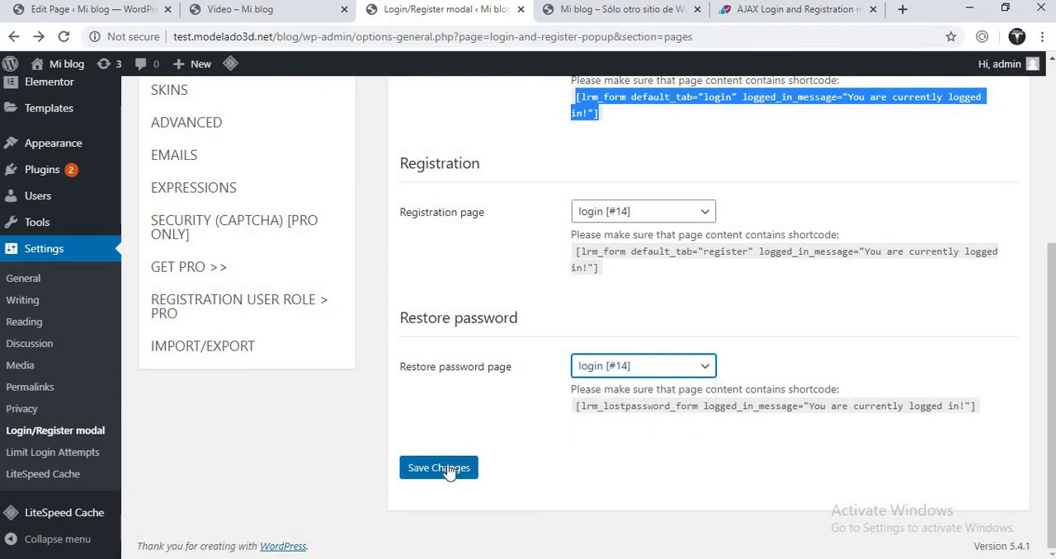
pyautogui.click(438, 468)
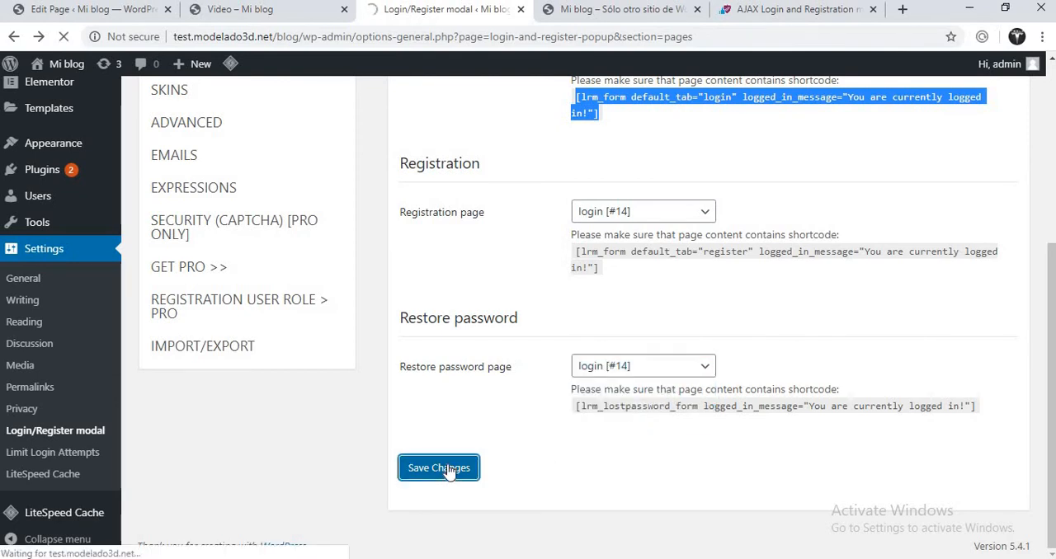
pyautogui.click(438, 468)
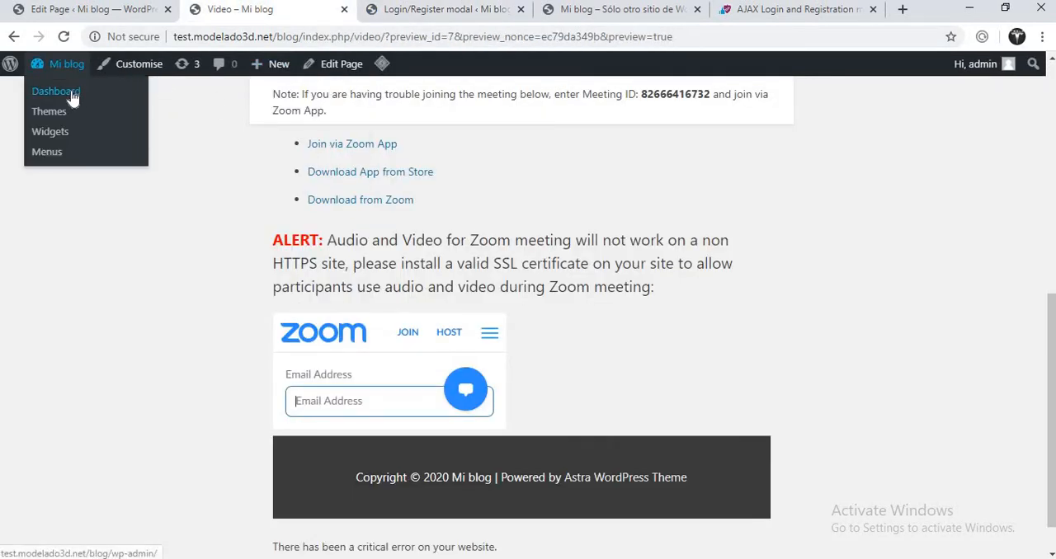
# Step: From the admin dashboard, open a blank Add New Page editor via Pages
pyautogui.click(55, 91)
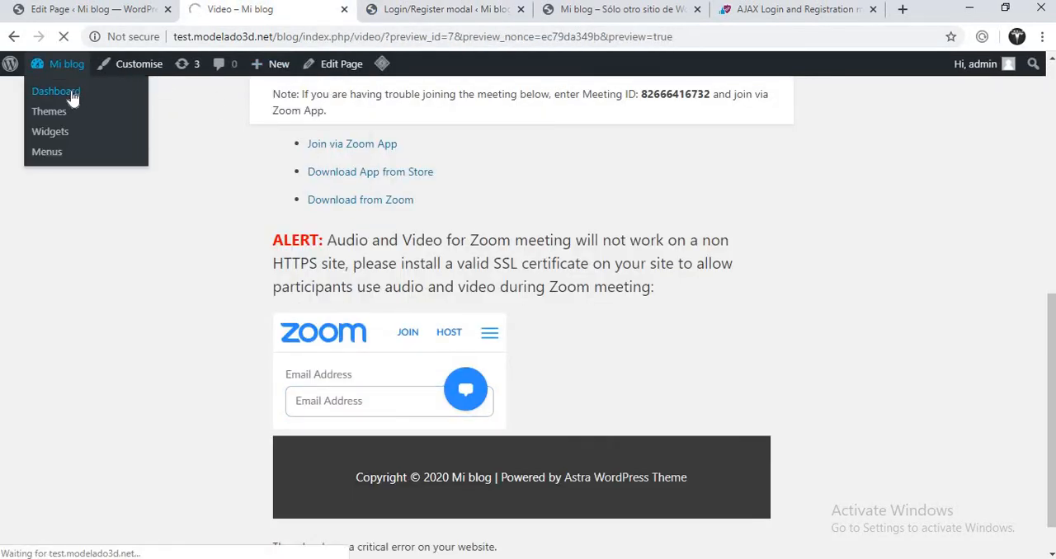
pyautogui.click(55, 91)
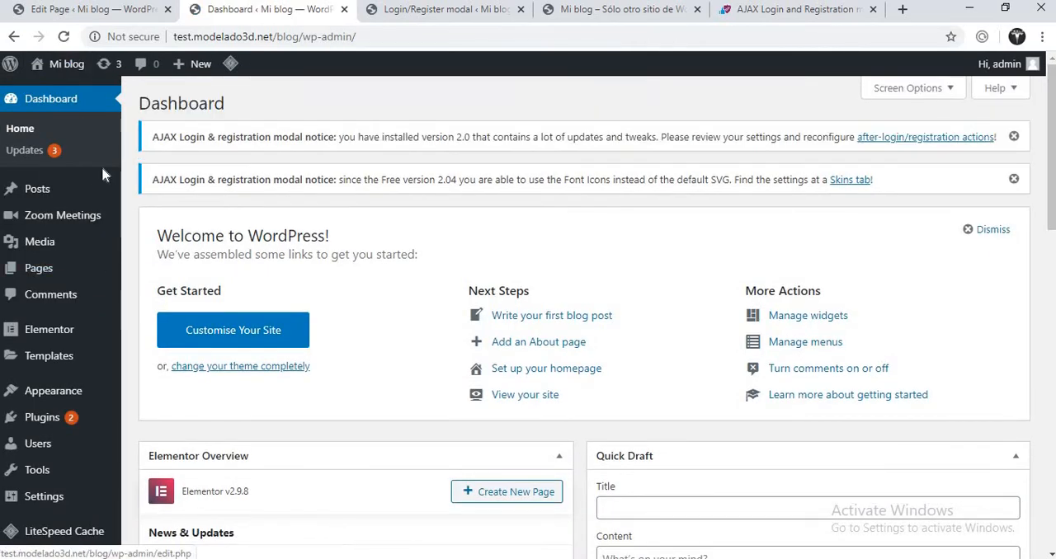
pyautogui.moveTo(62, 215)
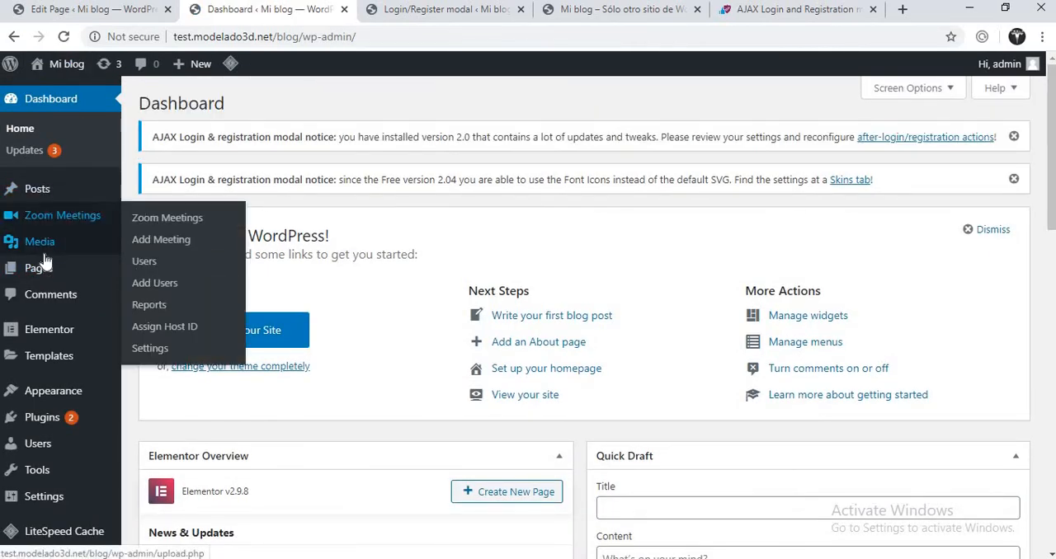
pyautogui.click(153, 292)
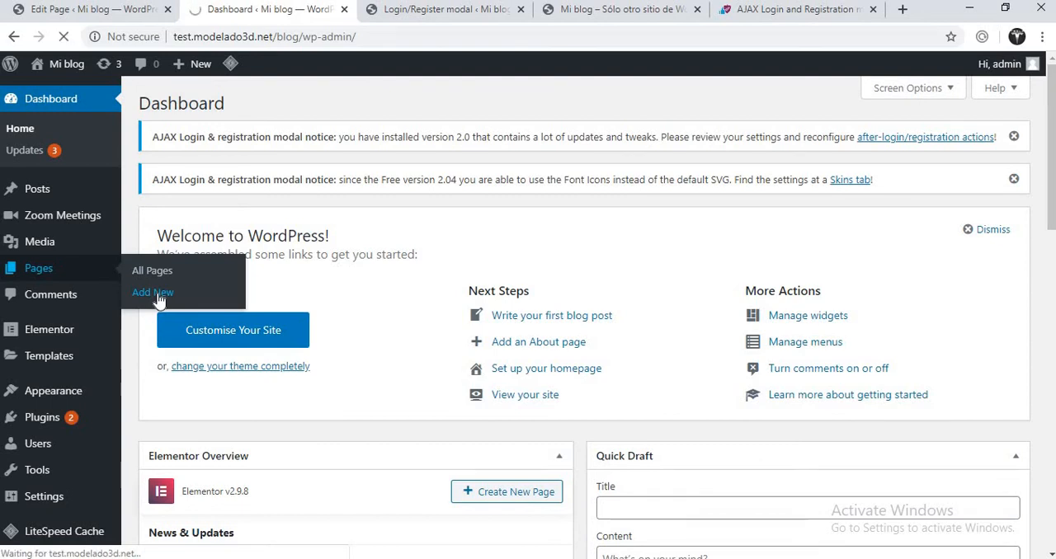
pyautogui.click(153, 292)
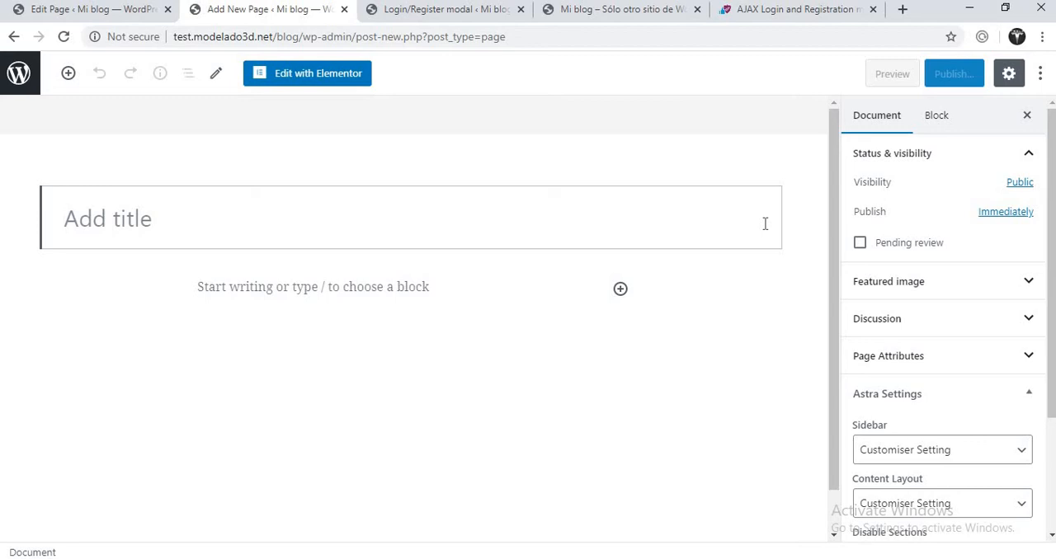
pyautogui.moveTo(589, 273)
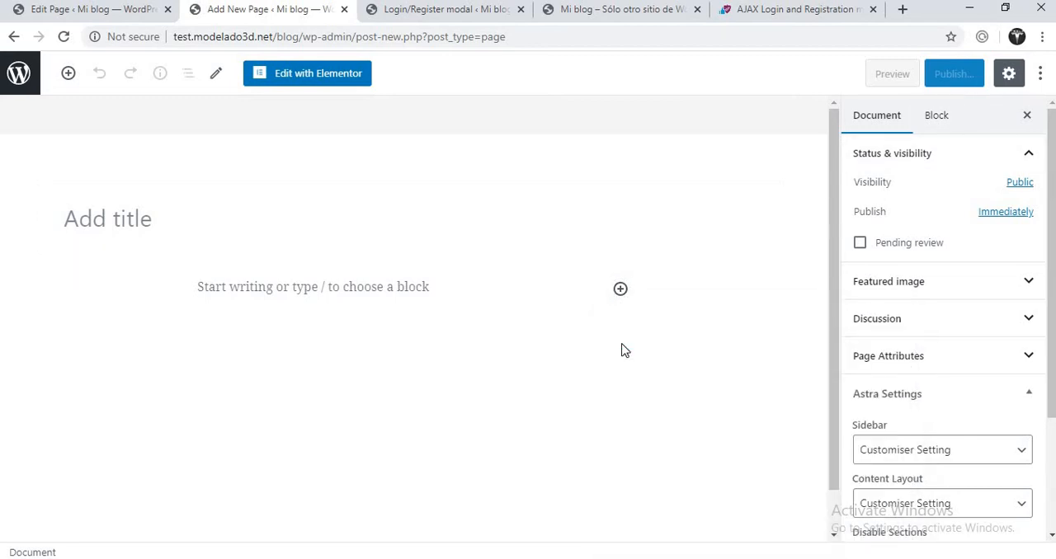
pyautogui.moveTo(620, 289)
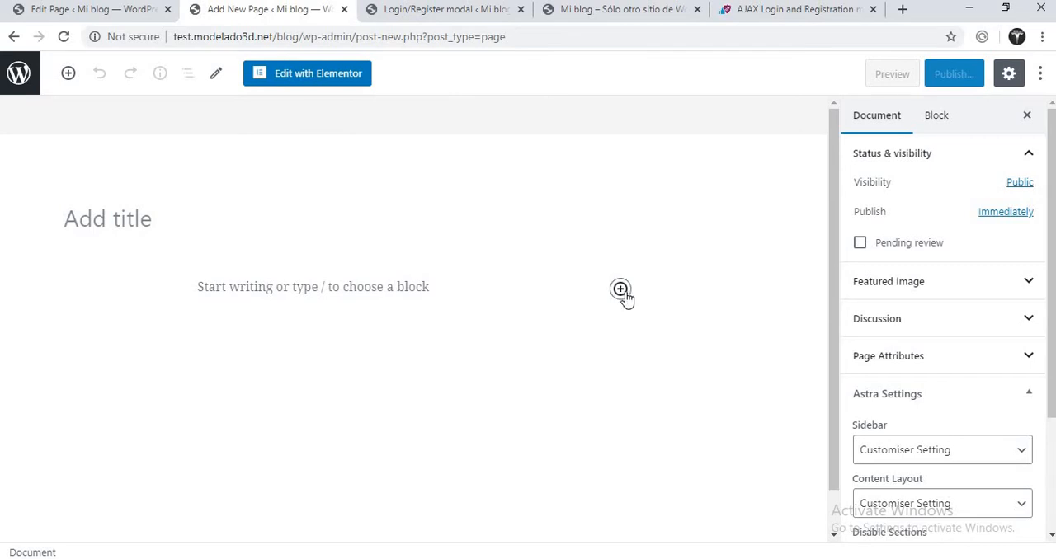
# Step: Add a Shortcode block and paste the lrm_form login shortcode into it
pyautogui.click(620, 289)
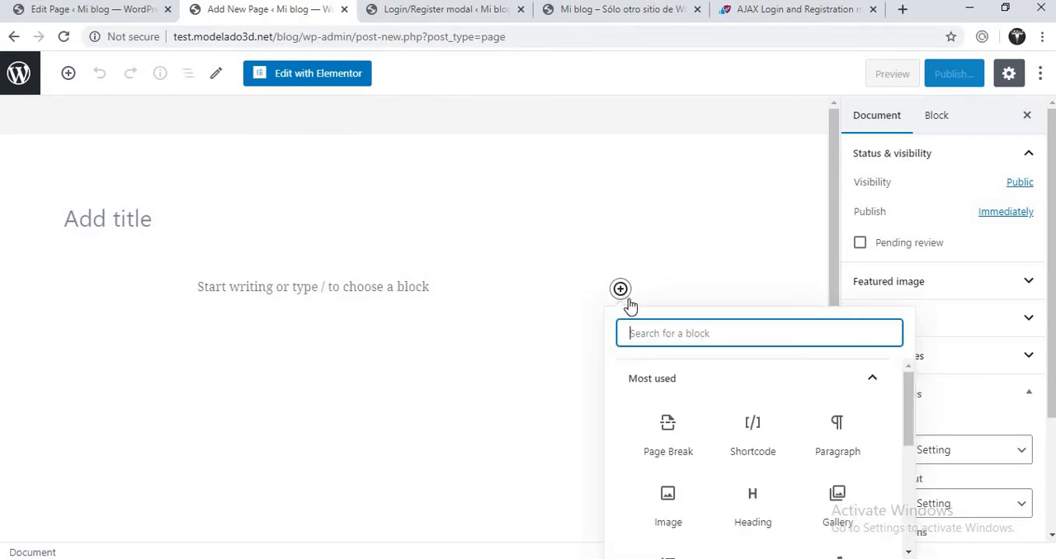
pyautogui.write('code')
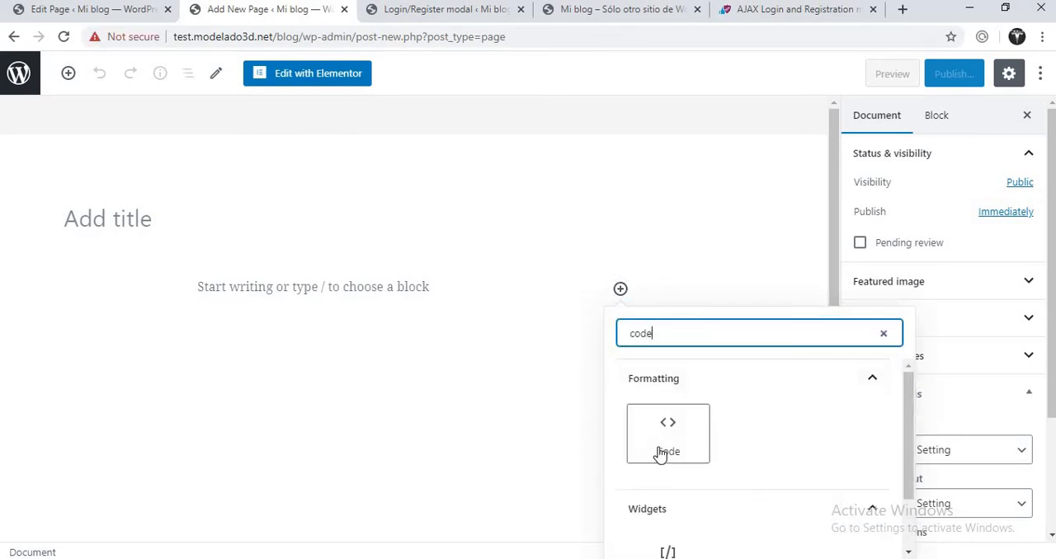
pyautogui.moveTo(685, 435)
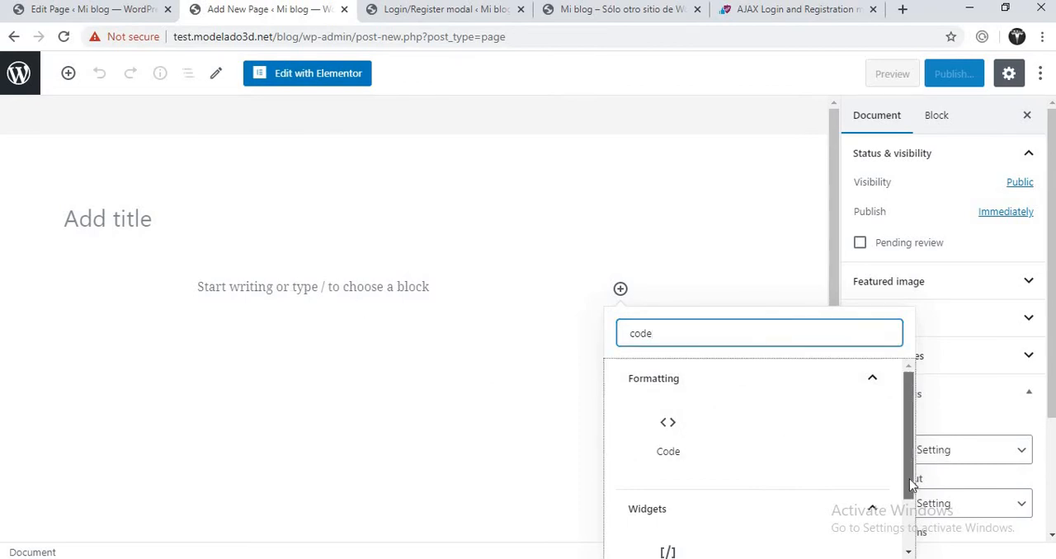
pyautogui.scroll(-3)
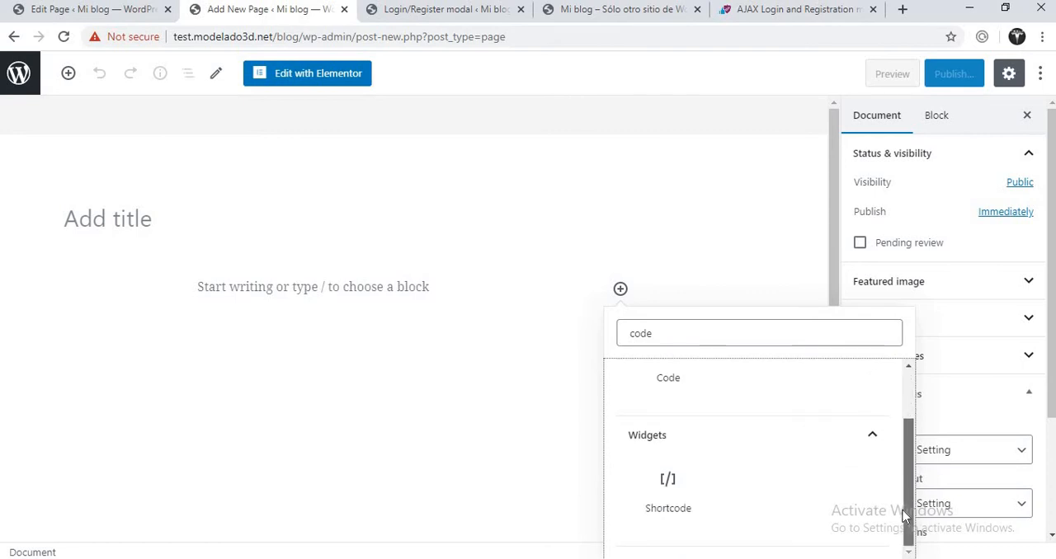
pyautogui.click(667, 495)
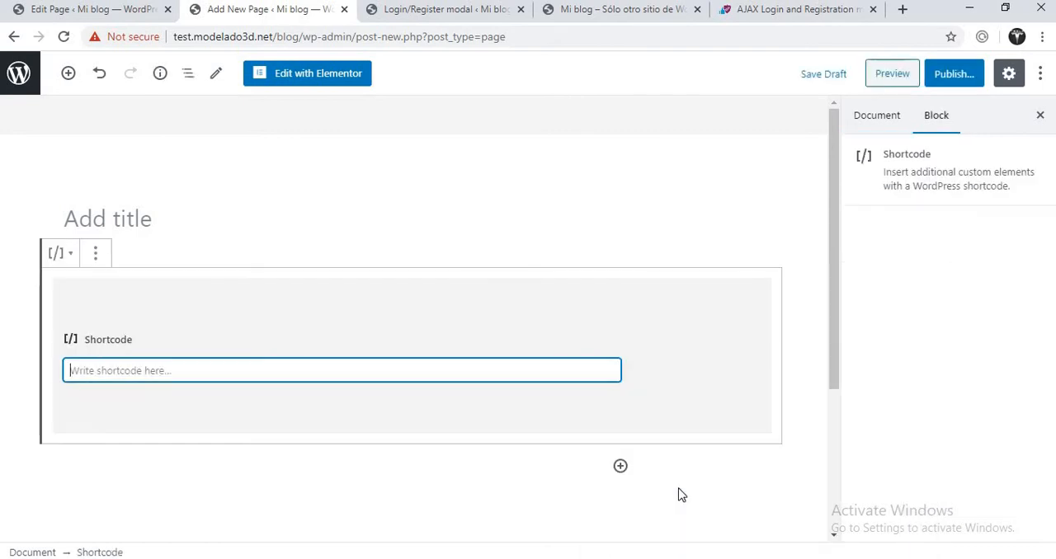
pyautogui.rightClick(341, 370)
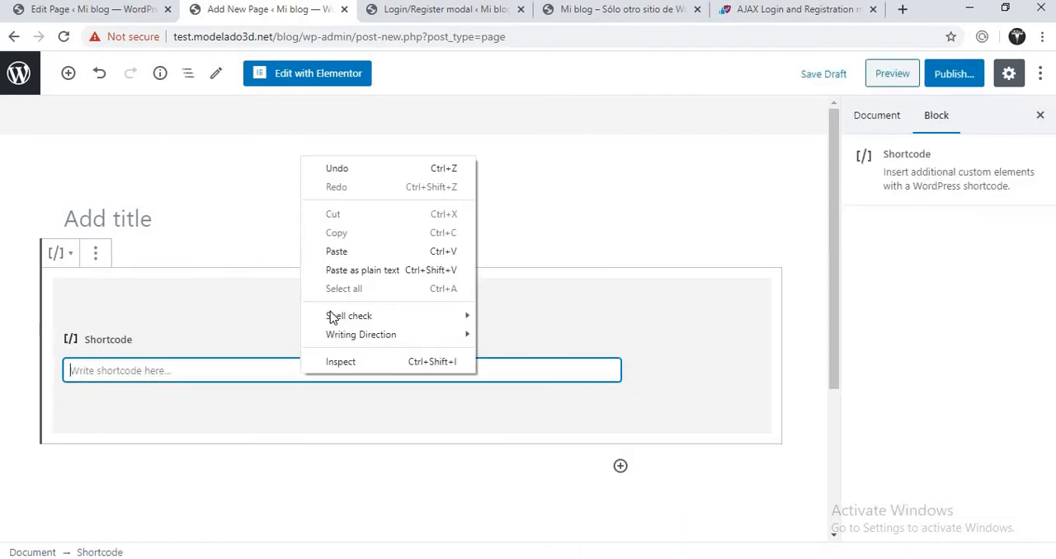
pyautogui.click(336, 251)
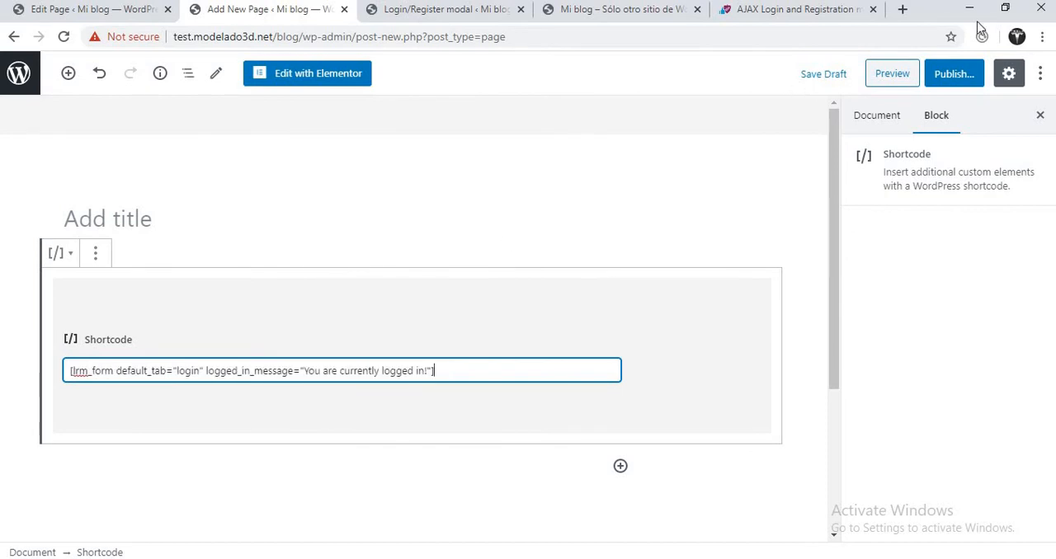
# Step: Publish the untitled page and close the confirmation panel
pyautogui.click(954, 73)
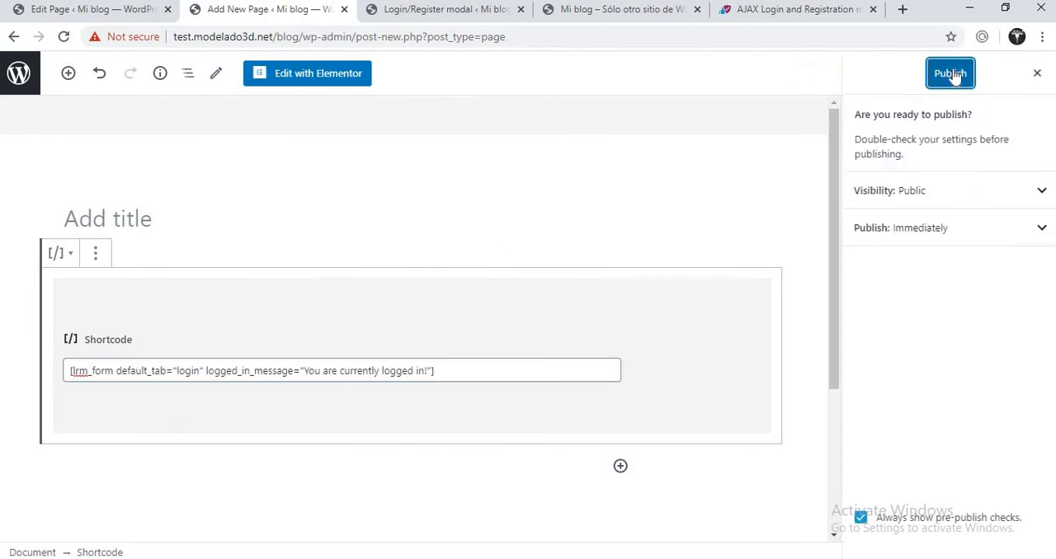
pyautogui.click(950, 72)
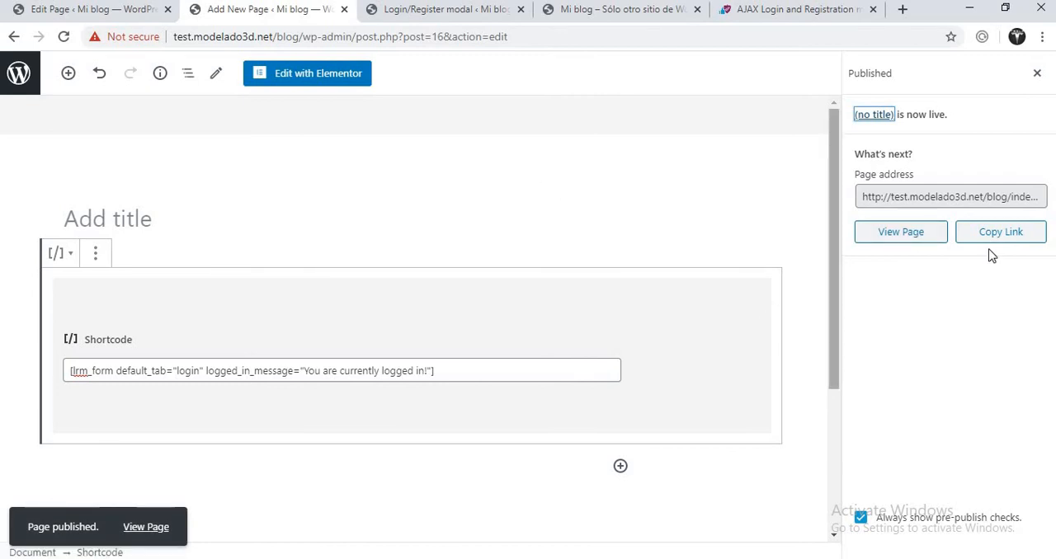
pyautogui.moveTo(900, 232)
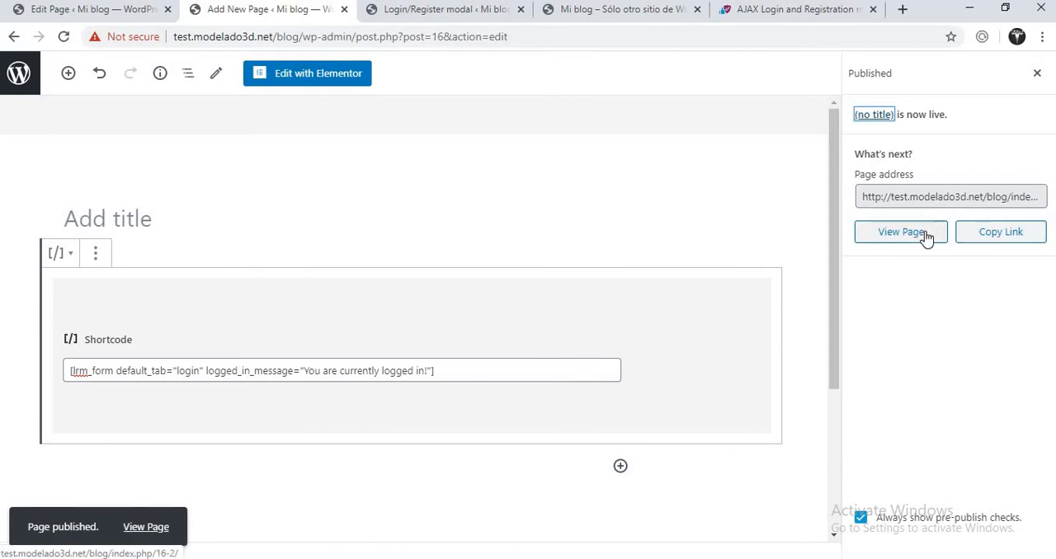
pyautogui.click(1037, 74)
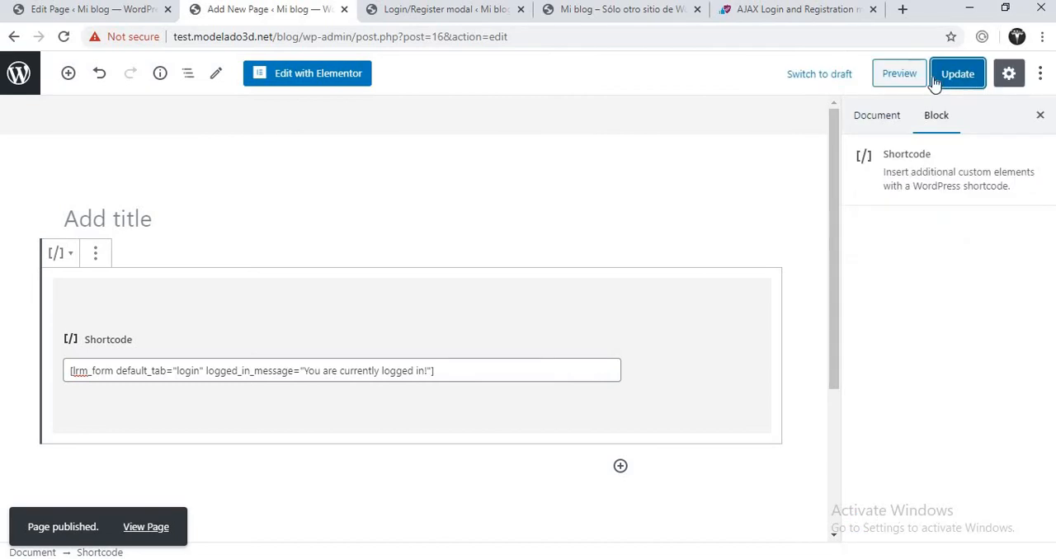
# Step: Preview the page showing 'You are currently logged in!', update it, and copy its link
pyautogui.click(898, 73)
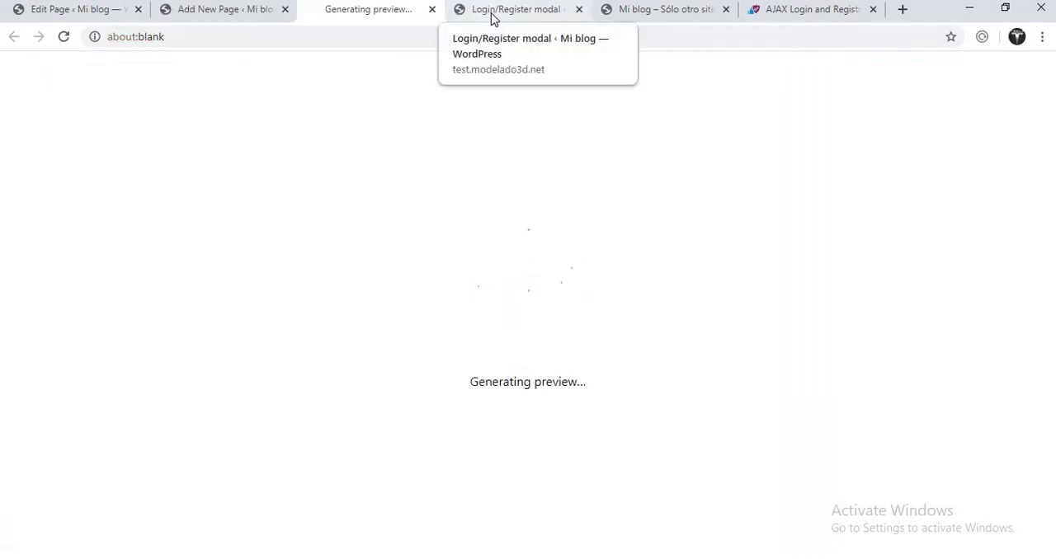
pyautogui.click(369, 9)
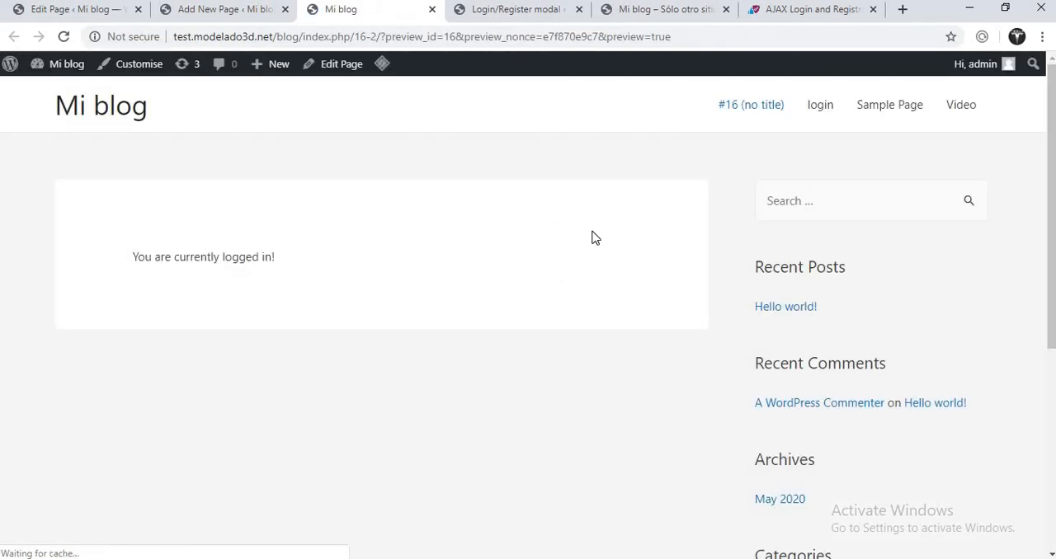
pyautogui.moveTo(311, 265)
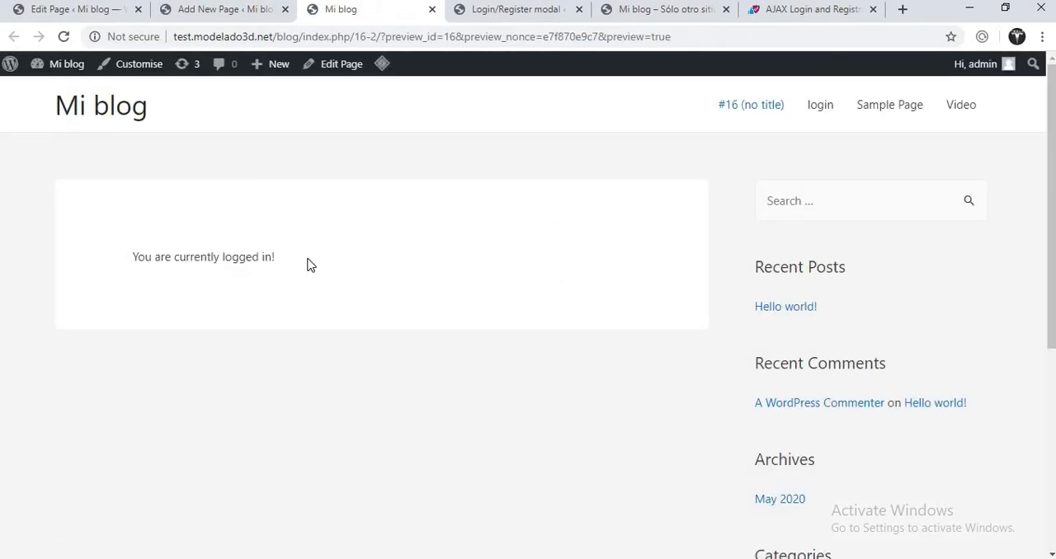
pyautogui.moveTo(330, 156)
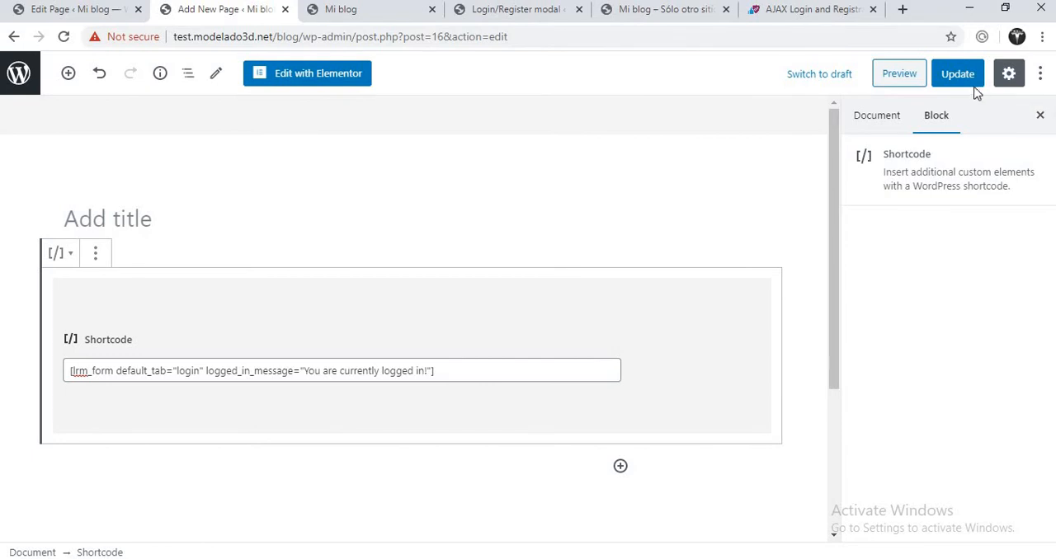
pyautogui.click(957, 74)
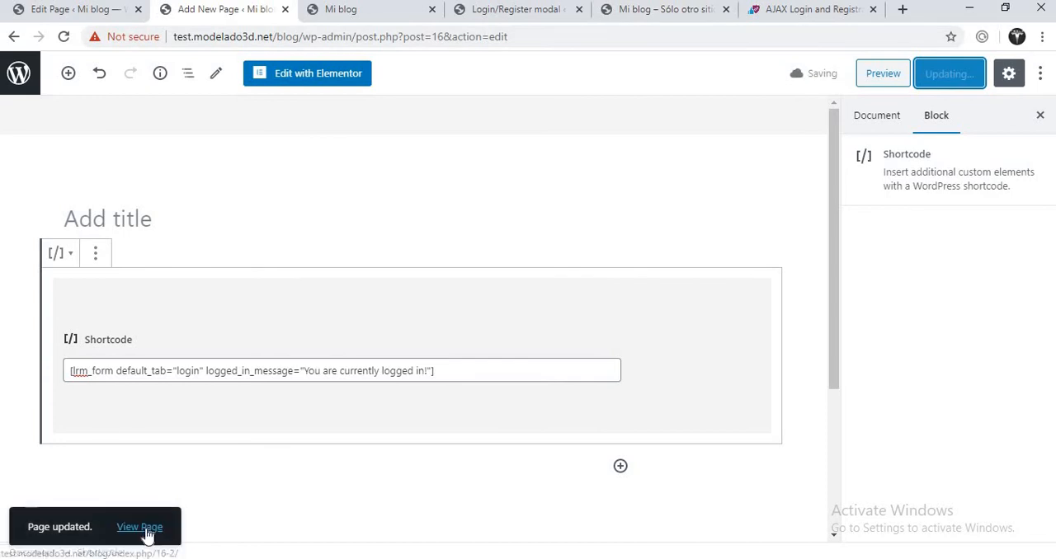
pyautogui.rightClick(139, 527)
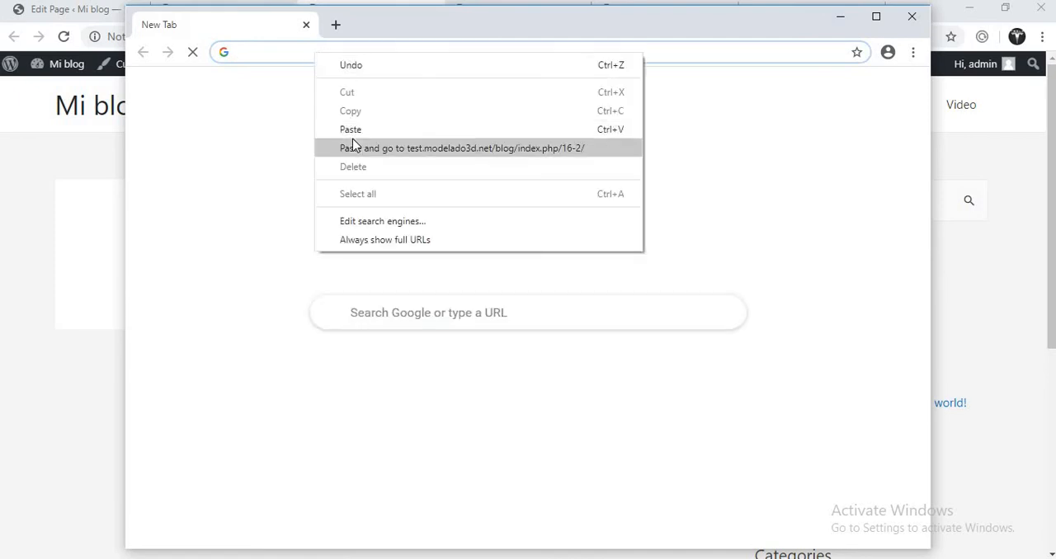
# Step: Open the page in a private window and switch between the New account and Sign in forms
pyautogui.click(461, 148)
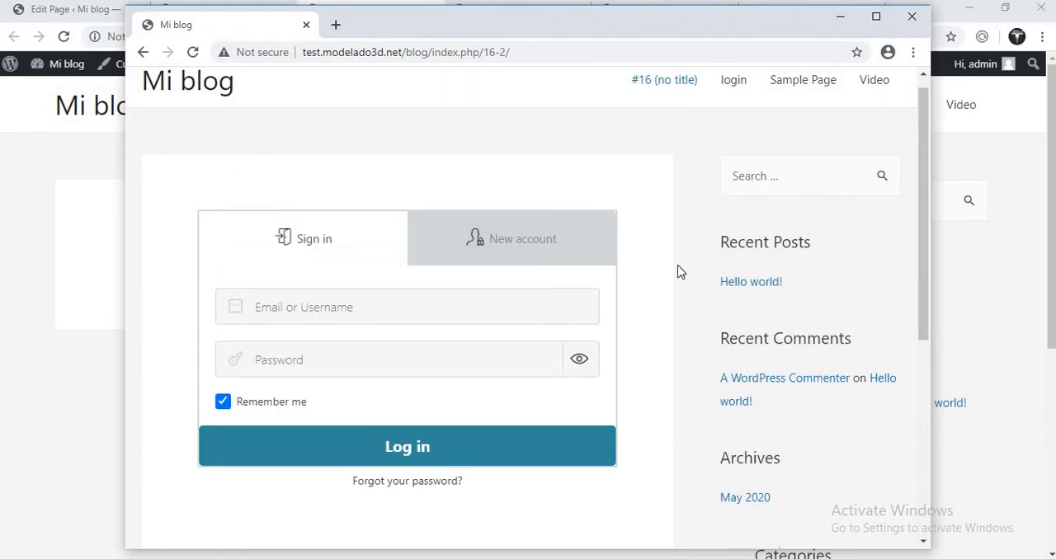
pyautogui.moveTo(478, 239)
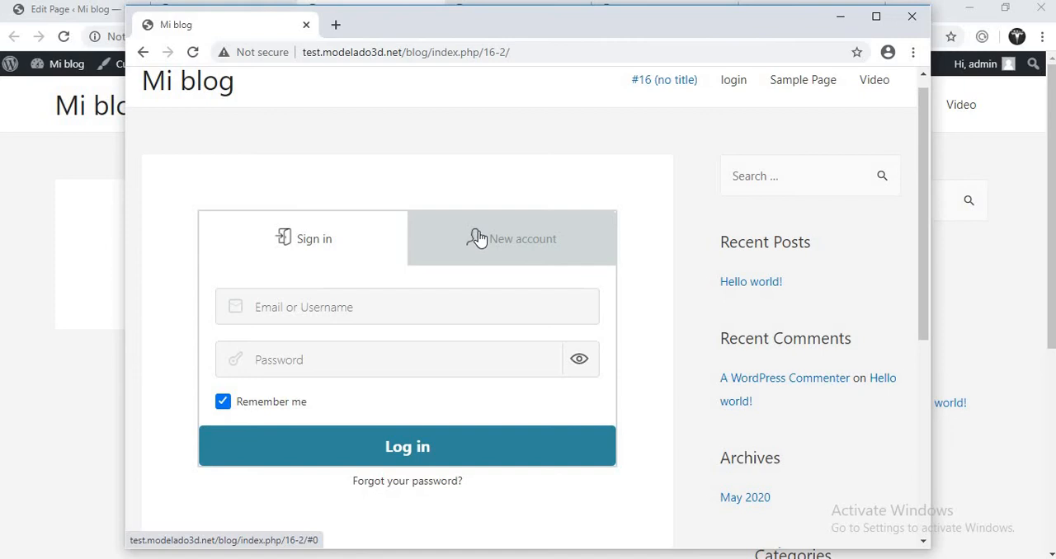
pyautogui.moveTo(463, 242)
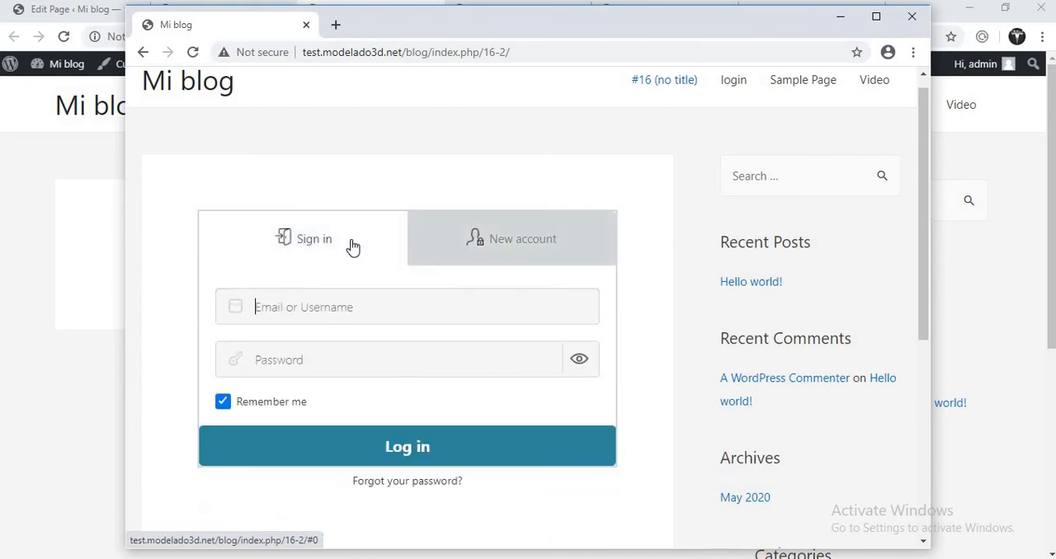
pyautogui.moveTo(522, 257)
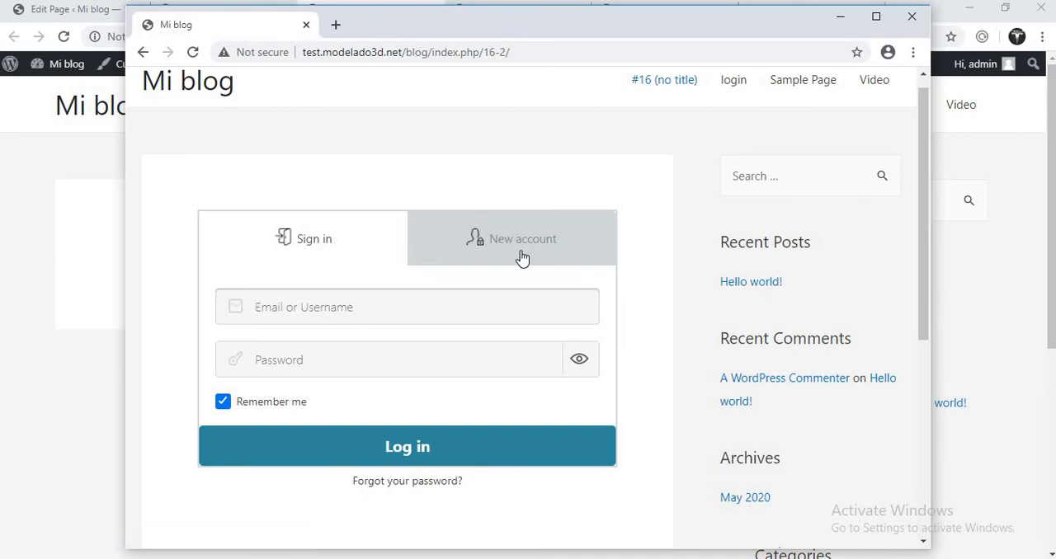
pyautogui.click(521, 238)
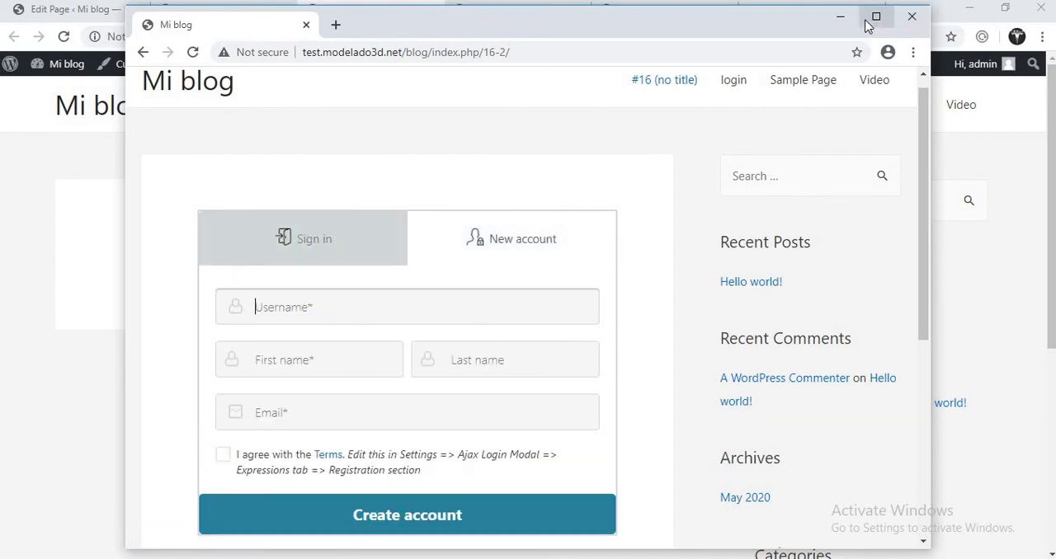
pyautogui.click(876, 17)
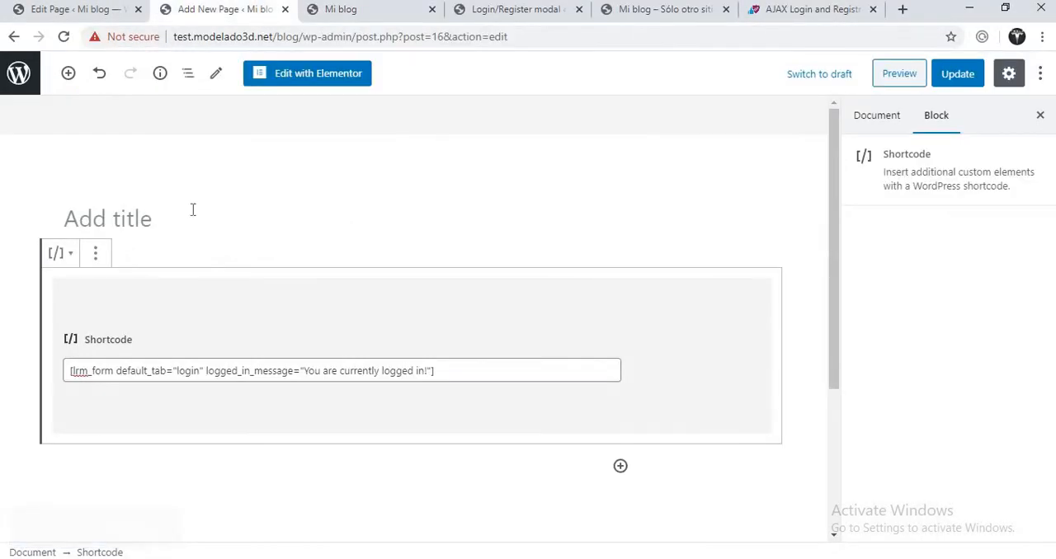
pyautogui.click(516, 9)
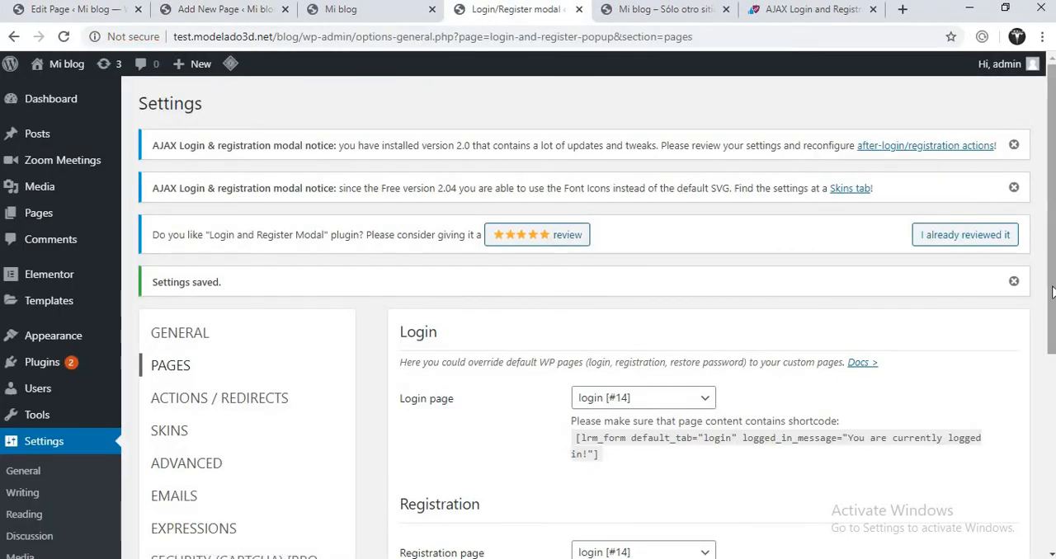
pyautogui.scroll(-3)
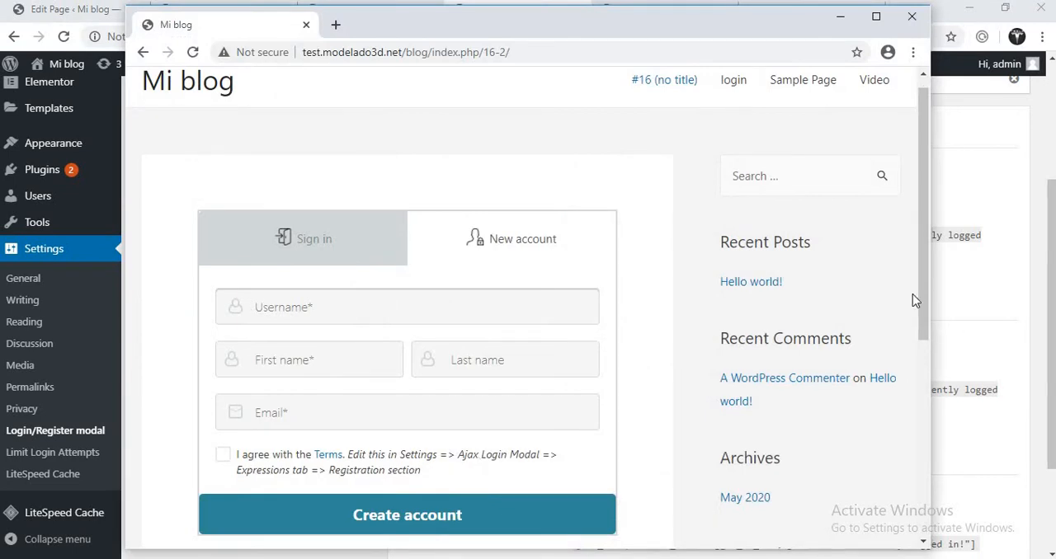
pyautogui.scroll(-3)
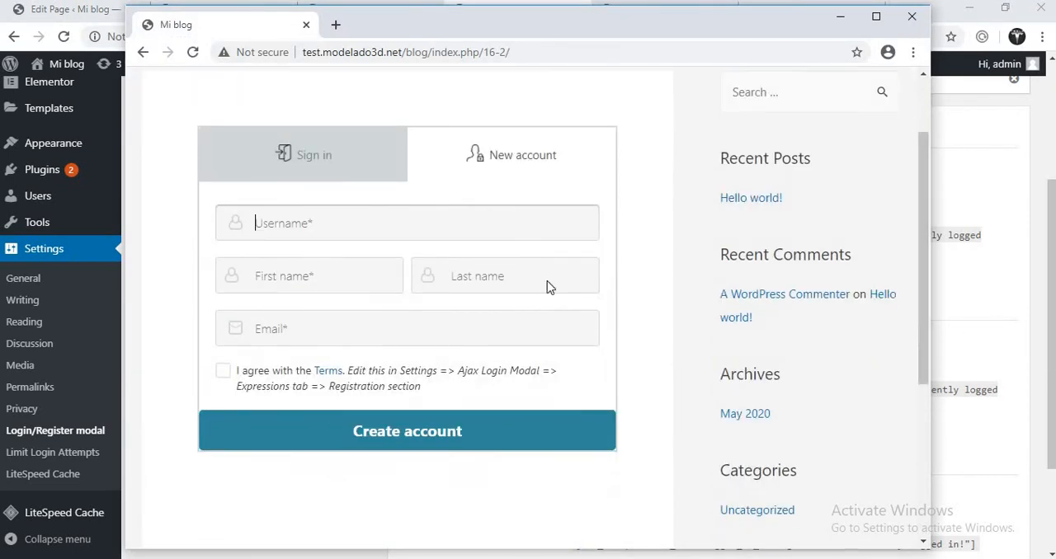
pyautogui.click(314, 155)
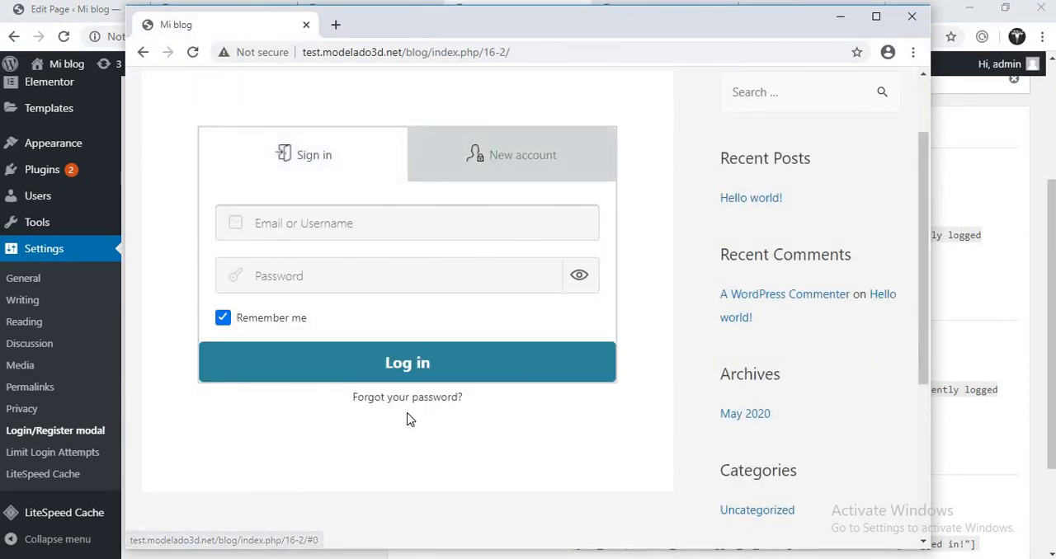
pyautogui.moveTo(408, 404)
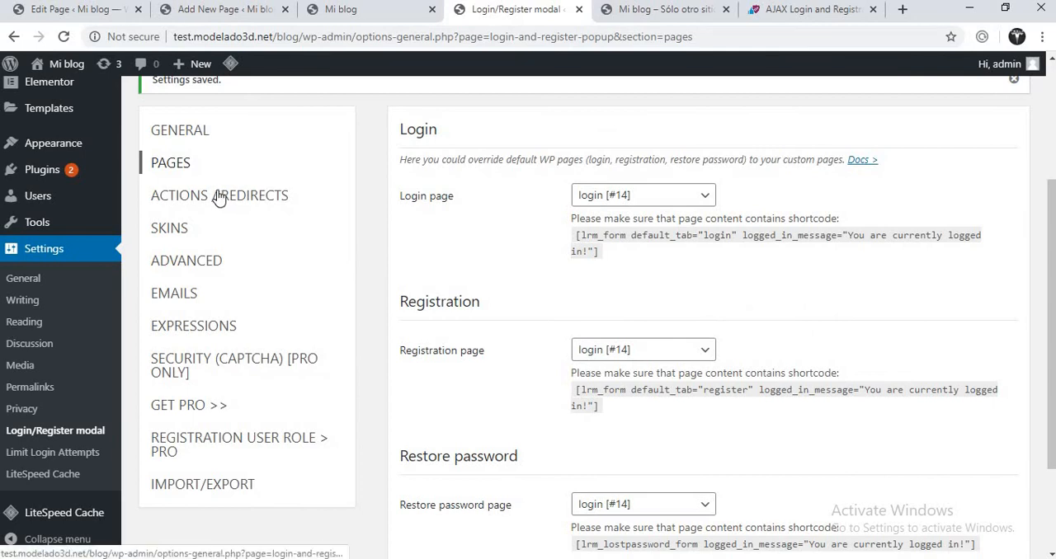
# Step: Open ACTIONS / REDIRECTS and list the 'Action after login' options, currently No action
pyautogui.click(220, 195)
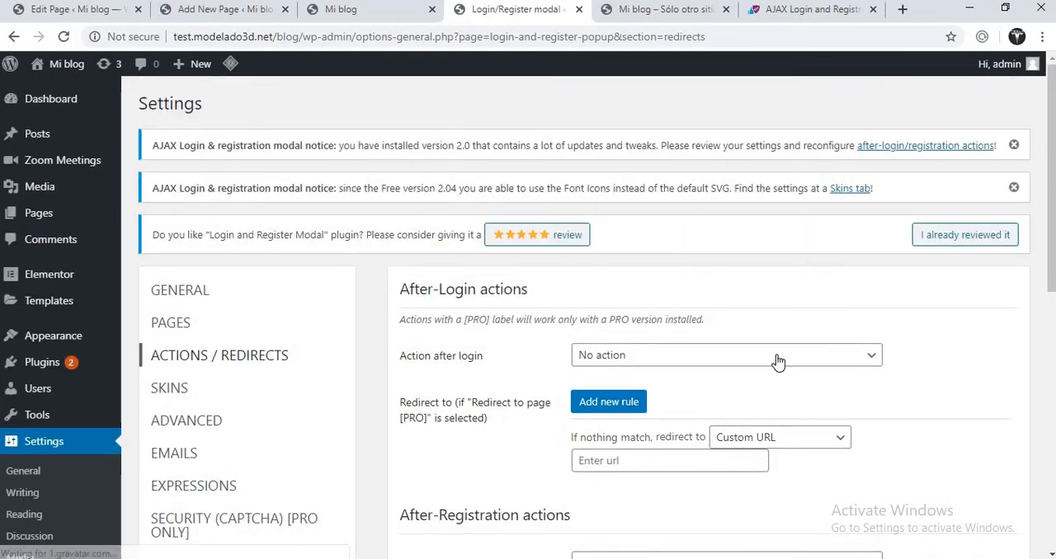
pyautogui.click(726, 355)
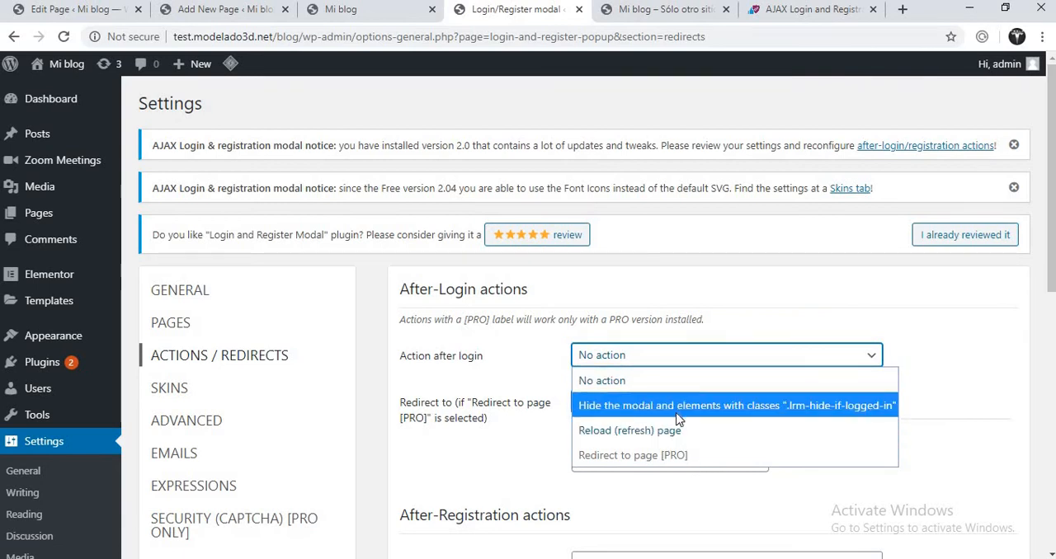
pyautogui.moveTo(643, 429)
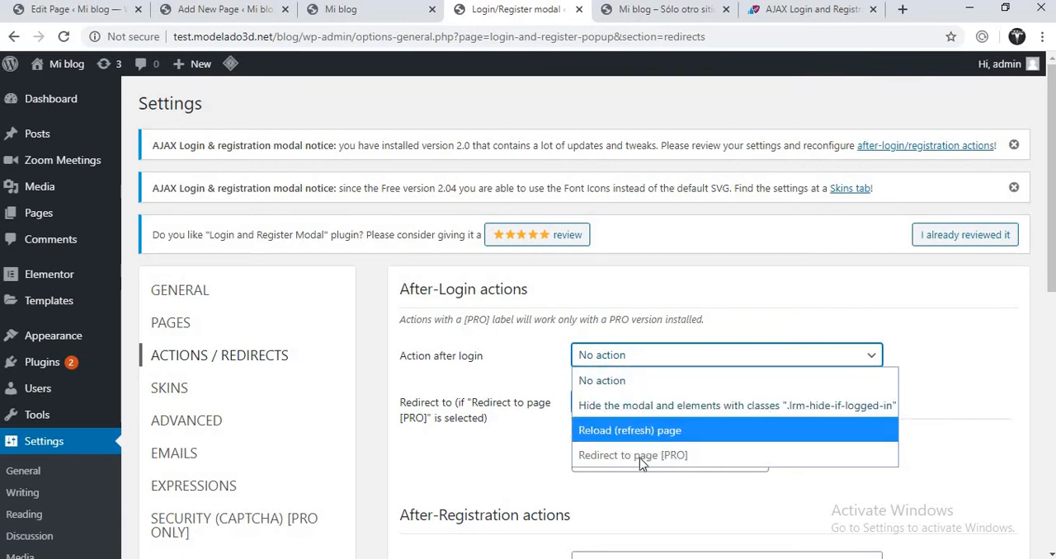
pyautogui.moveTo(857, 435)
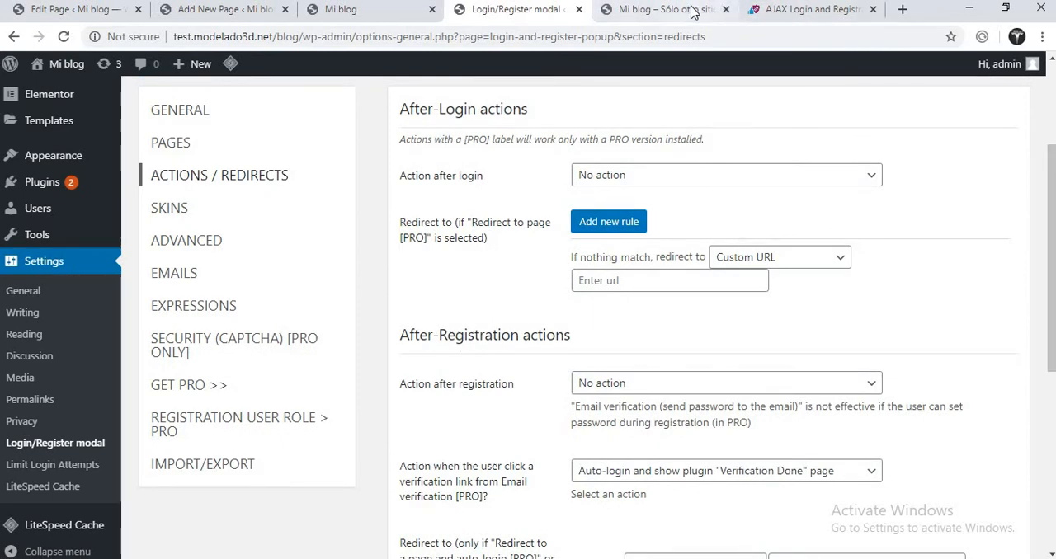
# Step: On MK Shop's AJAX Login PRO product page, open the My account sign-in modal
pyautogui.click(808, 10)
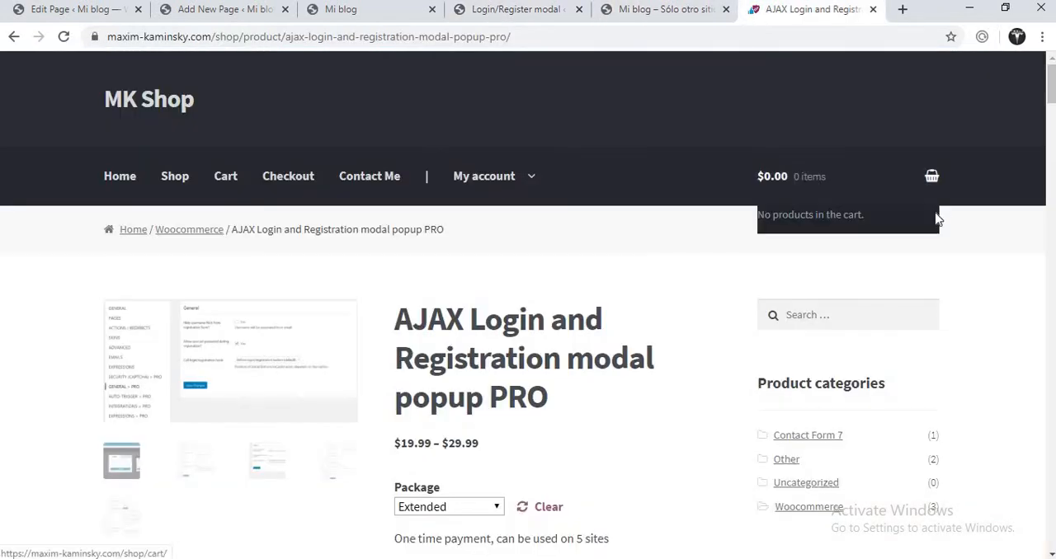
pyautogui.scroll(-3)
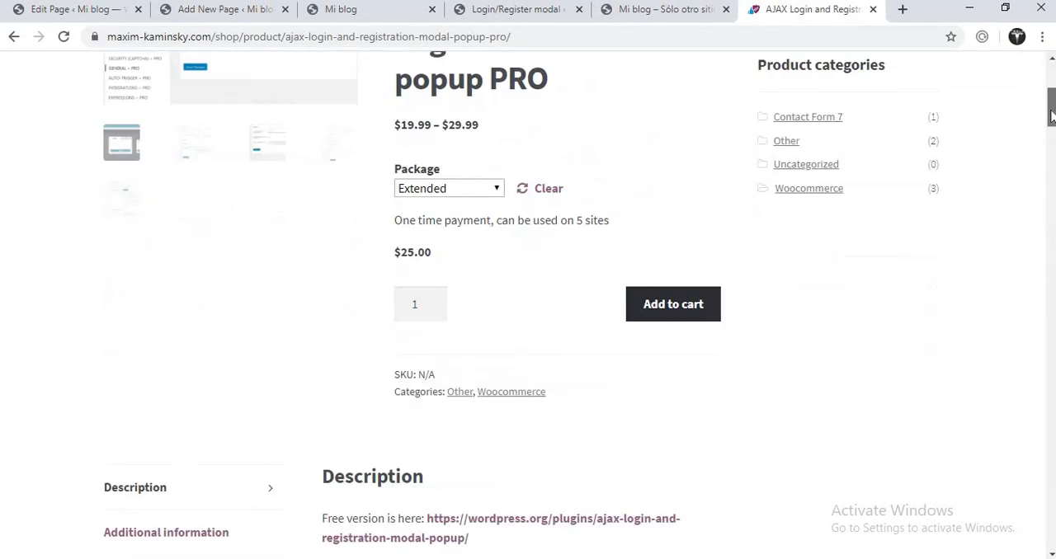
pyautogui.scroll(3)
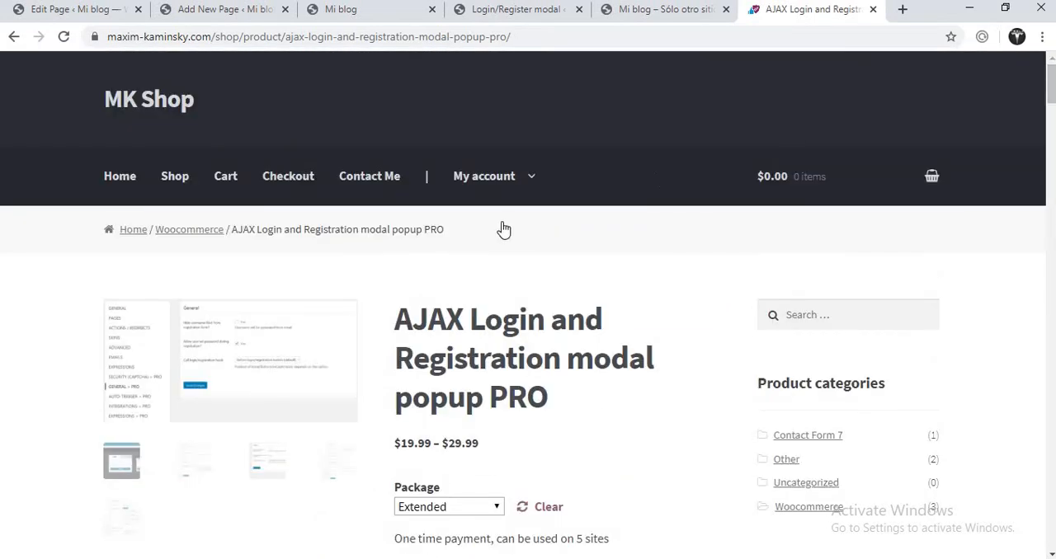
pyautogui.click(484, 176)
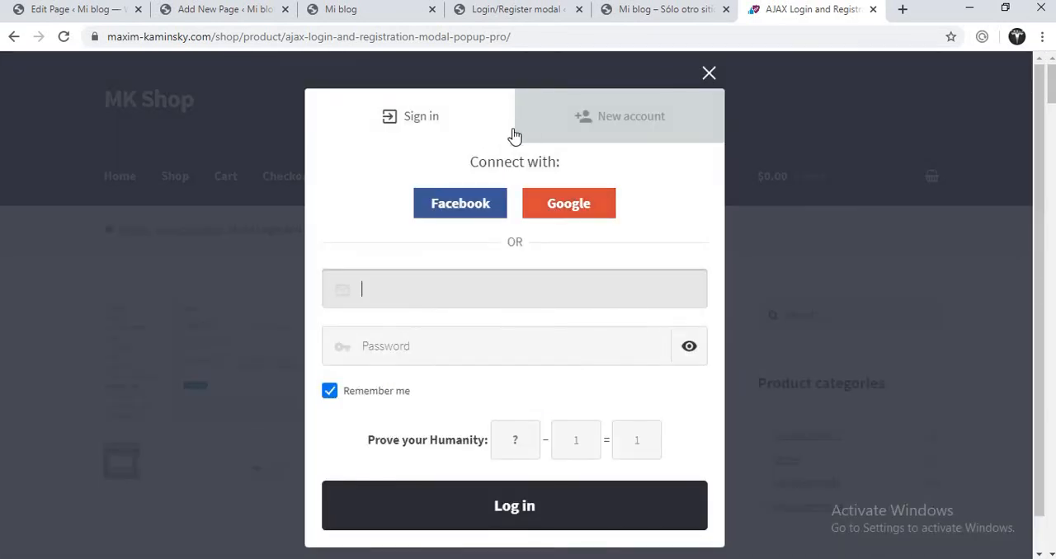
pyautogui.click(514, 289)
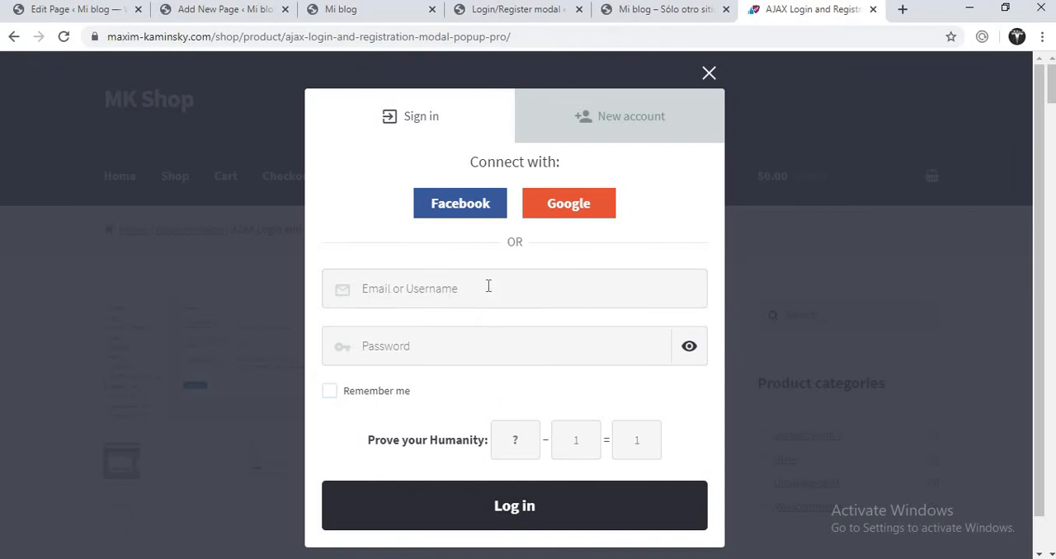
# Step: Find 'Login for Ajax' in the Word notes and select its email address
pyautogui.click(514, 288)
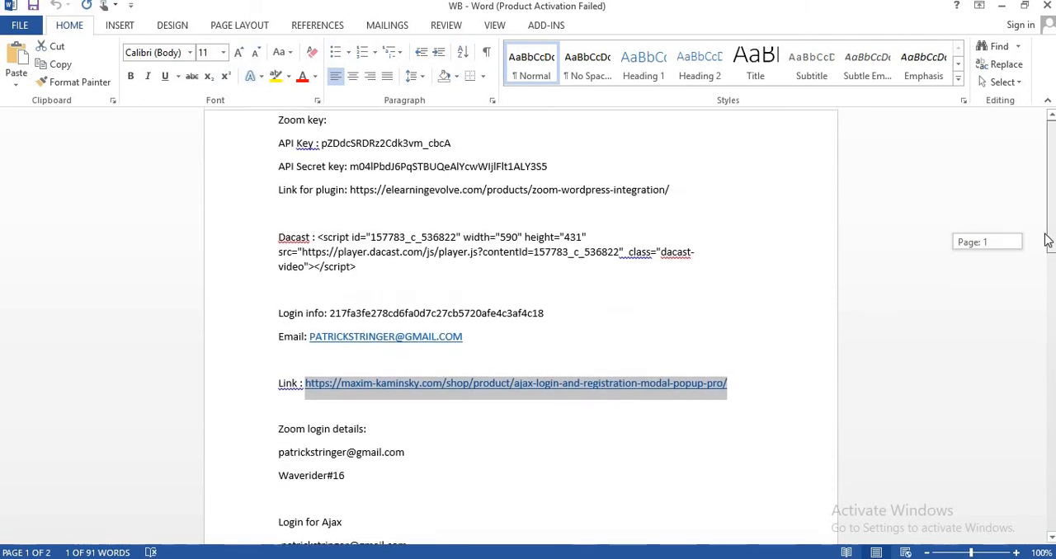
pyautogui.scroll(-3)
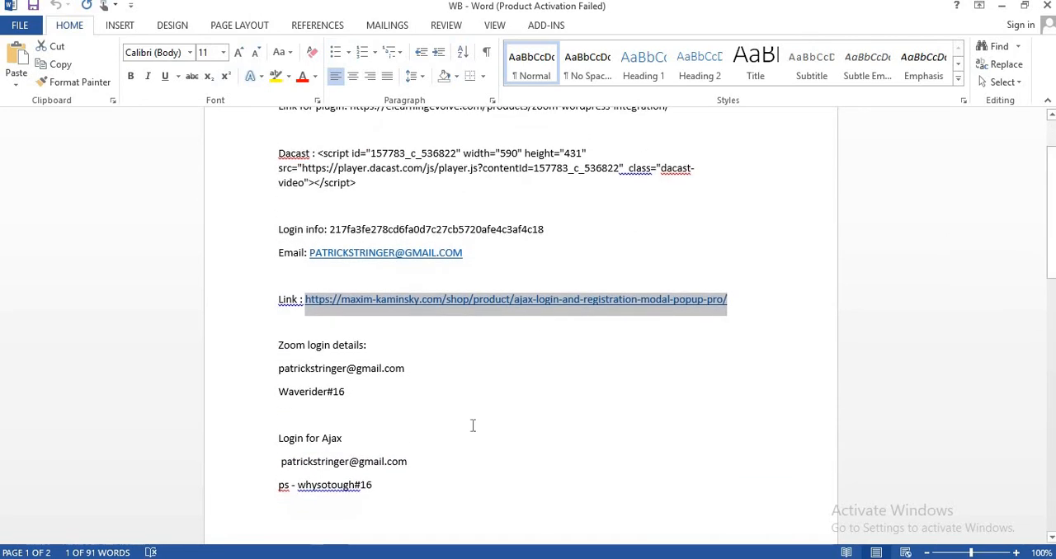
pyautogui.doubleClick(343, 461)
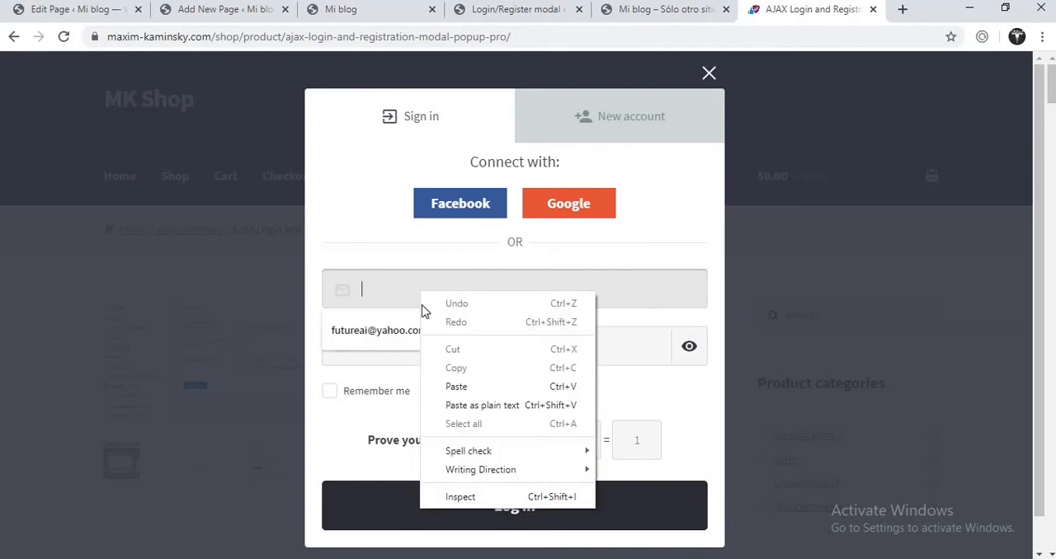
# Step: Paste the email and password, answer the humanity check with 1, and submit the login
pyautogui.click(456, 386)
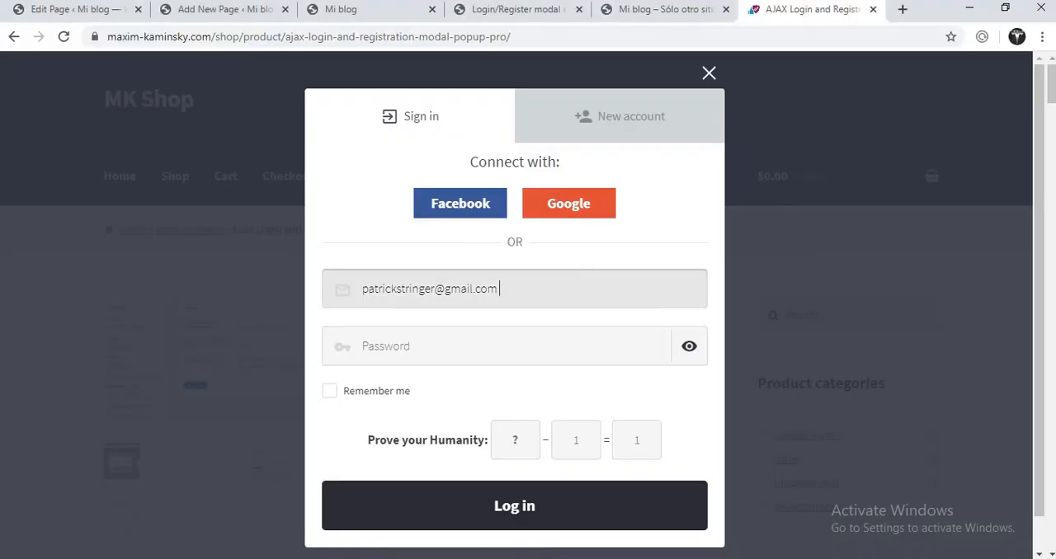
pyautogui.rightClick(495, 345)
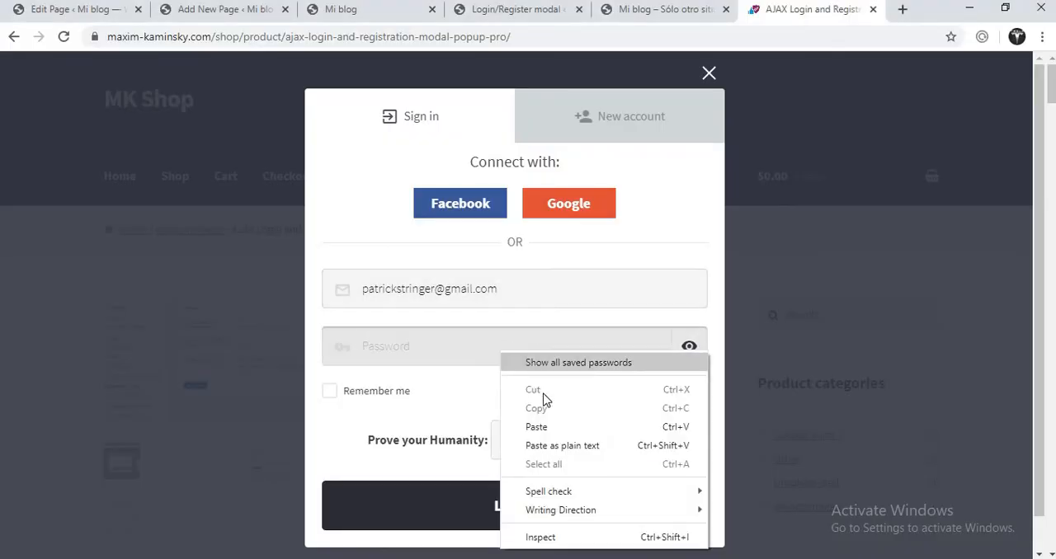
pyautogui.click(536, 426)
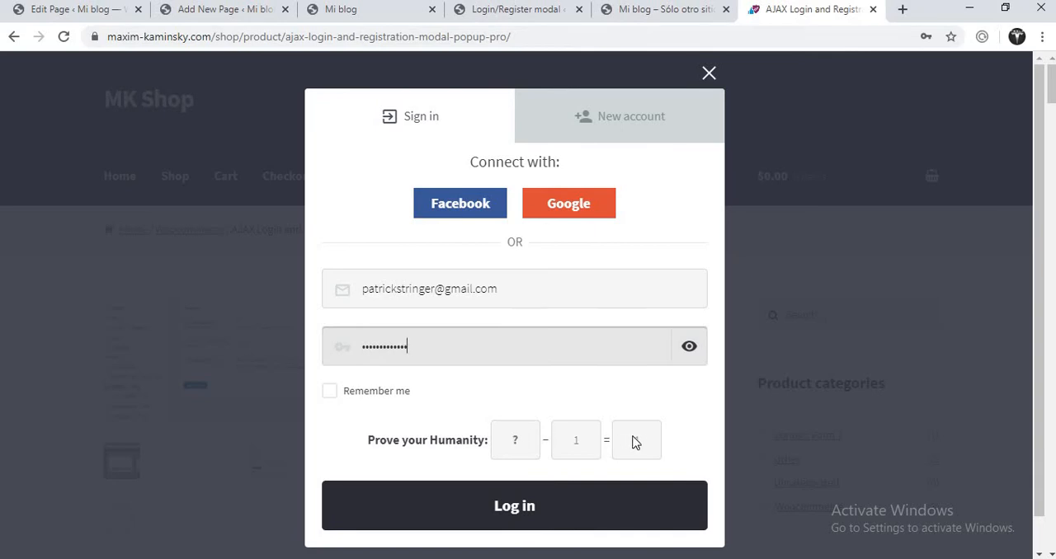
pyautogui.click(513, 506)
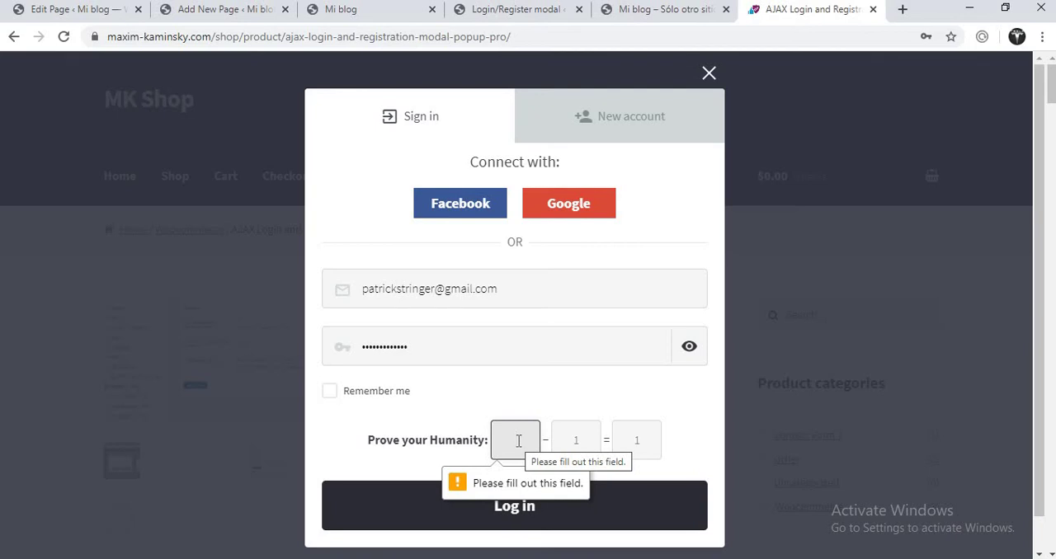
pyautogui.write('1')
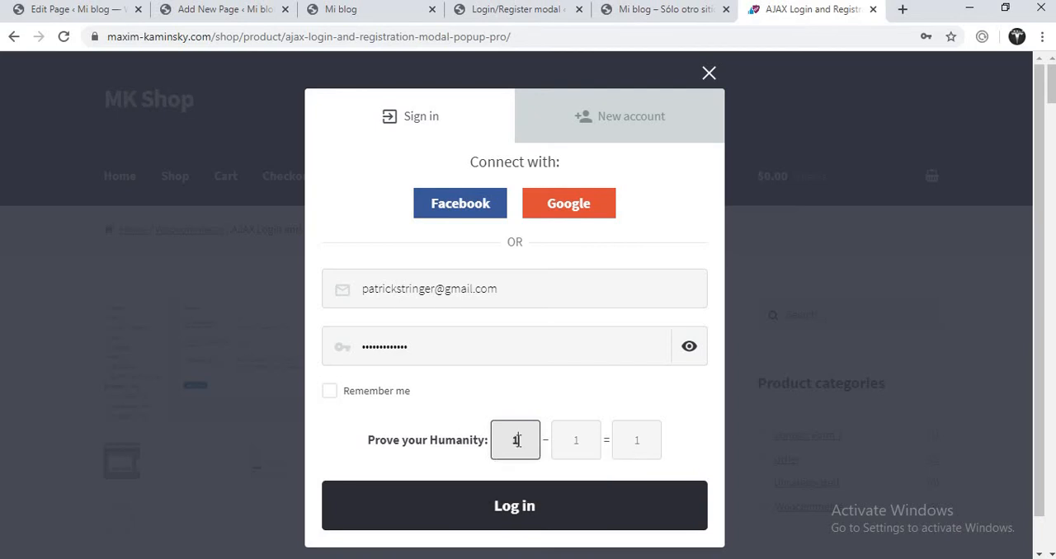
pyautogui.click(514, 506)
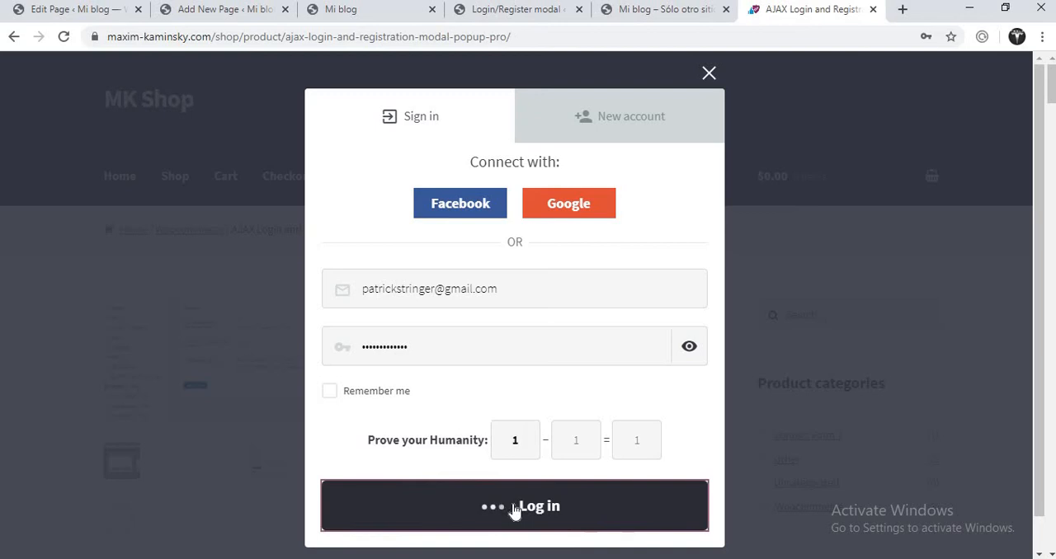
# Step: Re-answer the expired humanity check with 8, log in again, and close the popup
pyautogui.click(514, 506)
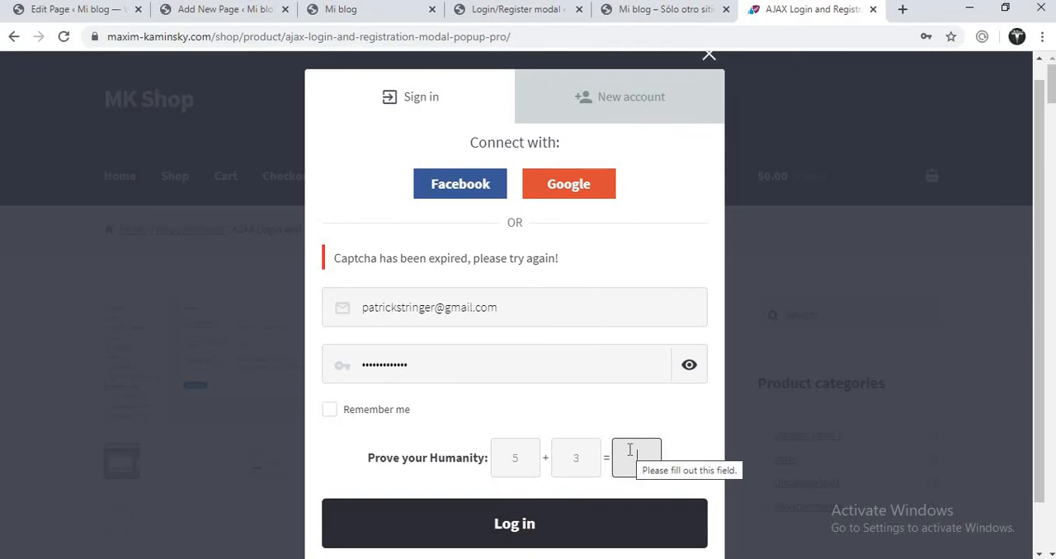
pyautogui.write('8')
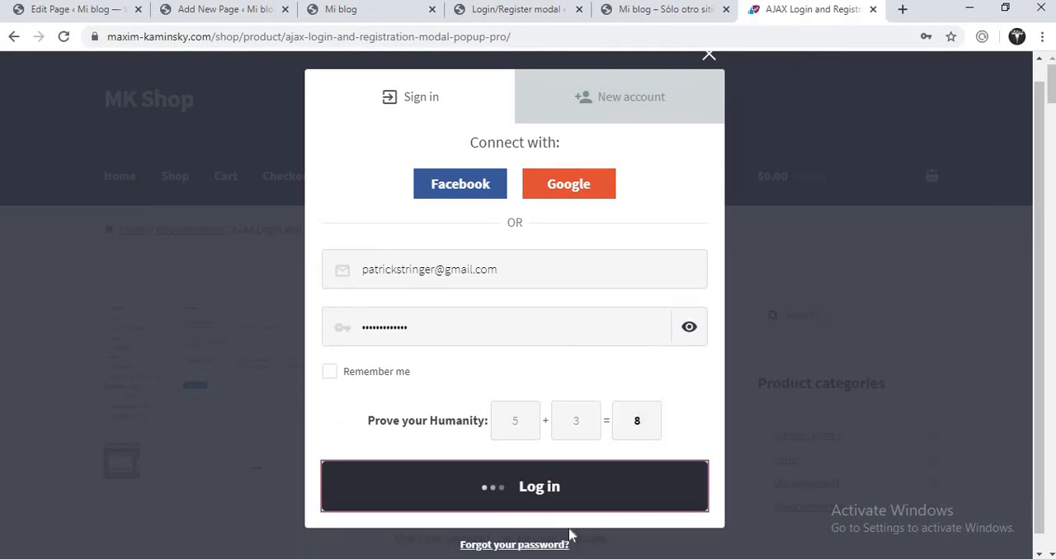
pyautogui.click(513, 486)
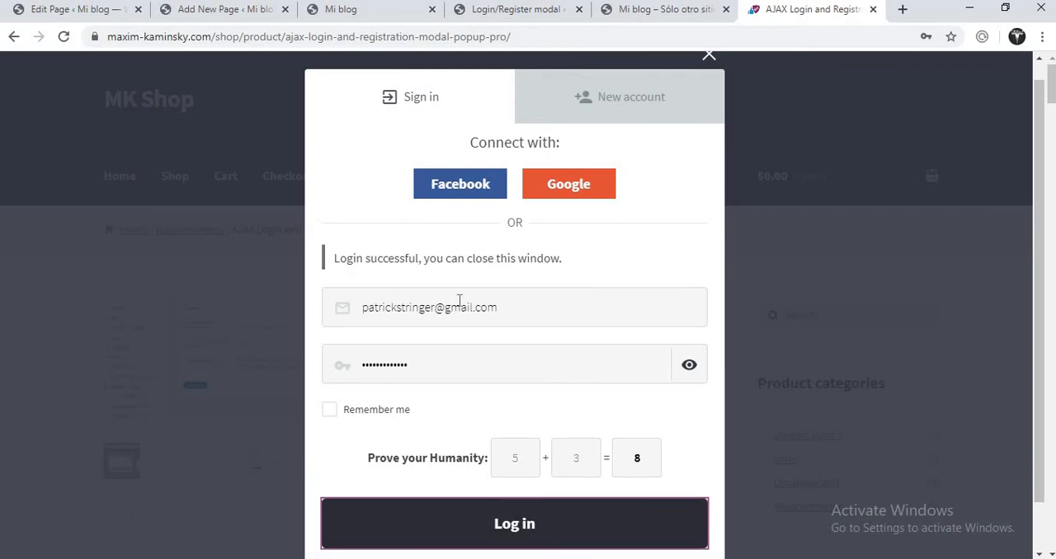
pyautogui.moveTo(504, 278)
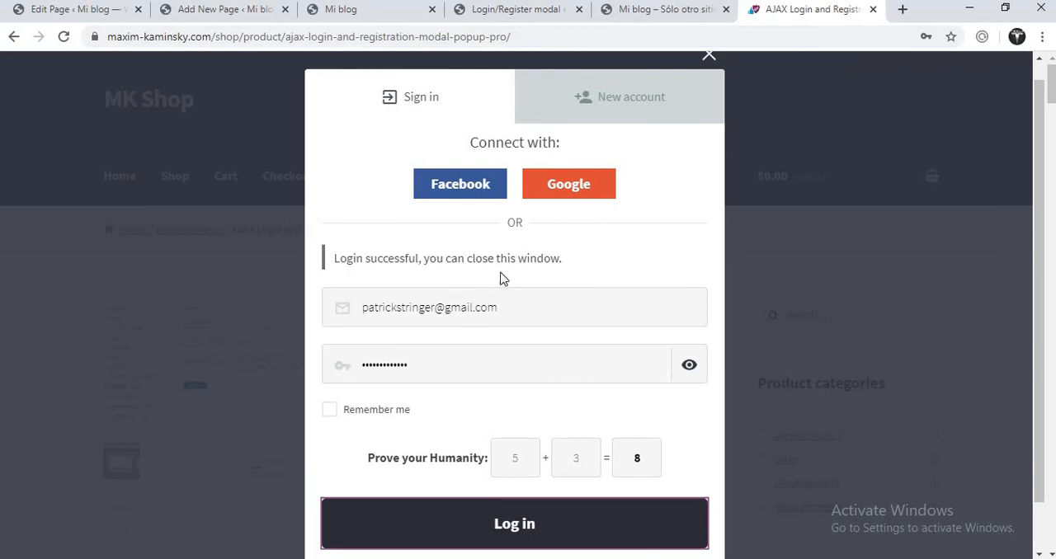
pyautogui.moveTo(709, 61)
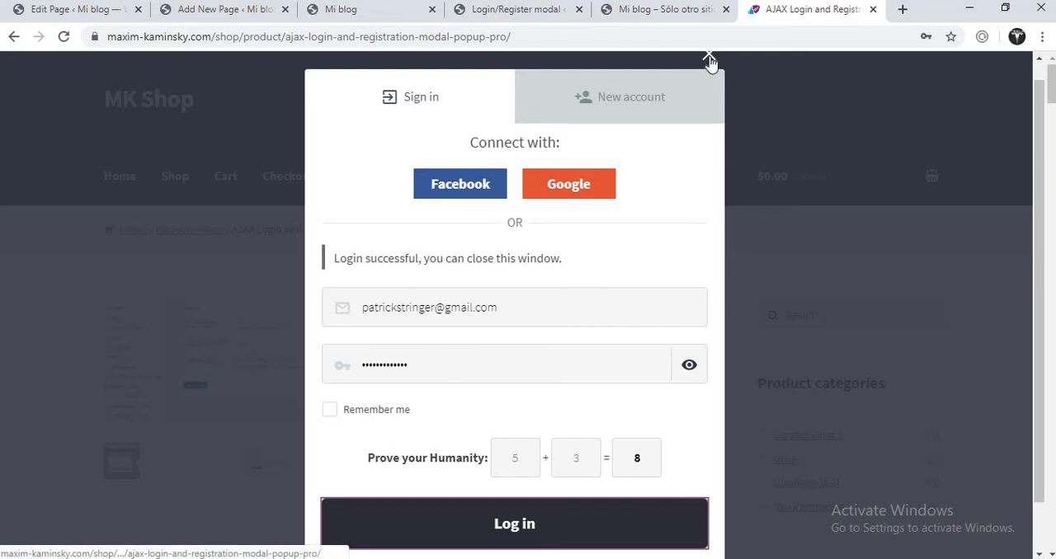
pyautogui.click(708, 58)
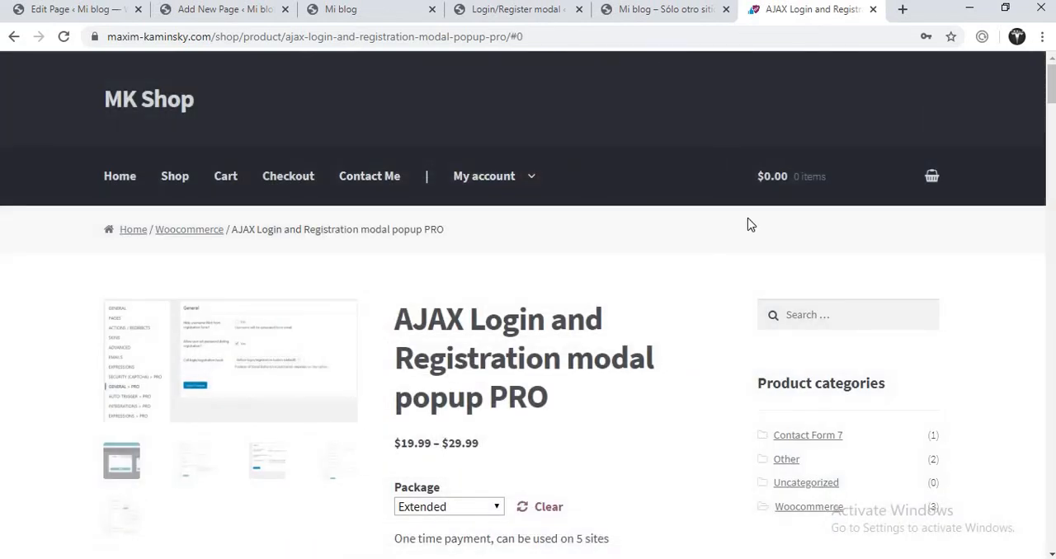
# Step: Reload the signed-in product page, go to Downloads, and download AJAX Login and Registration modal popup PRO
pyautogui.click(484, 176)
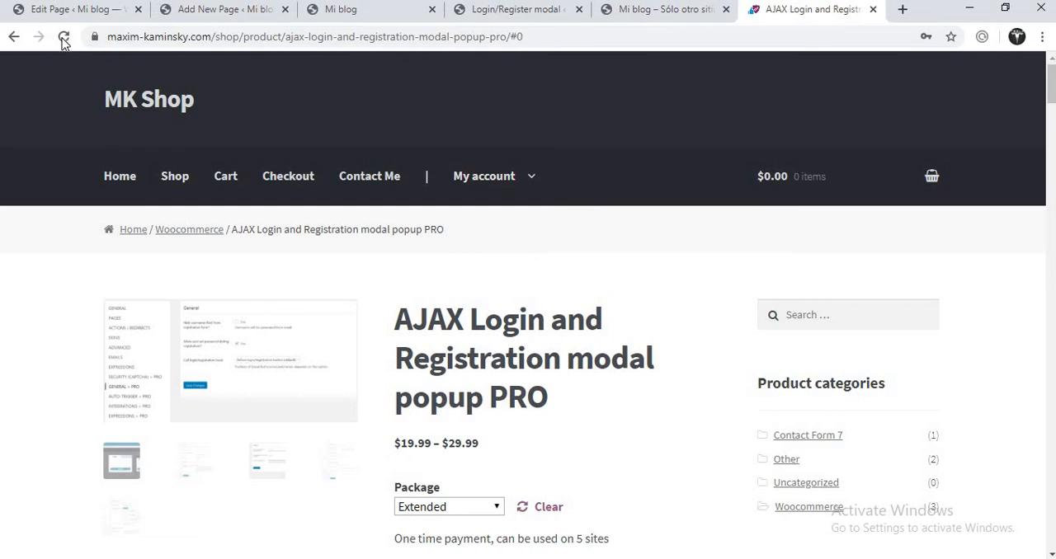
pyautogui.click(64, 36)
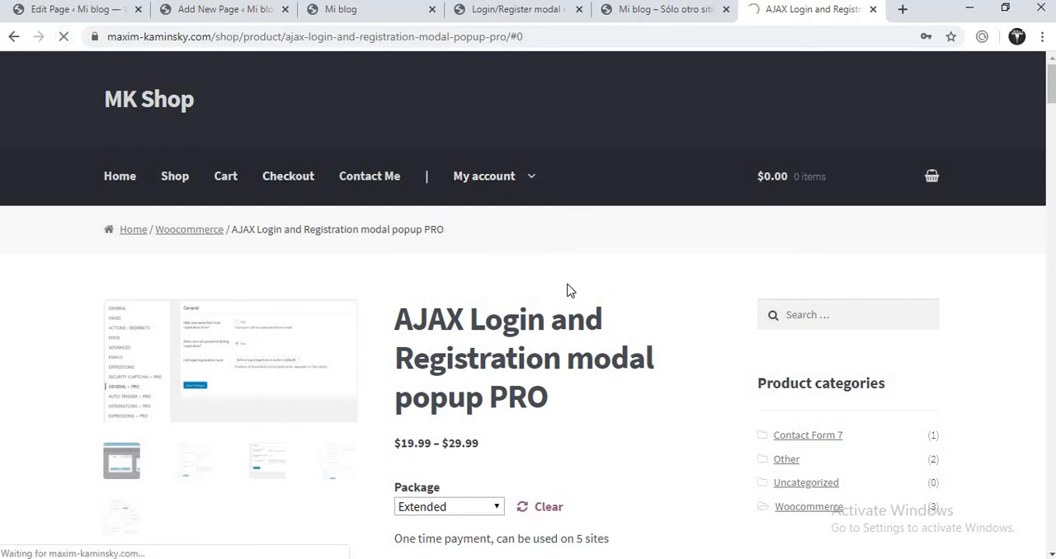
pyautogui.moveTo(820, 162)
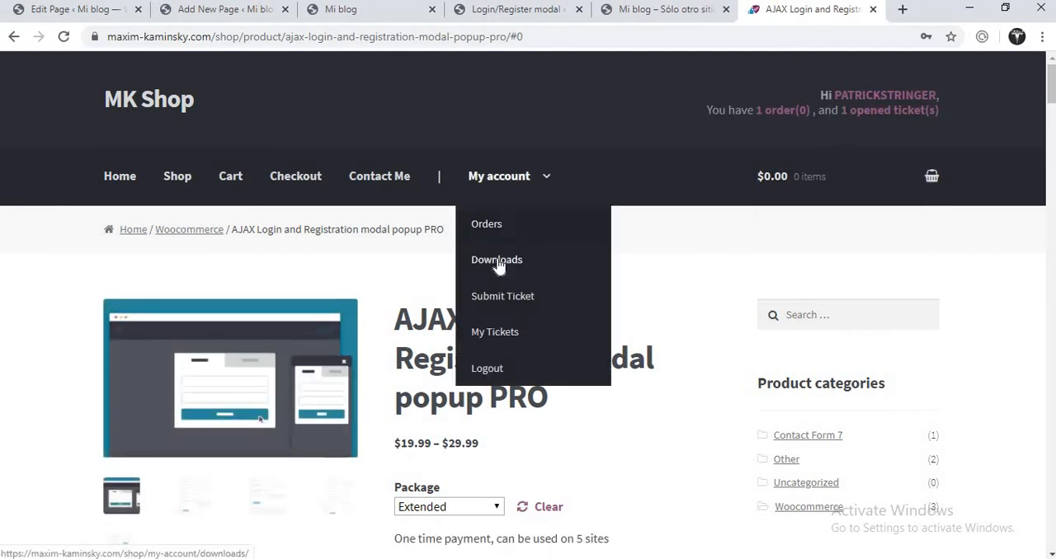
pyautogui.click(497, 260)
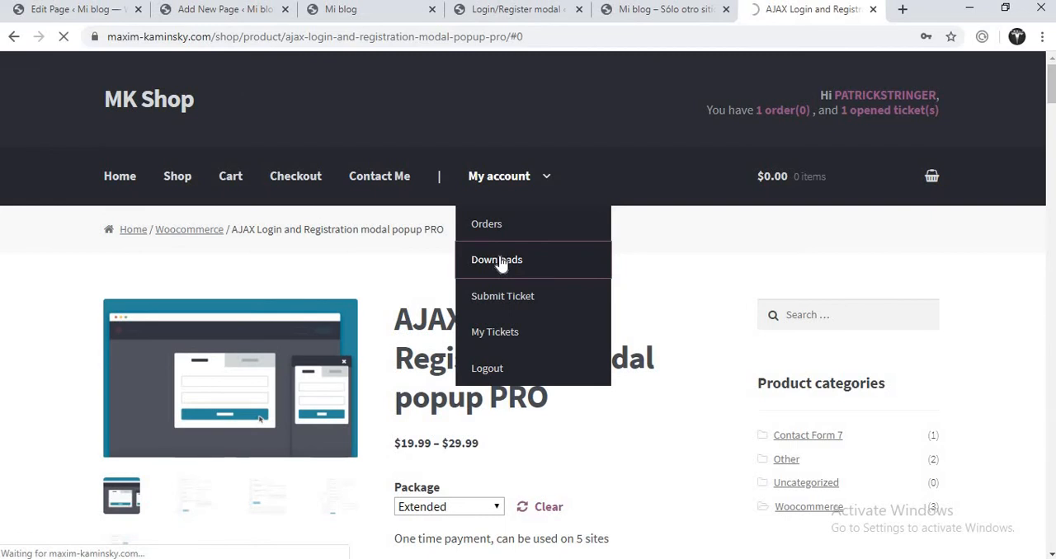
pyautogui.click(496, 259)
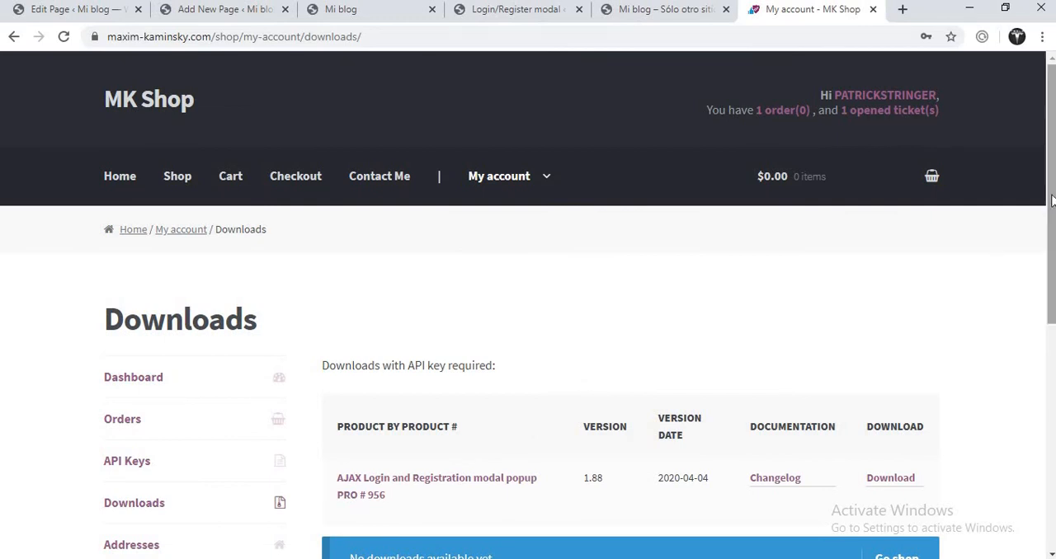
pyautogui.scroll(-3)
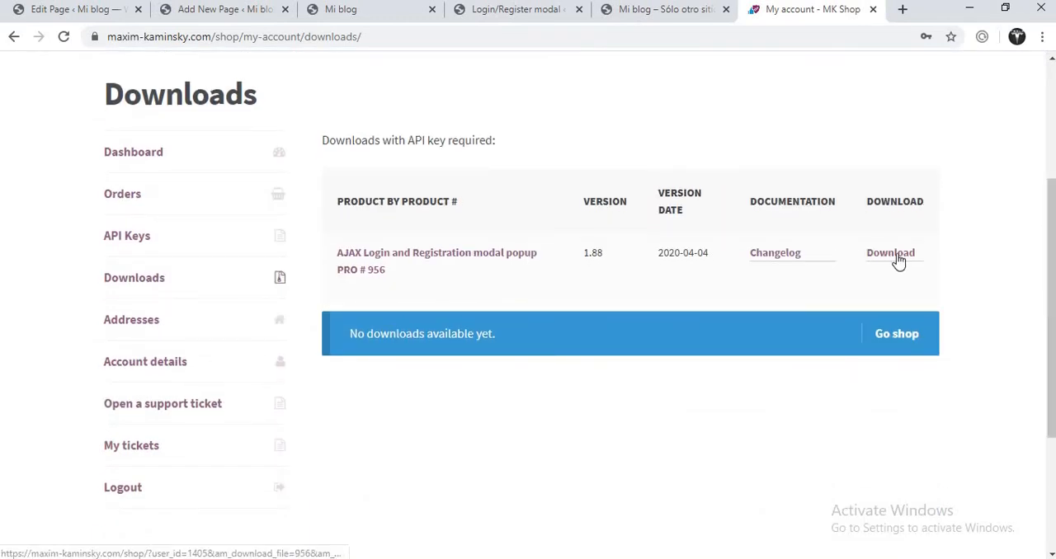
pyautogui.click(890, 252)
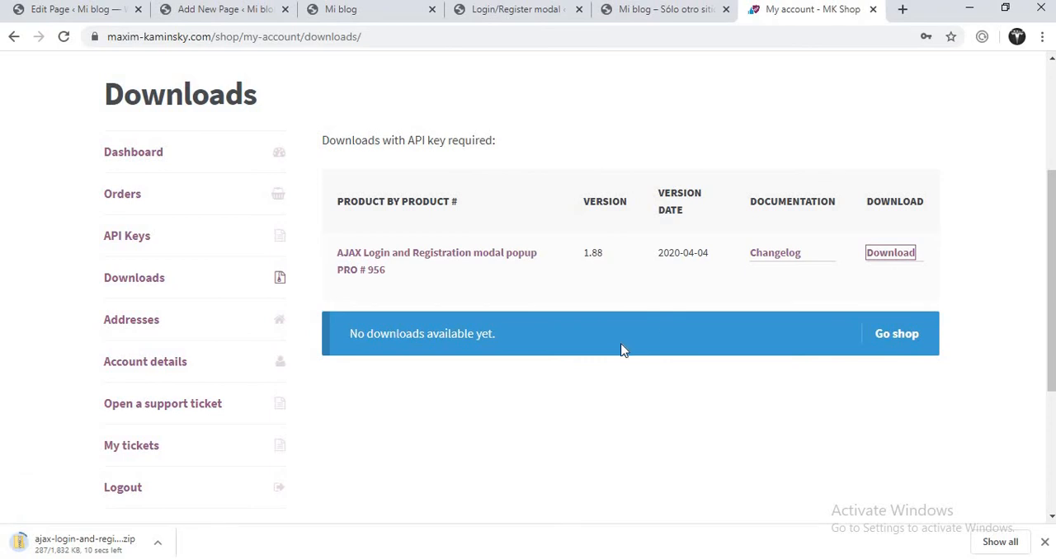
pyautogui.moveTo(127, 235)
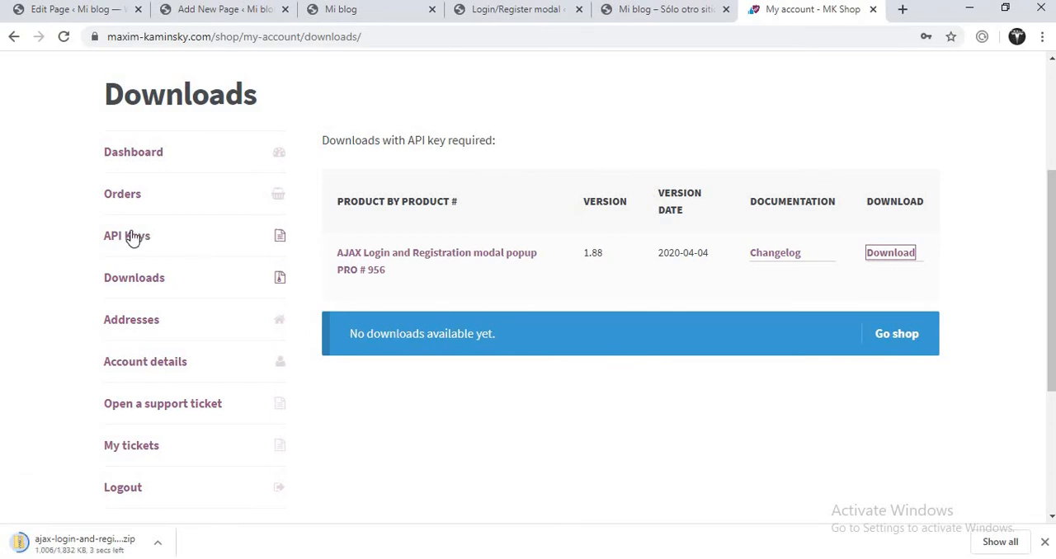
# Step: Open the API Keys page from the MK Shop account sidebar
pyautogui.click(126, 236)
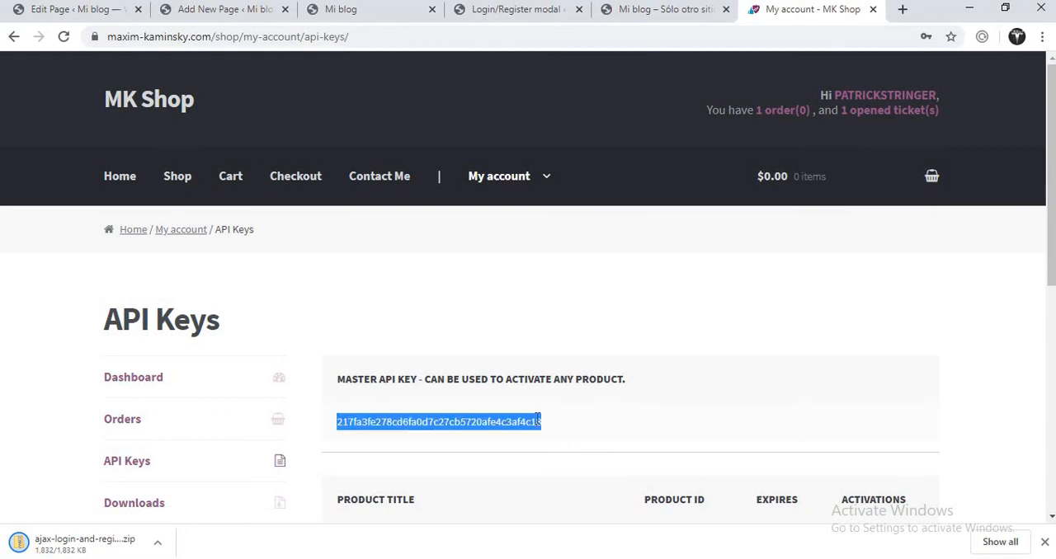
pyautogui.moveTo(573, 439)
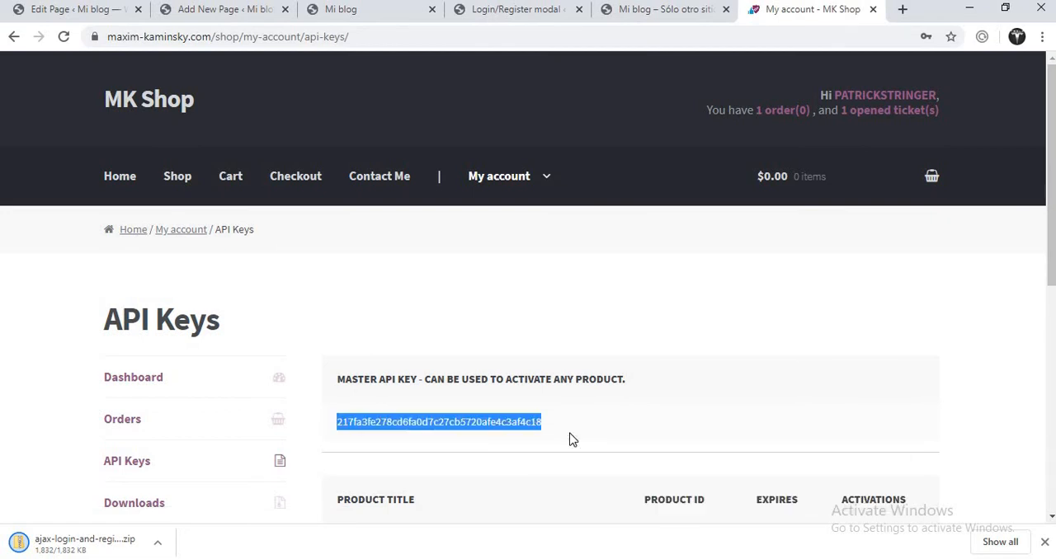
pyautogui.moveTo(118, 546)
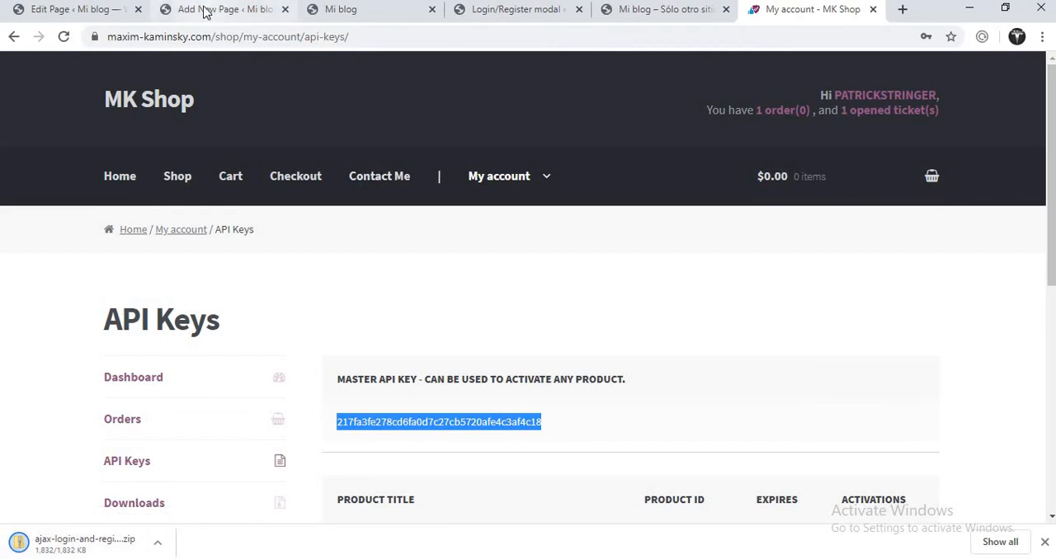
# Step: Switch to the Mi blog tab, open the admin Dashboard, then go to Plugins > Add New
pyautogui.click(66, 9)
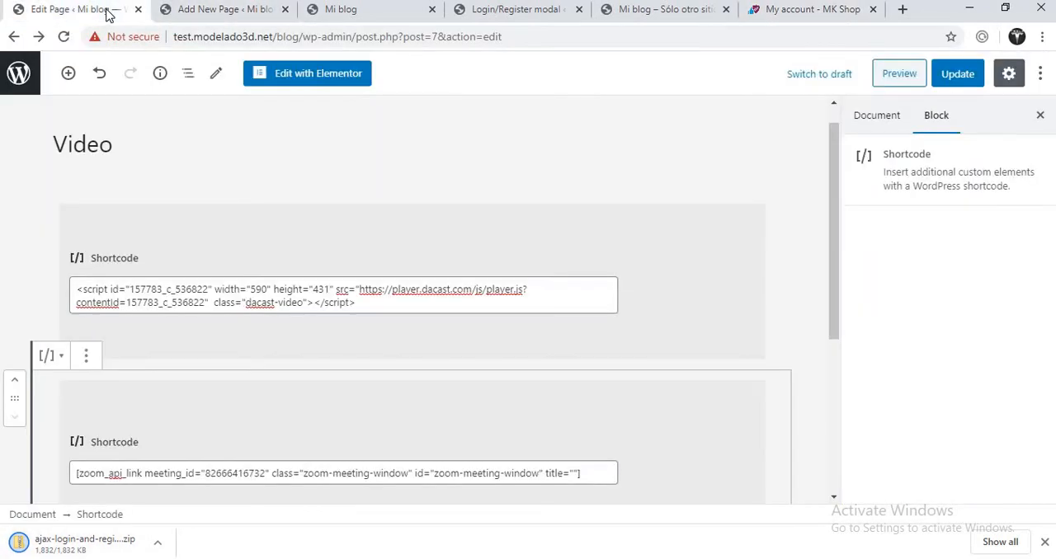
pyautogui.click(338, 9)
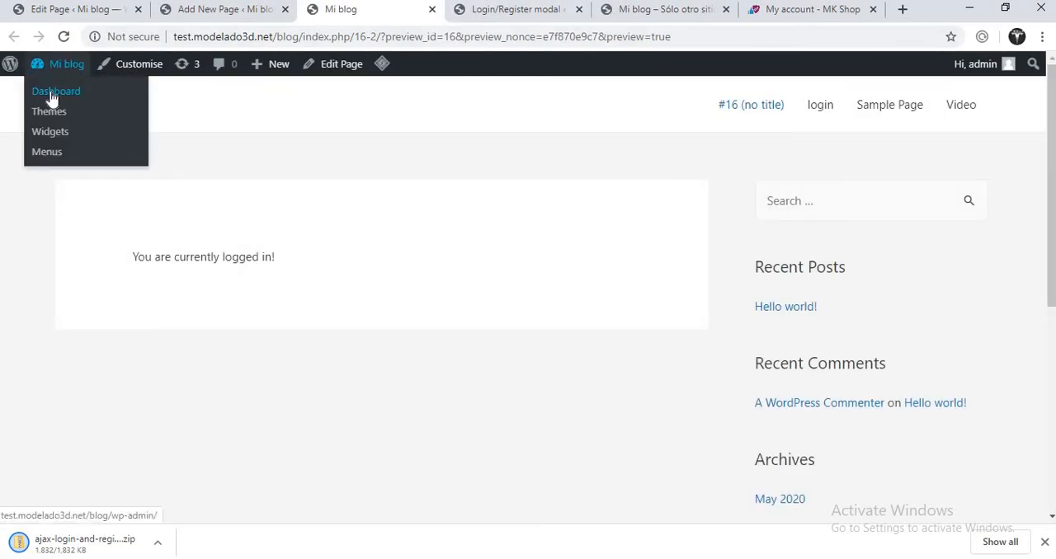
pyautogui.click(56, 91)
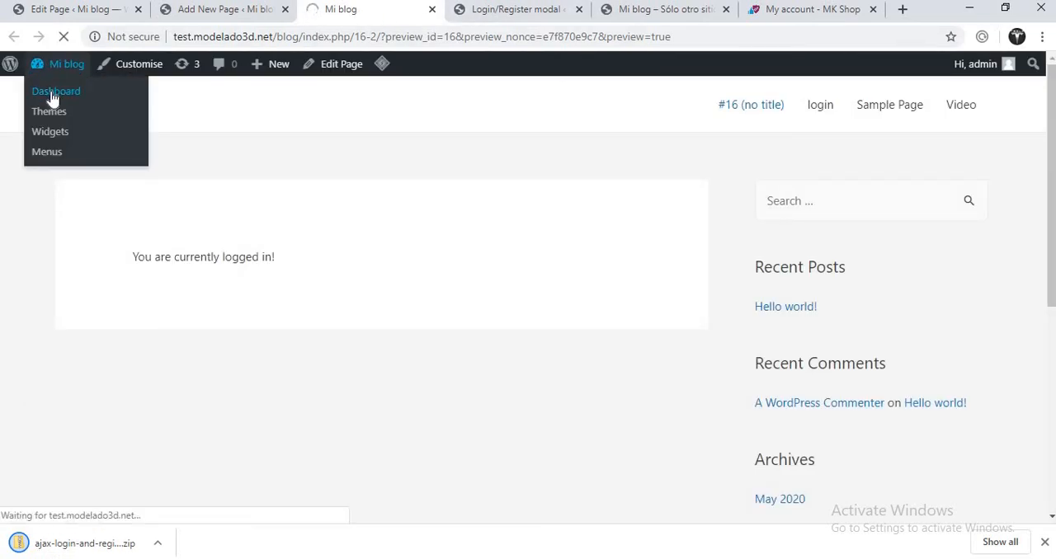
pyautogui.click(55, 91)
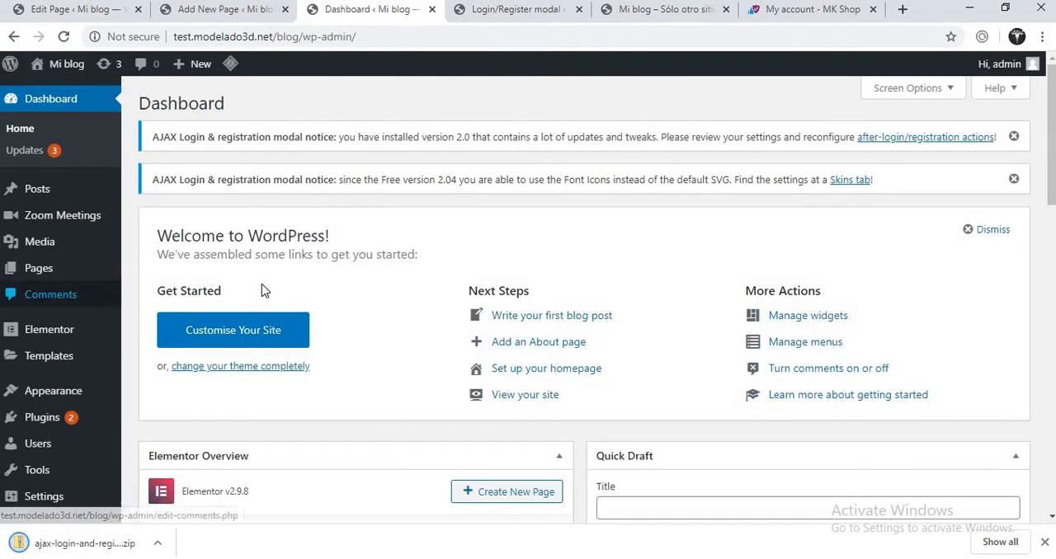
pyautogui.moveTo(932, 224)
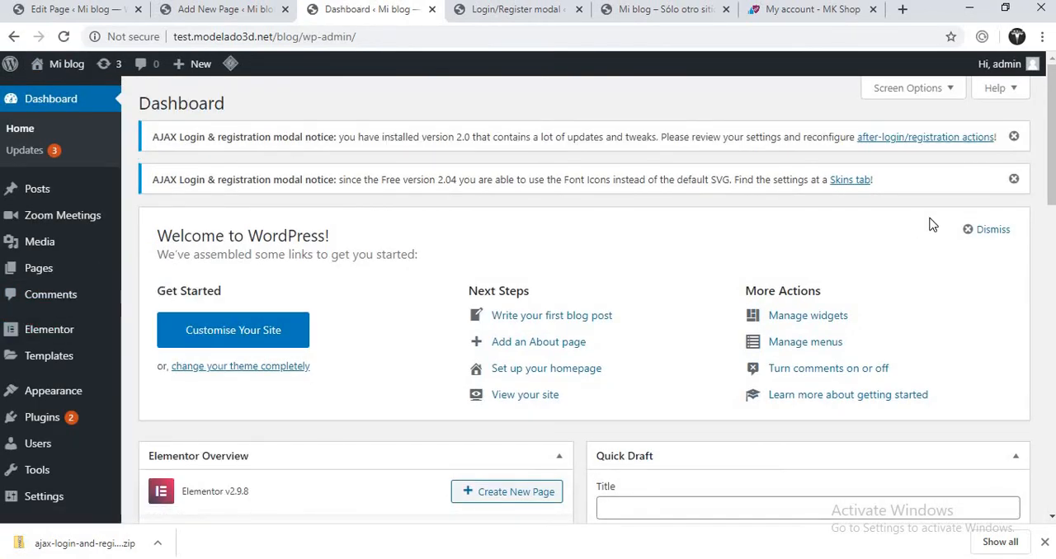
pyautogui.scroll(-3)
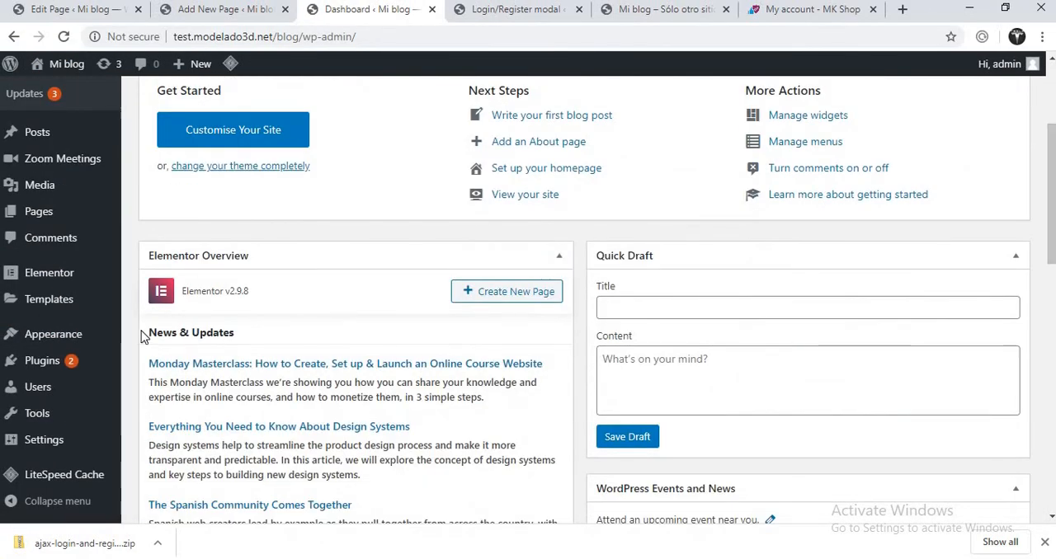
pyautogui.click(42, 361)
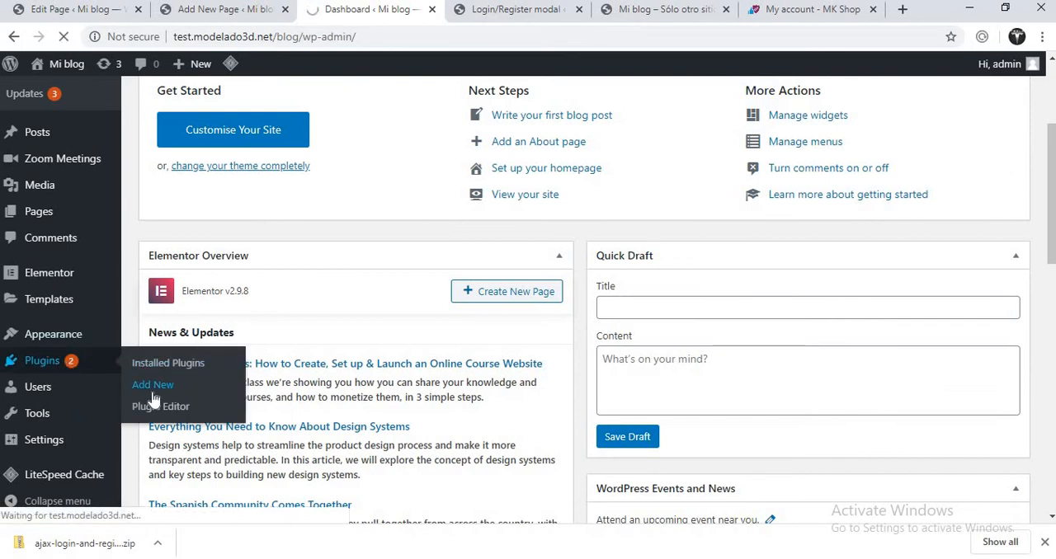
# Step: Upload the downloaded AJAX Login and Registration modal popup PRO zip and install it
pyautogui.click(153, 384)
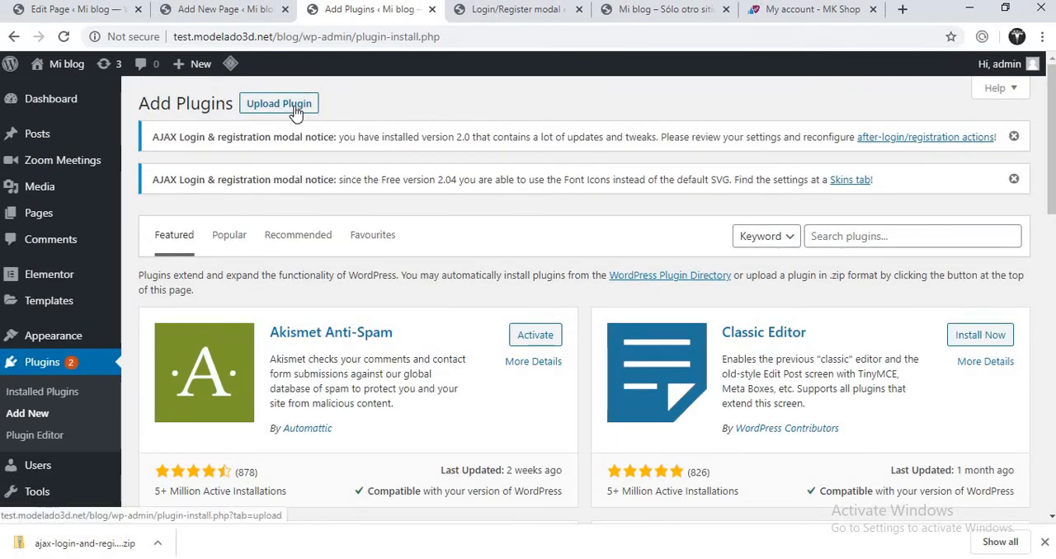
pyautogui.click(278, 103)
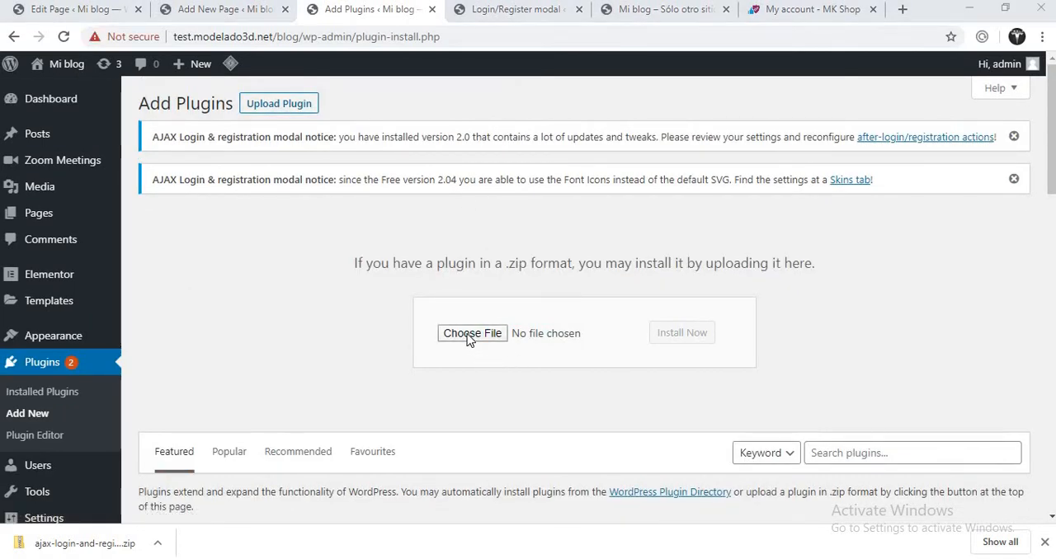
pyautogui.click(472, 333)
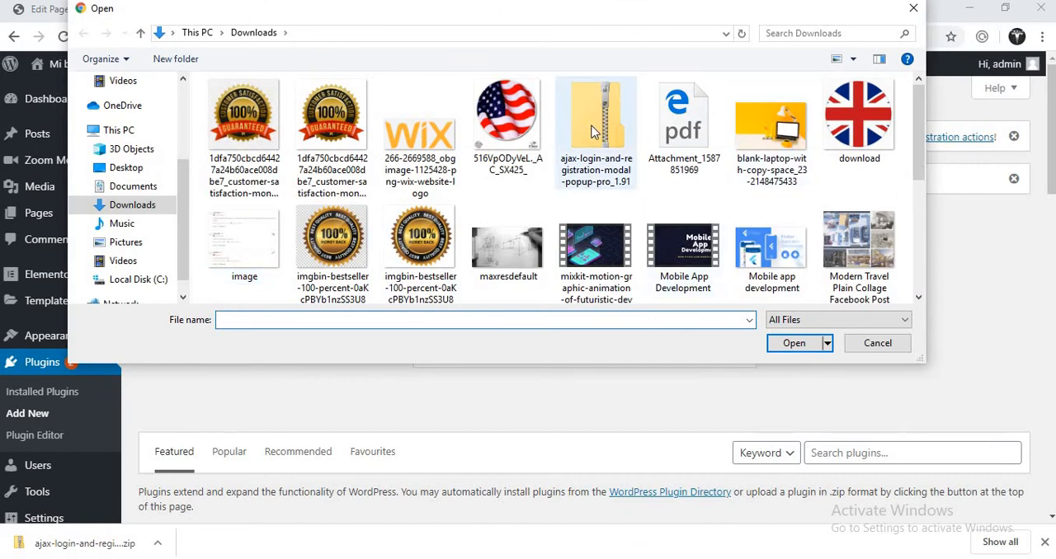
pyautogui.click(793, 343)
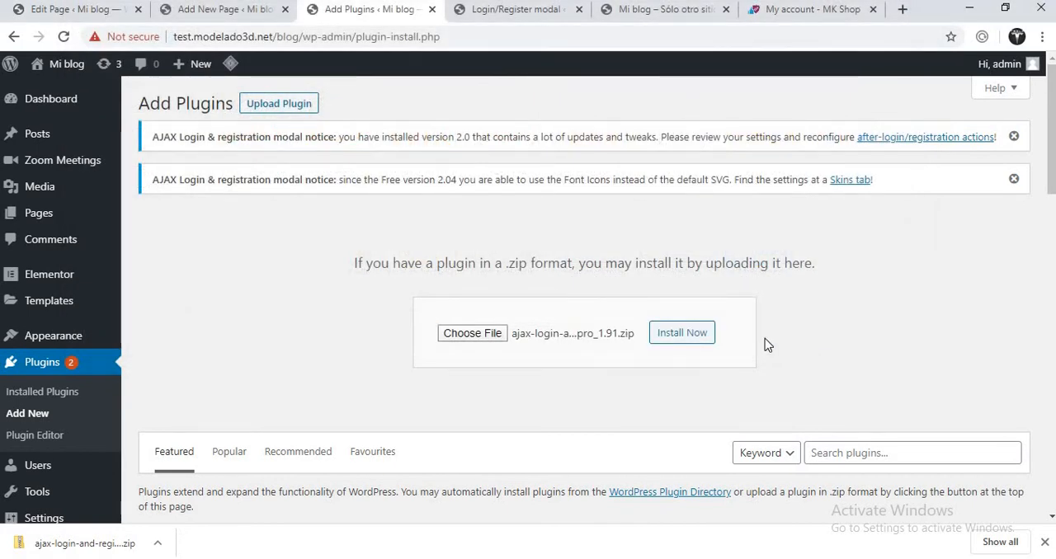
pyautogui.click(682, 332)
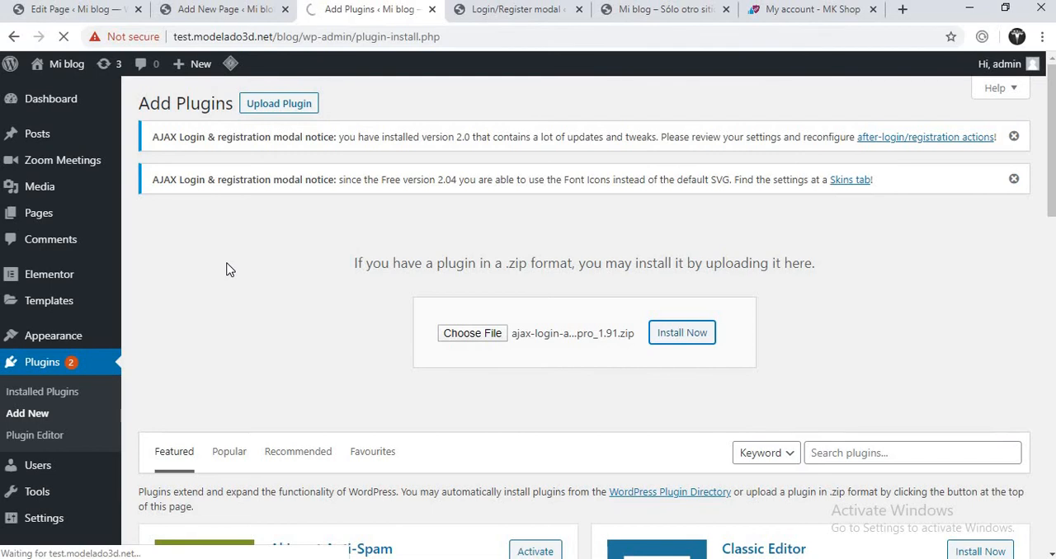
pyautogui.click(681, 332)
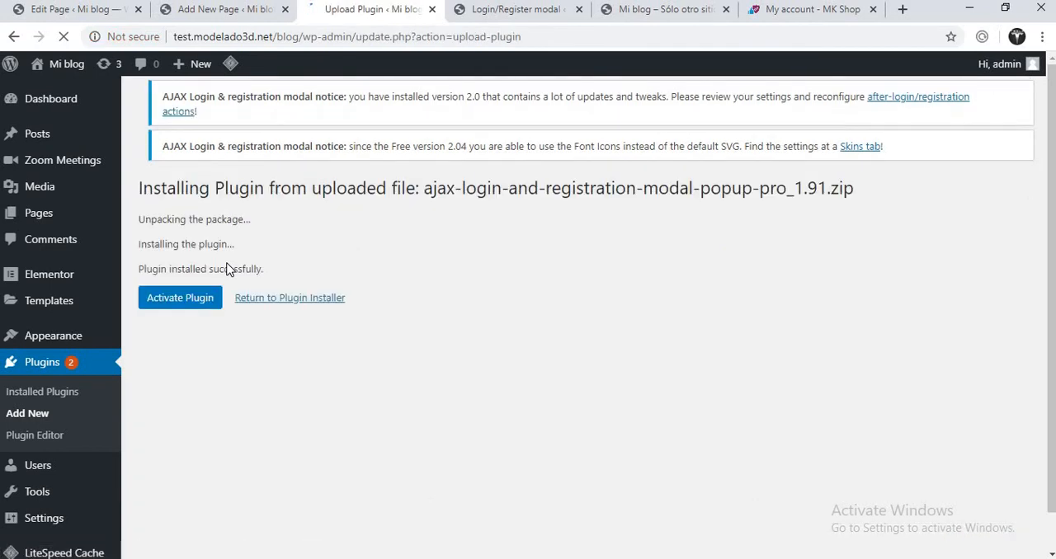
# Step: Activate the newly installed PRO login plugin
pyautogui.click(180, 298)
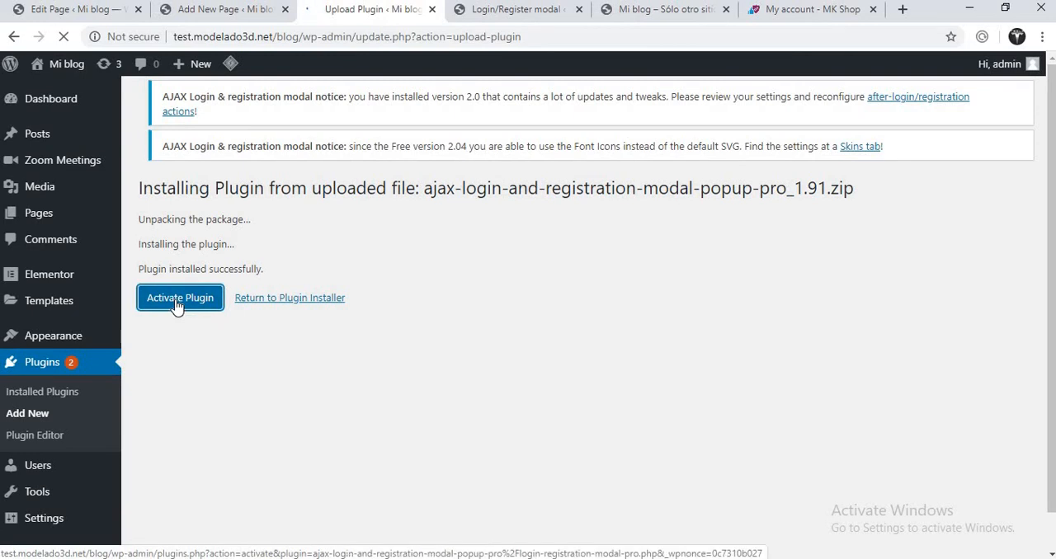
pyautogui.click(180, 298)
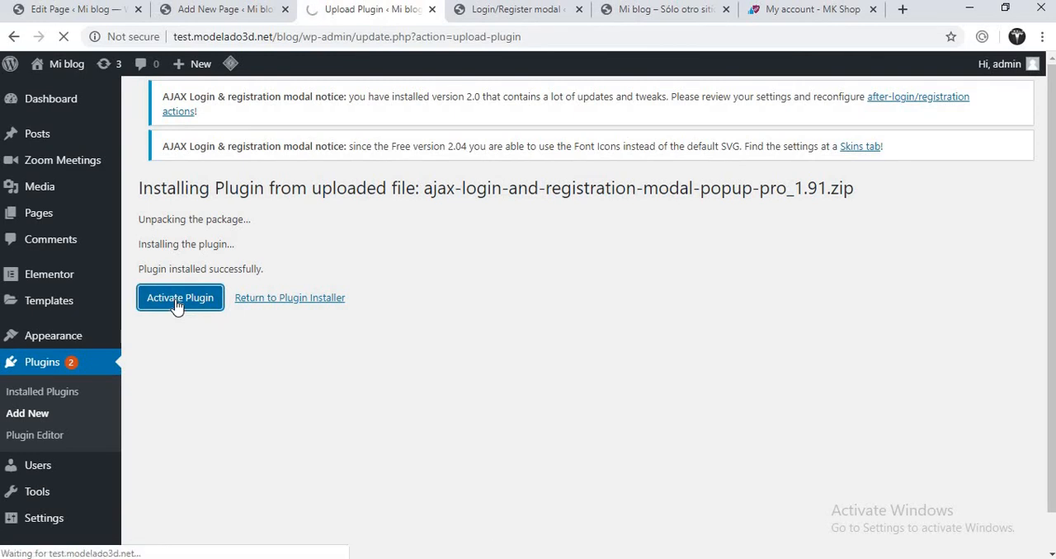
pyautogui.click(180, 298)
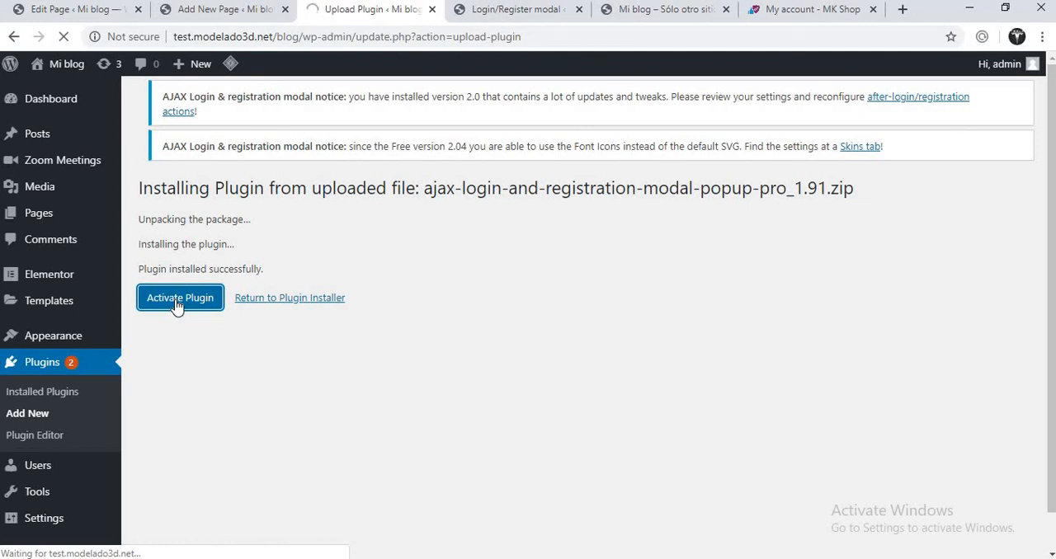
pyautogui.click(180, 298)
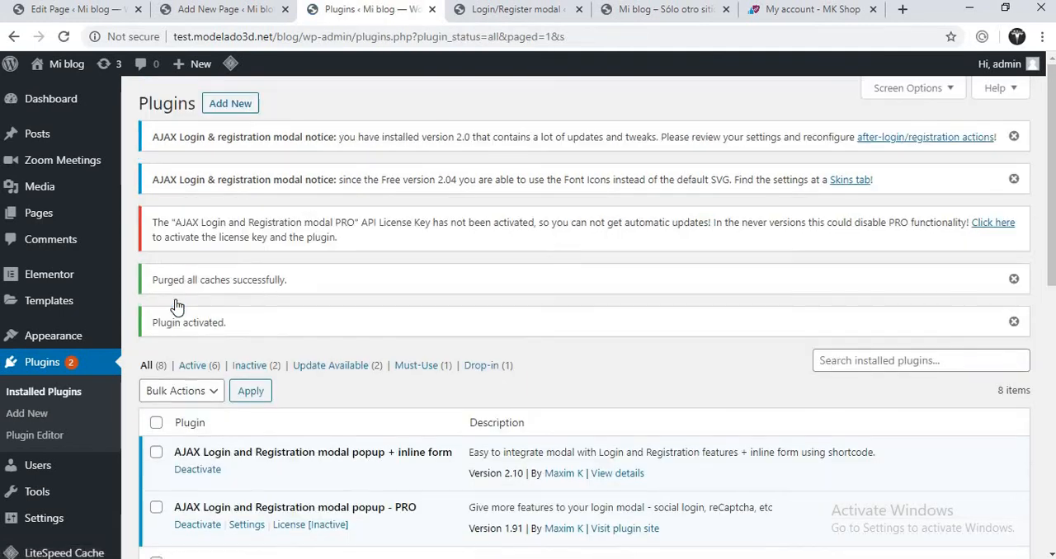
pyautogui.moveTo(319, 341)
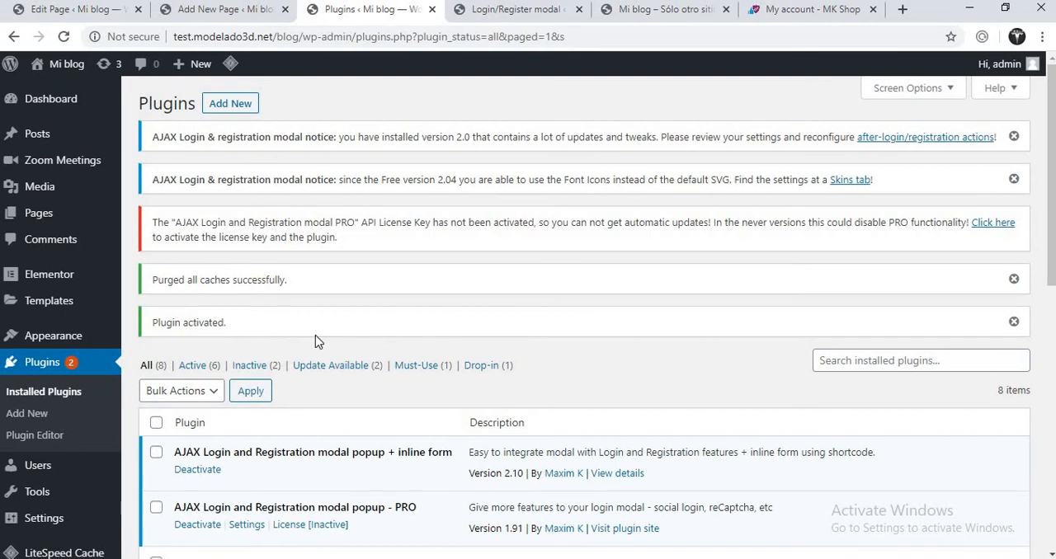
pyautogui.moveTo(992, 222)
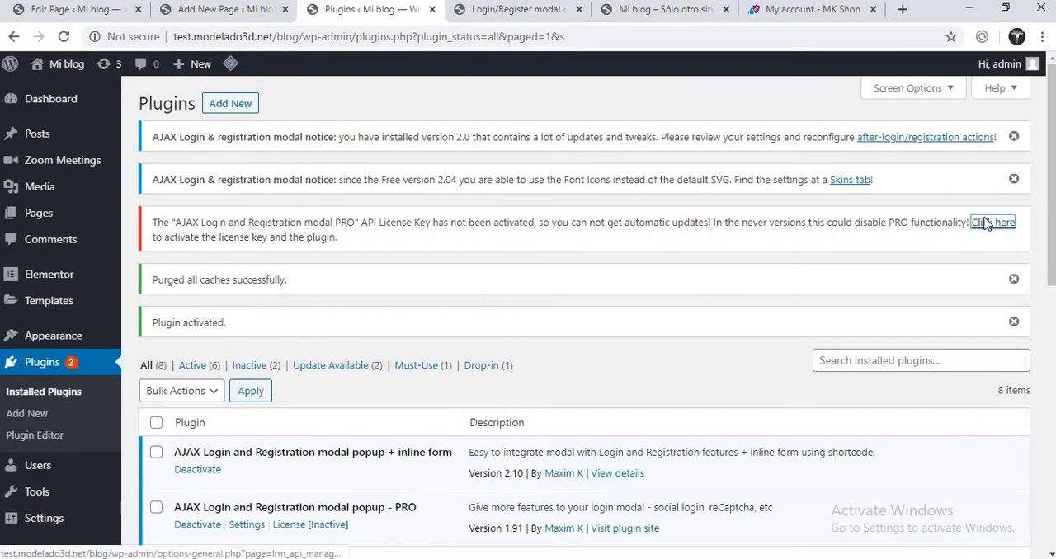
pyautogui.click(993, 222)
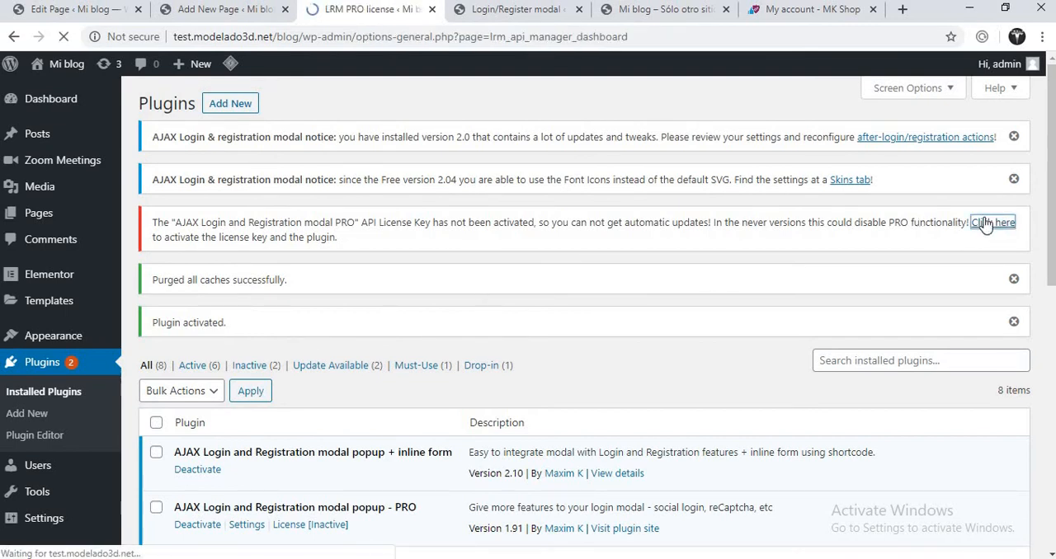
pyautogui.click(1001, 223)
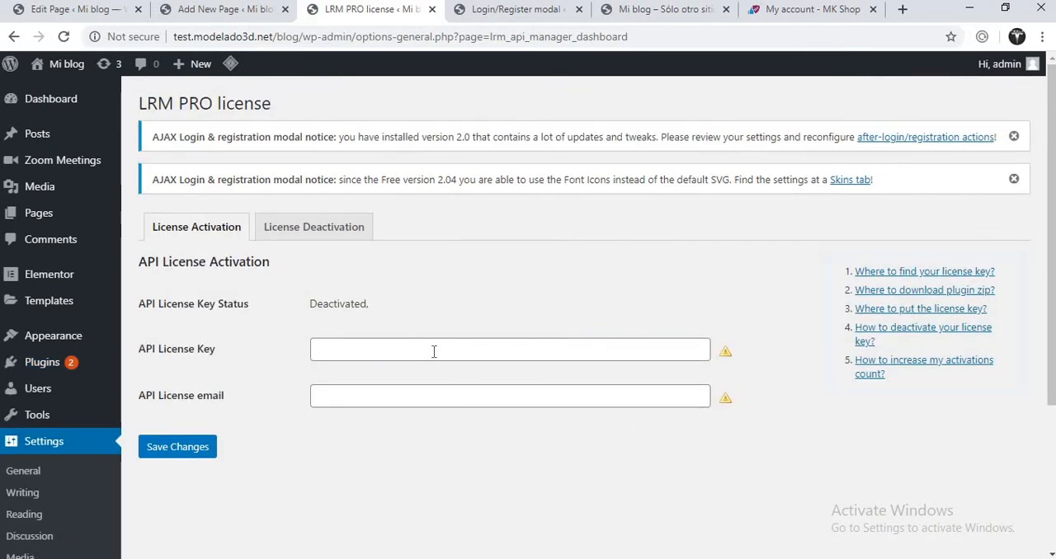
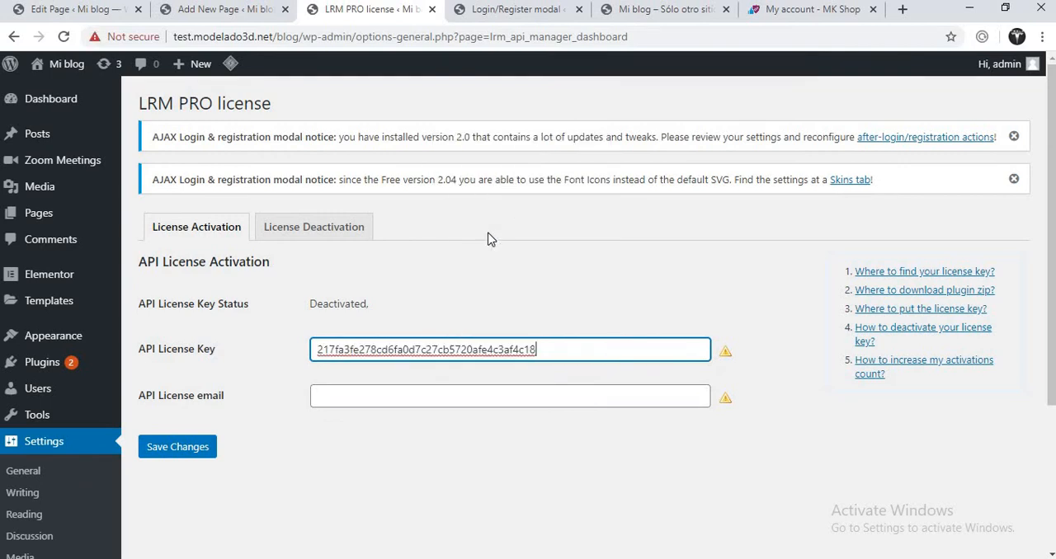
pyautogui.click(509, 395)
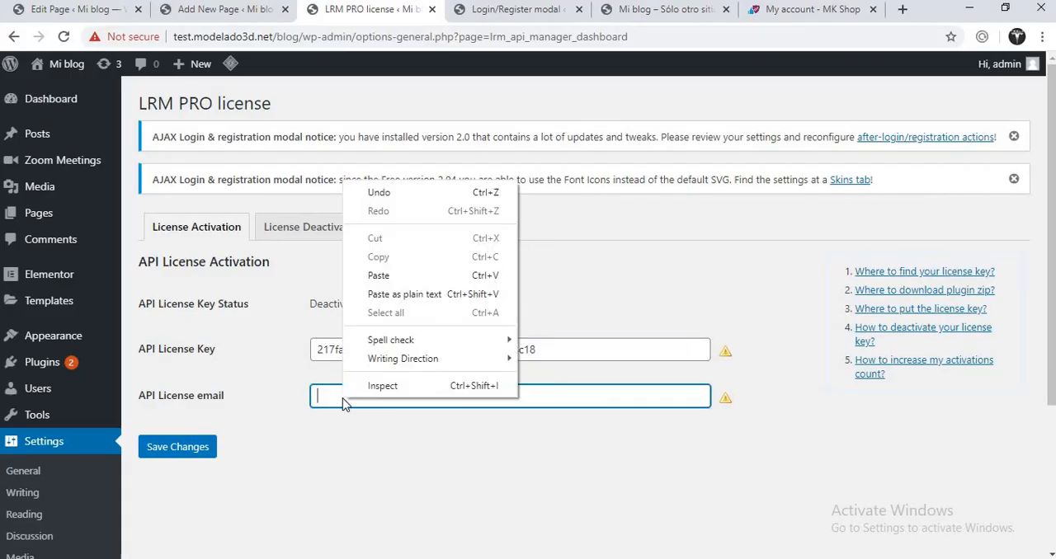
pyautogui.click(377, 275)
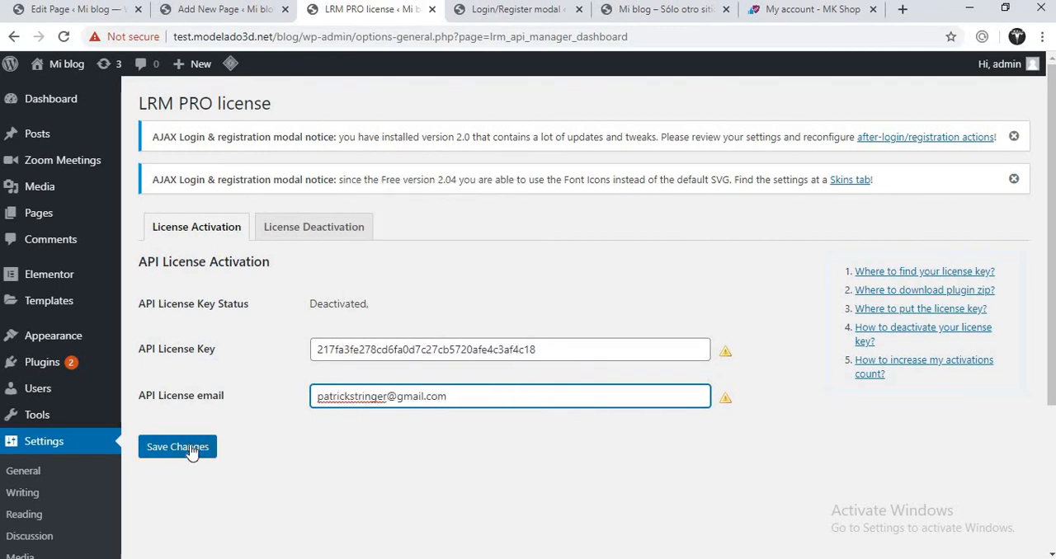
pyautogui.click(177, 446)
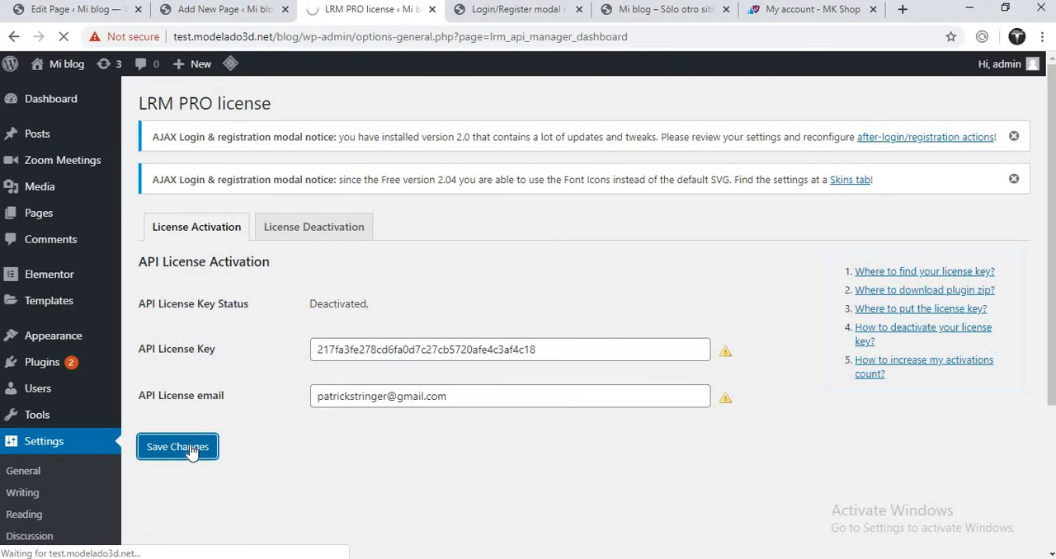
pyautogui.click(178, 446)
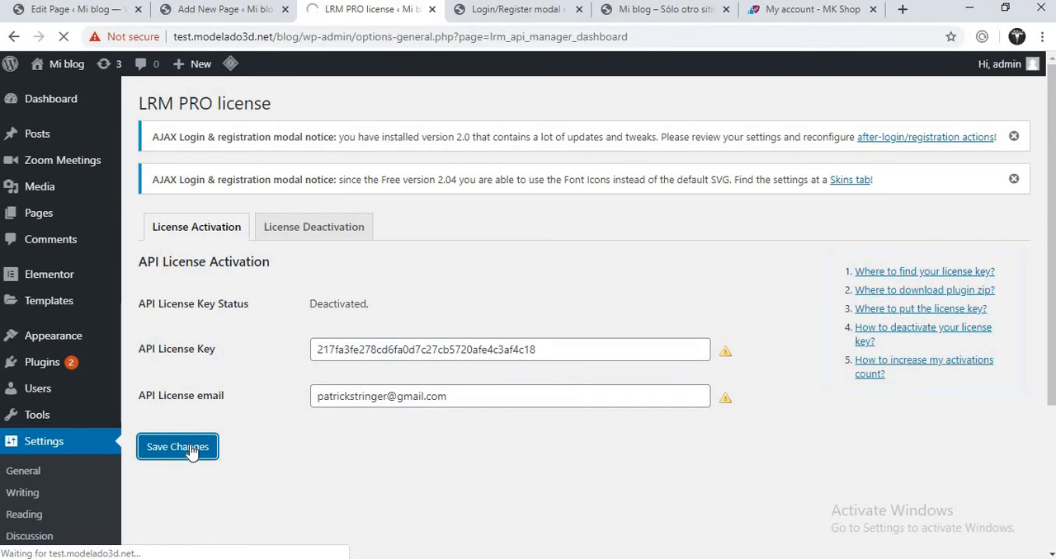
pyautogui.click(176, 447)
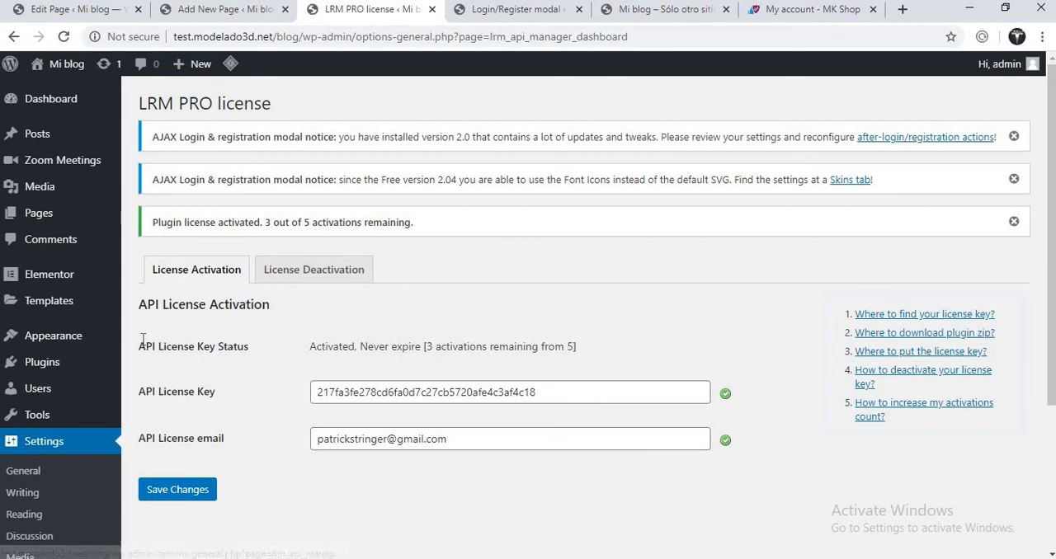
pyautogui.moveTo(373, 66)
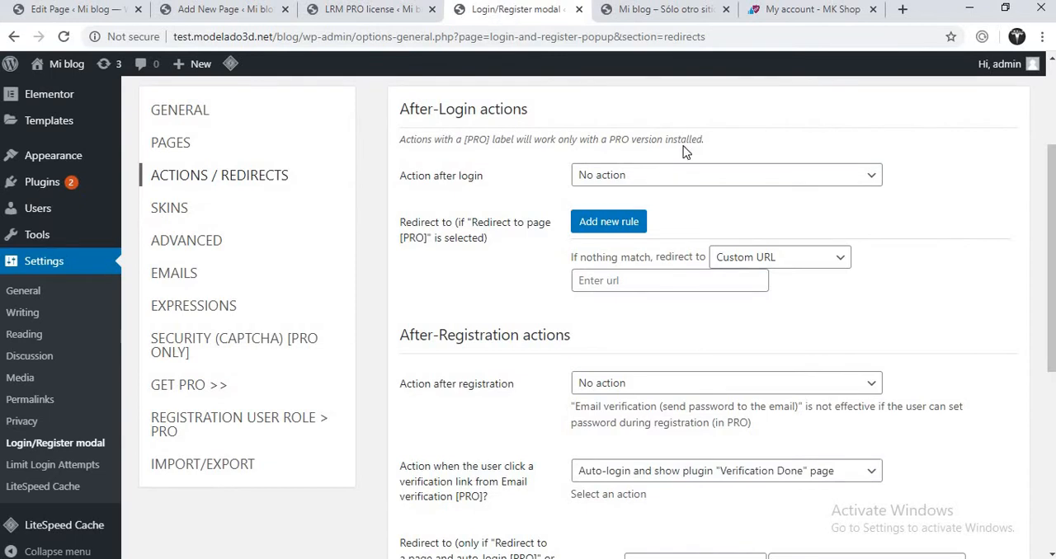
# Step: Set Action after login to Redirect to page [PRO] with fallback Page → Video [#7]
pyautogui.click(49, 93)
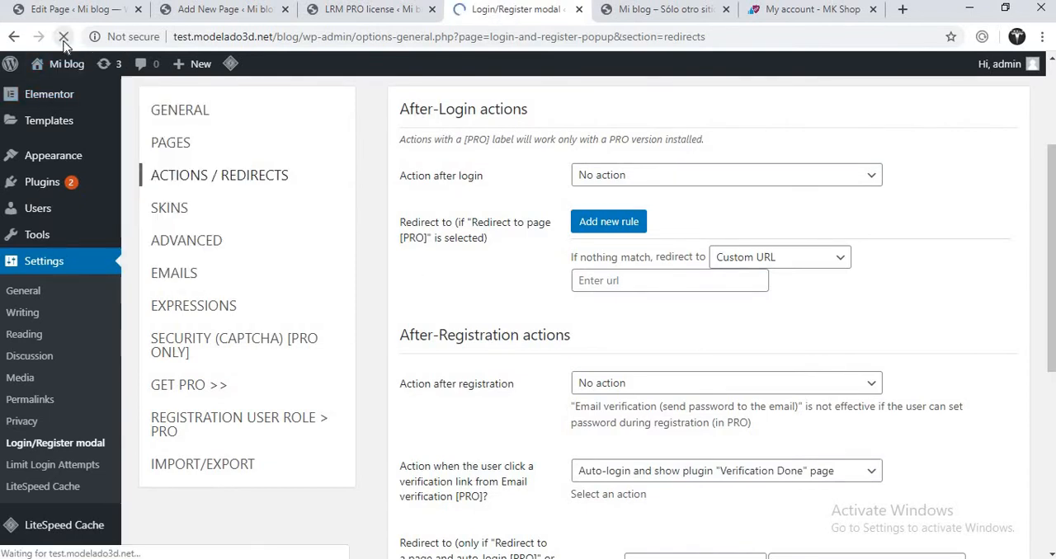
pyautogui.click(63, 36)
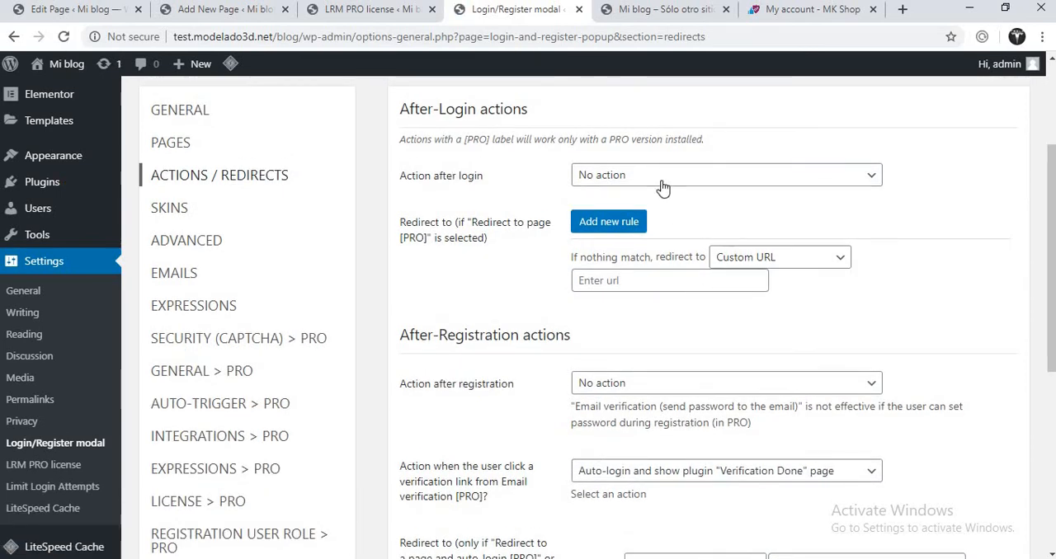
pyautogui.click(726, 174)
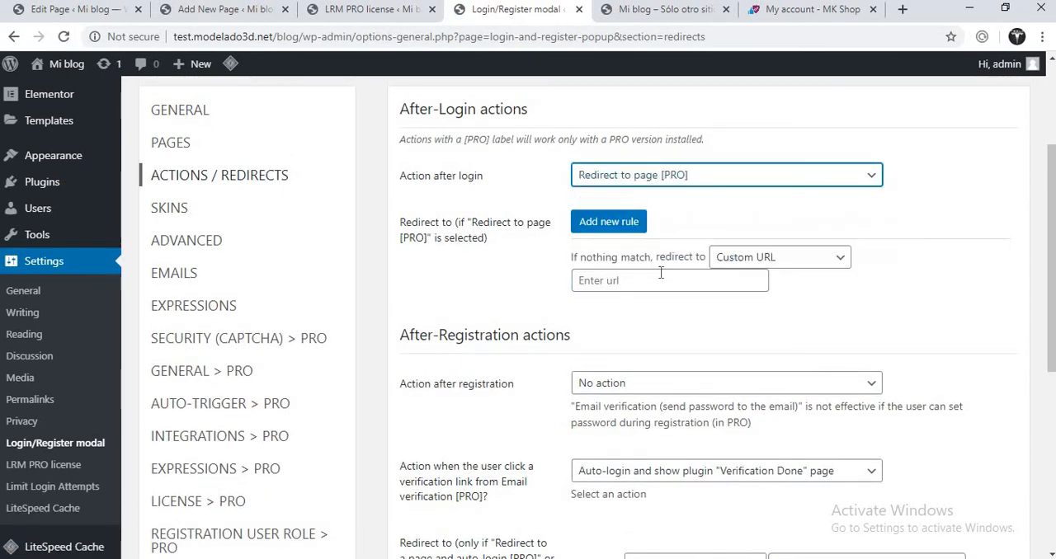
pyautogui.click(775, 257)
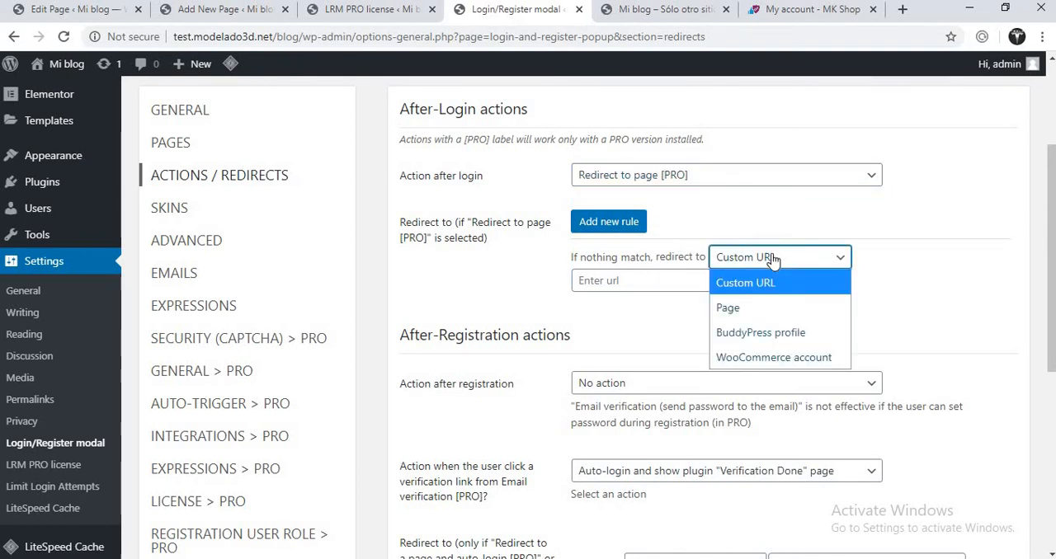
pyautogui.moveTo(772, 357)
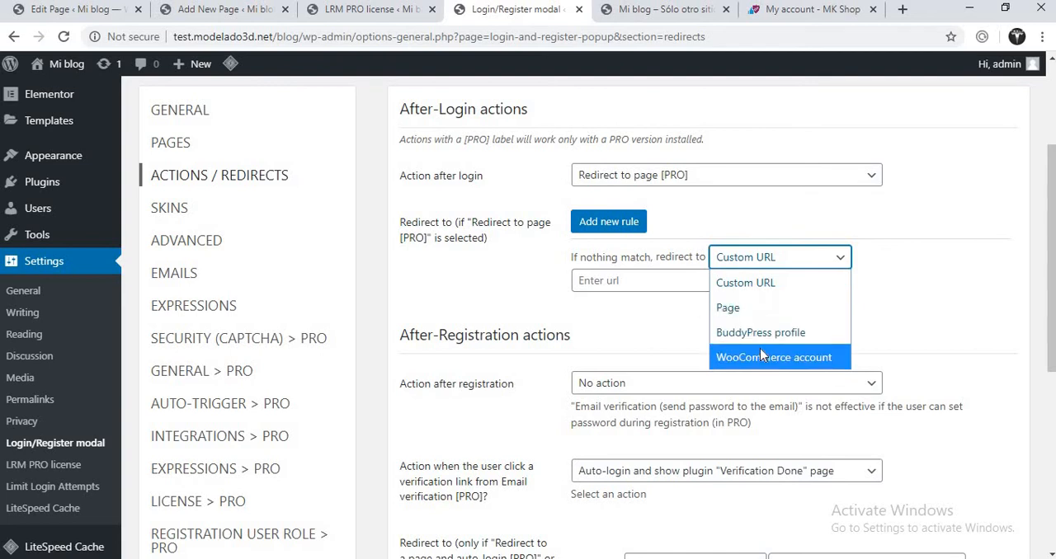
pyautogui.click(728, 306)
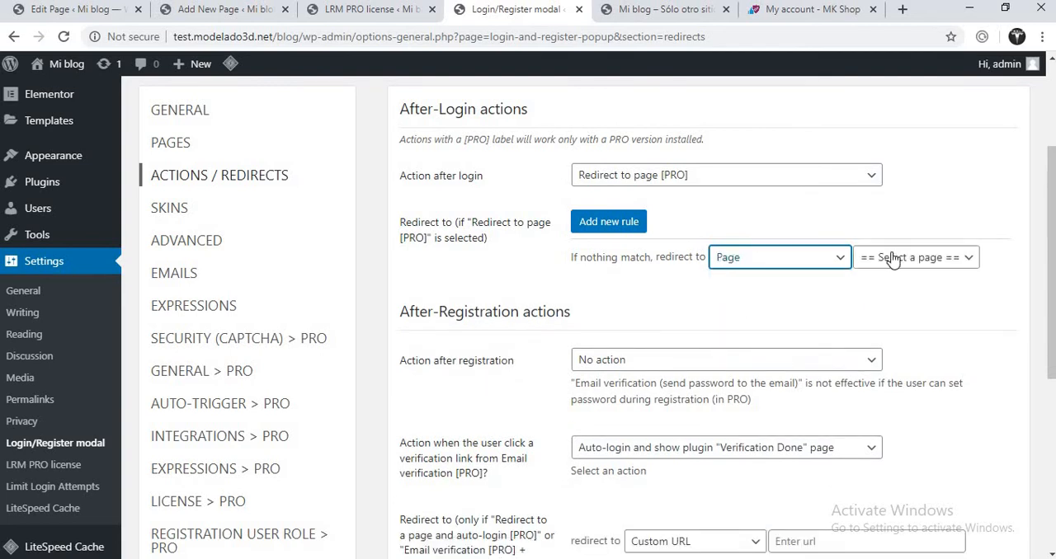
pyautogui.click(911, 256)
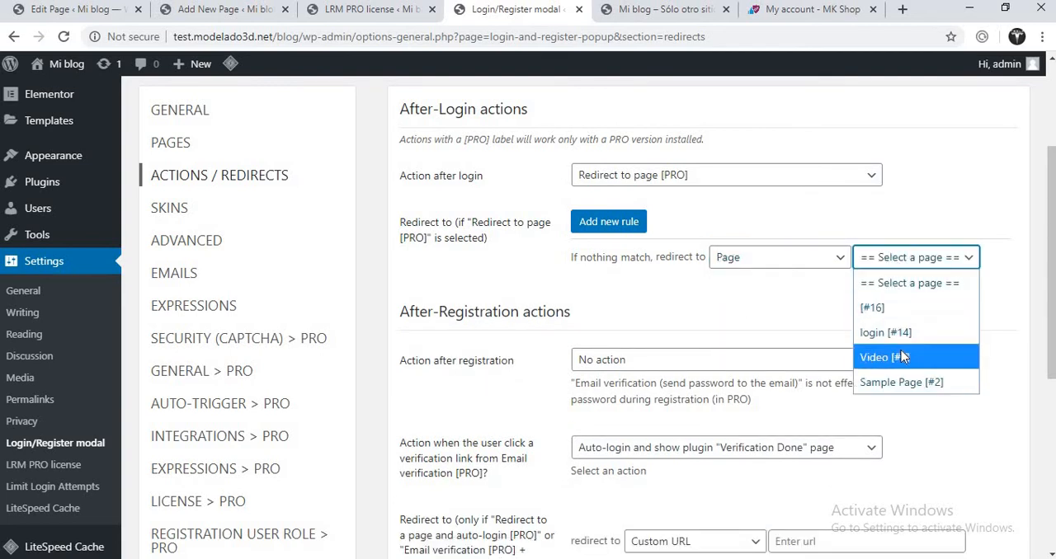
pyautogui.click(883, 357)
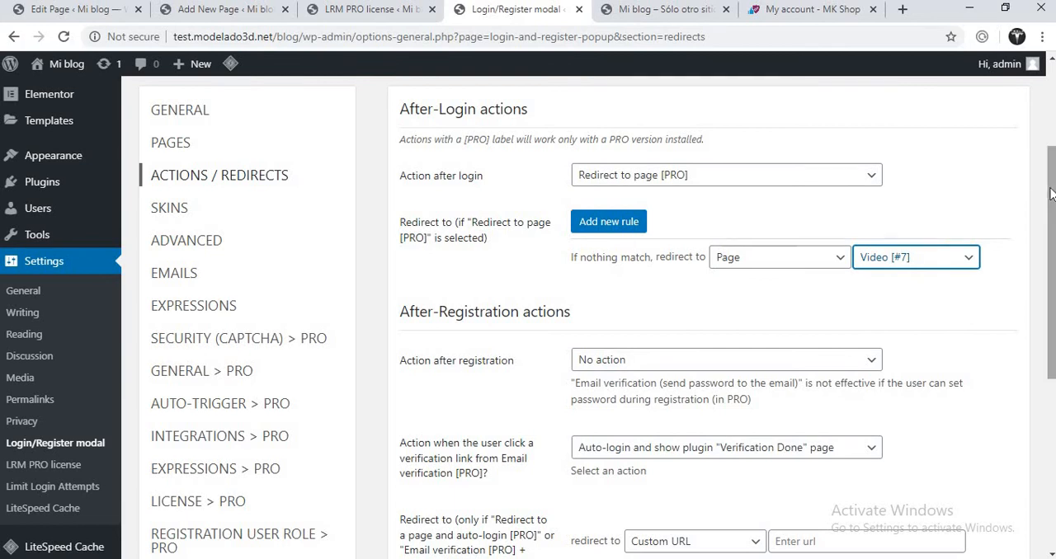
# Step: Save the Login/Register modal redirect settings
pyautogui.scroll(-3)
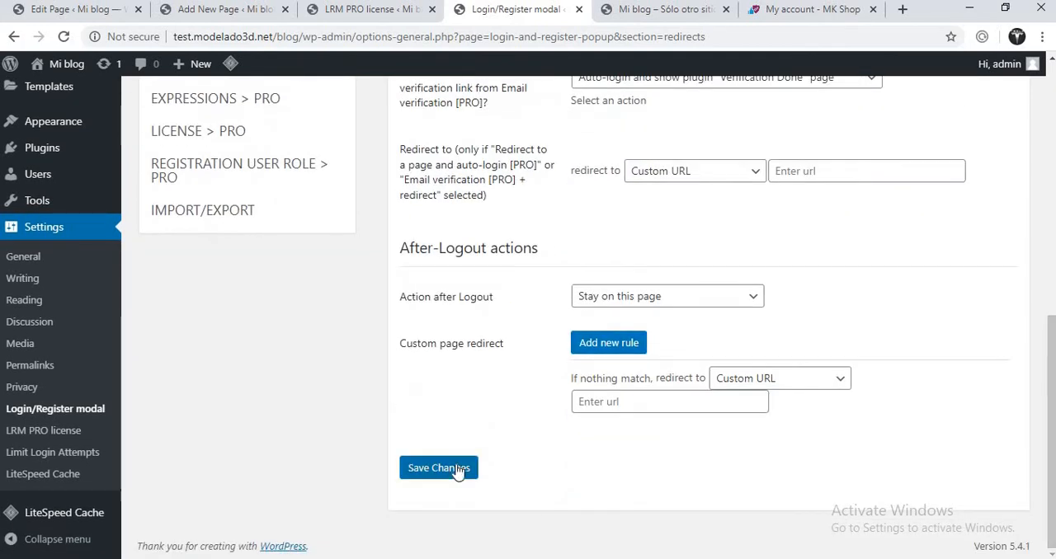
pyautogui.click(438, 467)
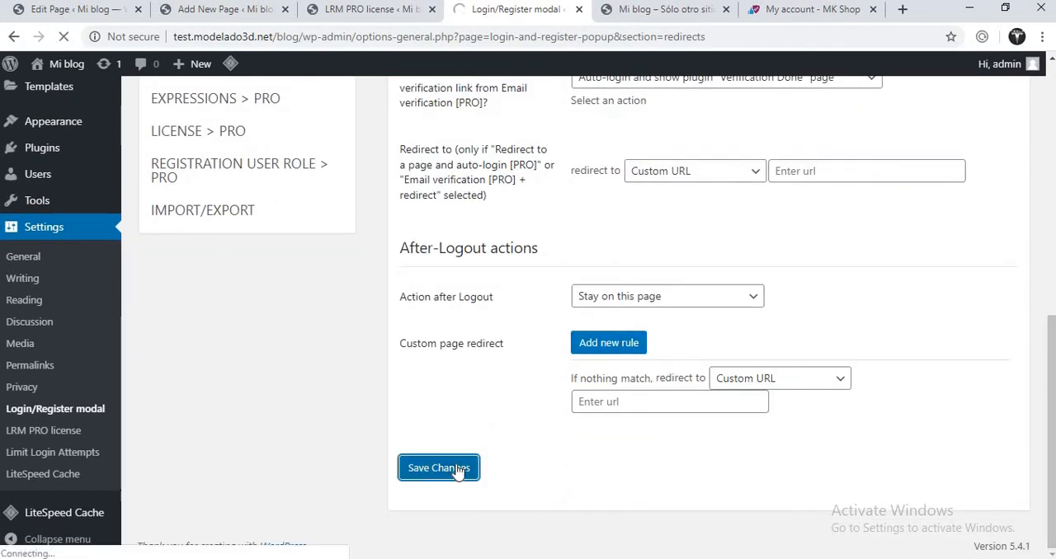
pyautogui.click(439, 468)
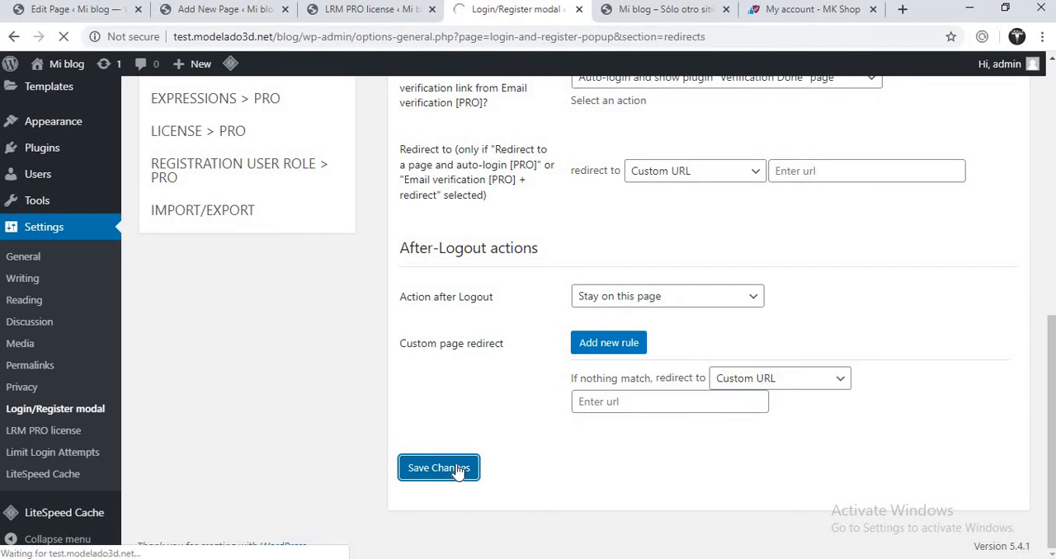
pyautogui.click(438, 468)
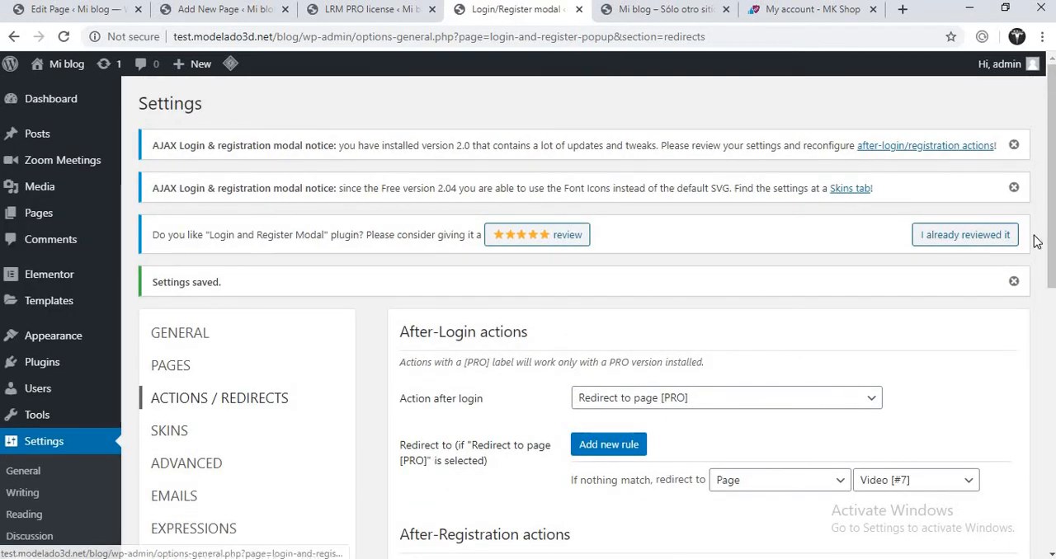
pyautogui.scroll(-3)
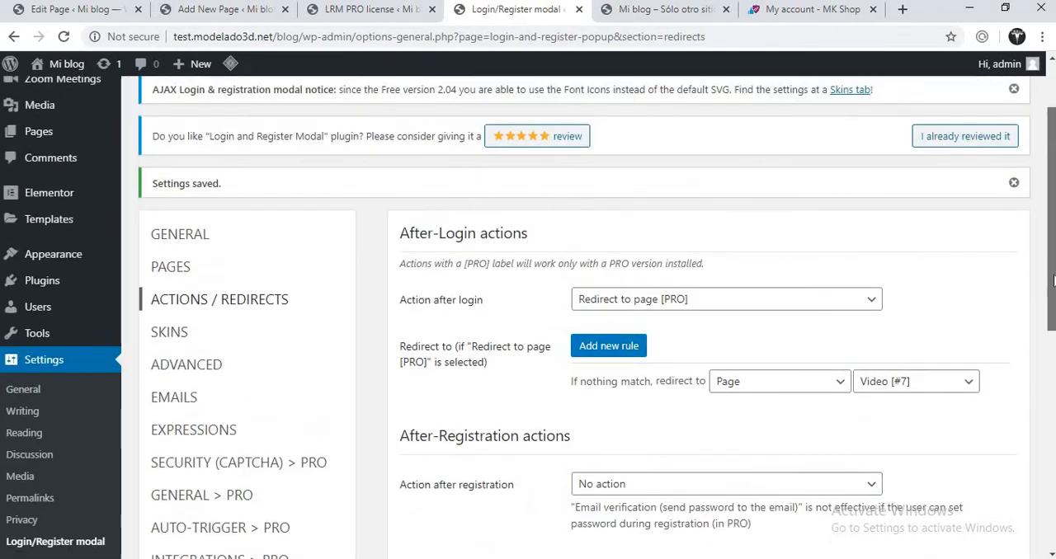
pyautogui.scroll(-3)
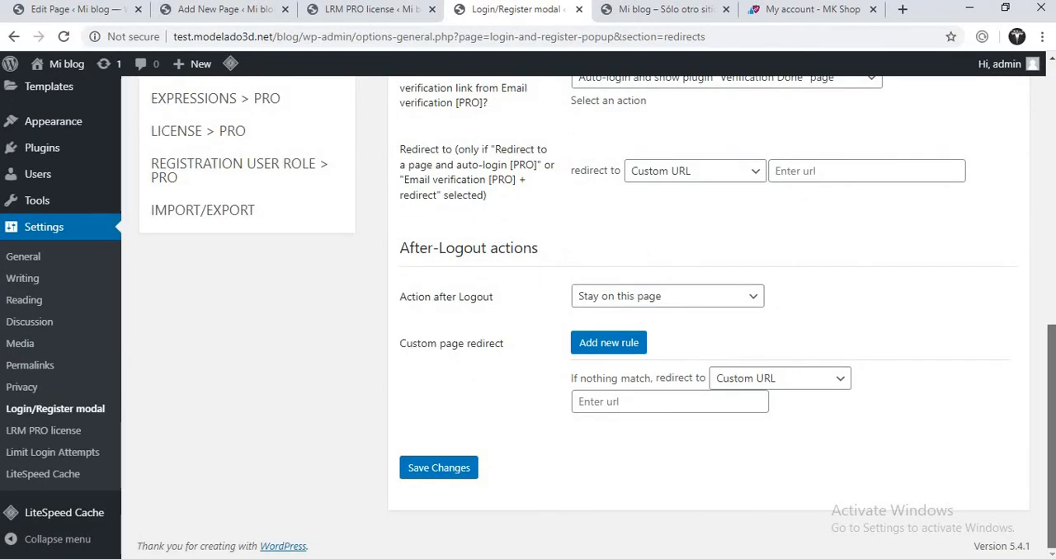
pyautogui.click(438, 468)
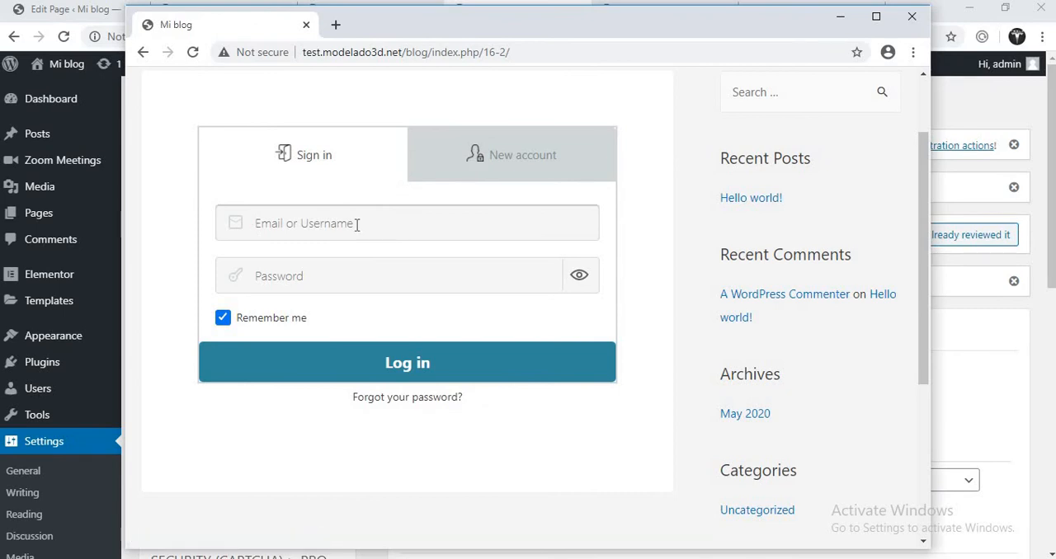
pyautogui.click(511, 155)
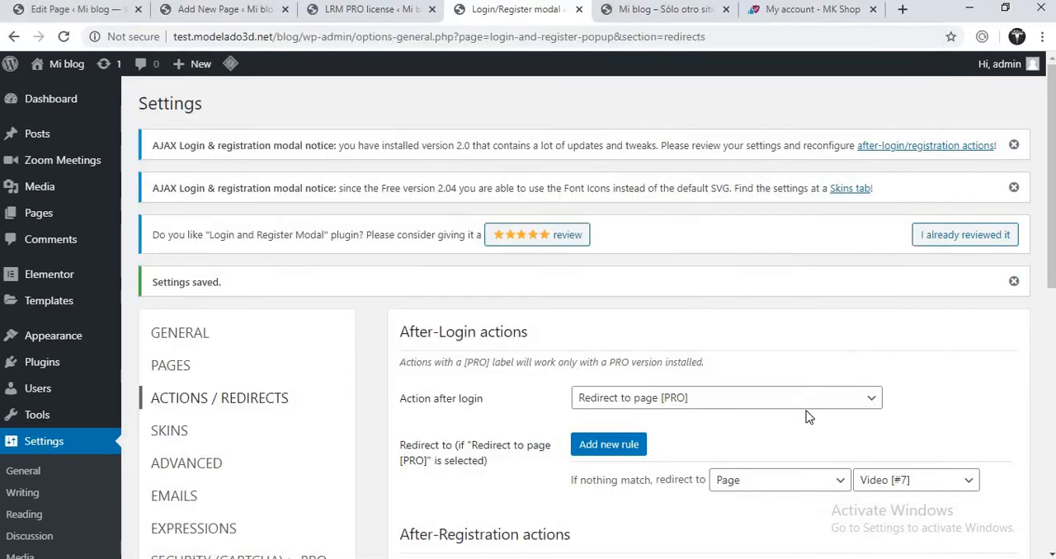
pyautogui.moveTo(823, 450)
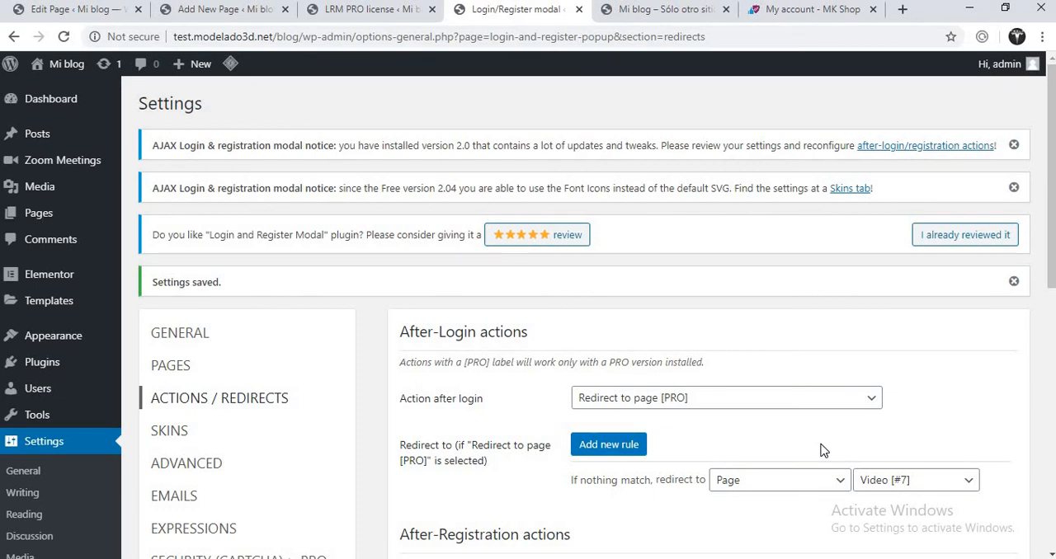
# Step: Set after-registration action to 'Redirect to a page and auto-login [PRO]', targeting Page Video [#7]
pyautogui.scroll(-3)
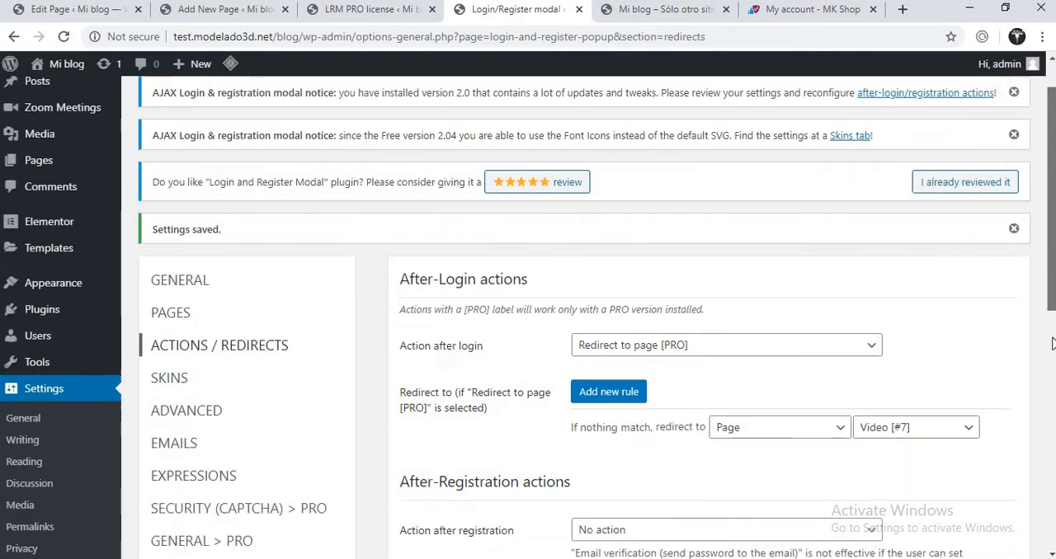
pyautogui.click(724, 245)
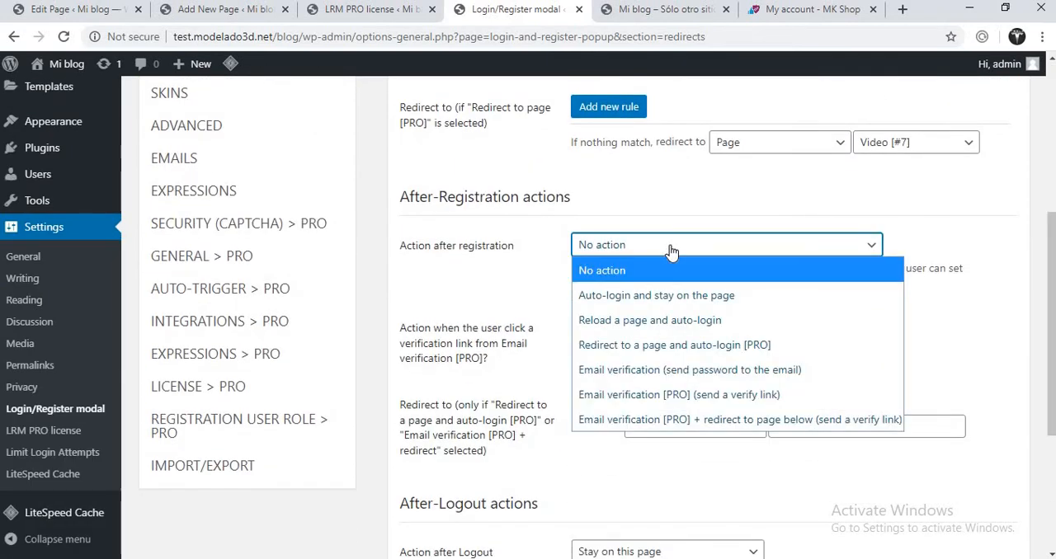
pyautogui.moveTo(676, 320)
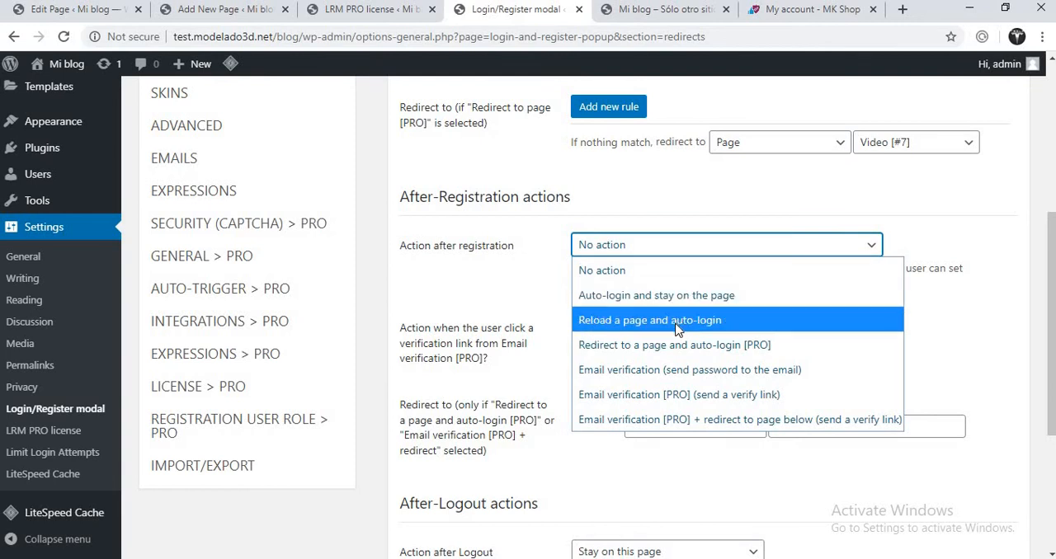
pyautogui.moveTo(672, 345)
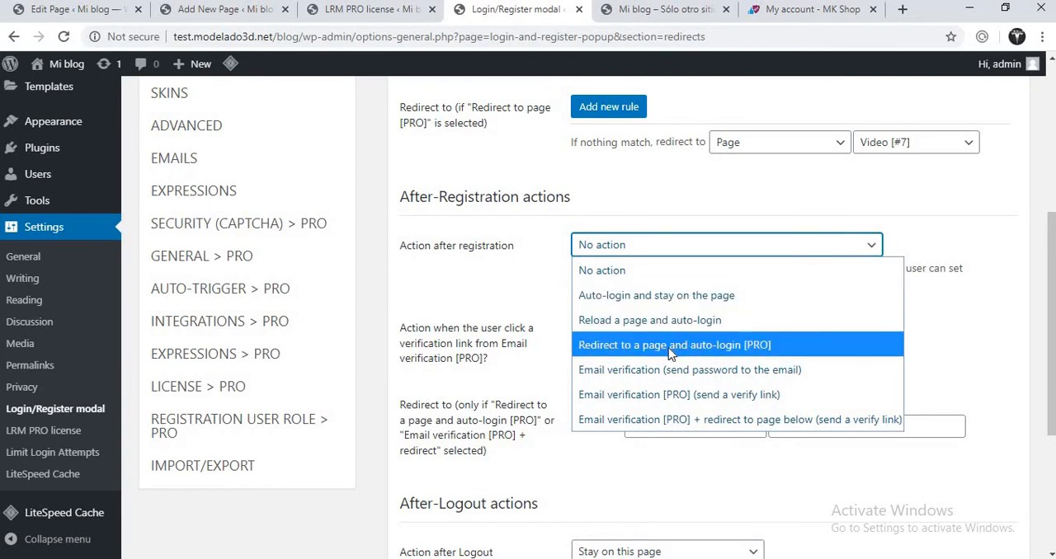
pyautogui.moveTo(700, 355)
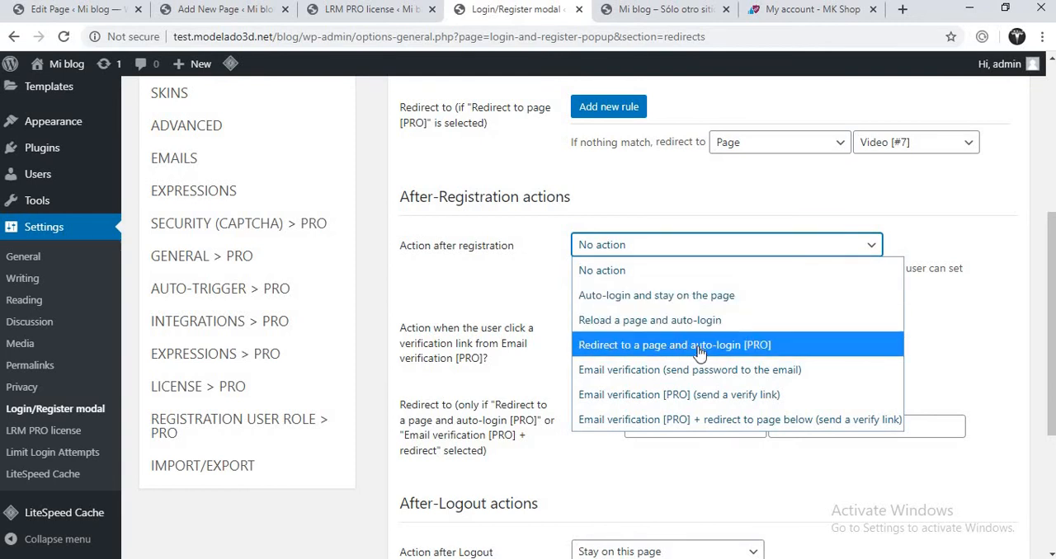
pyautogui.click(674, 345)
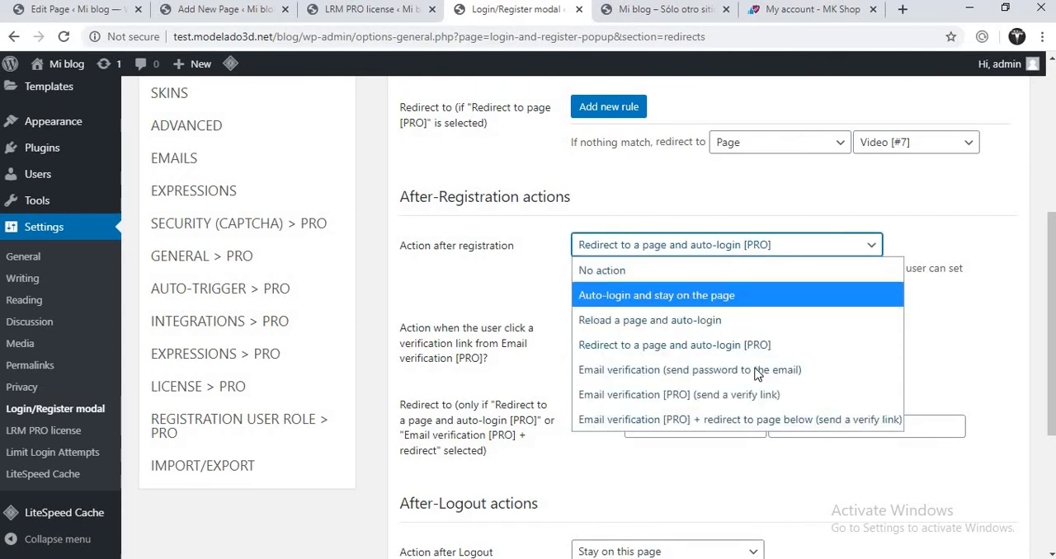
pyautogui.moveTo(746, 394)
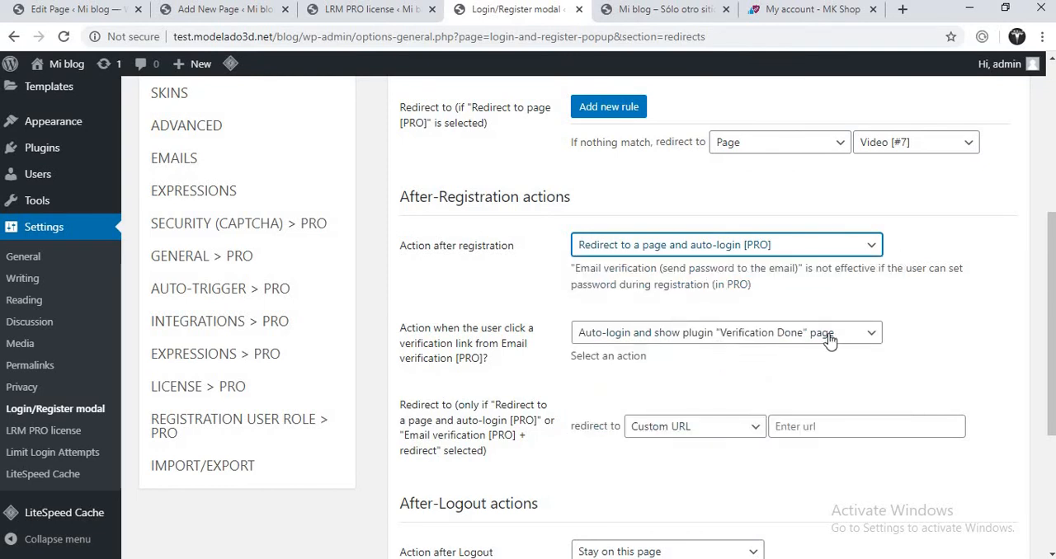
pyautogui.moveTo(775, 346)
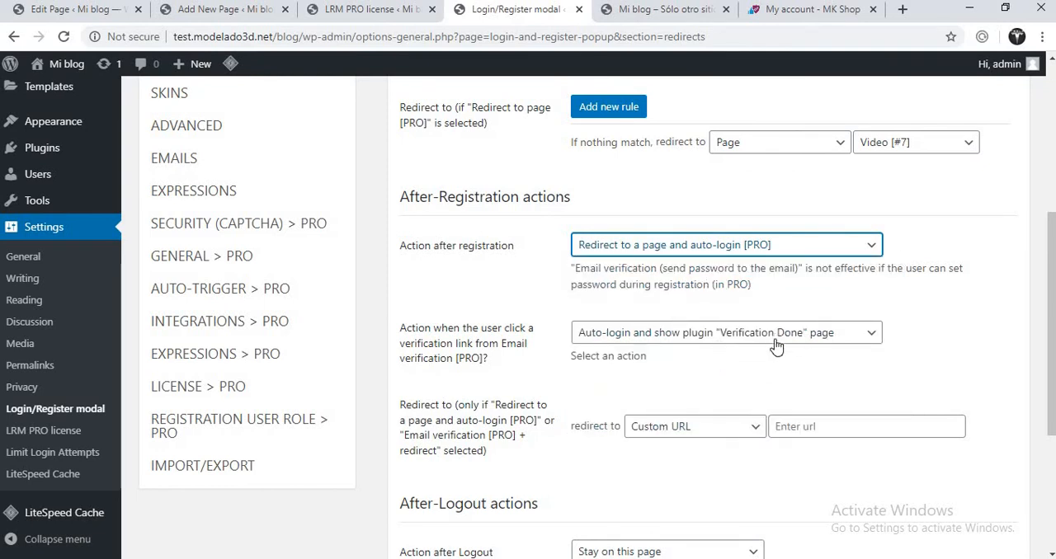
pyautogui.click(693, 426)
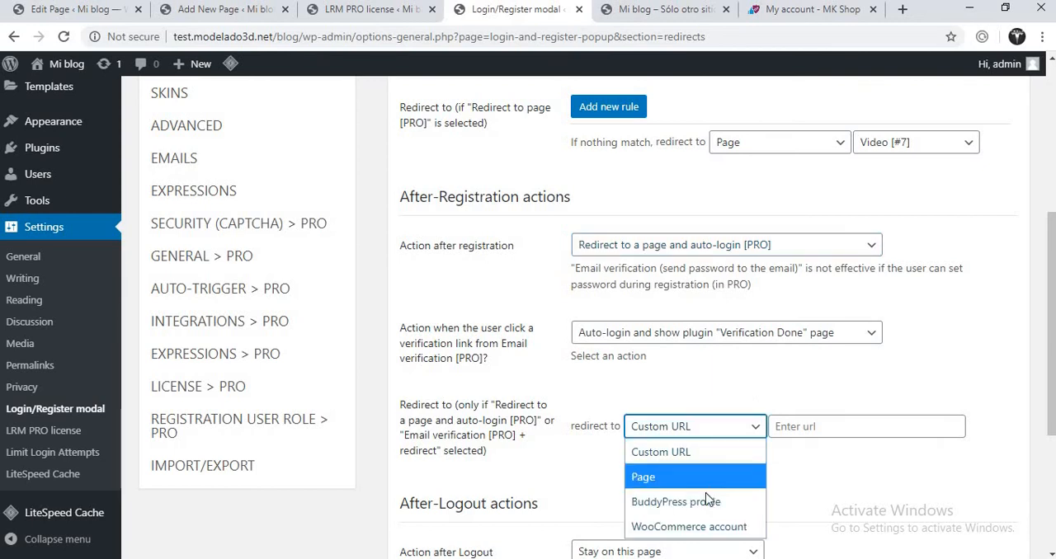
pyautogui.click(643, 476)
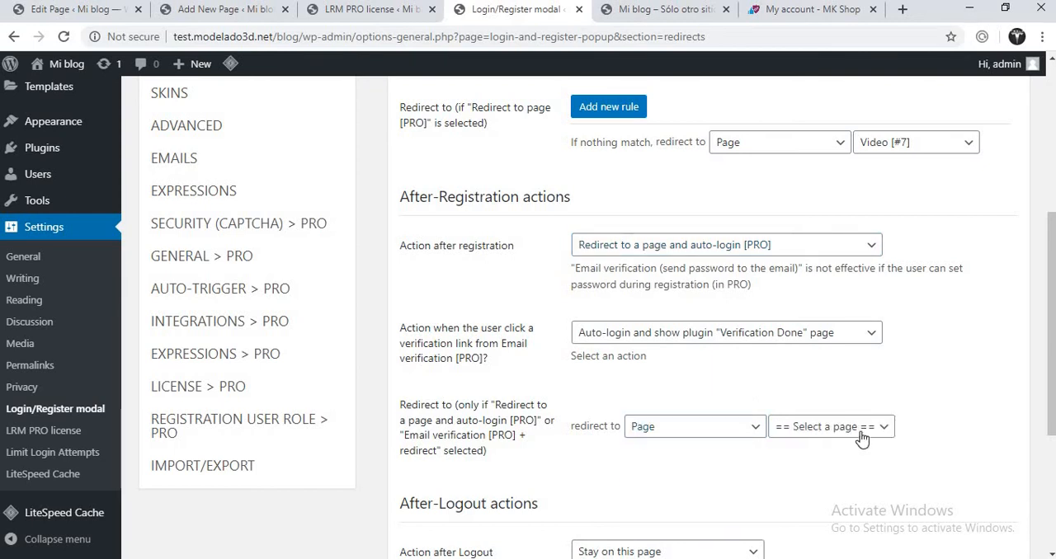
pyautogui.click(828, 426)
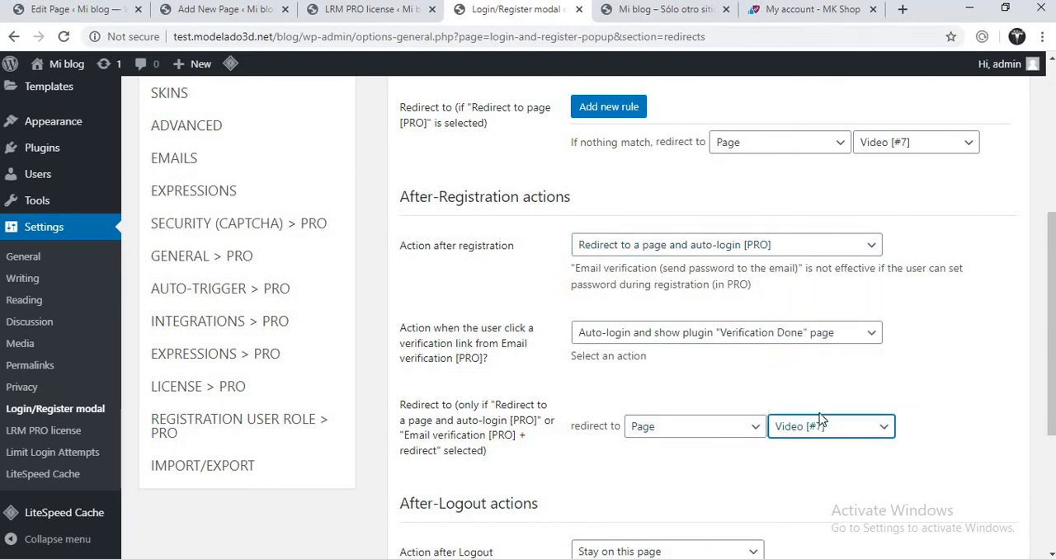
# Step: Save the Actions / Redirects settings, then return to the logged-out Mi blog window
pyautogui.scroll(-3)
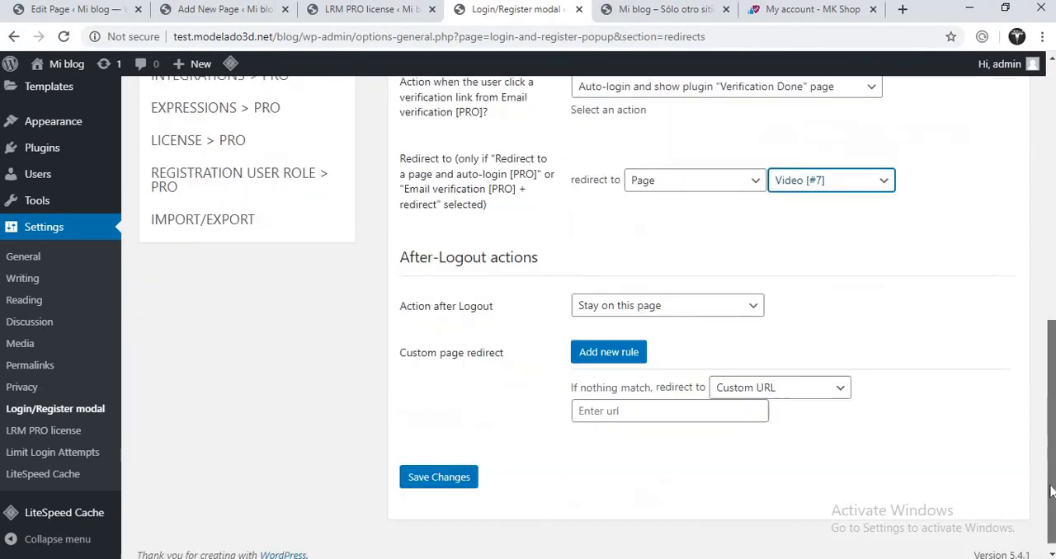
pyautogui.scroll(-3)
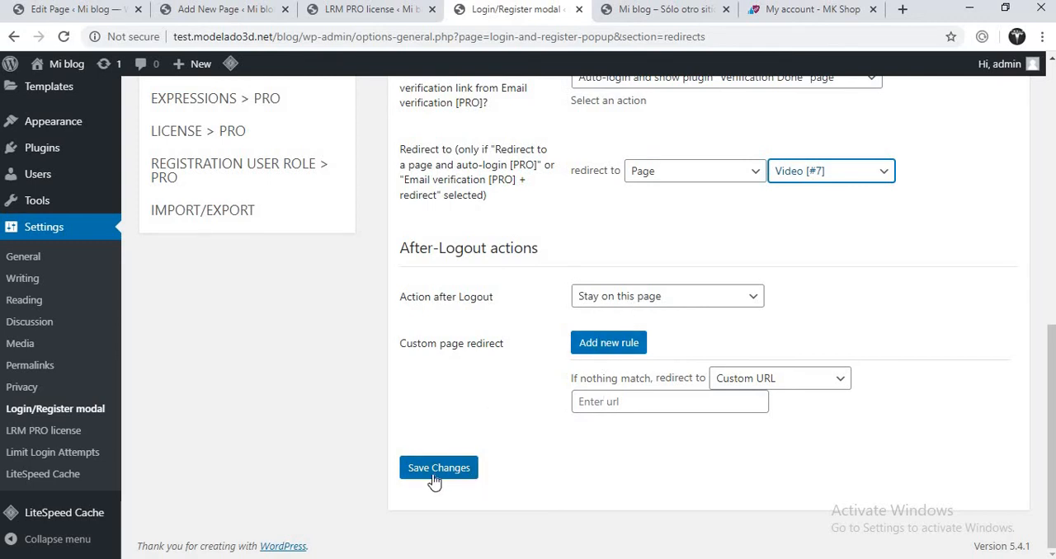
pyautogui.click(438, 468)
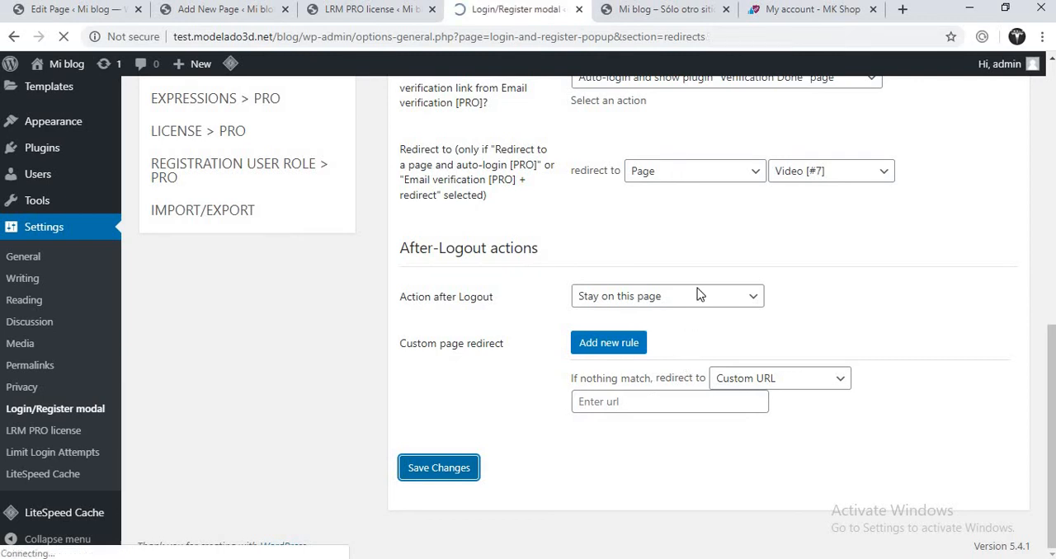
pyautogui.click(438, 467)
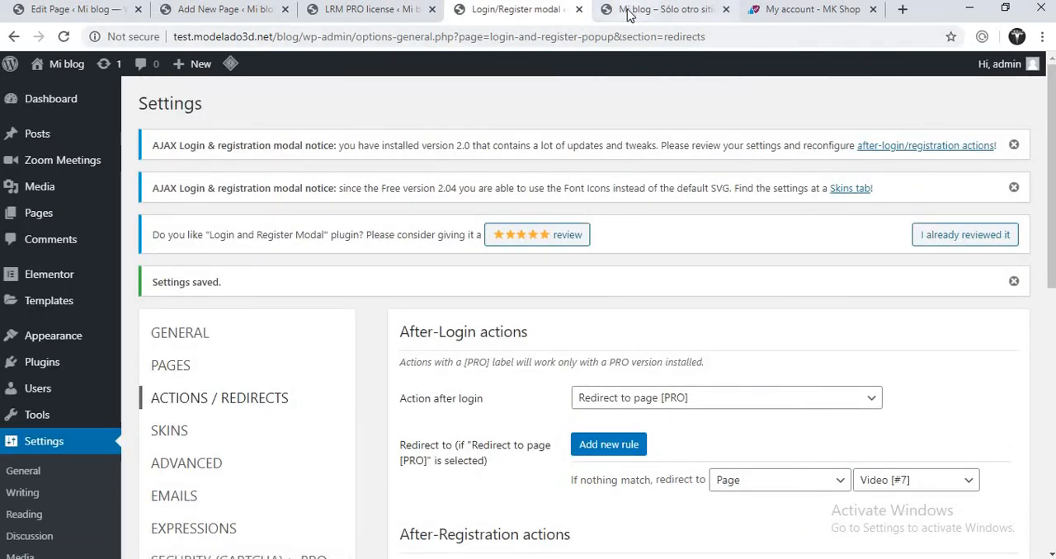
pyautogui.click(664, 9)
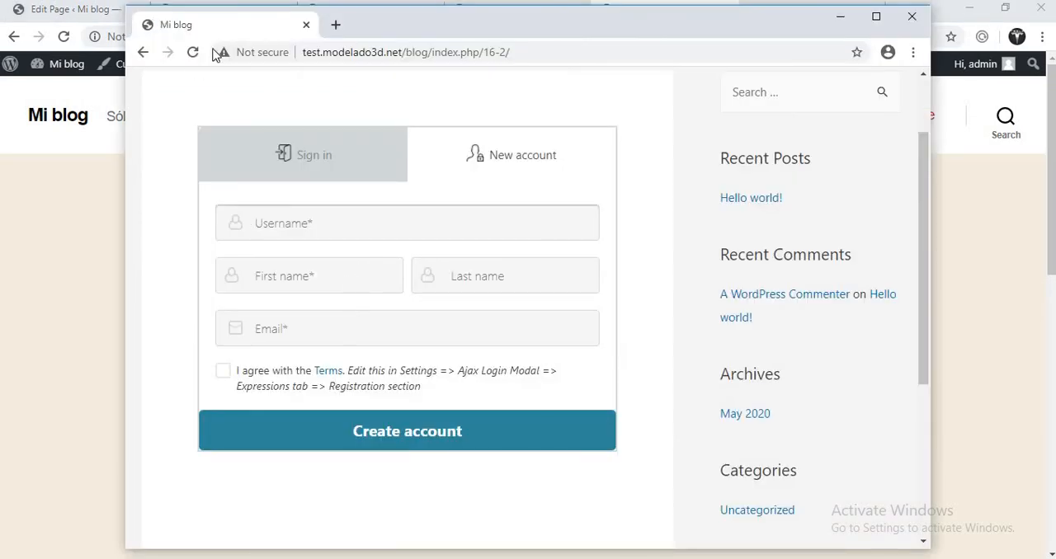
# Step: Reload and maximize the blog window, showing the New account registration form
pyautogui.click(193, 52)
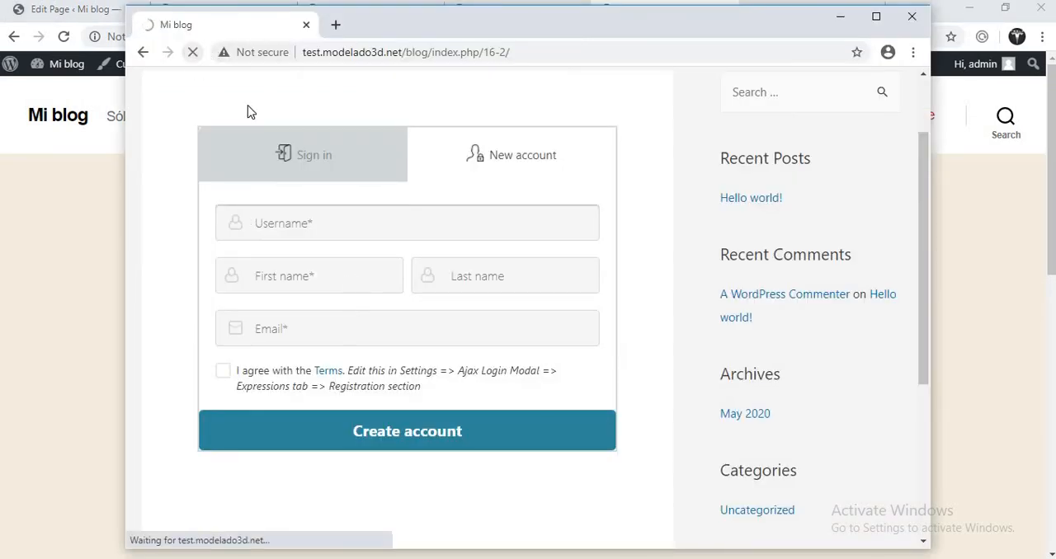
pyautogui.click(876, 15)
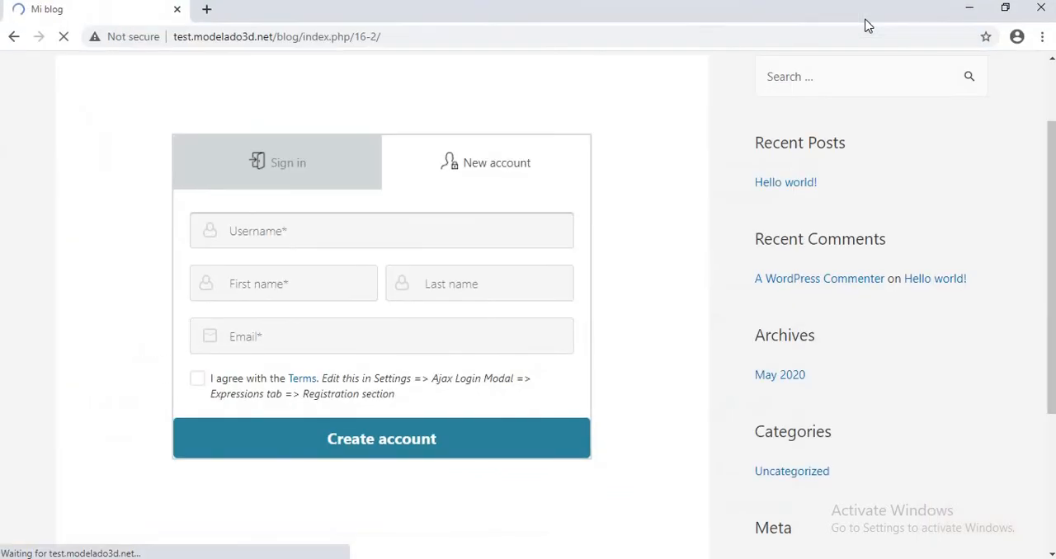
pyautogui.click(276, 163)
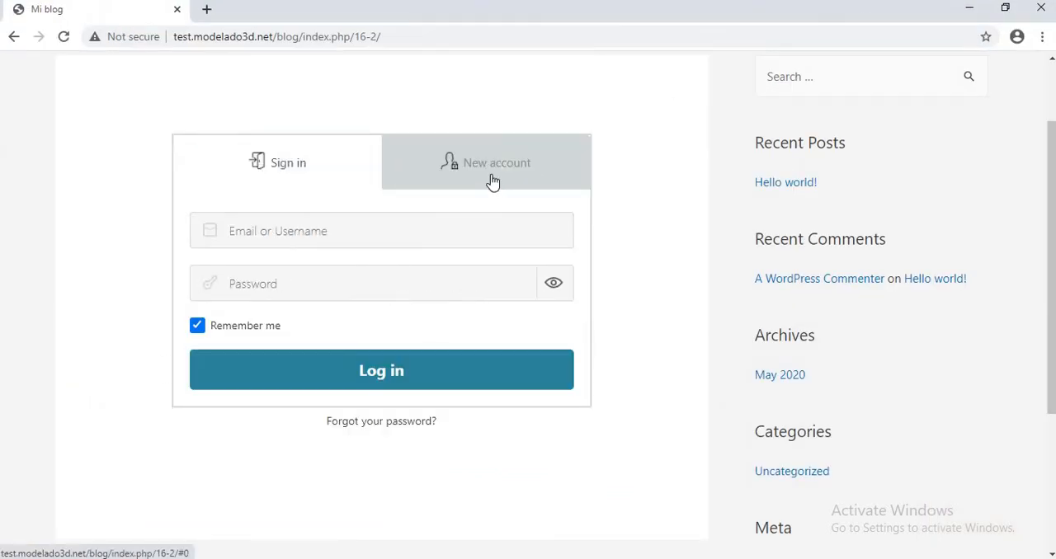
pyautogui.click(494, 162)
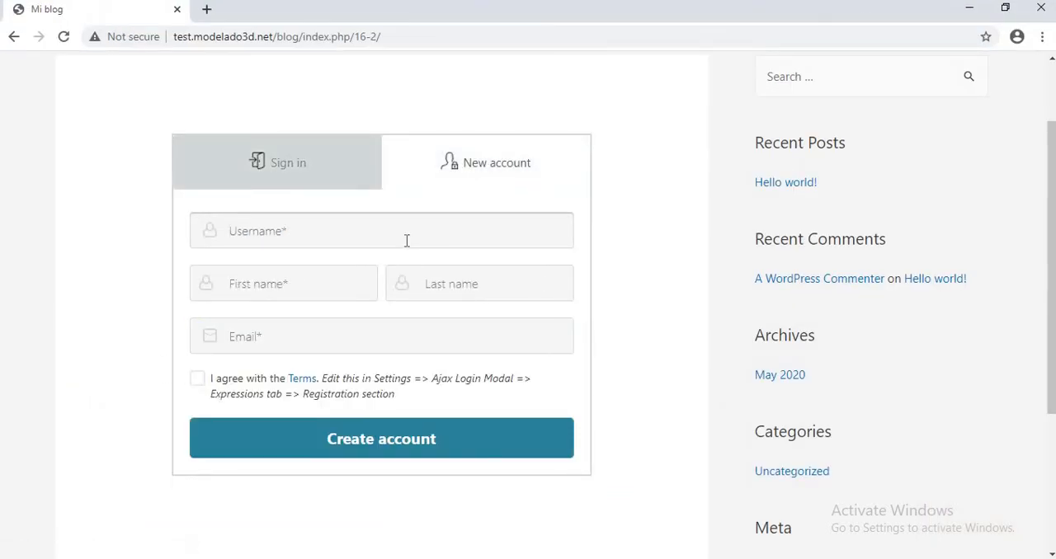
# Step: Fill username test, names pass and word, and a gmail email, then return to settings
pyautogui.write('test')
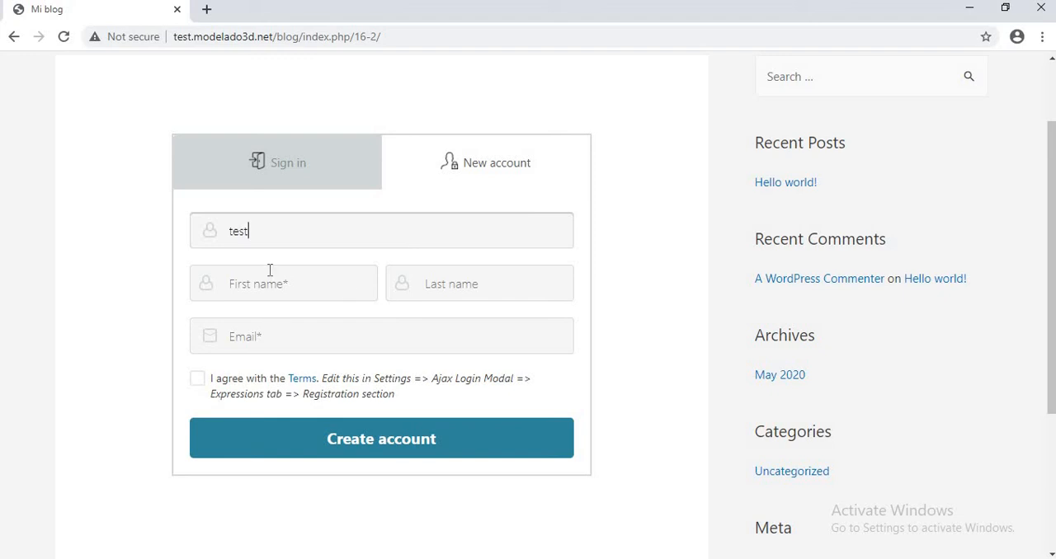
pyautogui.write('pass')
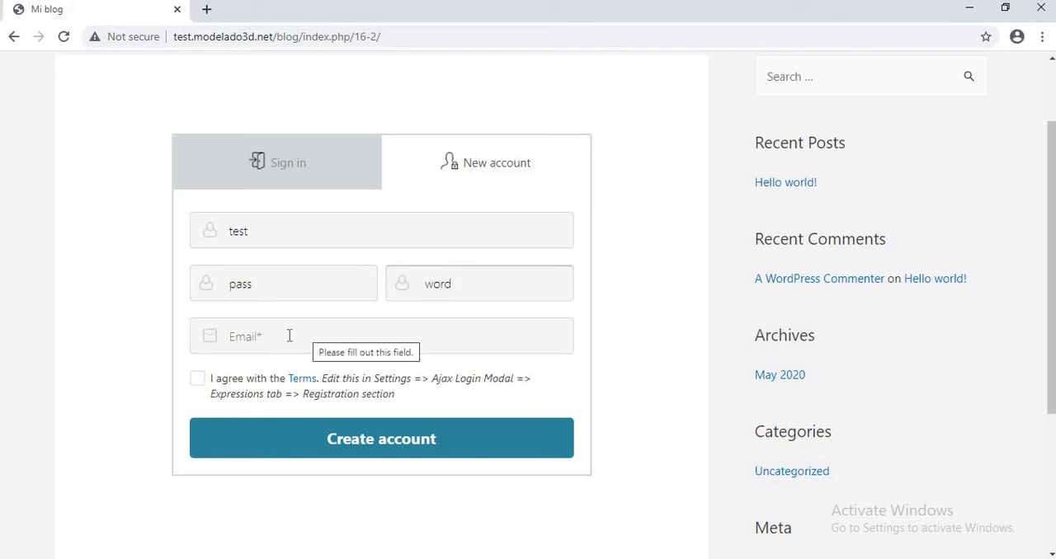
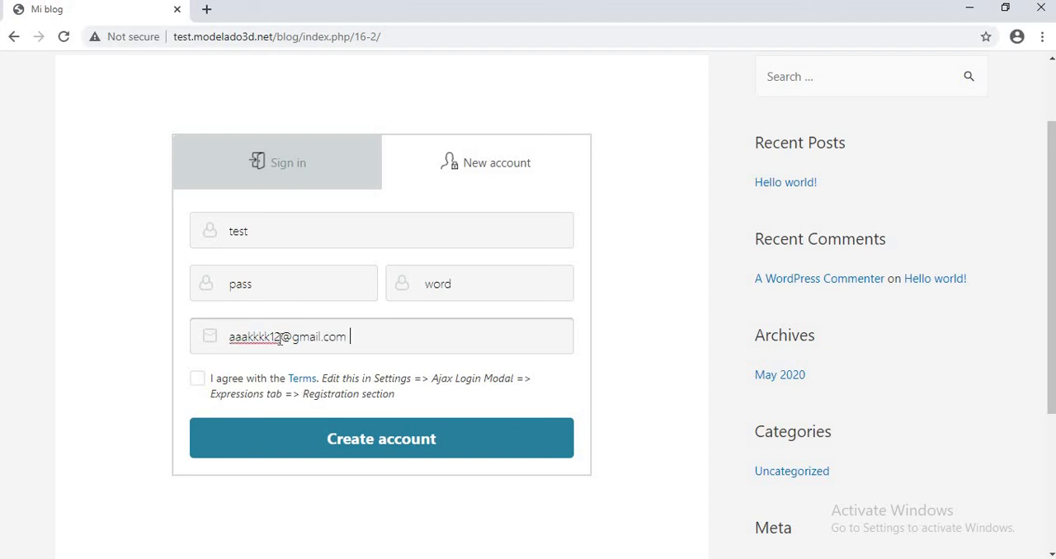
pyautogui.click(197, 377)
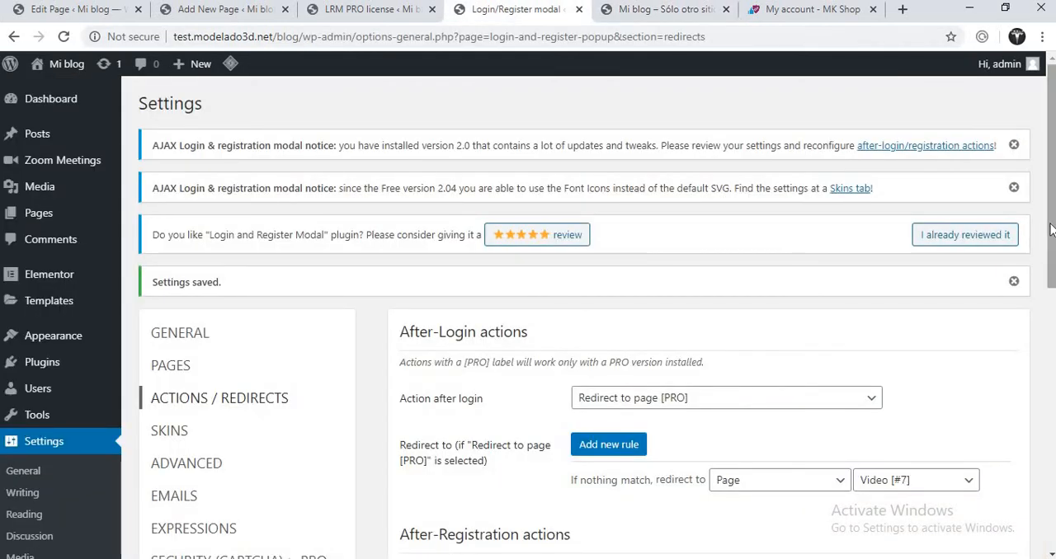
pyautogui.click(726, 290)
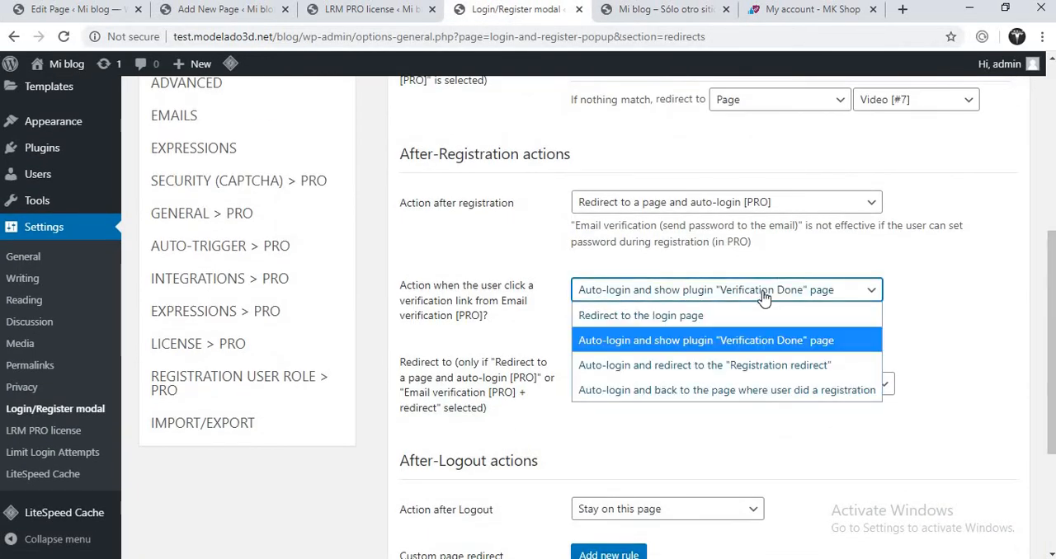
pyautogui.click(702, 340)
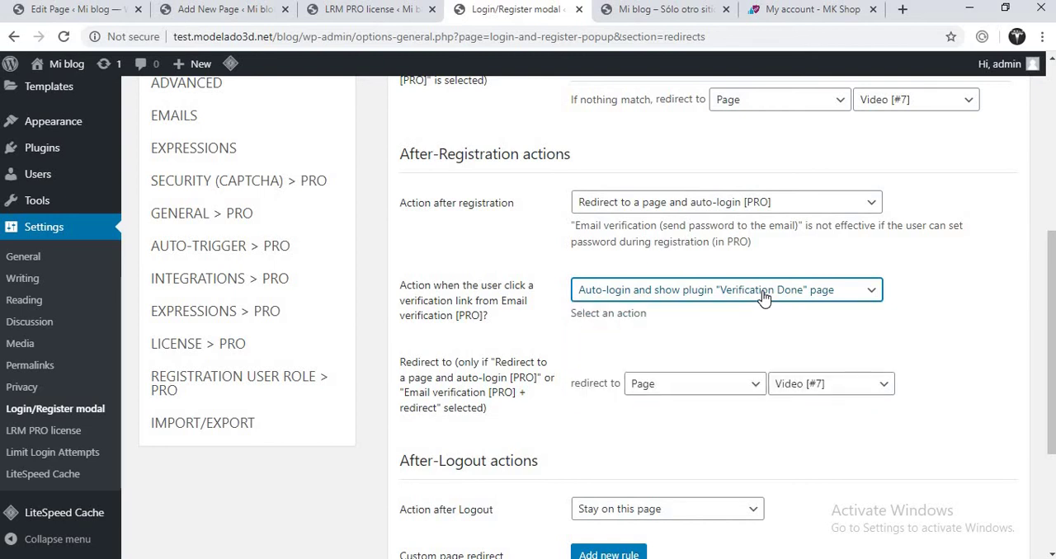
pyautogui.click(725, 203)
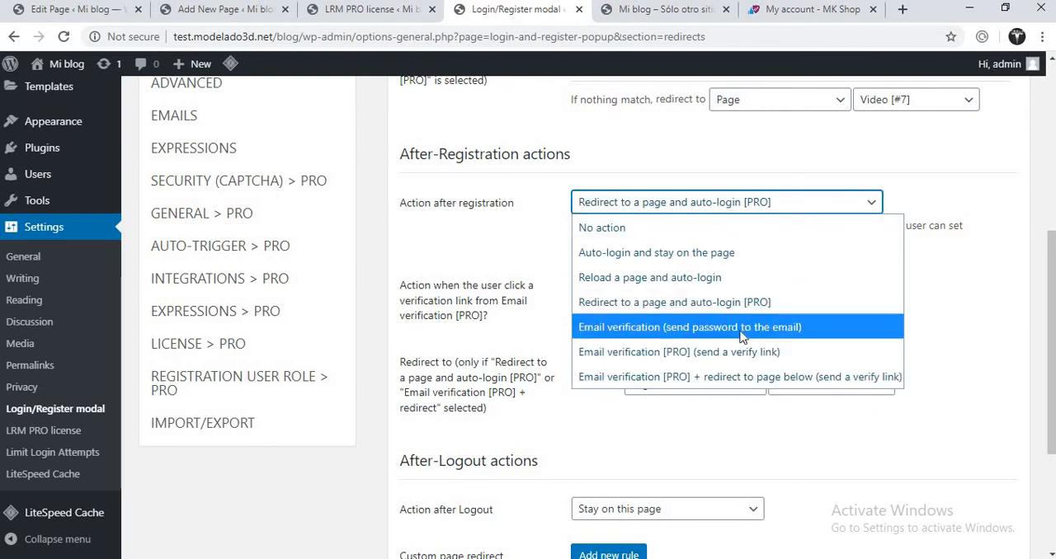
pyautogui.moveTo(714, 334)
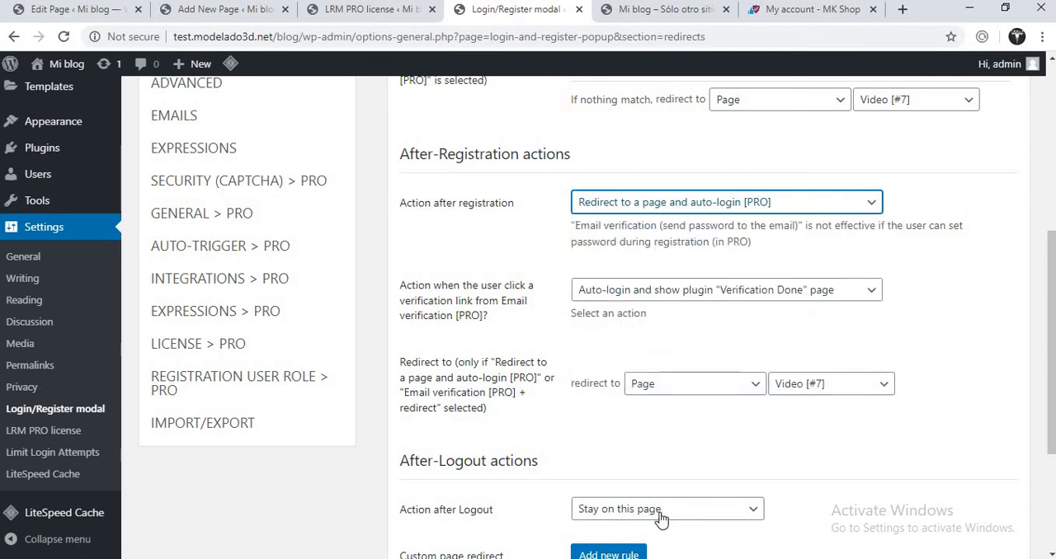
# Step: Accept the terms and create the test account on the blog registration form
pyautogui.click(662, 9)
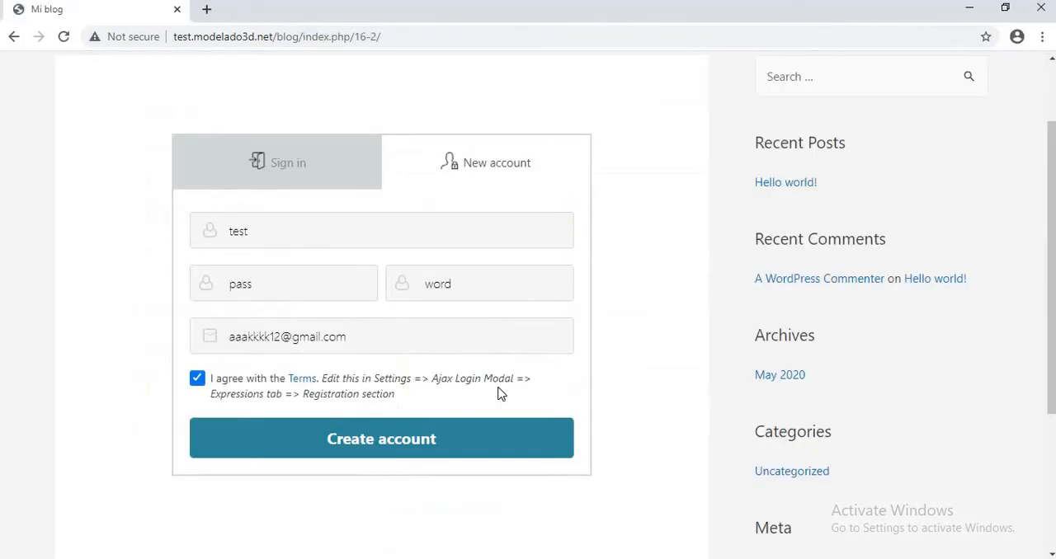
pyautogui.click(381, 439)
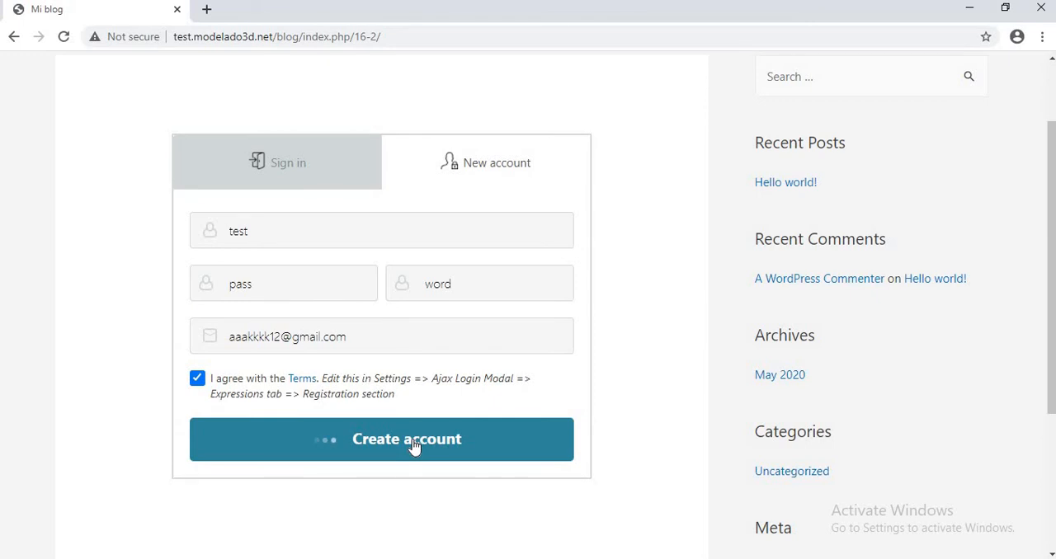
pyautogui.click(381, 439)
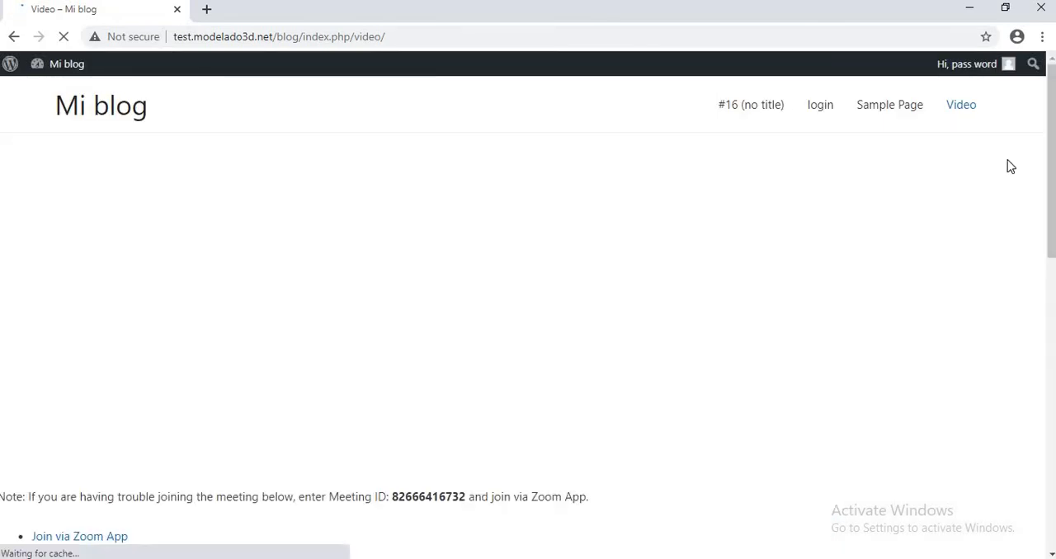
# Step: Scroll the Video page and start playing the embedded Zoom meeting player
pyautogui.scroll(-3)
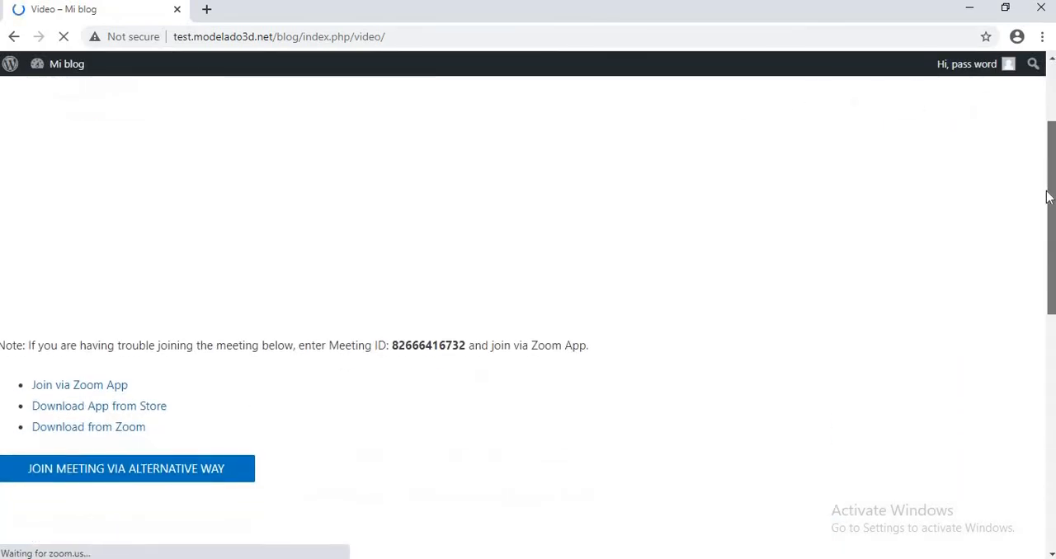
pyautogui.scroll(-3)
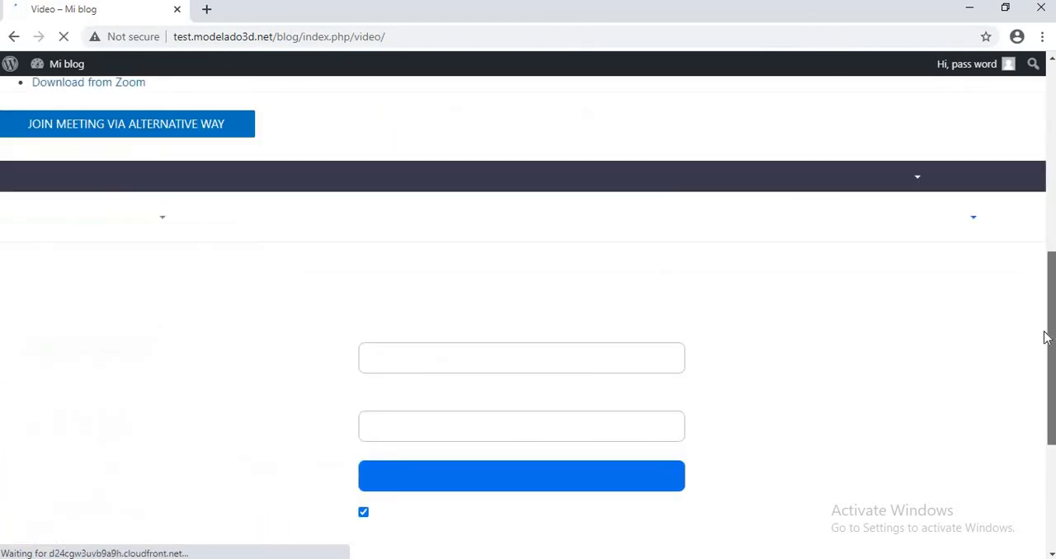
pyautogui.scroll(3)
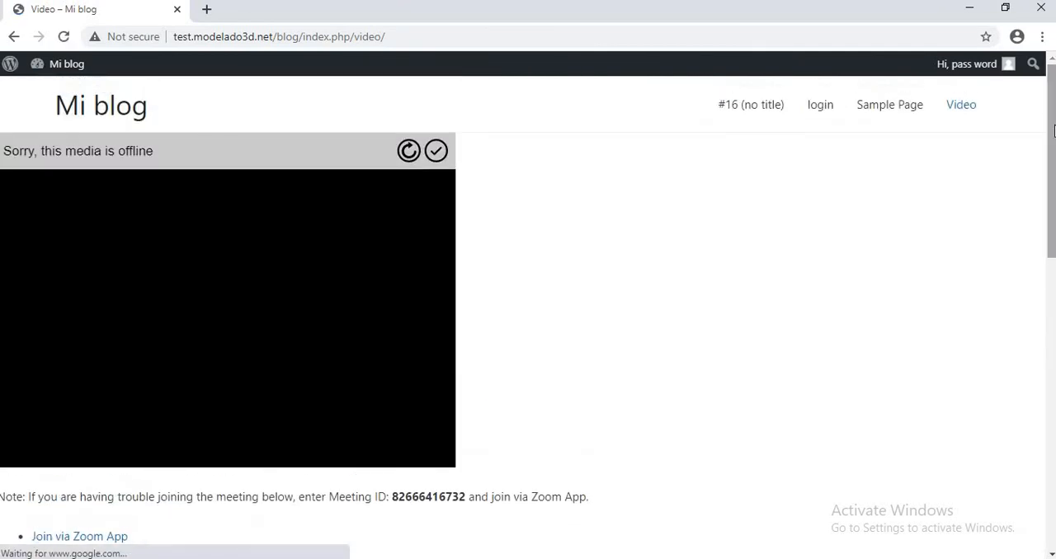
pyautogui.click(227, 309)
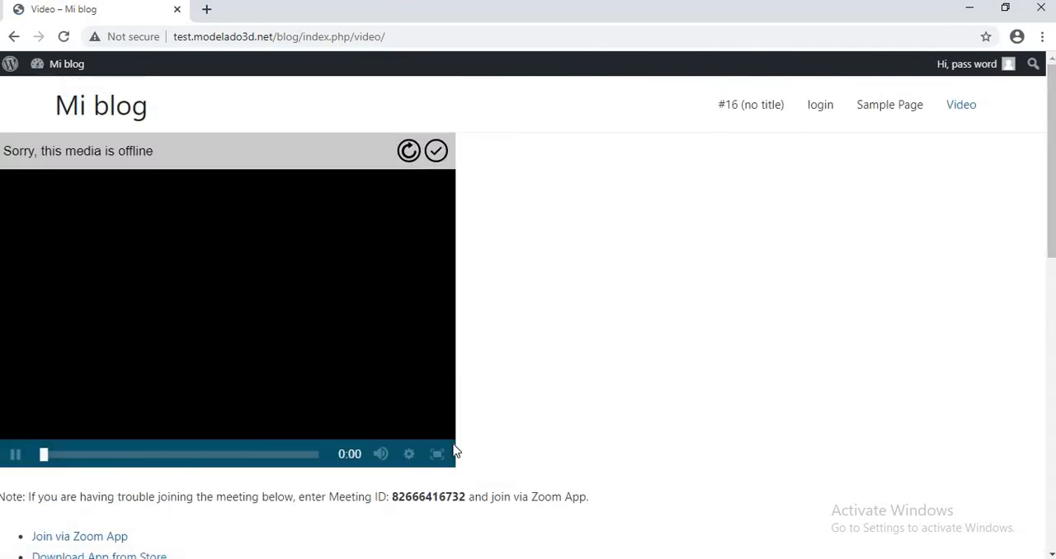
pyautogui.moveTo(758, 140)
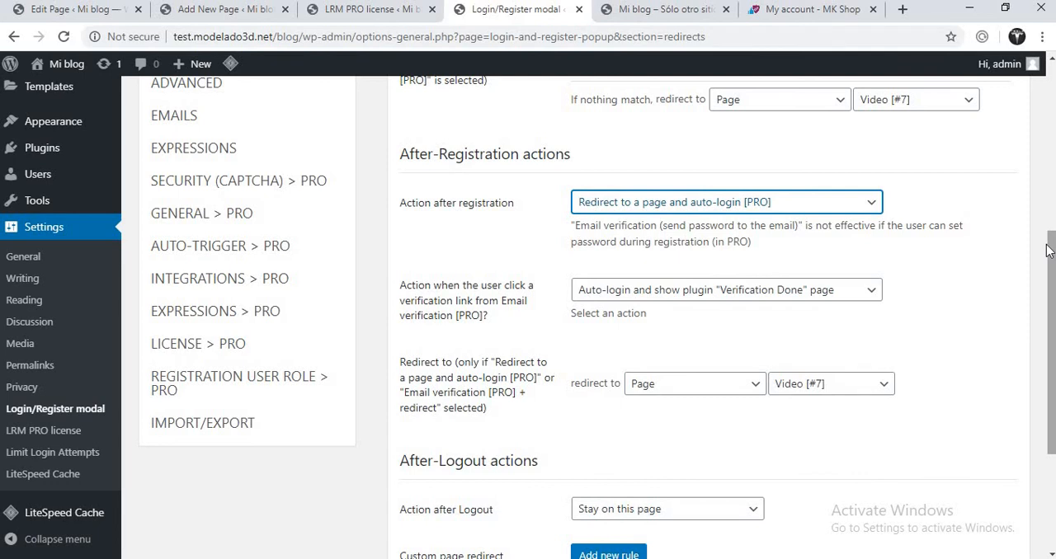
pyautogui.scroll(3)
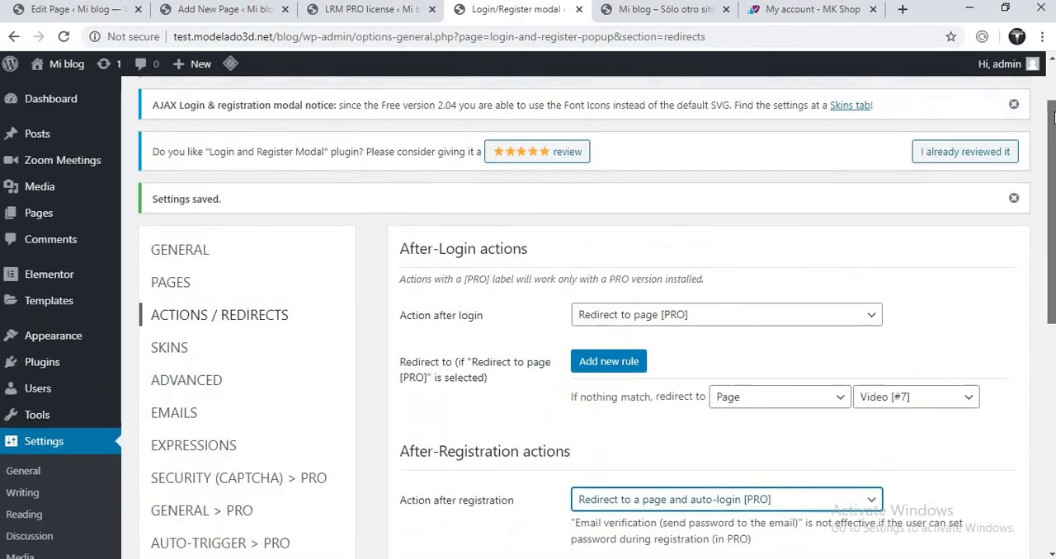
pyautogui.scroll(3)
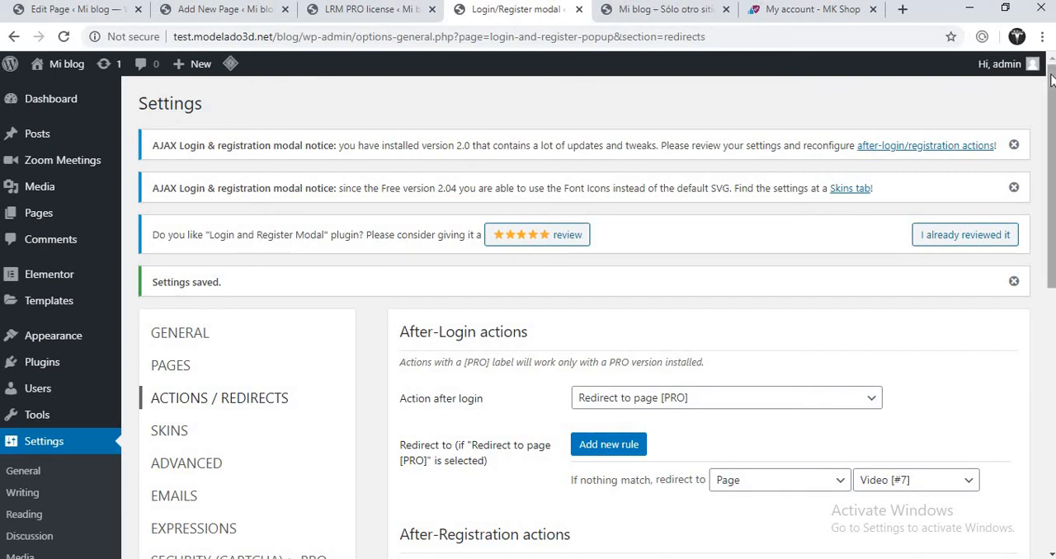
pyautogui.scroll(-3)
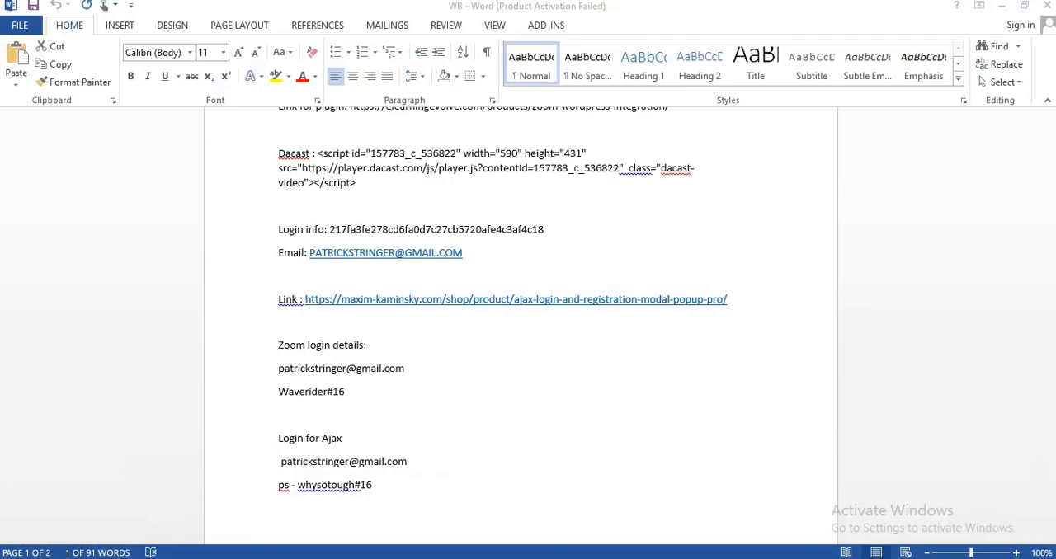
# Step: Highlight the Ajax login email line in the Word notes and open a blank Chrome tab
pyautogui.doubleClick(343, 461)
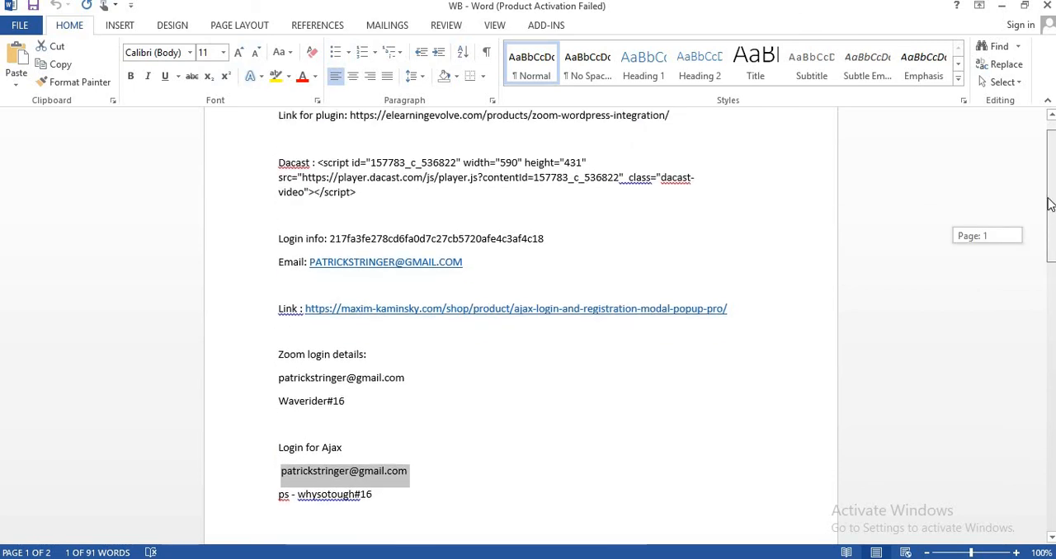
pyautogui.scroll(3)
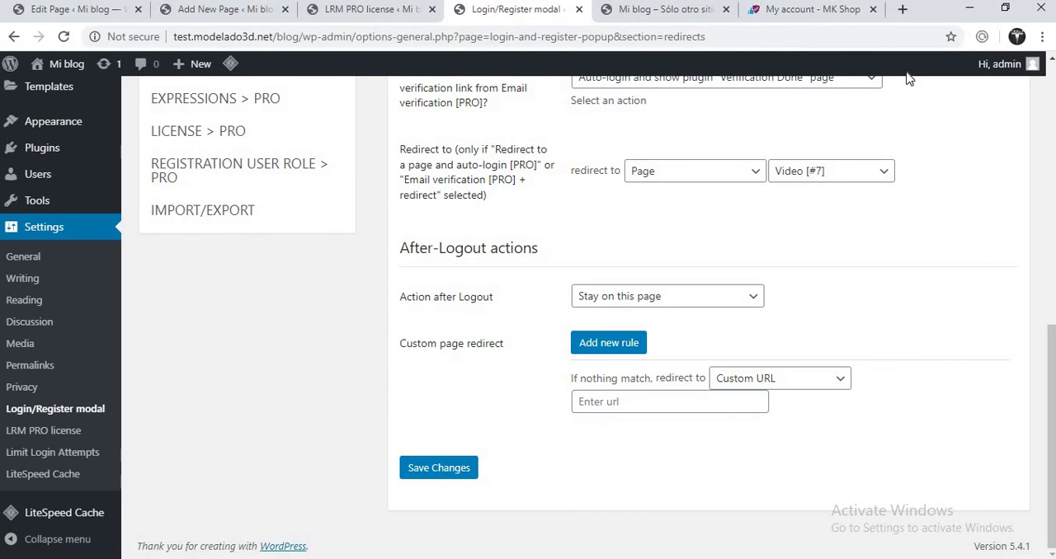
pyautogui.click(902, 10)
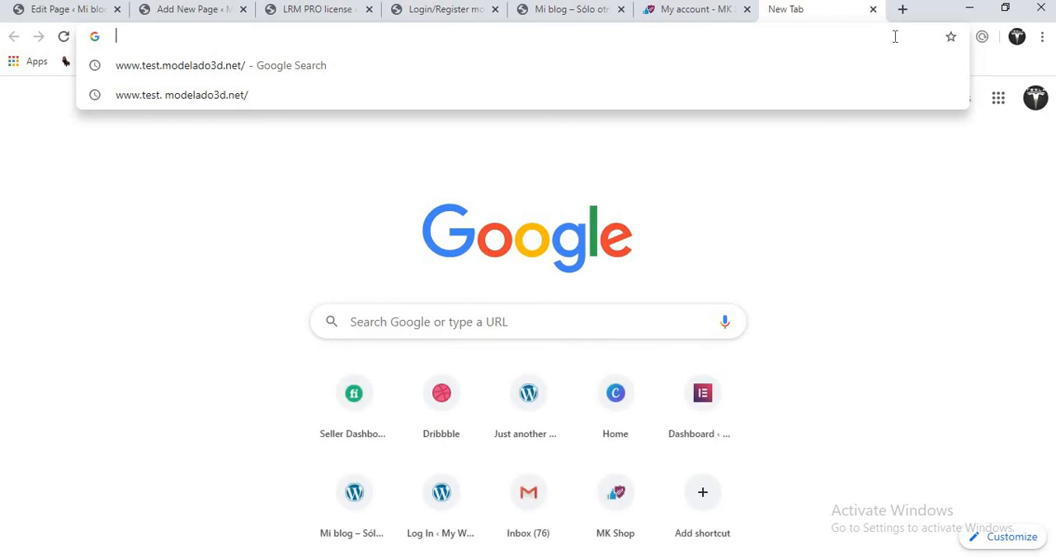
# Step: Go to zoom.us from the address bar and continue to its SIGN IN page
pyautogui.write('zoom')
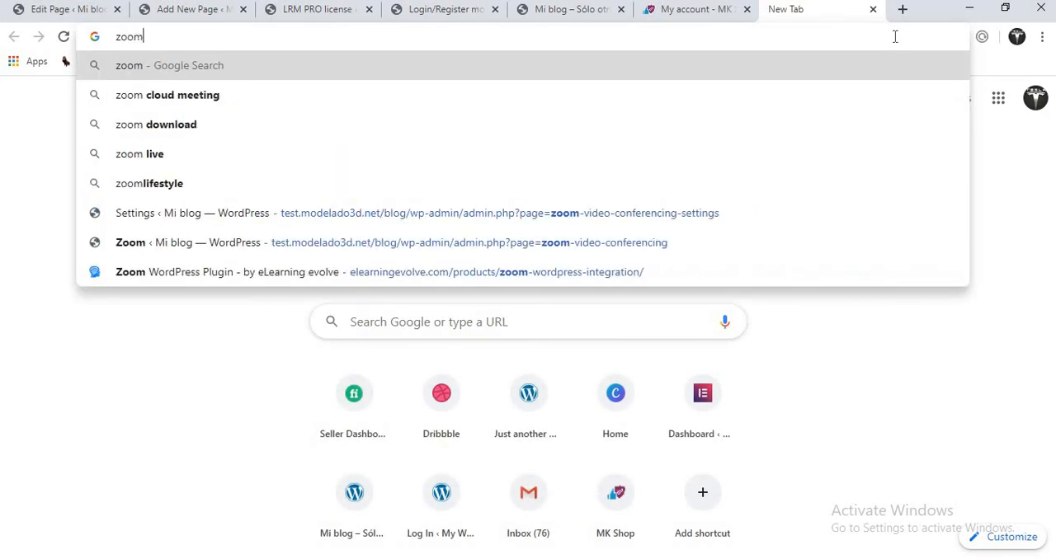
pyautogui.press('Return')
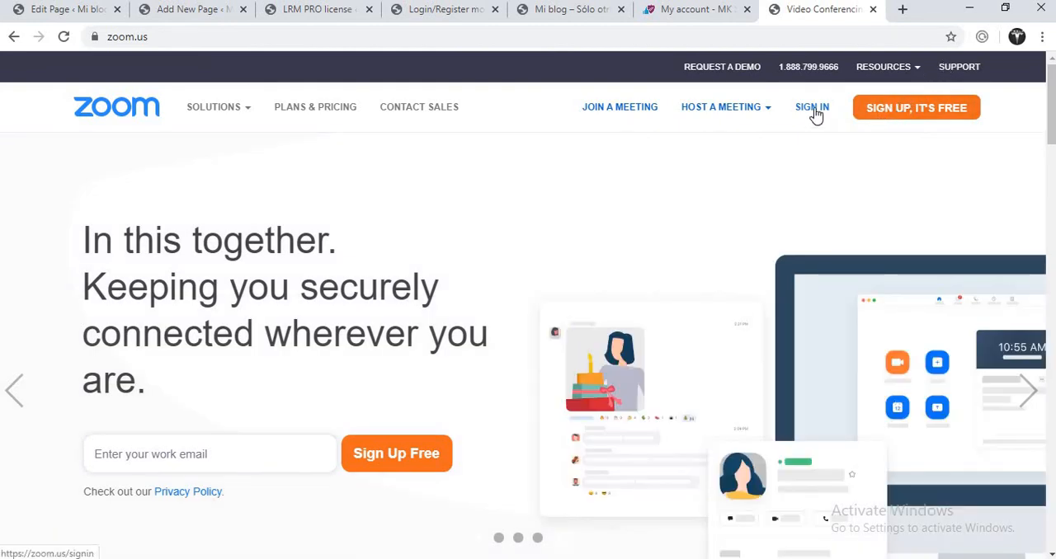
pyautogui.click(811, 107)
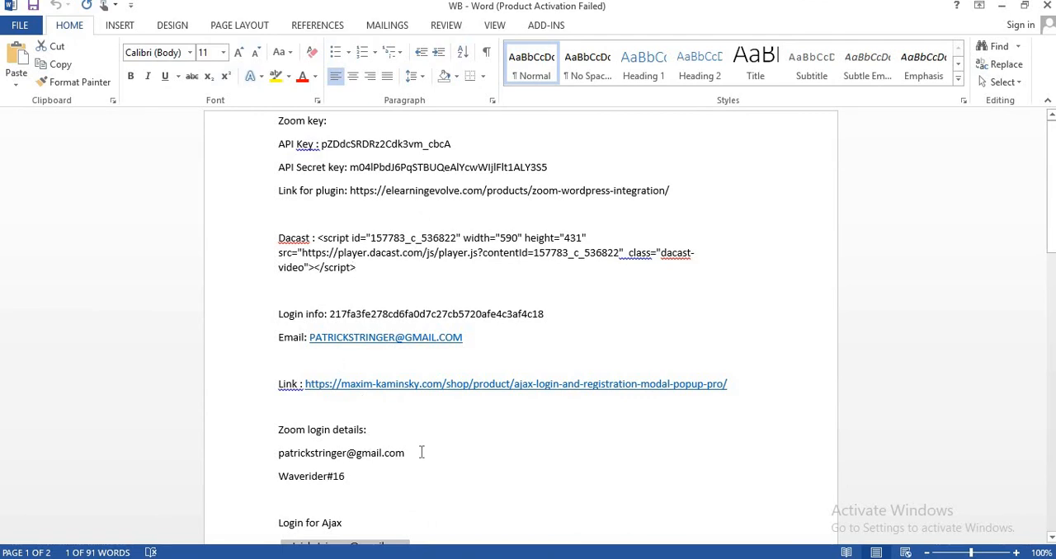
# Step: Copy the email listed under Zoom login details in the Word notes
pyautogui.rightClick(340, 453)
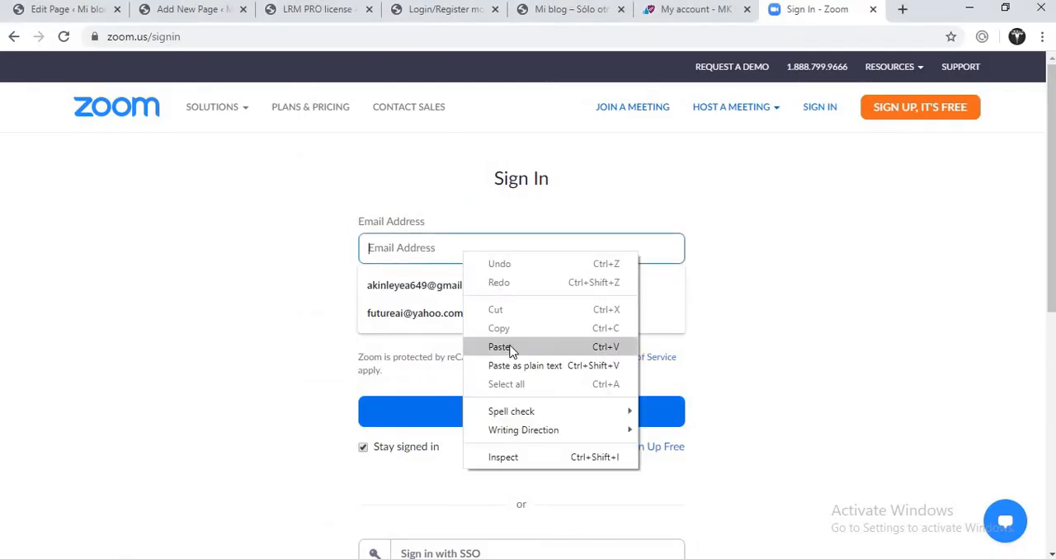
# Step: Paste the copied email, enter the password and sign in to Zoom
pyautogui.click(500, 347)
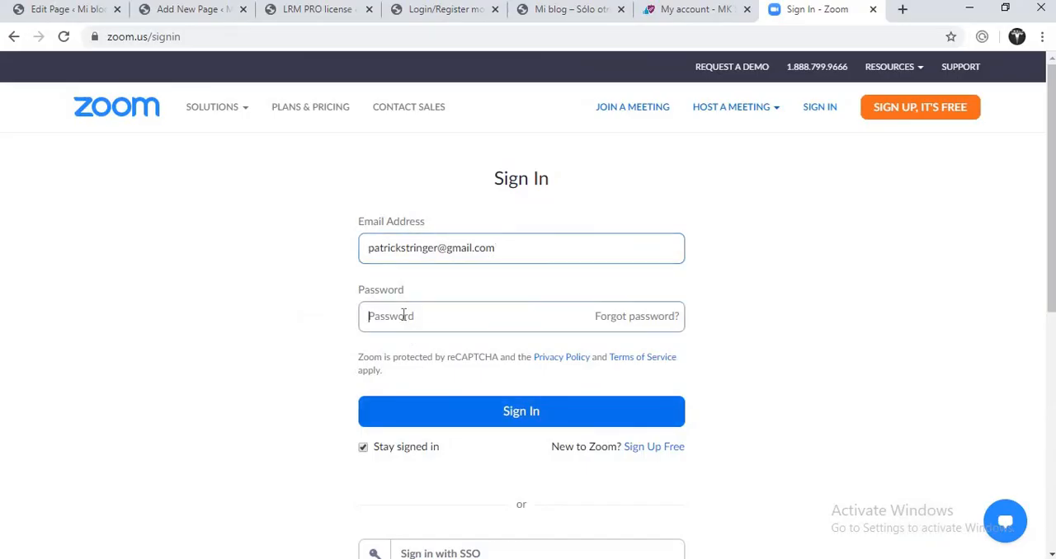
pyautogui.write('password')
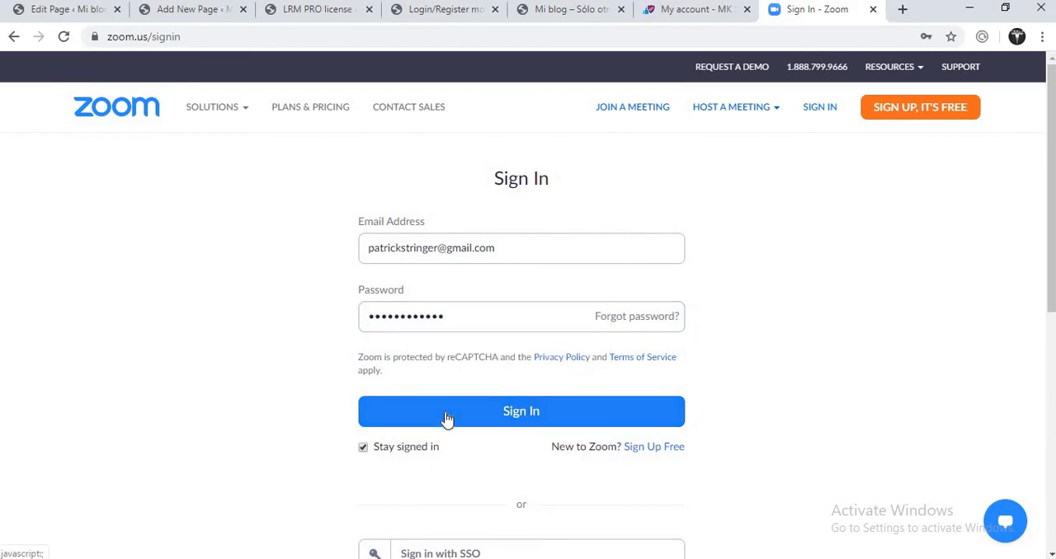
pyautogui.click(520, 411)
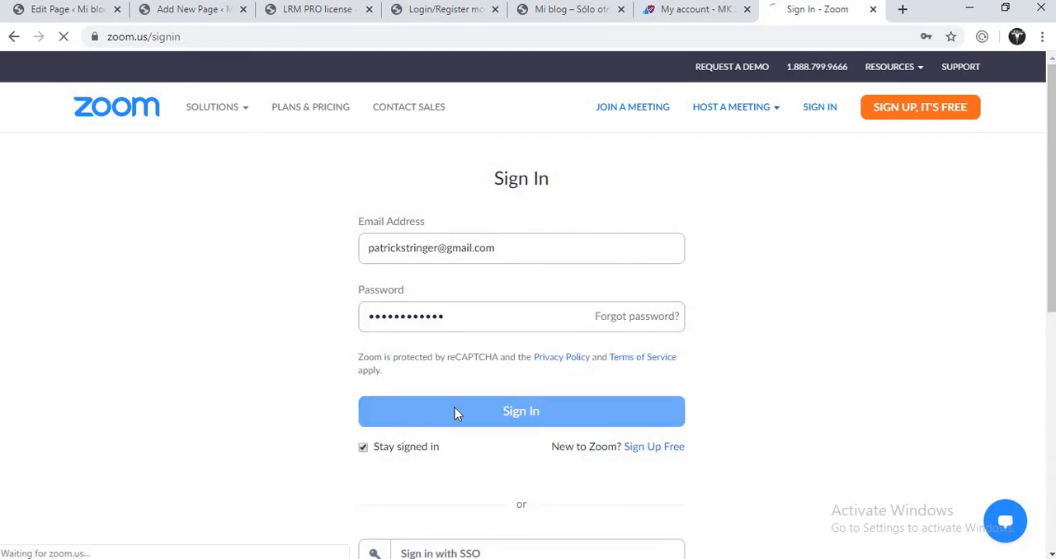
pyautogui.click(520, 411)
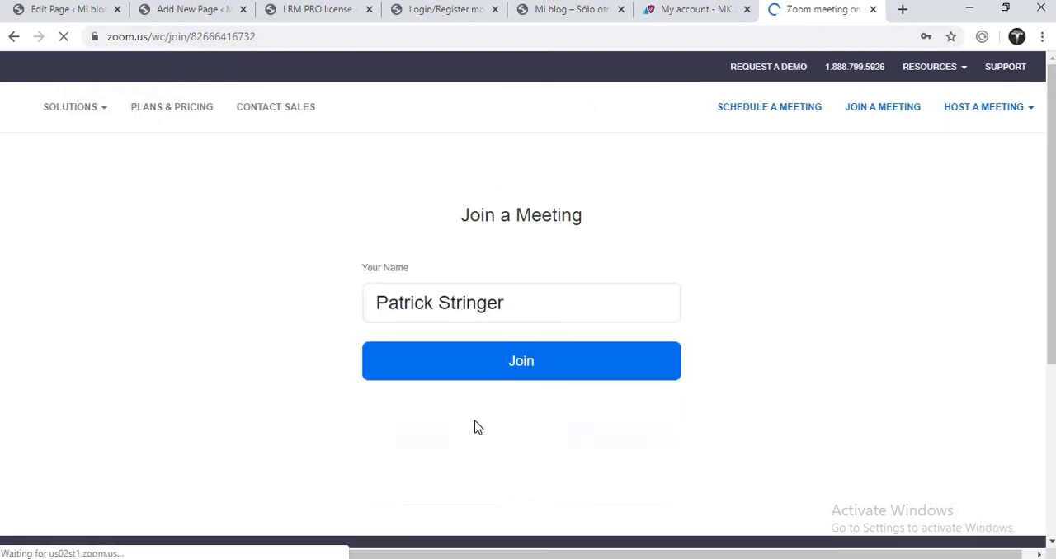
pyautogui.click(521, 361)
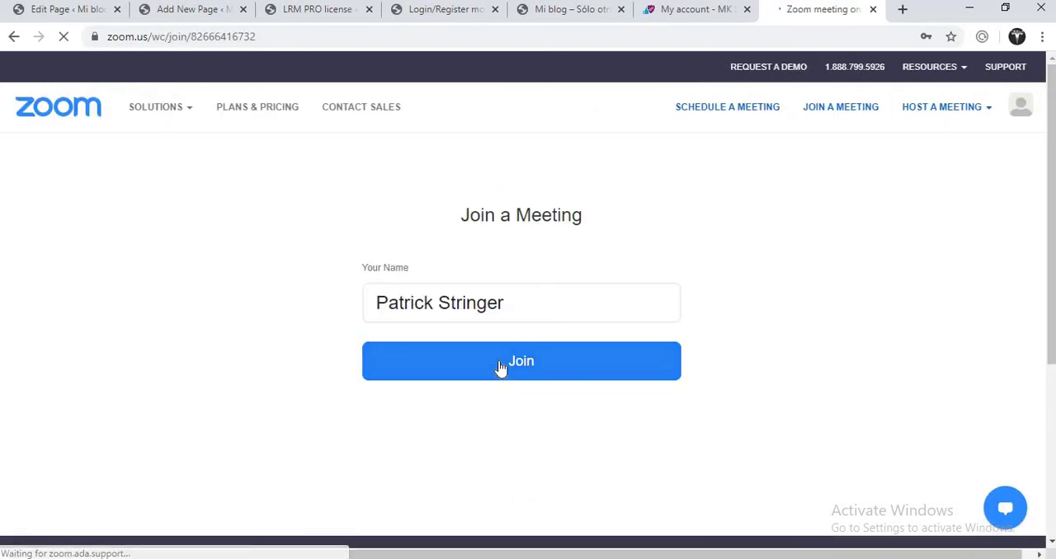
pyautogui.click(521, 361)
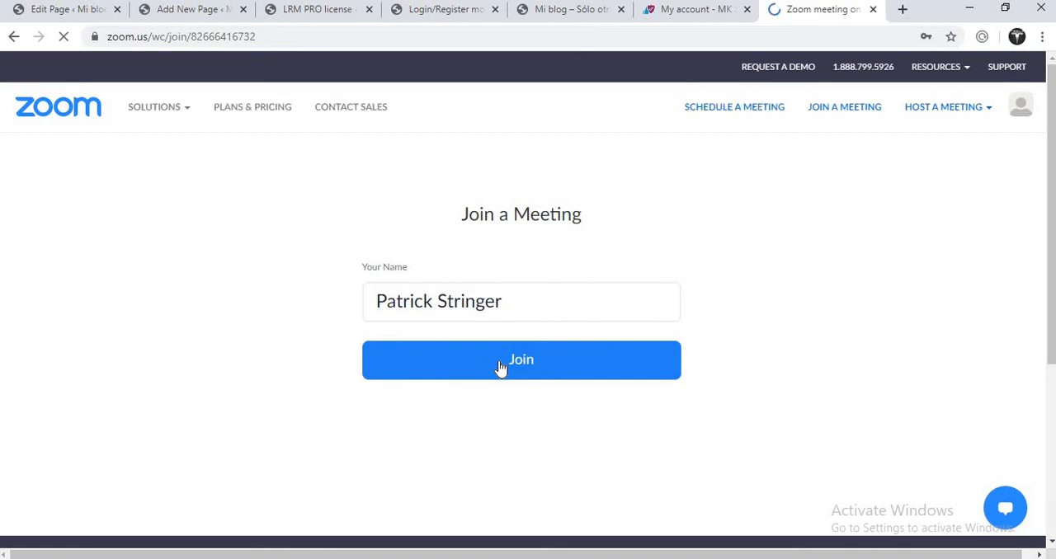
pyautogui.click(521, 361)
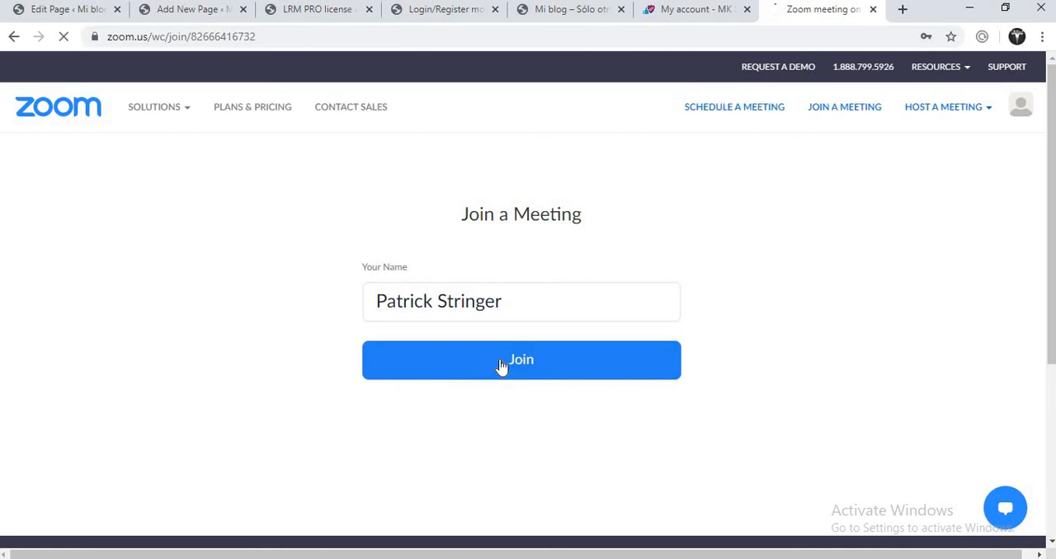
pyautogui.click(520, 360)
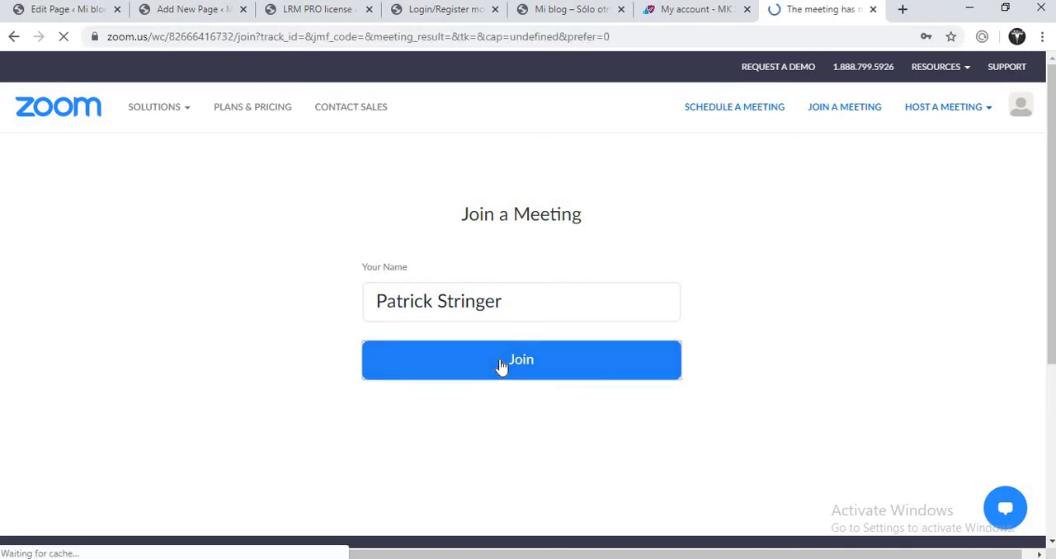
pyautogui.click(520, 359)
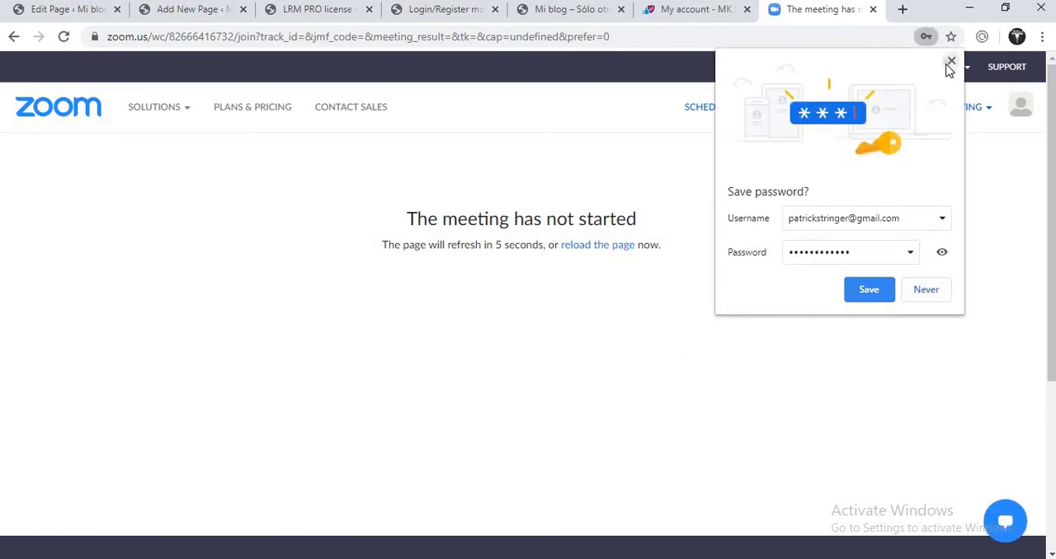
# Step: Dismiss the save-password offer and go to the account profile from the avatar menu
pyautogui.click(950, 63)
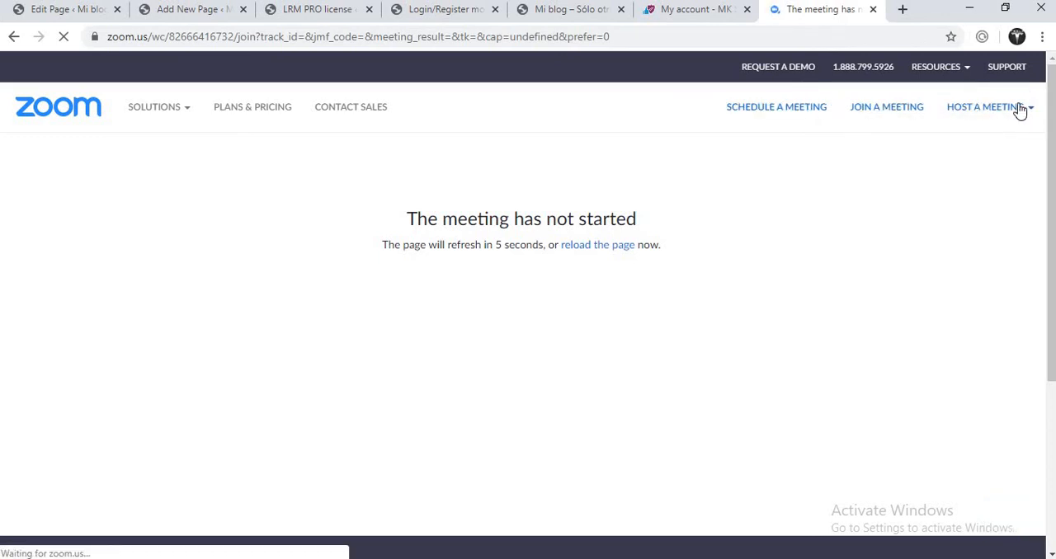
pyautogui.click(1020, 106)
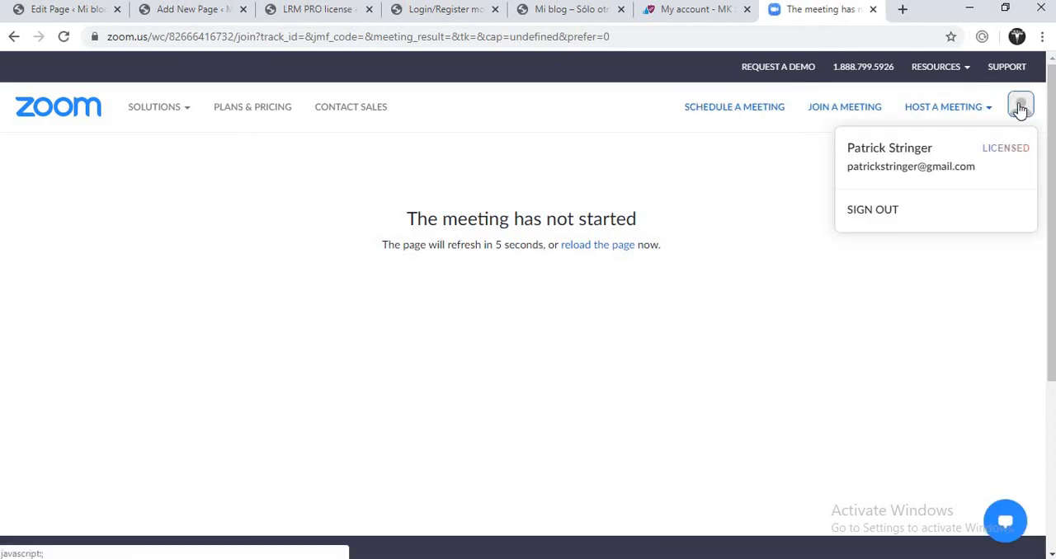
pyautogui.click(889, 148)
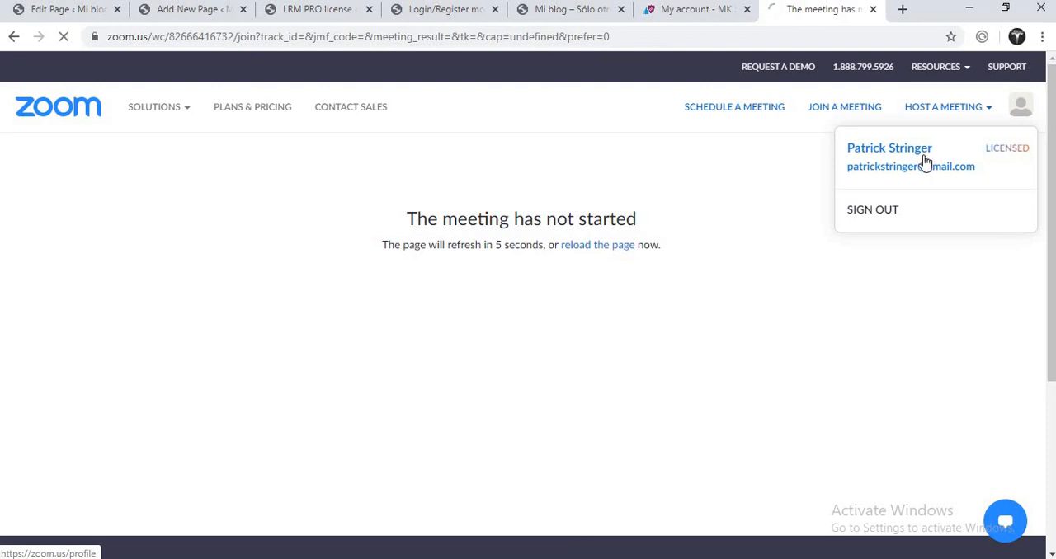
# Step: Go through the Zoom profile page to the account's meeting Settings page
pyautogui.click(888, 147)
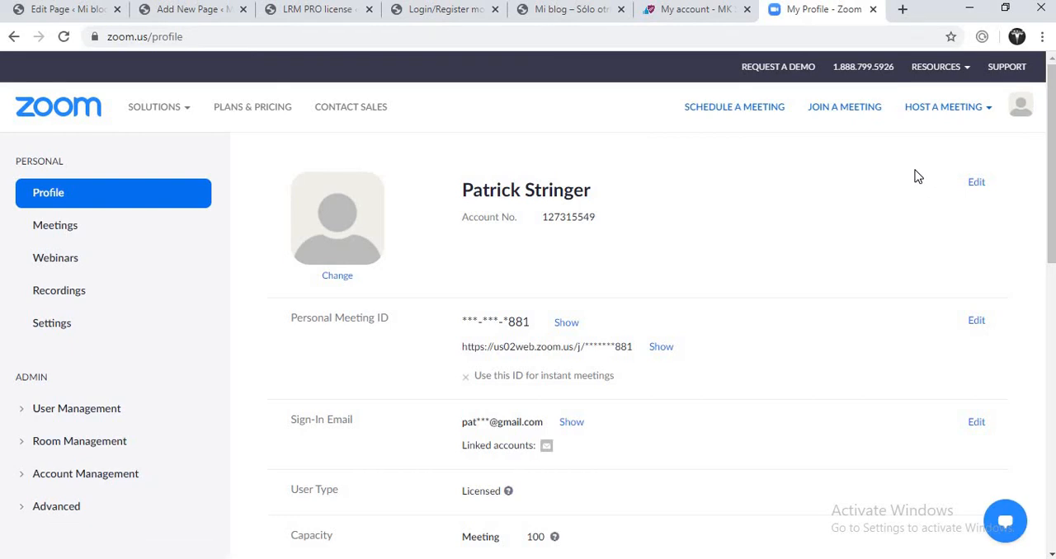
pyautogui.moveTo(343, 173)
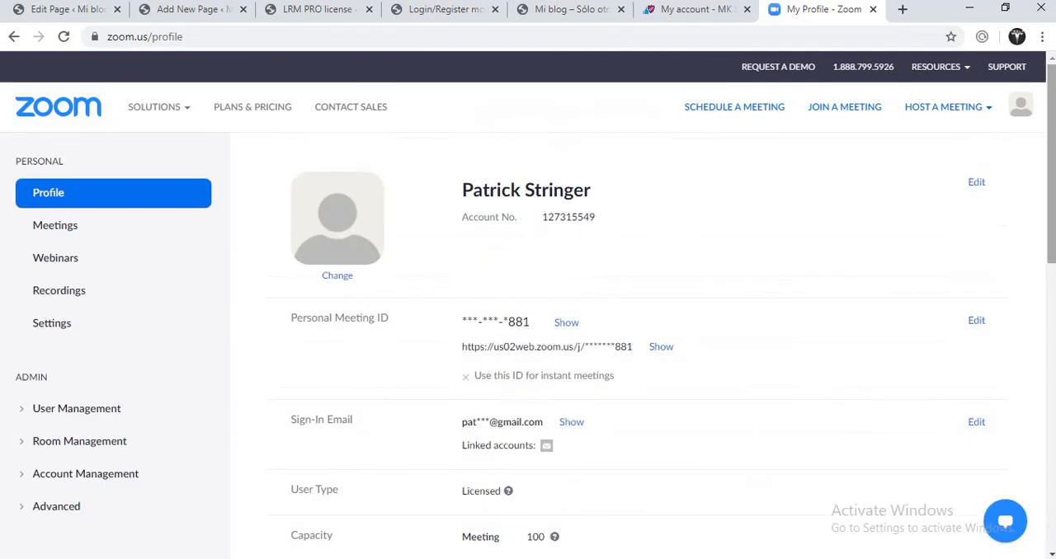
pyautogui.click(943, 106)
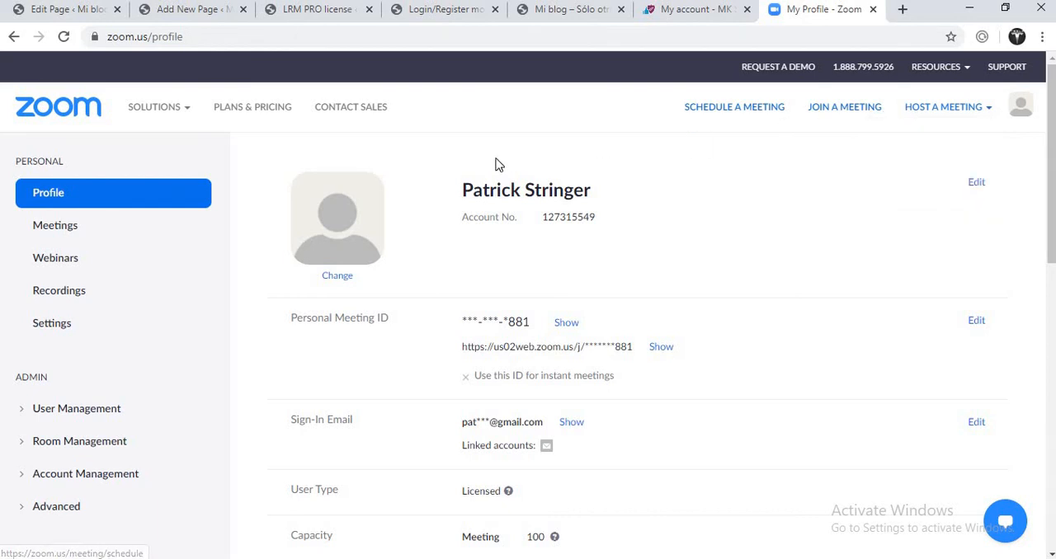
pyautogui.moveTo(52, 322)
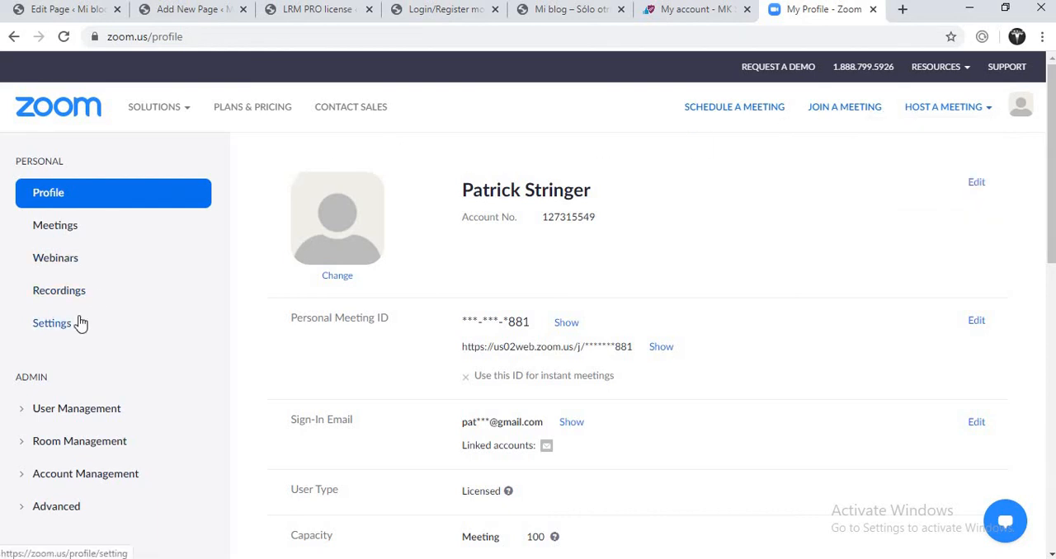
pyautogui.click(52, 323)
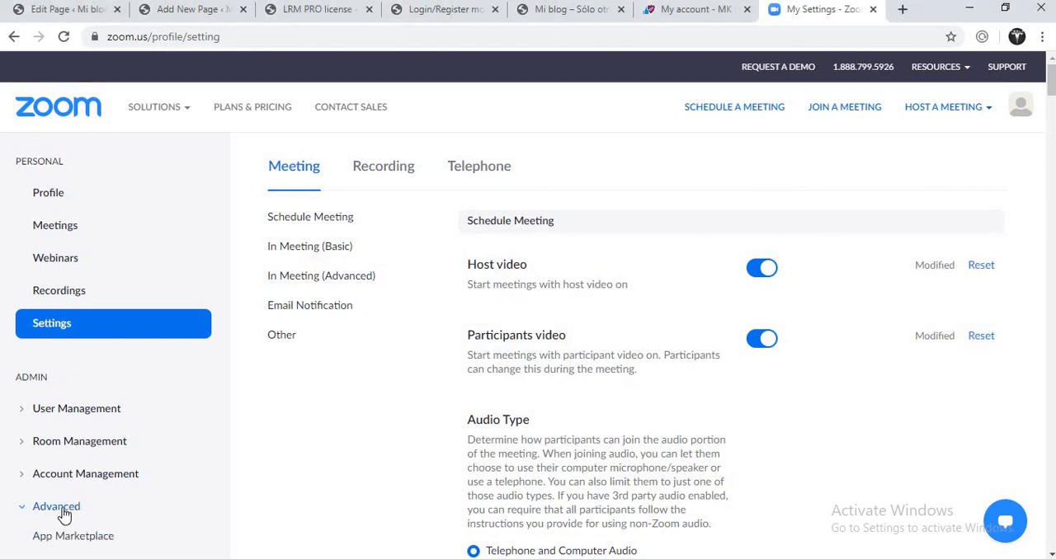
pyautogui.moveTo(910, 306)
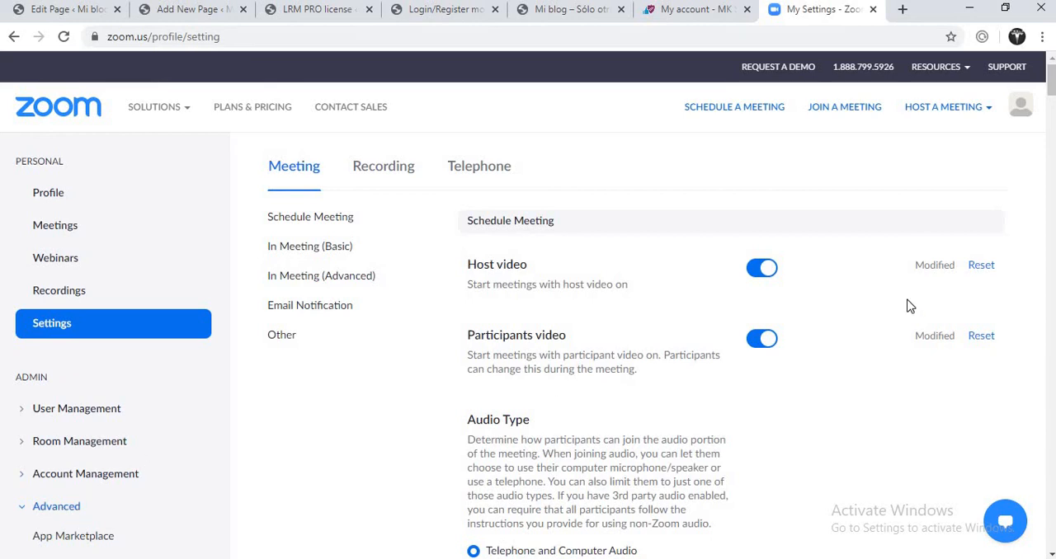
pyautogui.moveTo(1050, 103)
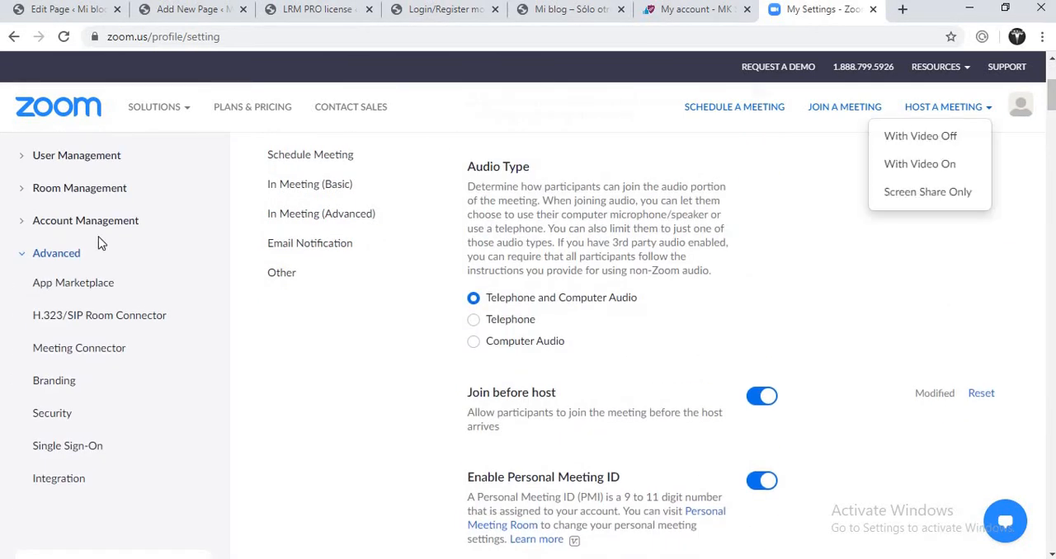
# Step: Open the Zoom App Marketplace and browse the Develop menu's Build App option
pyautogui.click(73, 283)
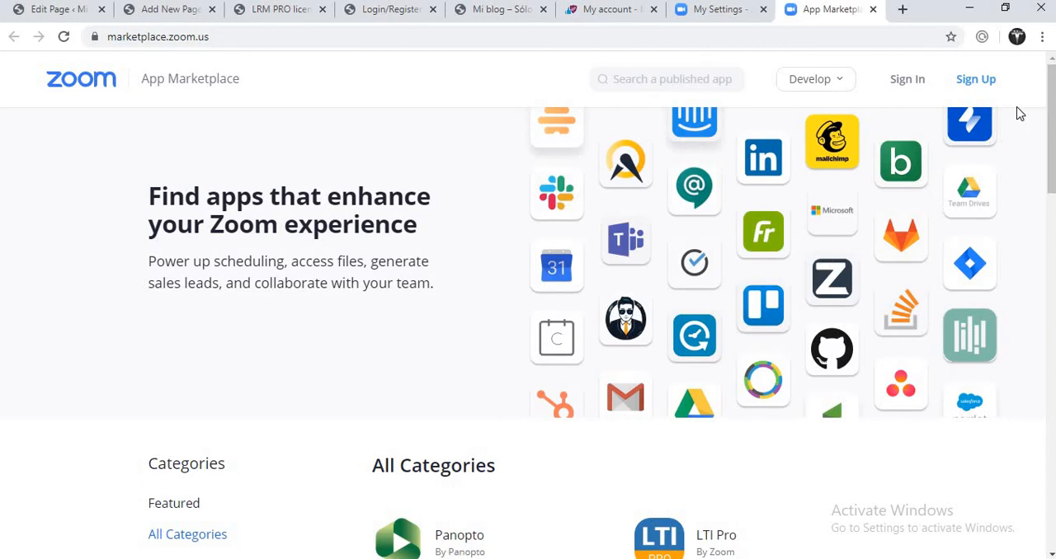
pyautogui.moveTo(895, 87)
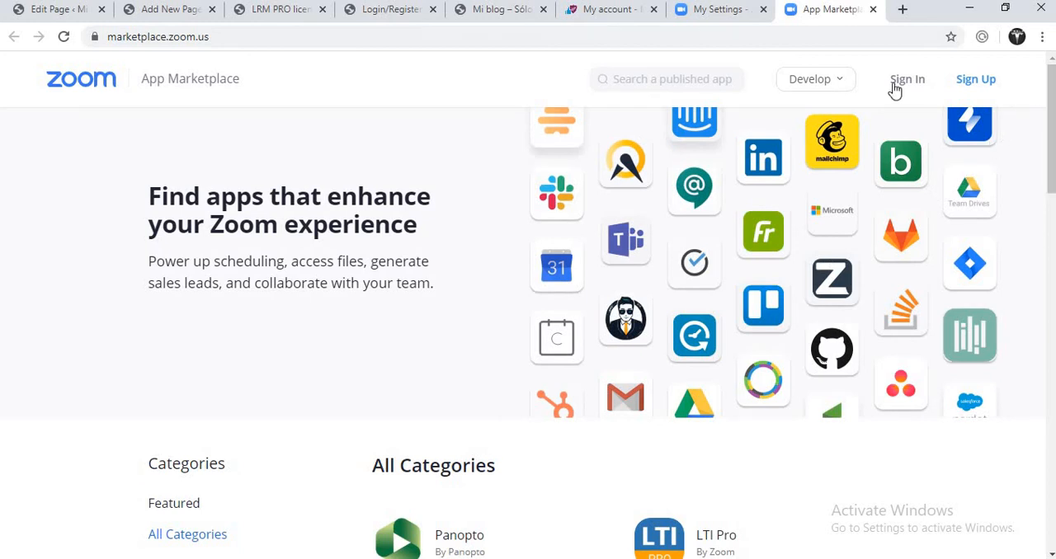
pyautogui.click(814, 78)
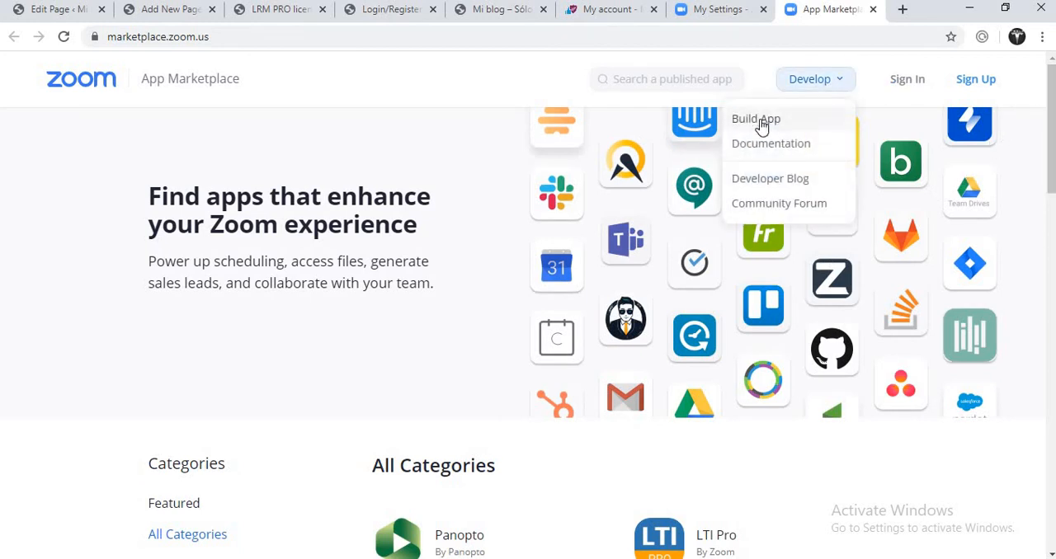
pyautogui.moveTo(756, 124)
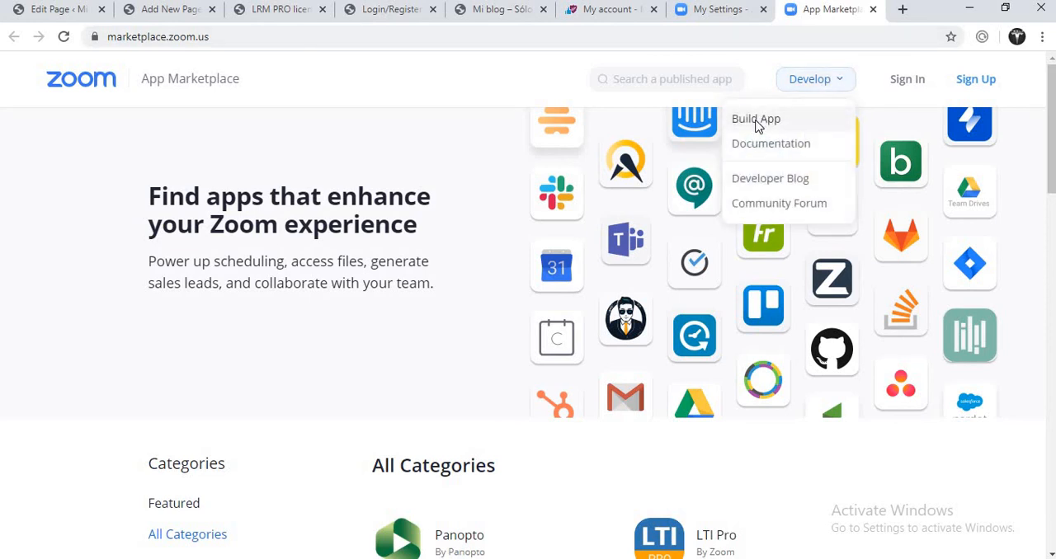
pyautogui.click(754, 118)
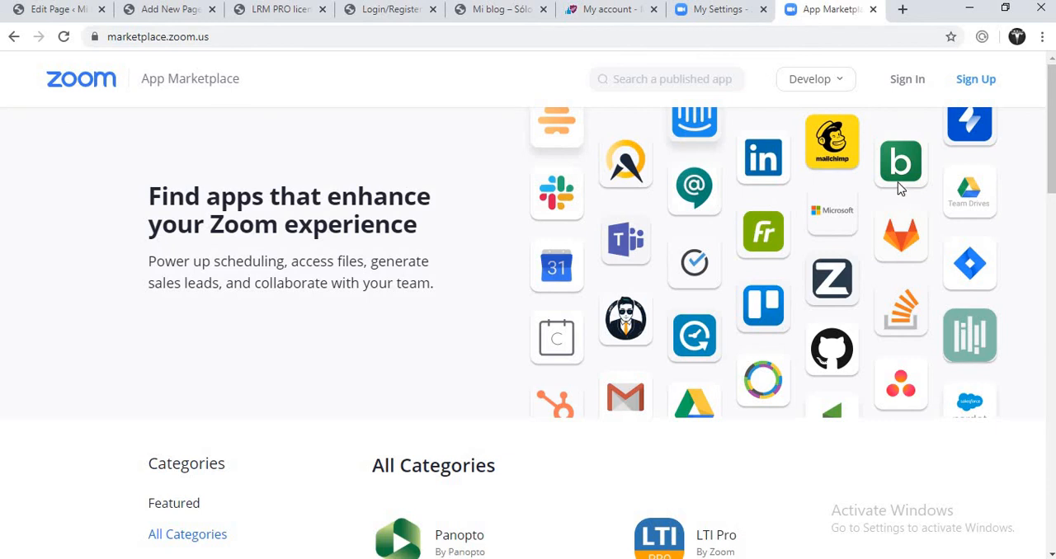
pyautogui.click(814, 79)
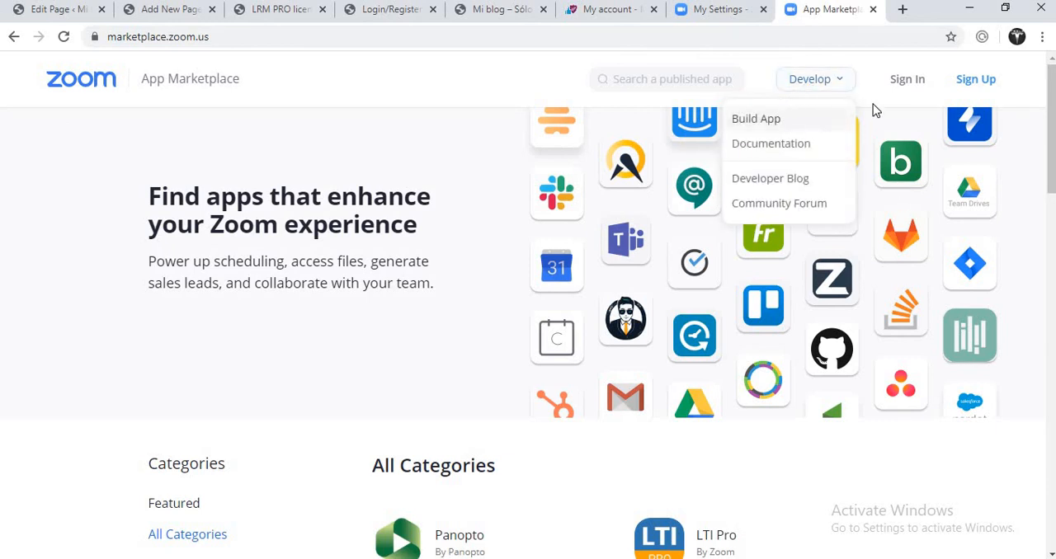
# Step: Sign in to the marketplace and reopen the Develop dropdown
pyautogui.click(907, 78)
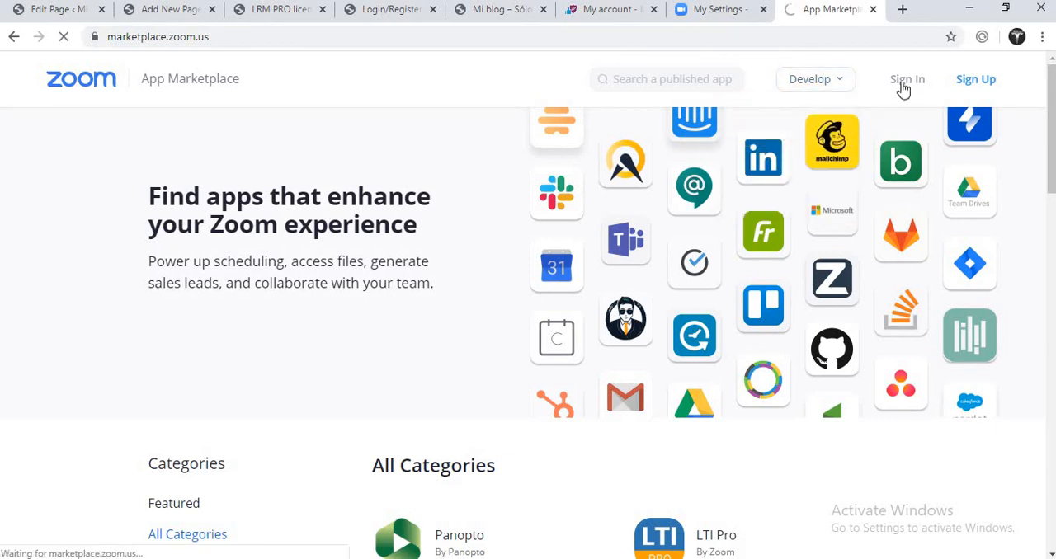
pyautogui.click(906, 79)
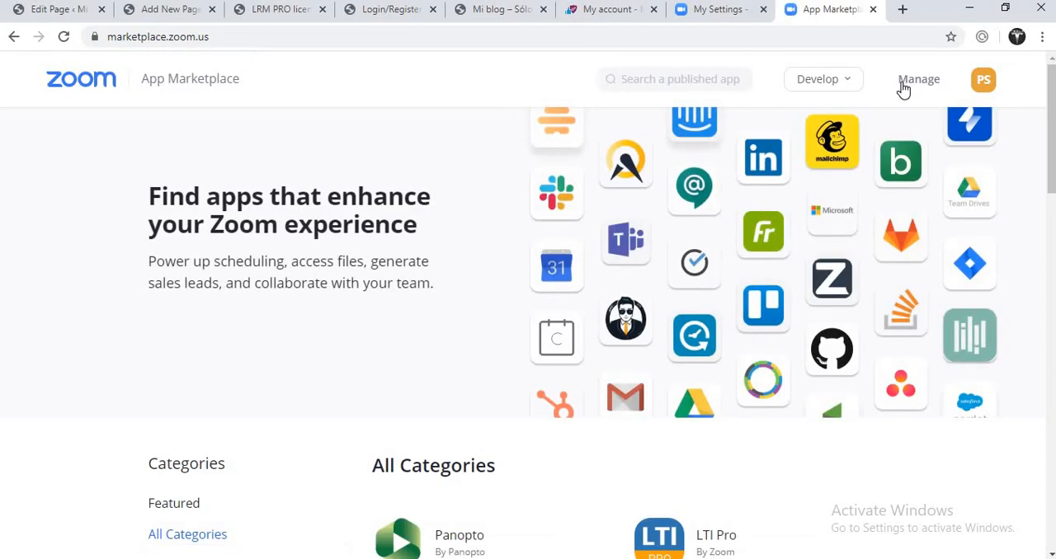
pyautogui.click(816, 78)
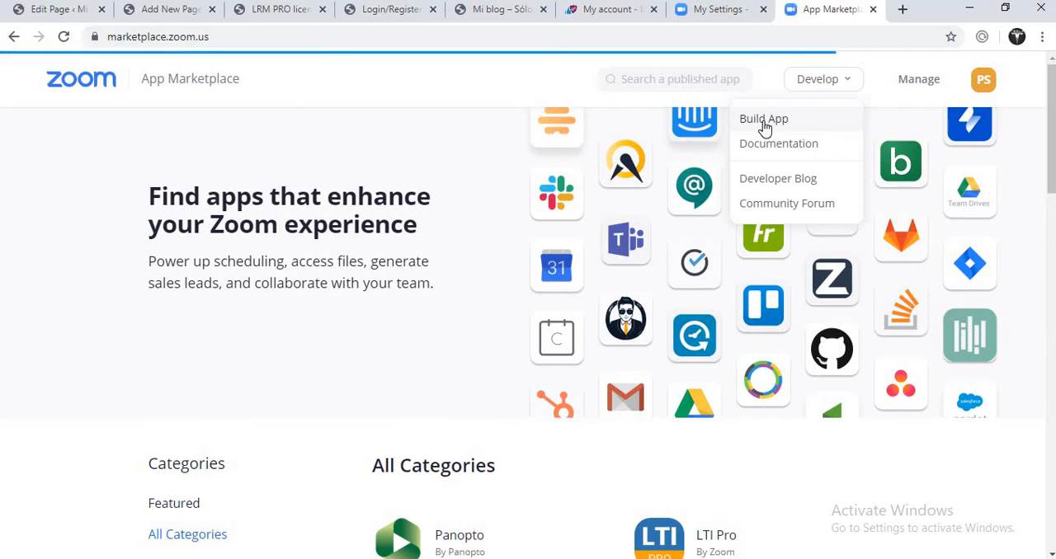
# Step: Pick Build App under Develop to reach Choose your app type, noting existing JWT credentials
pyautogui.click(763, 118)
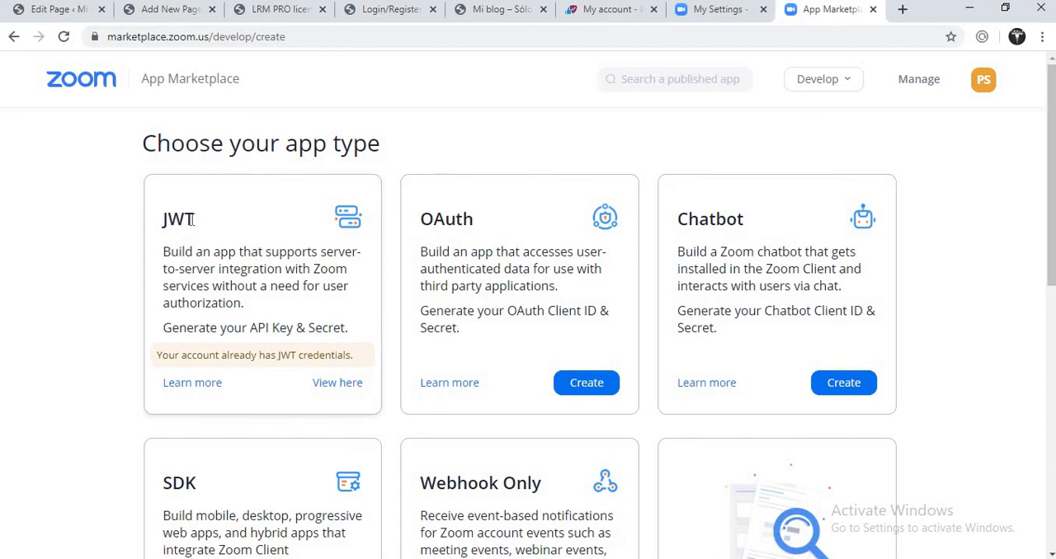
pyautogui.moveTo(272, 320)
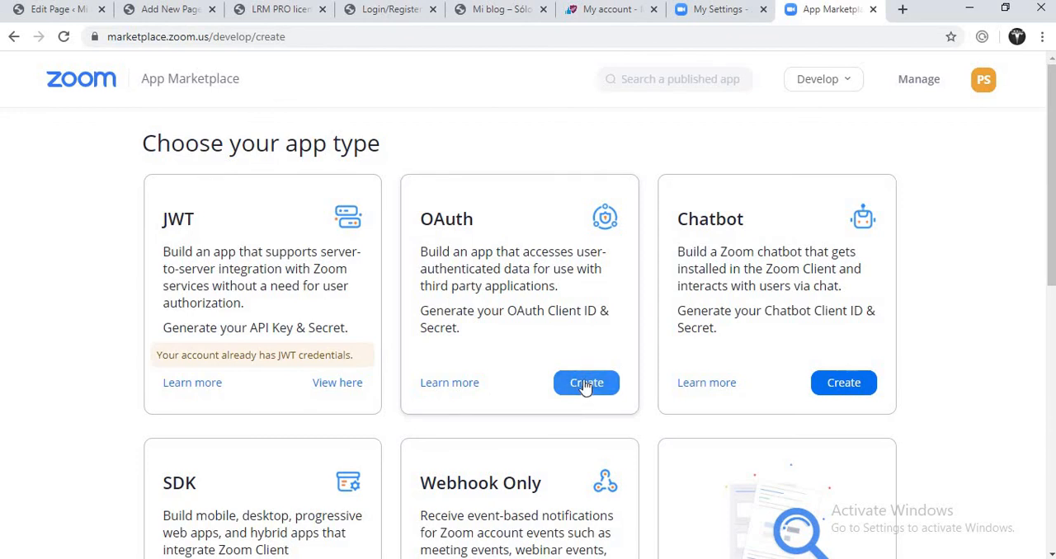
pyautogui.click(586, 382)
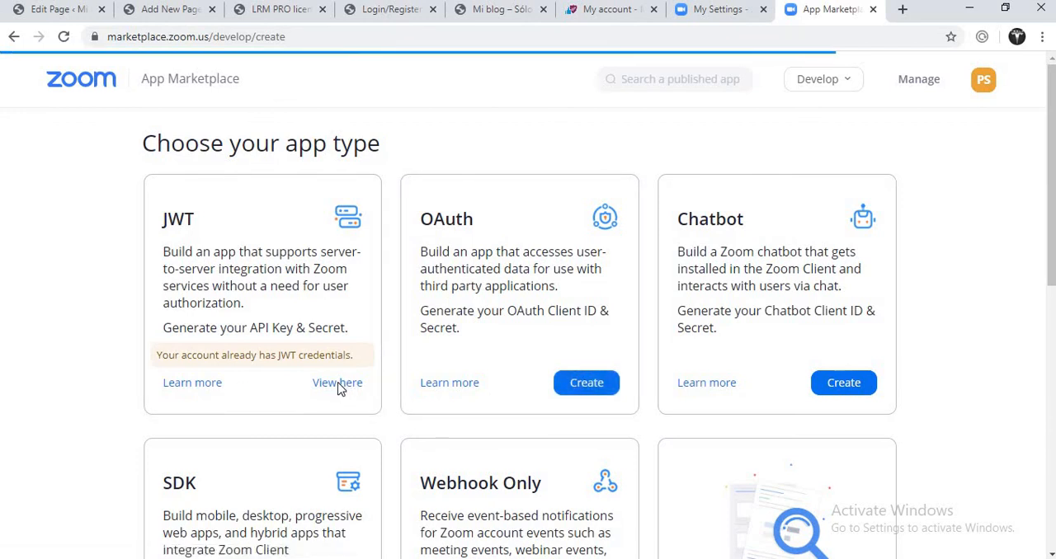
pyautogui.moveTo(337, 382)
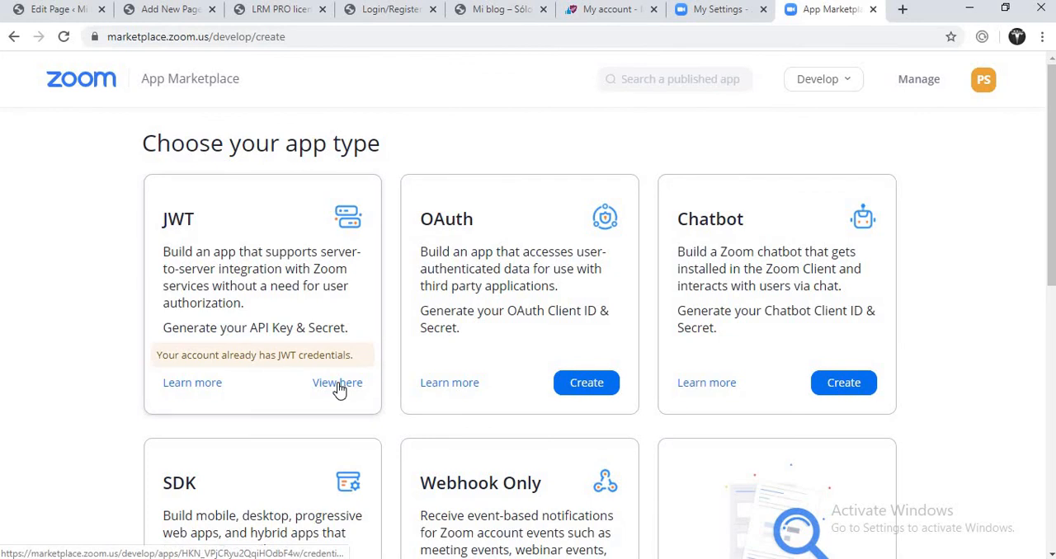
# Step: Review the OnlineVideoVillage.com JWT app's API Key and Secret, then return to the LRM PRO license tab
pyautogui.click(337, 382)
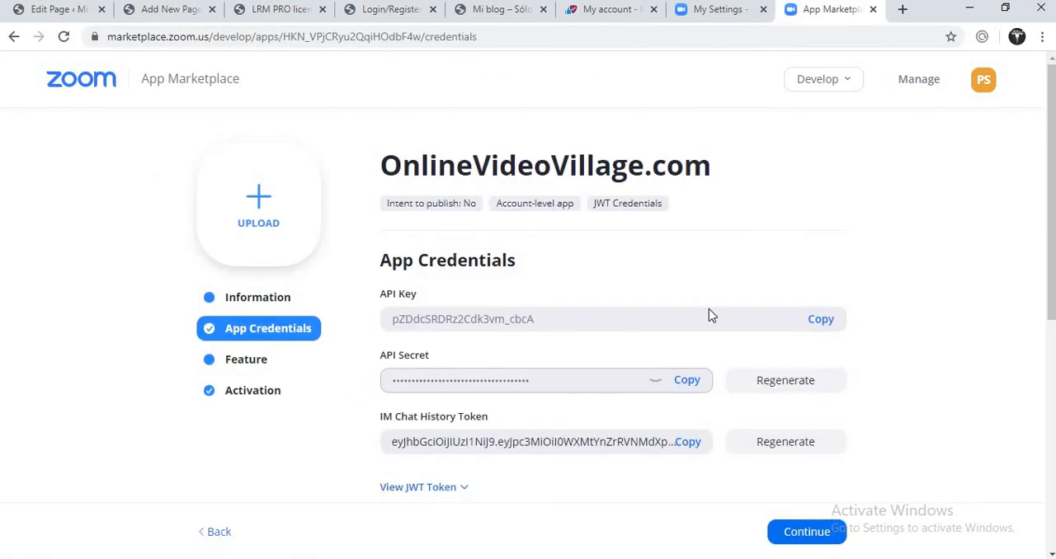
pyautogui.scroll(-3)
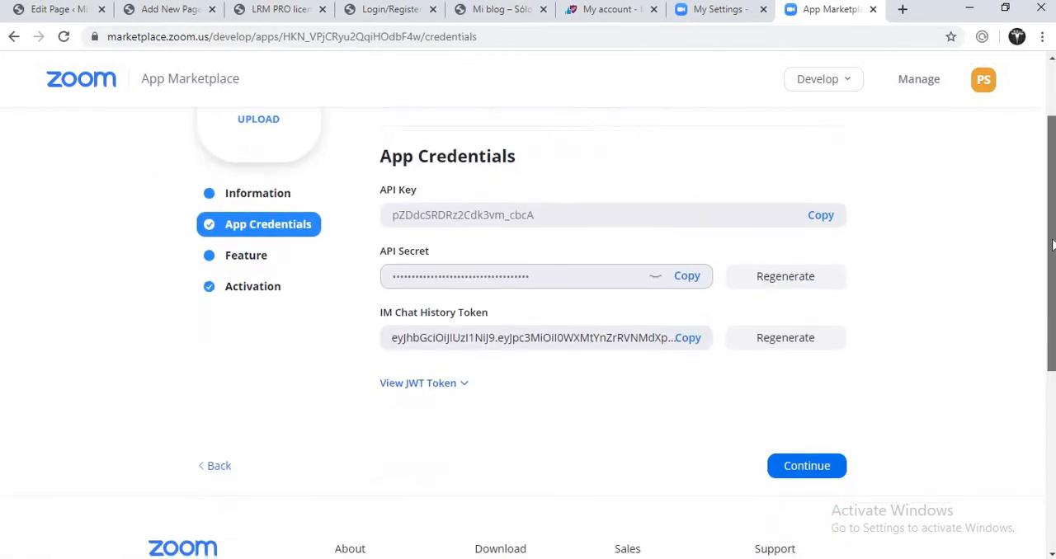
pyautogui.scroll(3)
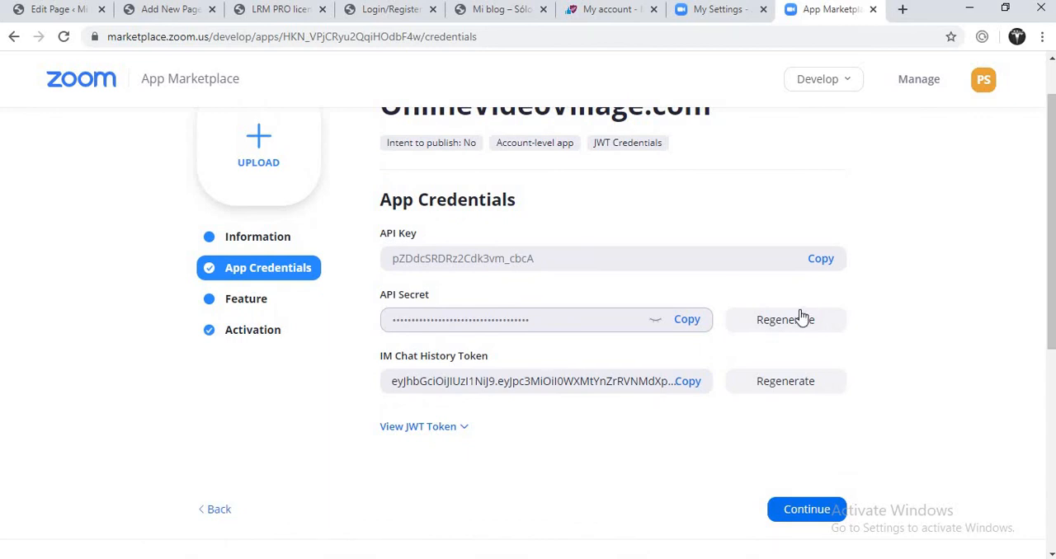
pyautogui.moveTo(713, 245)
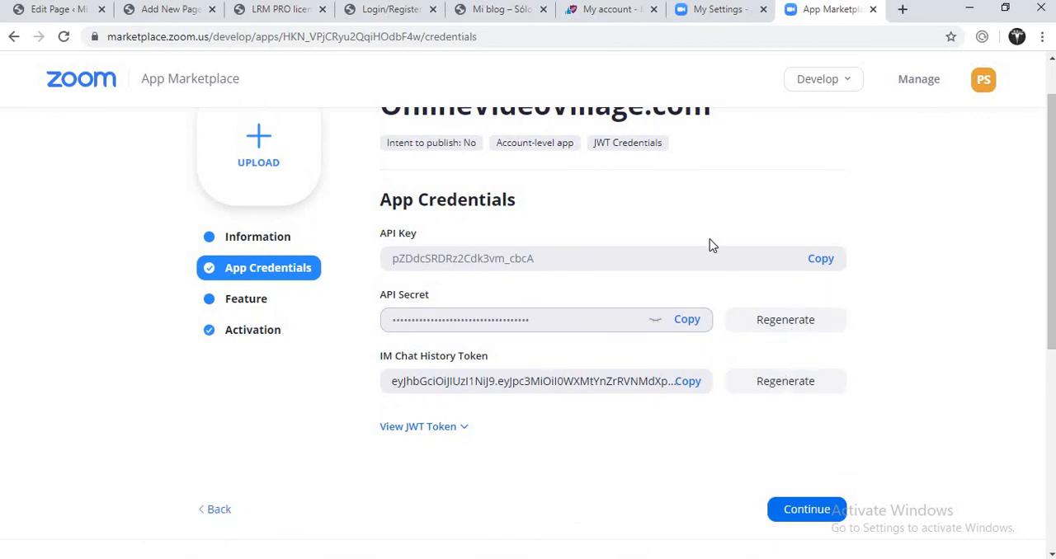
pyautogui.moveTo(961, 270)
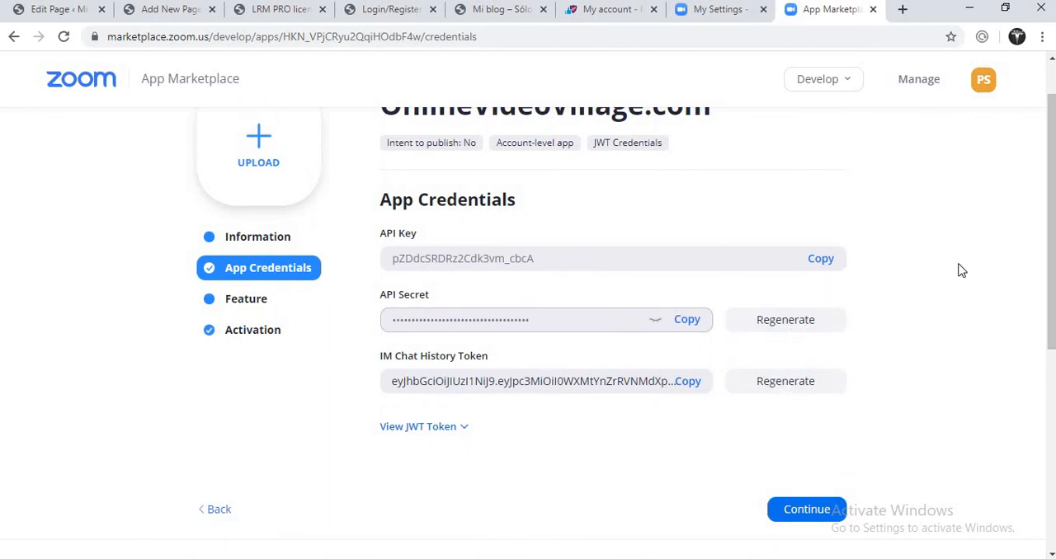
pyautogui.moveTo(378, 317)
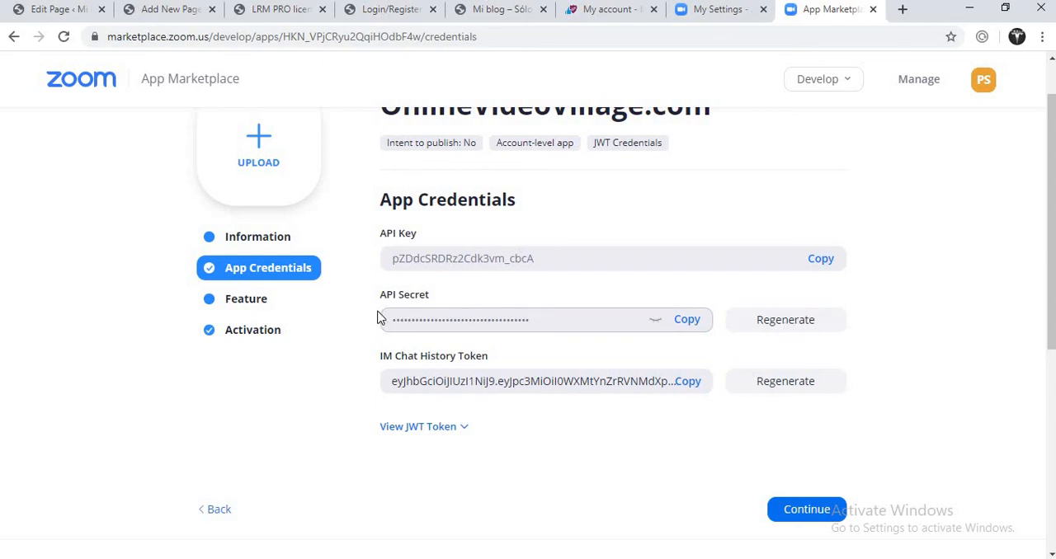
pyautogui.scroll(-3)
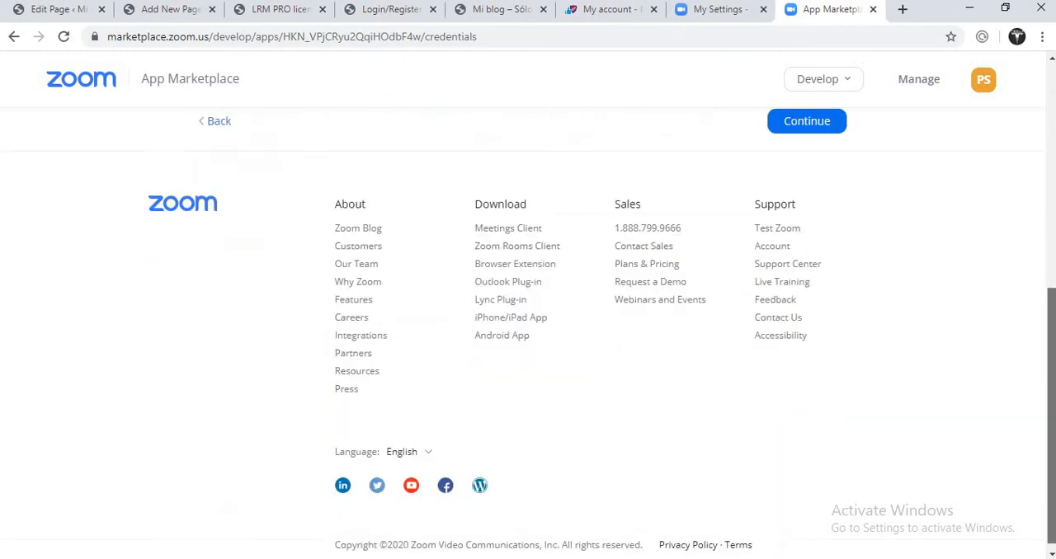
pyautogui.scroll(3)
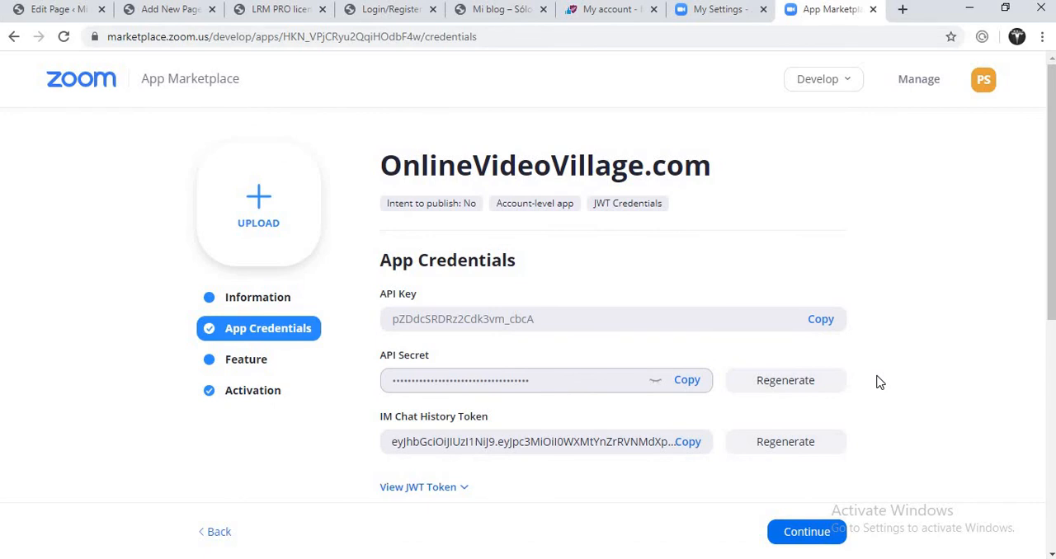
pyautogui.moveTo(889, 482)
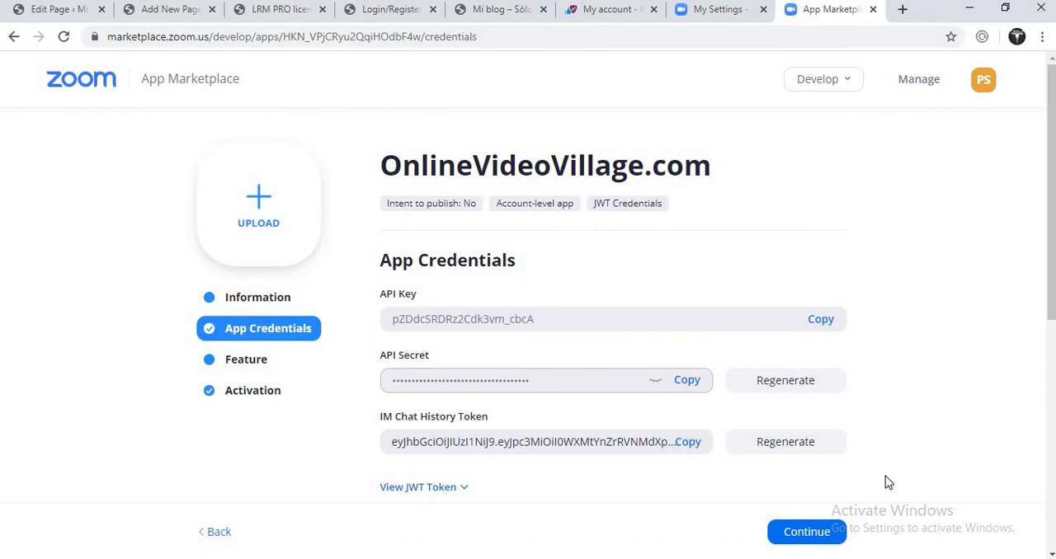
pyautogui.moveTo(889, 482)
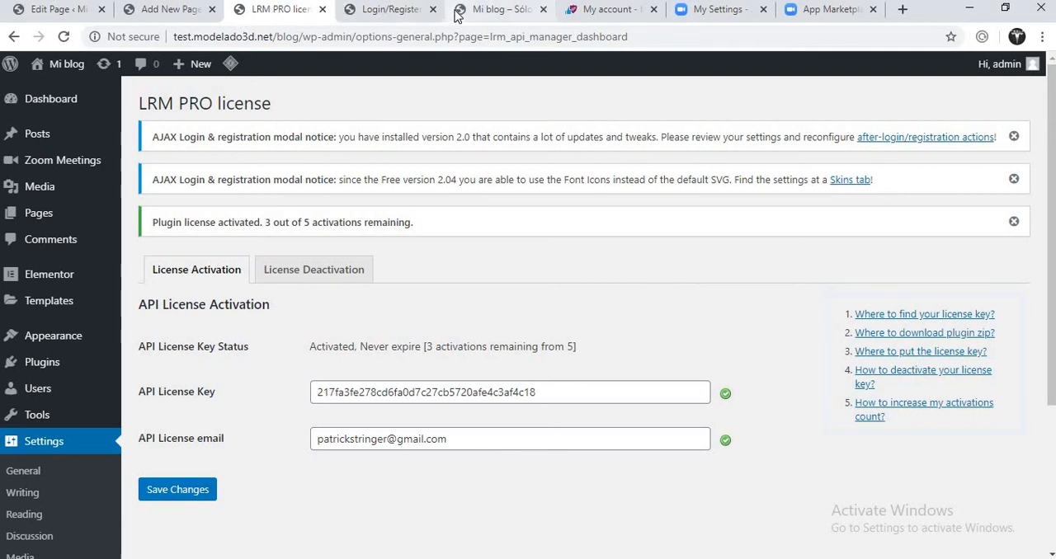
pyautogui.click(501, 10)
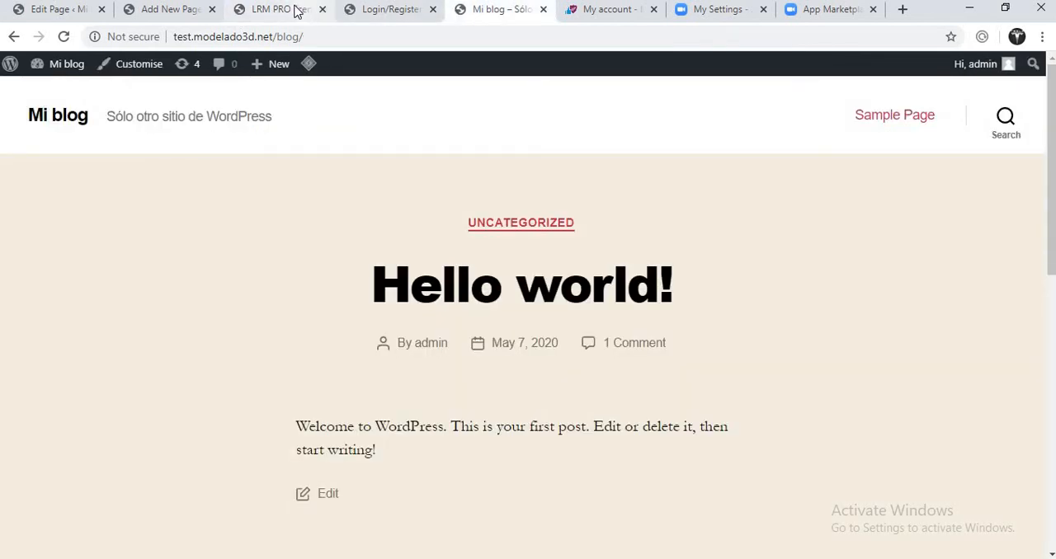
pyautogui.click(272, 9)
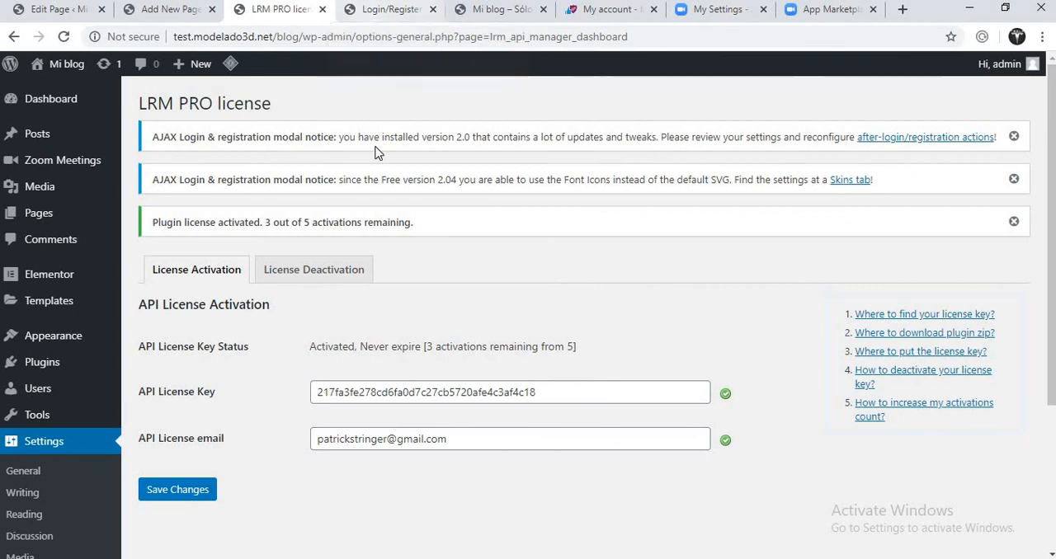